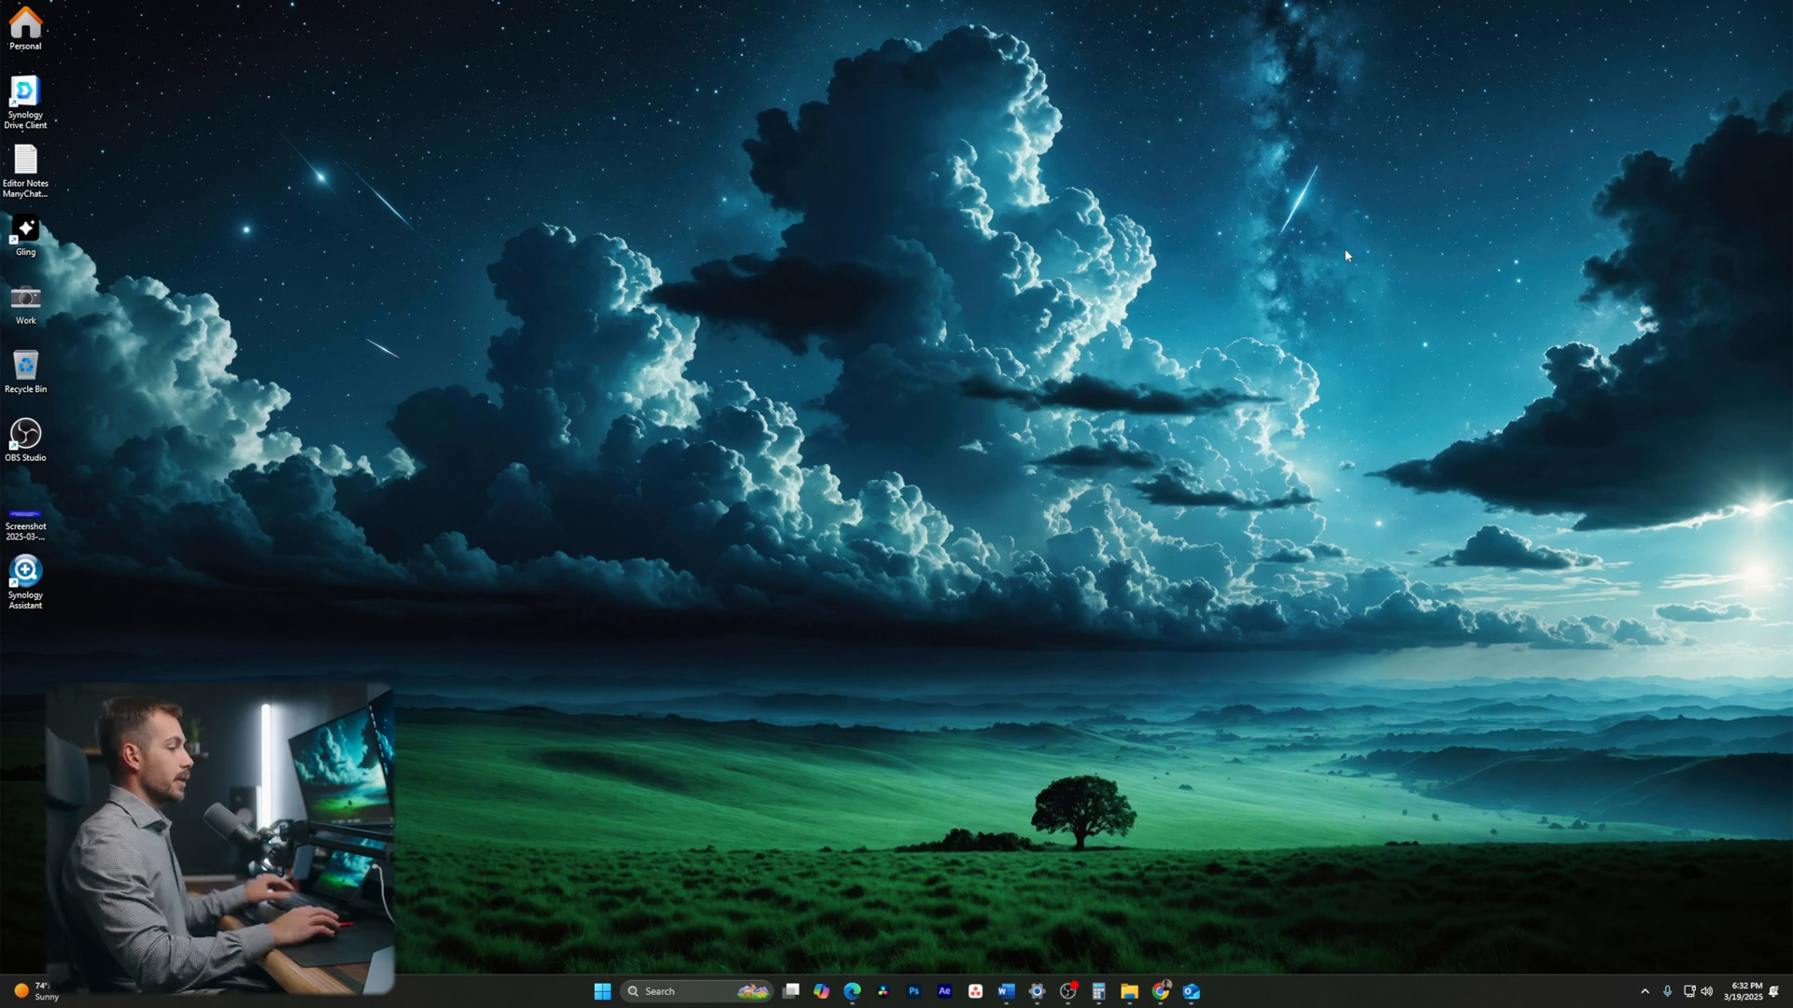
{"action": "mouse_move", "coordinate": [1248, 538]}
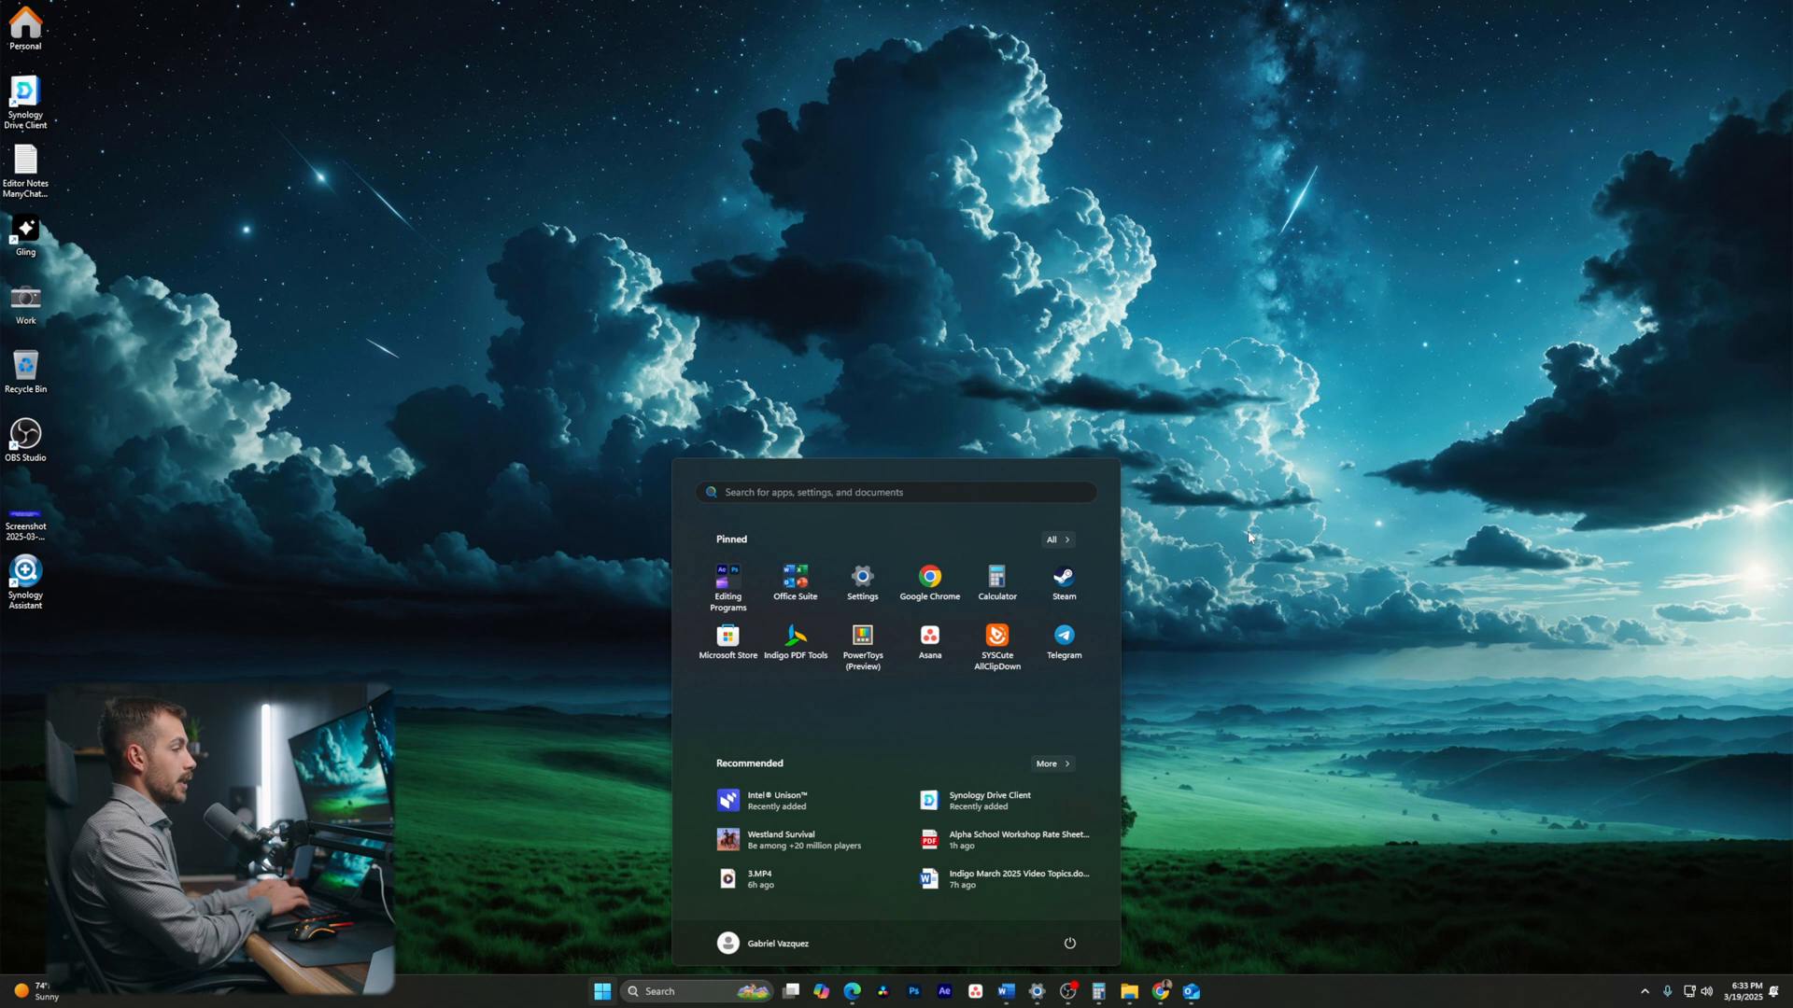
Step: Search the Start menu for 'outlook (new)' to launch the Outlook (new) app
{"action": "left_click", "coordinate": [895, 492]}
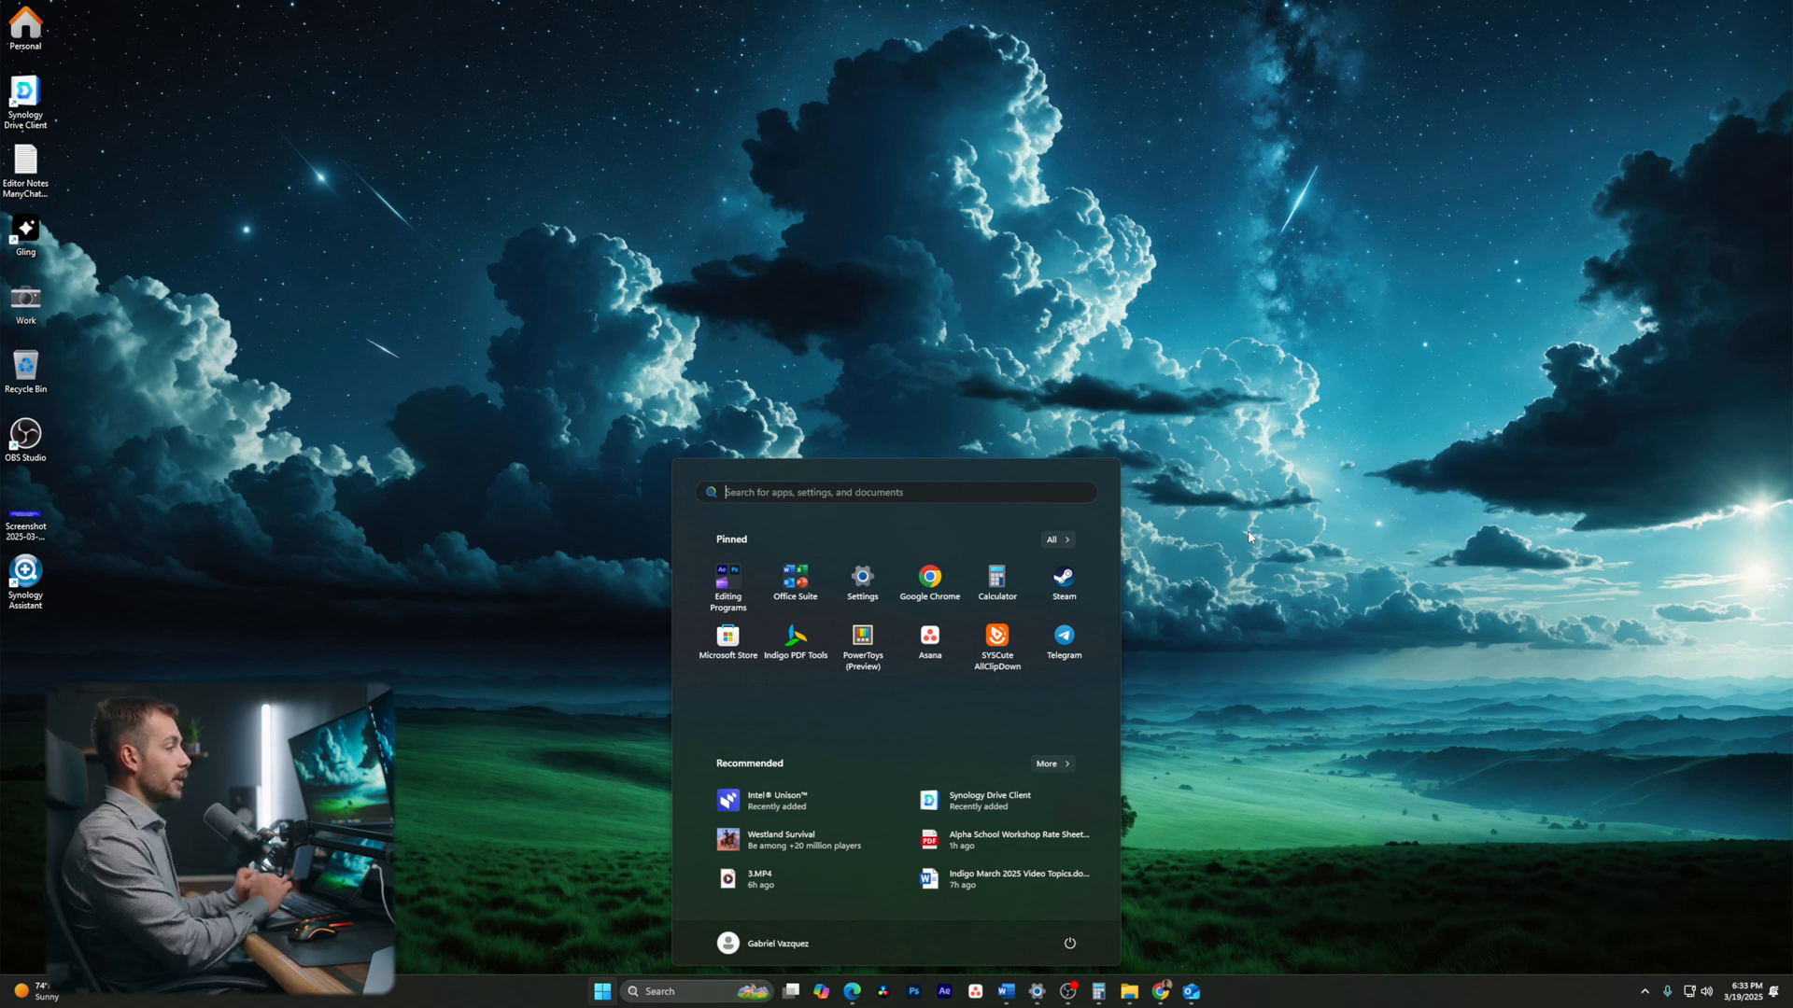
{"action": "type", "text": "outlook (new)"}
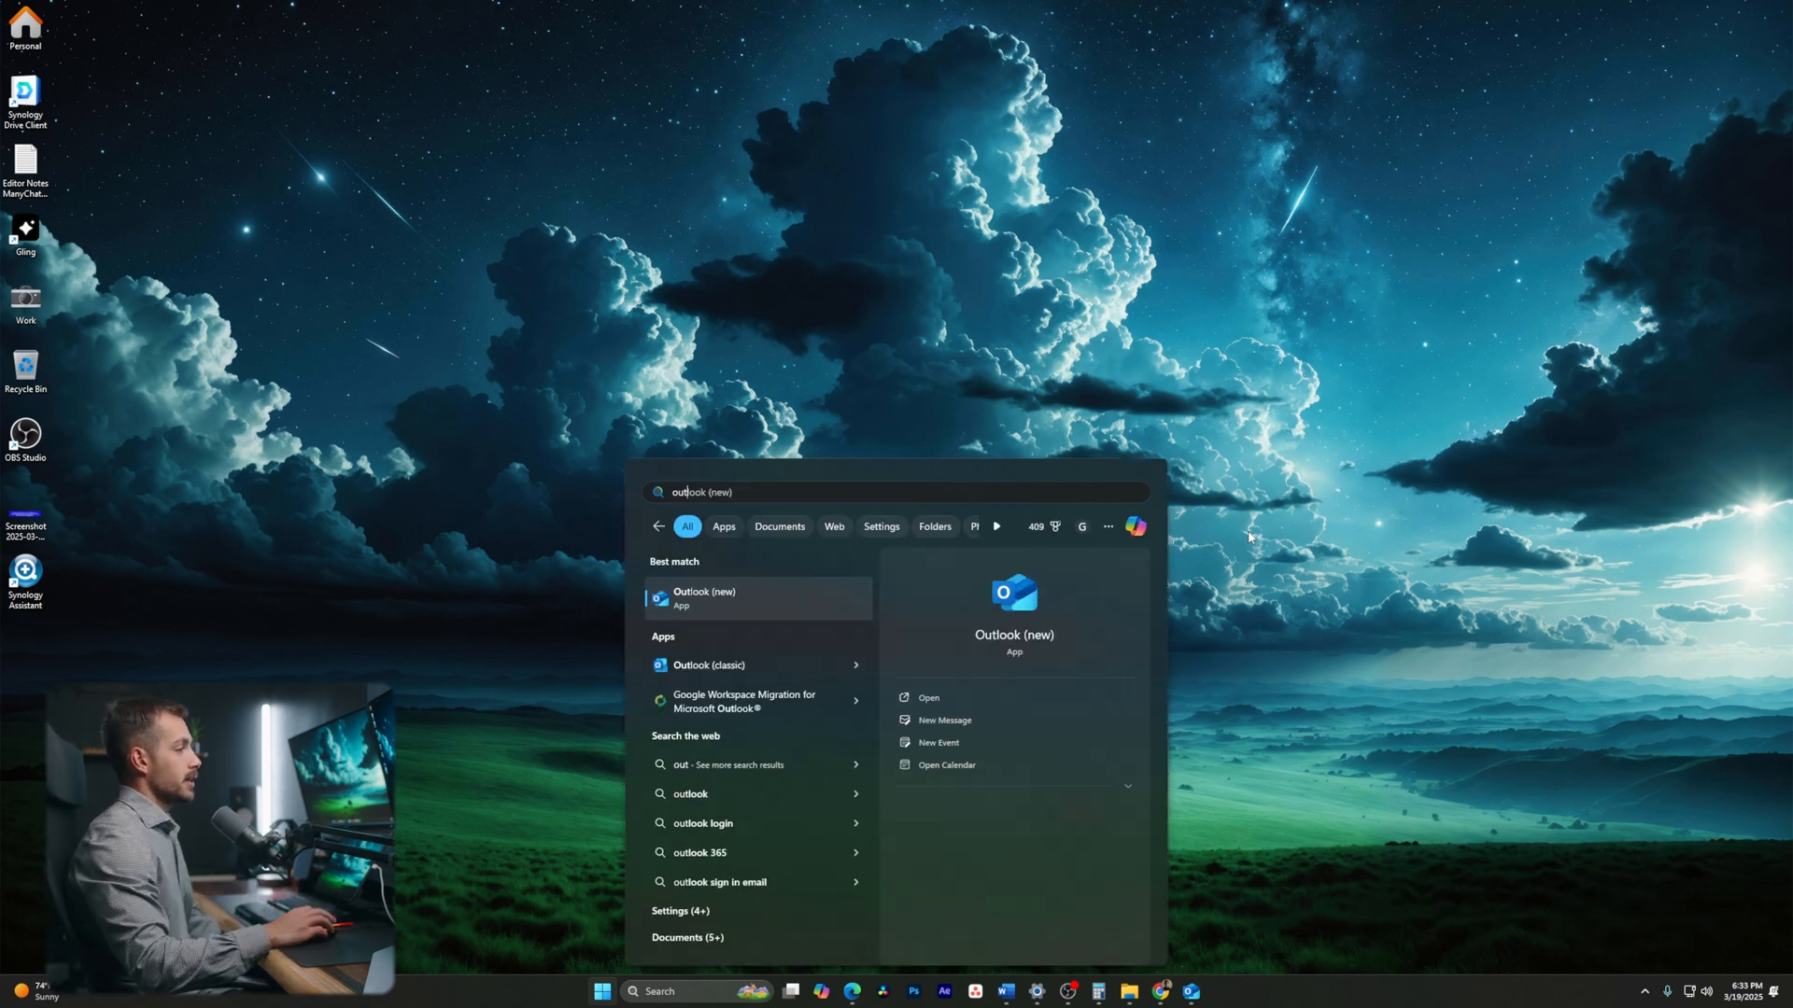
{"action": "mouse_move", "coordinate": [819, 683]}
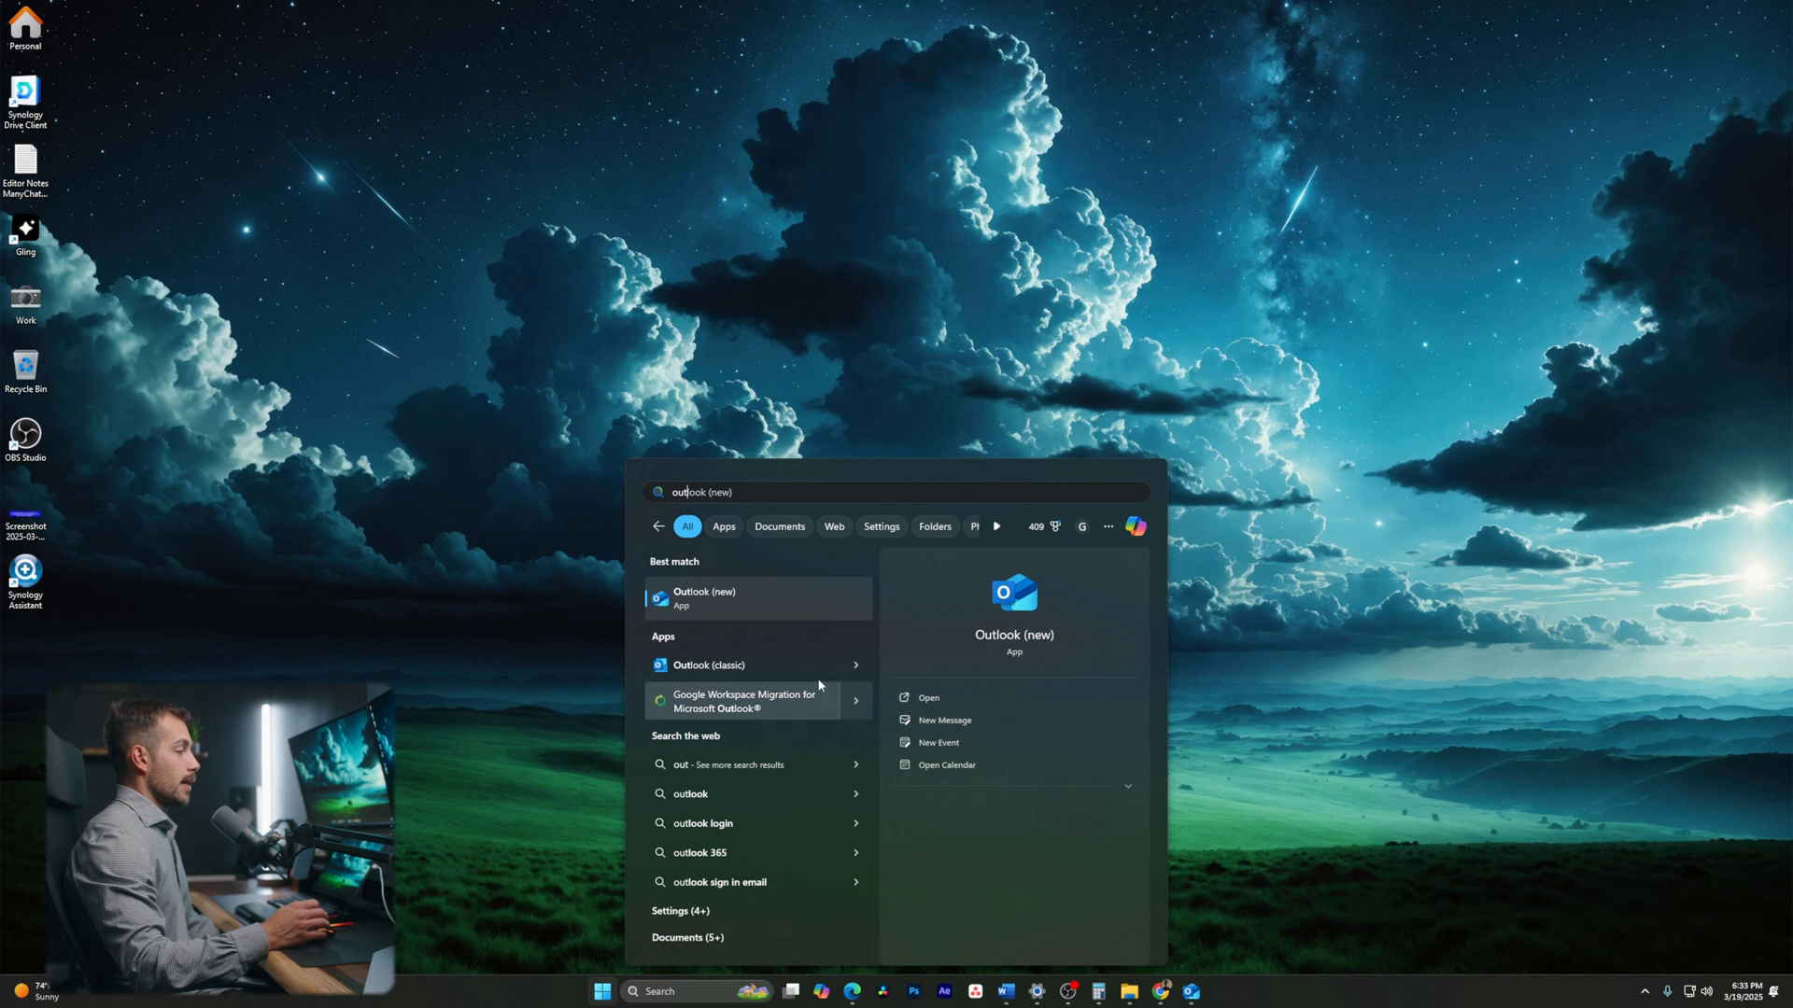
{"action": "mouse_move", "coordinate": [768, 666]}
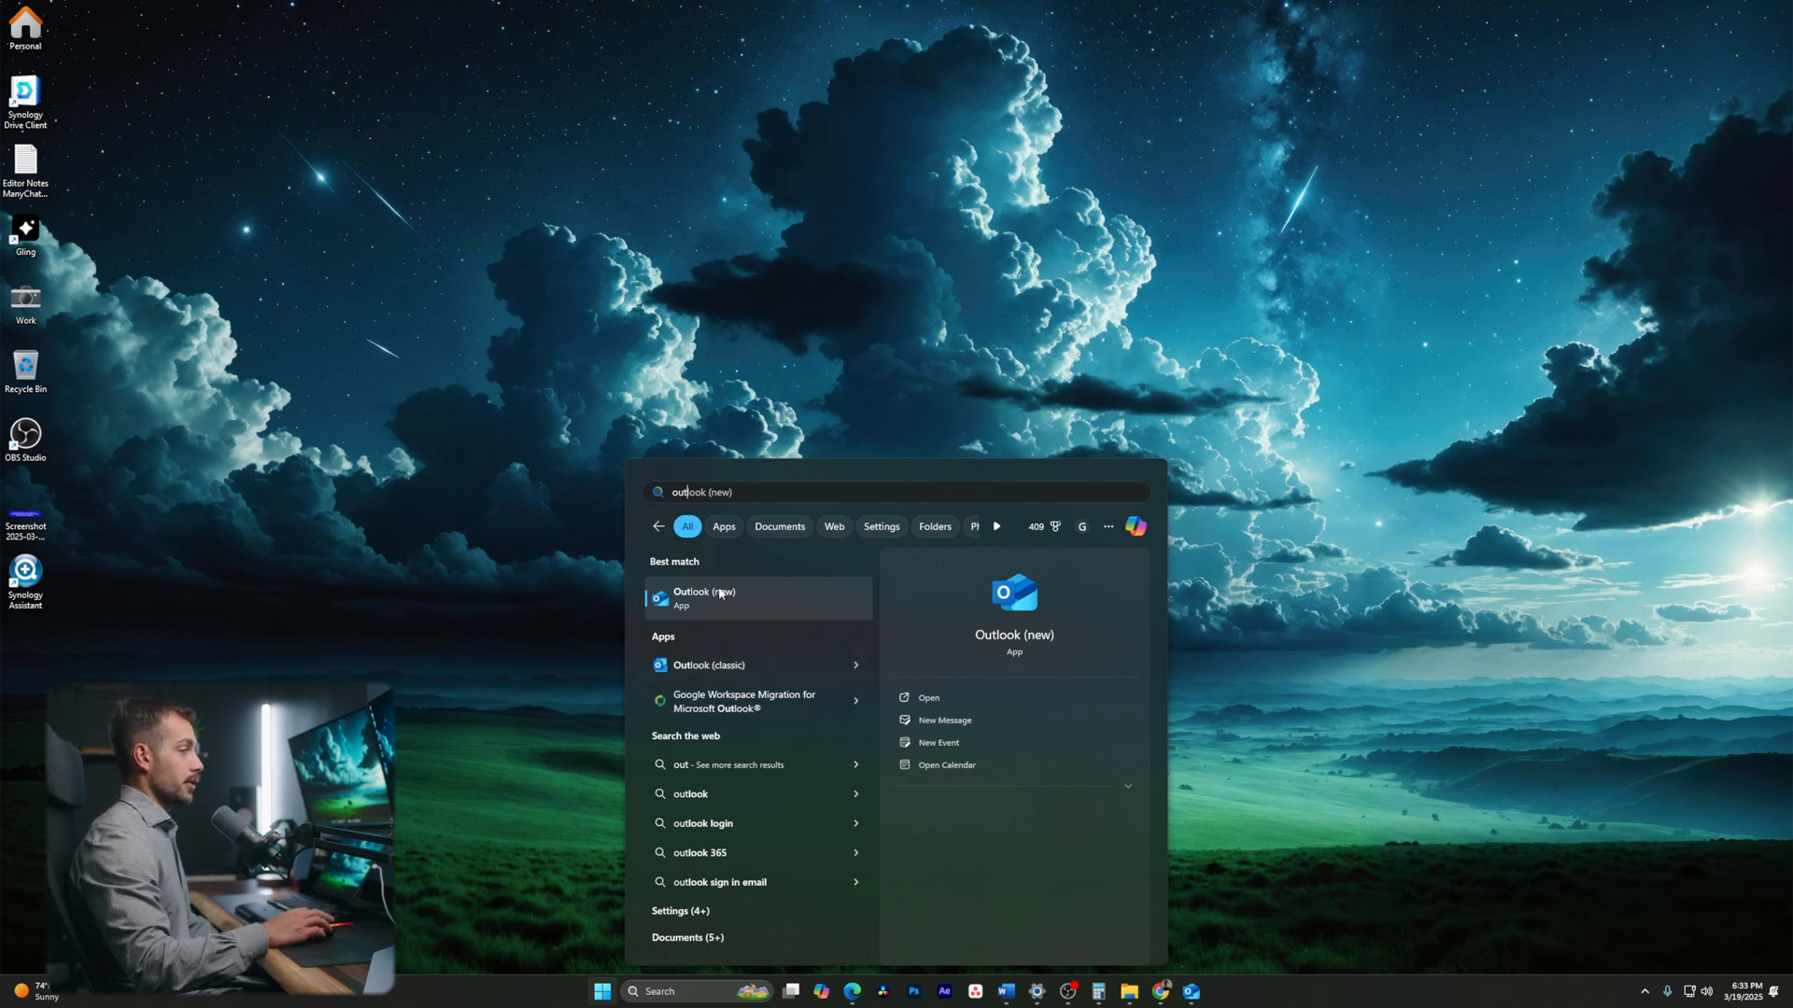
{"action": "key", "text": "Escape"}
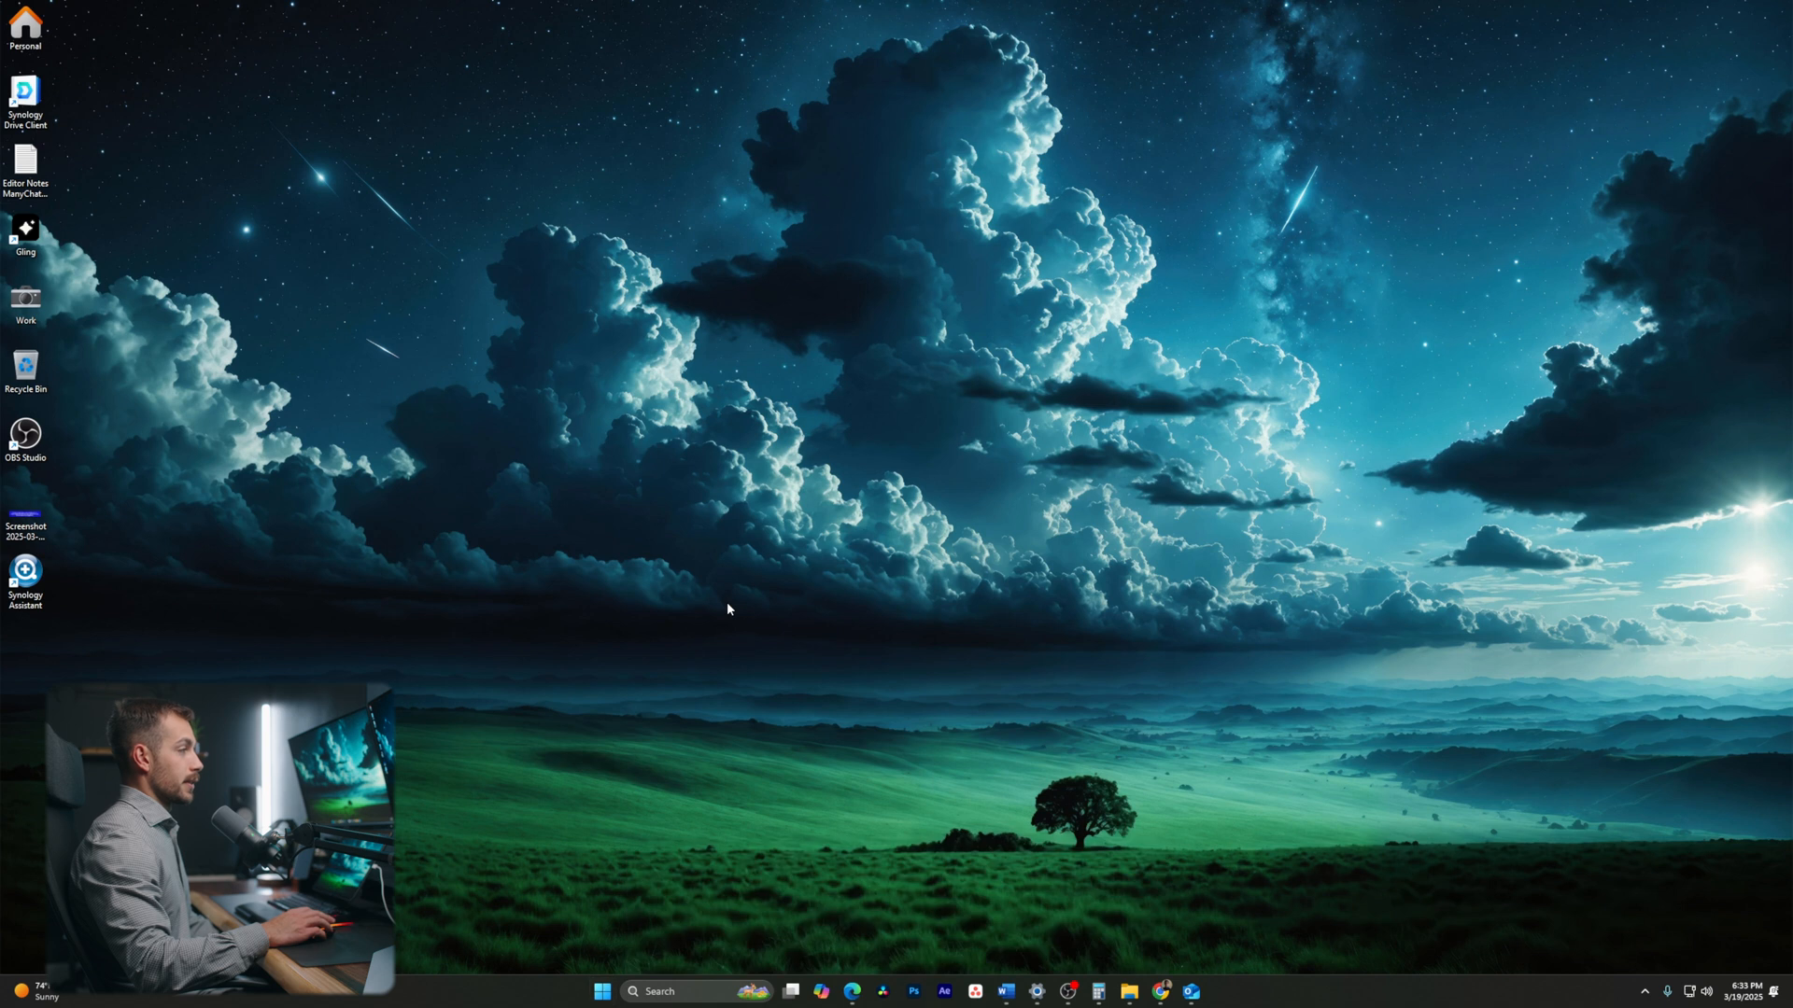
Step: Continue with the suggested Gmail account and accept syncing it, handing off to Google sign-in
{"action": "left_click", "coordinate": [1190, 992]}
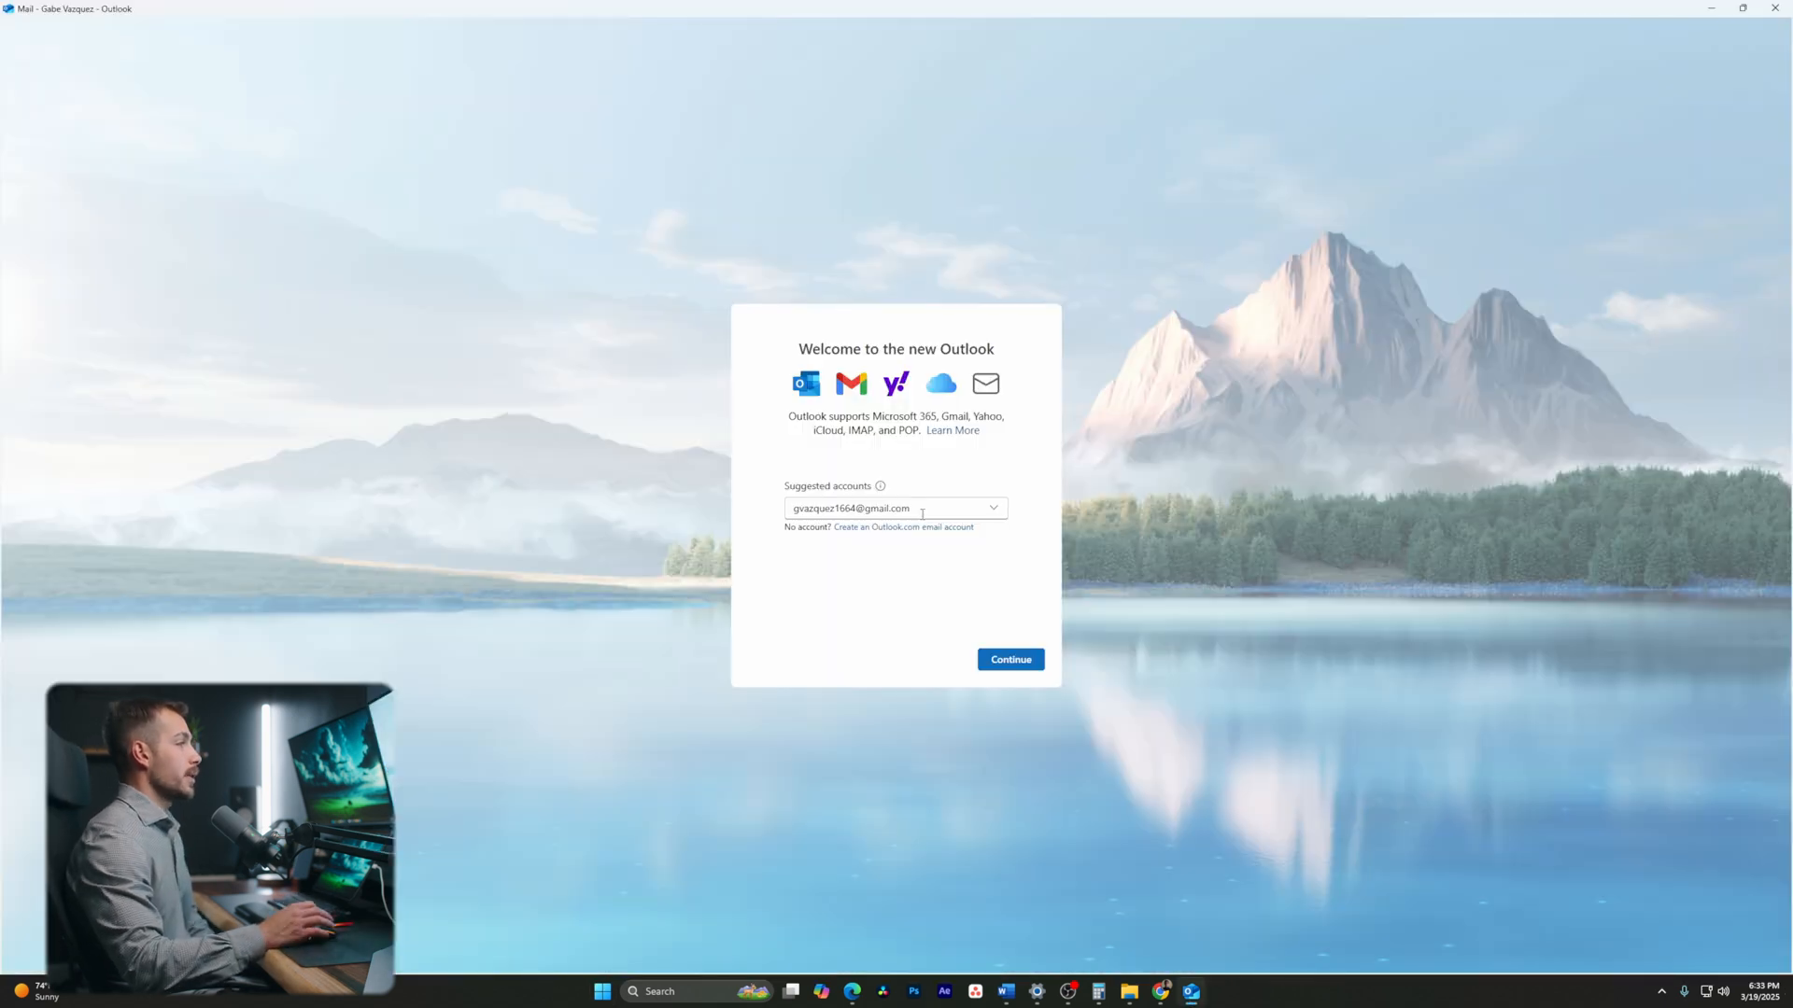
{"action": "mouse_move", "coordinate": [793, 546]}
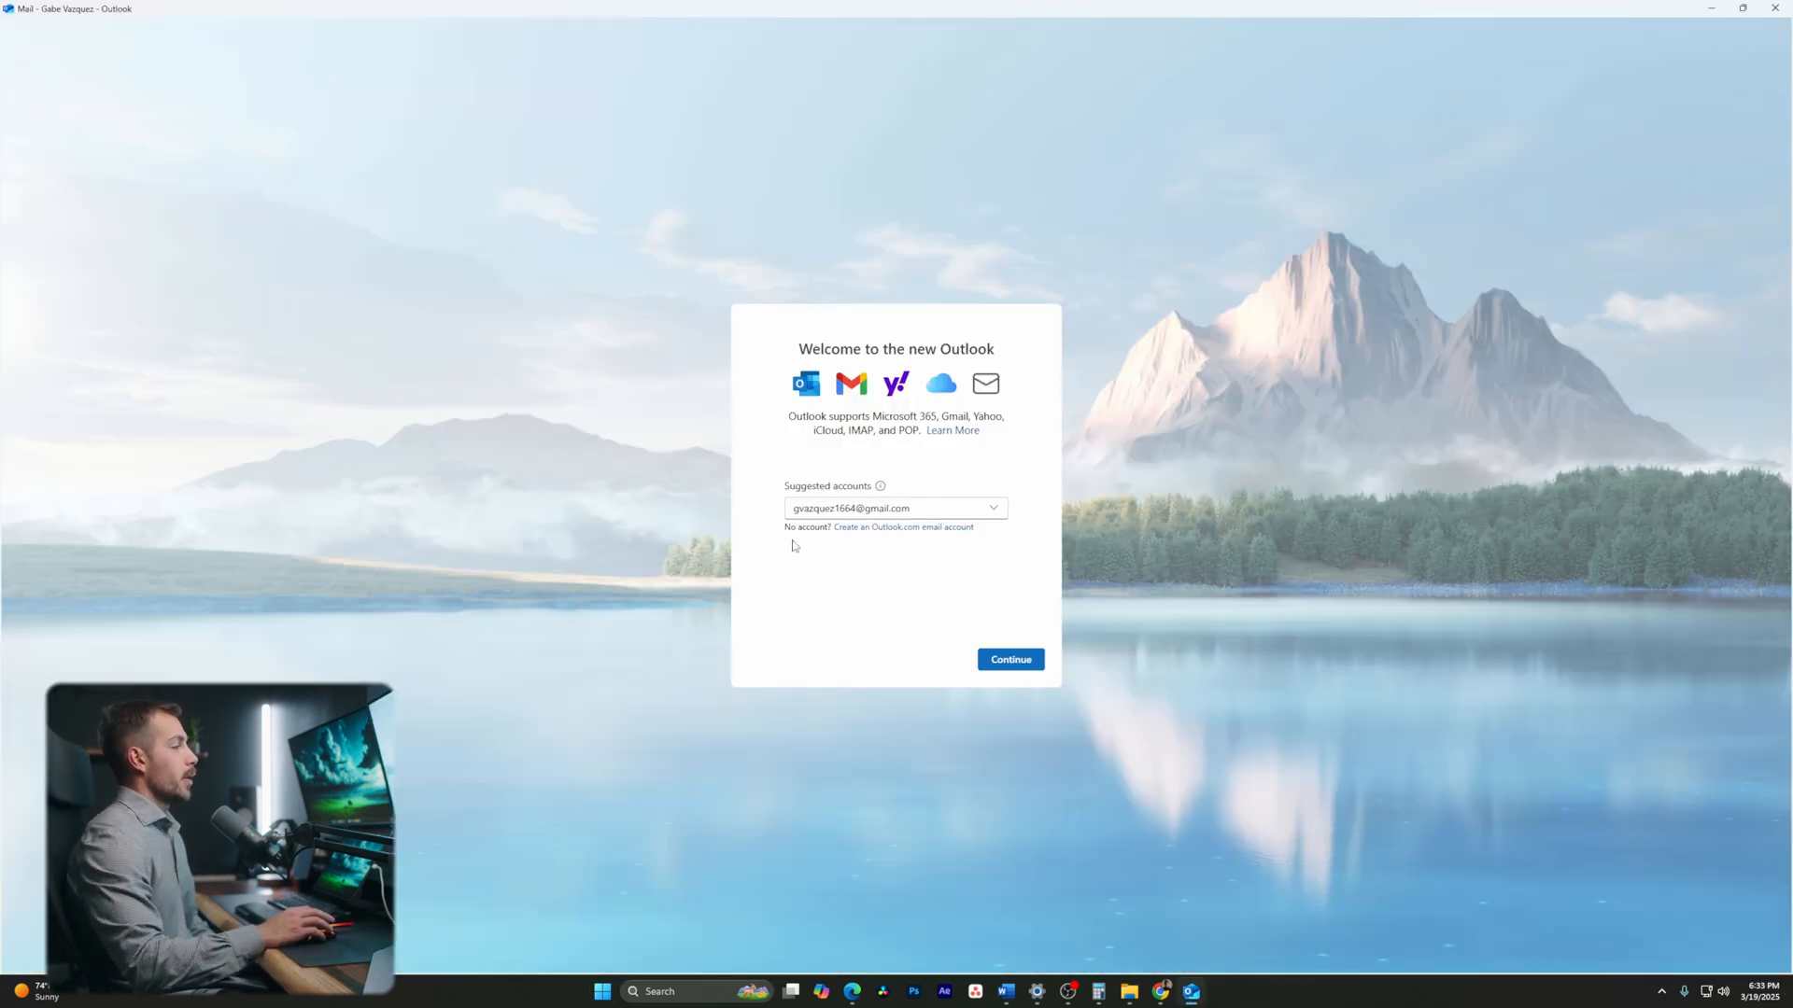
{"action": "left_click", "coordinate": [891, 508]}
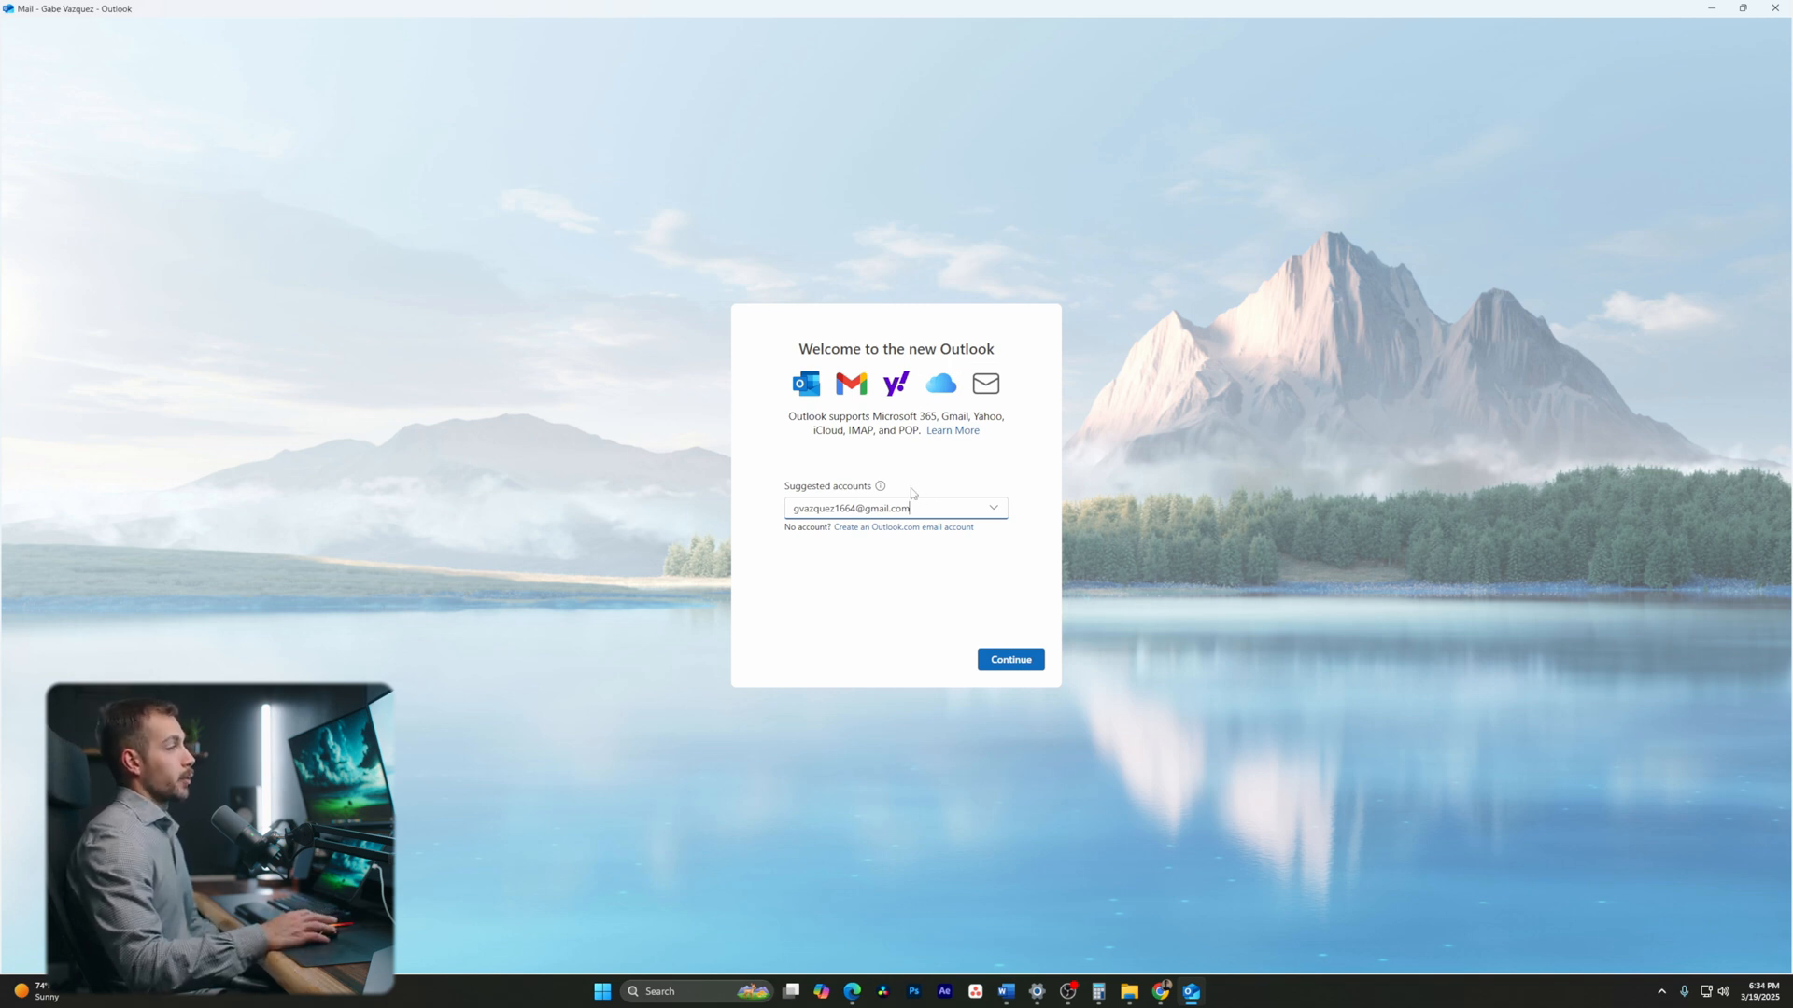
{"action": "mouse_move", "coordinate": [806, 400]}
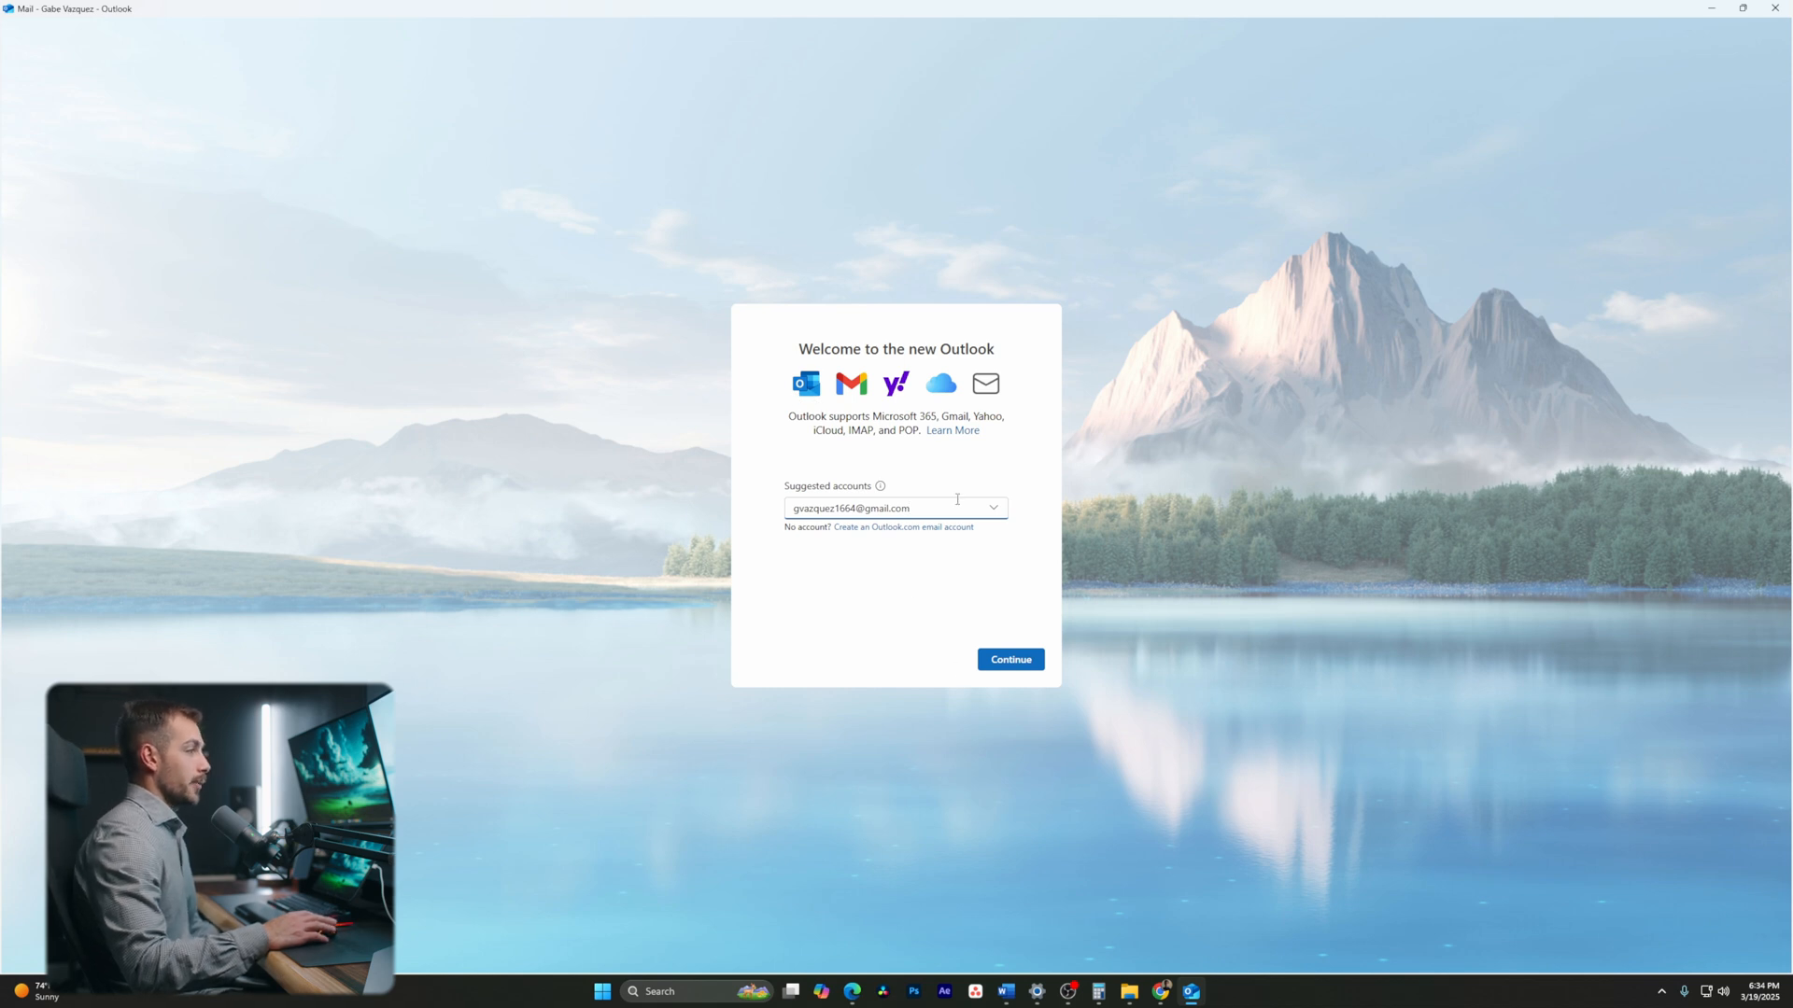
{"action": "left_click", "coordinate": [1008, 661]}
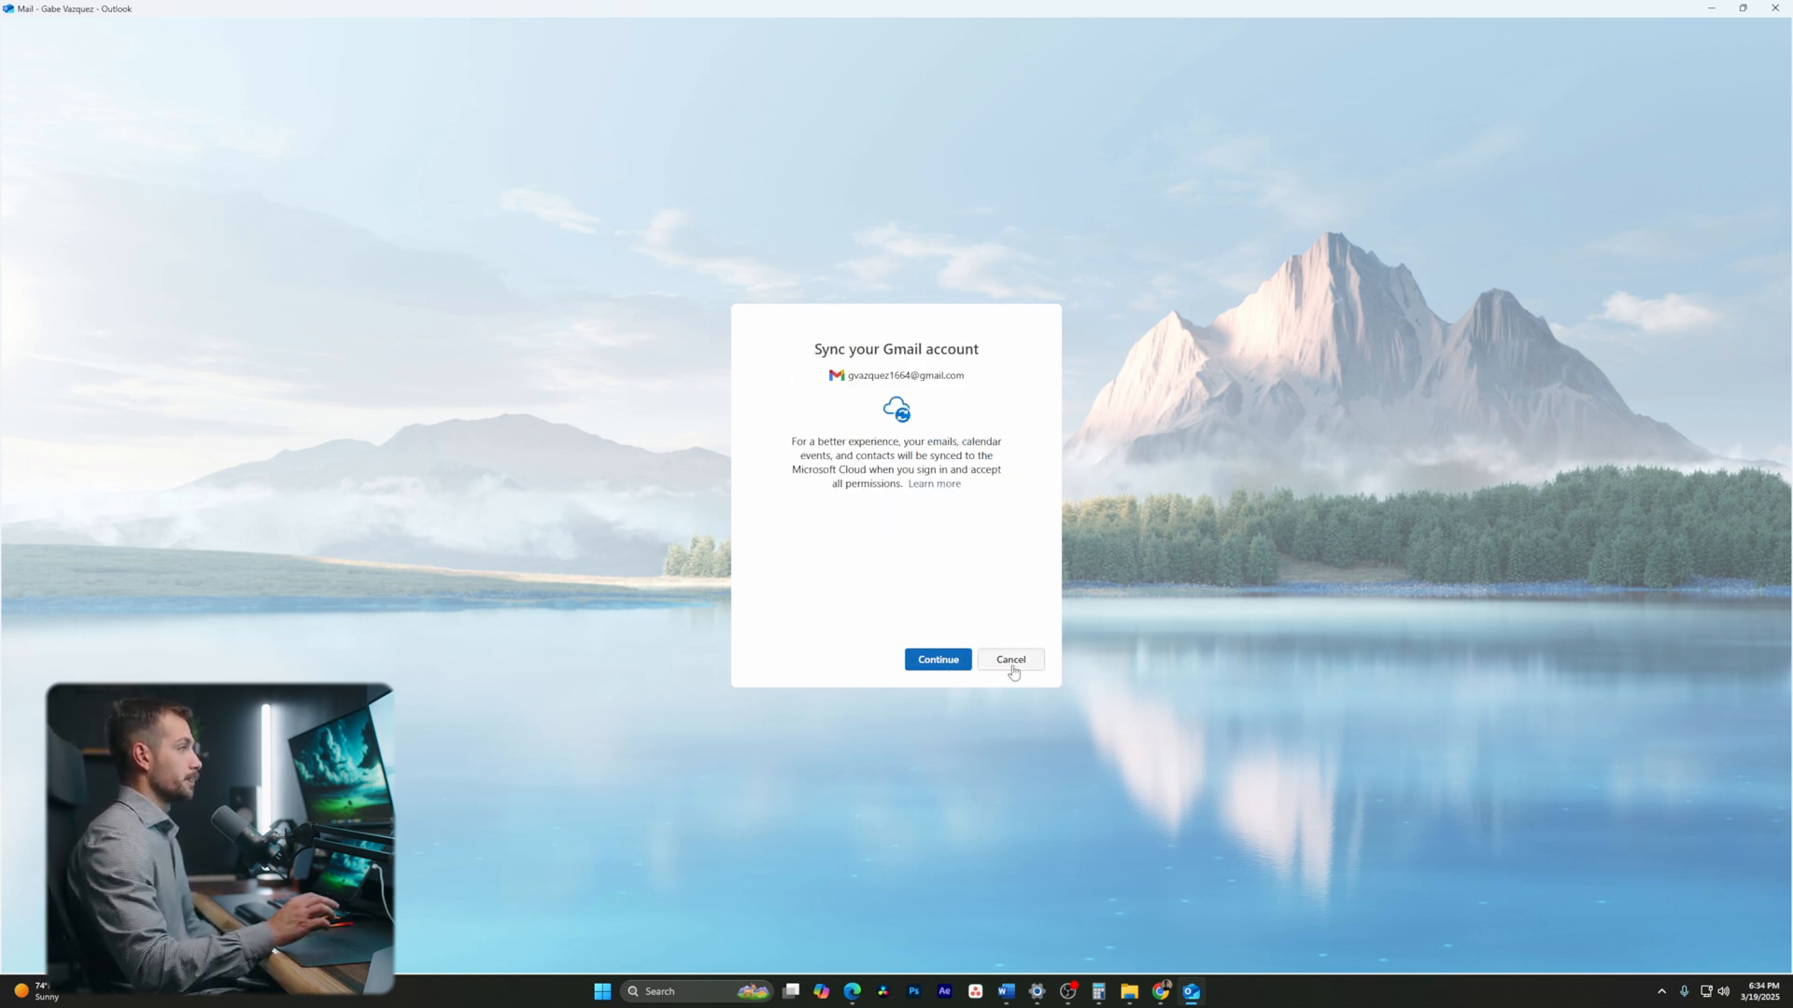
{"action": "mouse_move", "coordinate": [956, 638]}
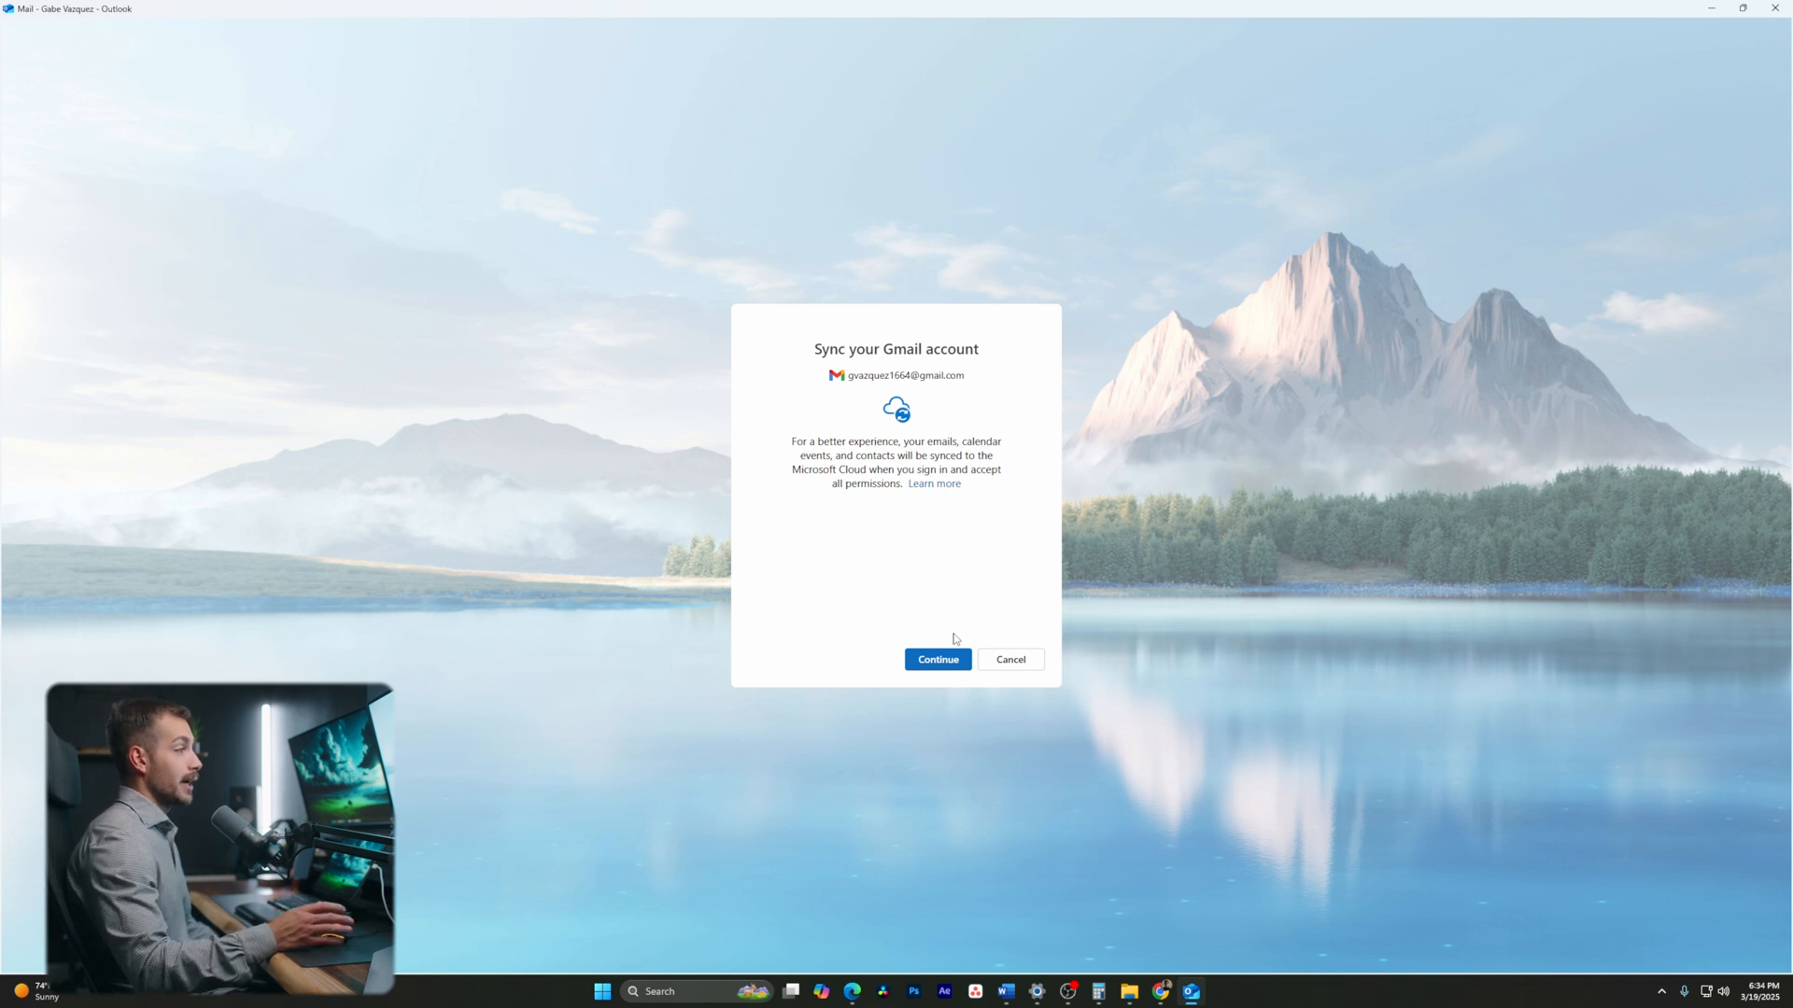
{"action": "mouse_move", "coordinate": [821, 499]}
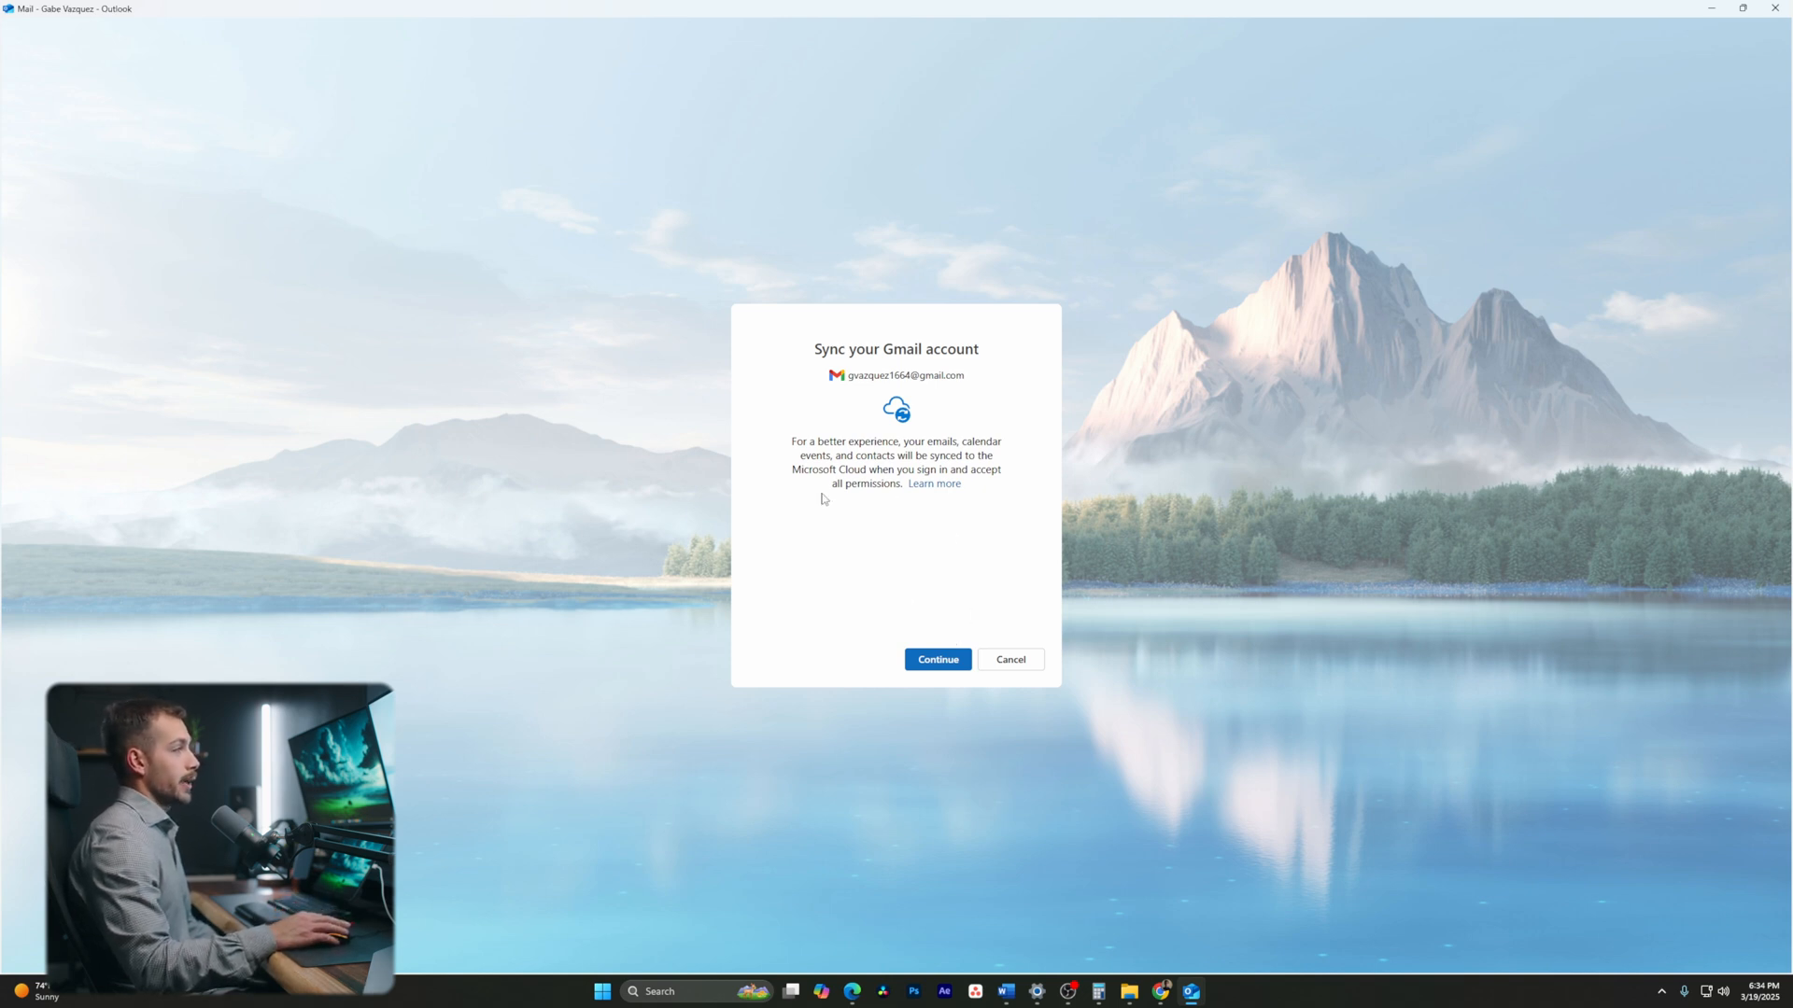
{"action": "left_click", "coordinate": [936, 661]}
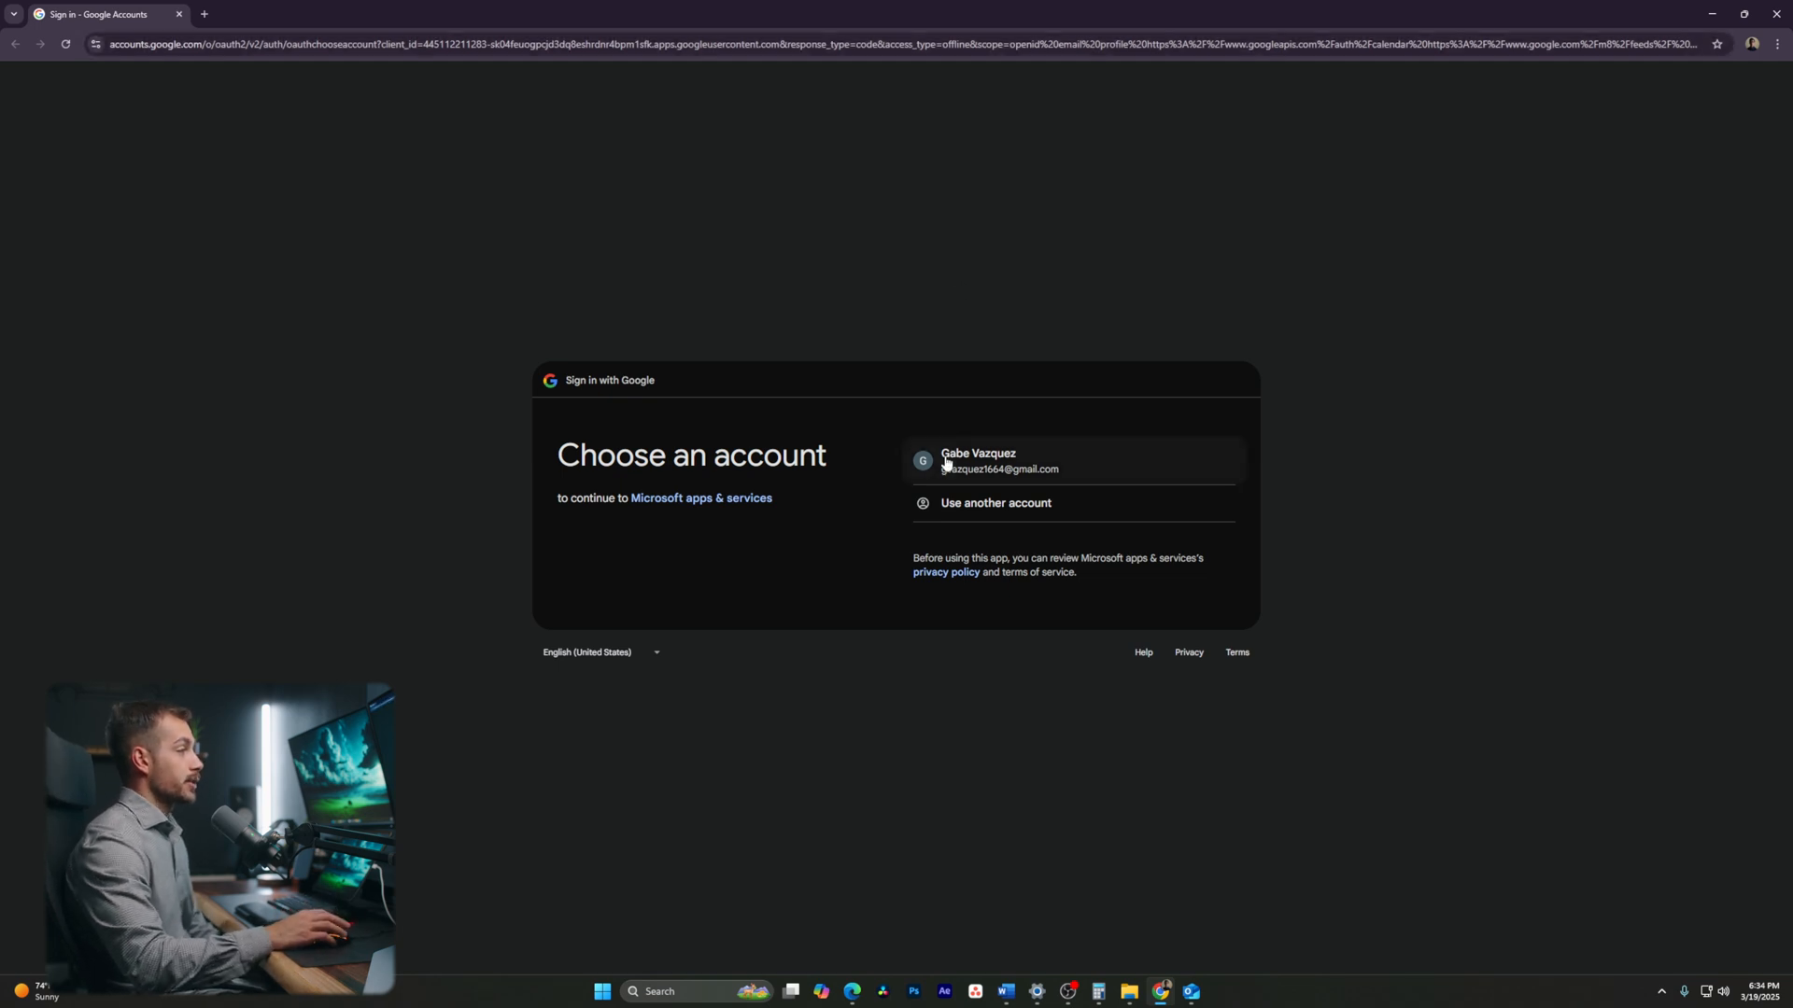
Step: Choose the Google account, grant Microsoft apps the requested permissions, and return to Outlook (new)
{"action": "left_click", "coordinate": [995, 461]}
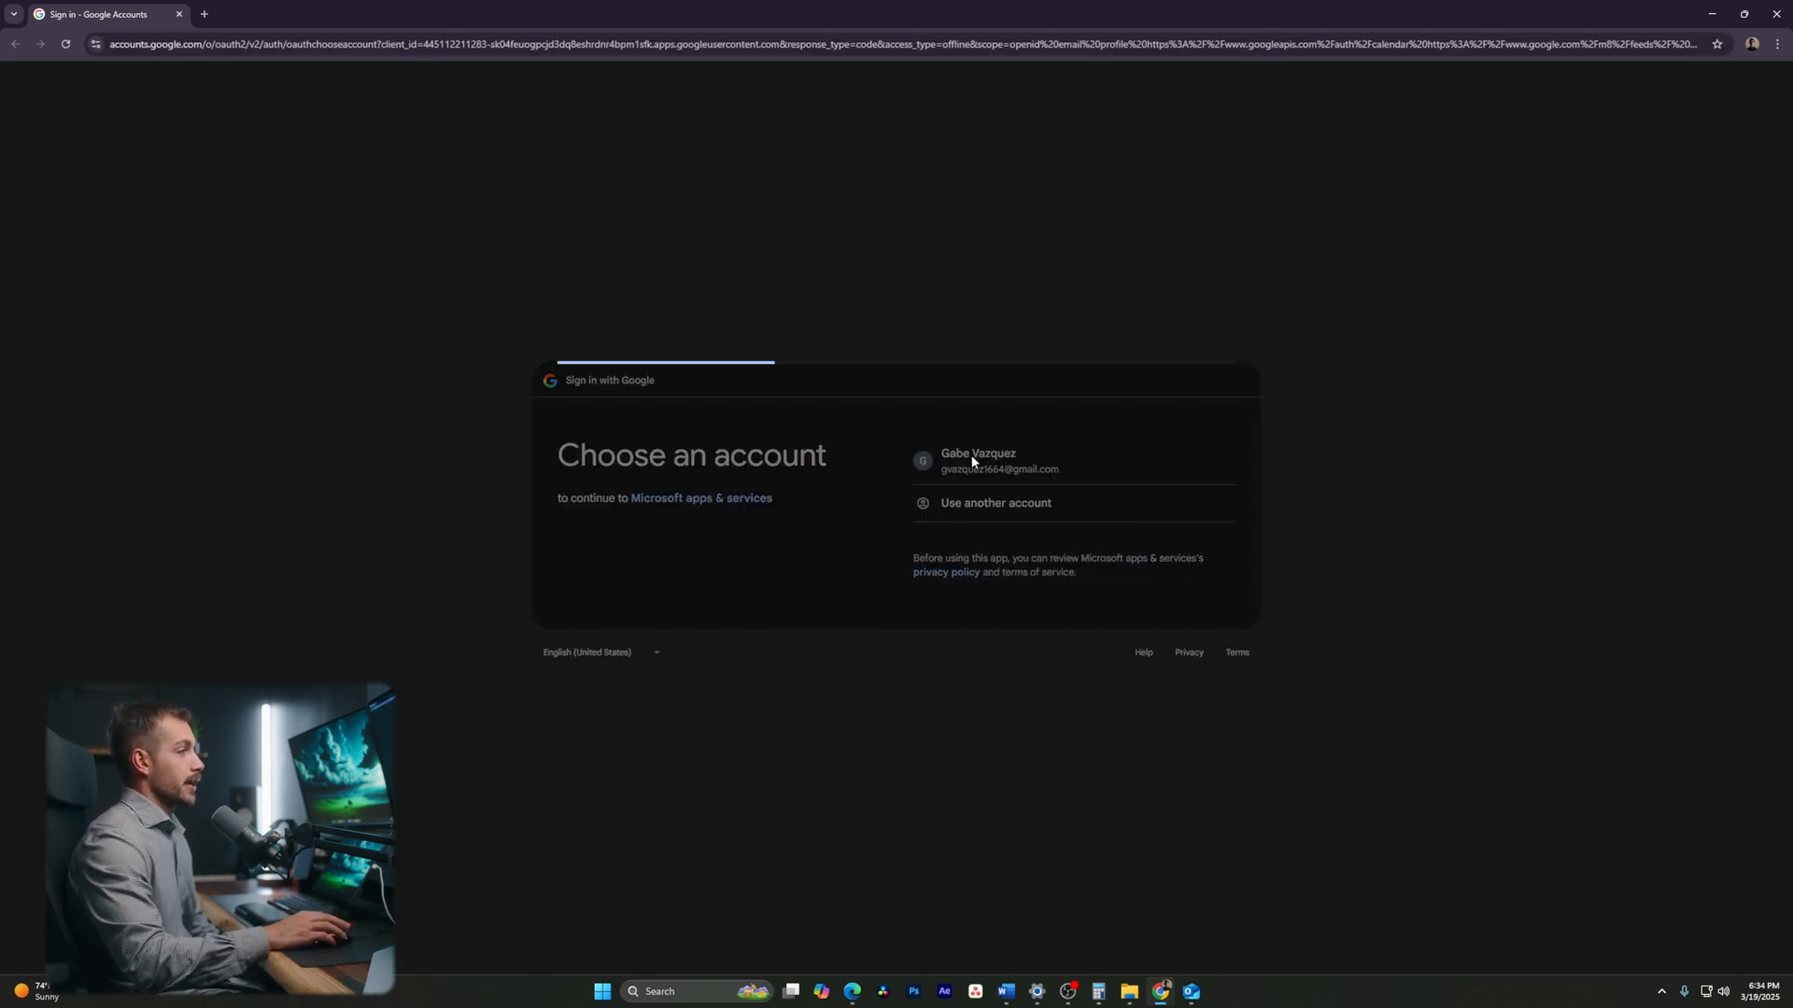
{"action": "left_click", "coordinate": [978, 460]}
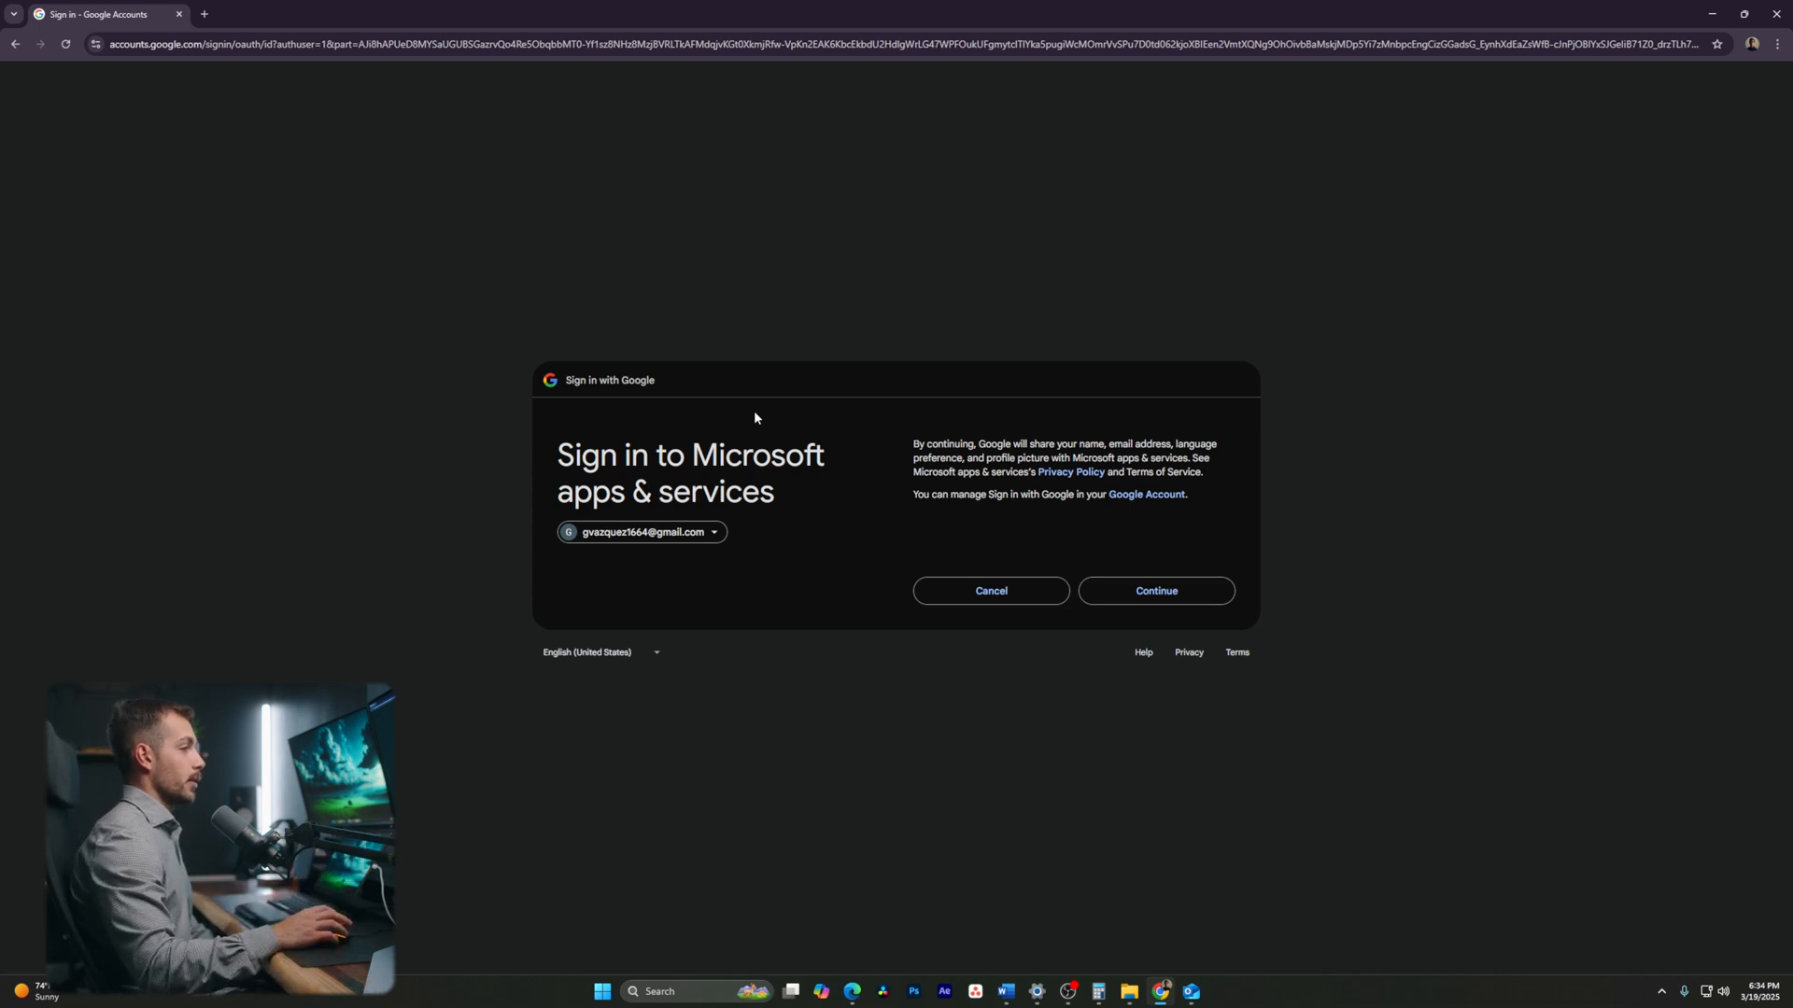
{"action": "mouse_move", "coordinate": [1156, 598]}
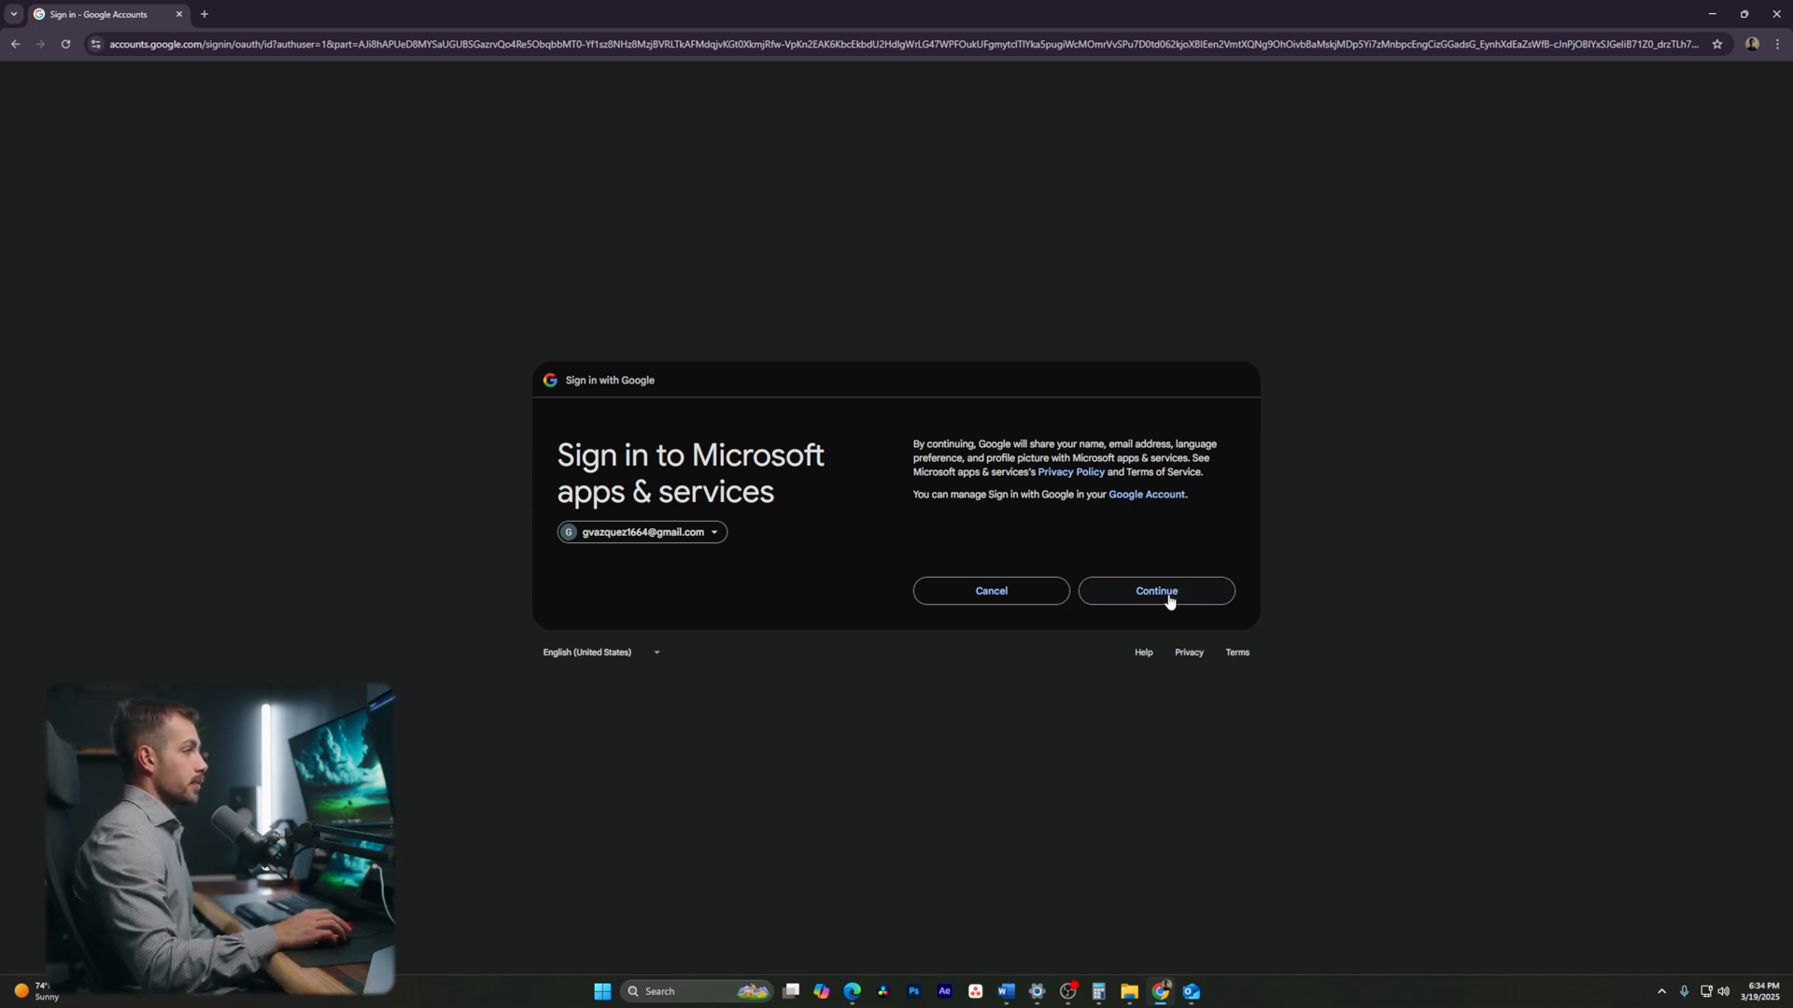
{"action": "left_click", "coordinate": [1154, 591]}
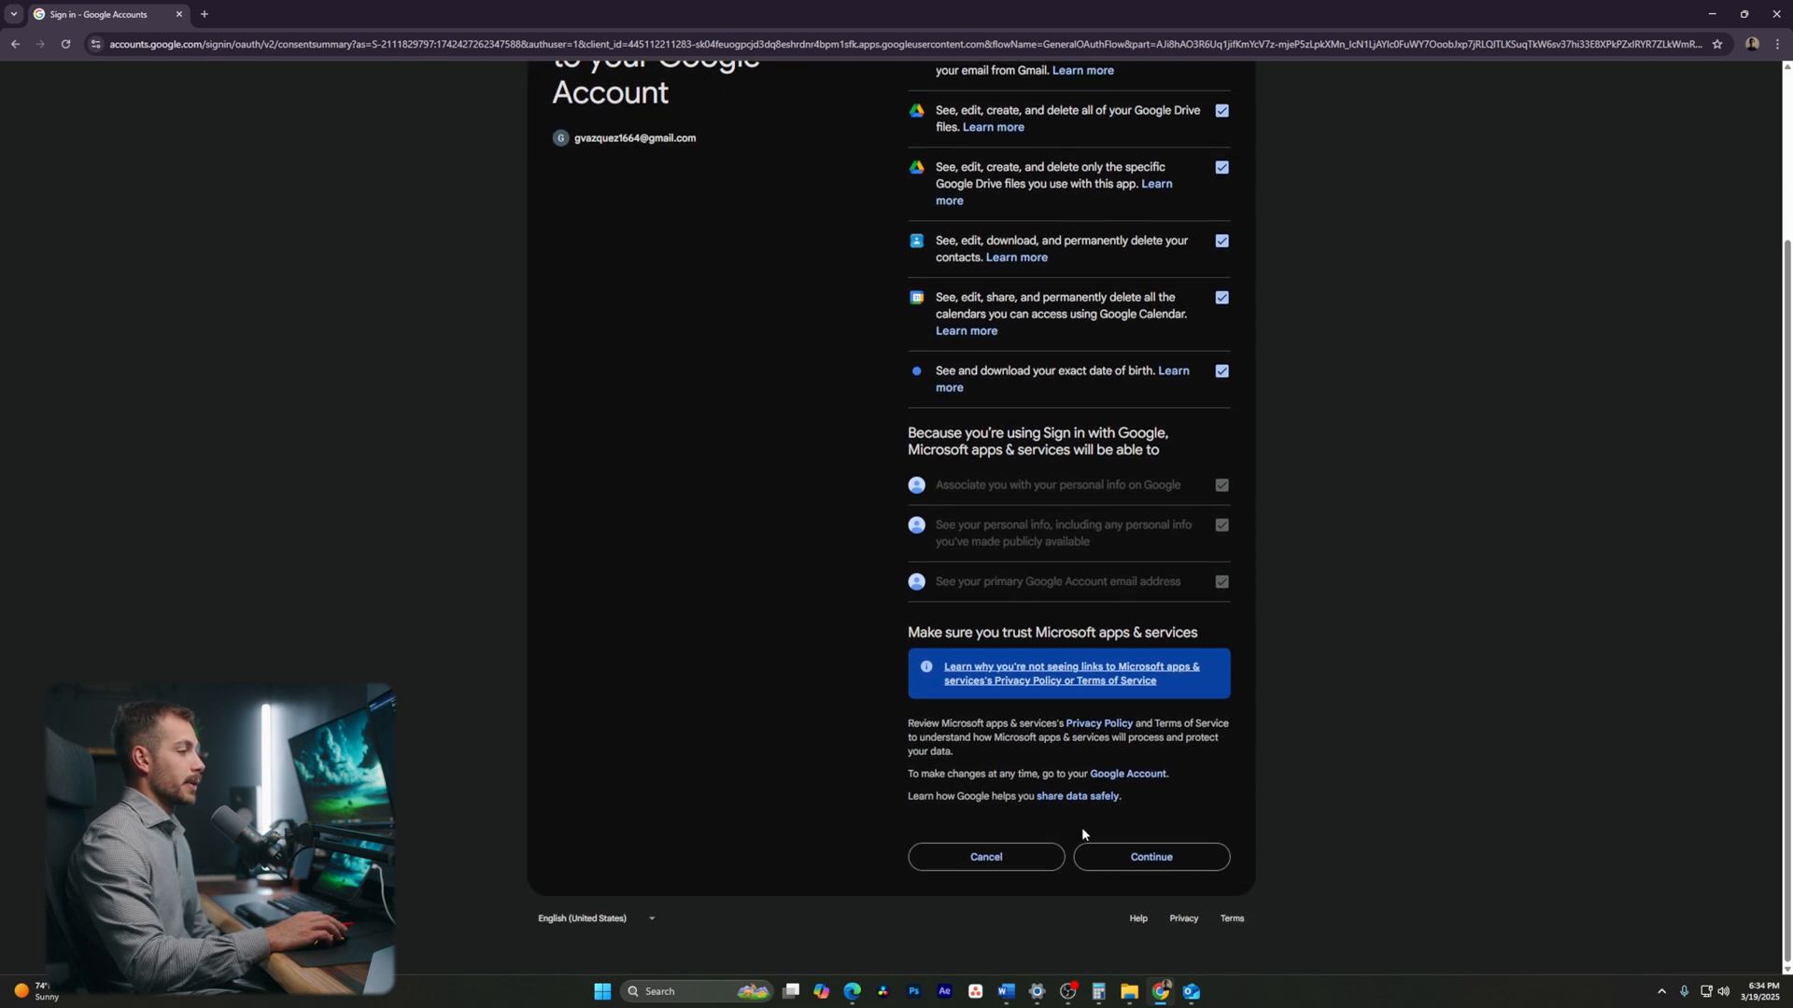
{"action": "left_click", "coordinate": [1151, 856]}
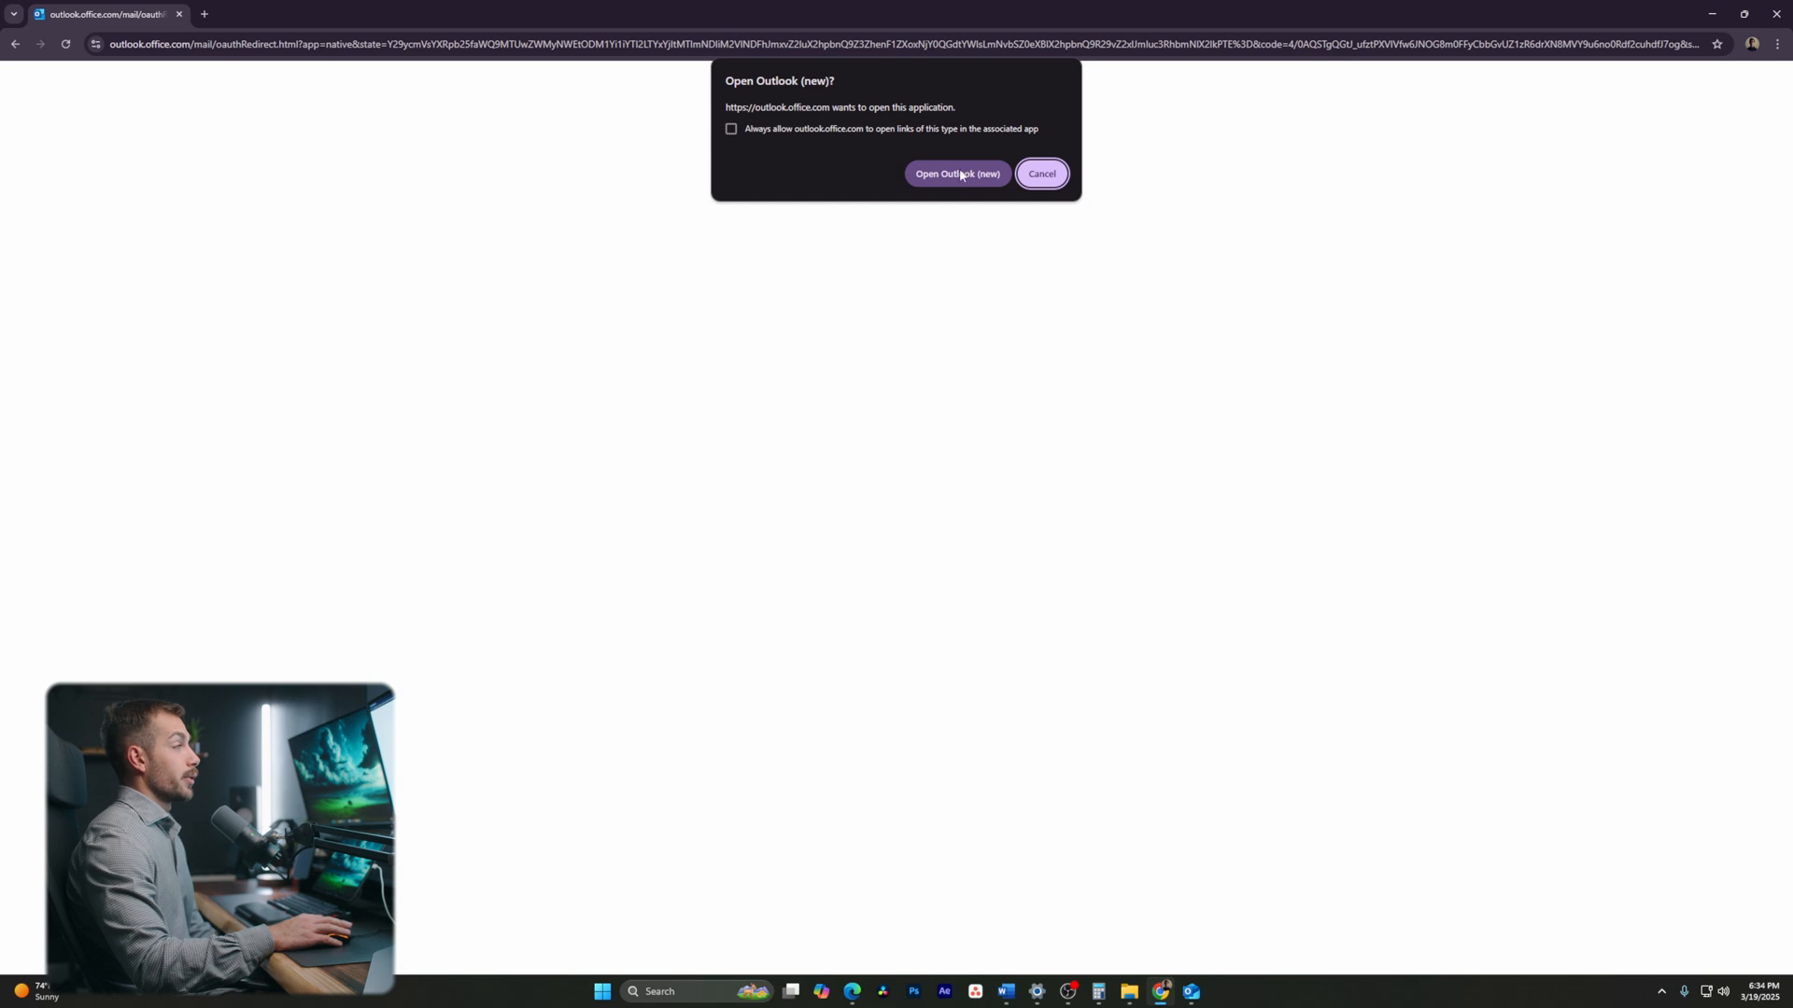
{"action": "left_click", "coordinate": [956, 174]}
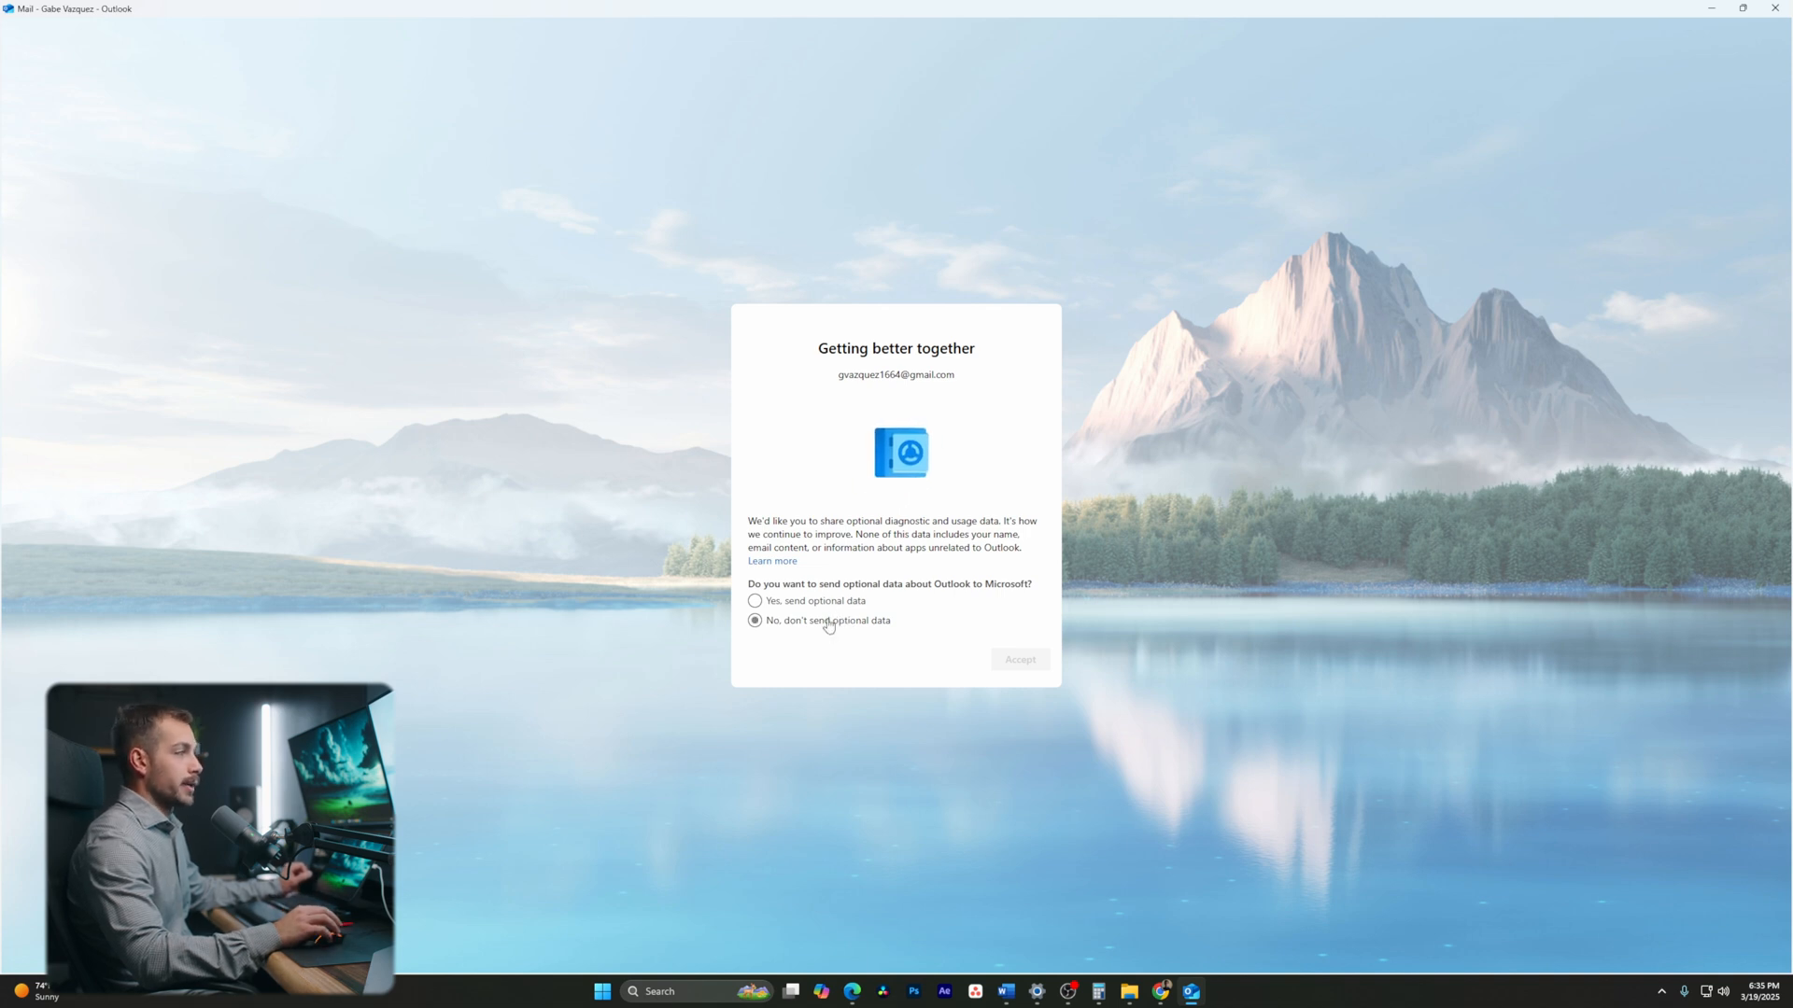
Step: Decline optional diagnostic data, acknowledge connected experiences, and apply the Windows language, time and theme settings
{"action": "left_click", "coordinate": [1017, 660]}
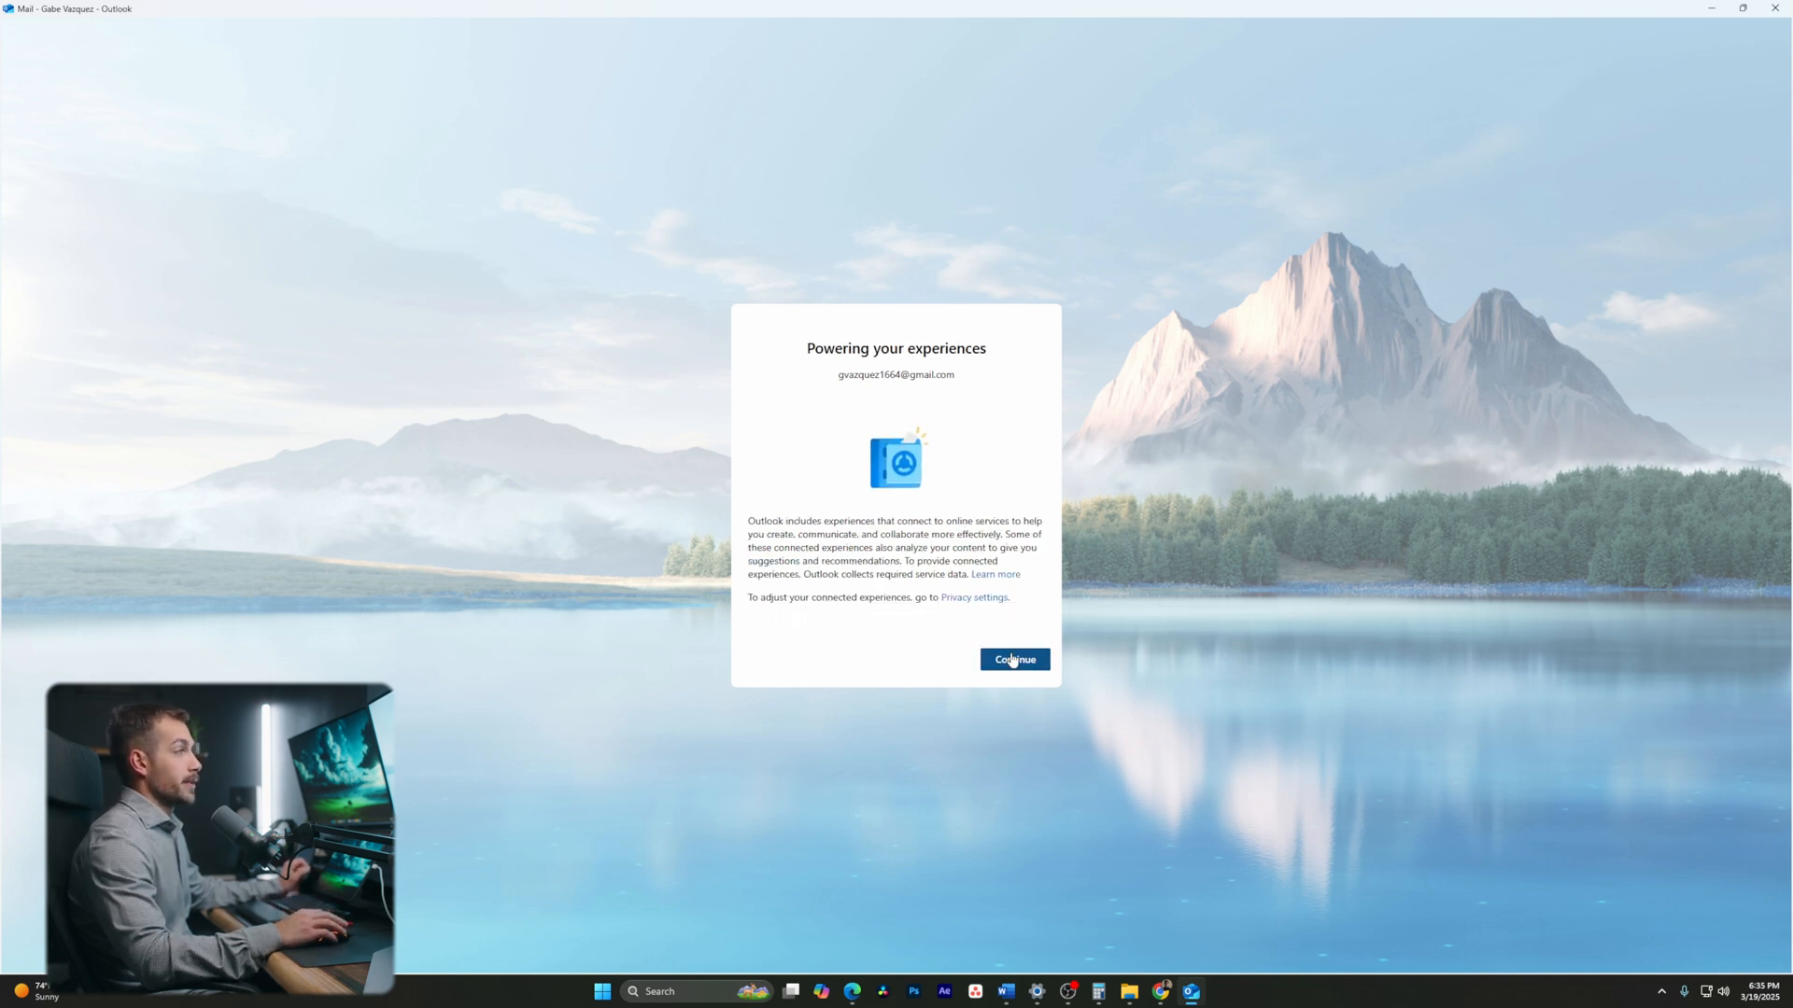
{"action": "left_click", "coordinate": [1013, 660]}
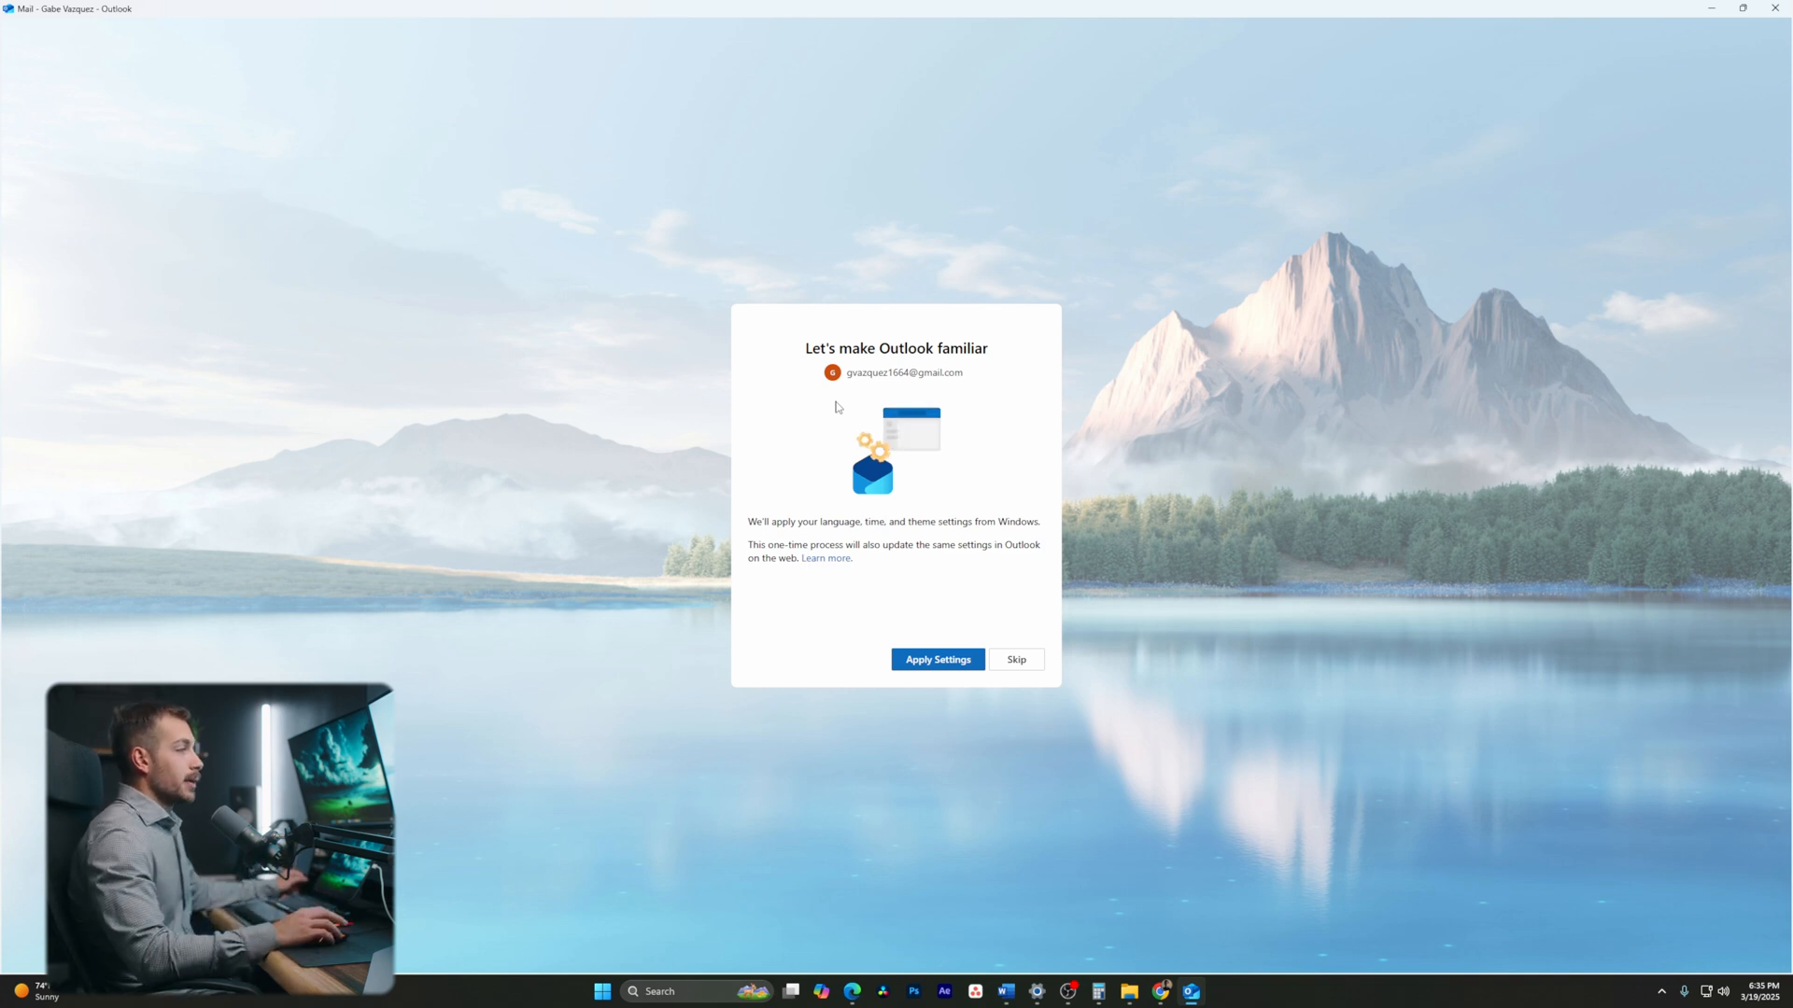
{"action": "mouse_move", "coordinate": [855, 559]}
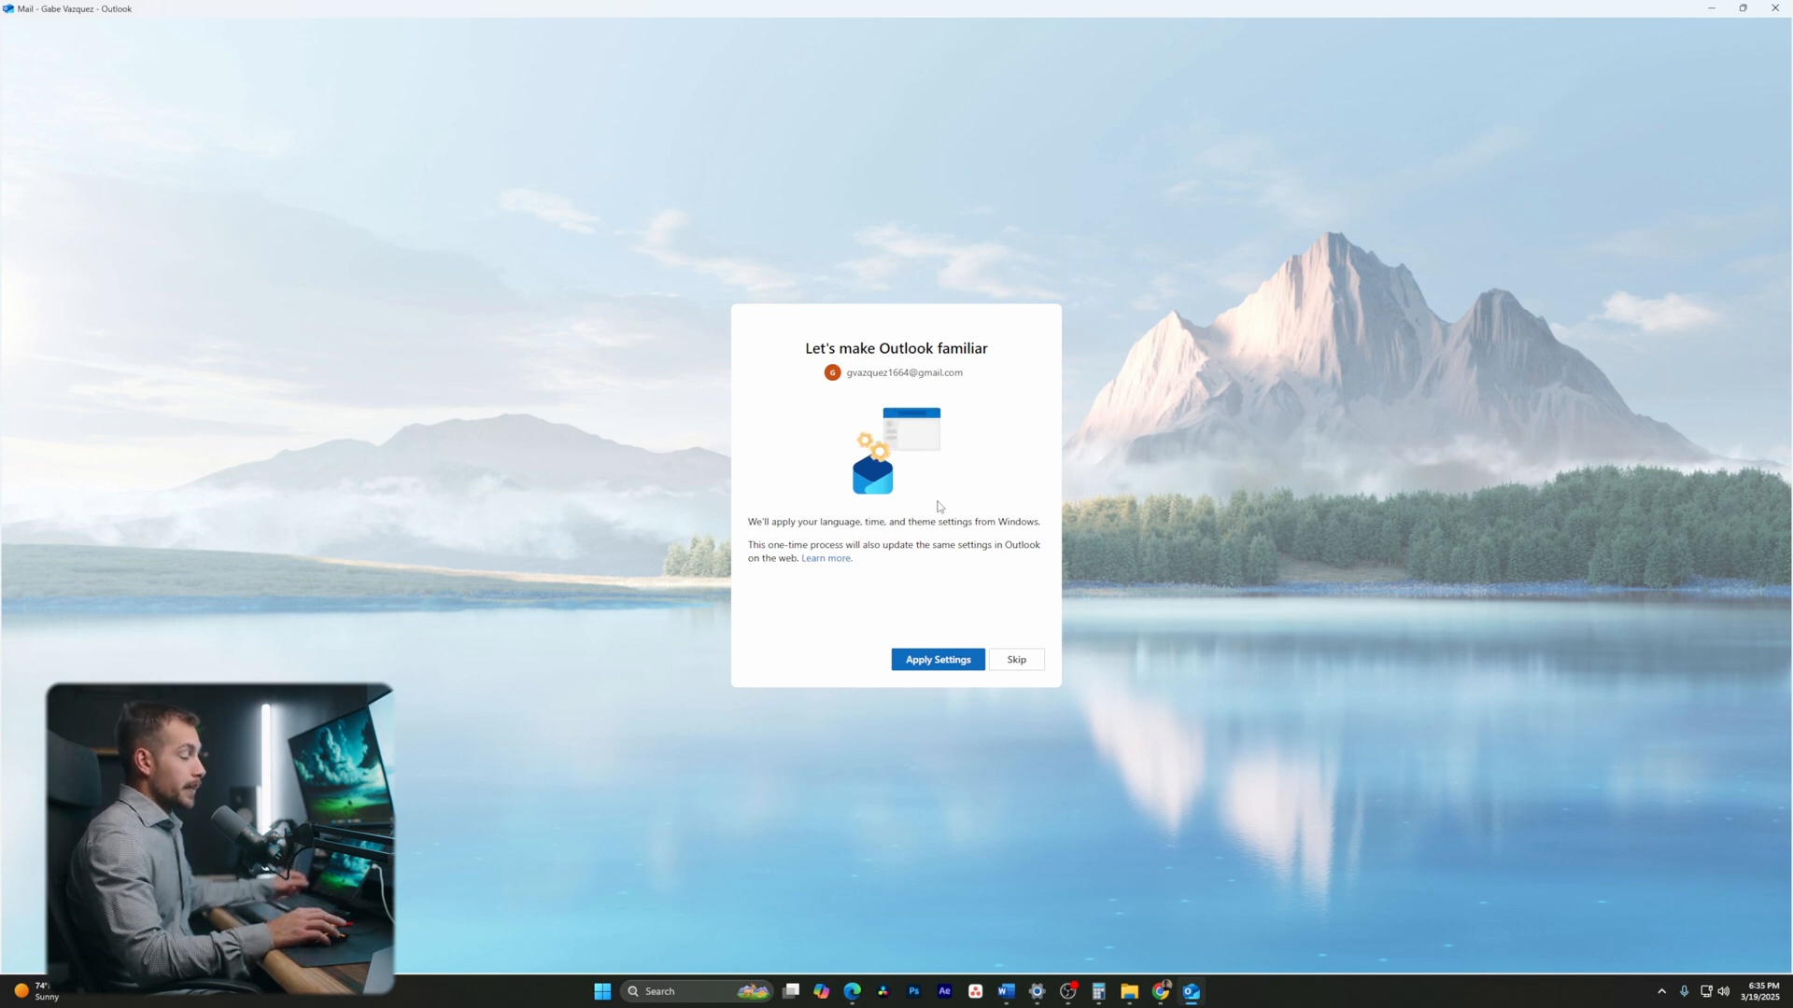
{"action": "left_click", "coordinate": [937, 660]}
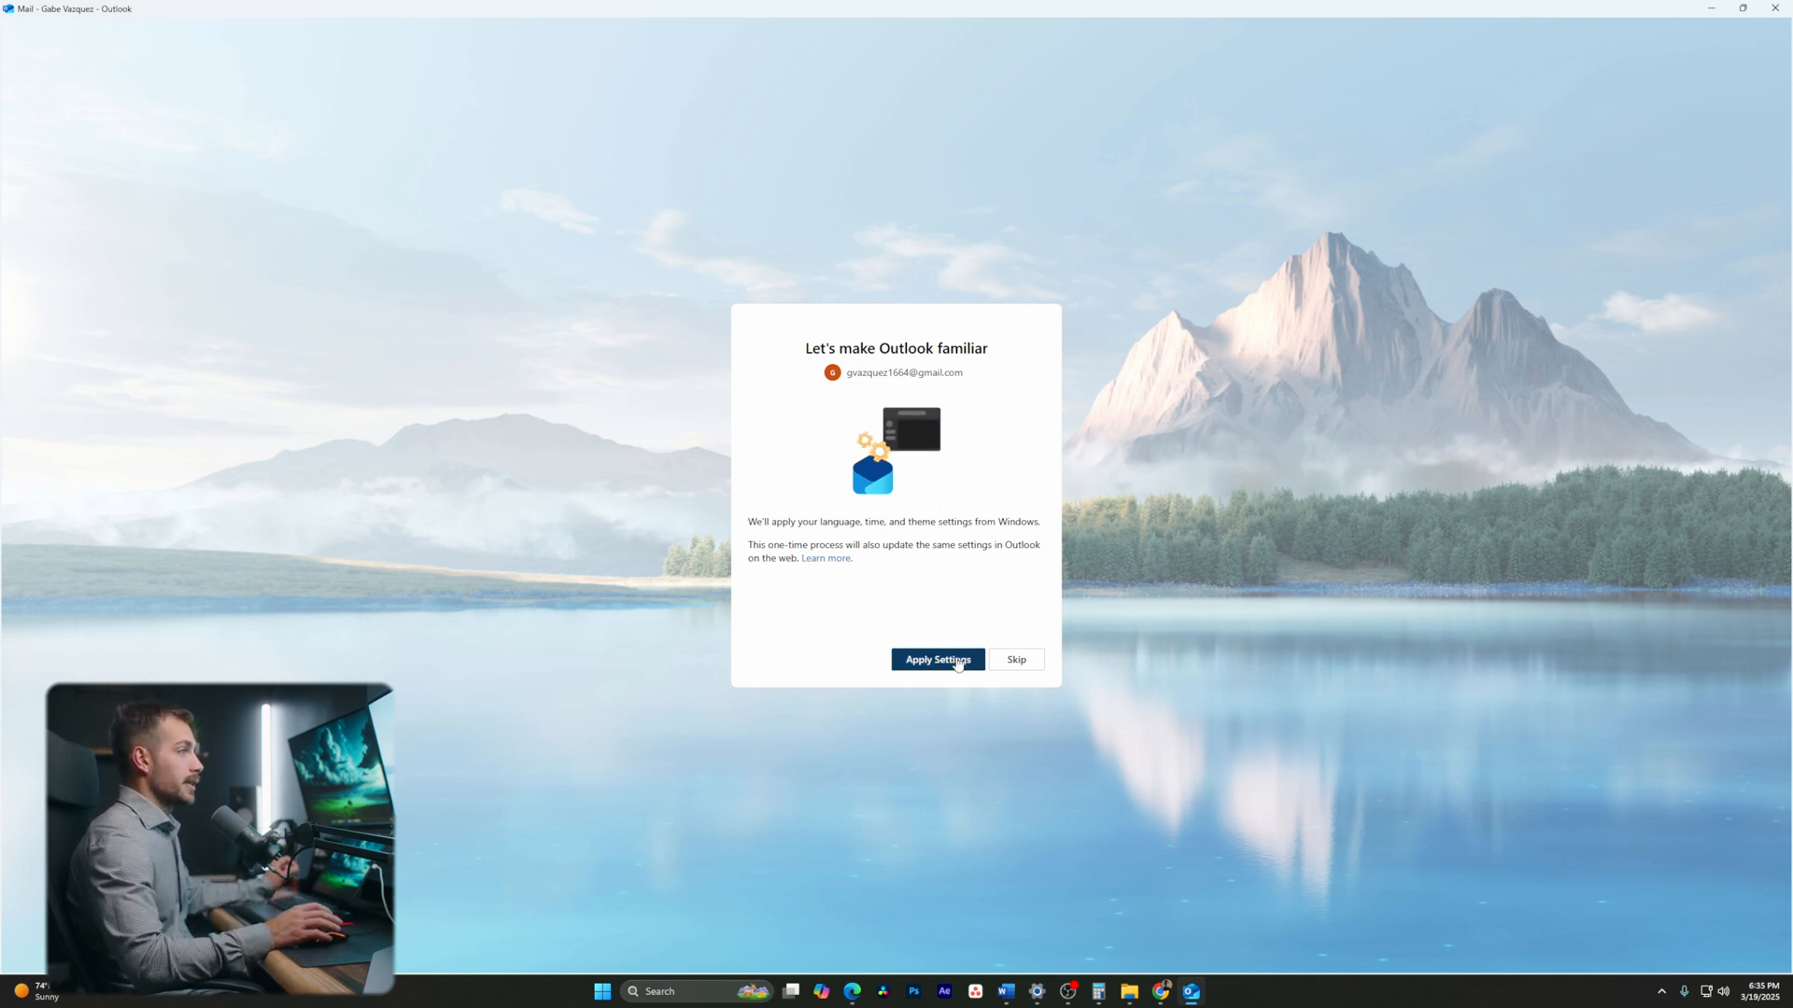
{"action": "left_click", "coordinate": [936, 660]}
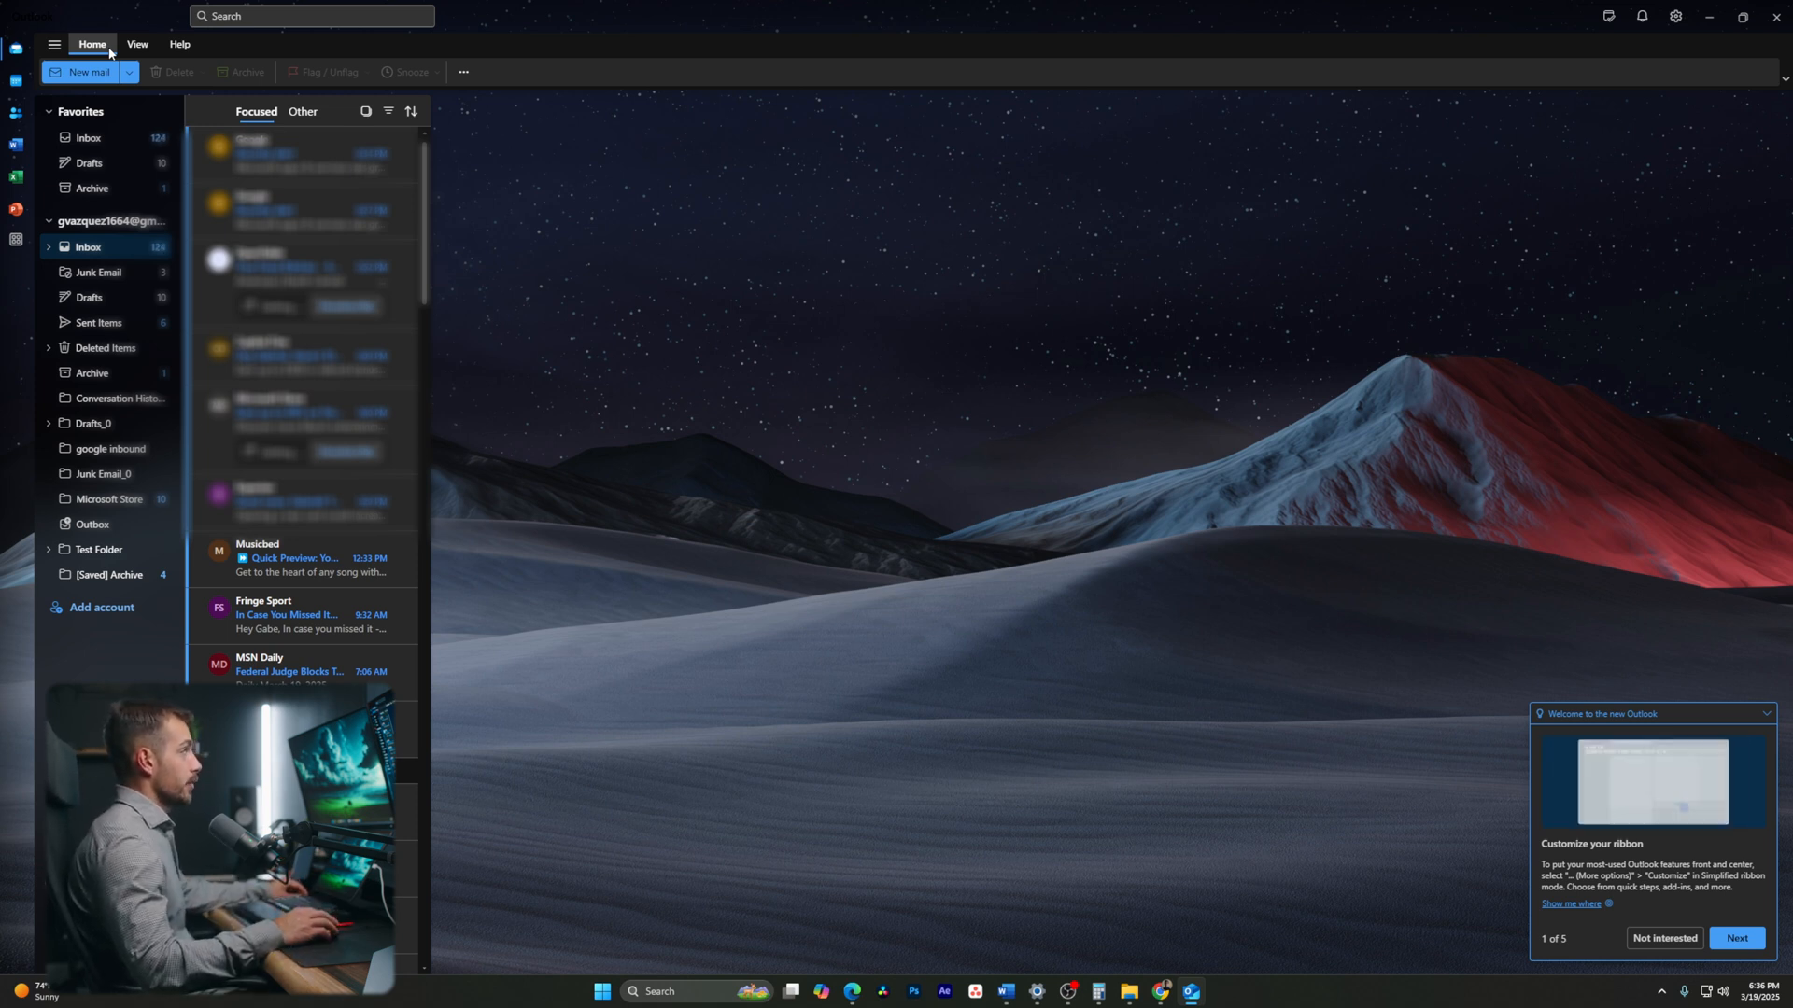
{"action": "left_click", "coordinate": [136, 44]}
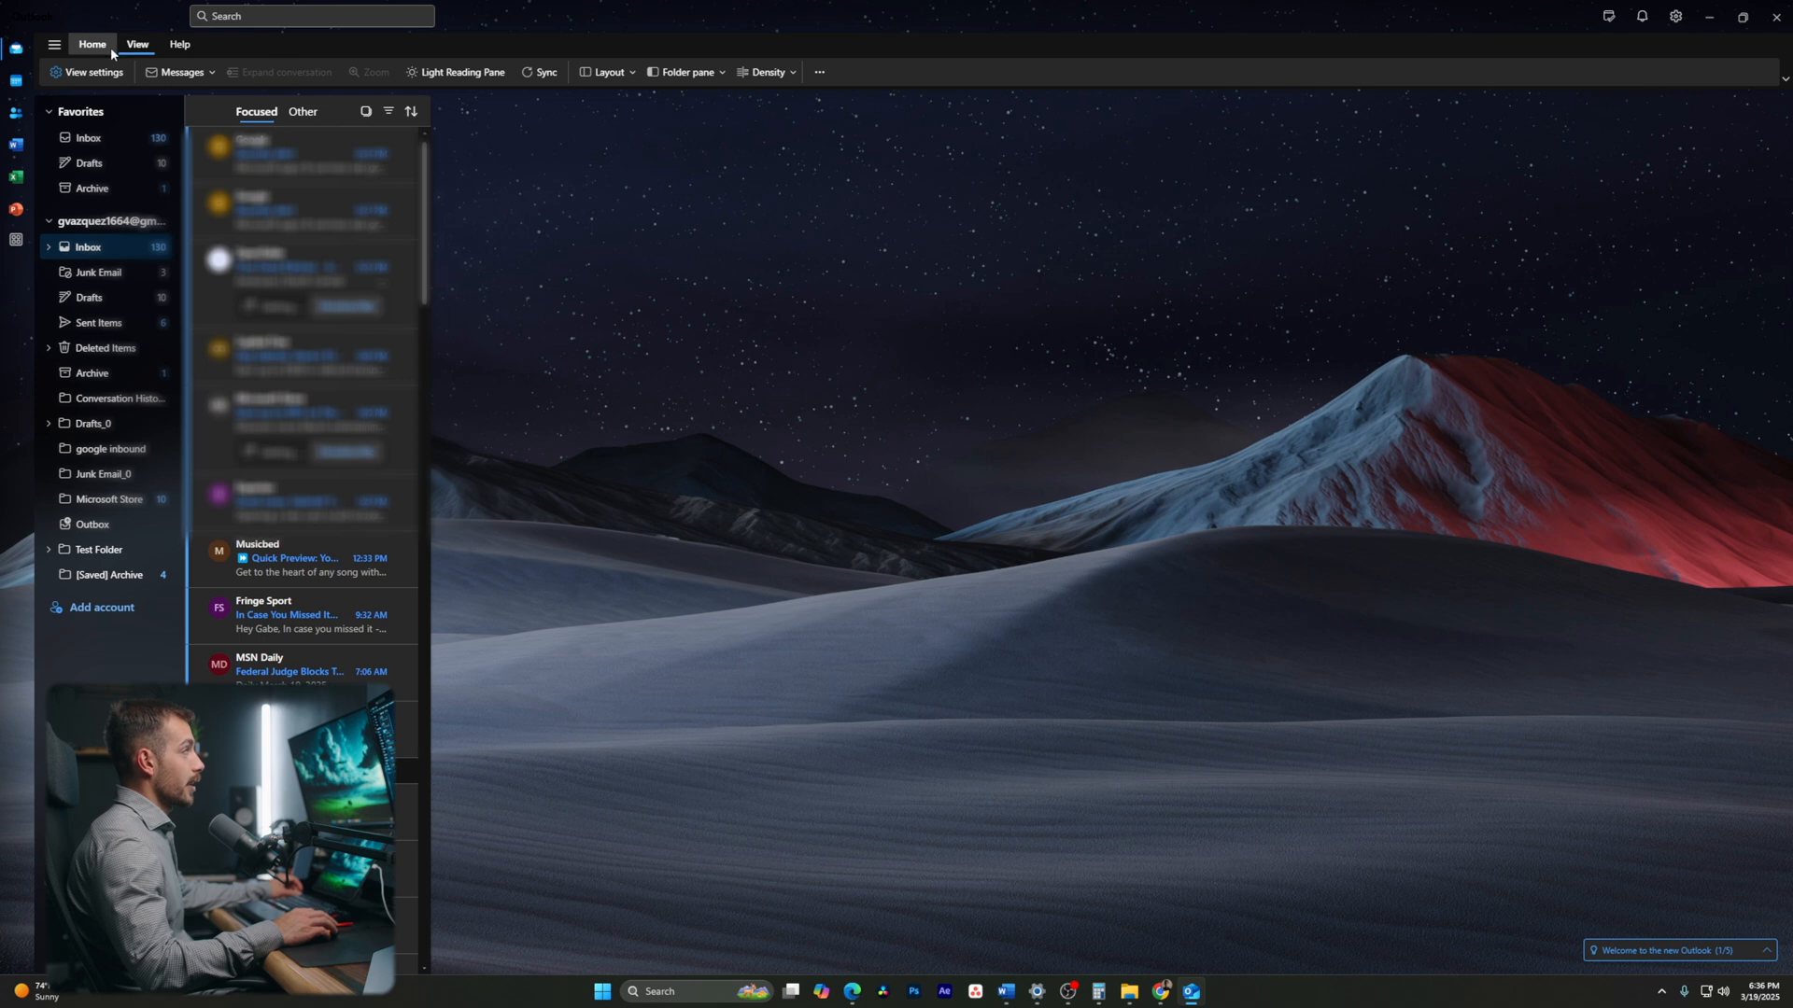
{"action": "left_click", "coordinate": [93, 44]}
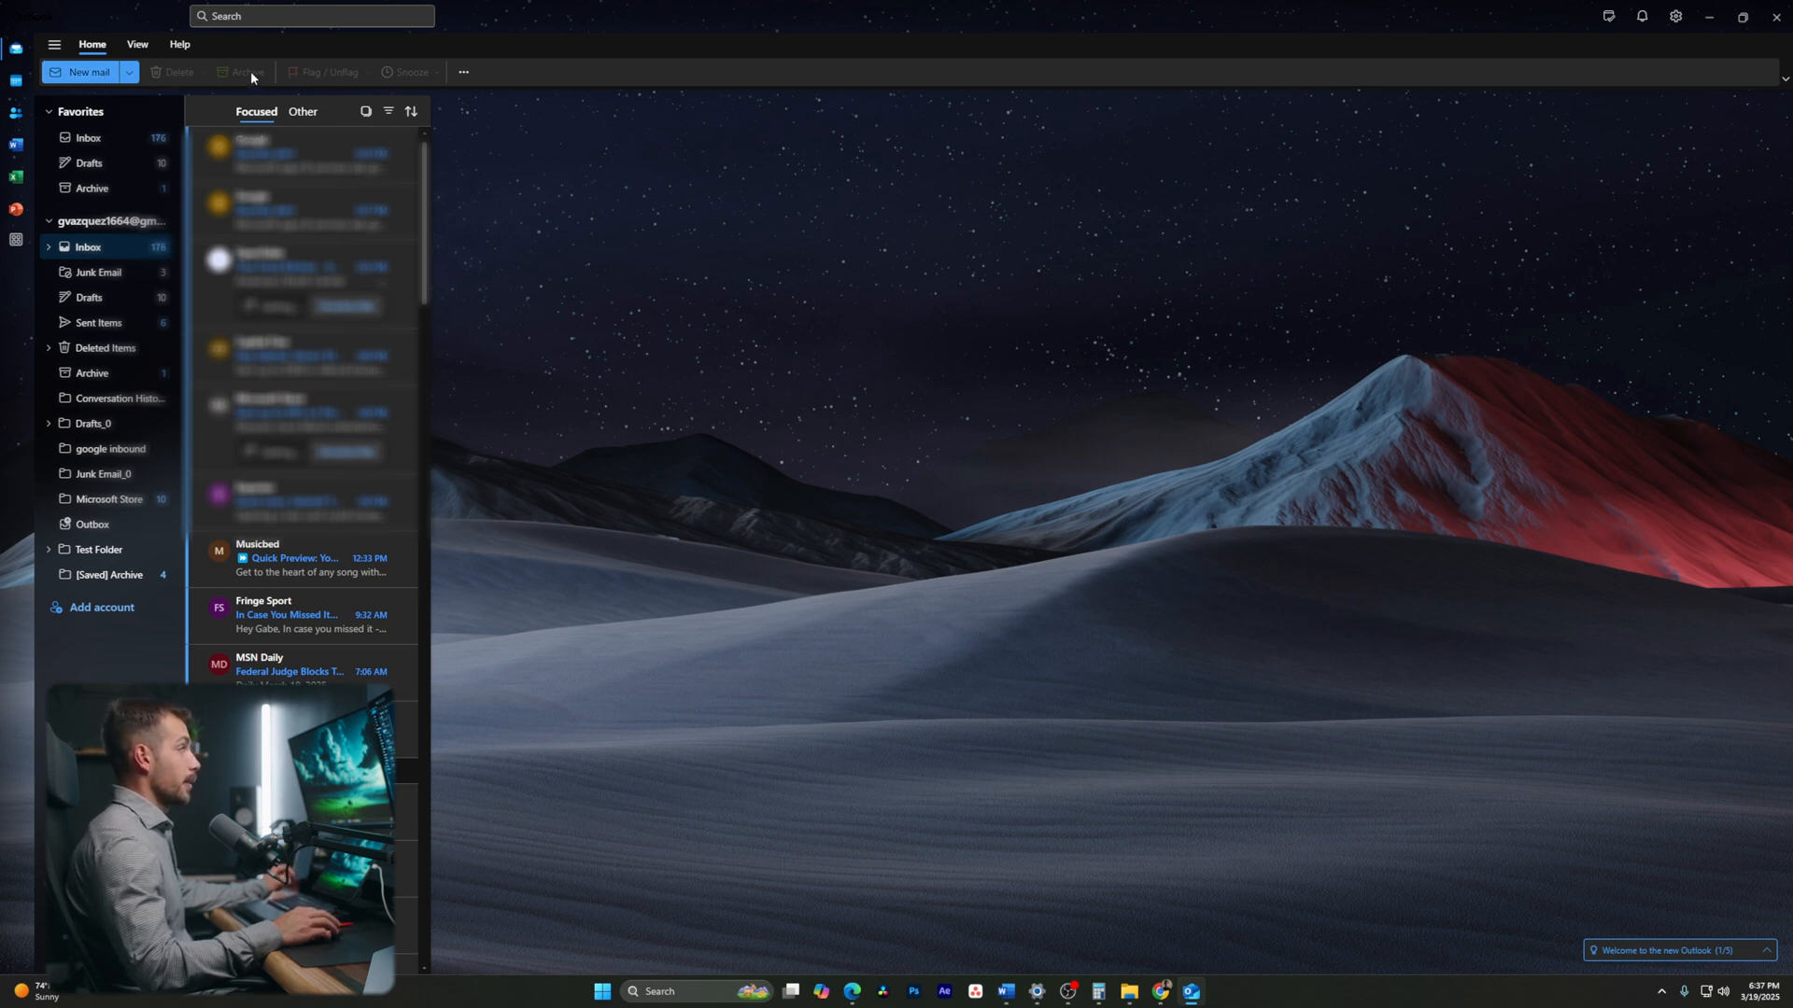
{"action": "mouse_move", "coordinate": [418, 75]}
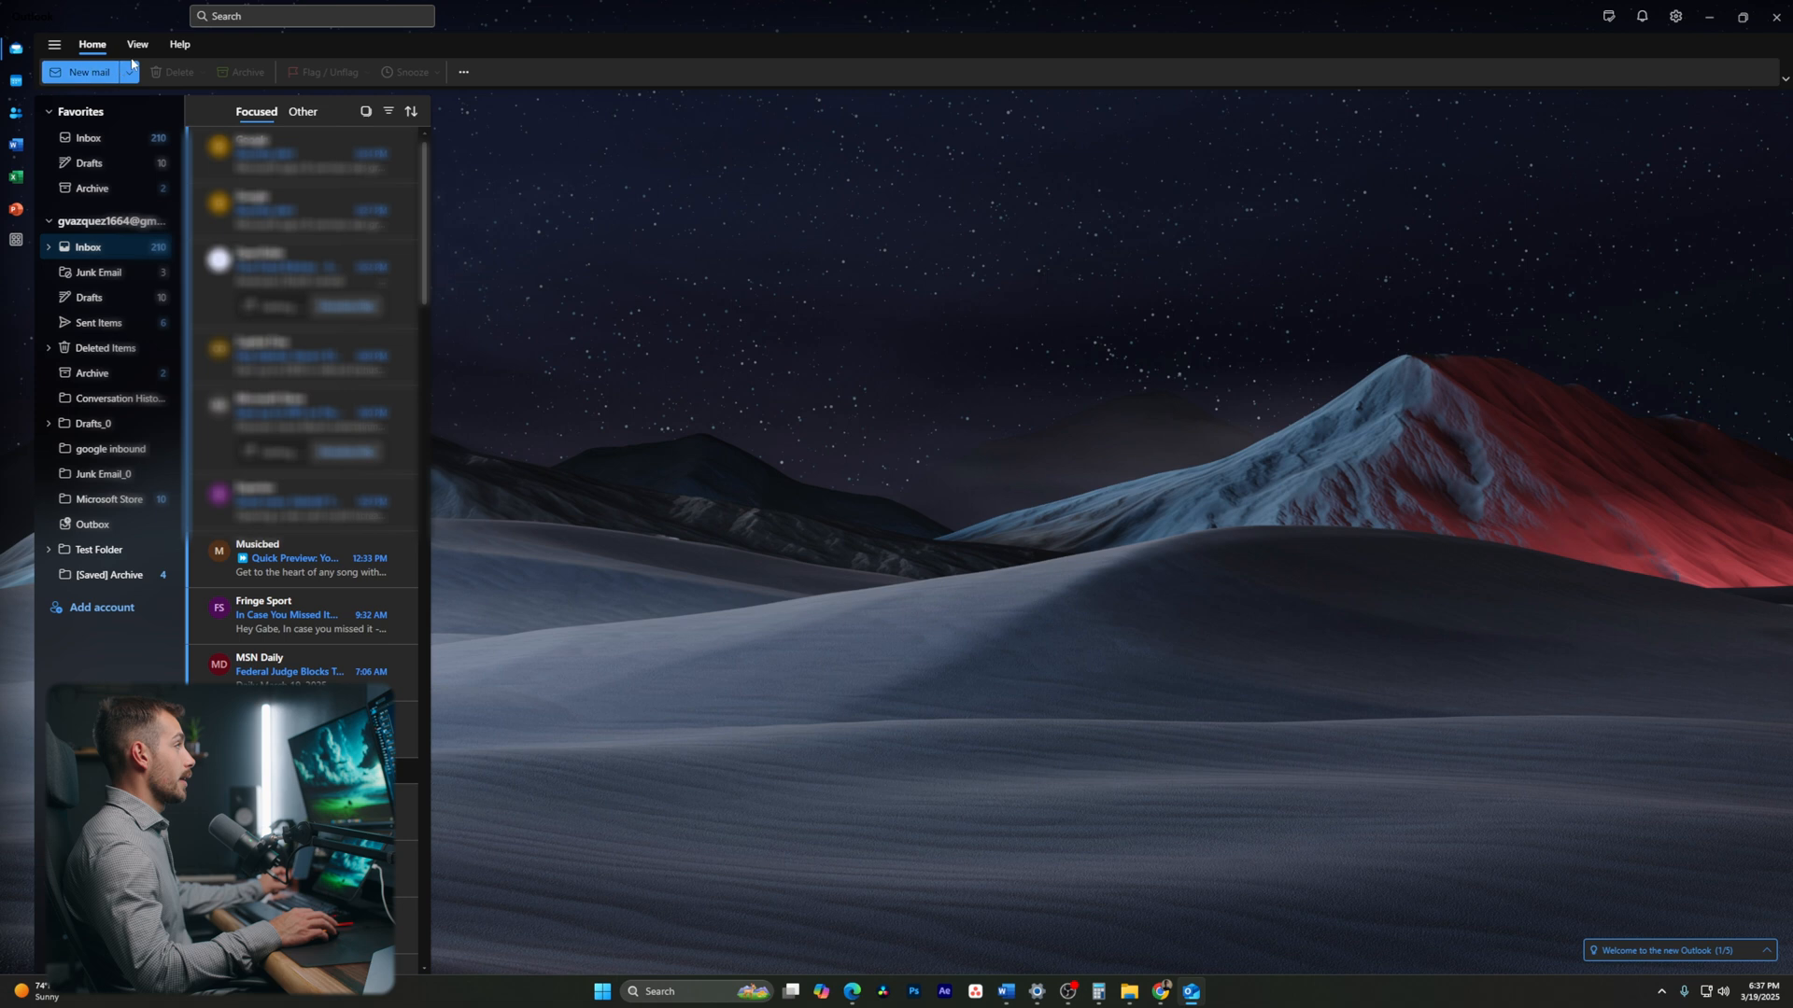
{"action": "left_click", "coordinate": [54, 45]}
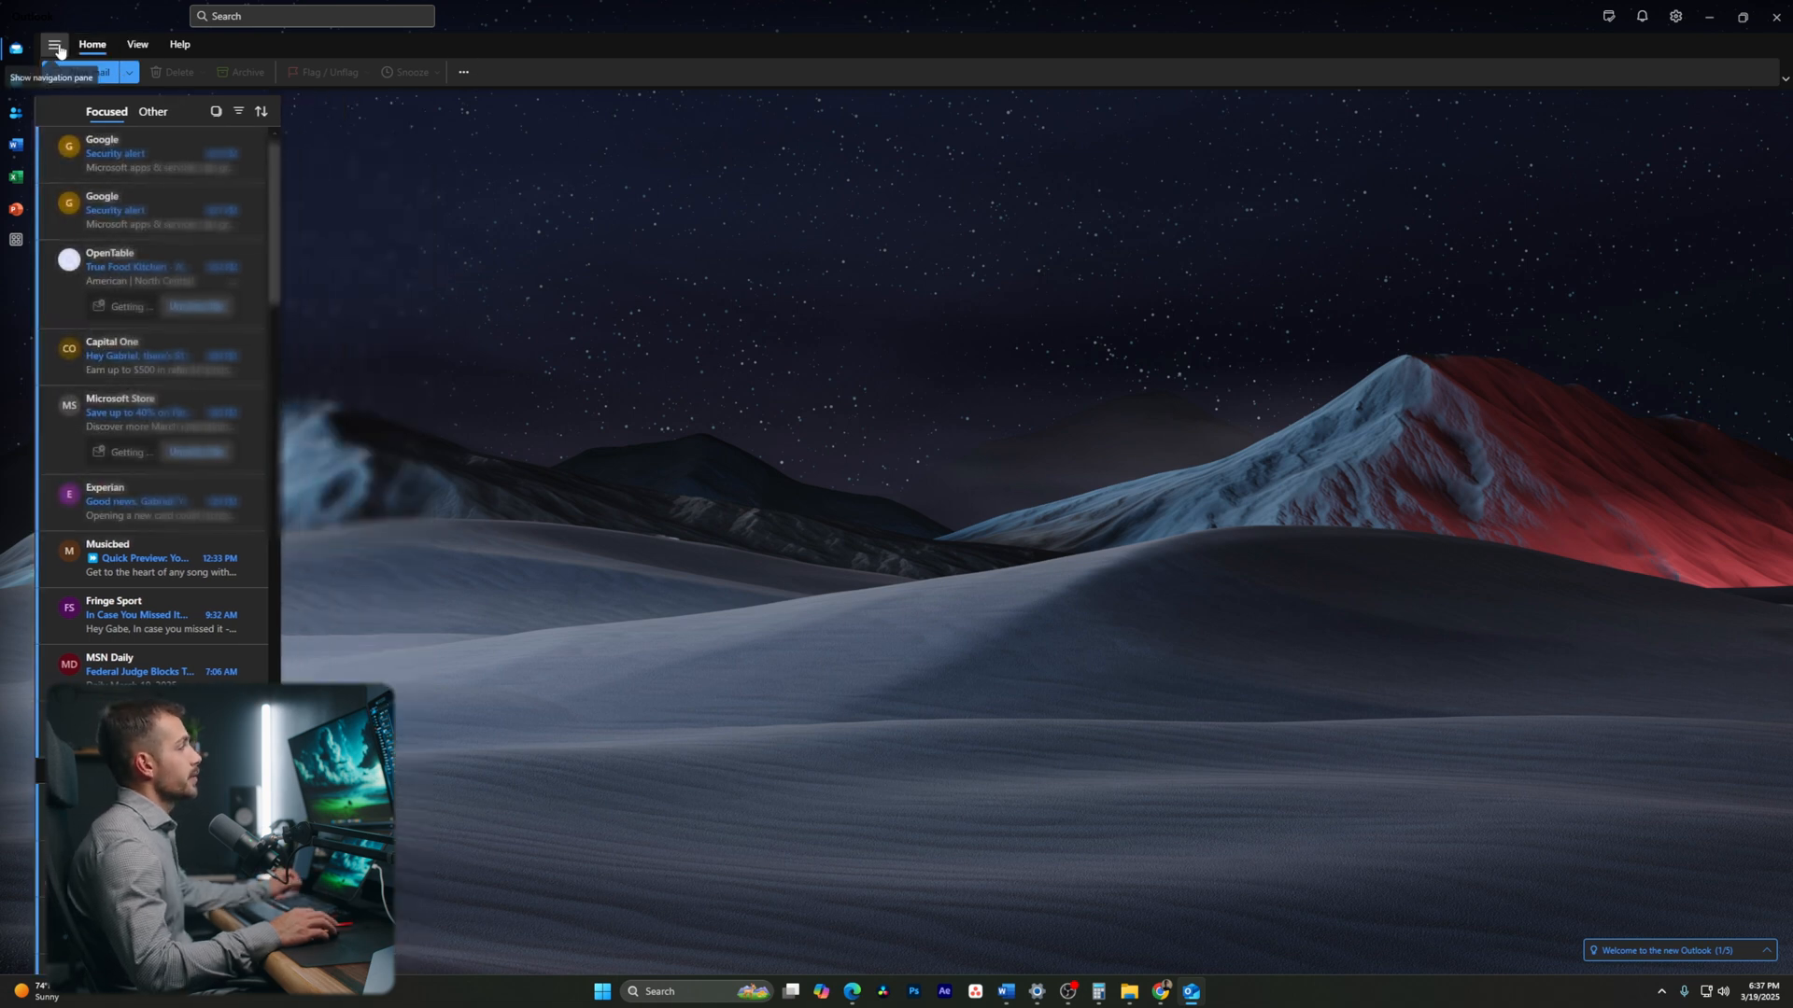
{"action": "left_click", "coordinate": [54, 45]}
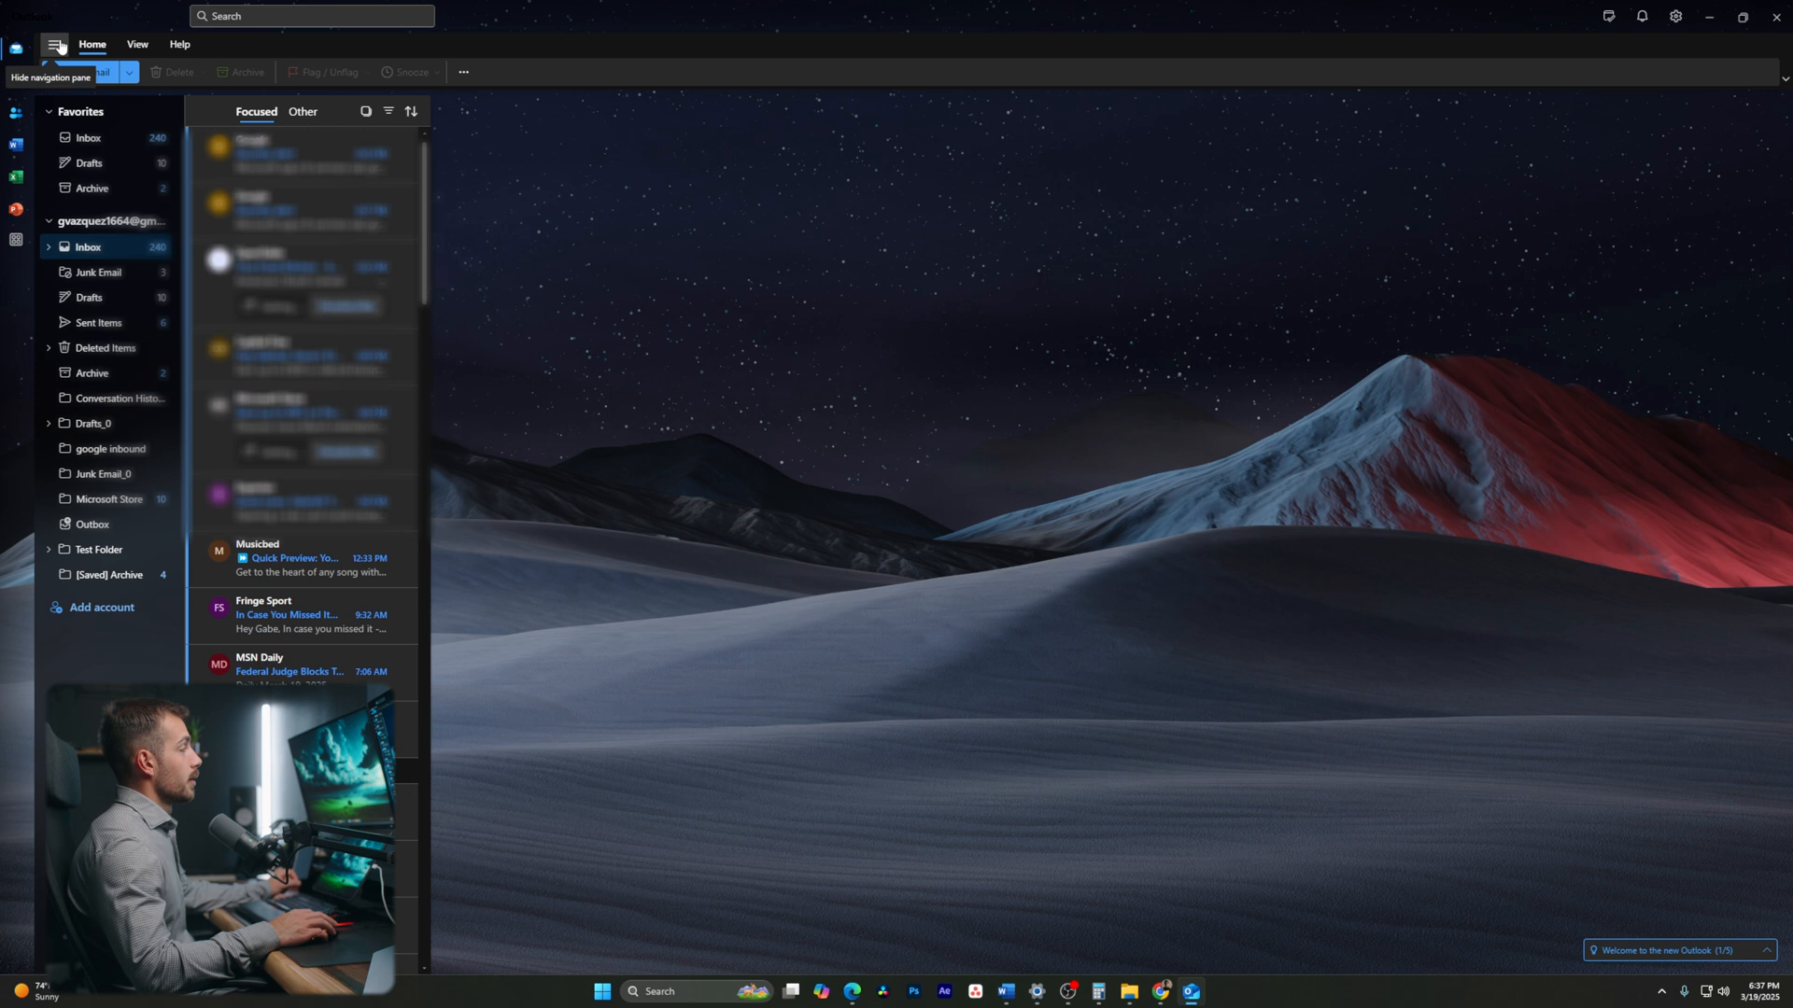
{"action": "left_click", "coordinate": [56, 45]}
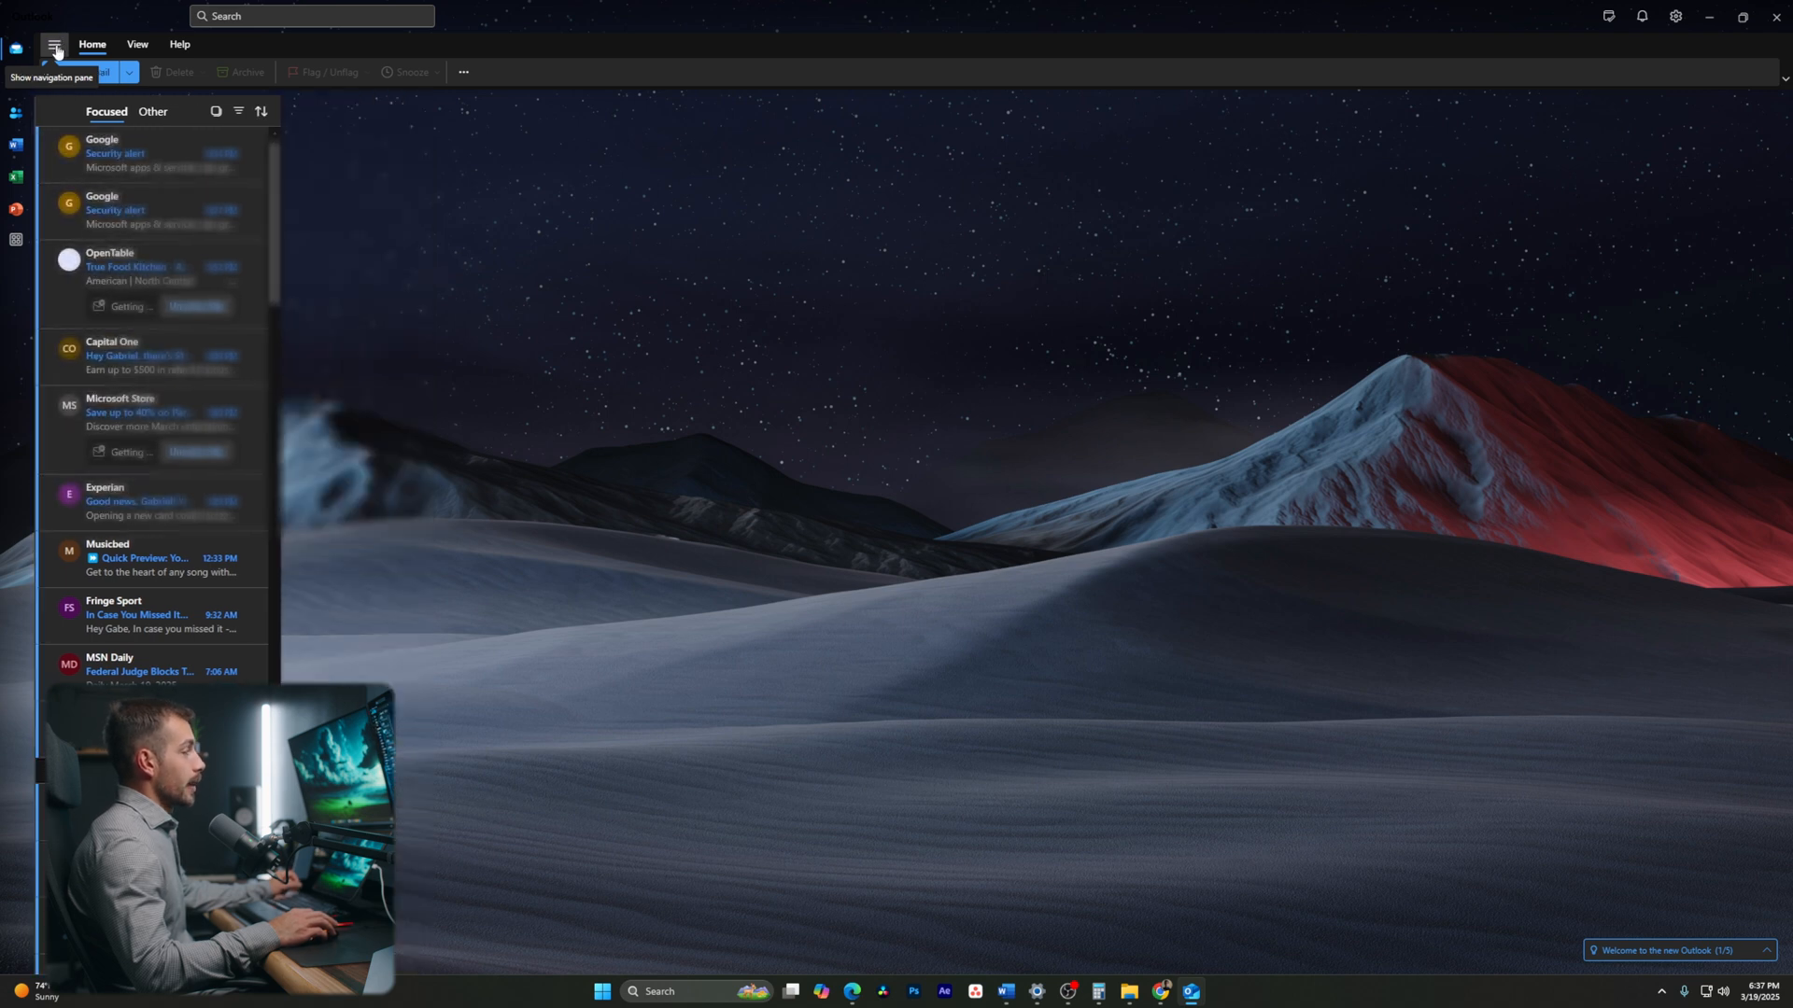
{"action": "left_click", "coordinate": [54, 43]}
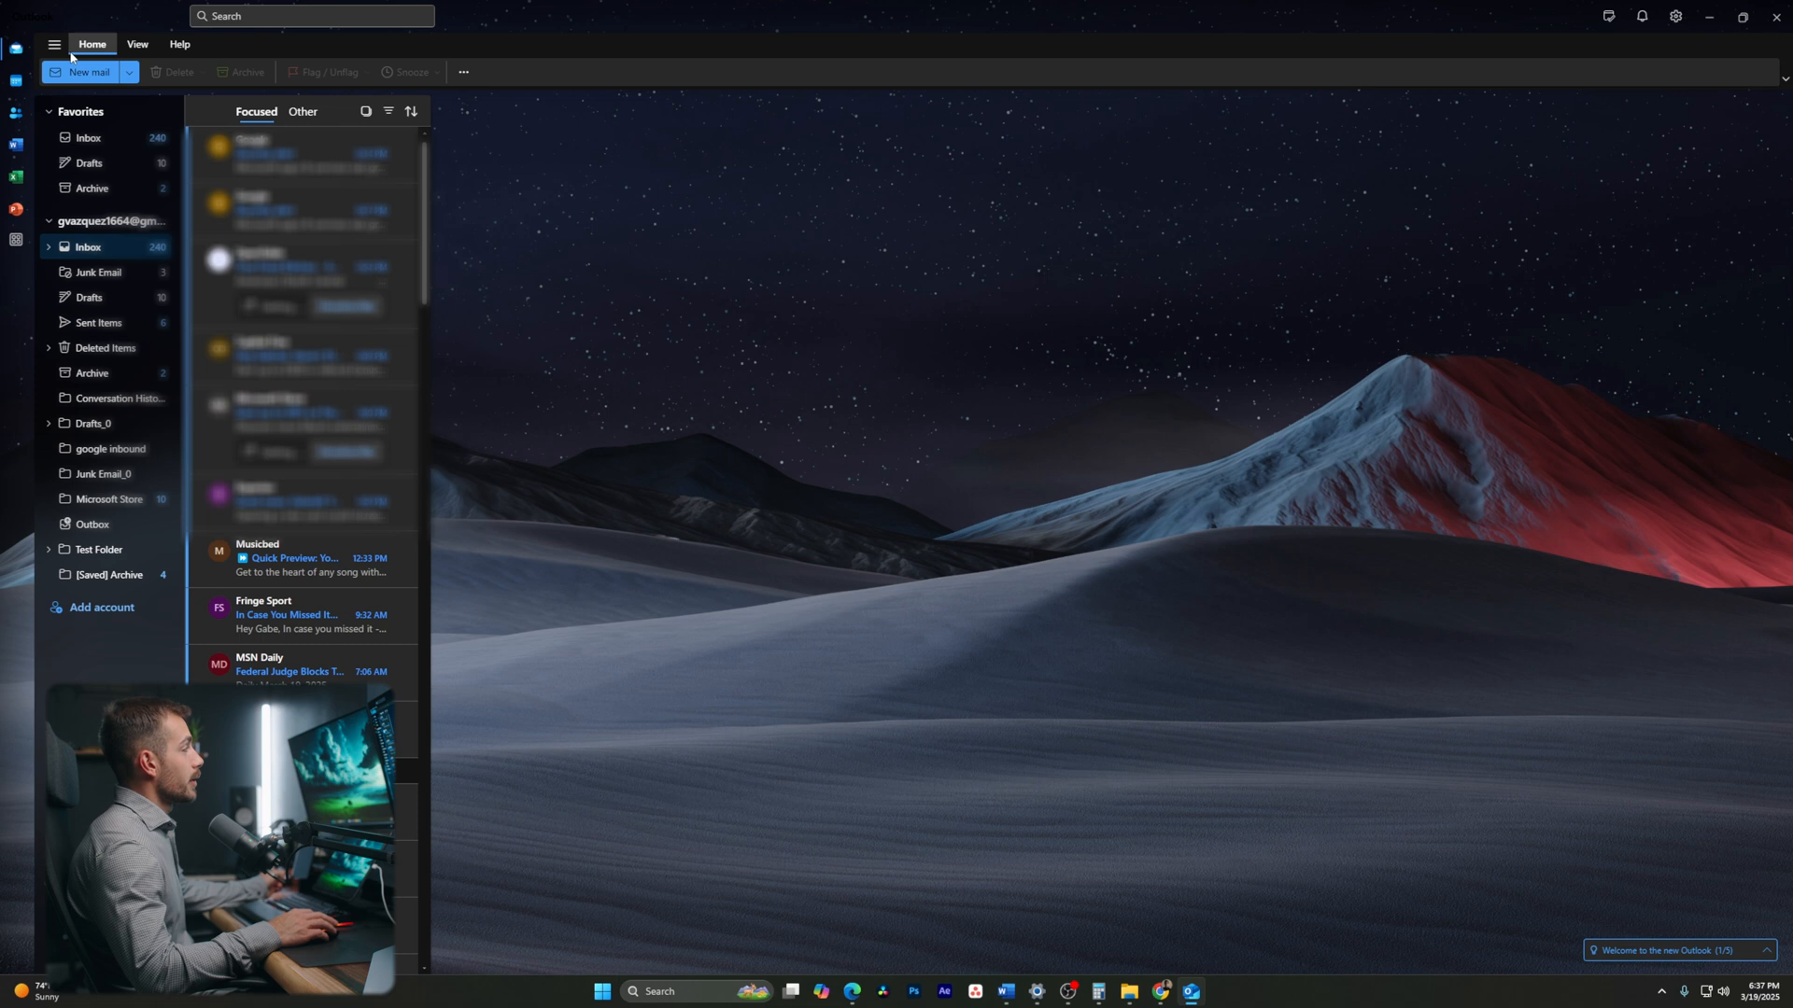
{"action": "mouse_move", "coordinate": [55, 44]}
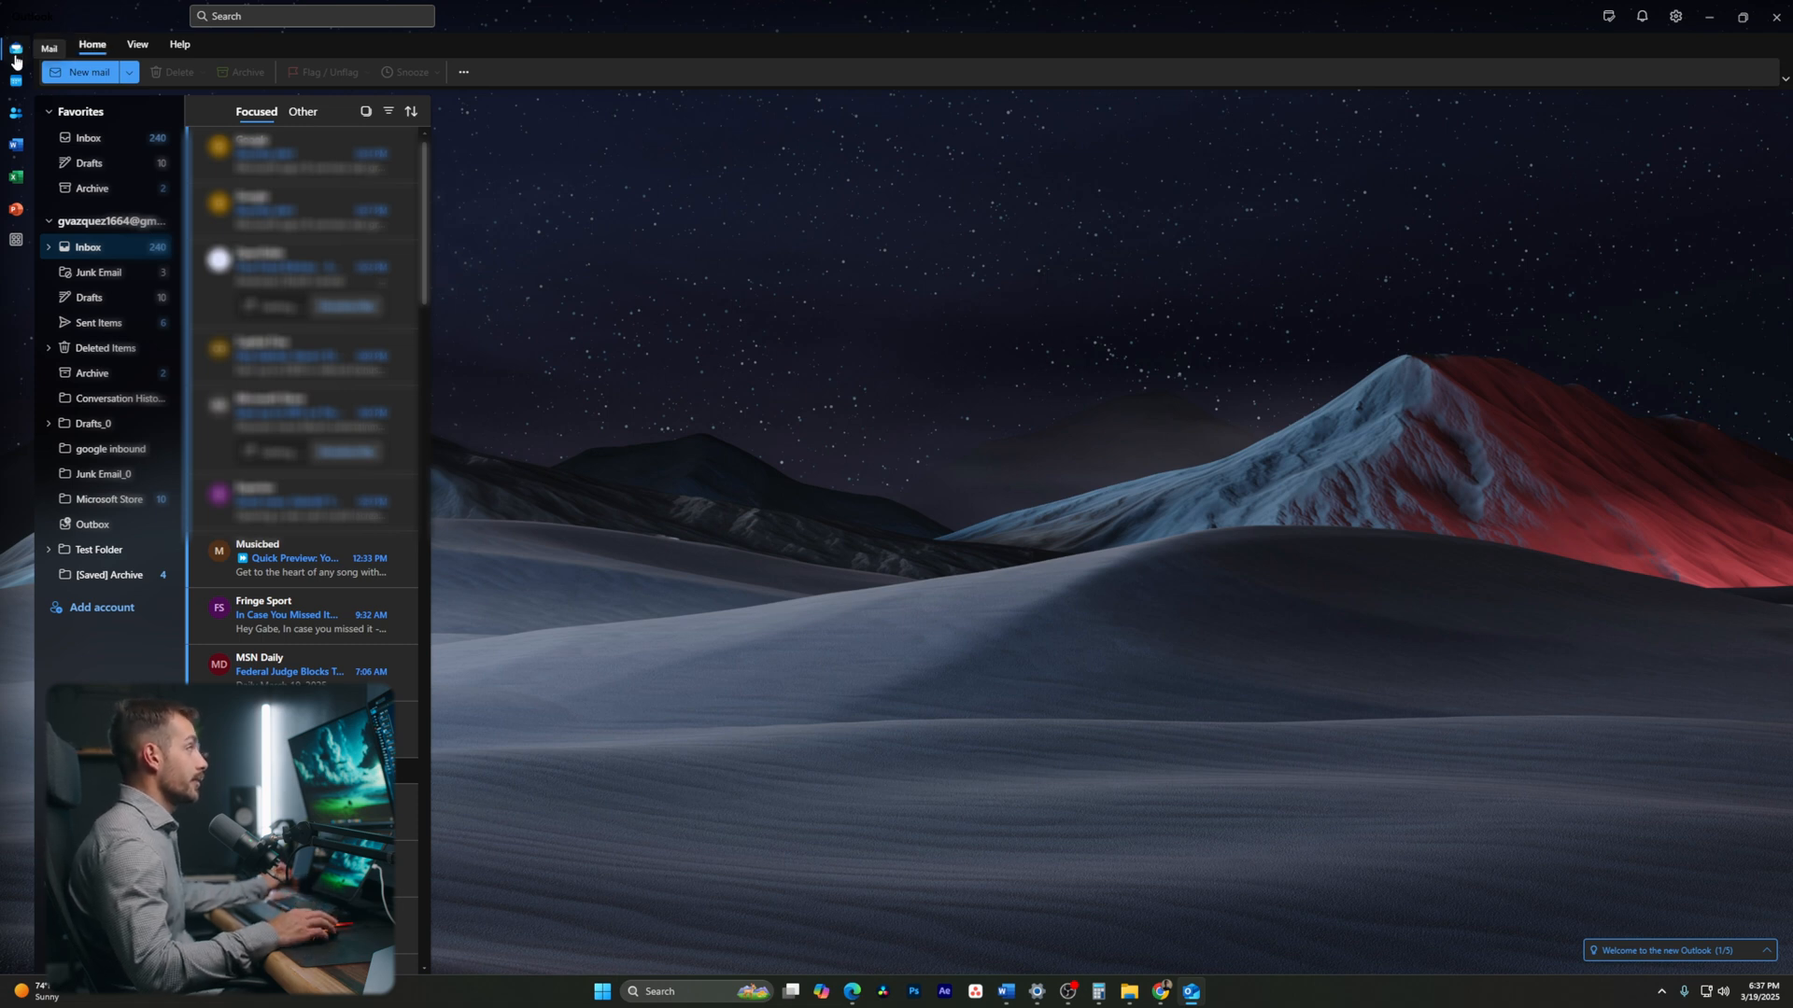
{"action": "mouse_move", "coordinate": [17, 78]}
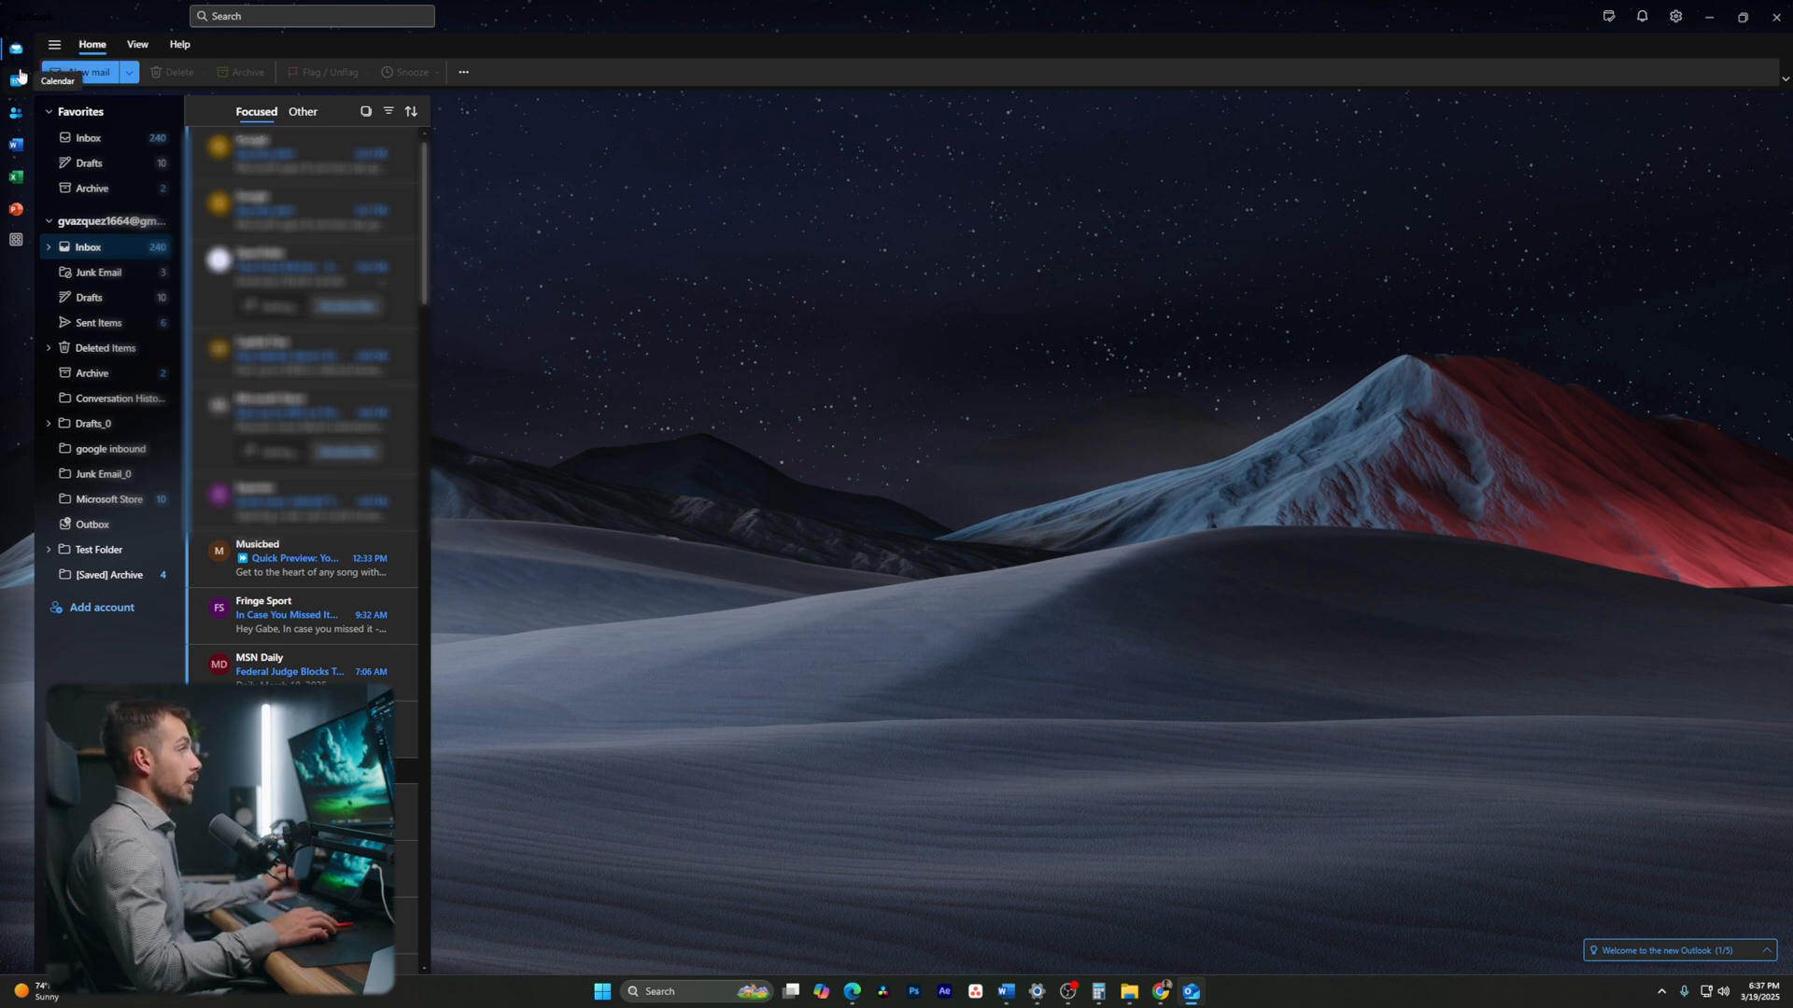
Step: Glance at the Calendar, then go to Contacts showing the empty Favorites list
{"action": "left_click", "coordinate": [16, 78]}
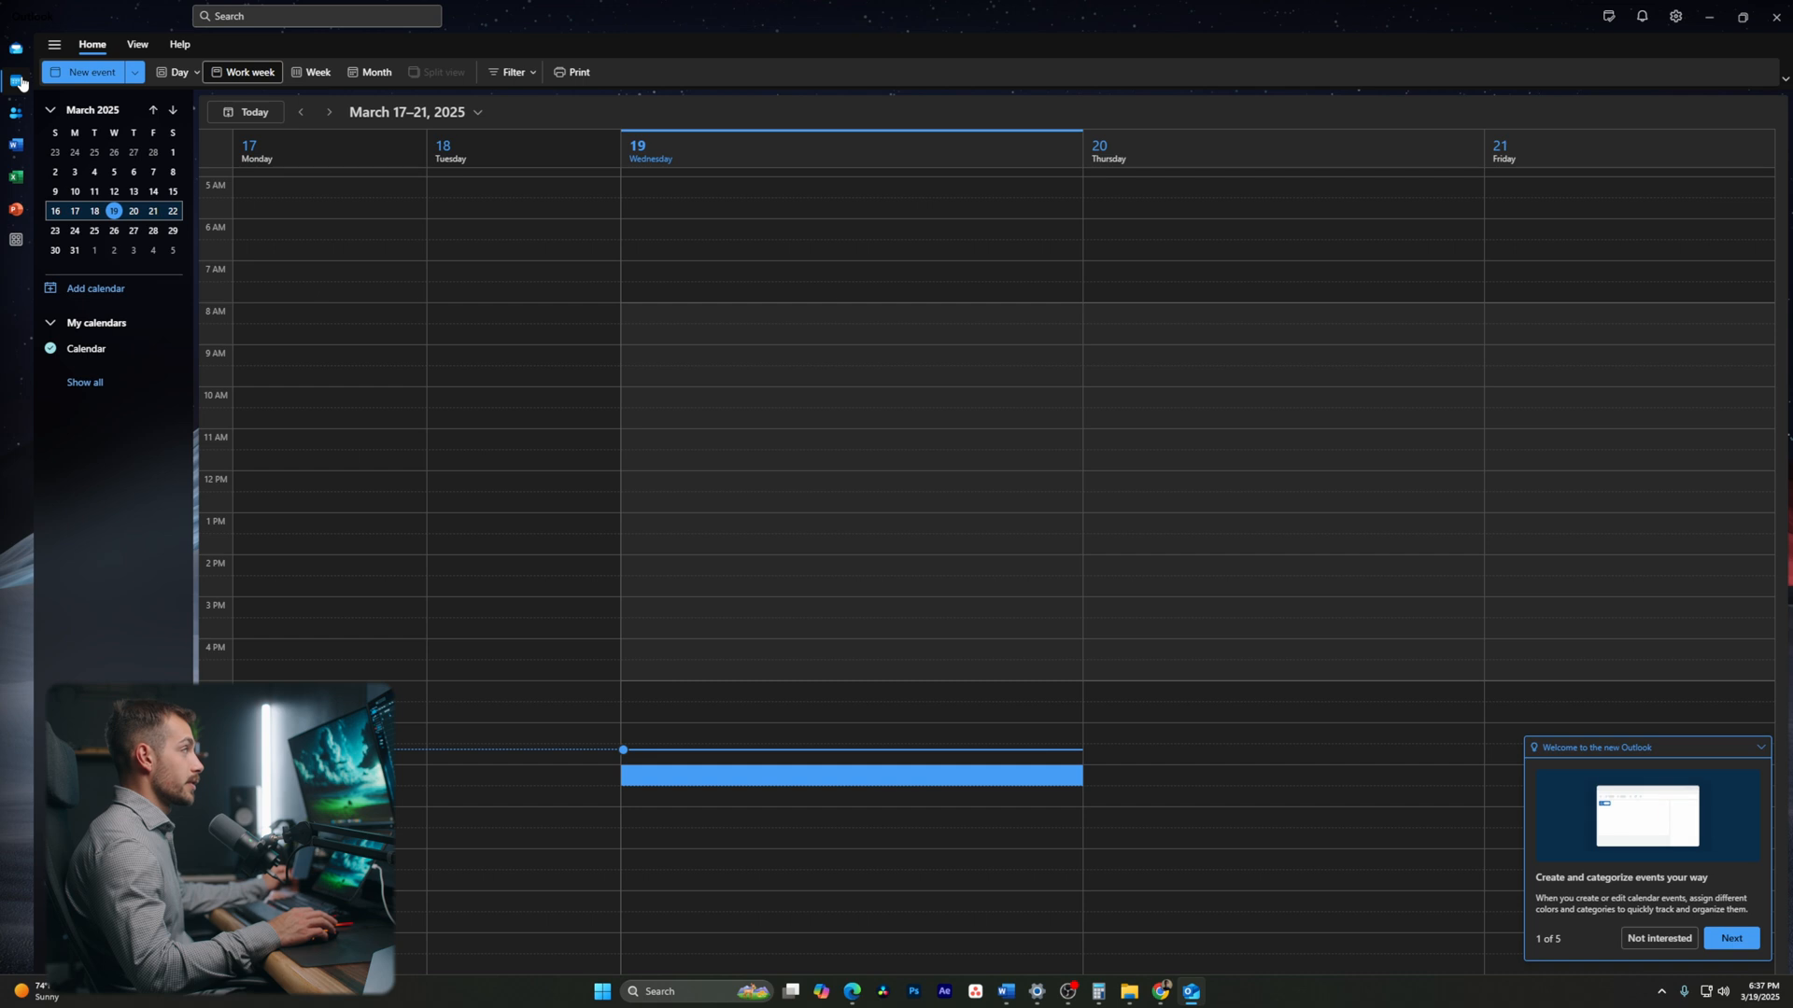
{"action": "left_click", "coordinate": [16, 111]}
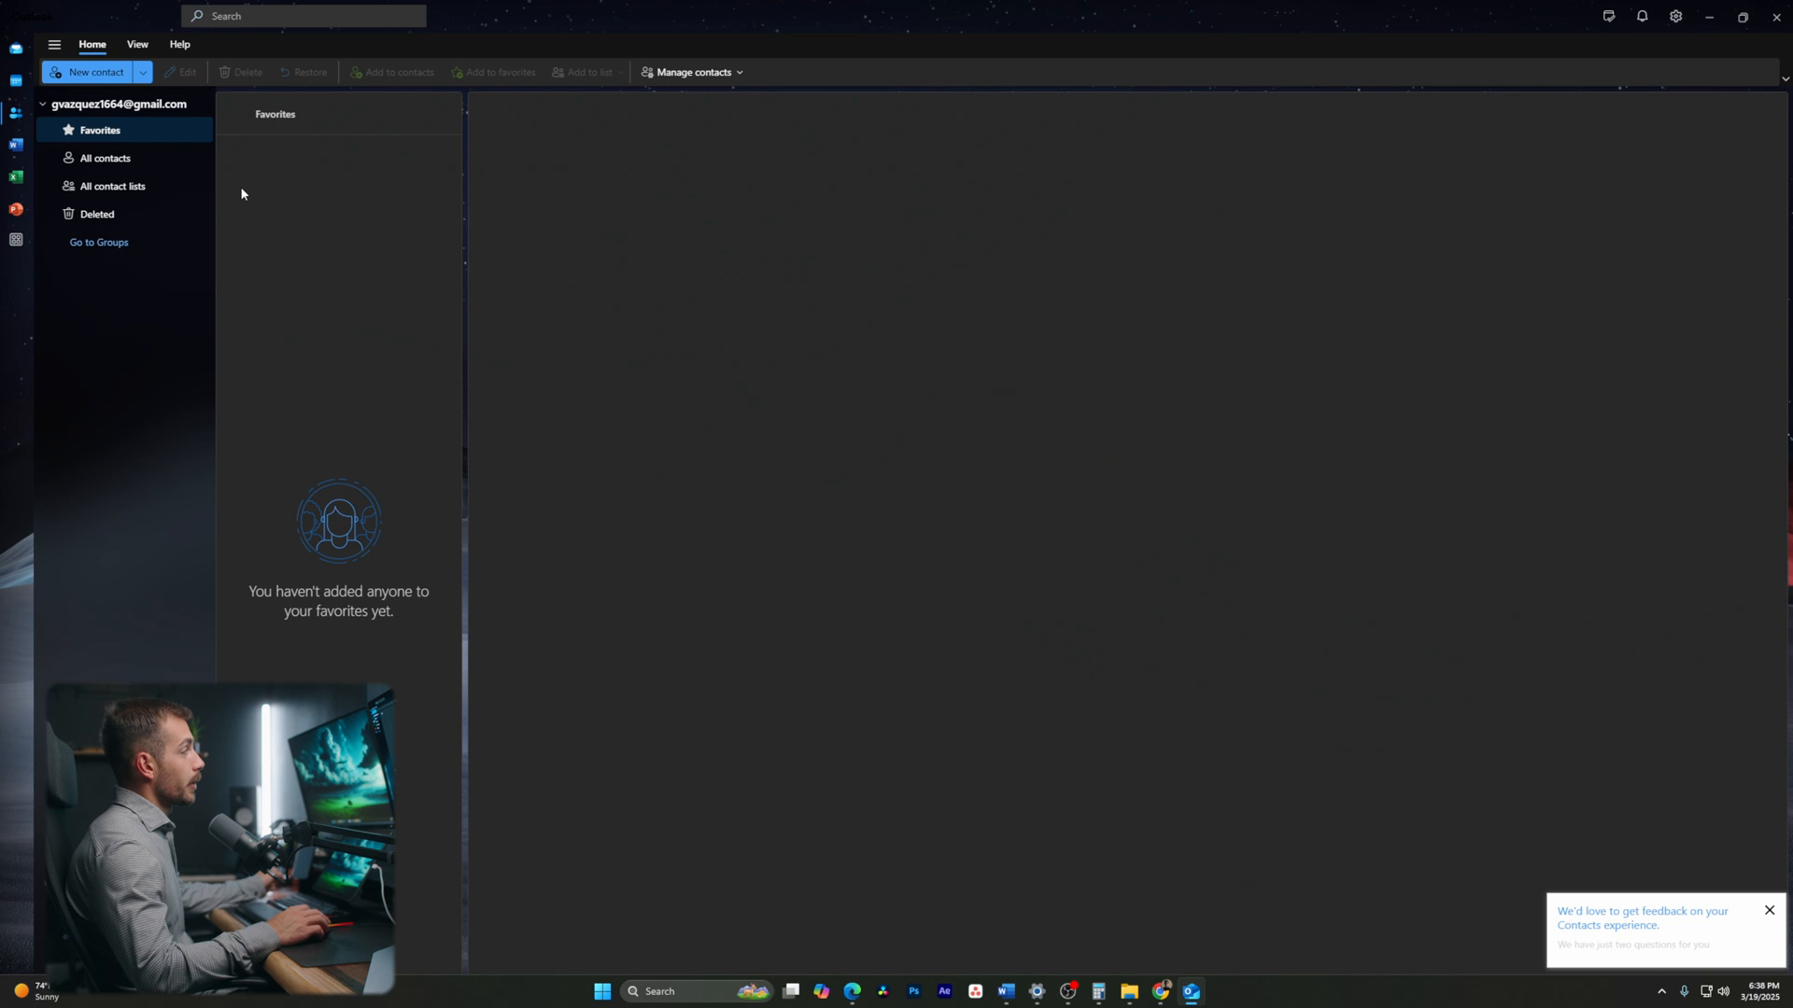
{"action": "mouse_move", "coordinate": [15, 176]}
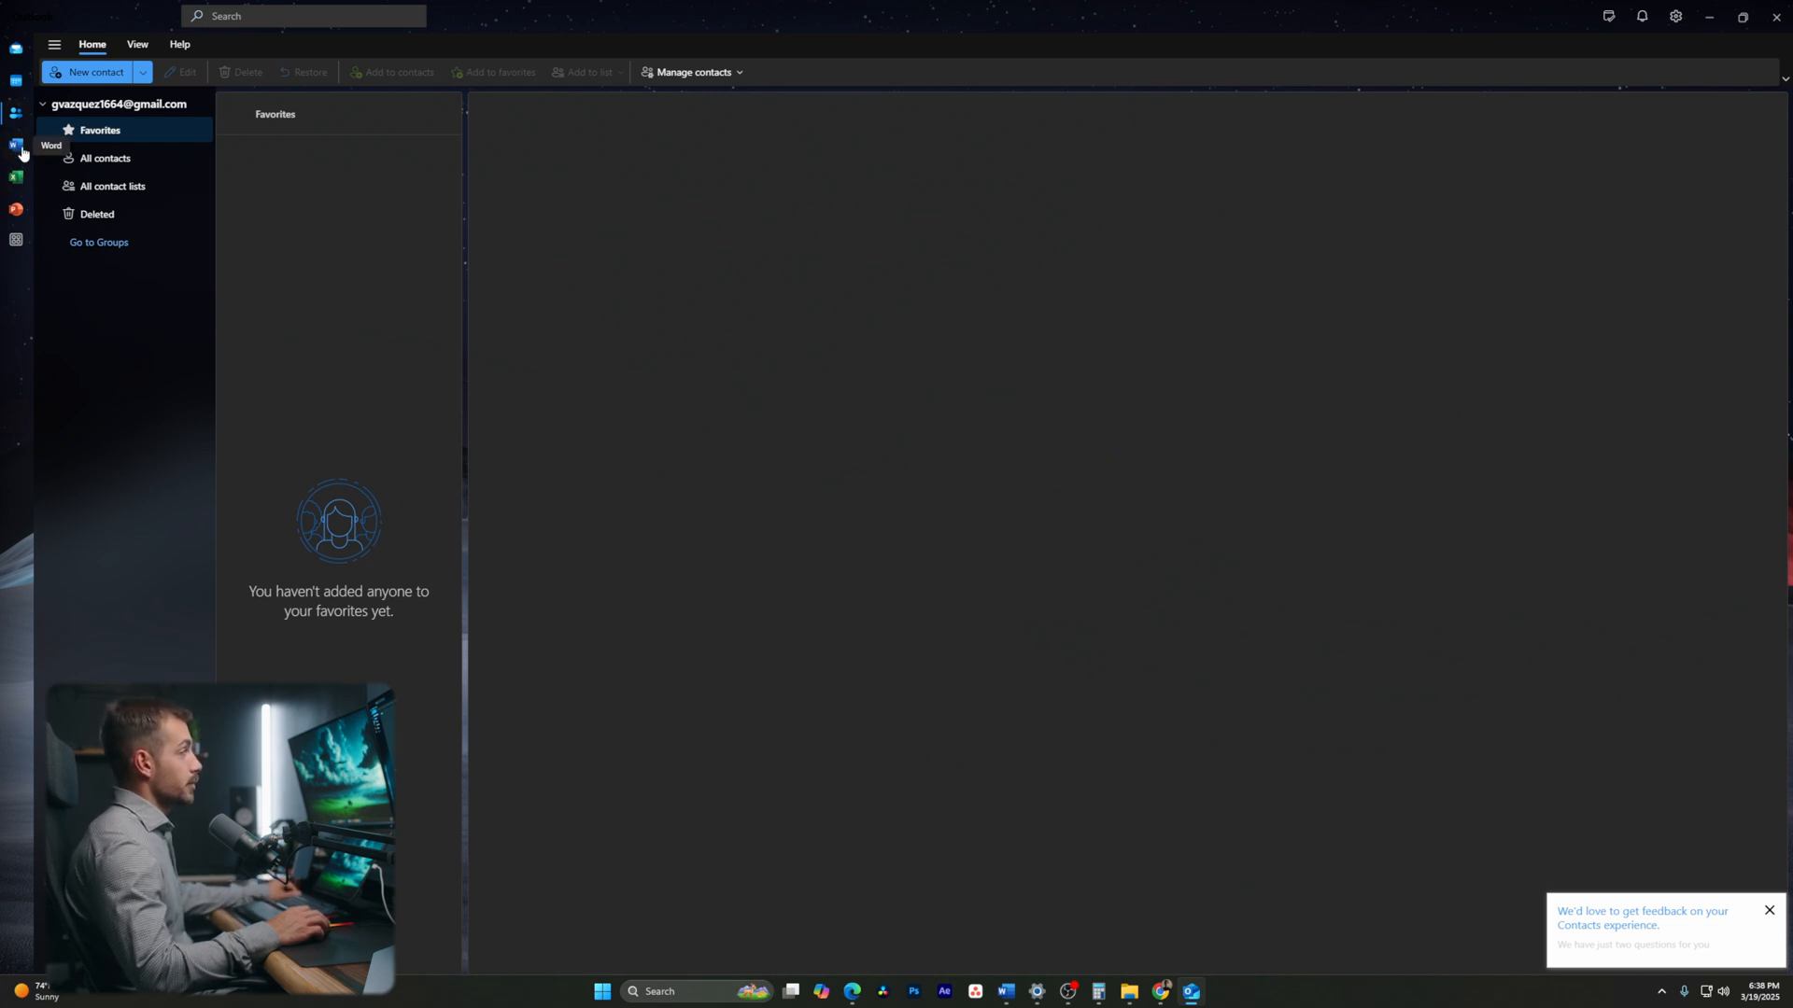
{"action": "mouse_move", "coordinate": [16, 183]}
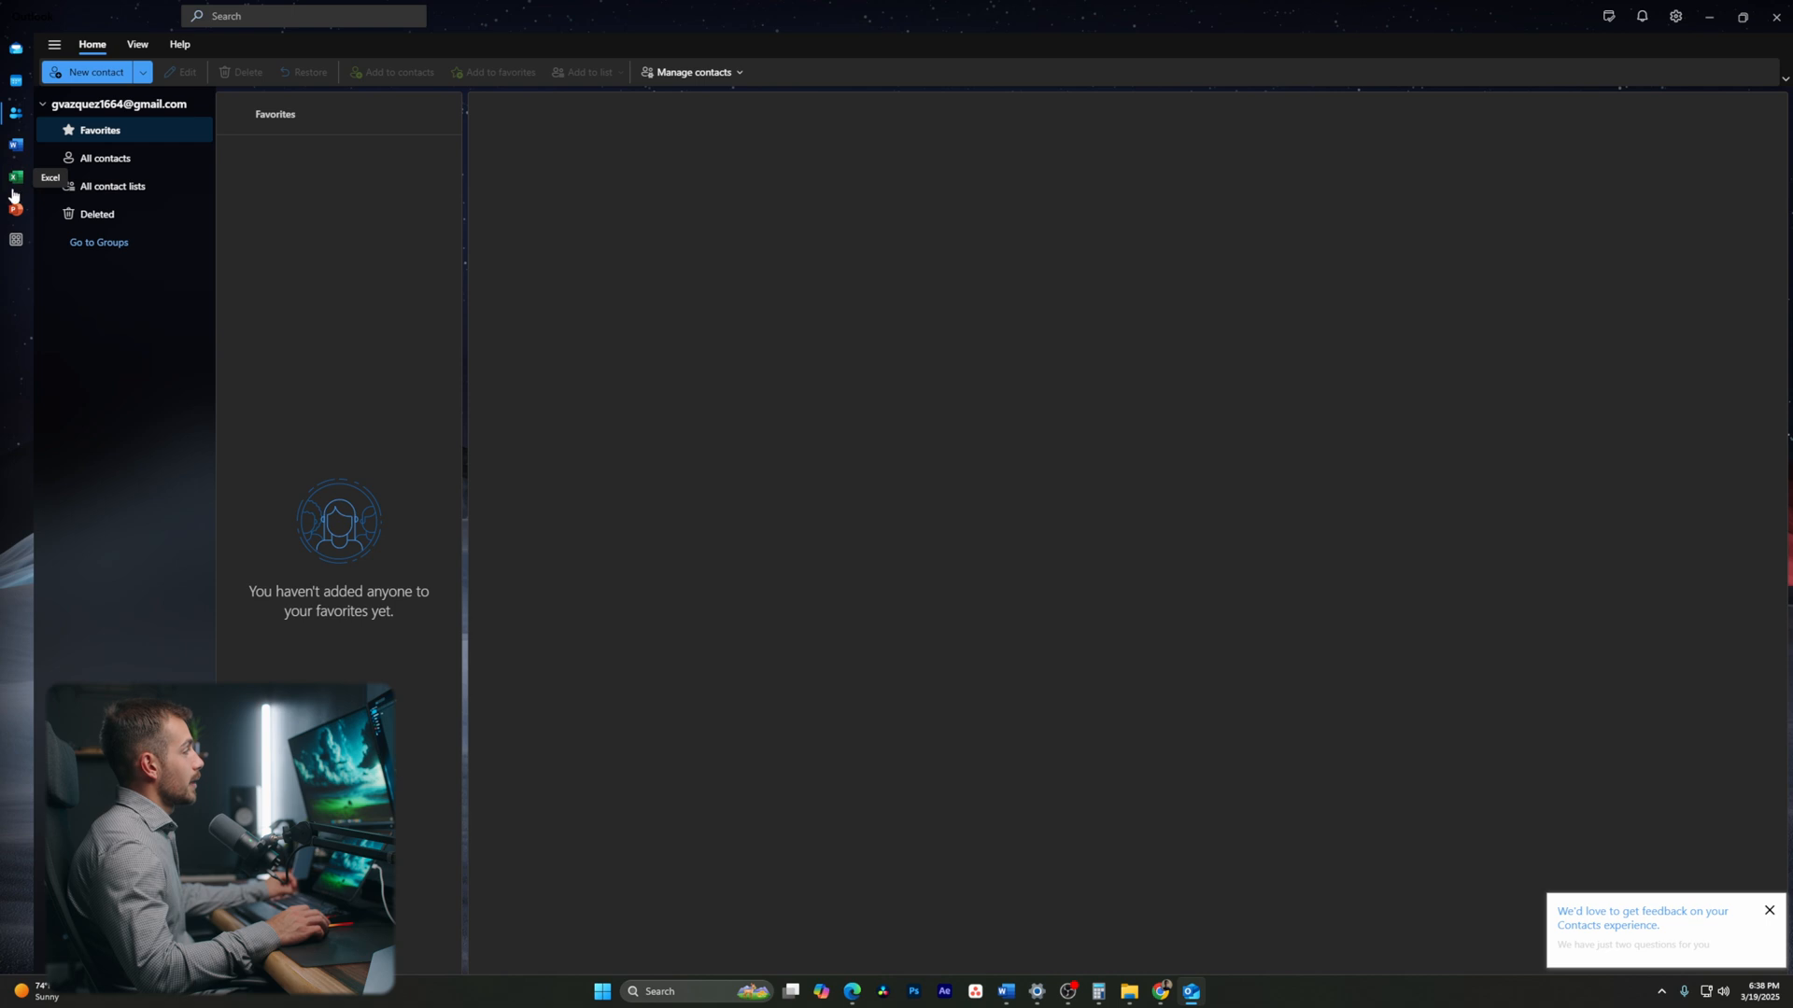
{"action": "mouse_move", "coordinate": [16, 240]}
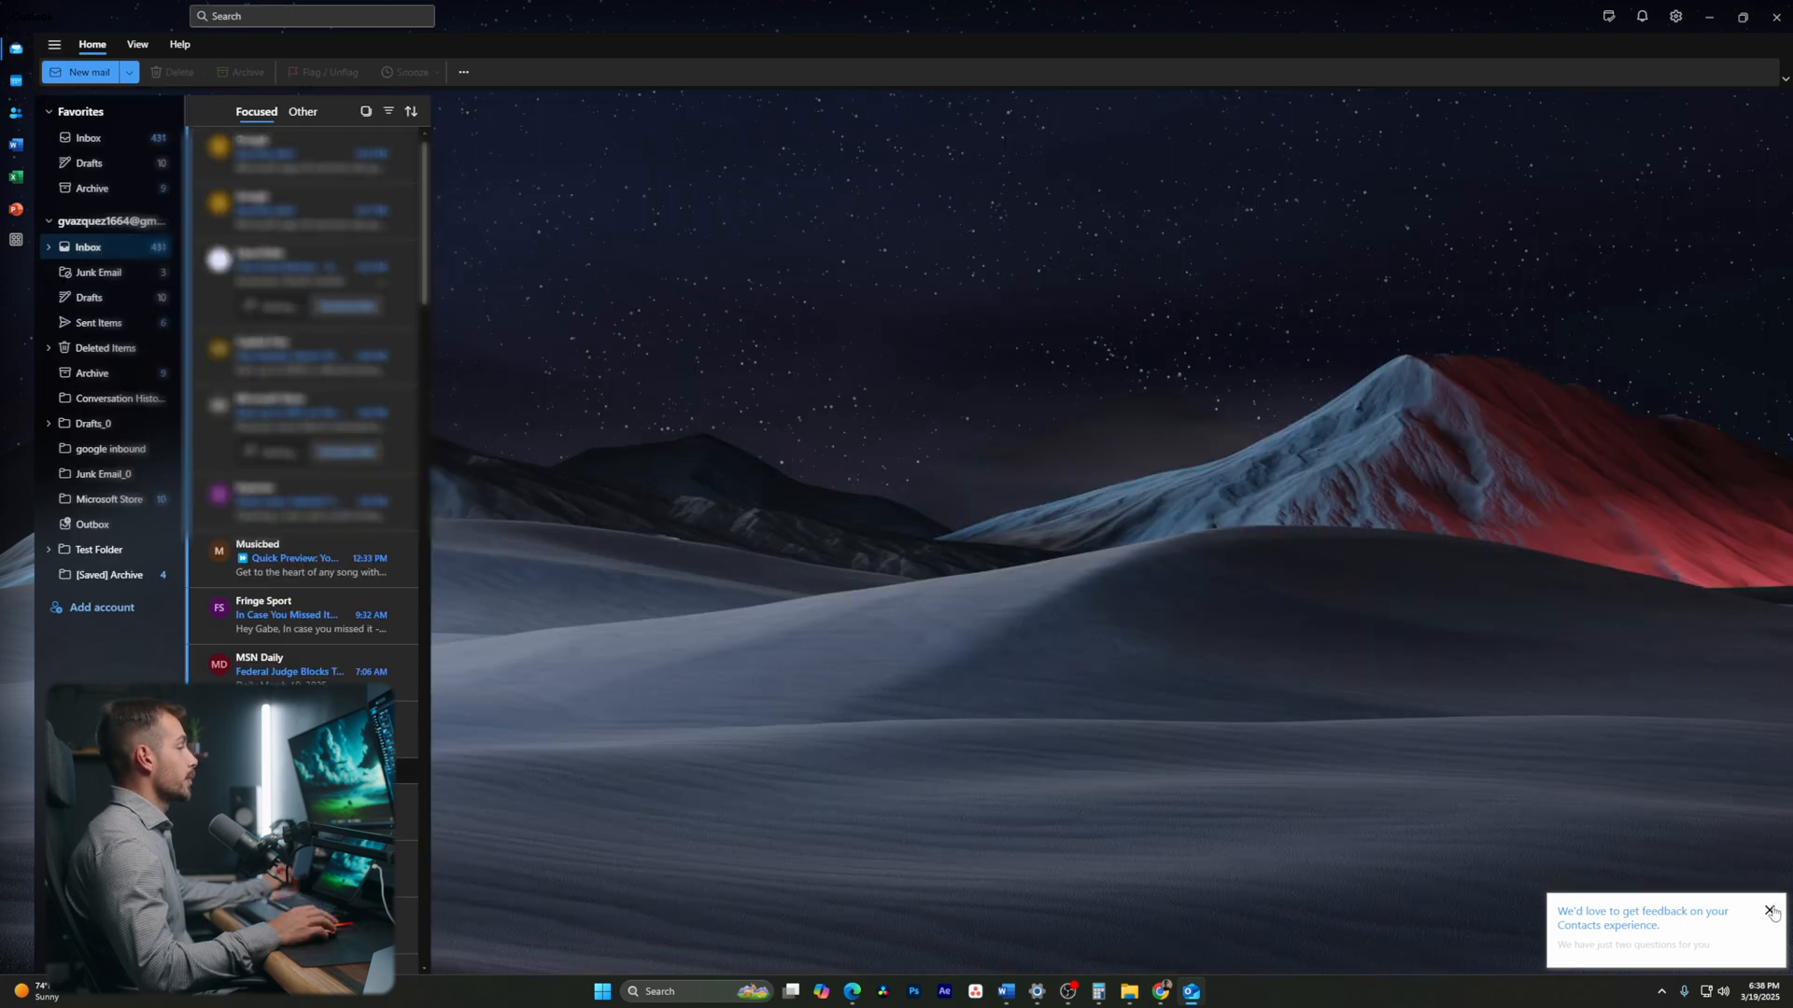
Step: Dismiss the feedback prompt, check the Other and Focused inboxes, and select several conversations
{"action": "left_click", "coordinate": [1773, 912]}
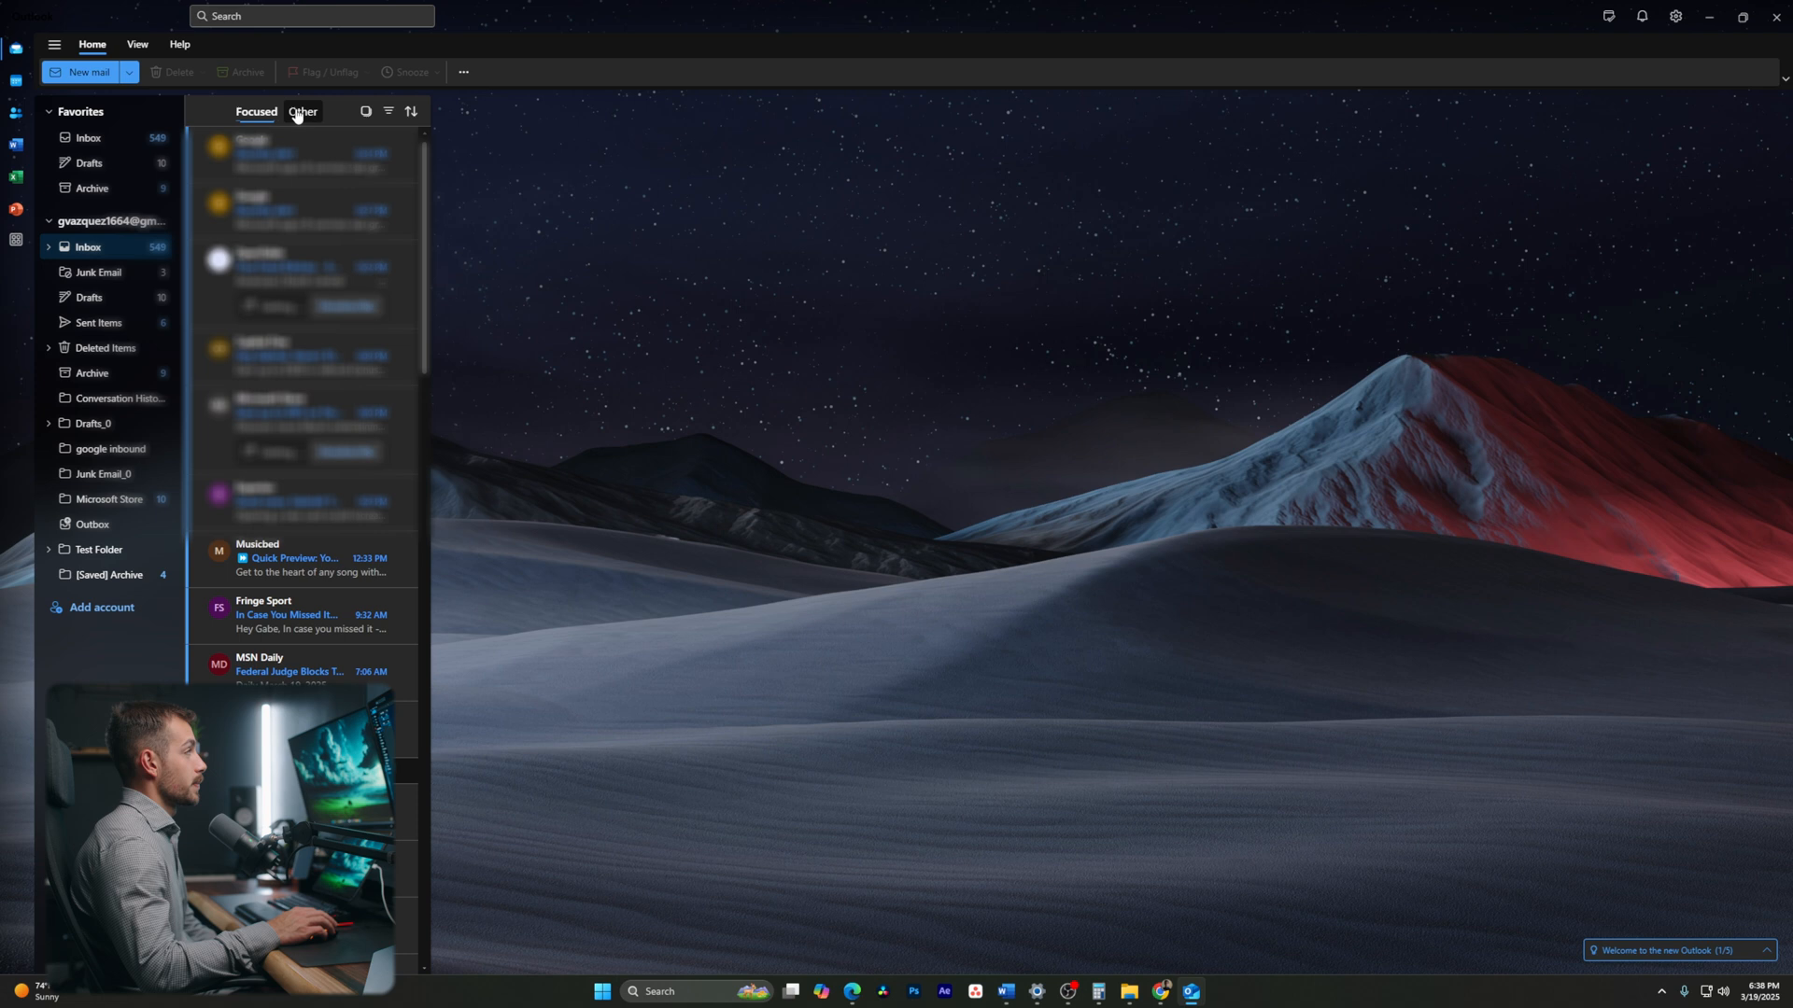
{"action": "left_click", "coordinate": [302, 111]}
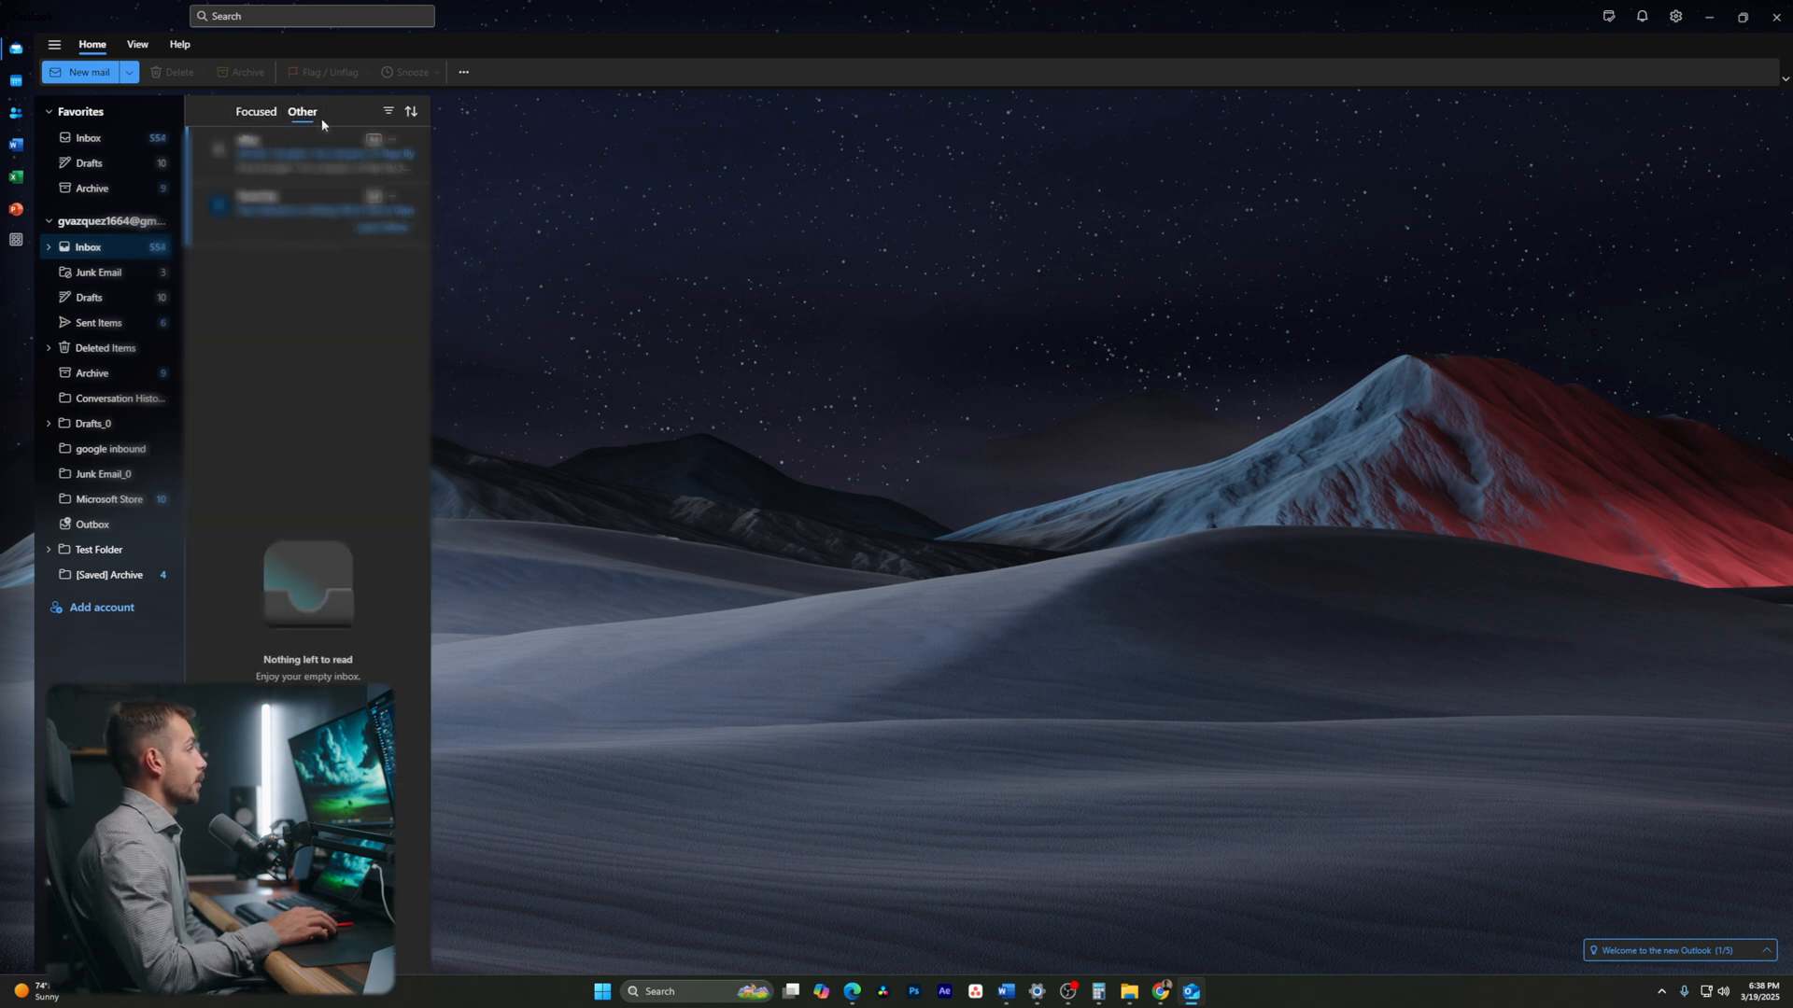
{"action": "left_click", "coordinate": [256, 111]}
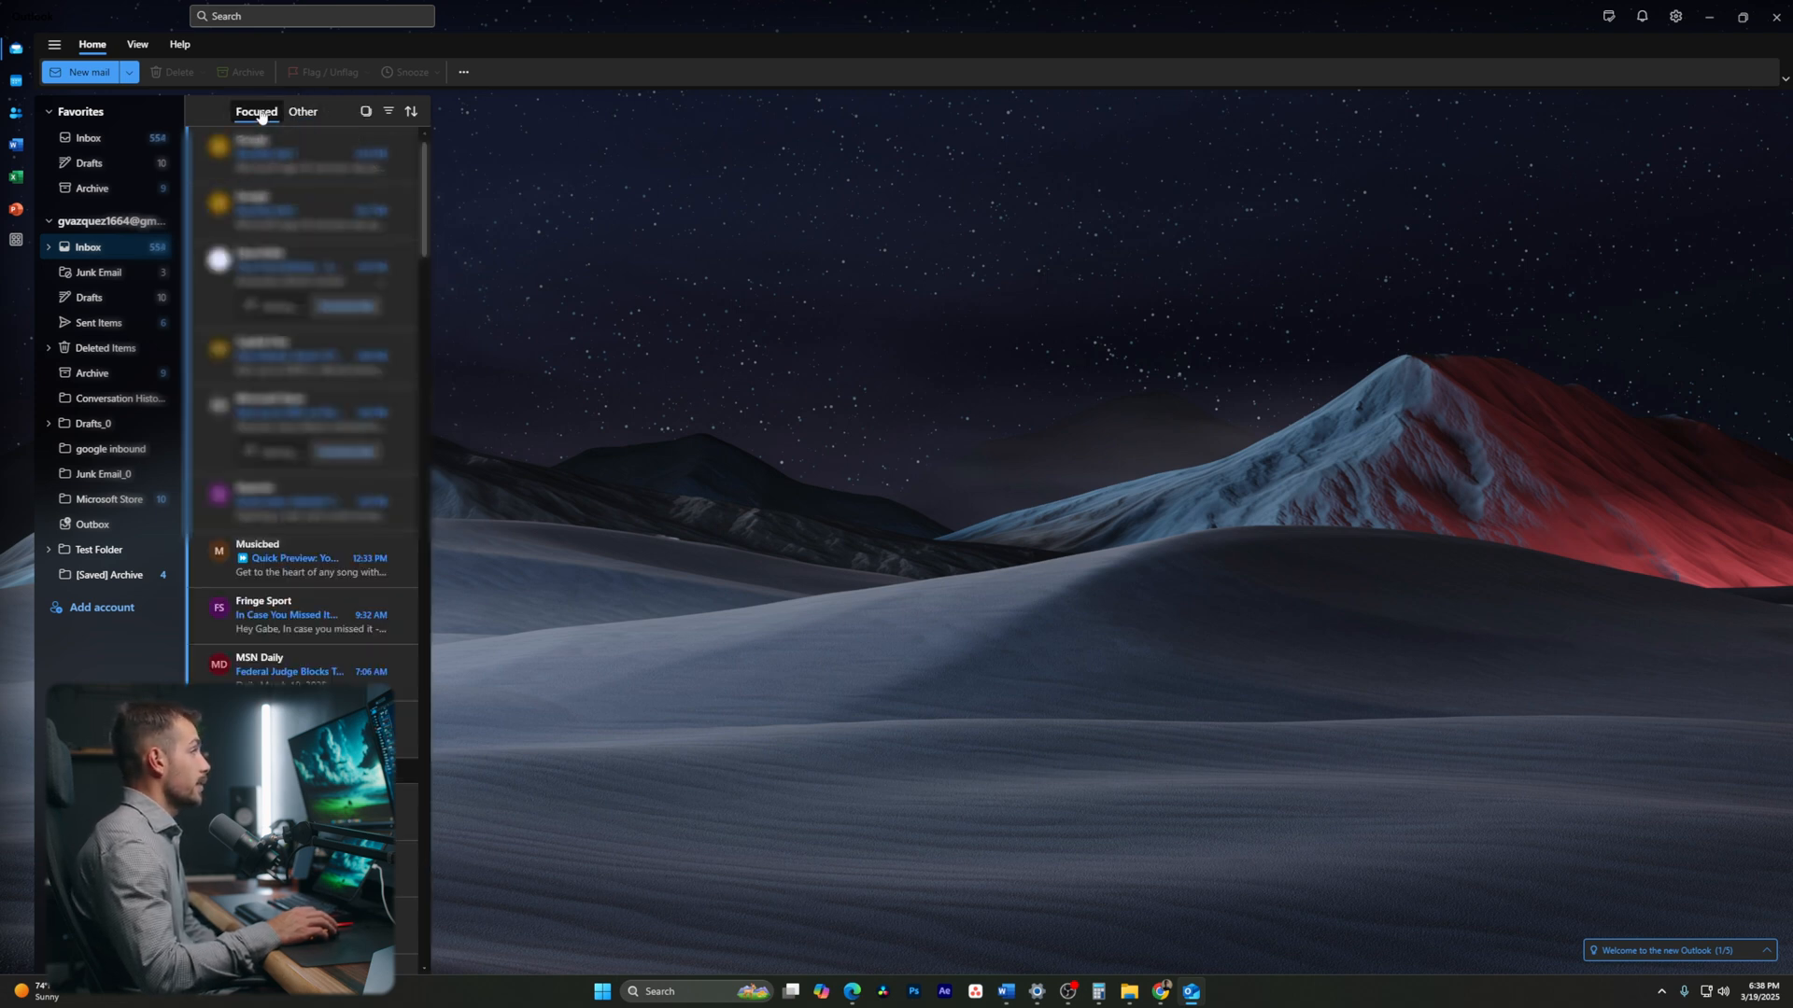
{"action": "mouse_move", "coordinate": [366, 111]}
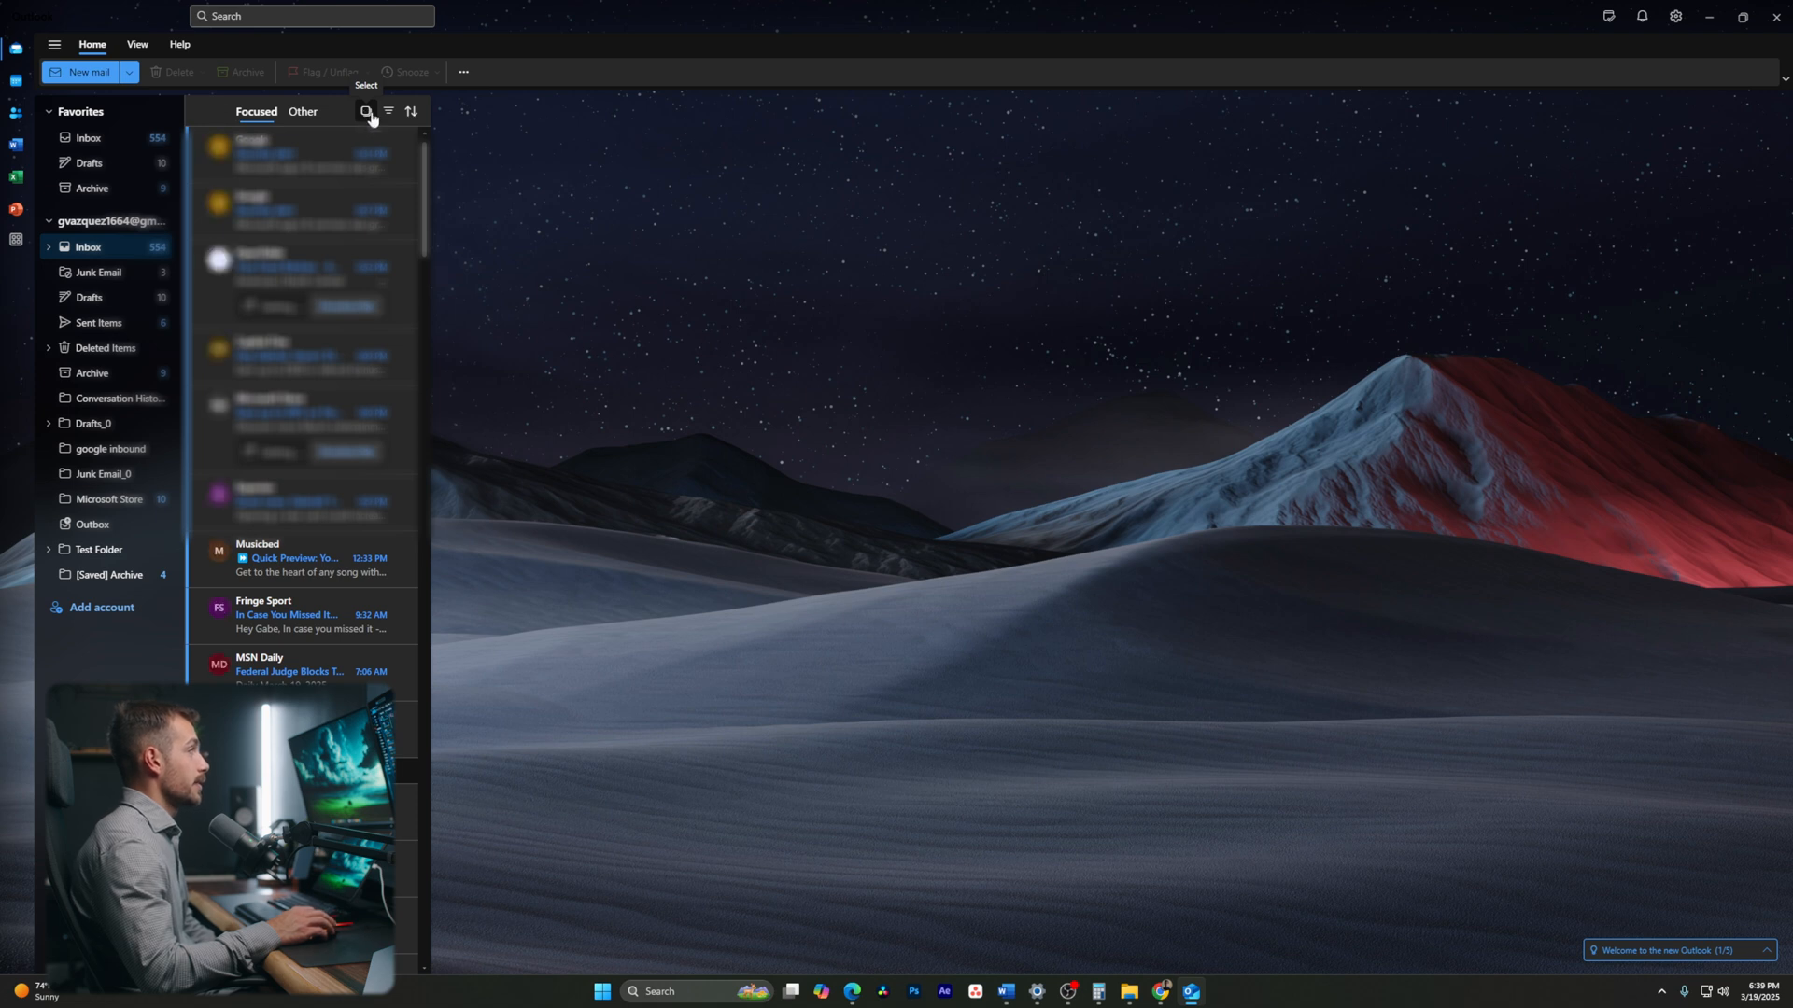
{"action": "left_click", "coordinate": [366, 111]}
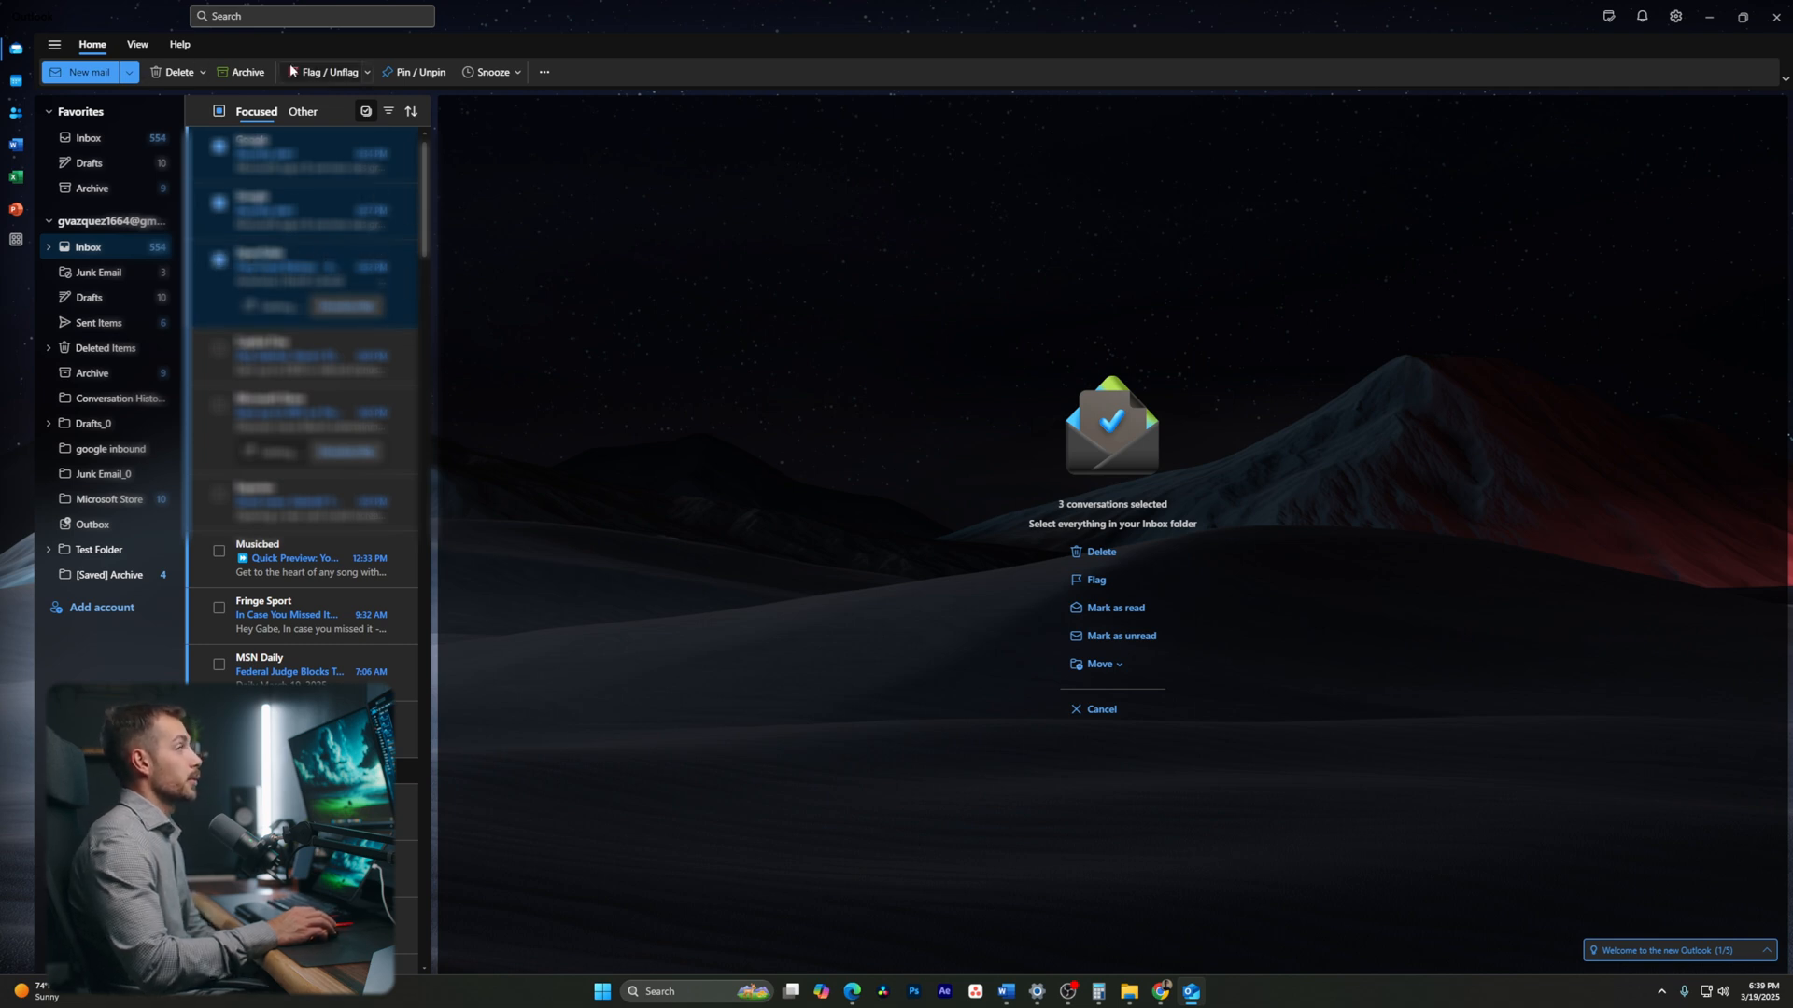
{"action": "mouse_move", "coordinate": [241, 72]}
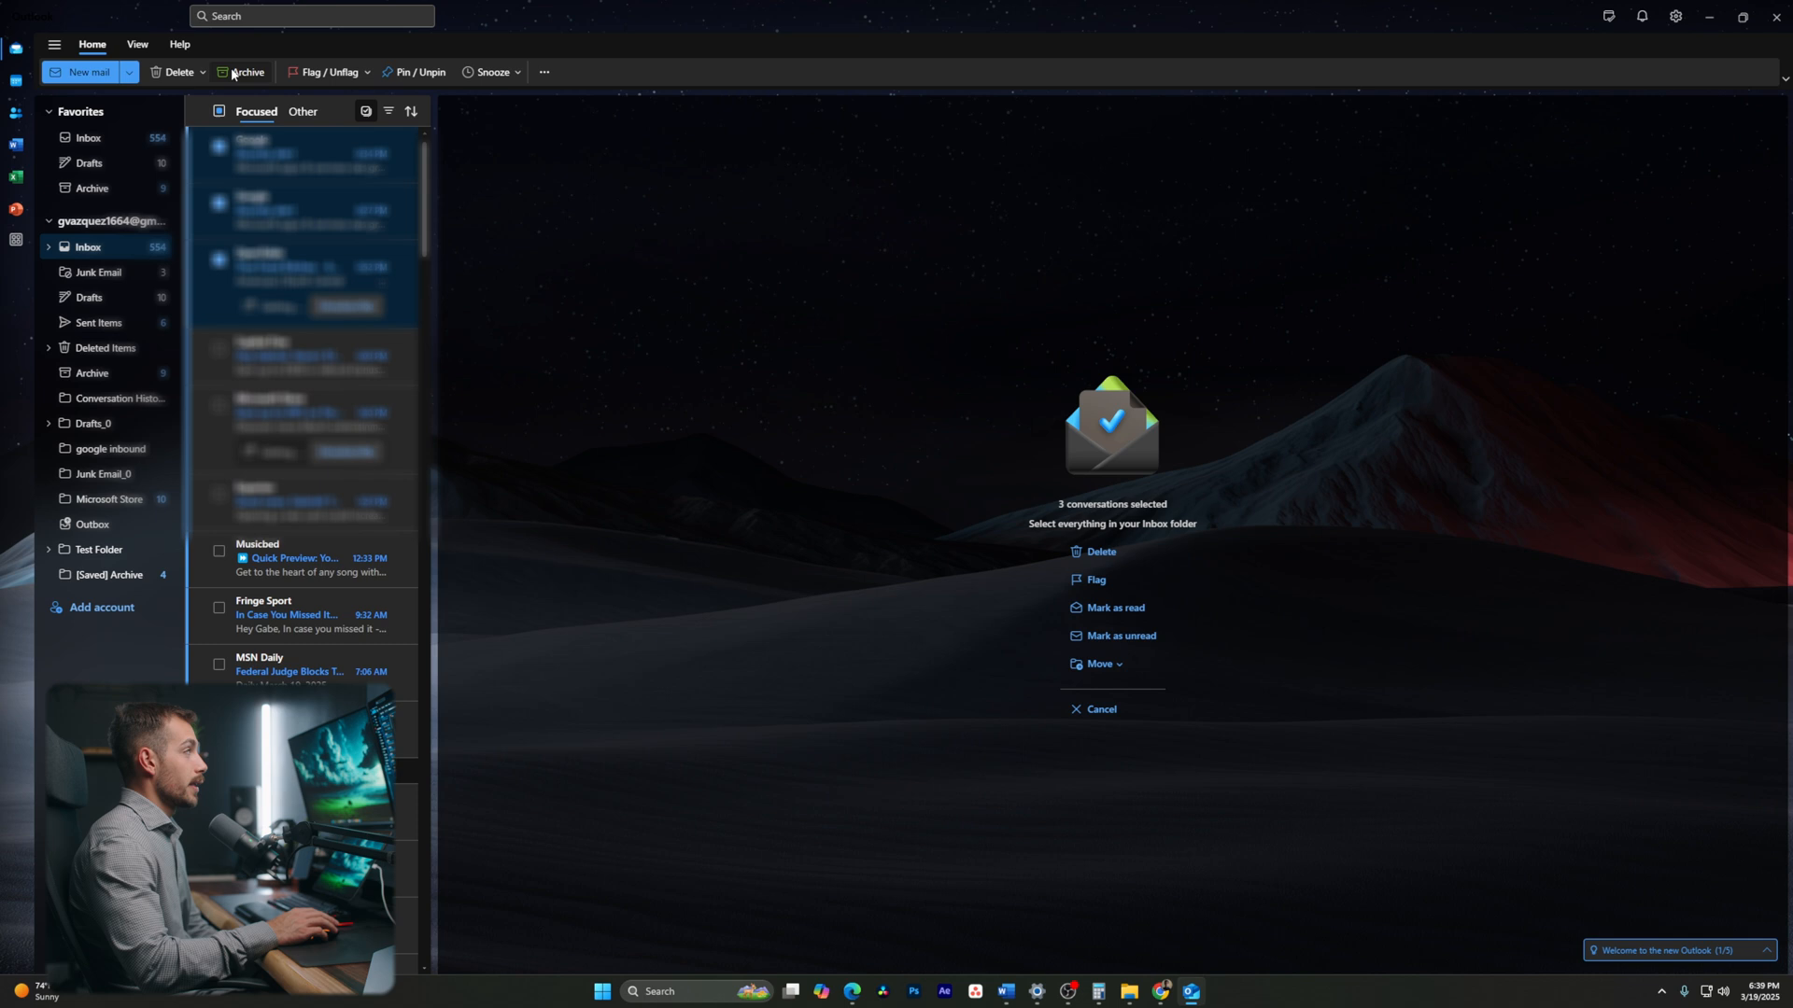
{"action": "mouse_move", "coordinate": [179, 72]}
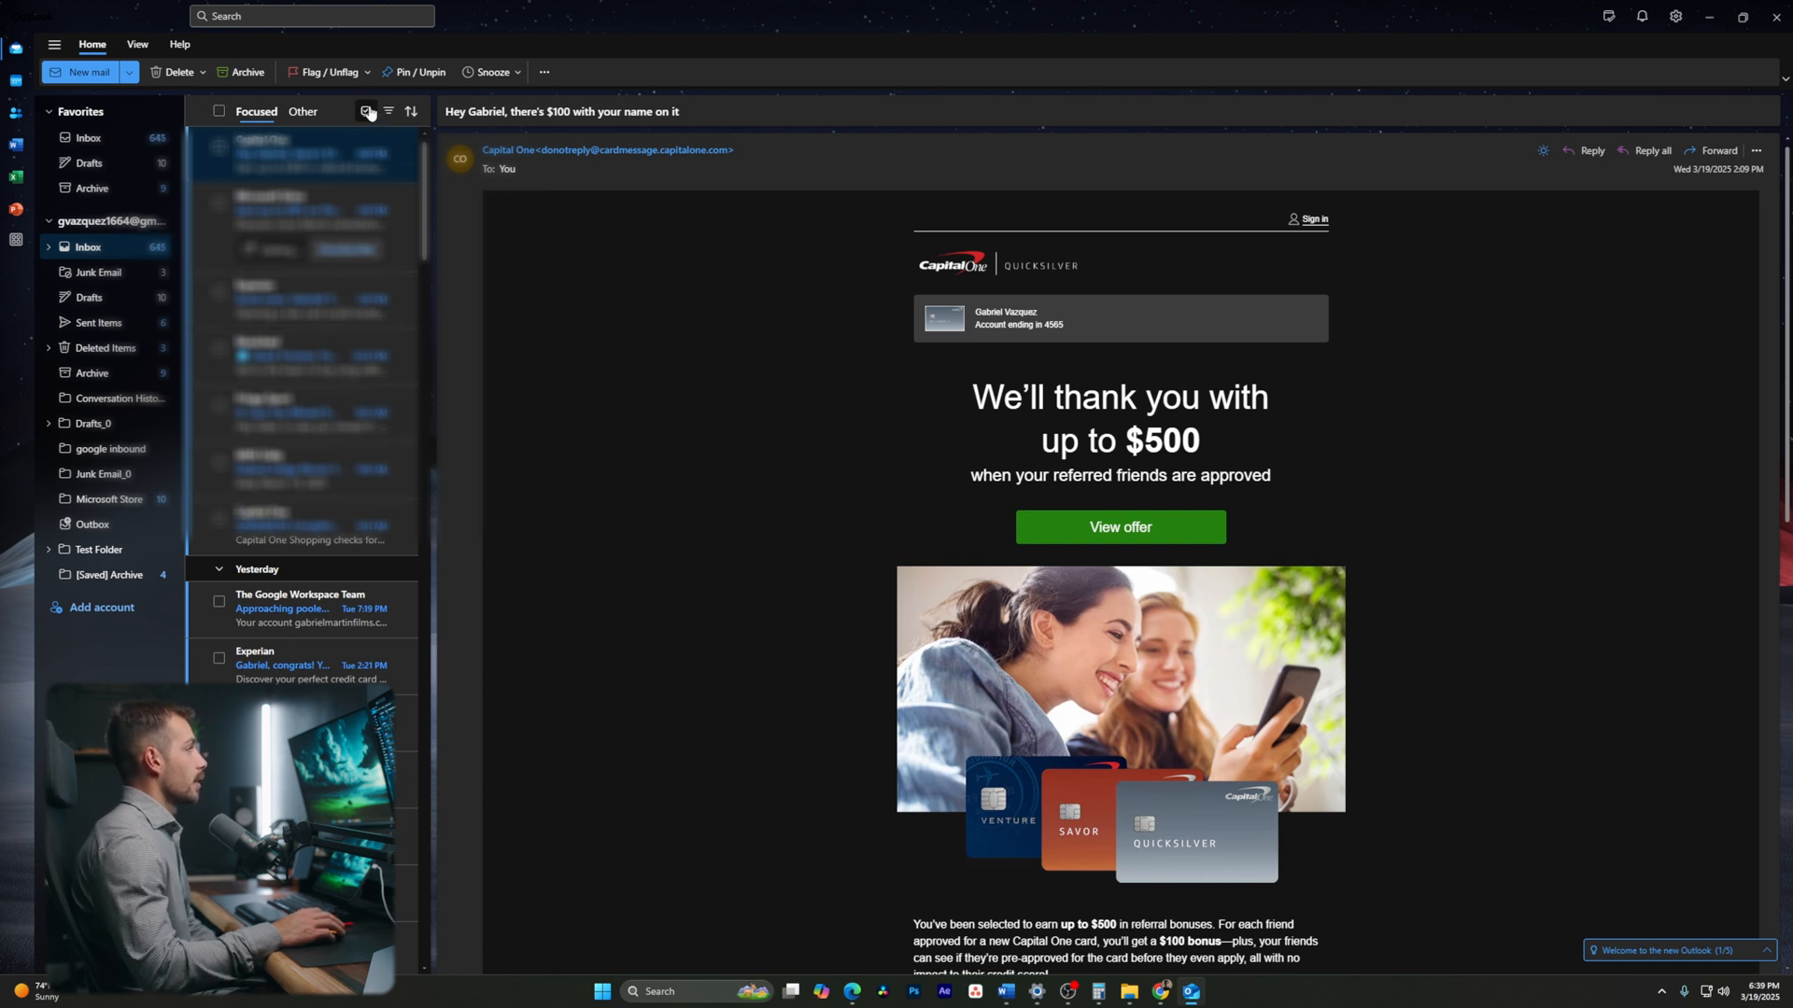
{"action": "mouse_move", "coordinate": [388, 112]}
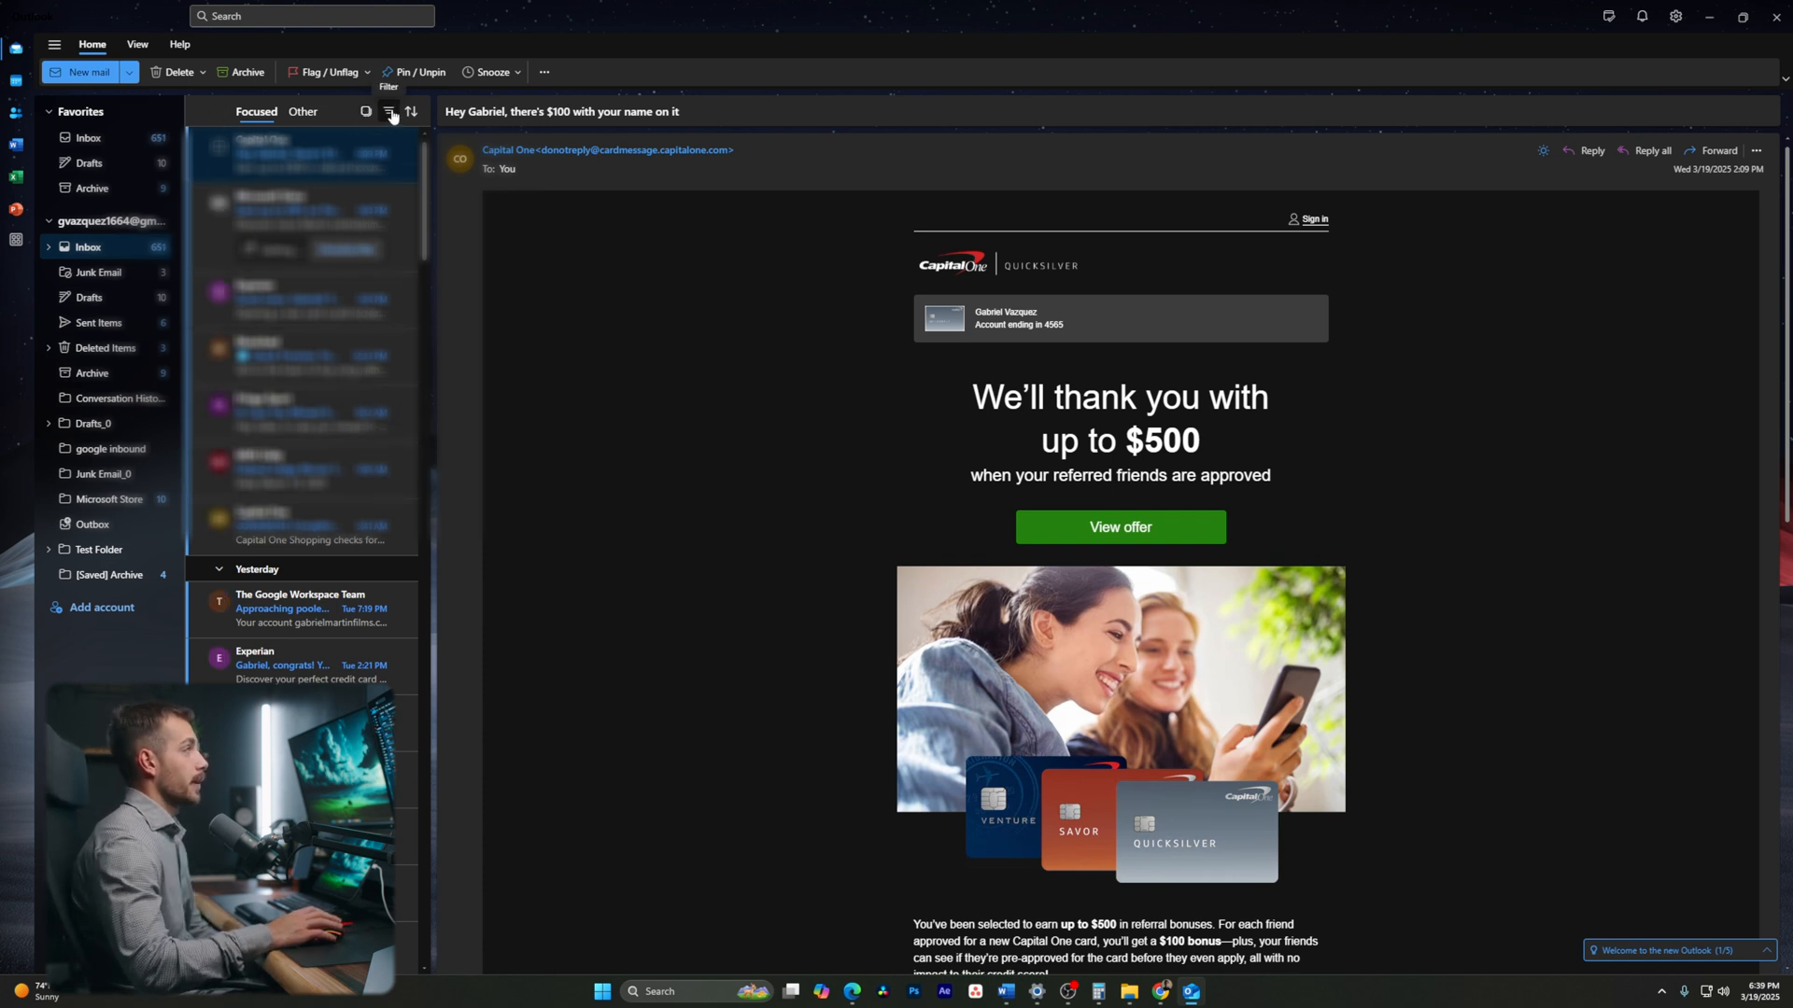
{"action": "left_click", "coordinate": [388, 111]}
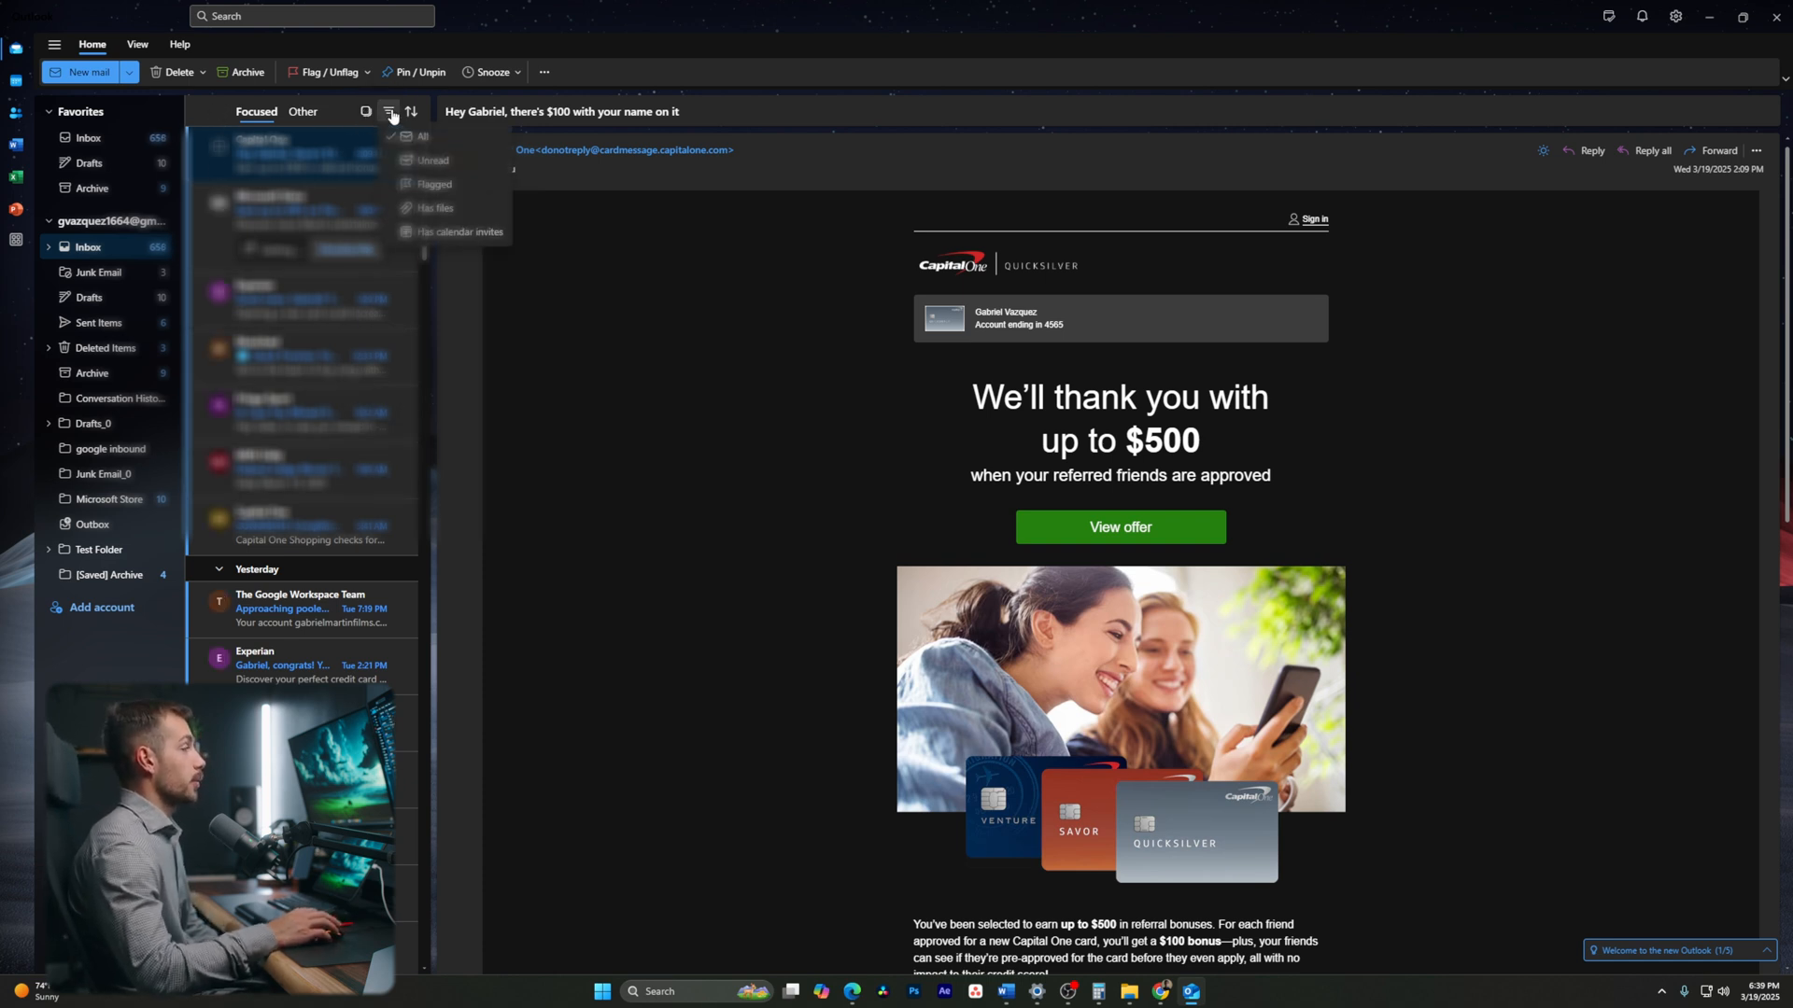
{"action": "left_click", "coordinate": [388, 111]}
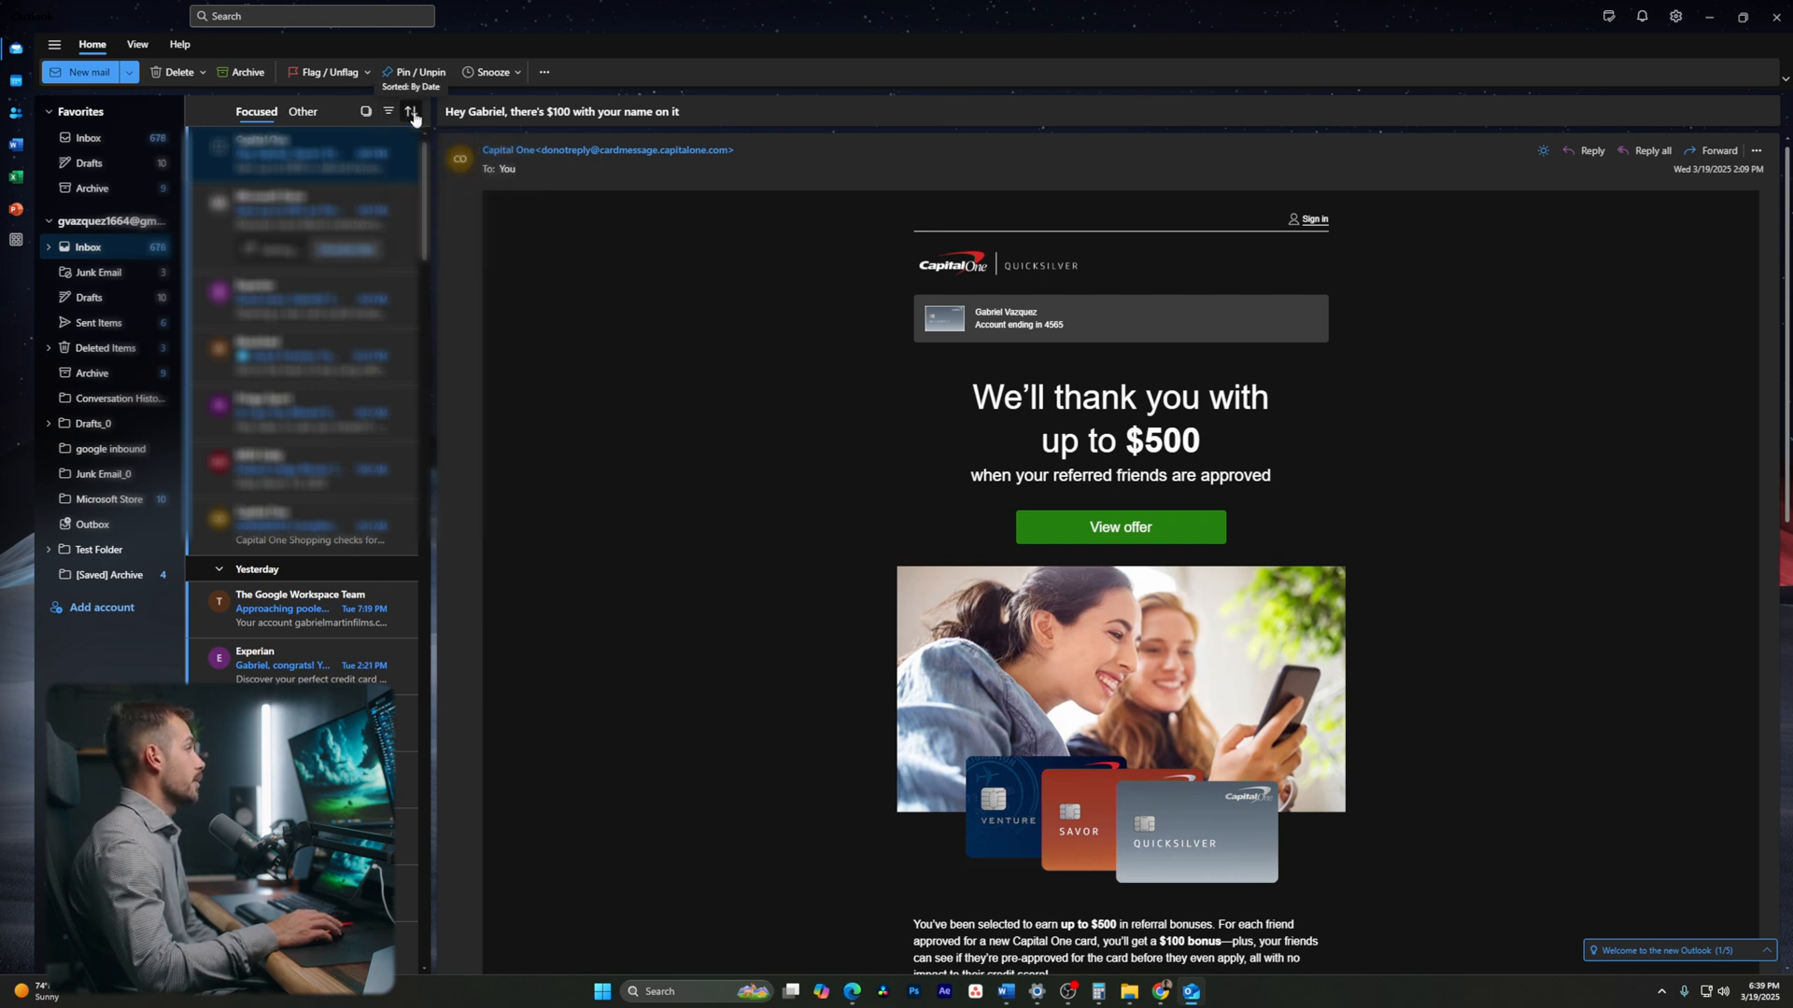
{"action": "left_click", "coordinate": [409, 112]}
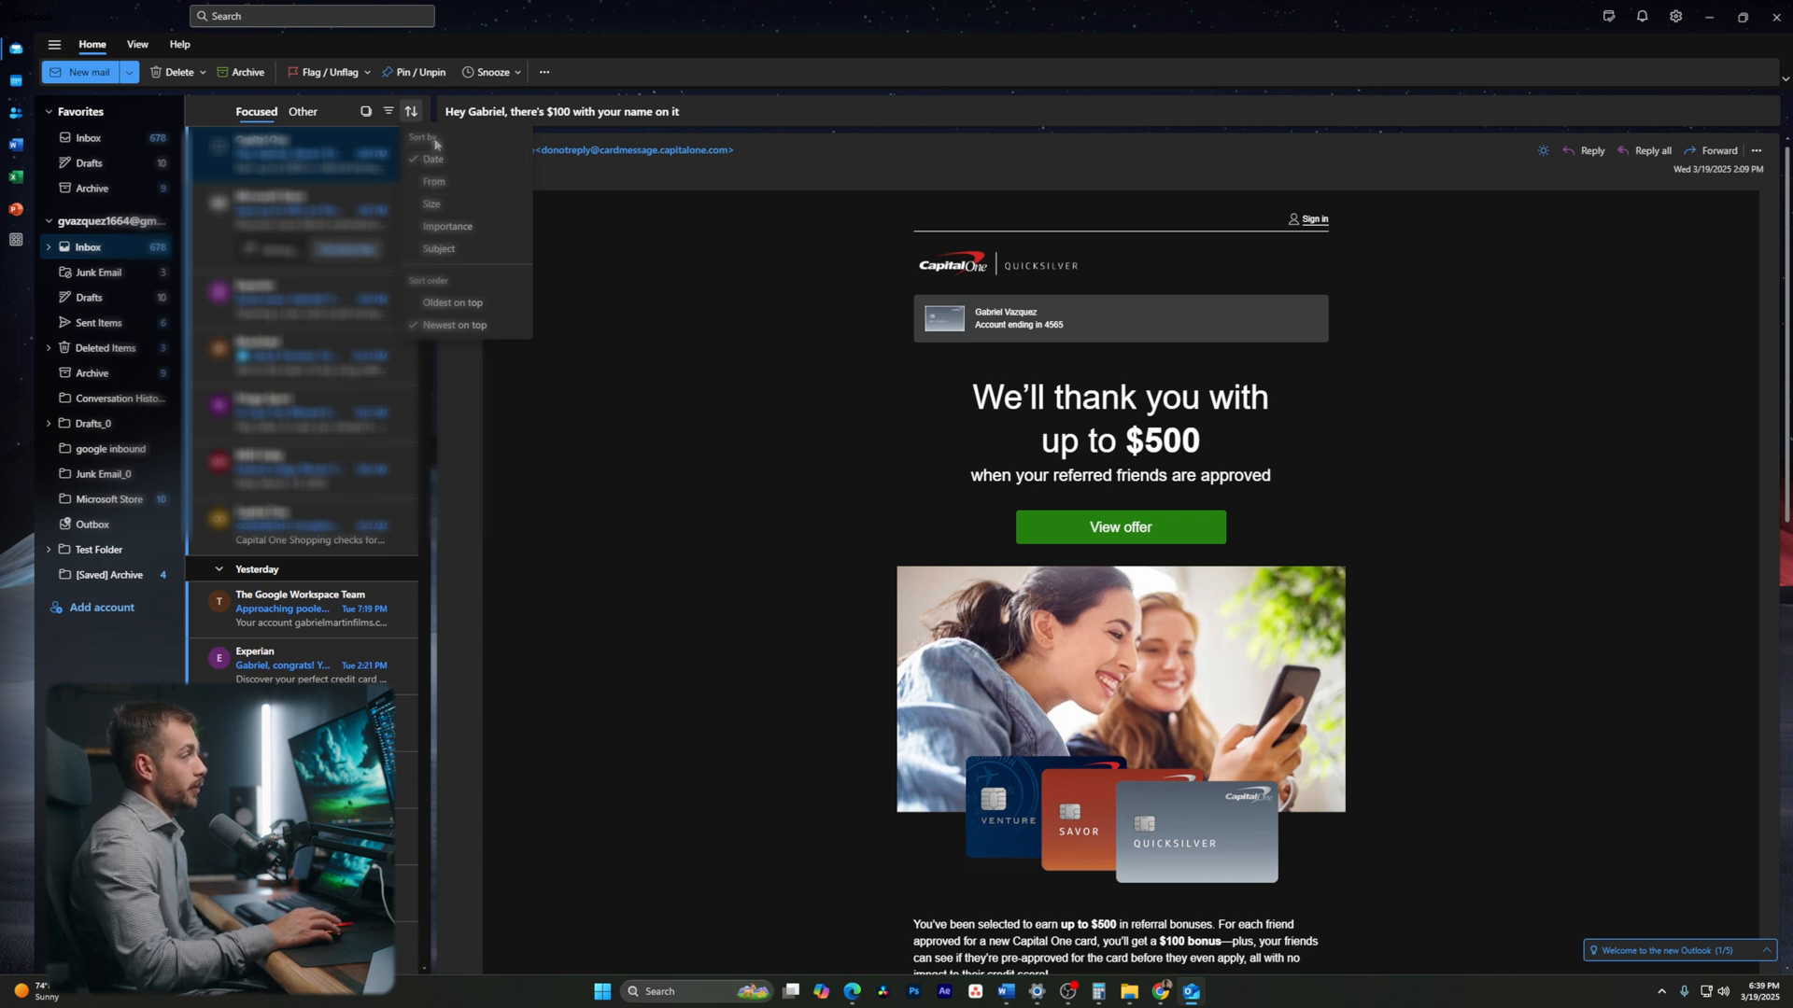
{"action": "mouse_move", "coordinate": [447, 226]}
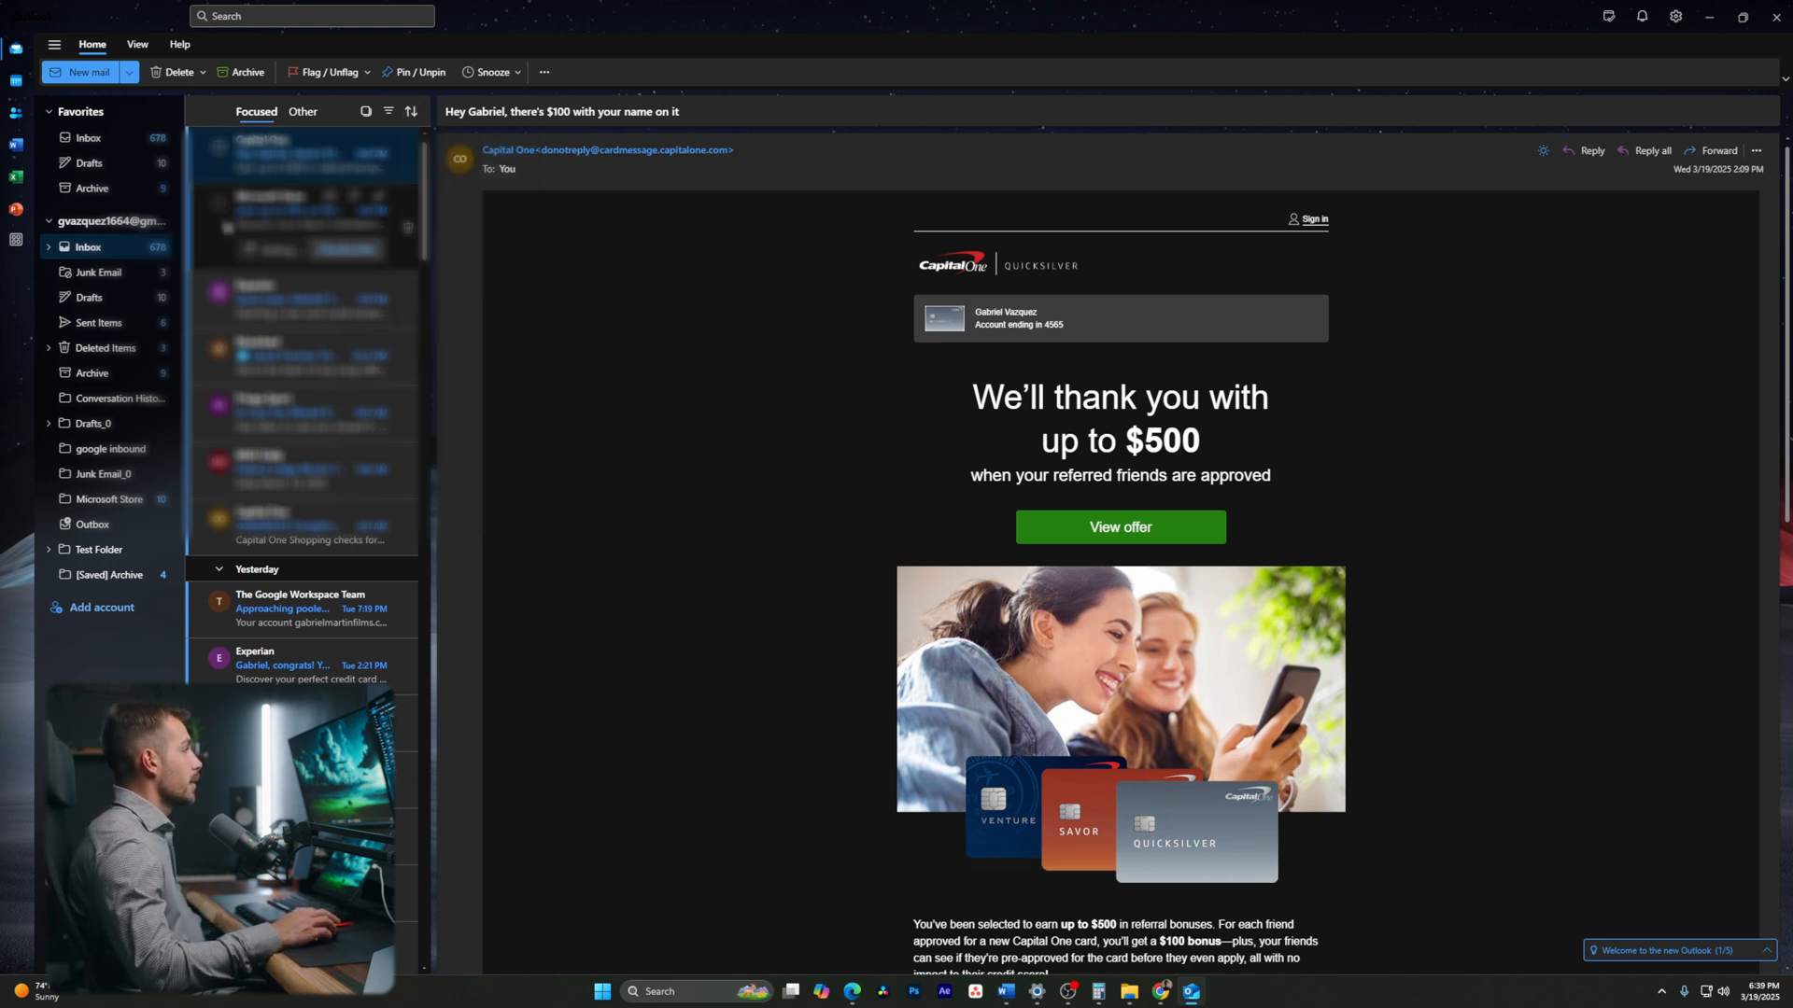
Step: View the Microsoft Store Paramount deals email, then move on to the Experian credit-offer email
{"action": "left_click", "coordinate": [305, 223]}
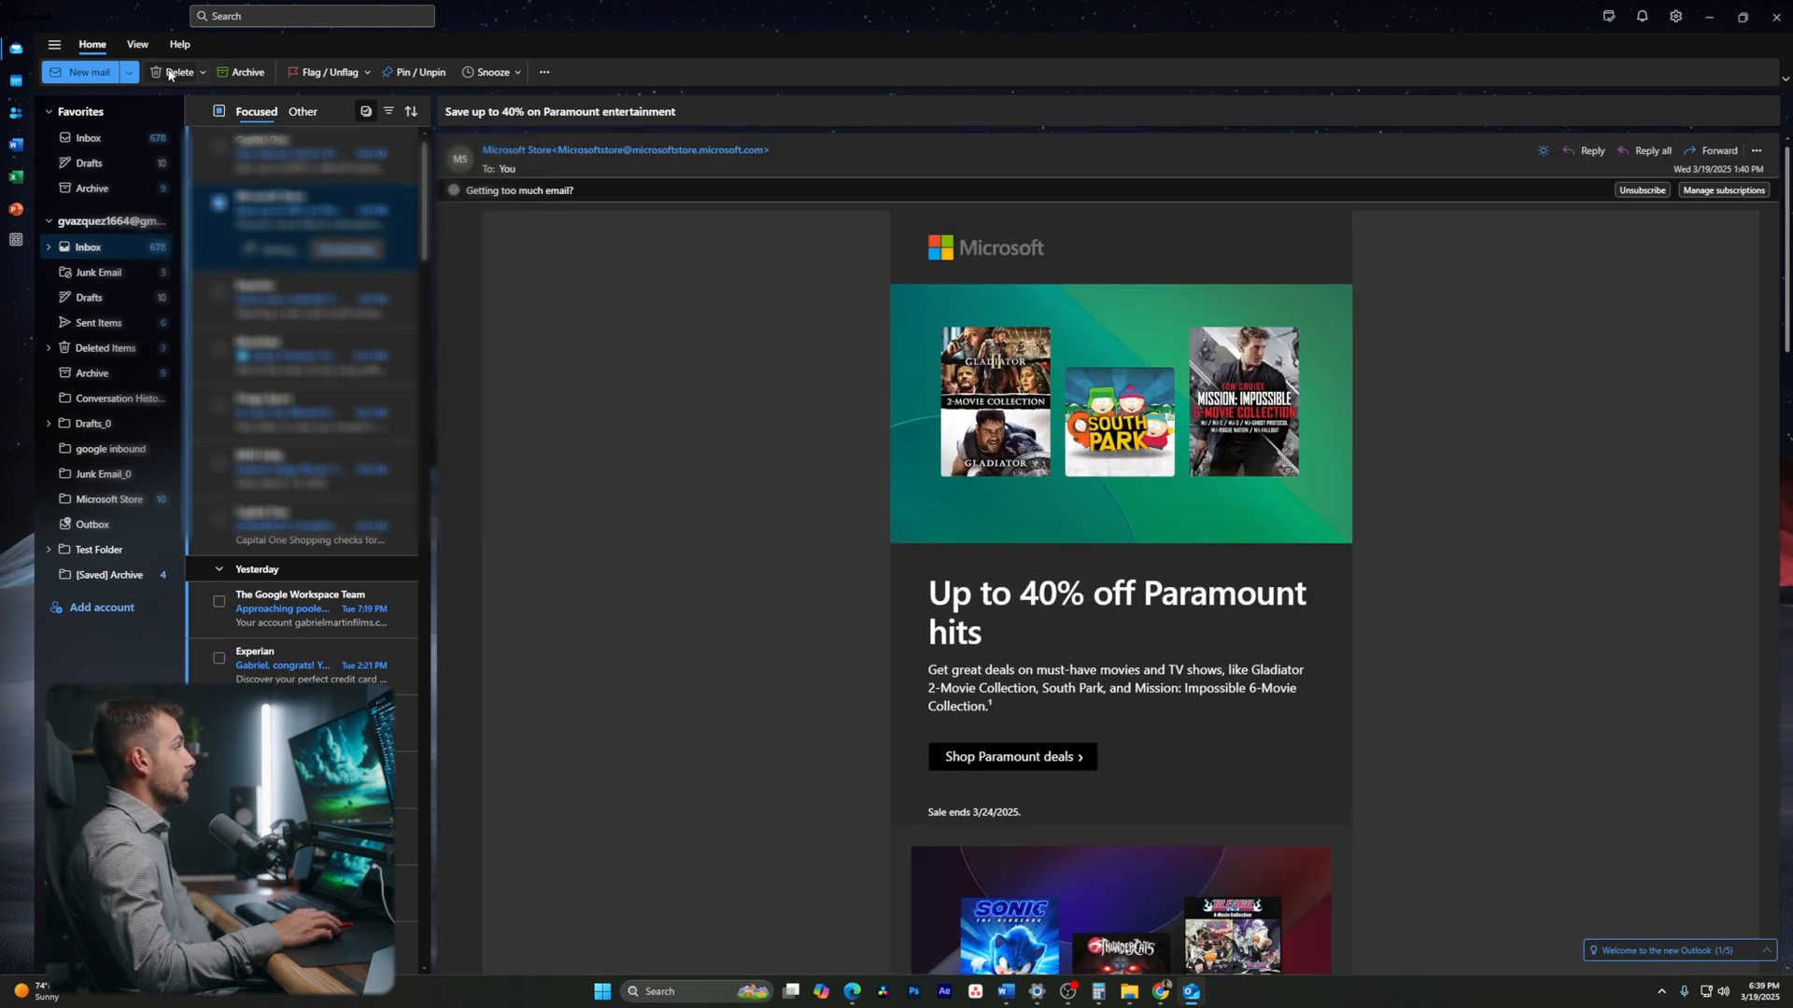
{"action": "left_click", "coordinate": [516, 72]}
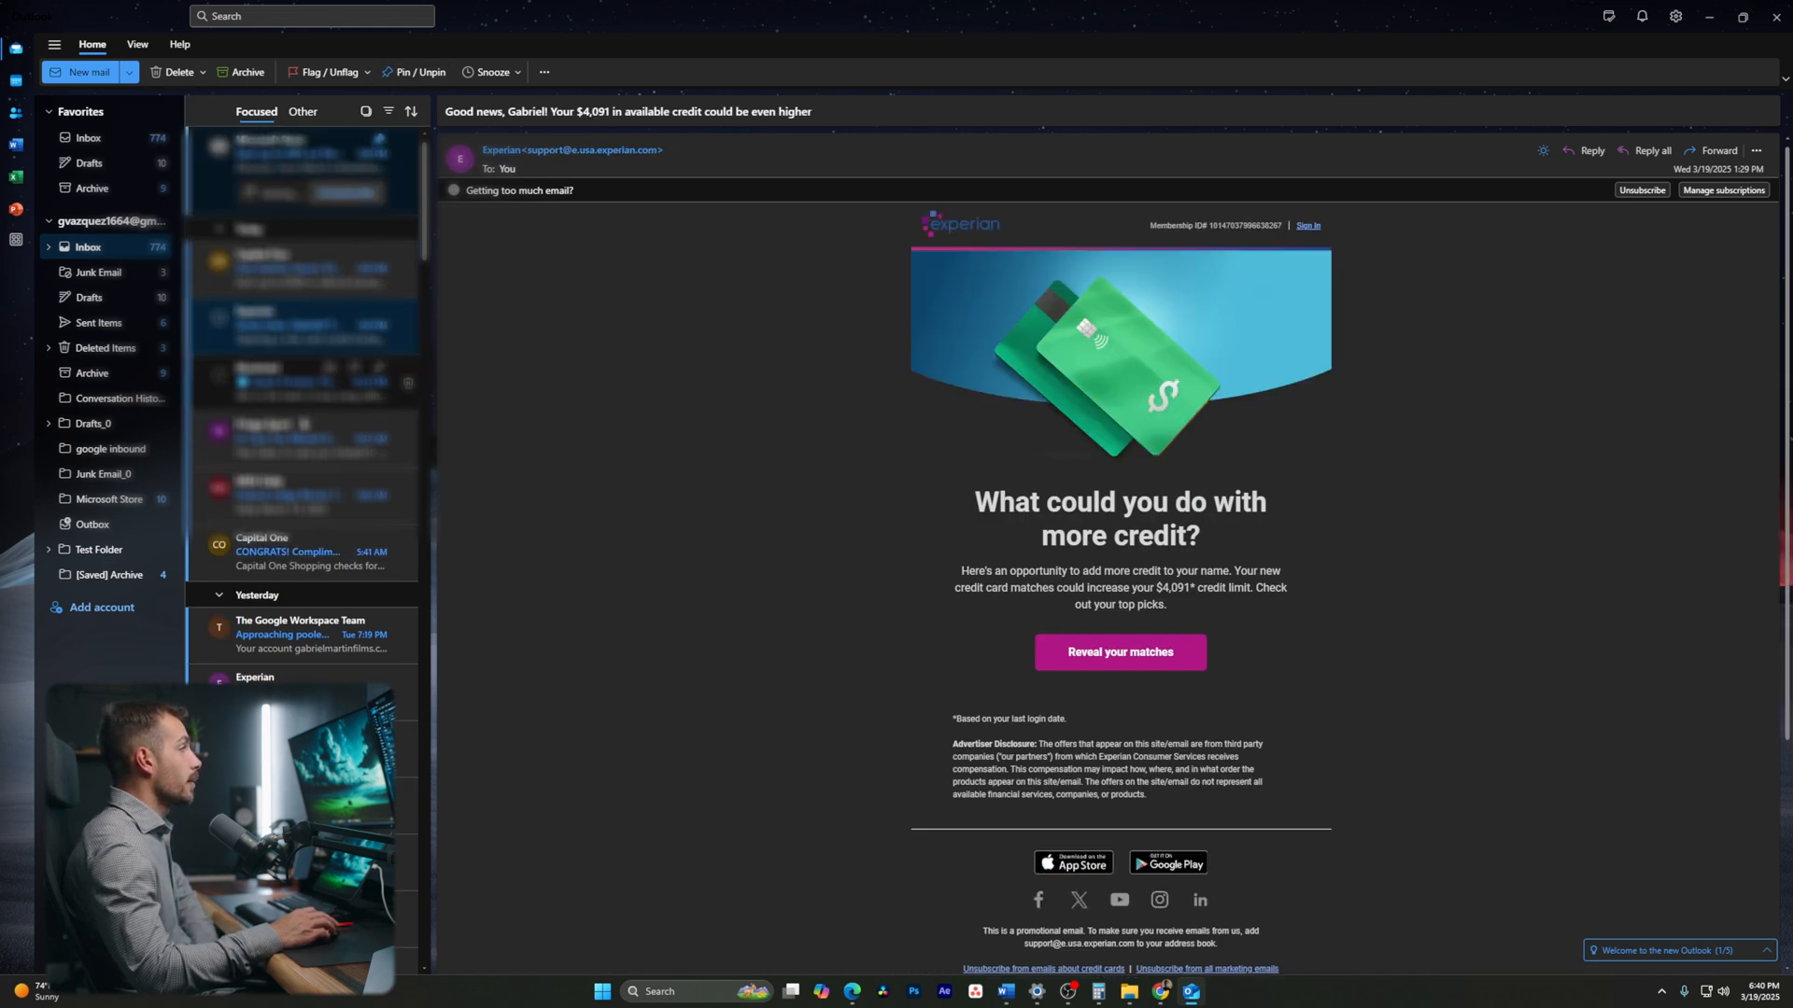
{"action": "mouse_move", "coordinate": [272, 552]}
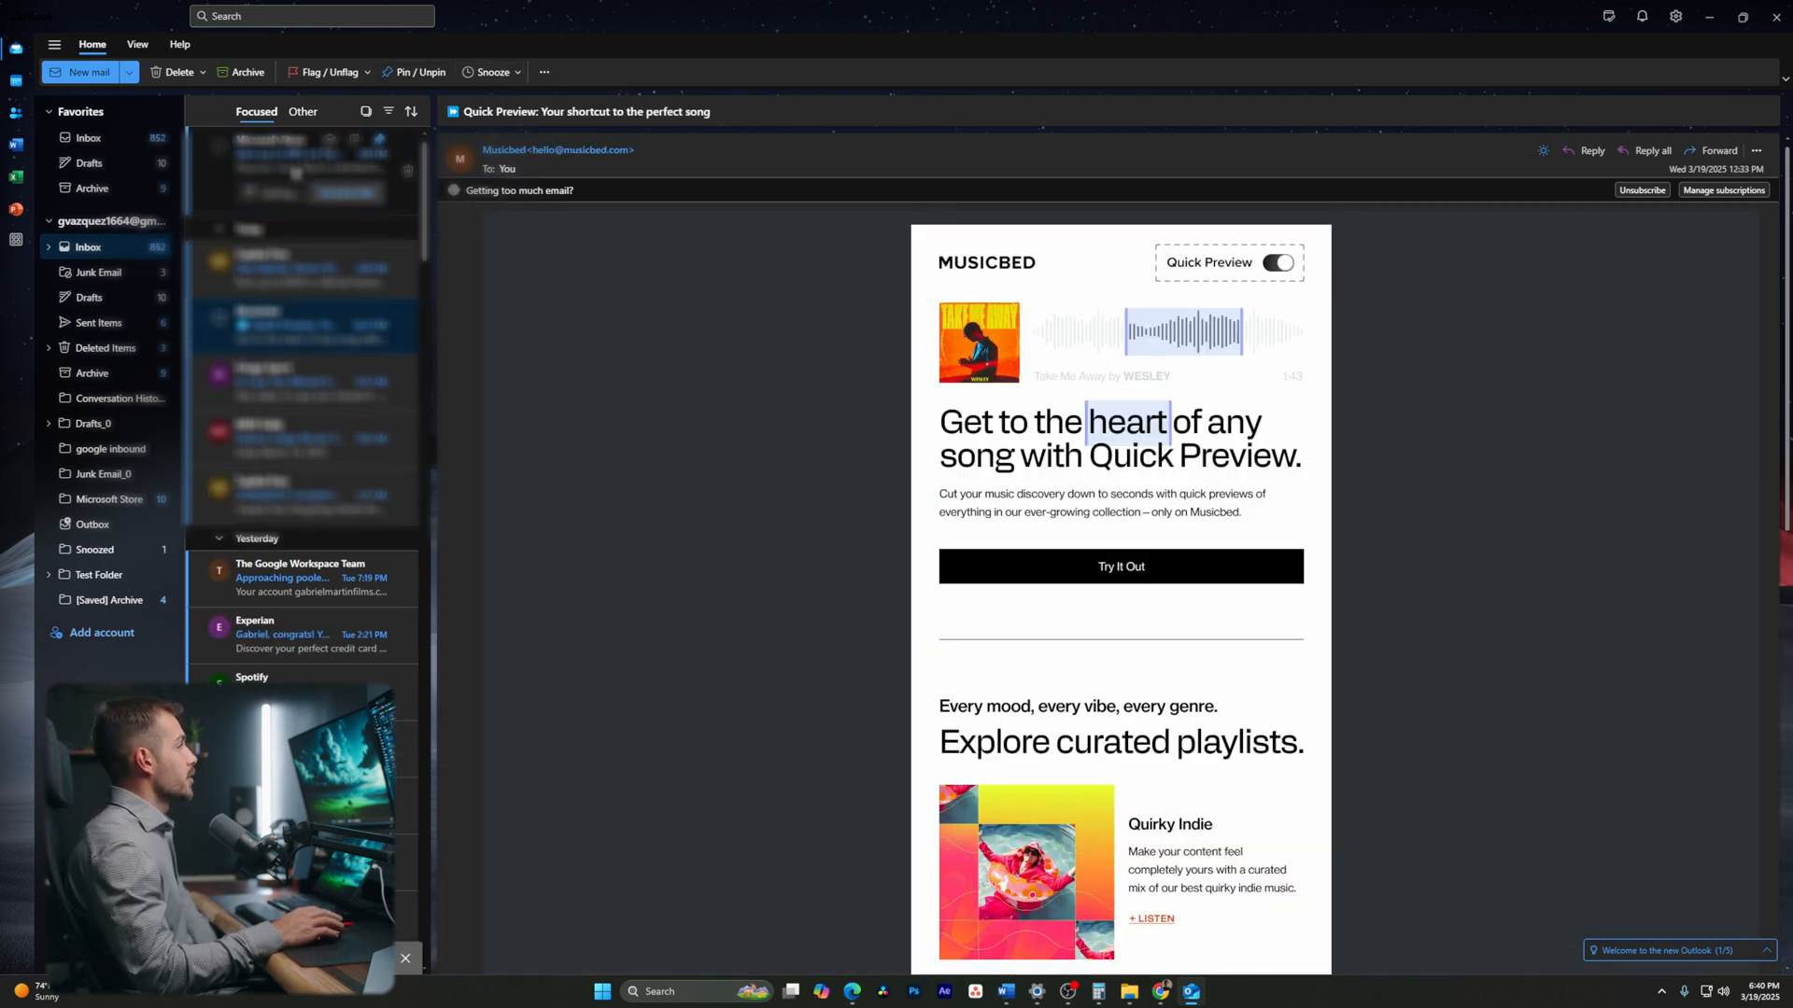
Step: Browse the Drafts, Conversation History_0 and Drafts_0 folders, then return to the Inbox
{"action": "left_click", "coordinate": [90, 297]}
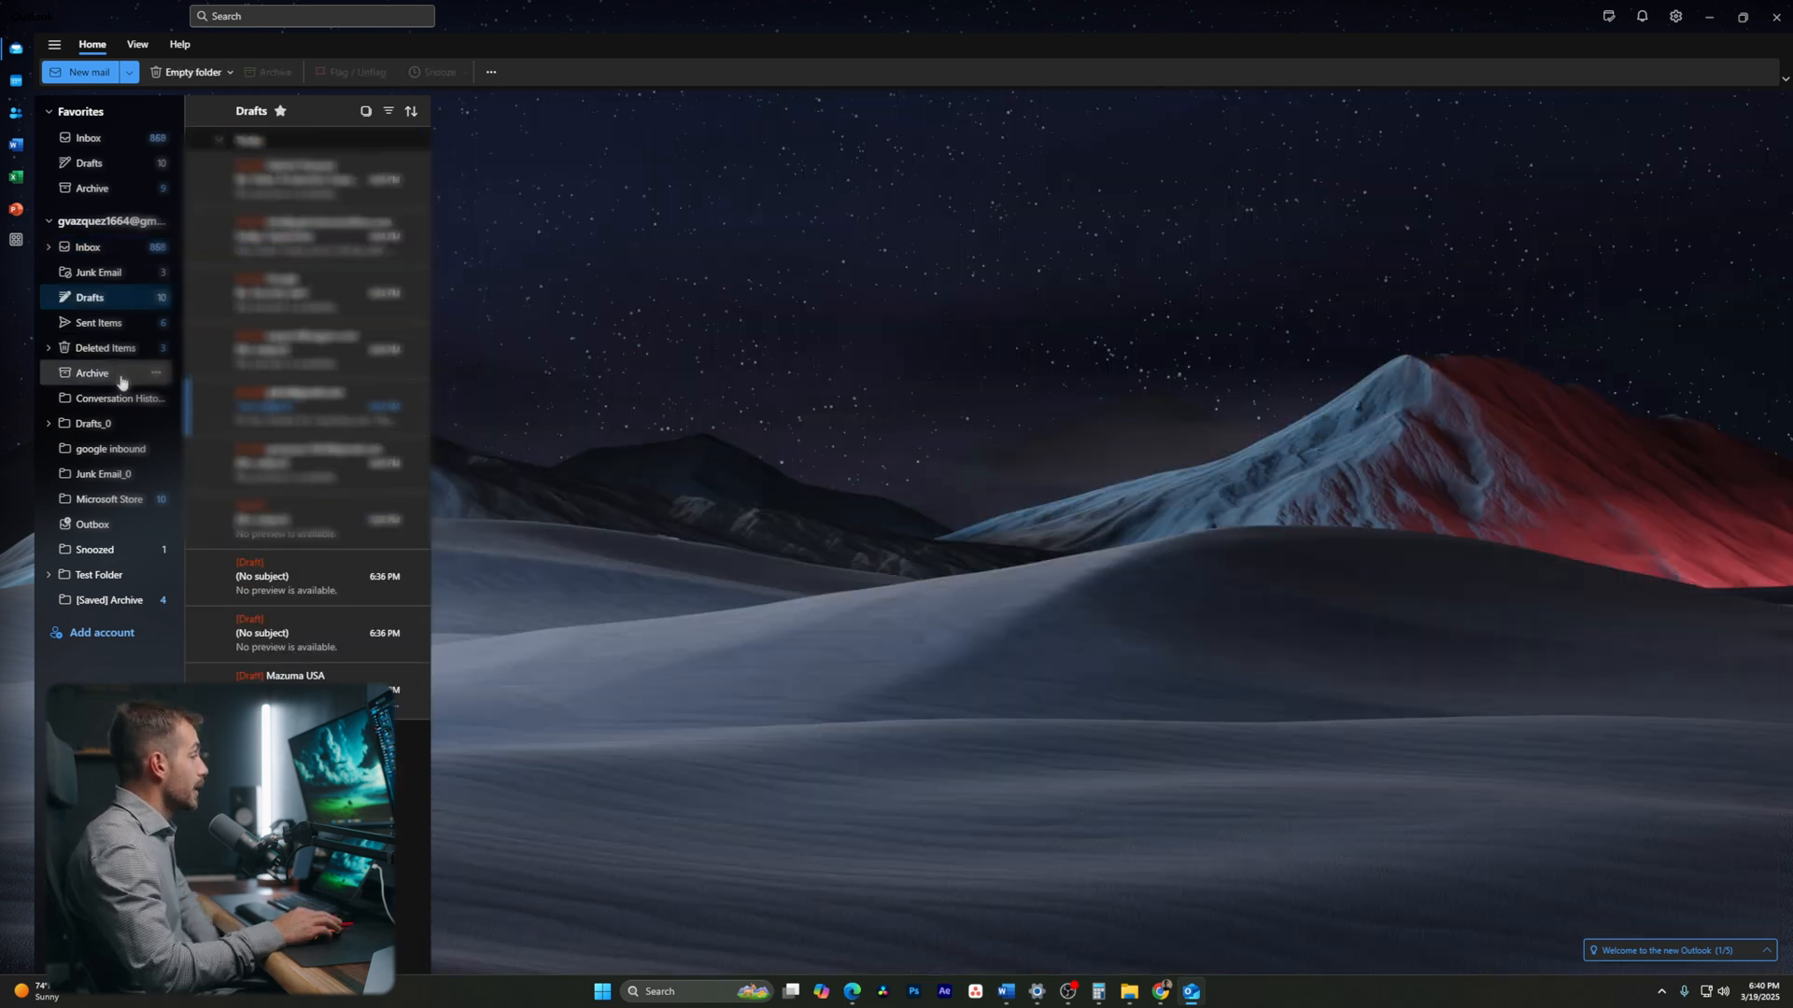
{"action": "left_click", "coordinate": [120, 398]}
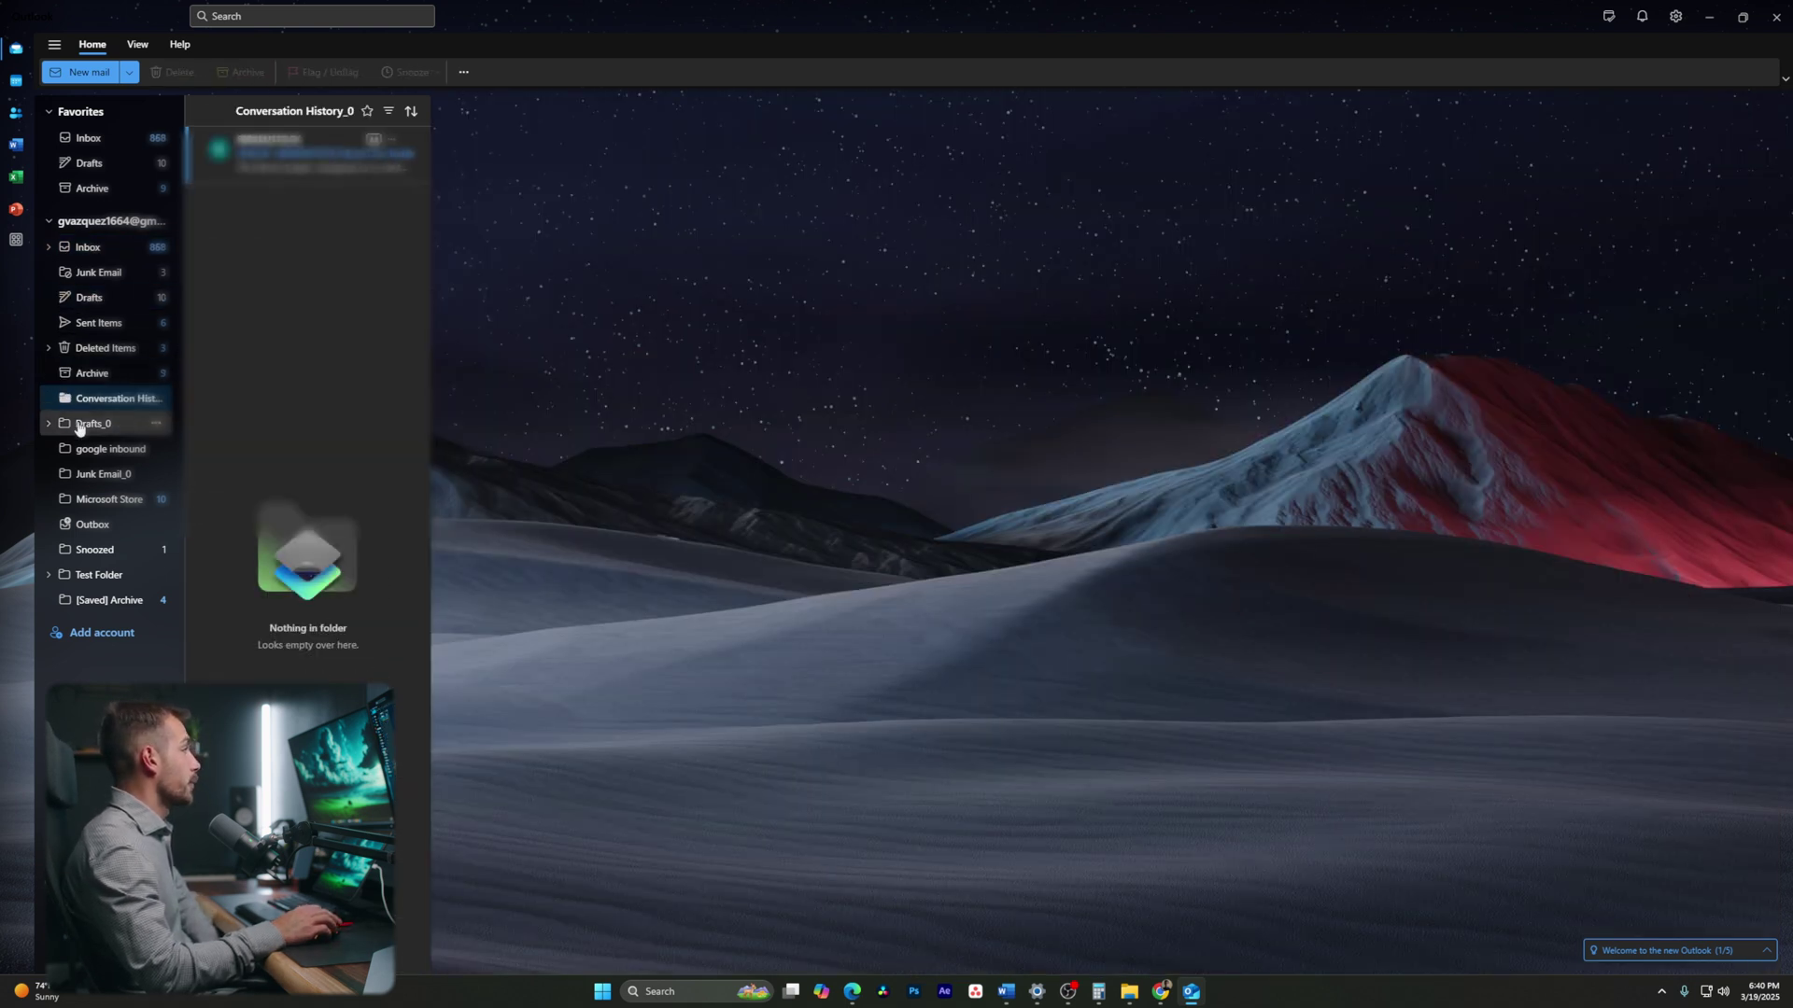
{"action": "left_click", "coordinate": [93, 423]}
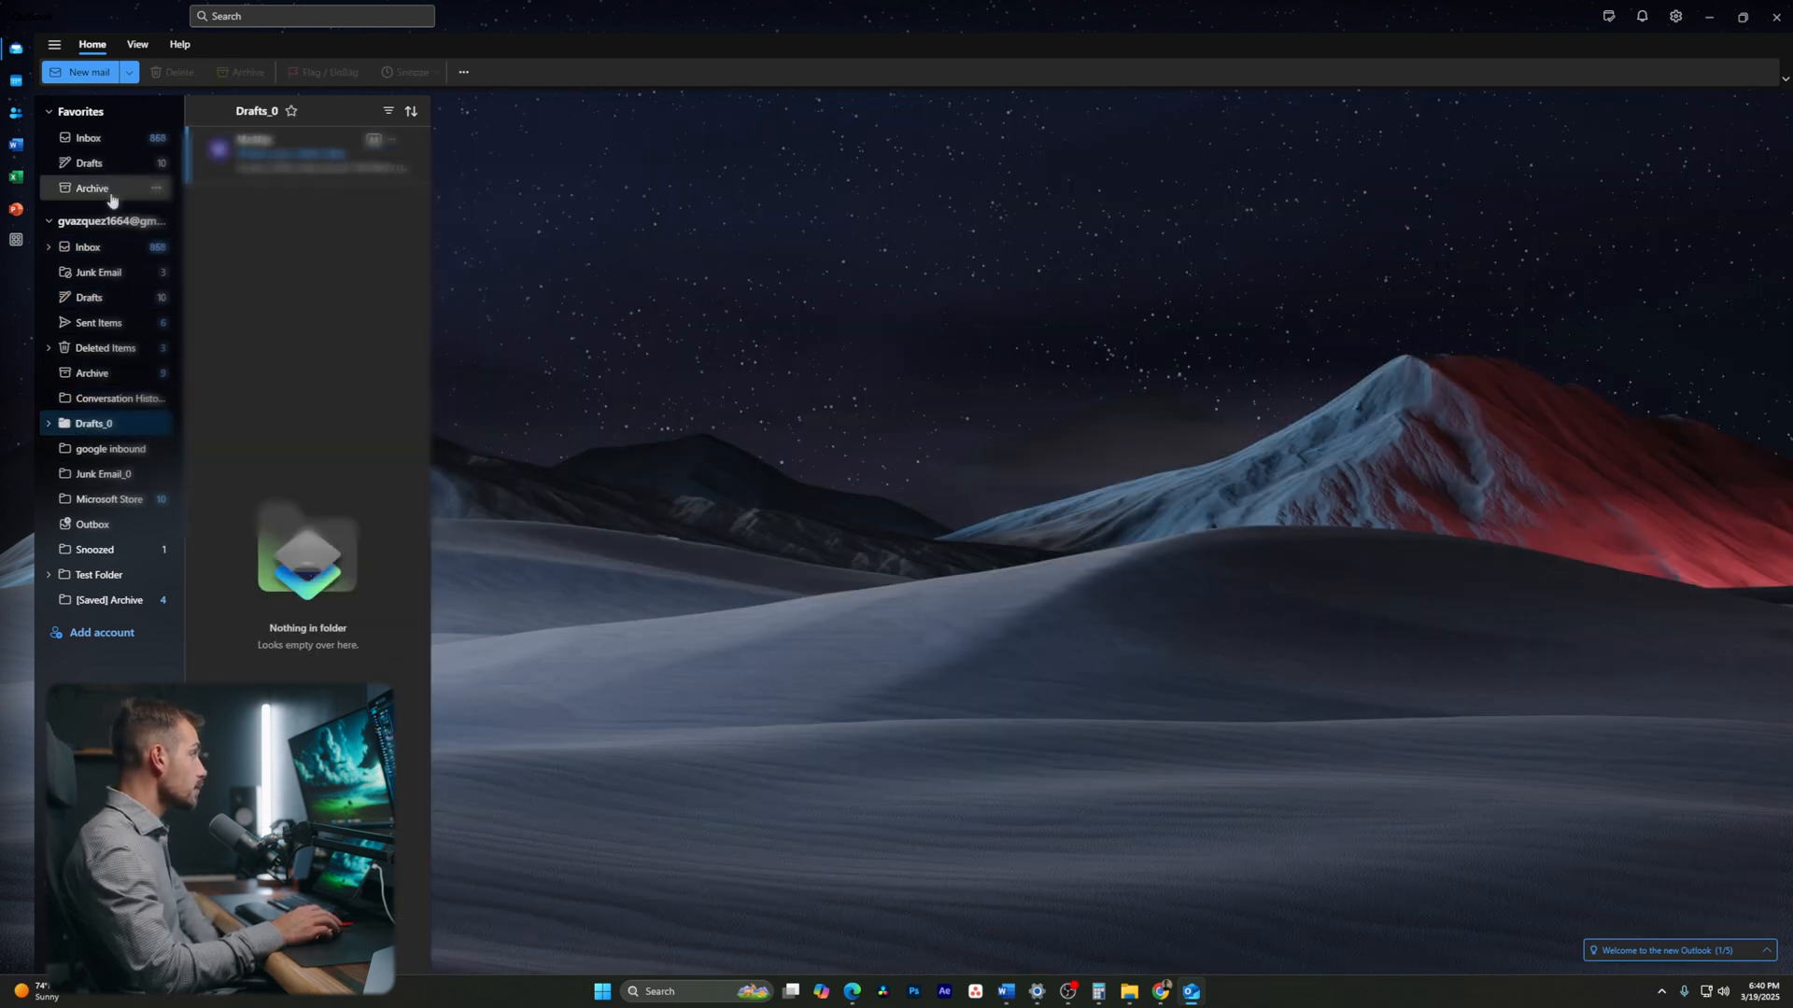
{"action": "left_click", "coordinate": [87, 246]}
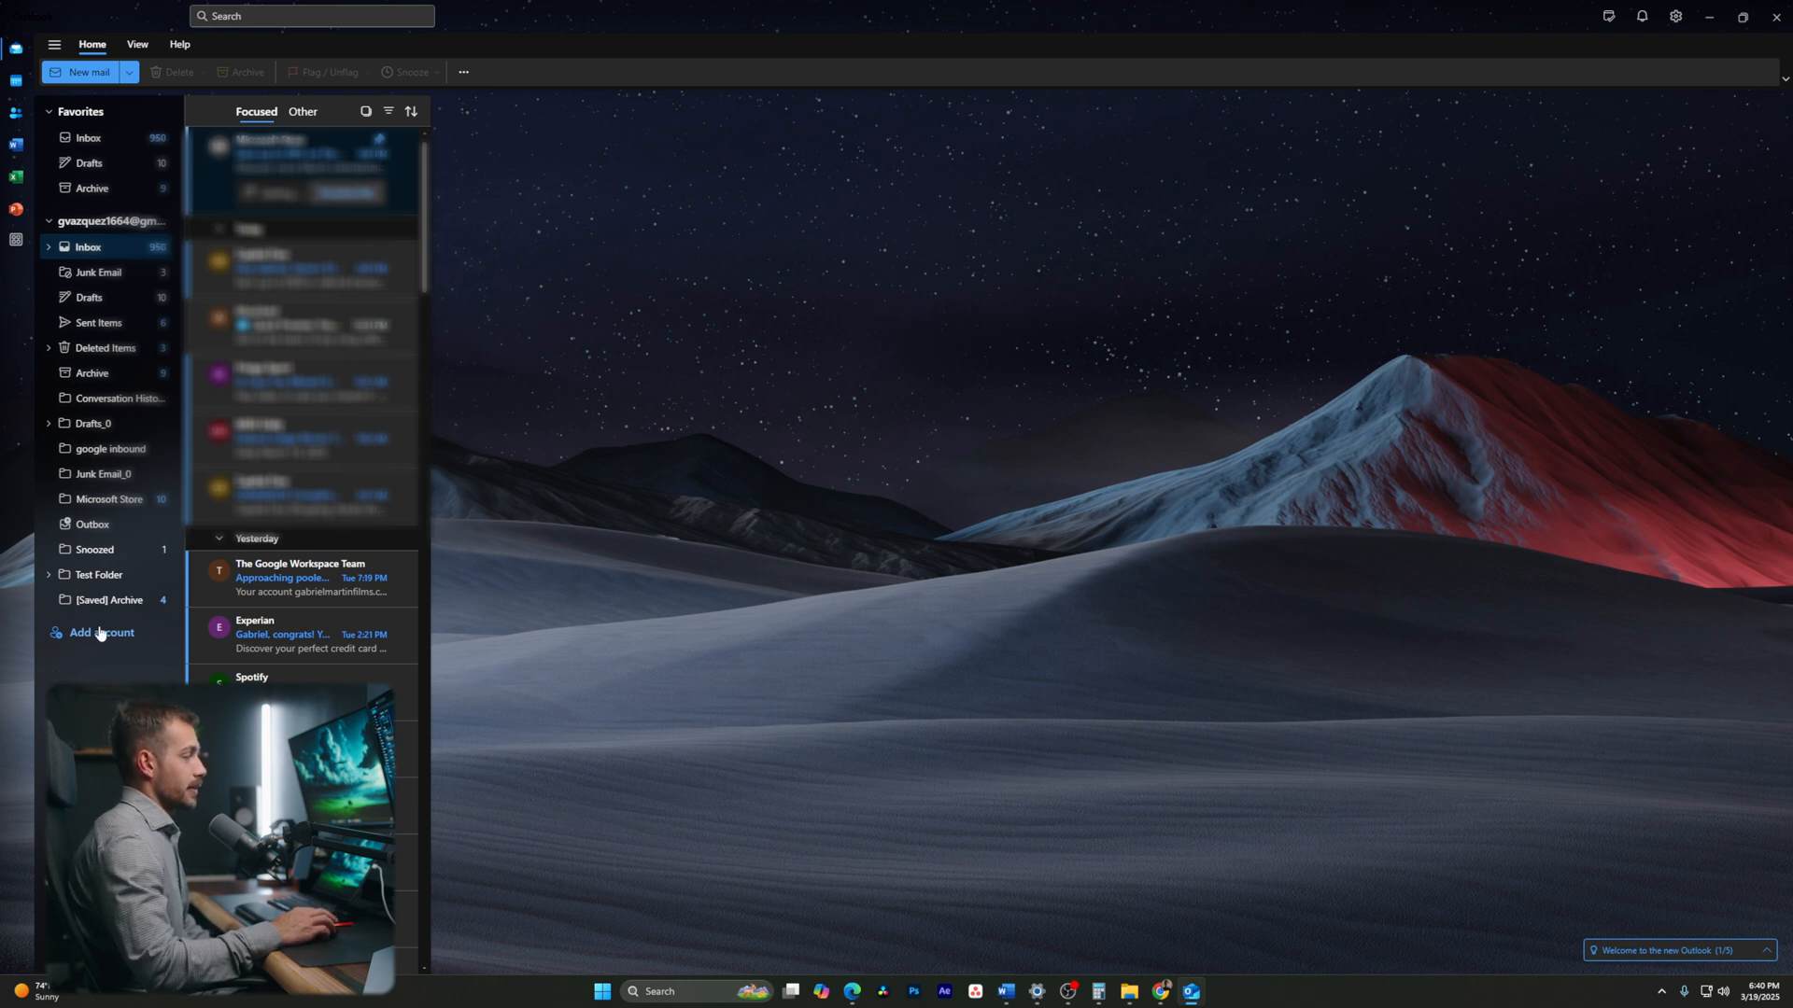
{"action": "mouse_move", "coordinate": [102, 632]}
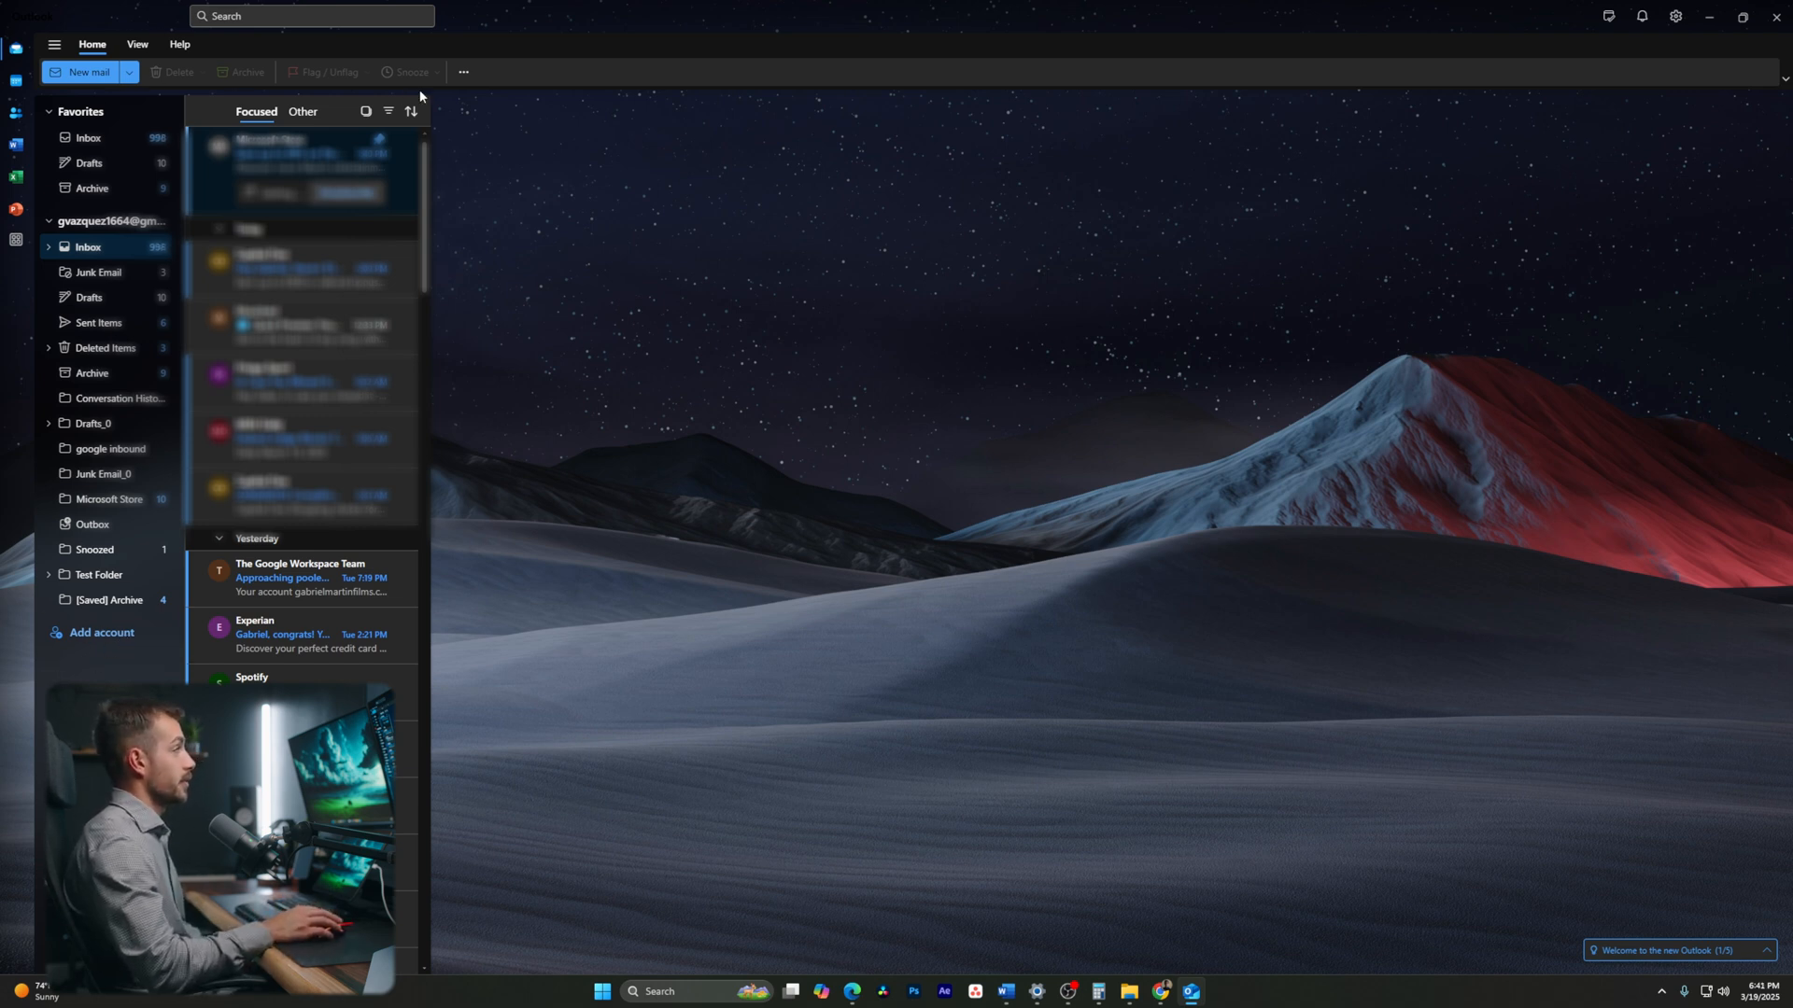
Step: In View settings > Mail > Layout, set Focused Inbox to 'Don't sort my messages'
{"action": "left_click", "coordinate": [136, 44]}
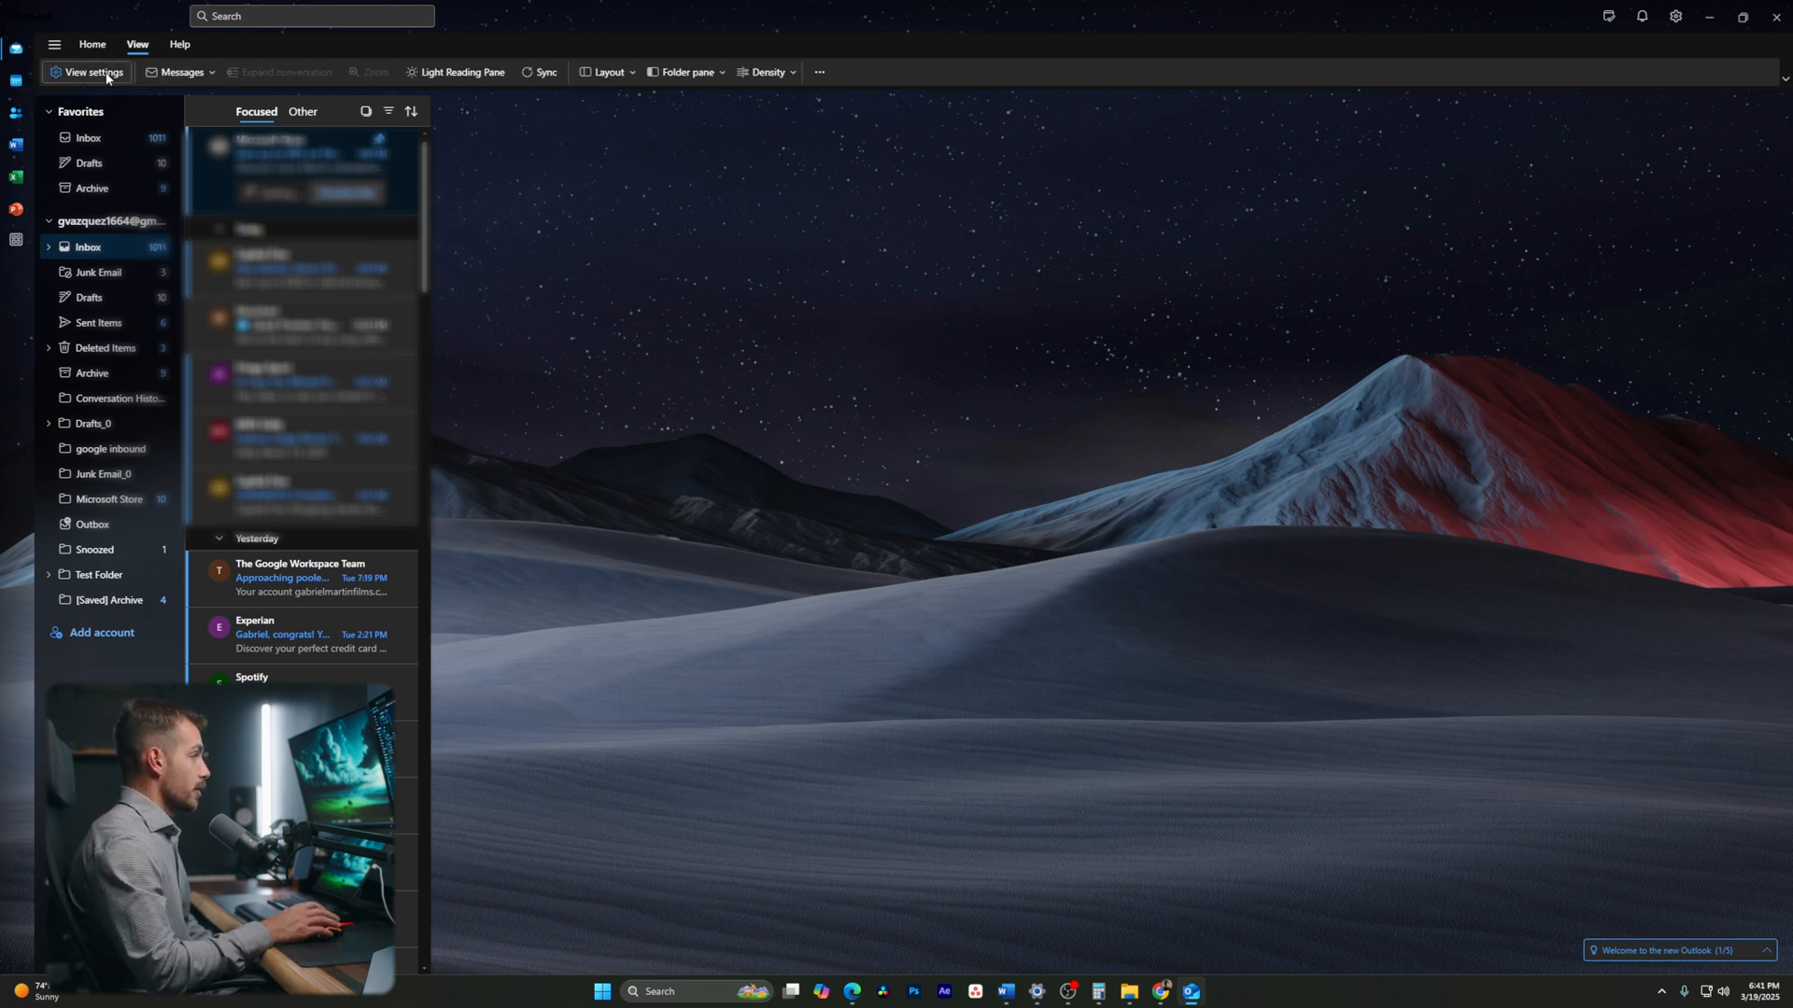
{"action": "left_click", "coordinate": [87, 72]}
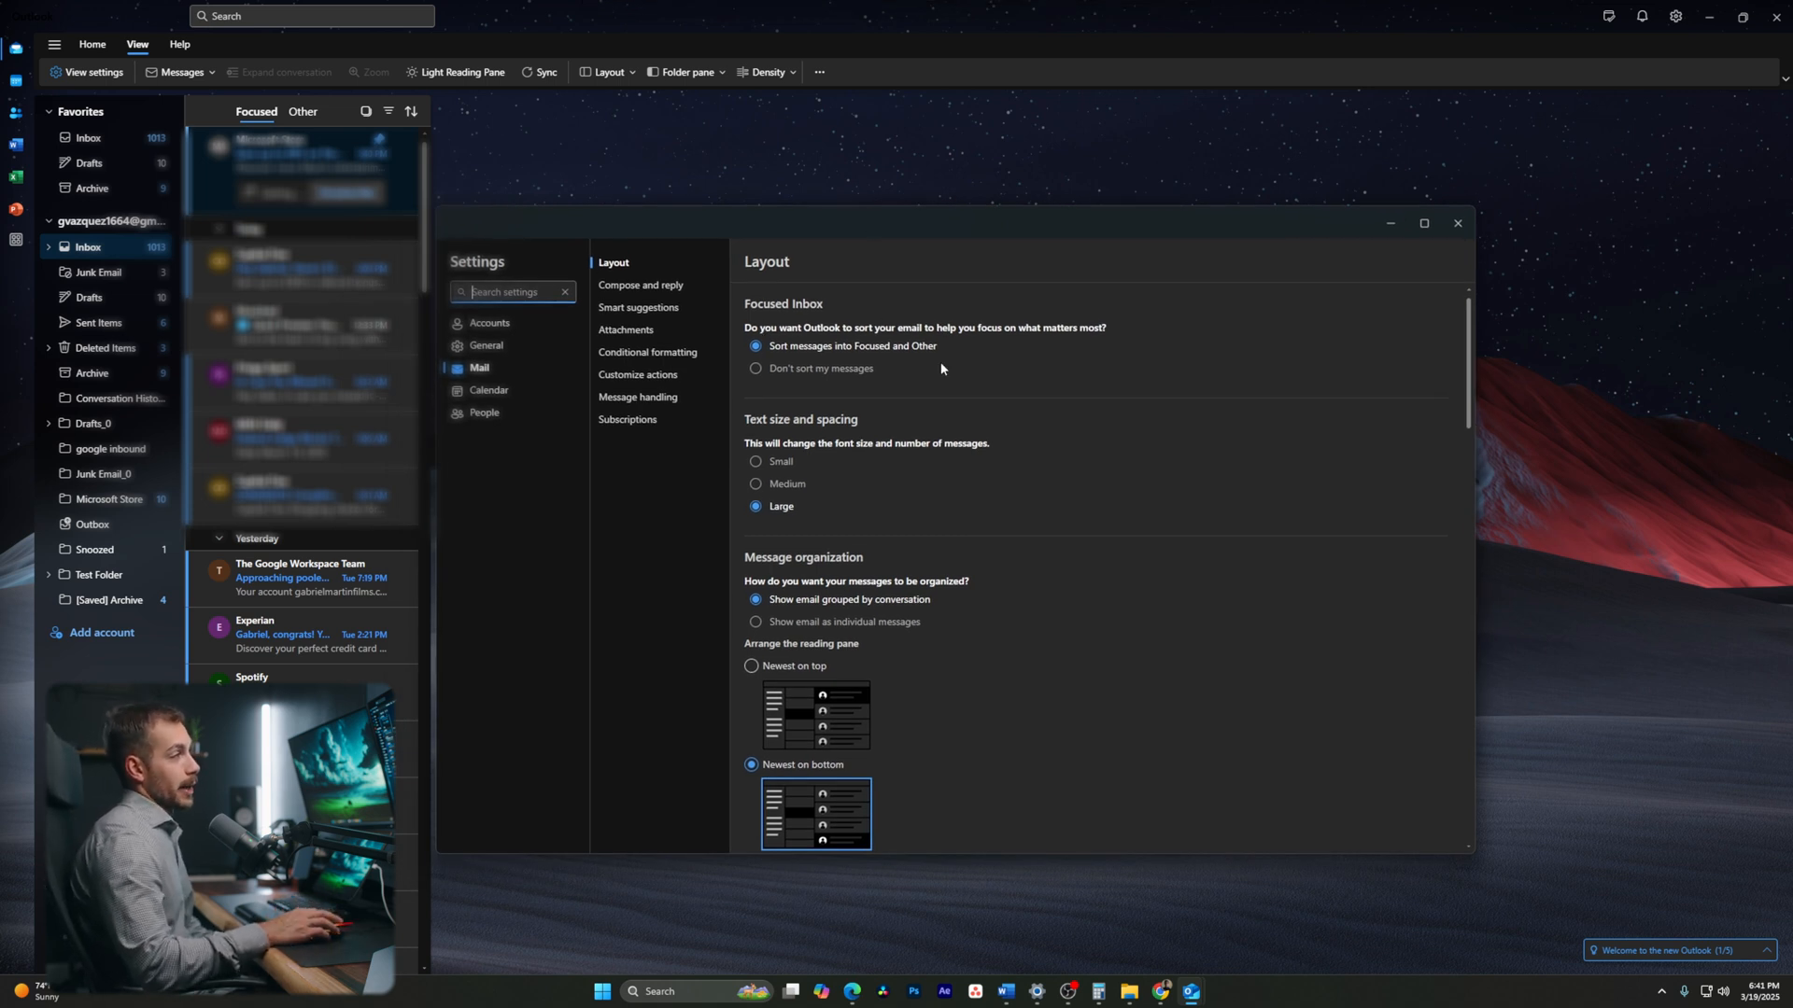
{"action": "mouse_move", "coordinate": [819, 379]}
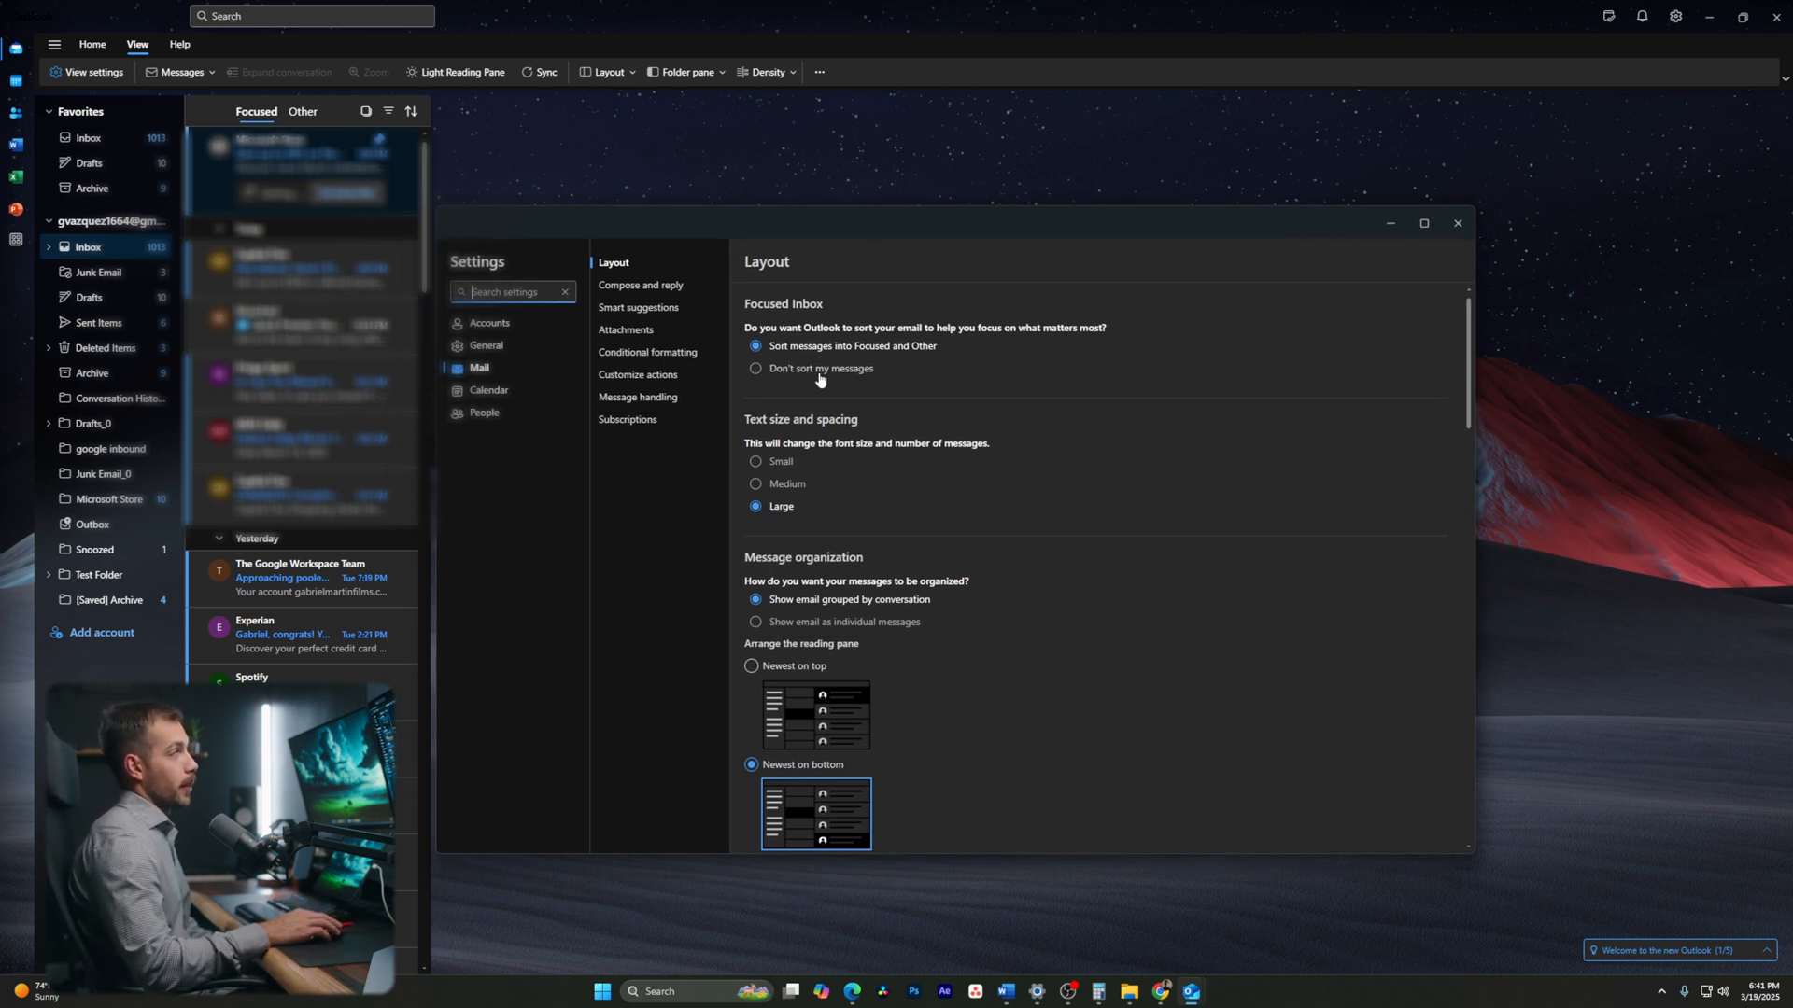
{"action": "scroll", "scroll_direction": "down", "scroll_amount": 3}
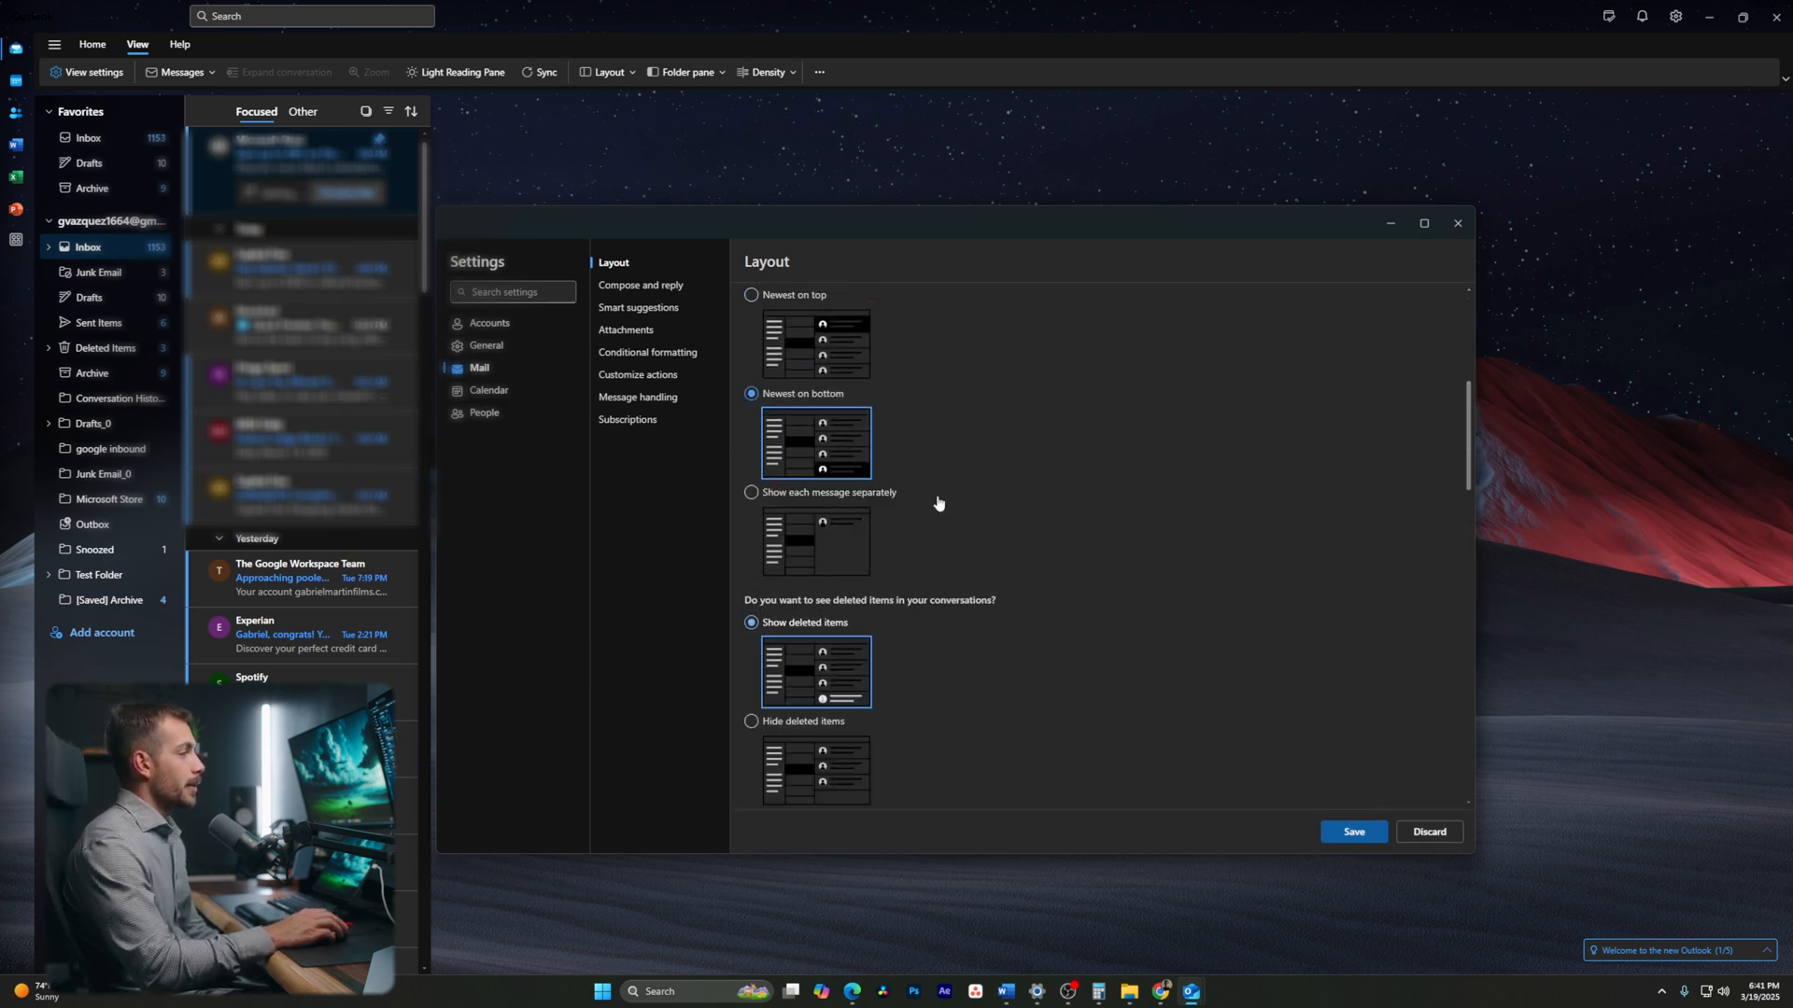
{"action": "scroll", "scroll_direction": "up", "scroll_amount": 3}
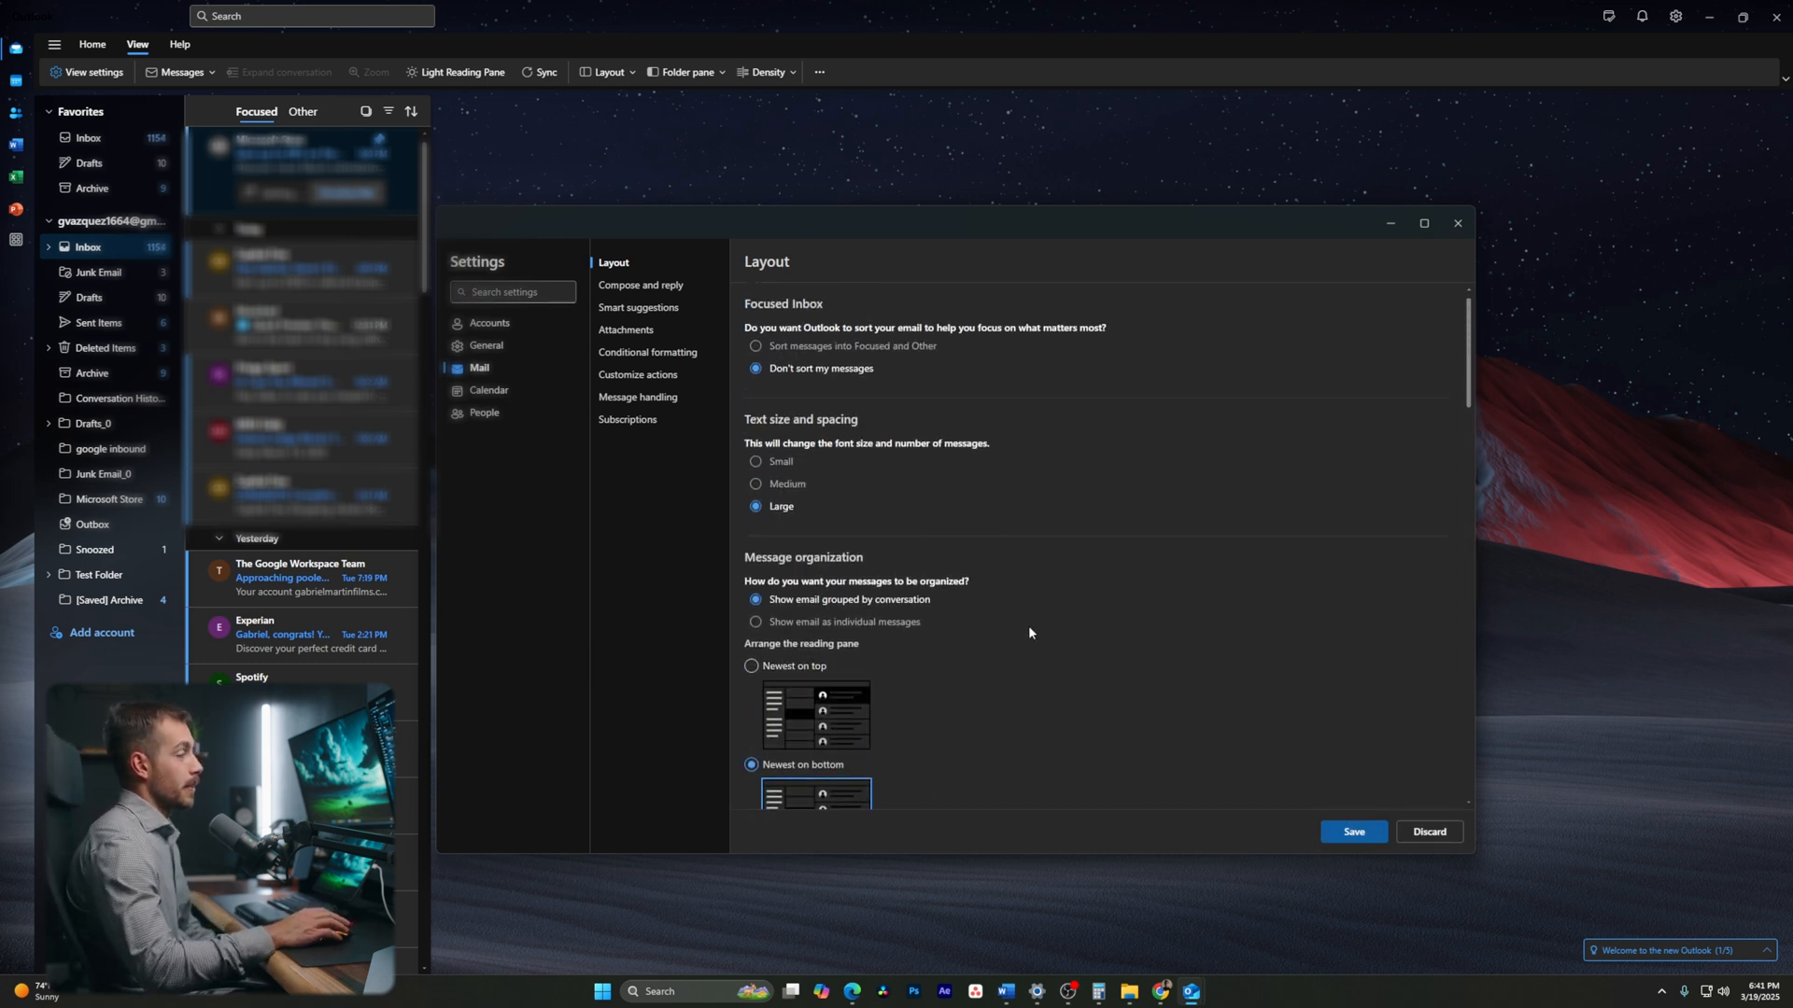
{"action": "mouse_move", "coordinate": [736, 385]}
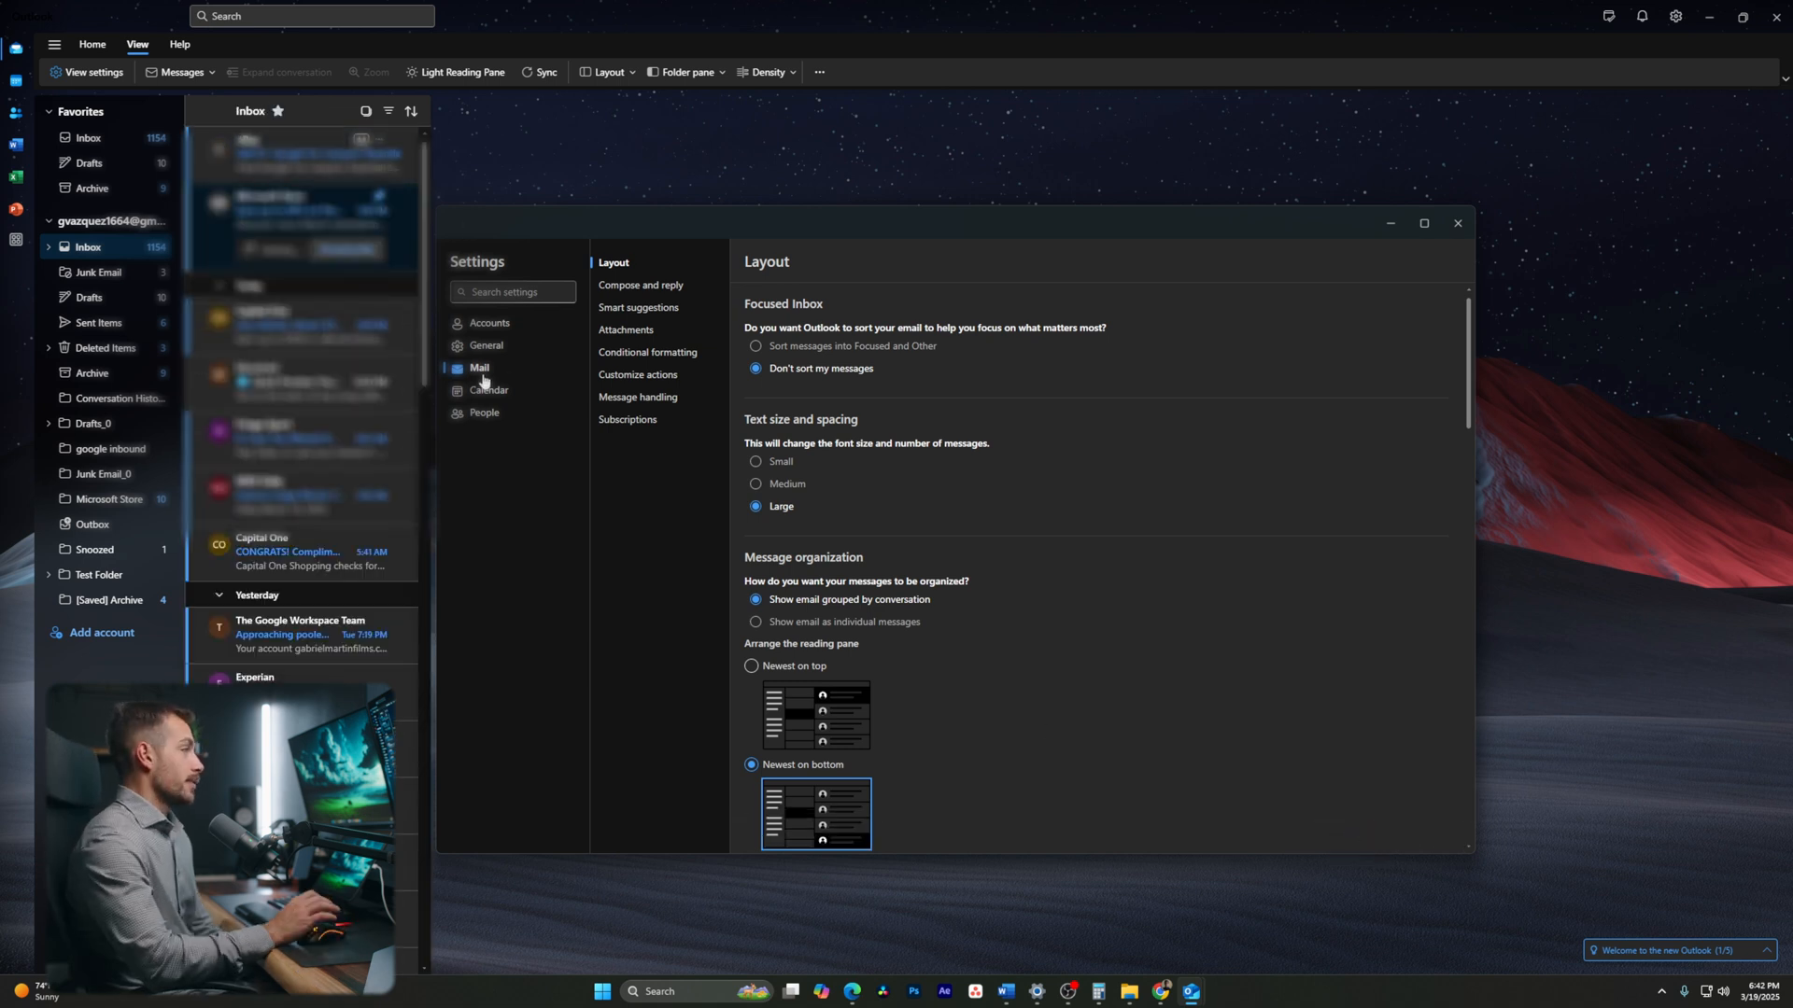
{"action": "mouse_move", "coordinate": [678, 270]}
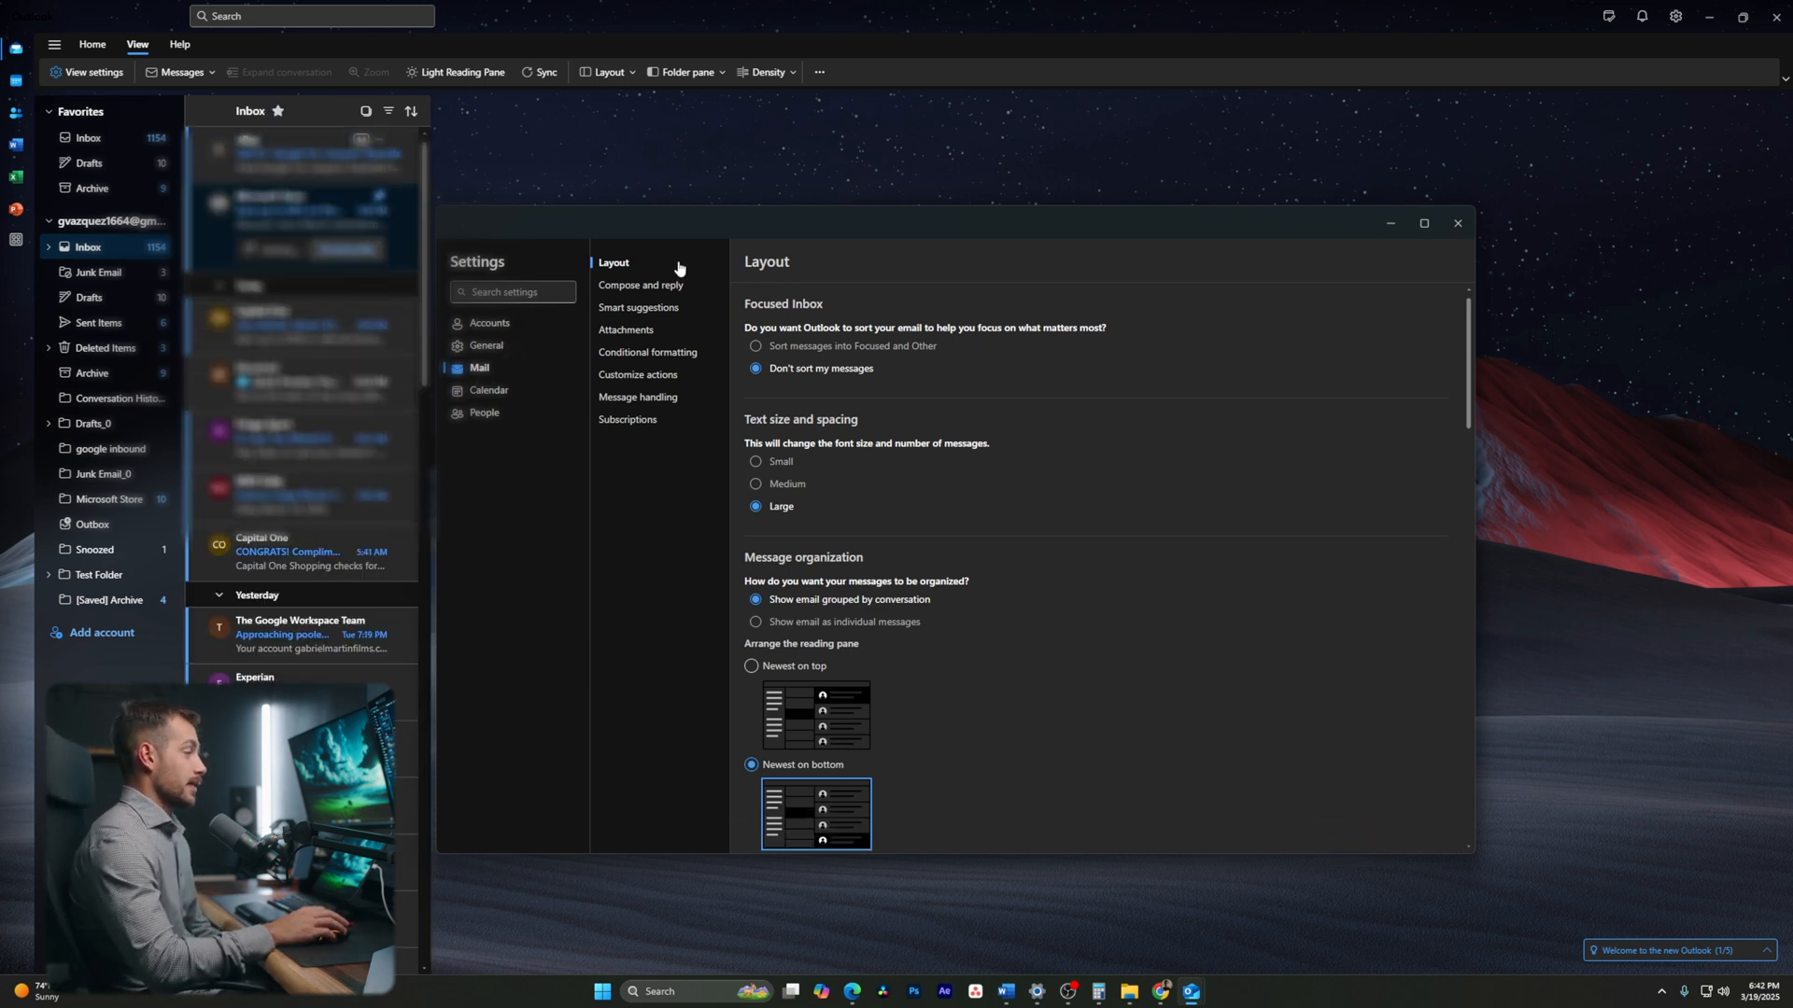
Step: Browse Compose and reply, Smart suggestions, Conditional formatting, Customize actions, Message handling, then Subscriptions
{"action": "left_click", "coordinate": [641, 284]}
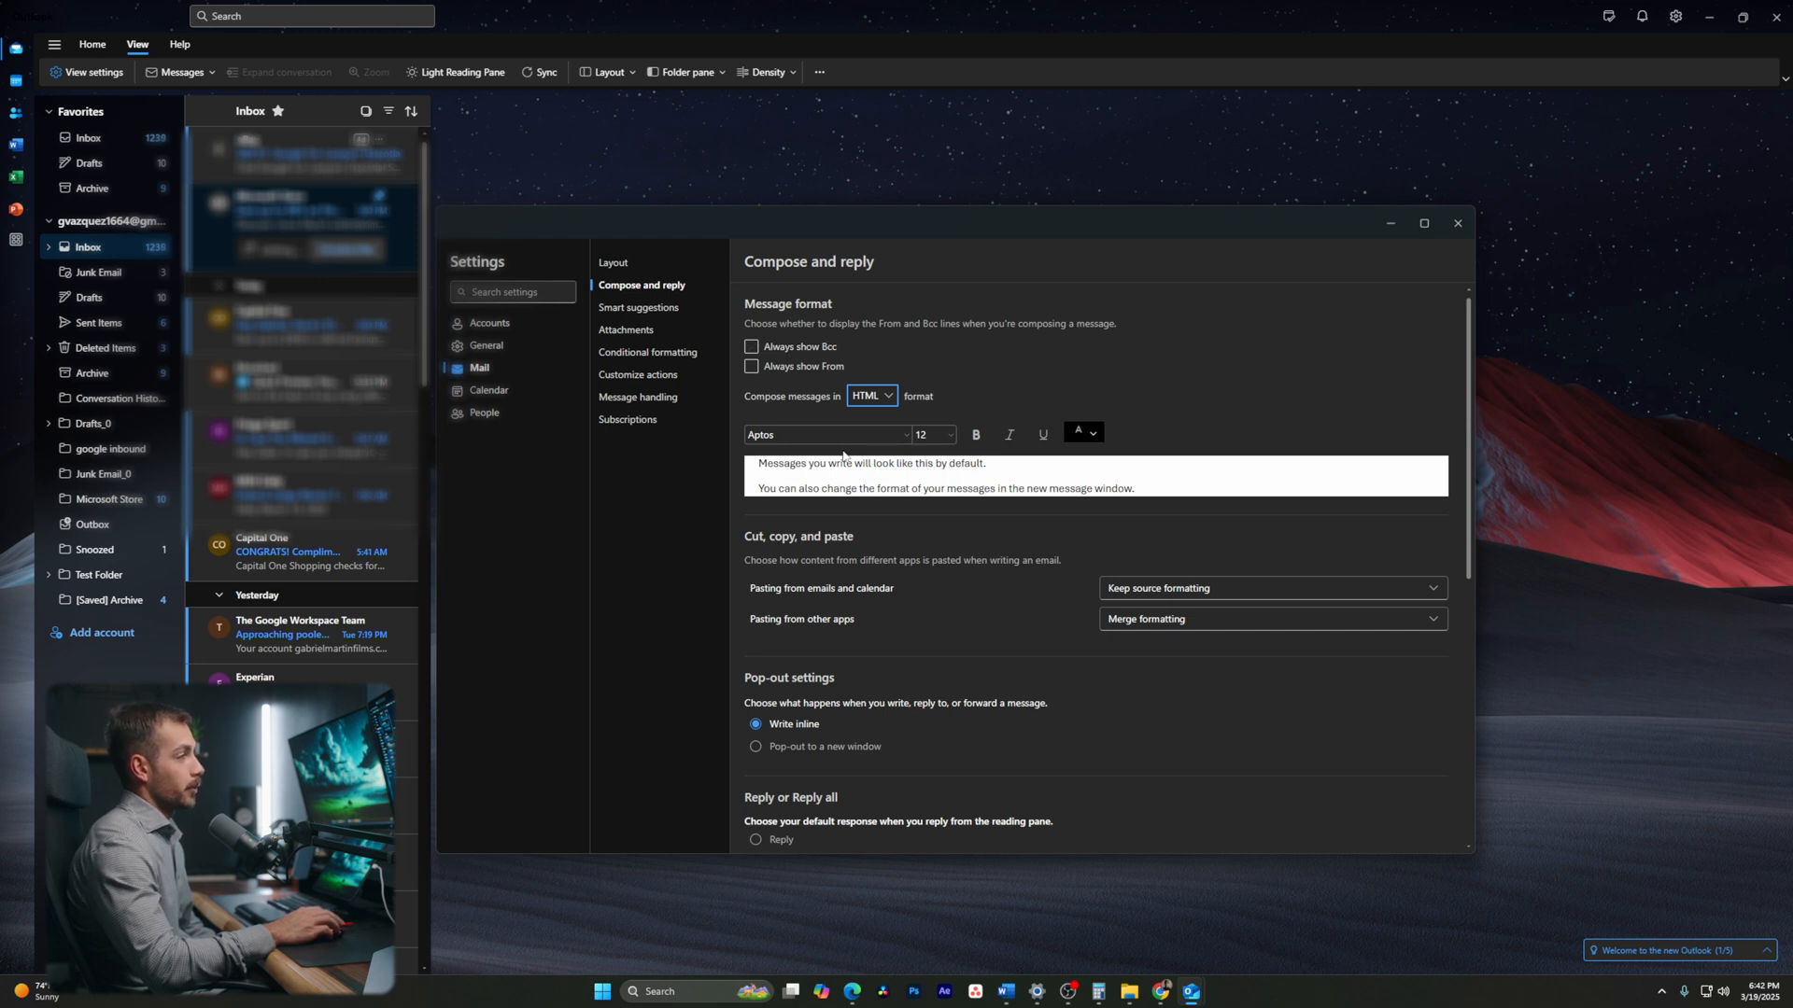
{"action": "scroll", "scroll_direction": "down", "scroll_amount": 3}
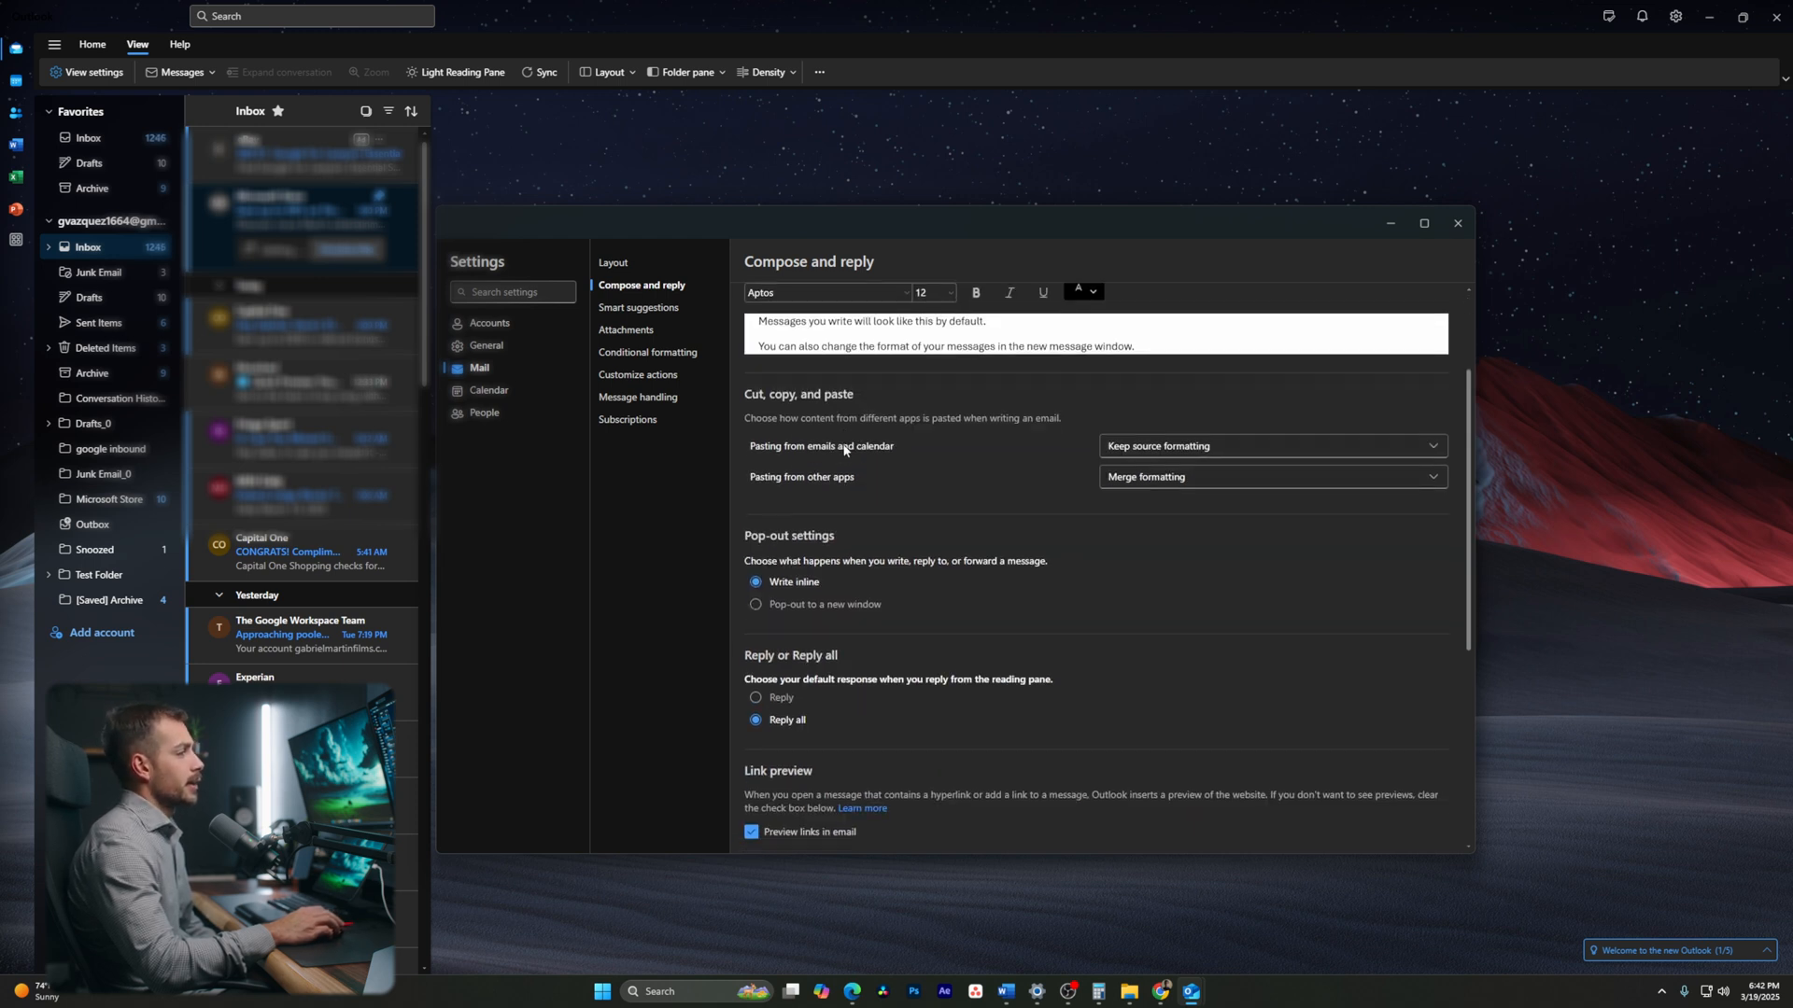
{"action": "scroll", "scroll_direction": "down", "scroll_amount": 3}
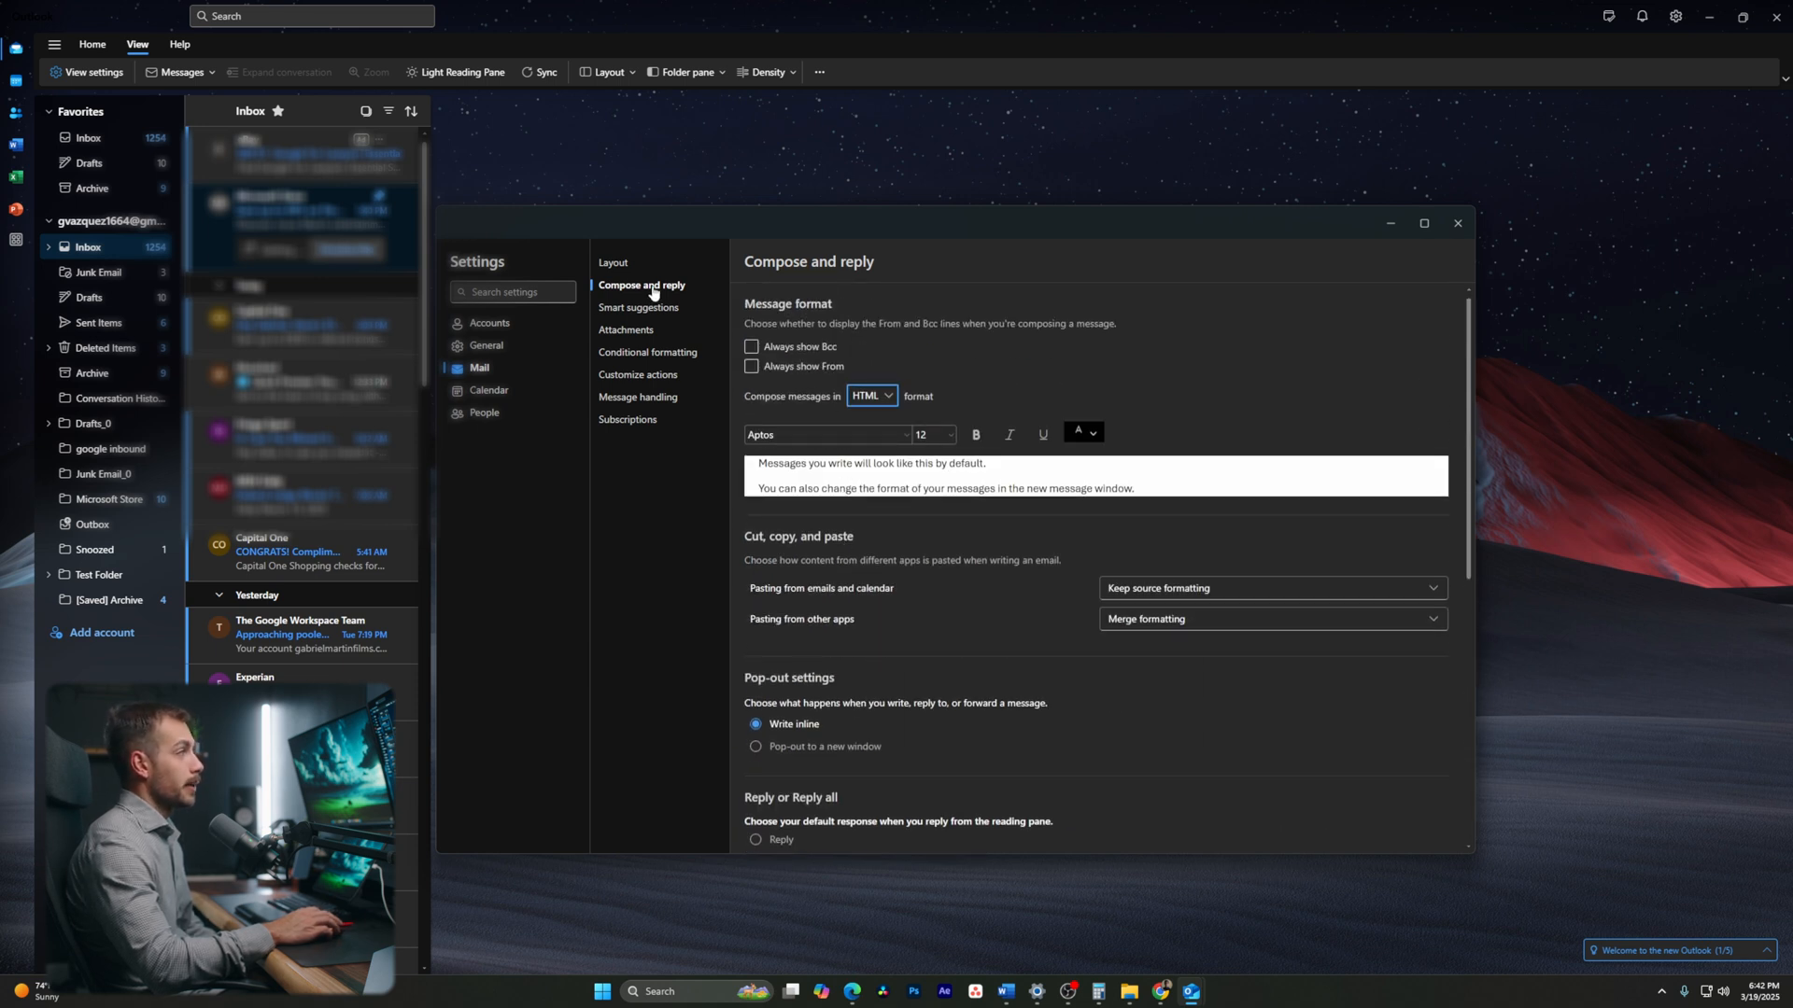
{"action": "left_click", "coordinate": [639, 306]}
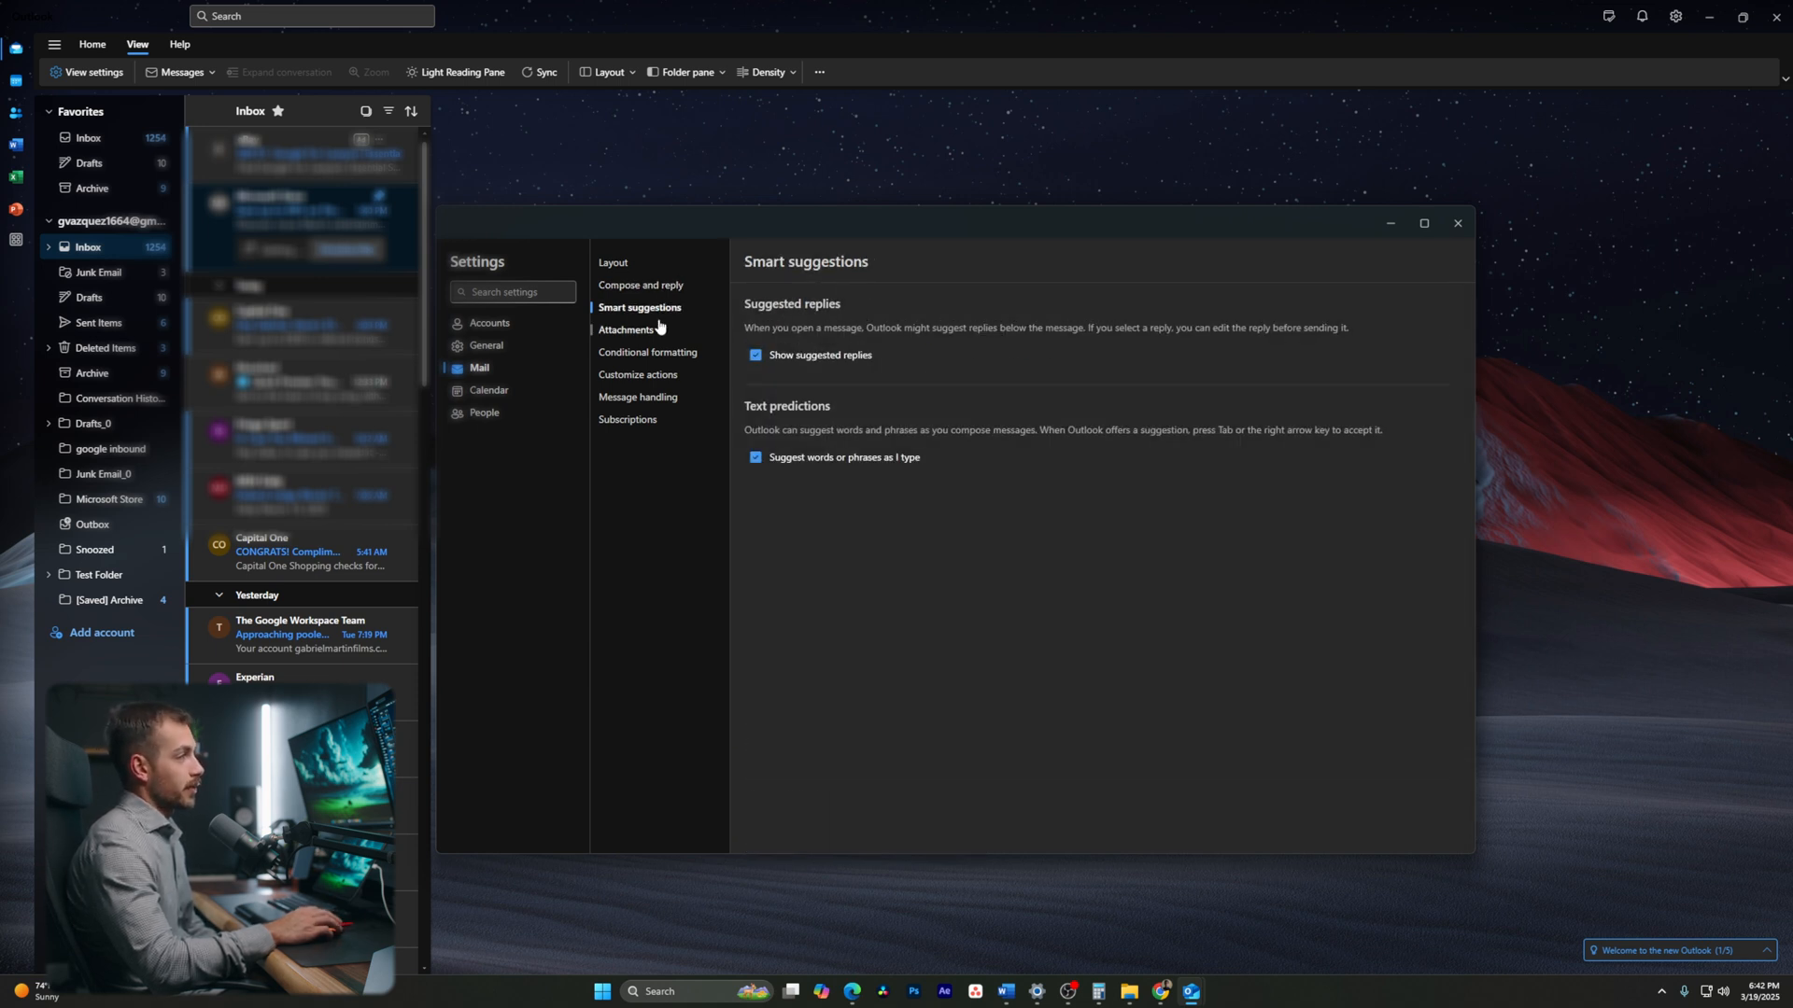
{"action": "left_click", "coordinate": [648, 352]}
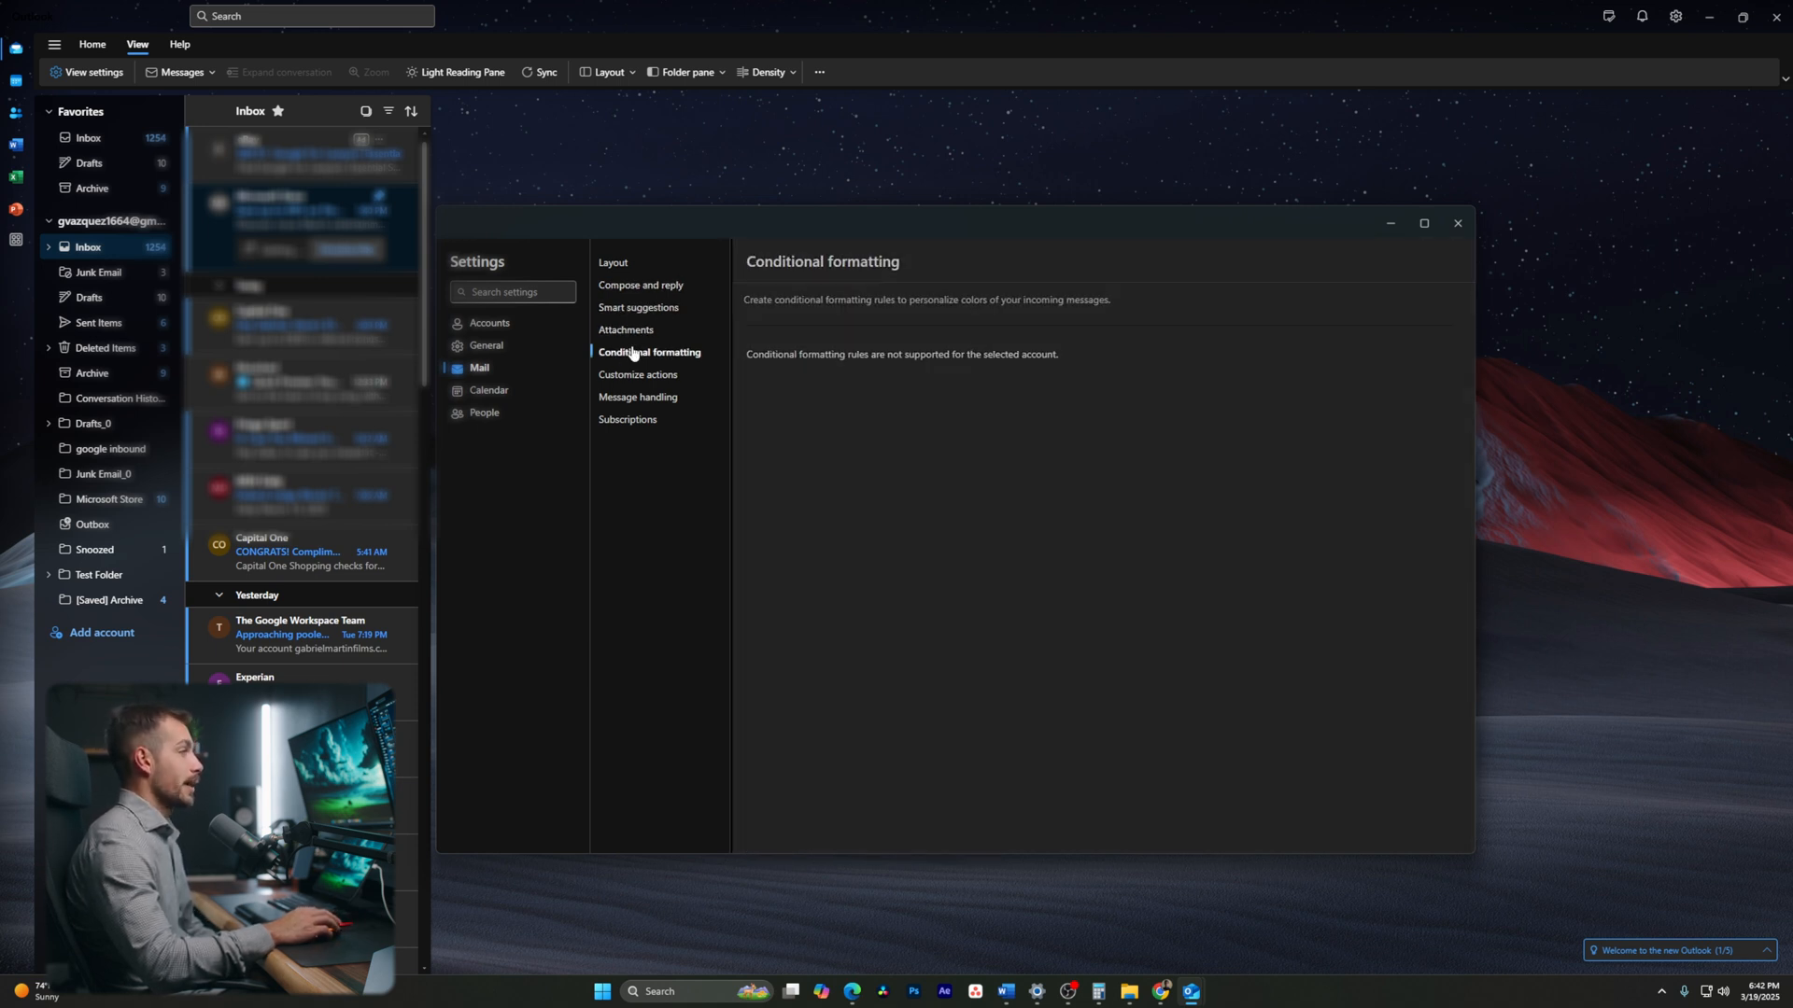
{"action": "left_click", "coordinate": [637, 375]}
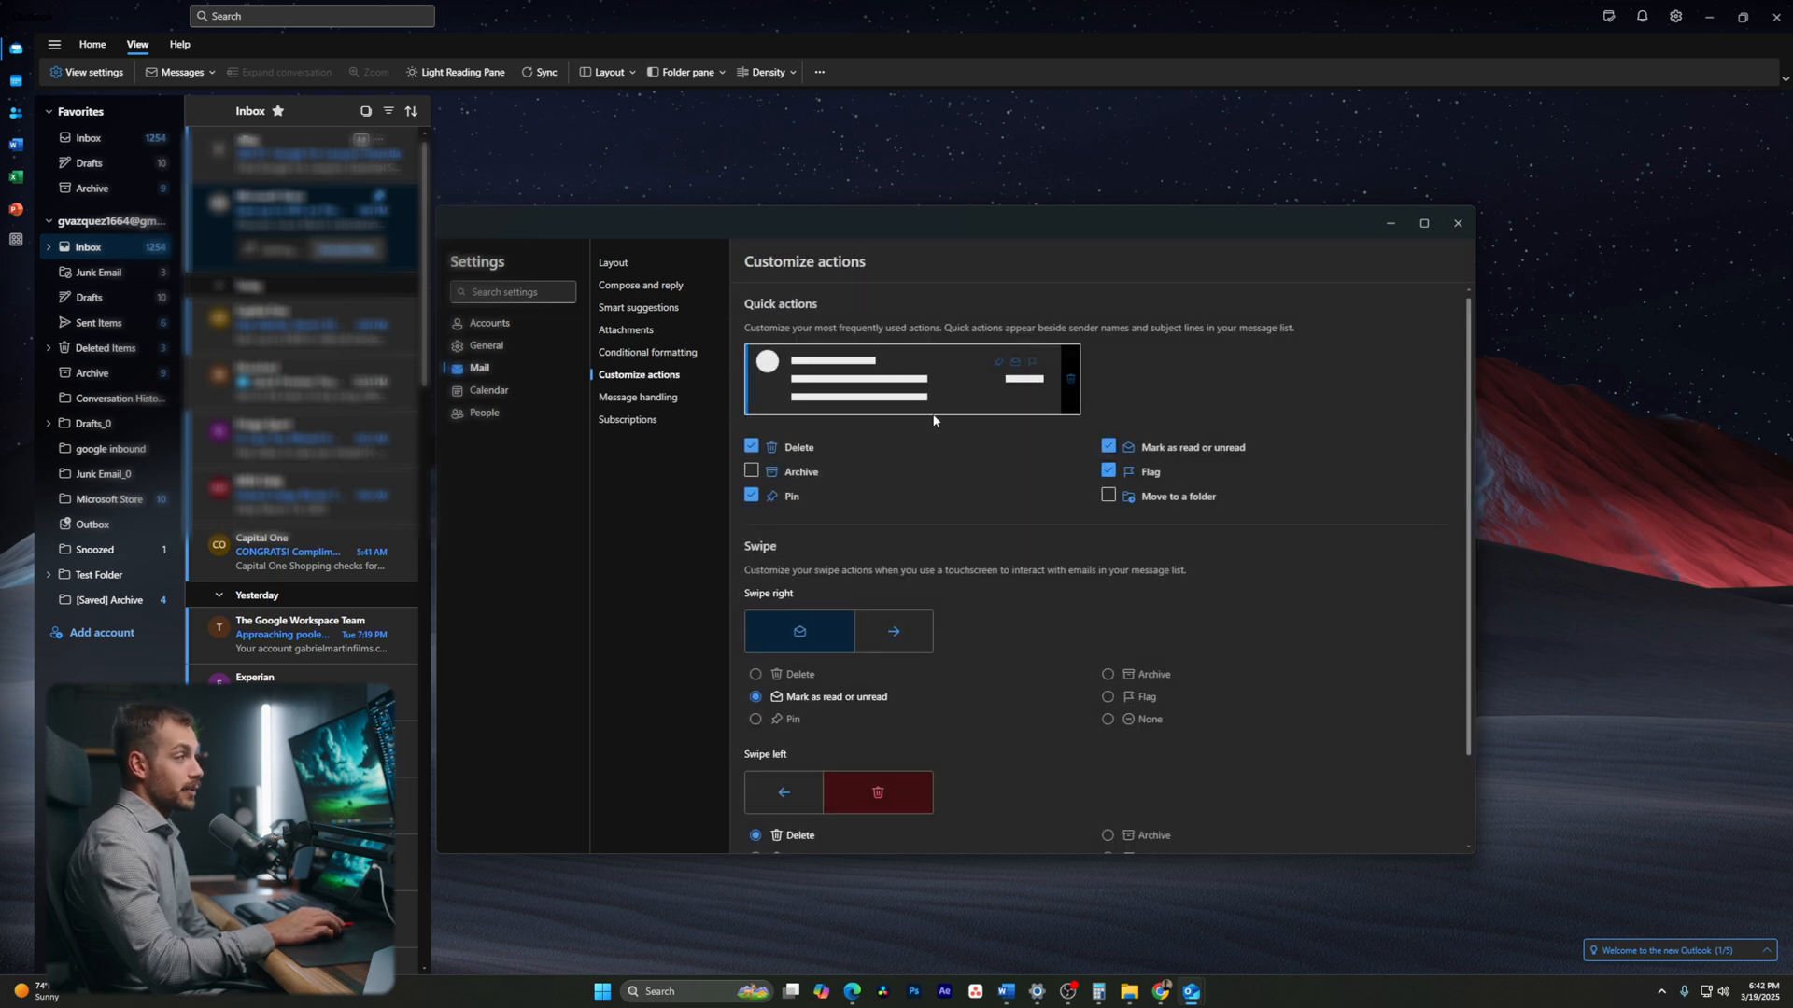
{"action": "mouse_move", "coordinate": [637, 397]}
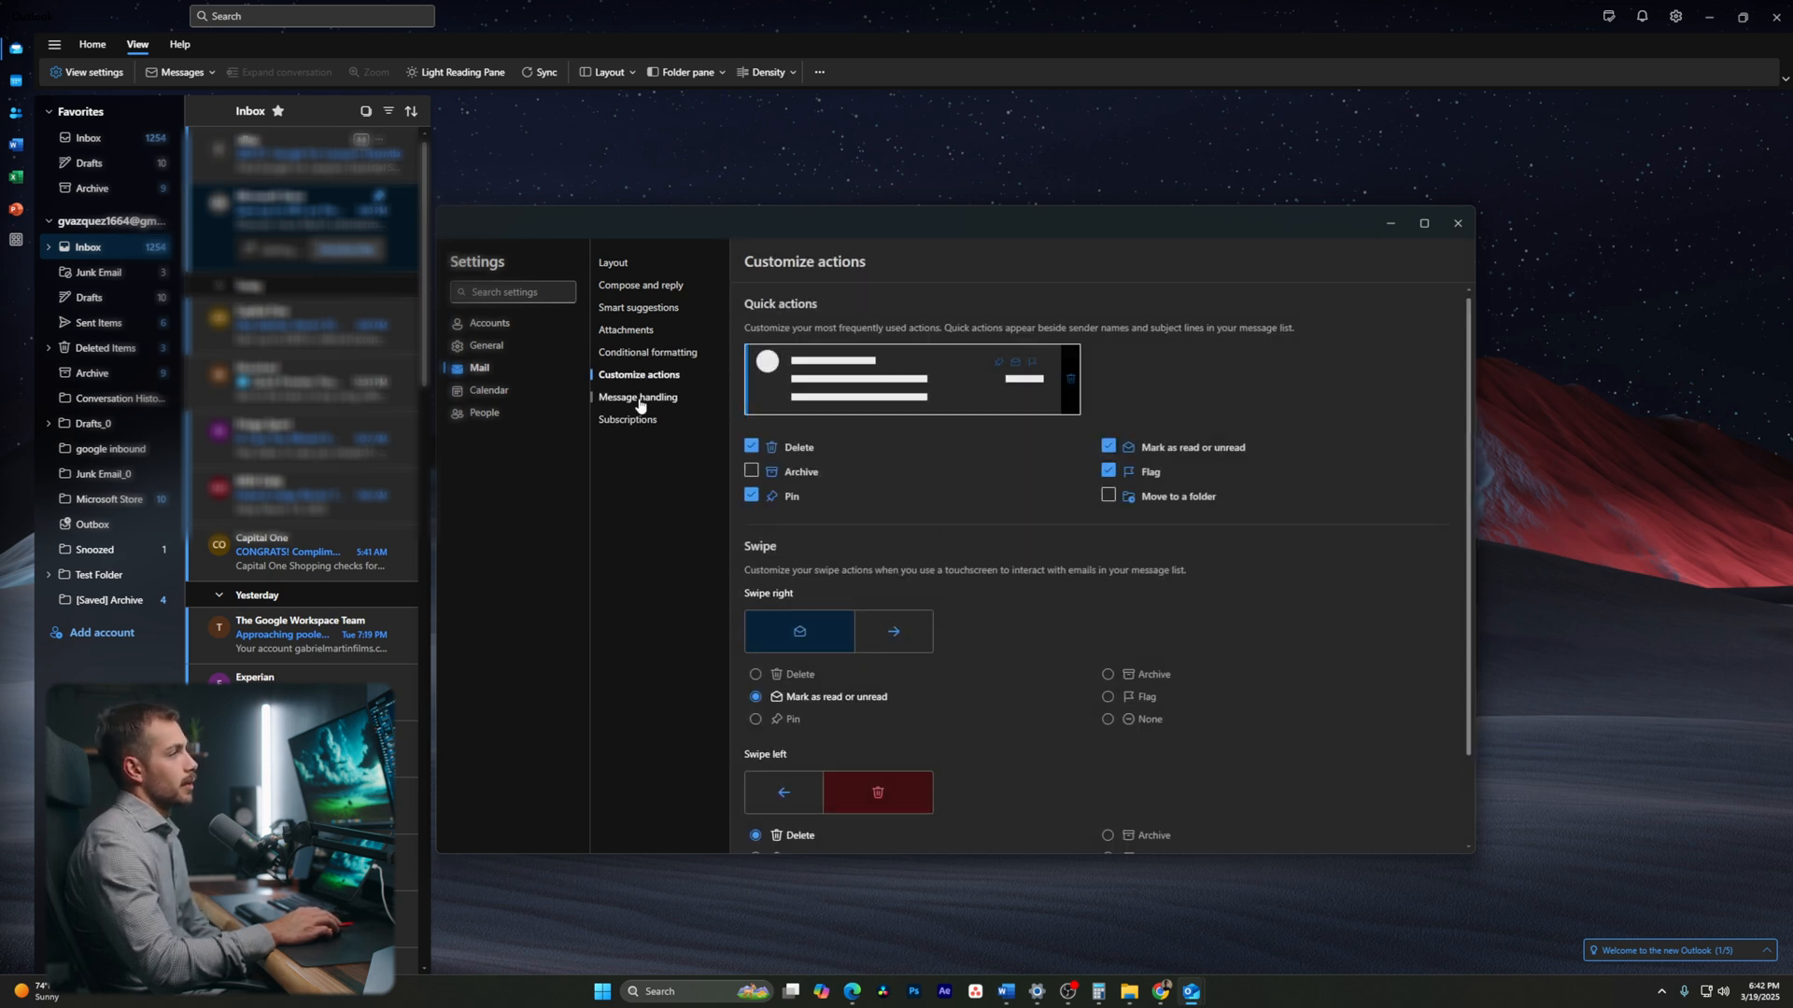
{"action": "left_click", "coordinate": [638, 397]}
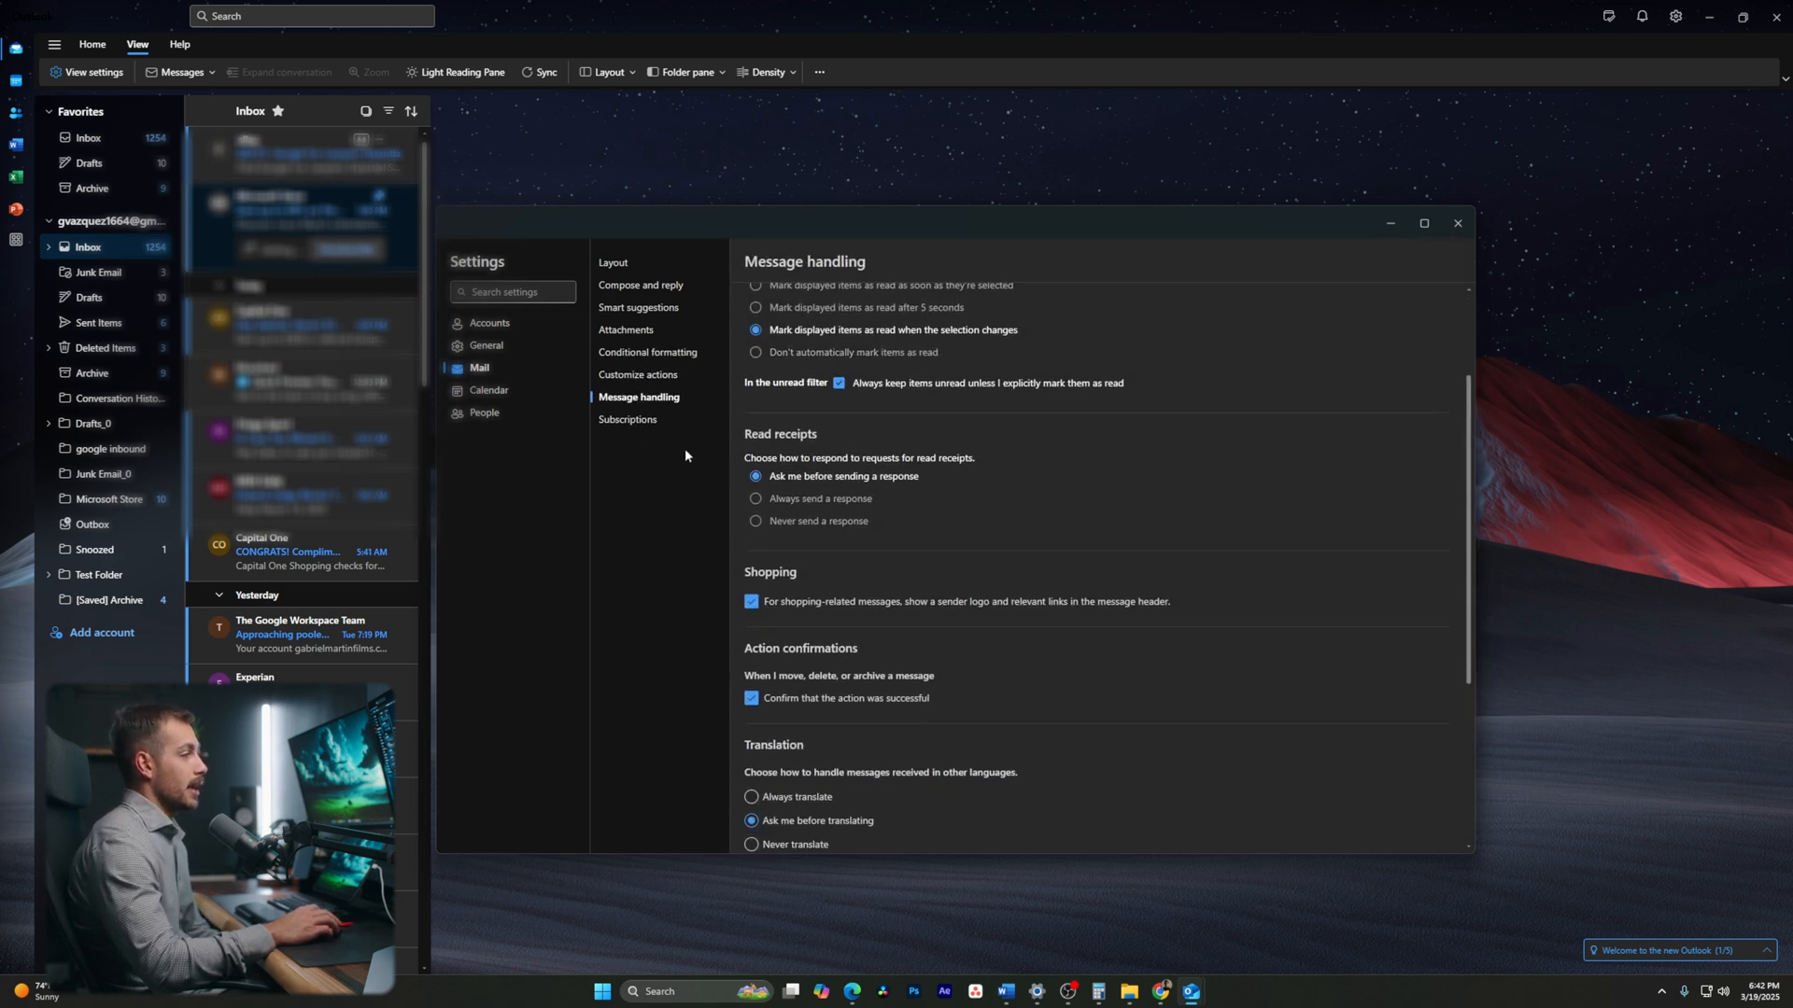
{"action": "left_click", "coordinate": [627, 419]}
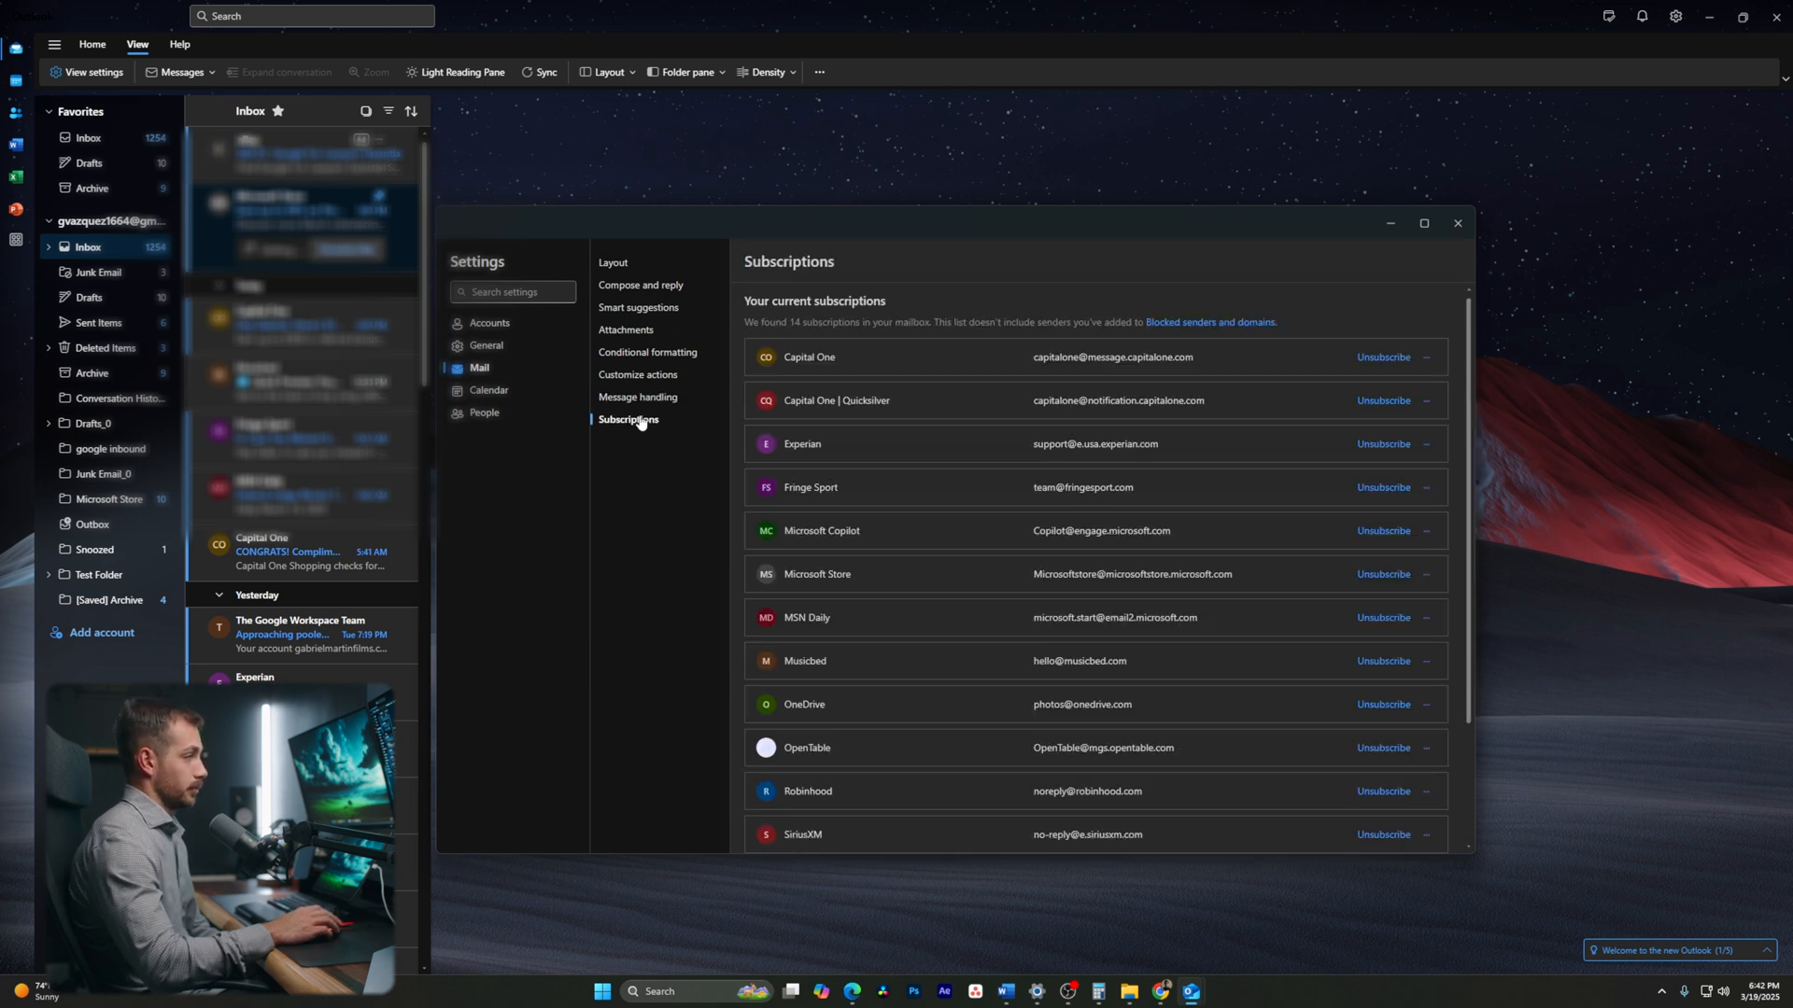
Step: Browse the General, Appearance (switching to light mode), Notifications and Accessibility settings
{"action": "left_click", "coordinate": [485, 345]}
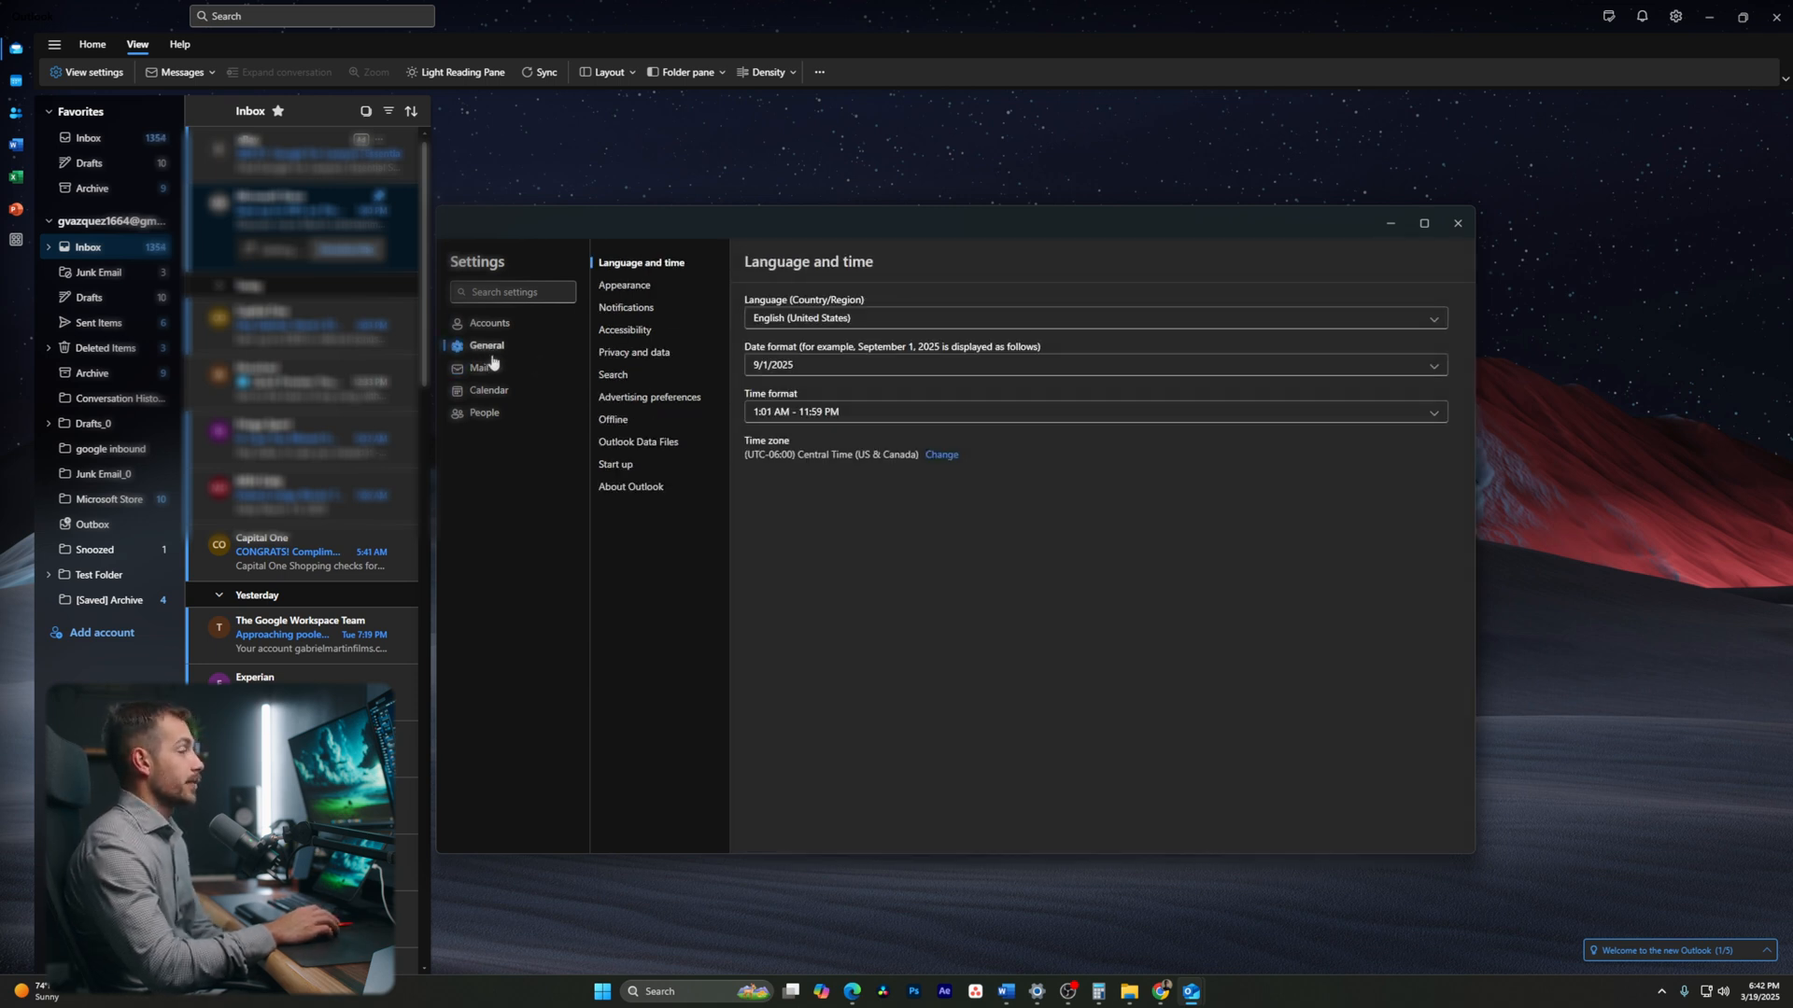
{"action": "mouse_move", "coordinate": [875, 341]}
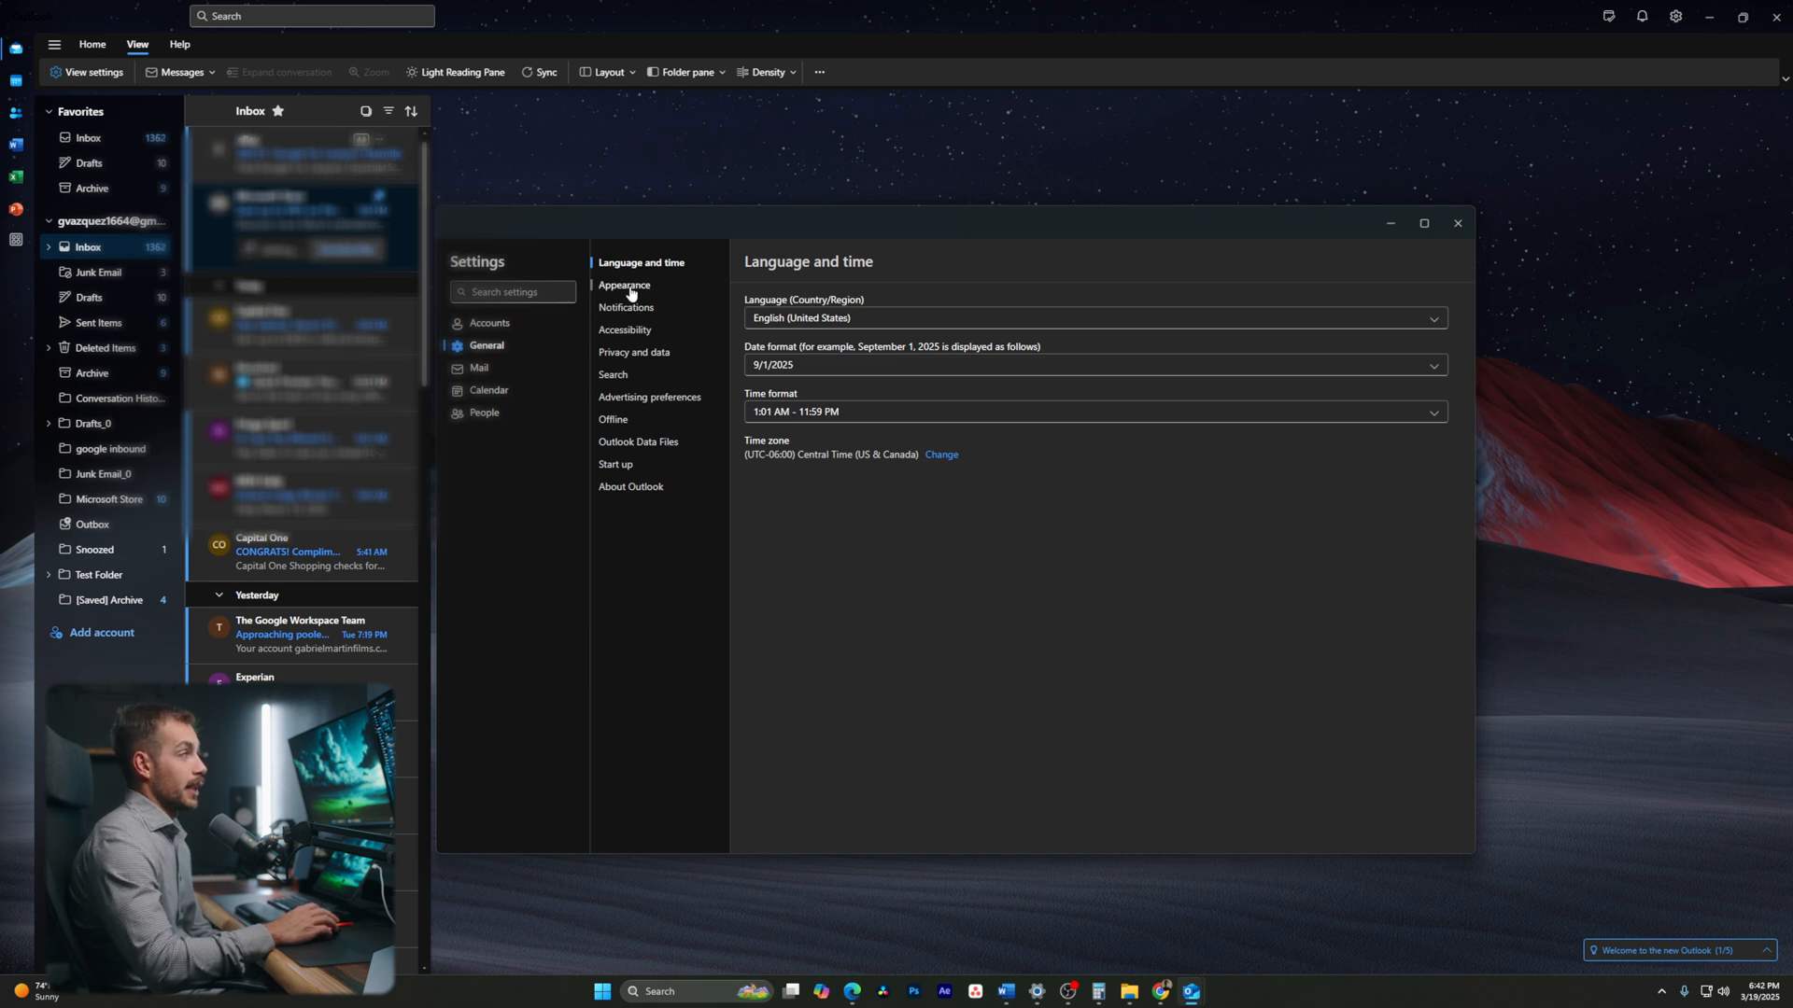
{"action": "left_click", "coordinate": [626, 285]}
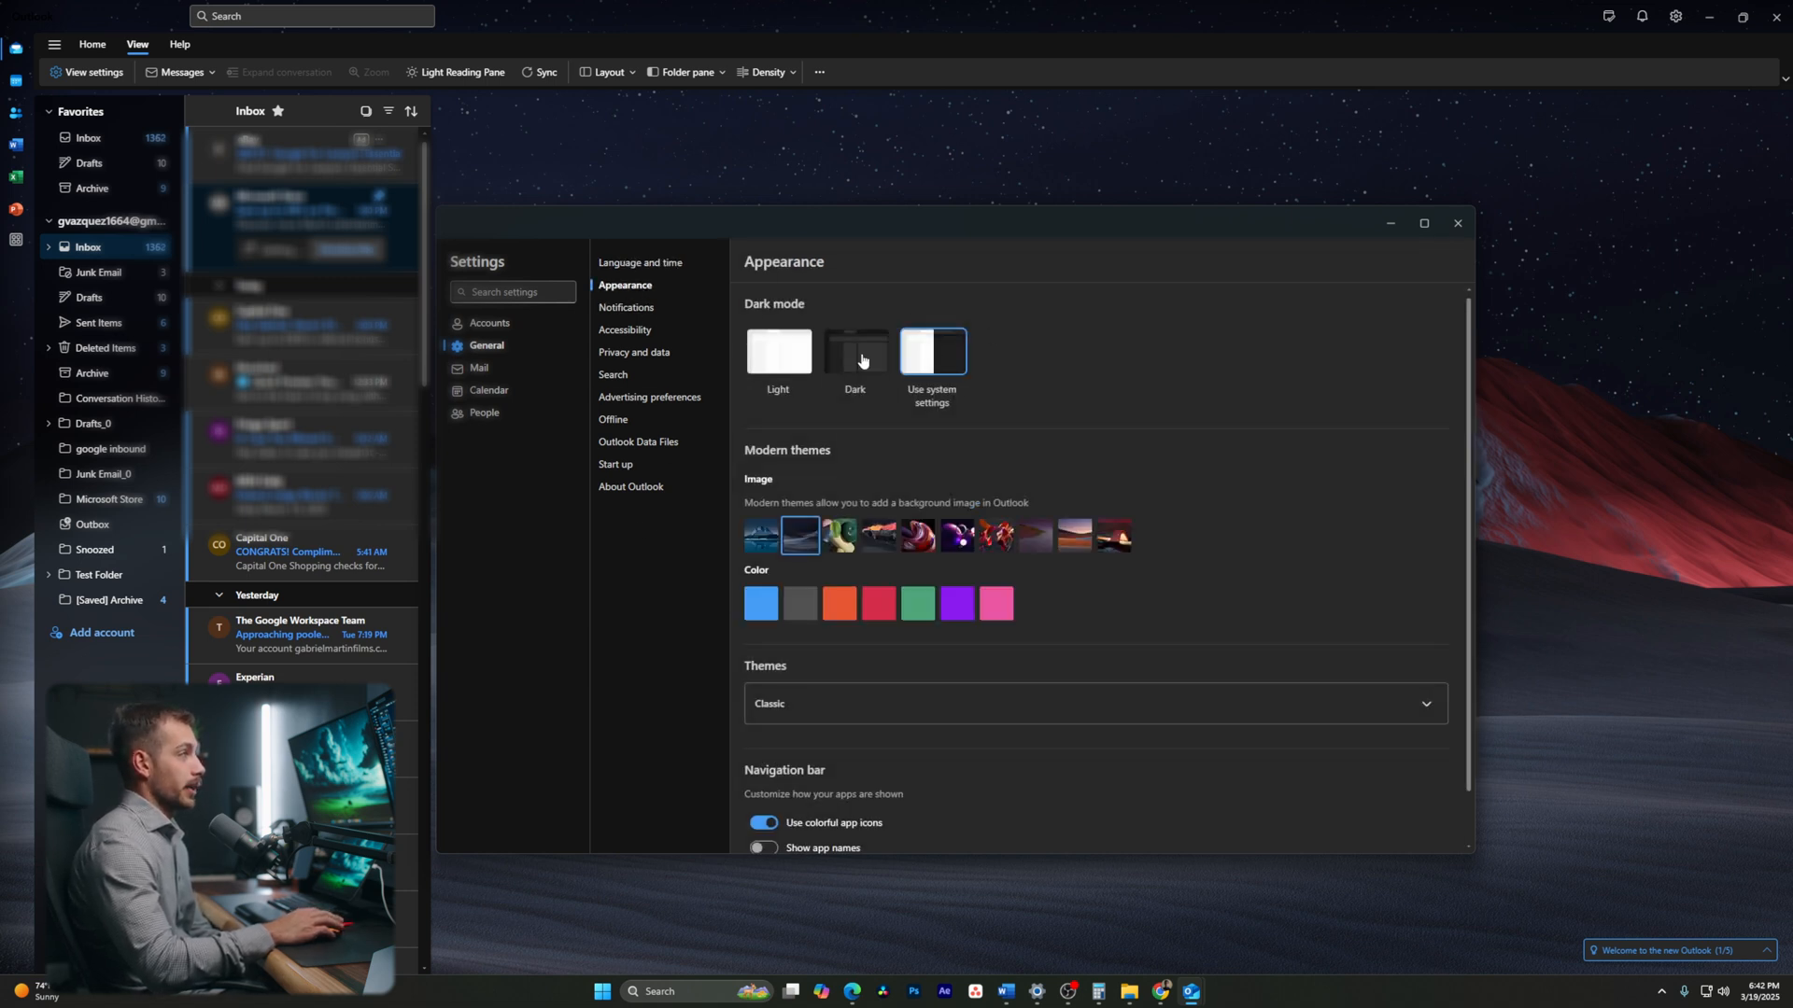
{"action": "left_click", "coordinate": [778, 351]}
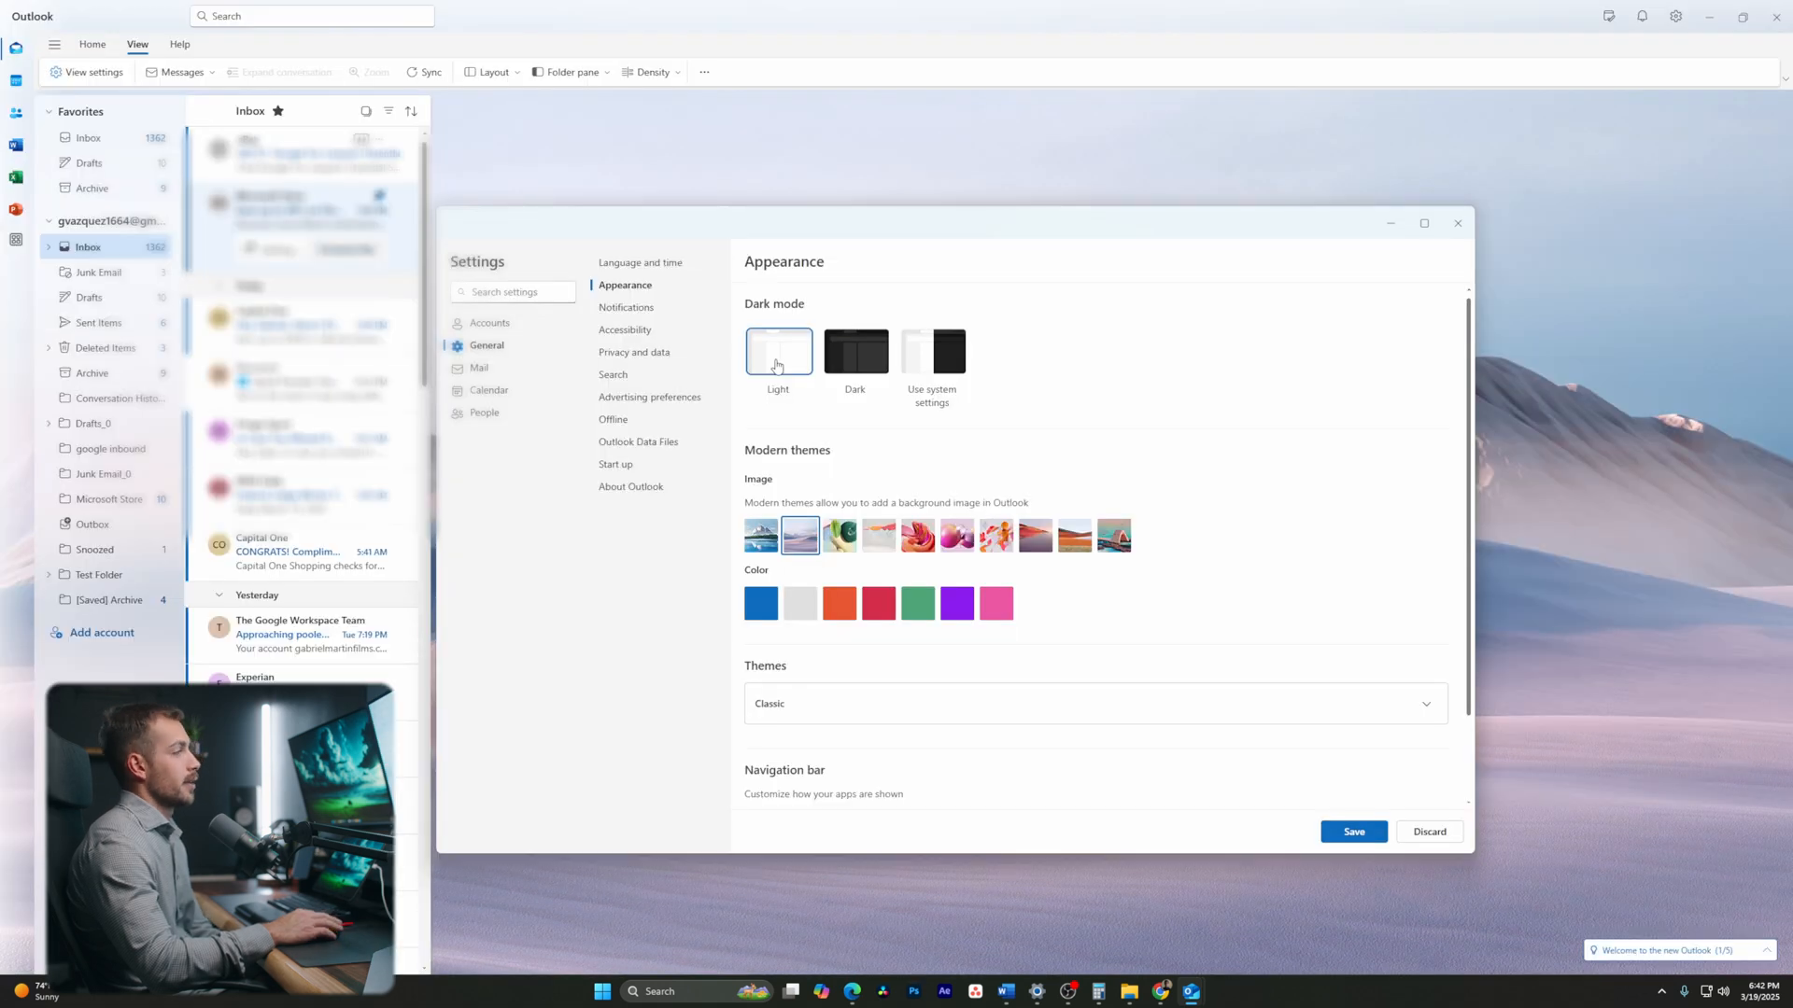
{"action": "mouse_move", "coordinate": [828, 357]}
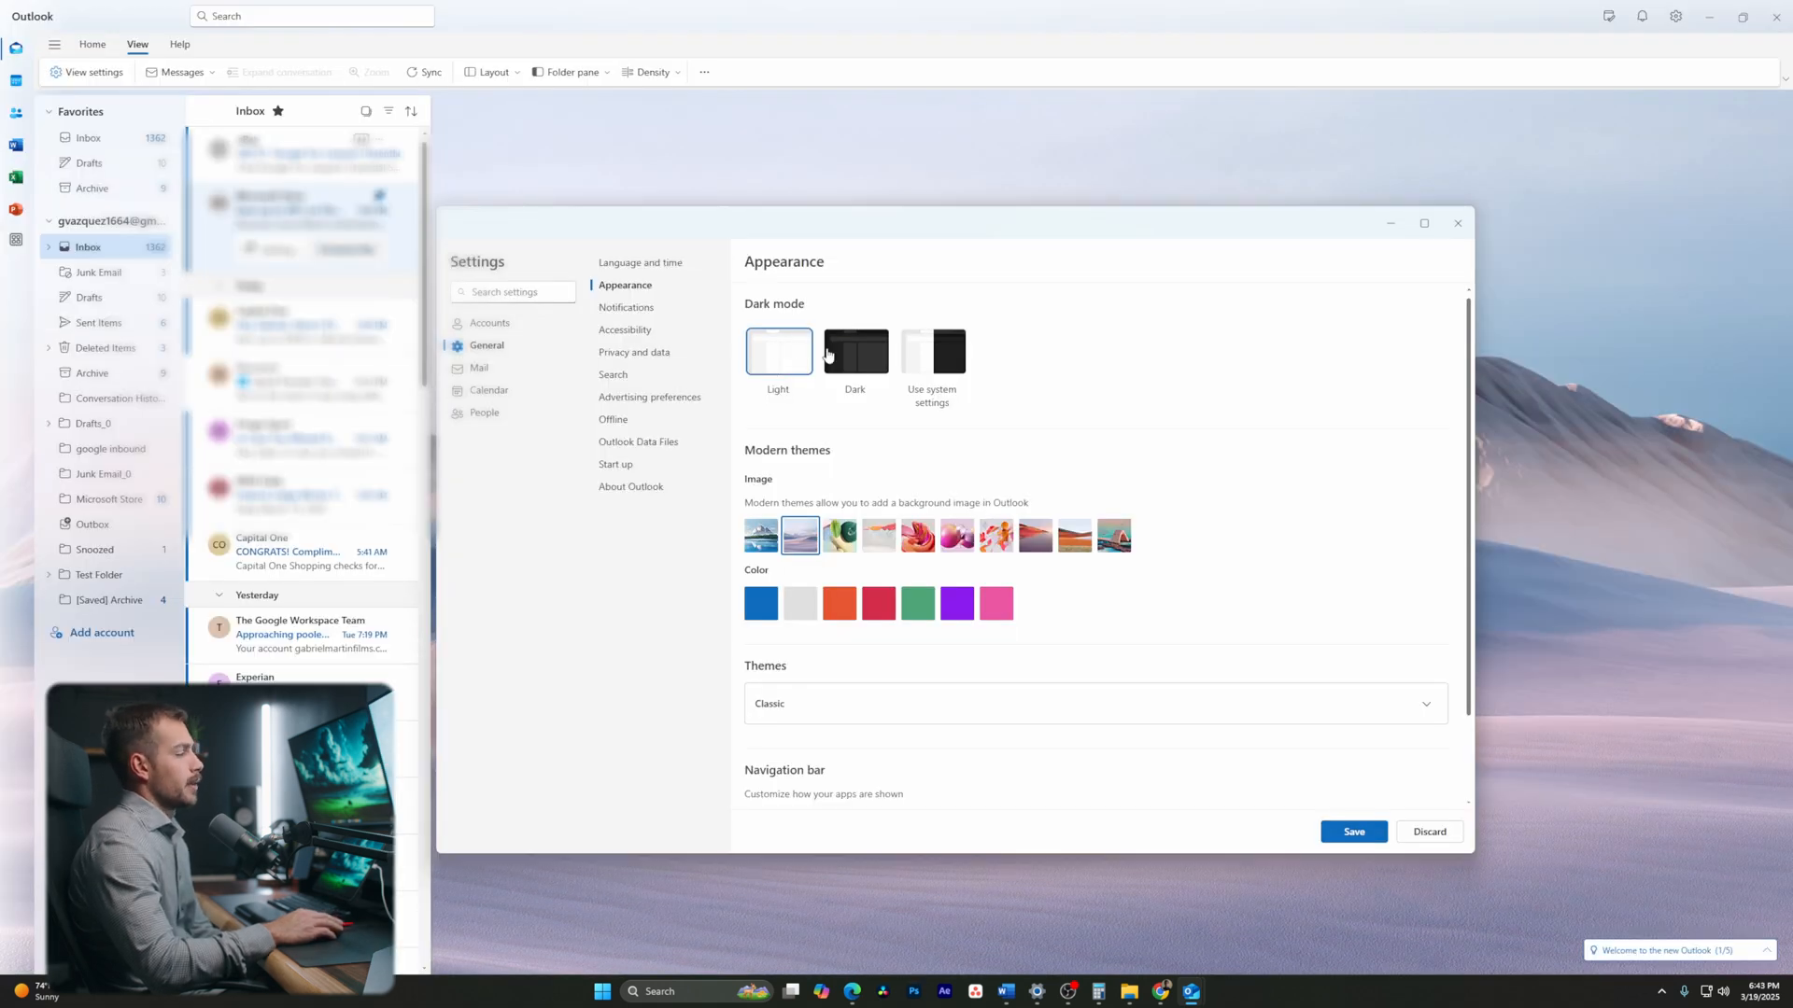
{"action": "left_click", "coordinate": [854, 351]}
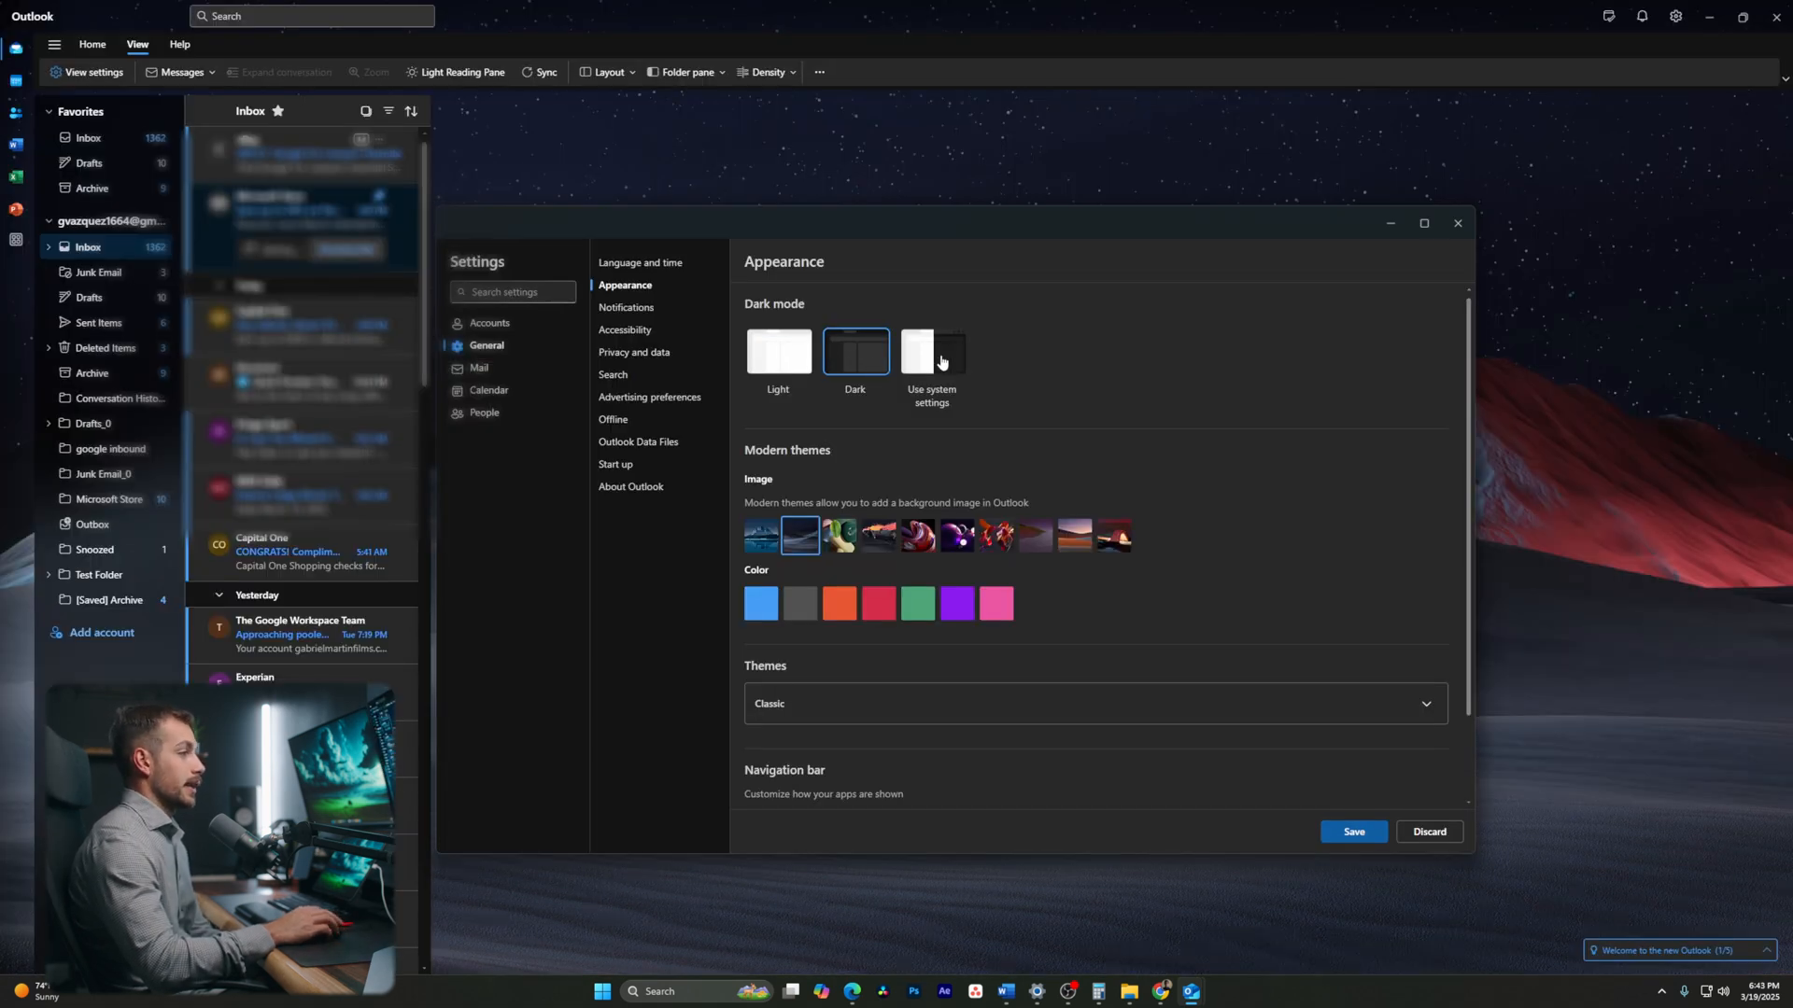
{"action": "left_click", "coordinate": [626, 307]}
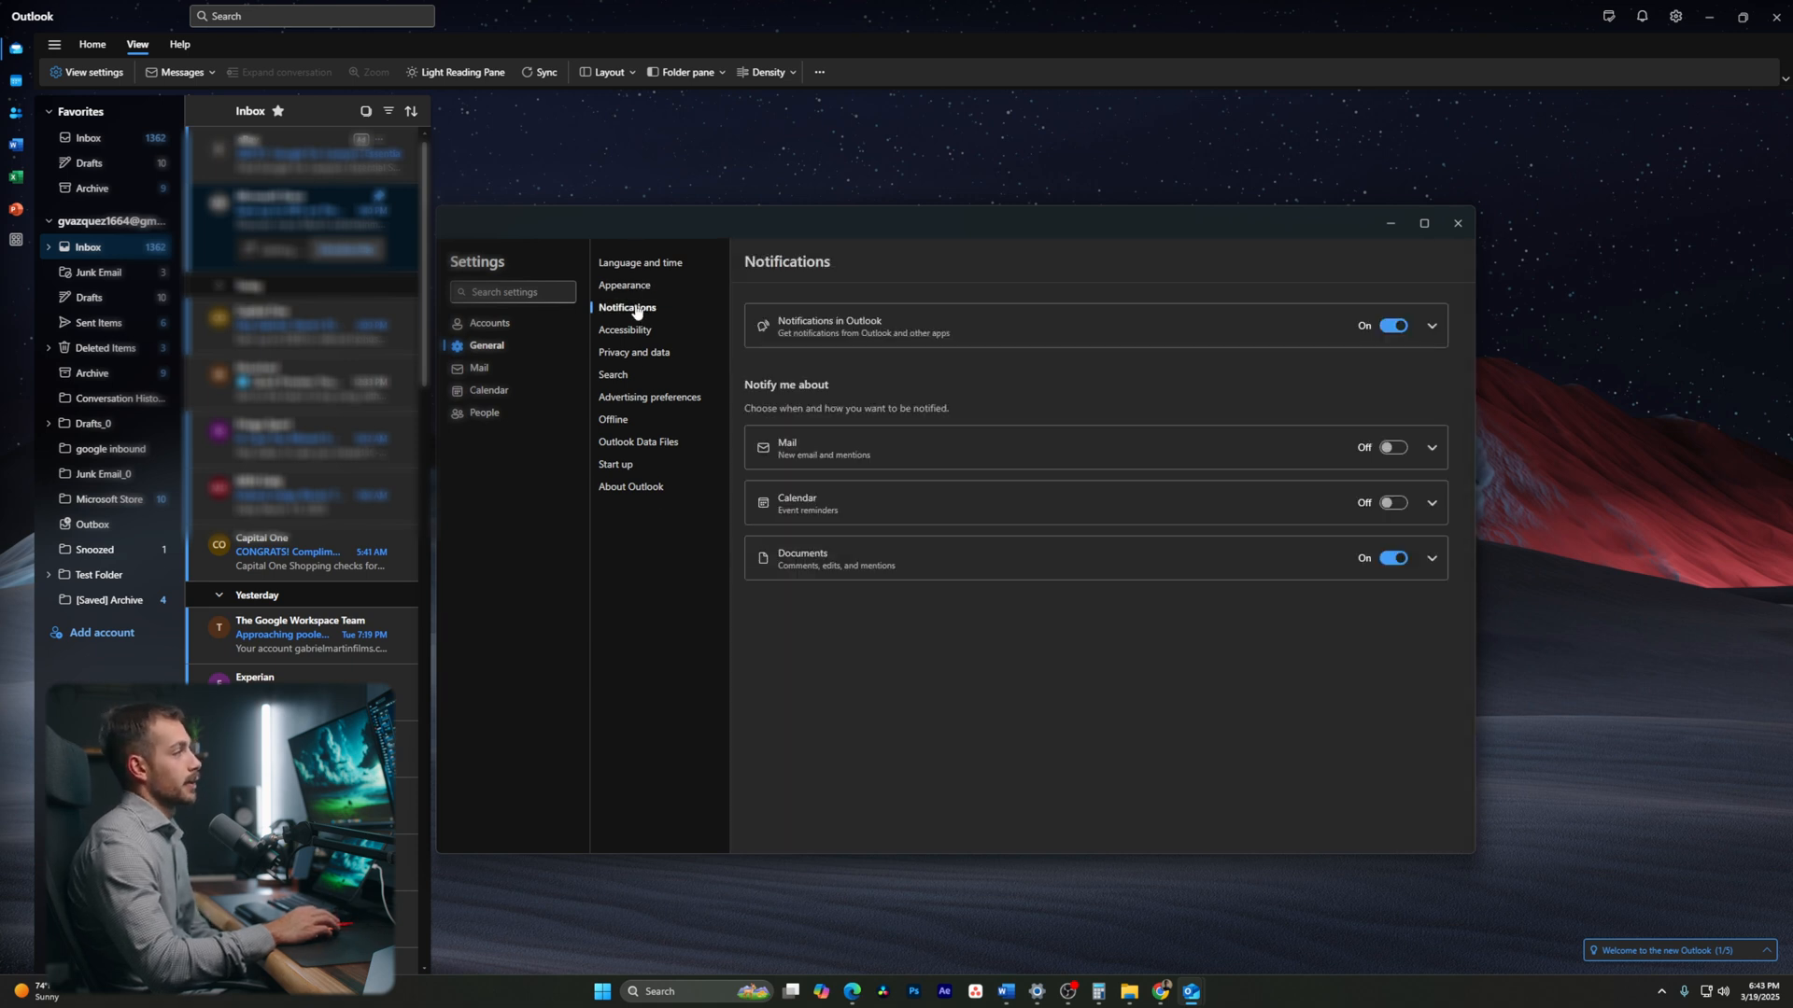
{"action": "left_click", "coordinate": [625, 331]}
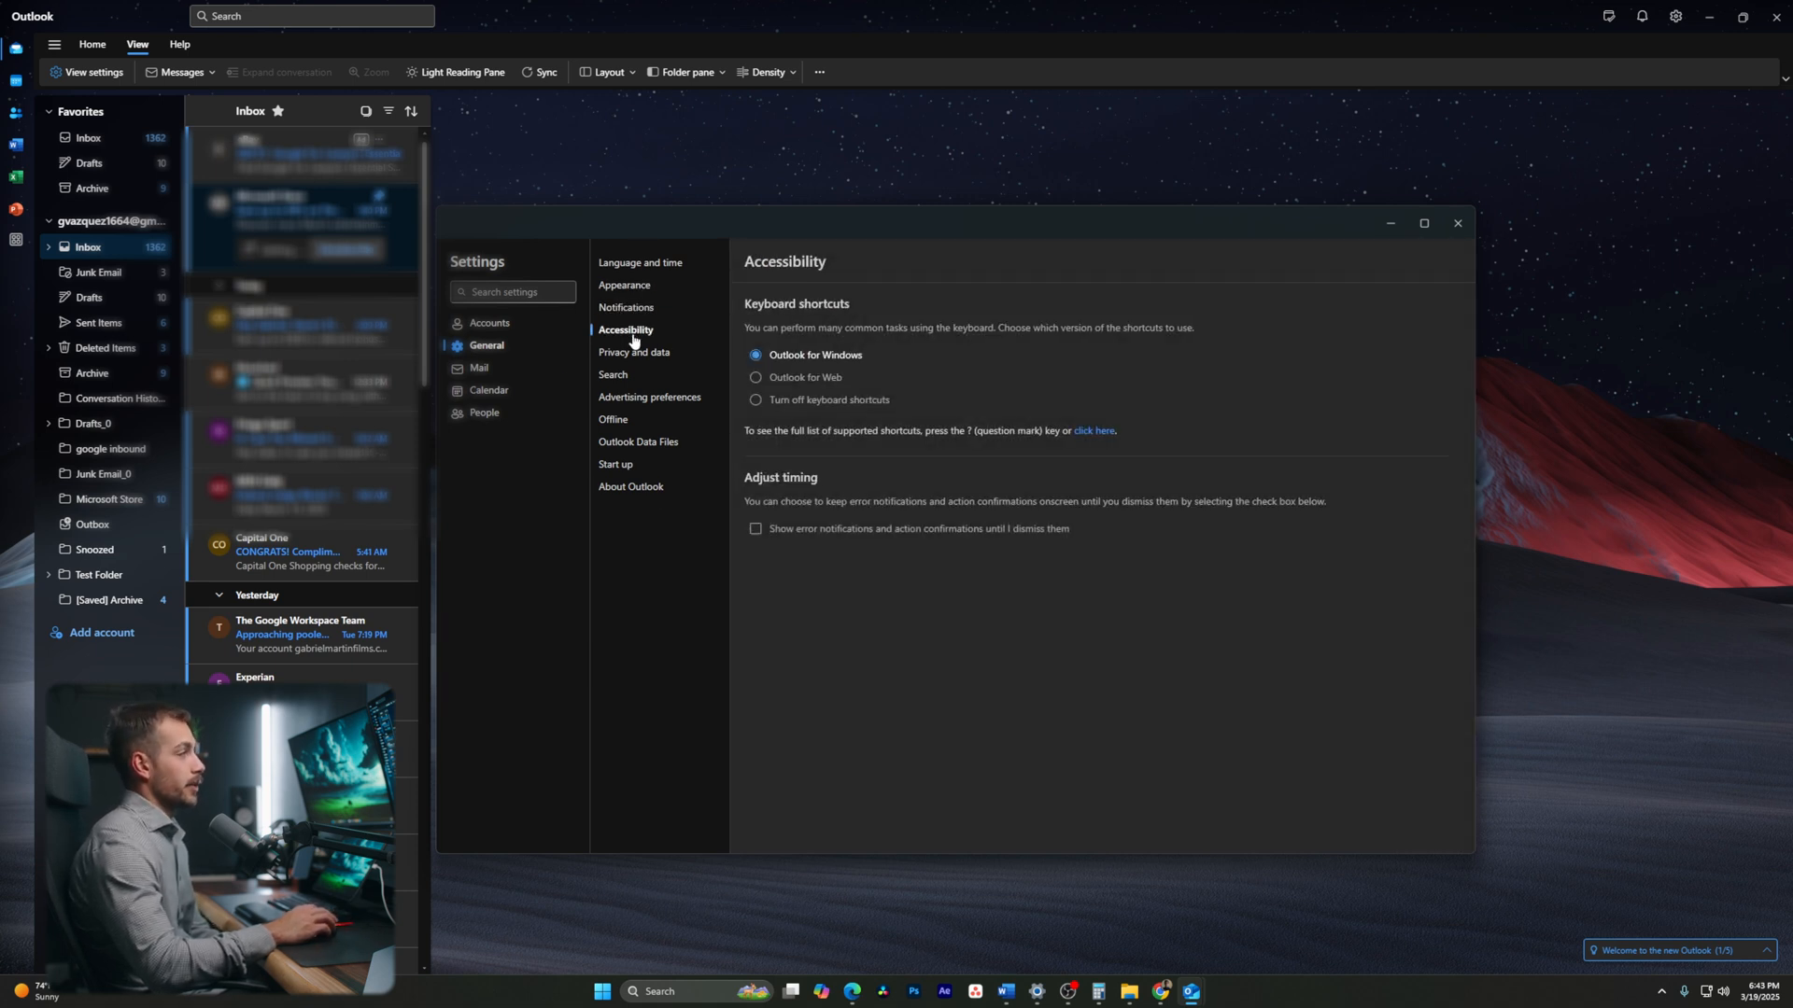
{"action": "mouse_move", "coordinate": [488, 324]}
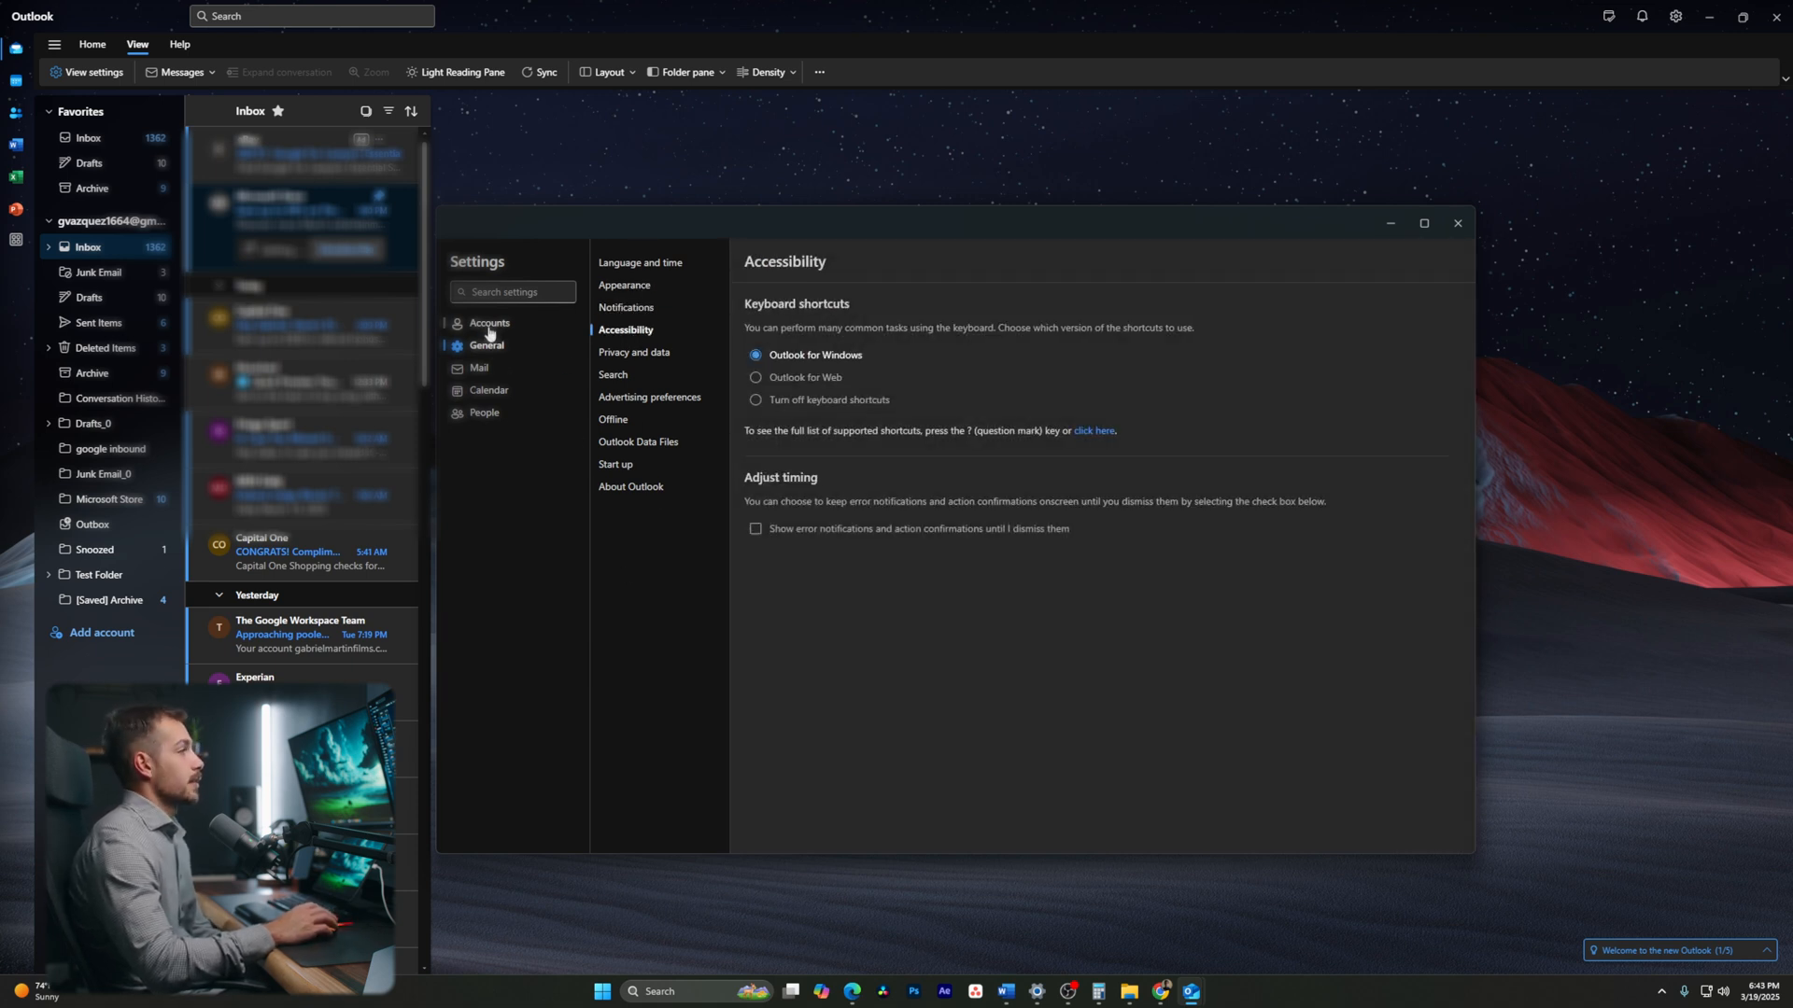
Step: Review the Gmail account details, then the Calendar and People settings, and close Settings
{"action": "left_click", "coordinate": [490, 324]}
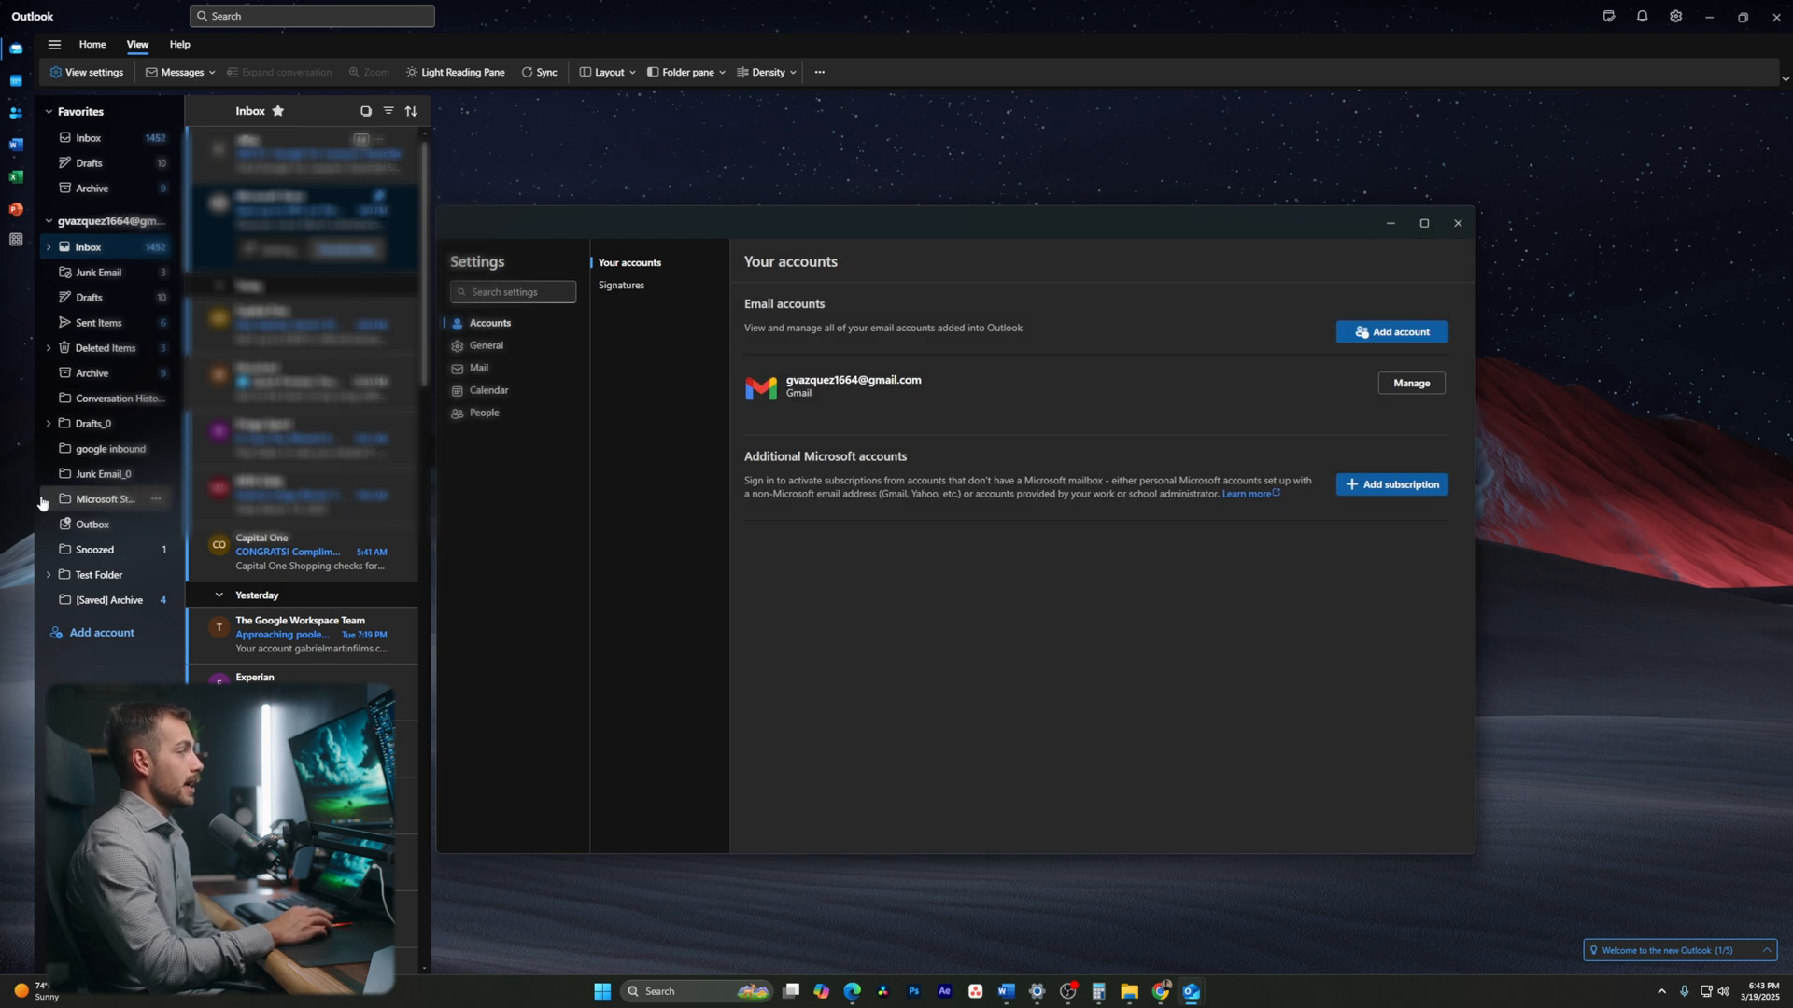
{"action": "mouse_move", "coordinate": [103, 632]}
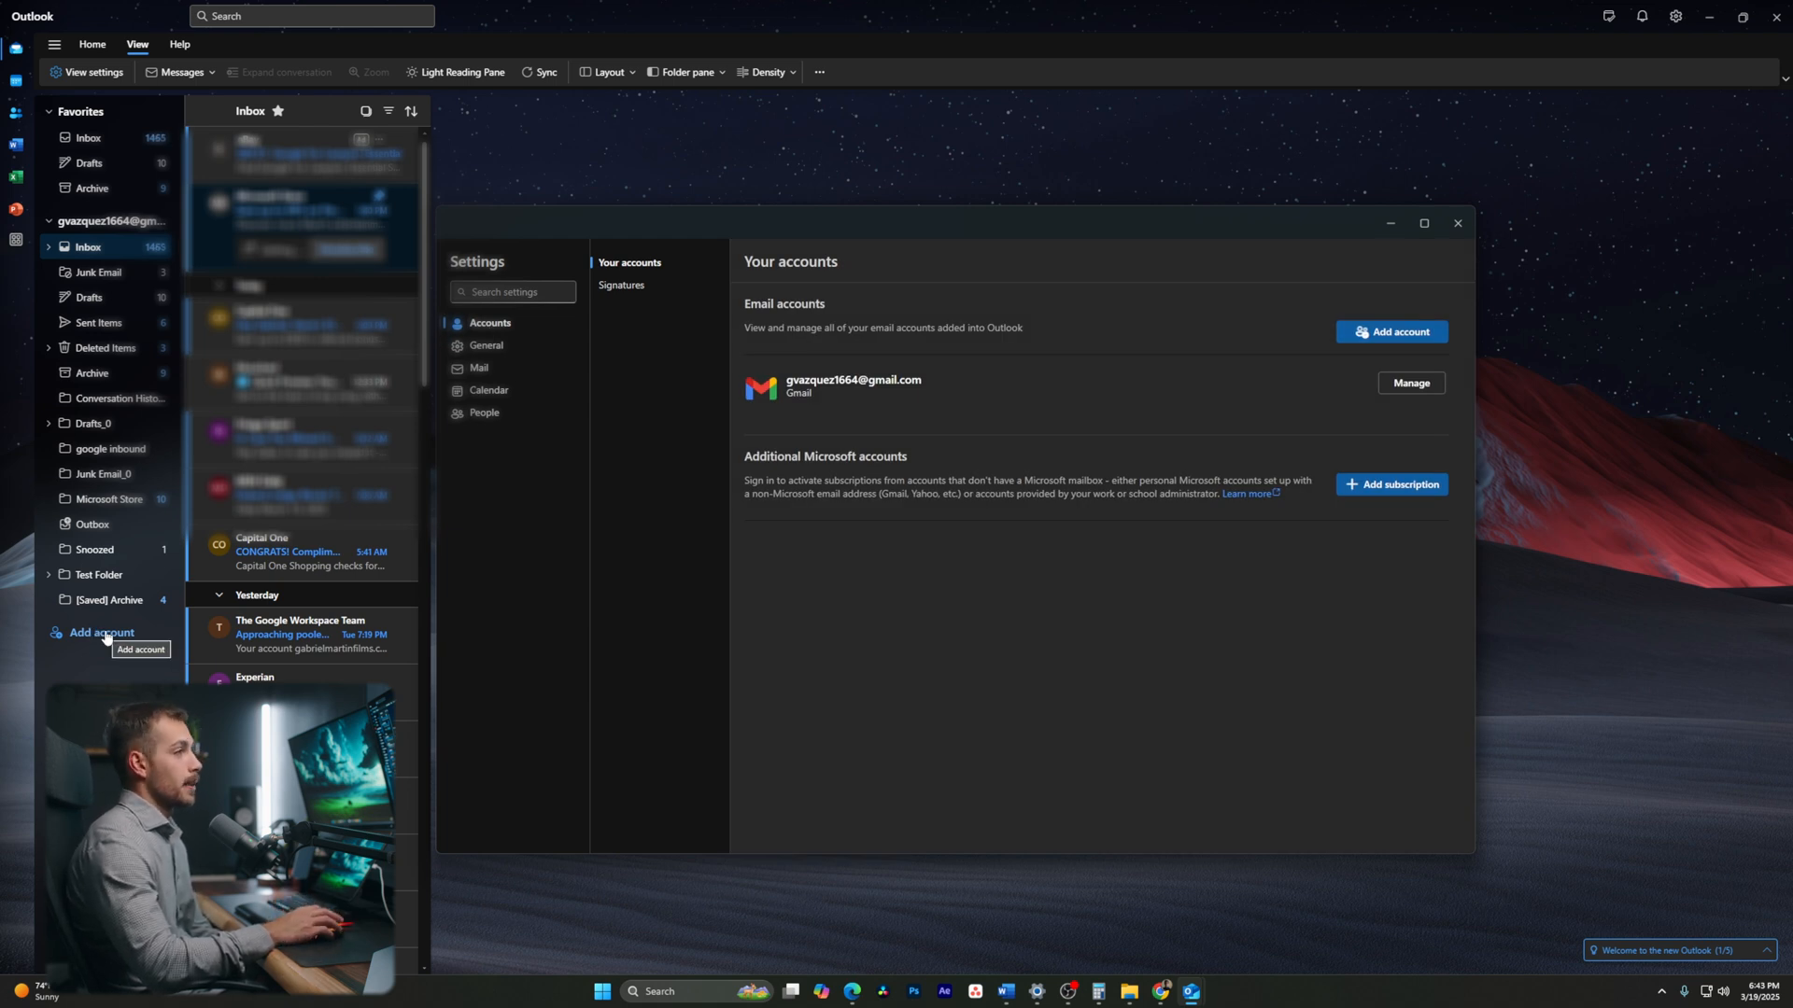
{"action": "mouse_move", "coordinate": [1175, 417]}
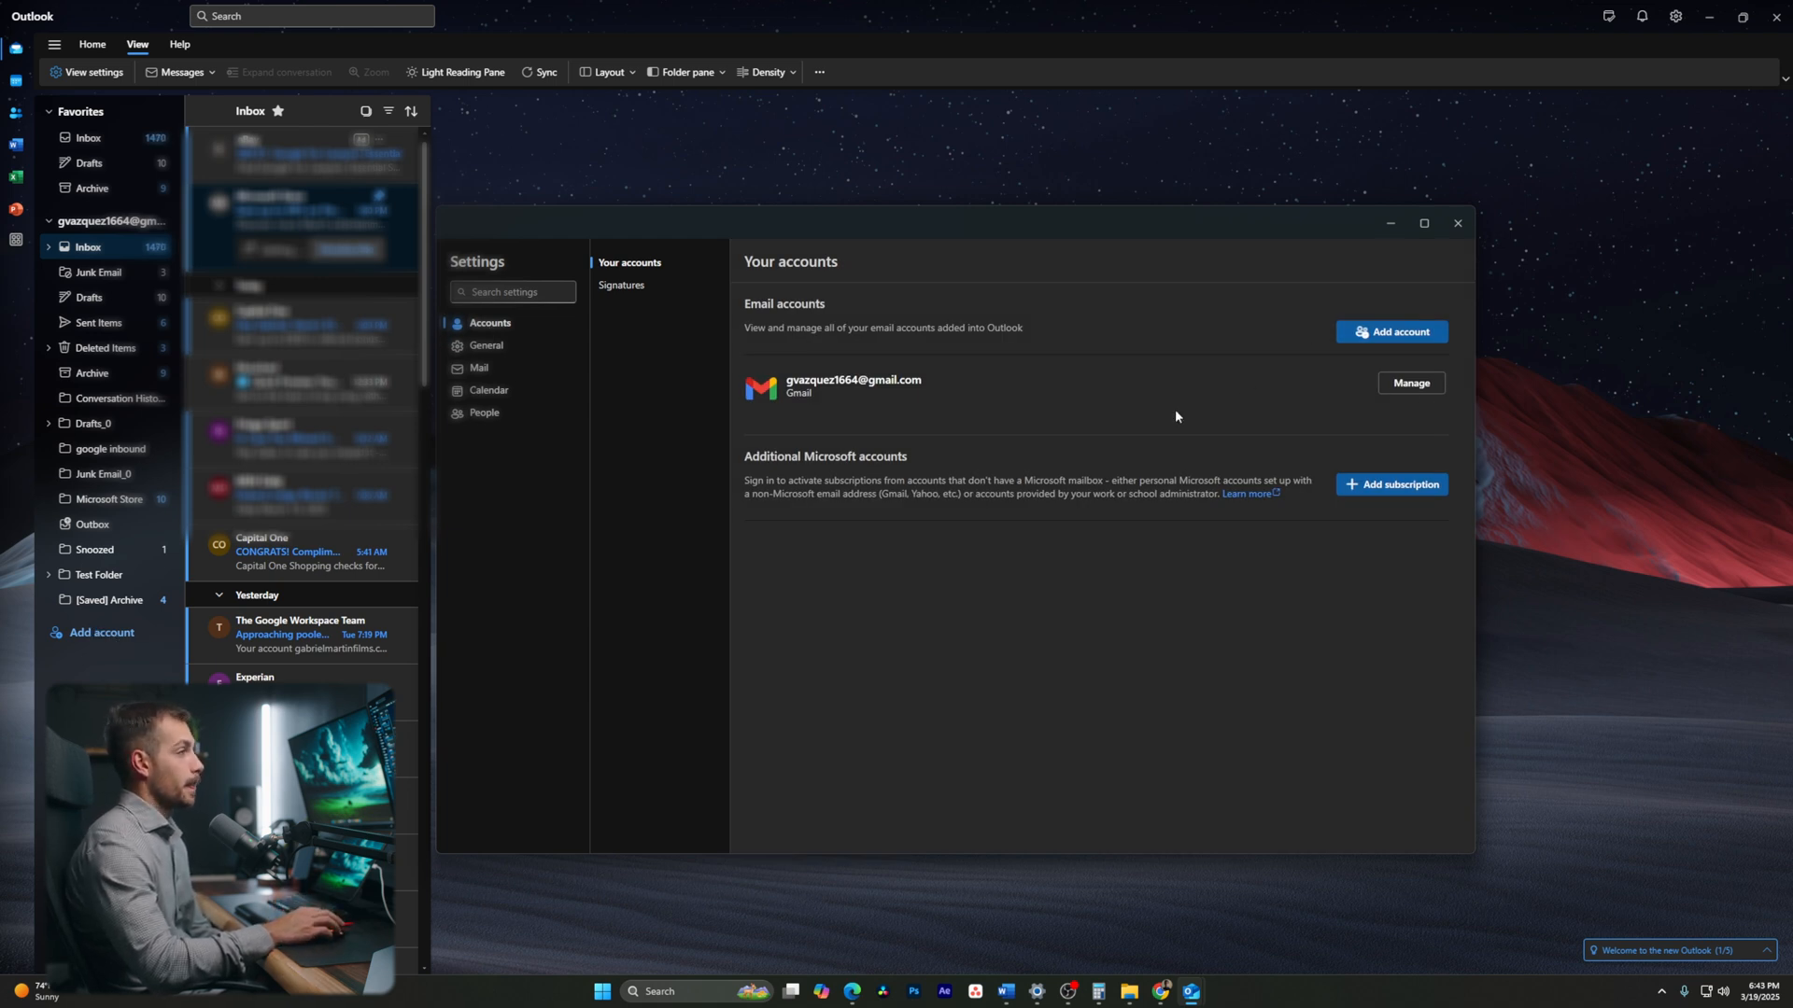
{"action": "left_click", "coordinate": [1409, 383]}
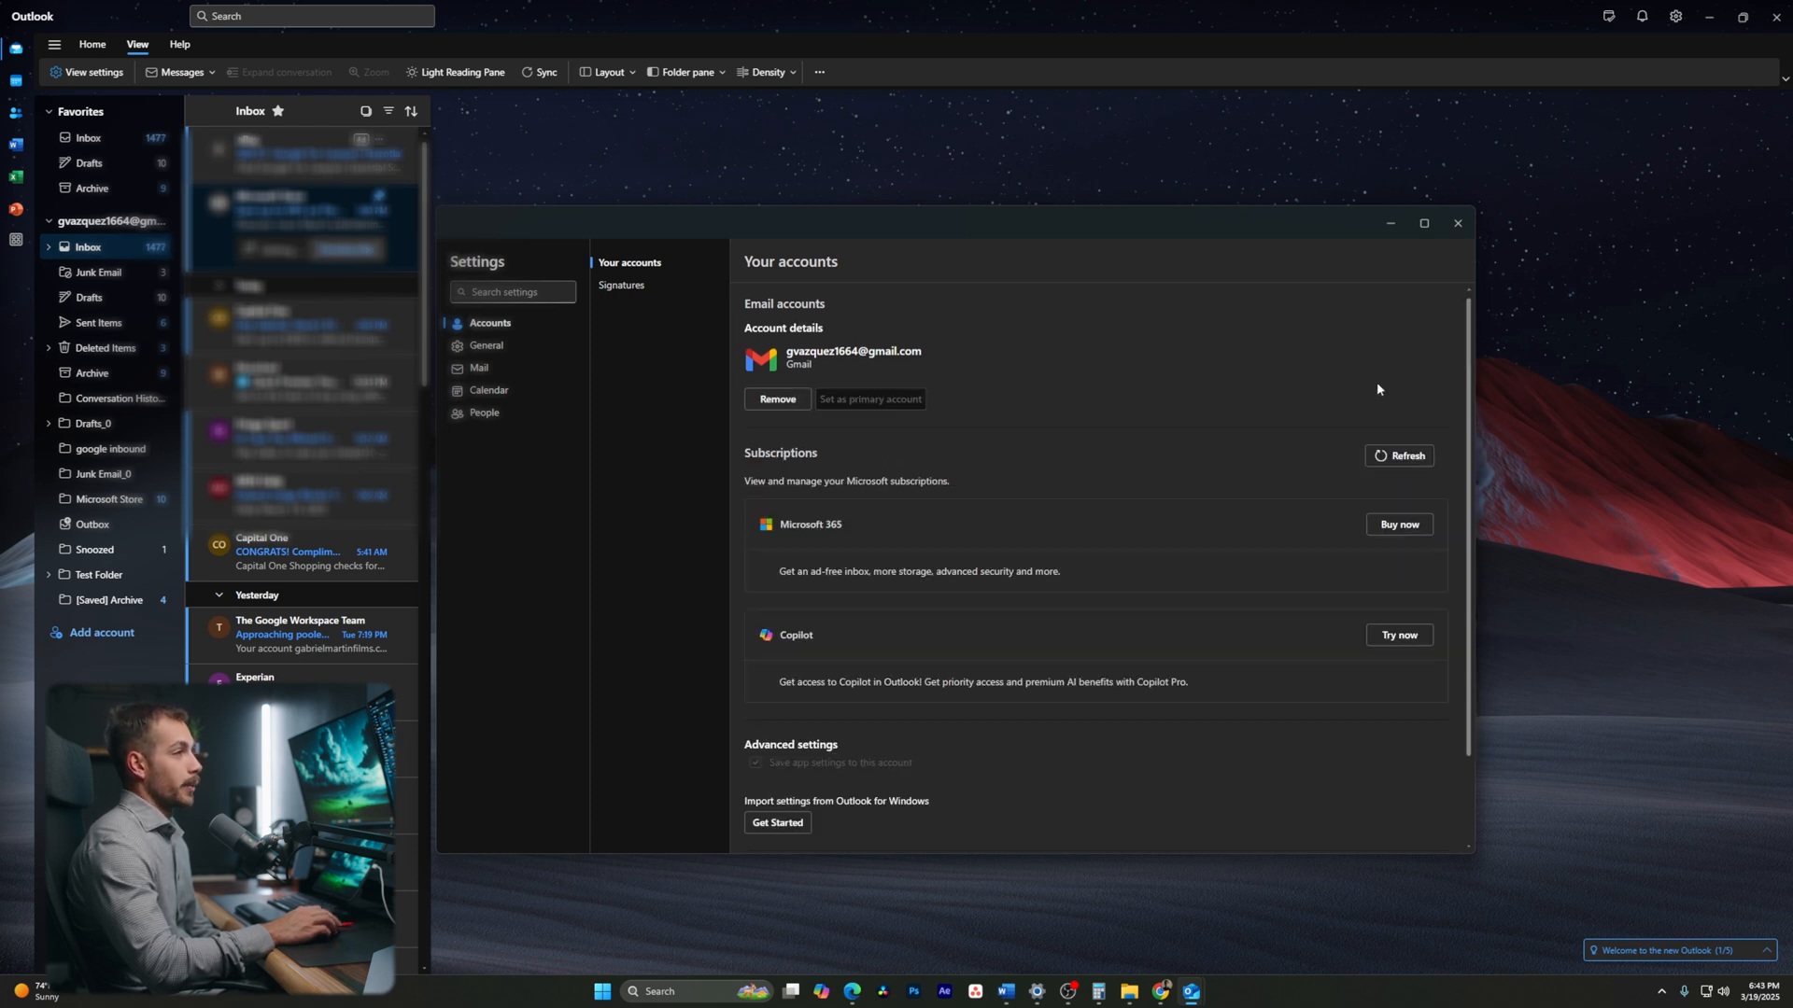
{"action": "scroll", "scroll_direction": "down", "scroll_amount": 3}
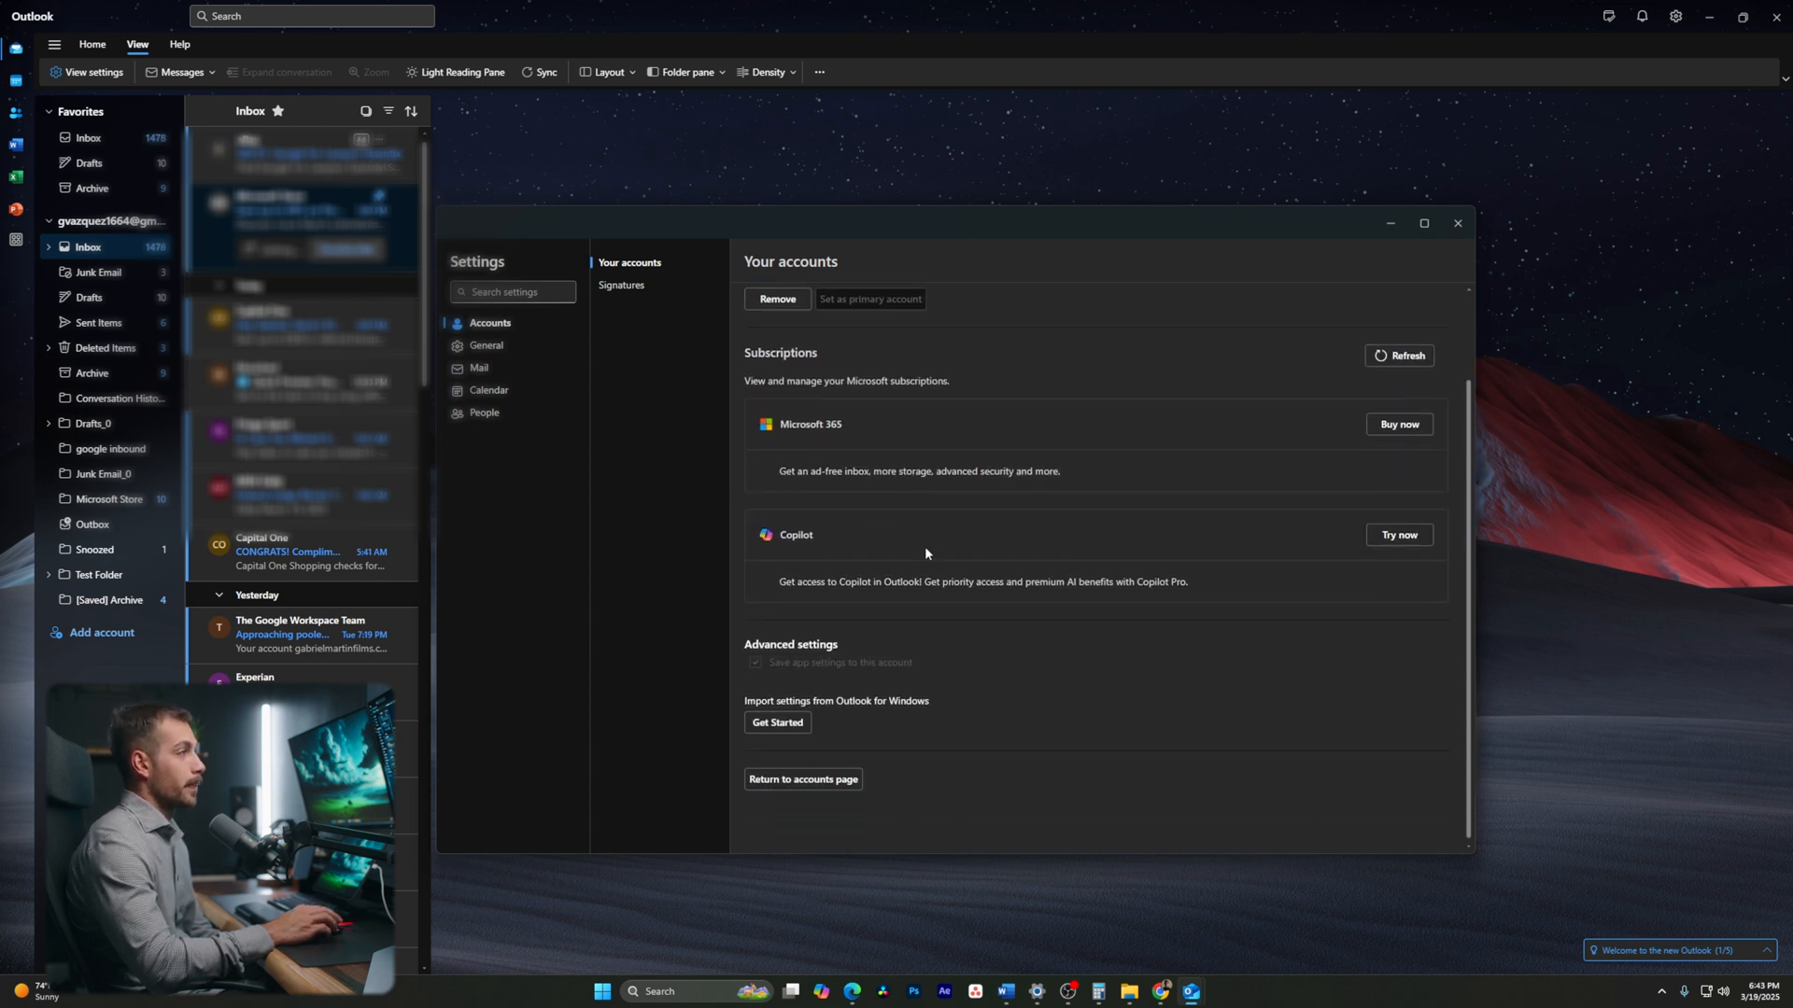
{"action": "left_click", "coordinate": [488, 391]}
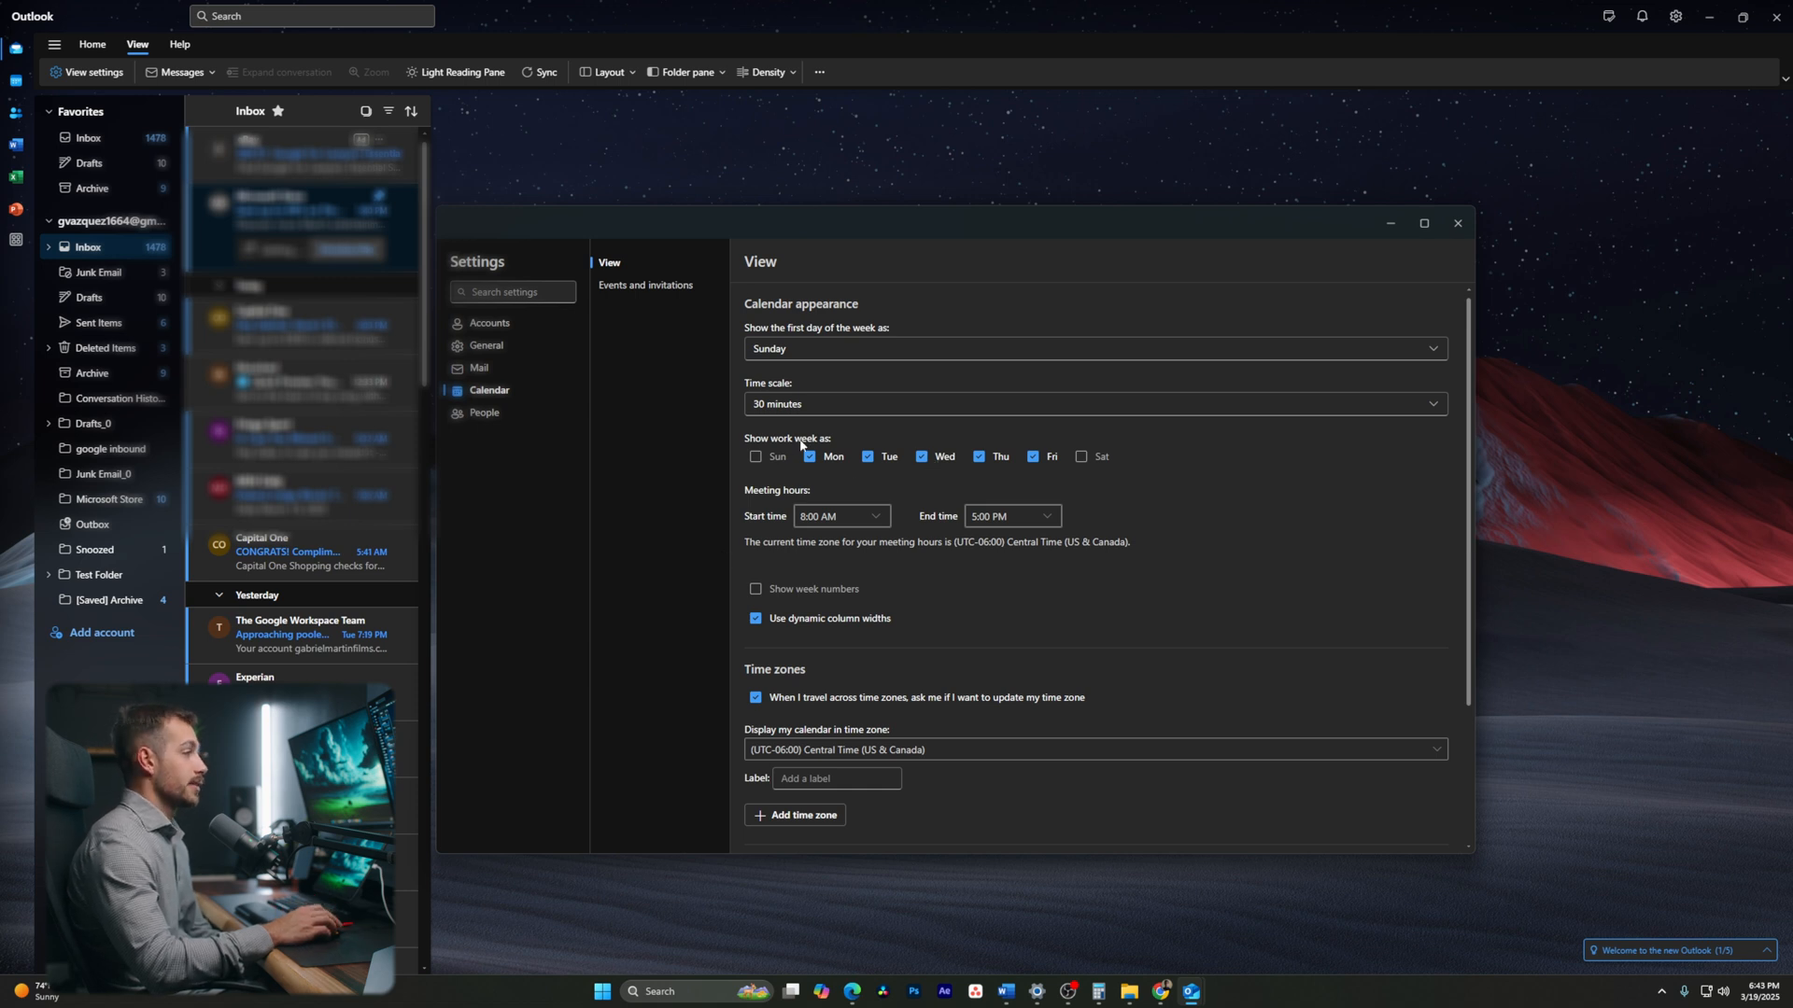
{"action": "scroll", "scroll_direction": "down", "scroll_amount": 3}
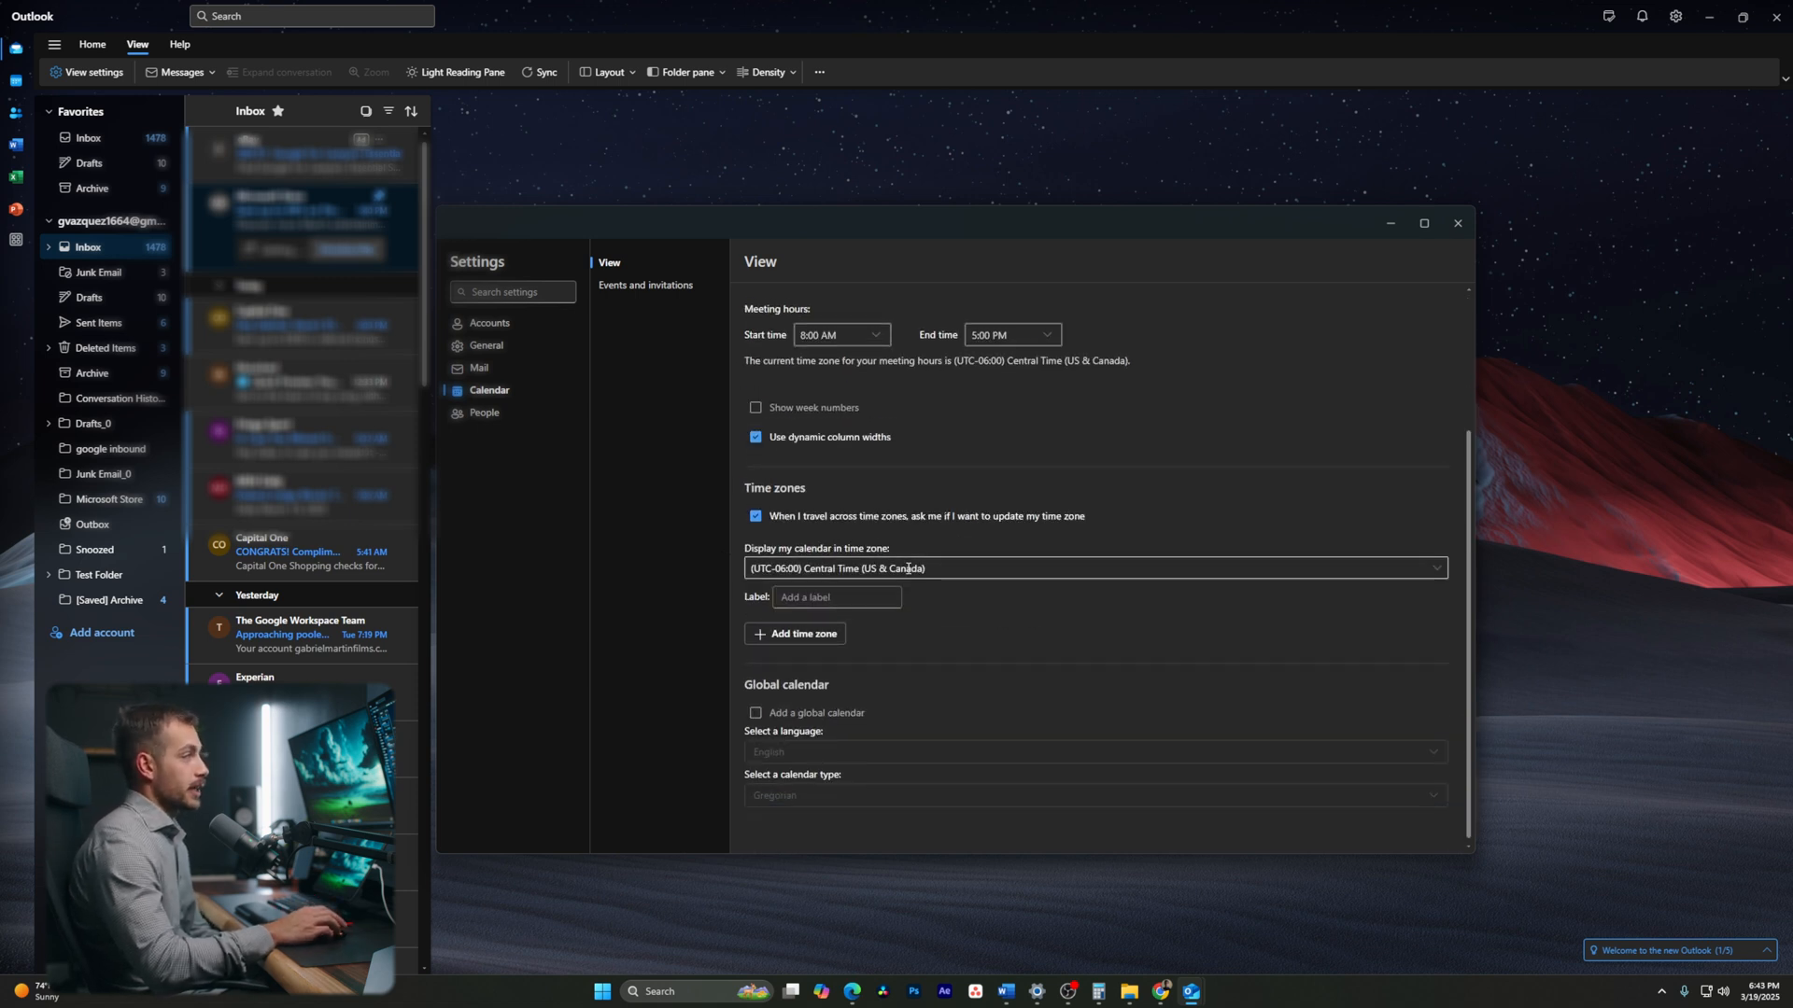
{"action": "left_click", "coordinate": [484, 412]}
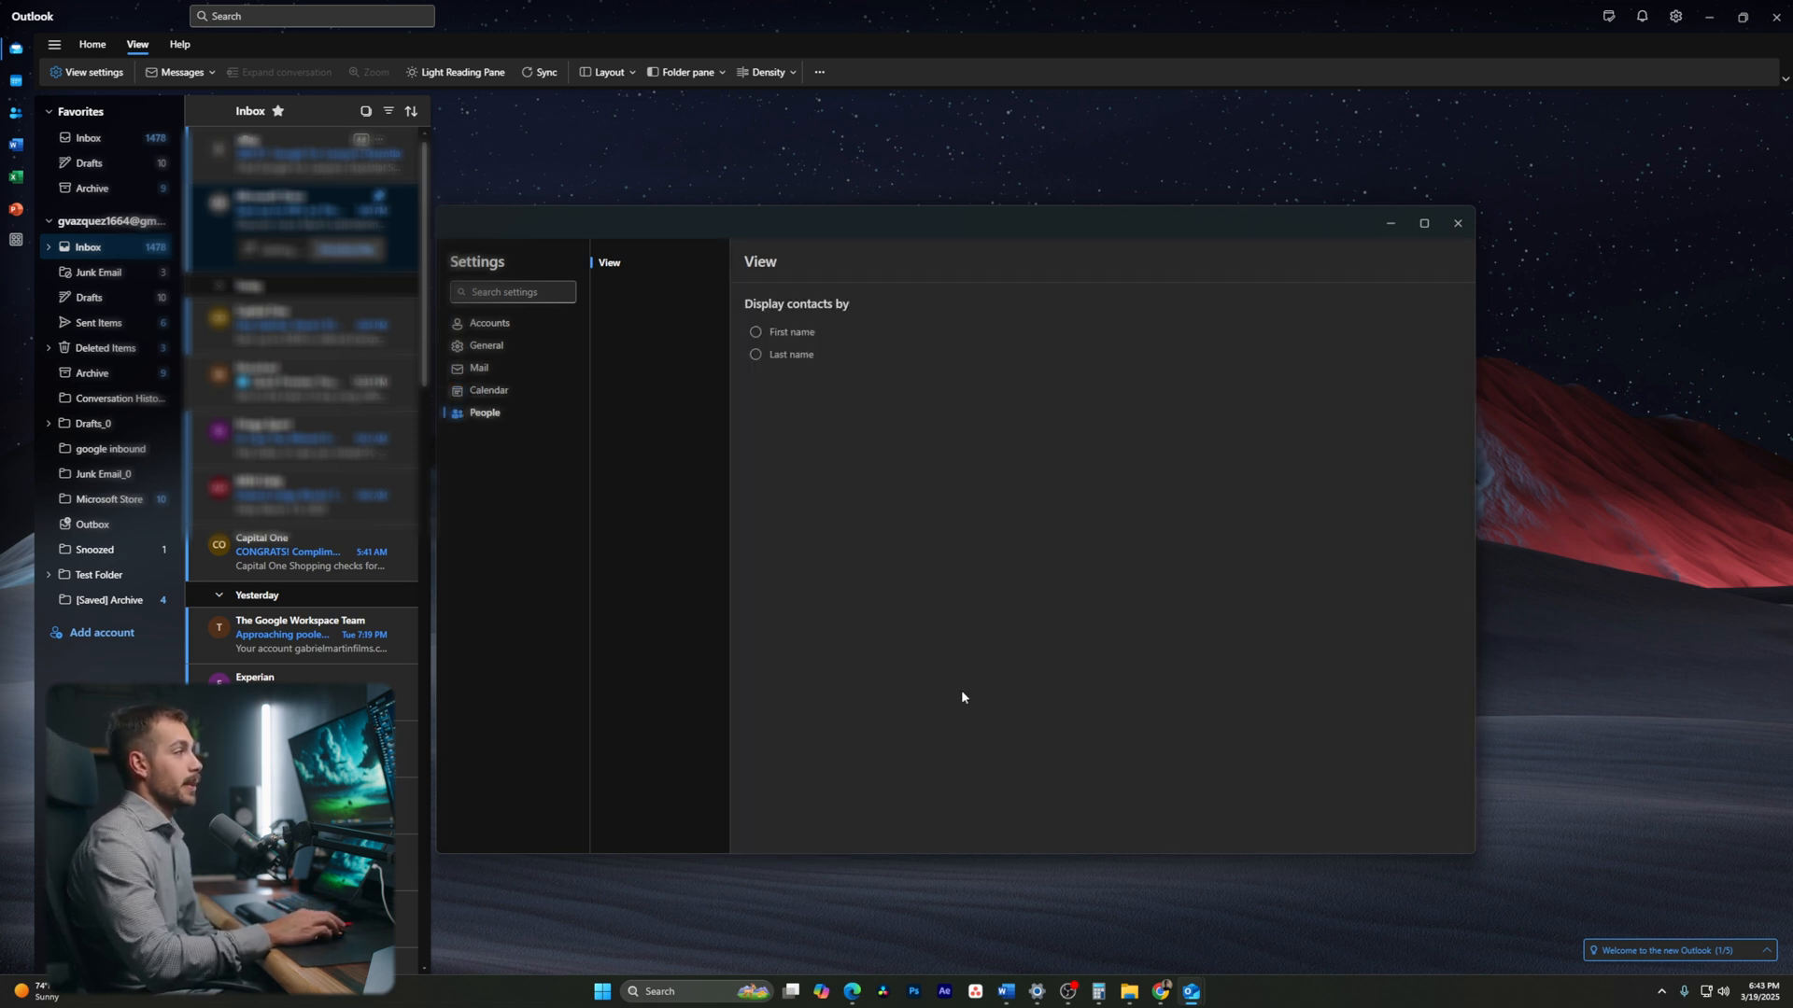
{"action": "left_click", "coordinate": [1456, 223]}
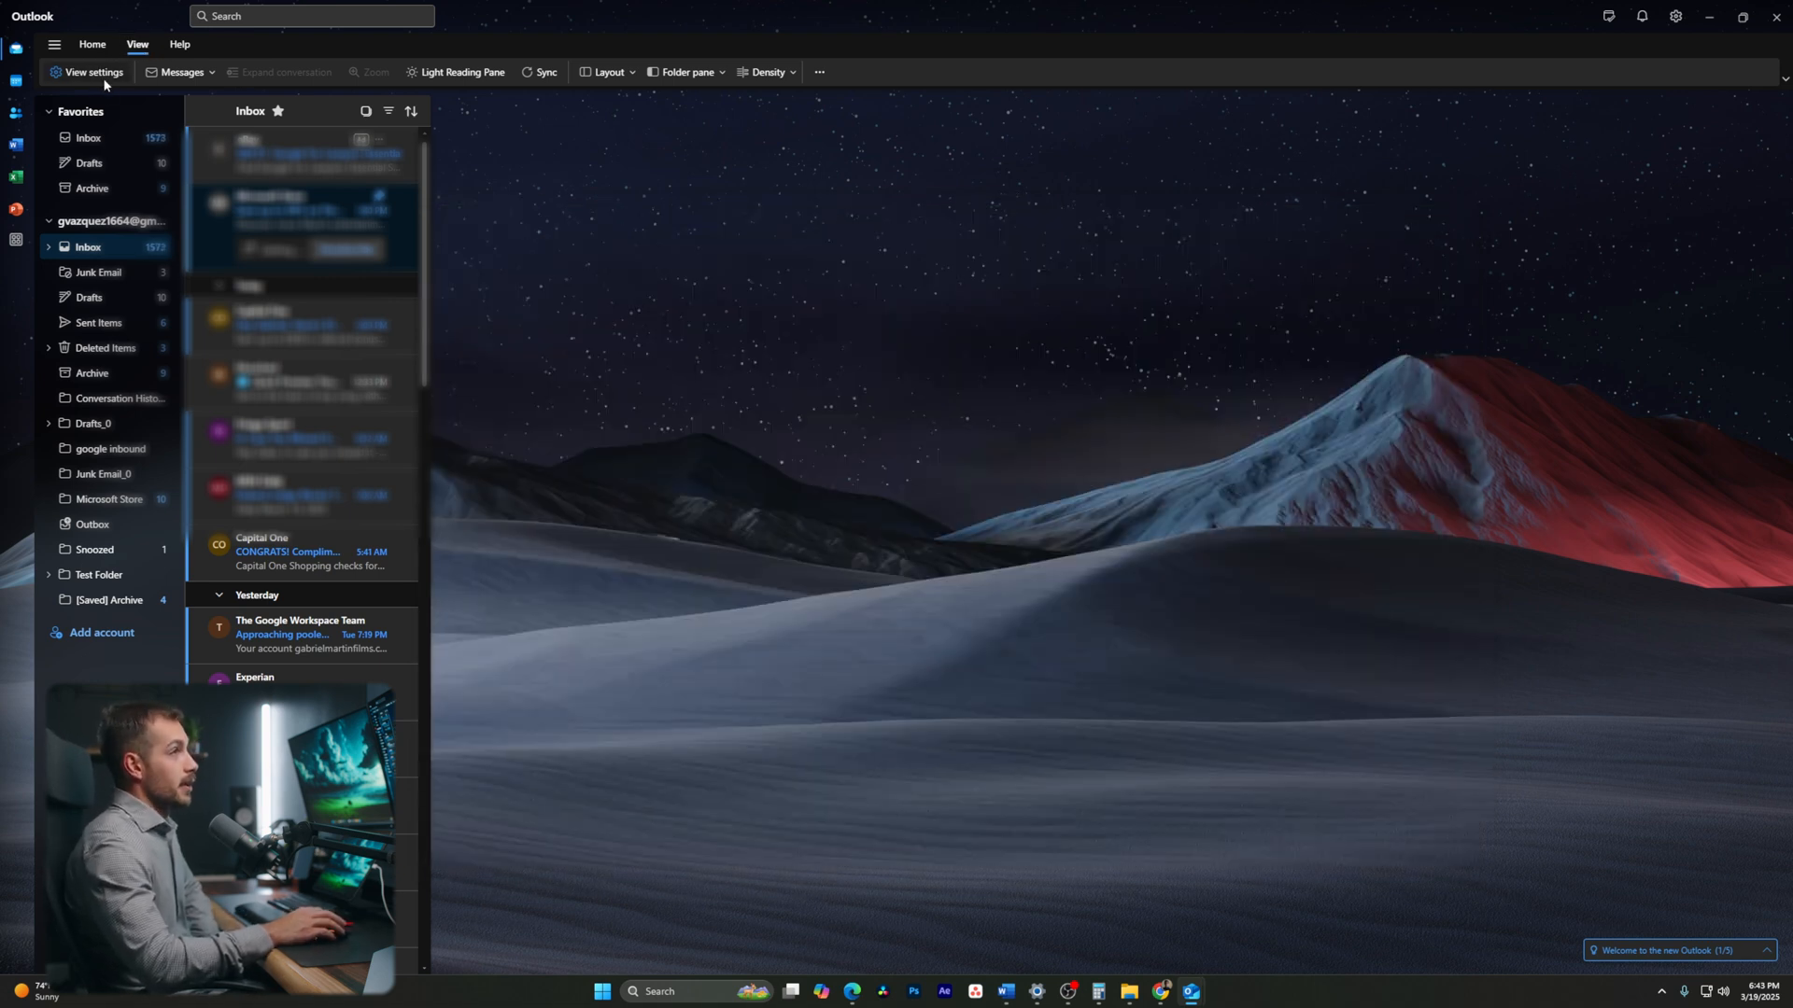
{"action": "mouse_move", "coordinate": [1674, 15]}
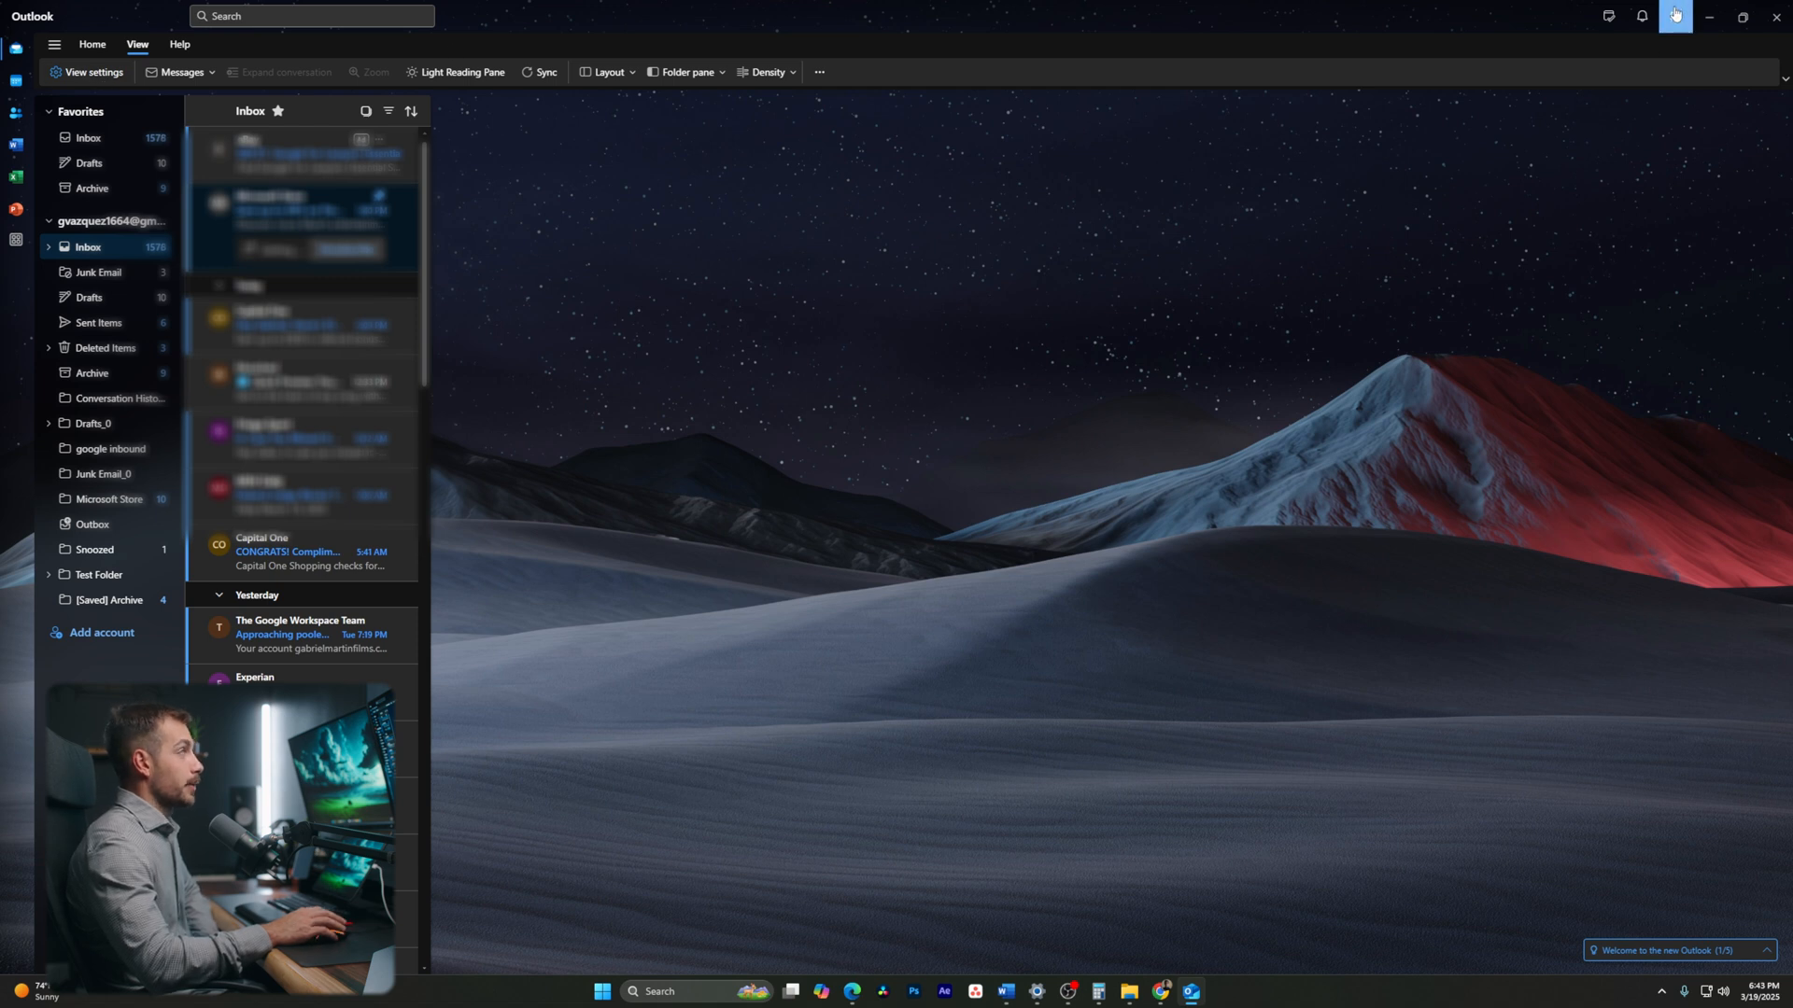
Step: Open the Capital One email, try the Classic then Simplified ribbon, check Density, show Help
{"action": "left_click", "coordinate": [181, 72]}
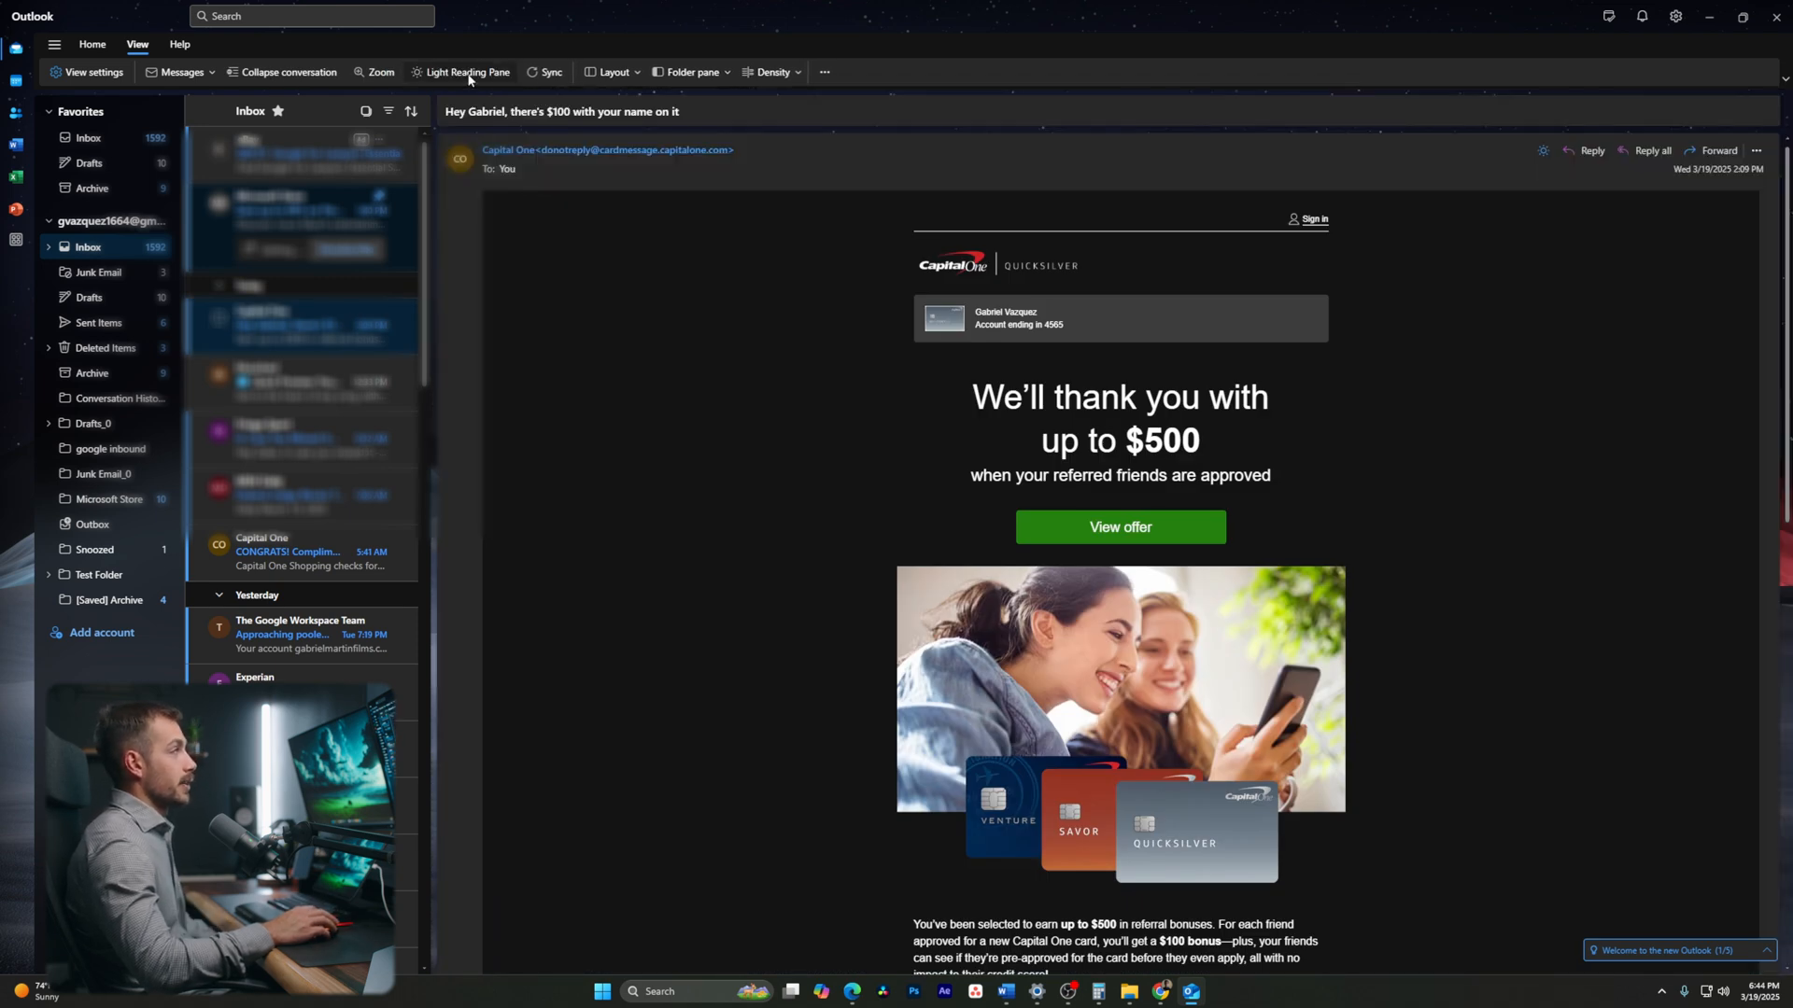
{"action": "mouse_move", "coordinate": [548, 72]}
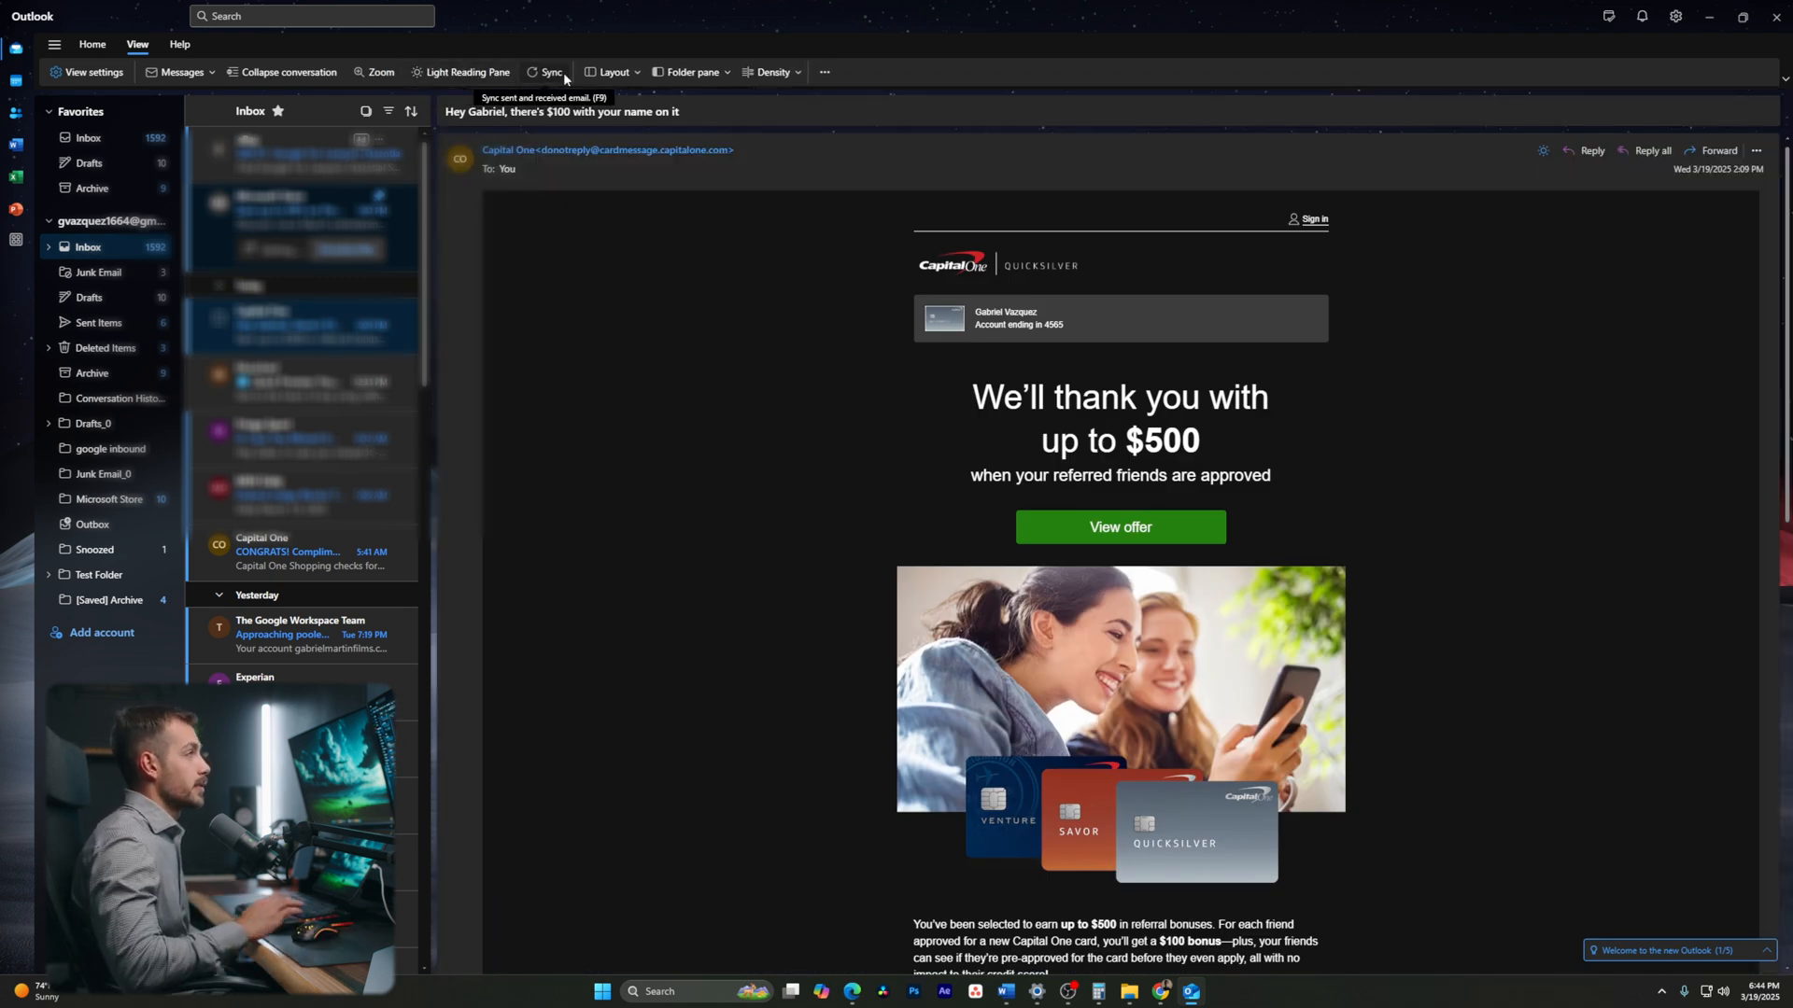
{"action": "mouse_move", "coordinate": [610, 72]}
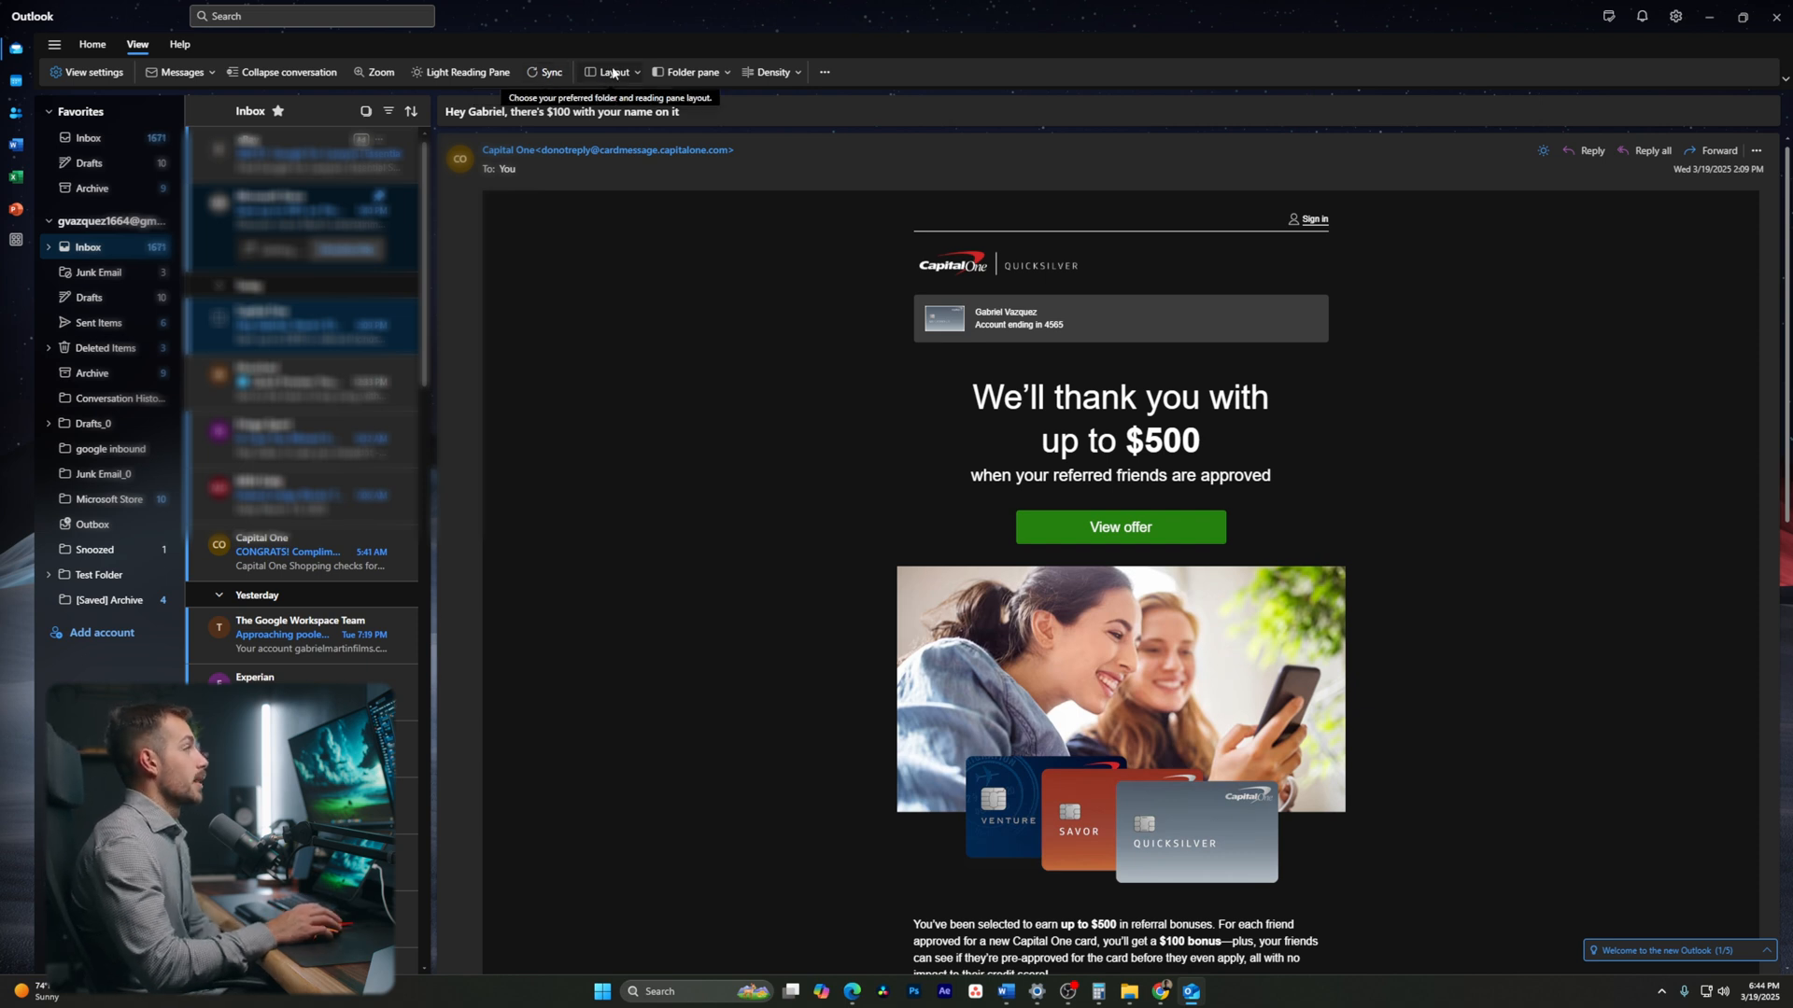
{"action": "left_click", "coordinate": [612, 72]}
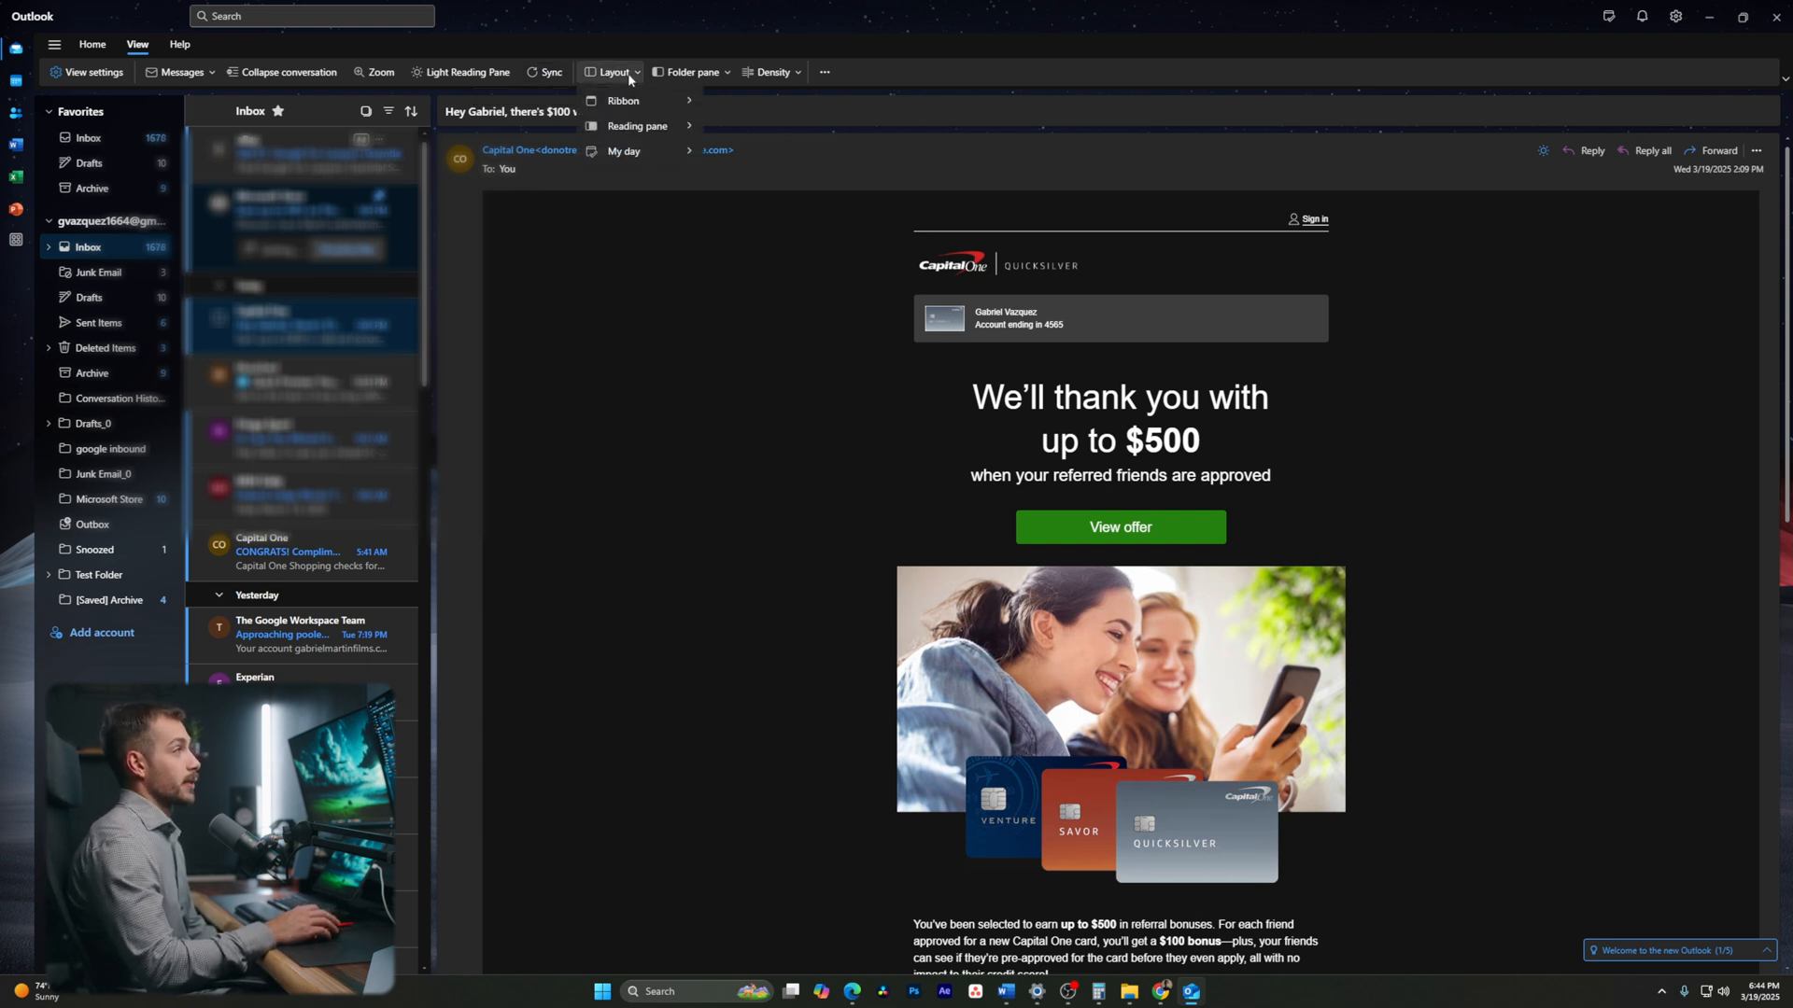
{"action": "left_click", "coordinate": [623, 100]}
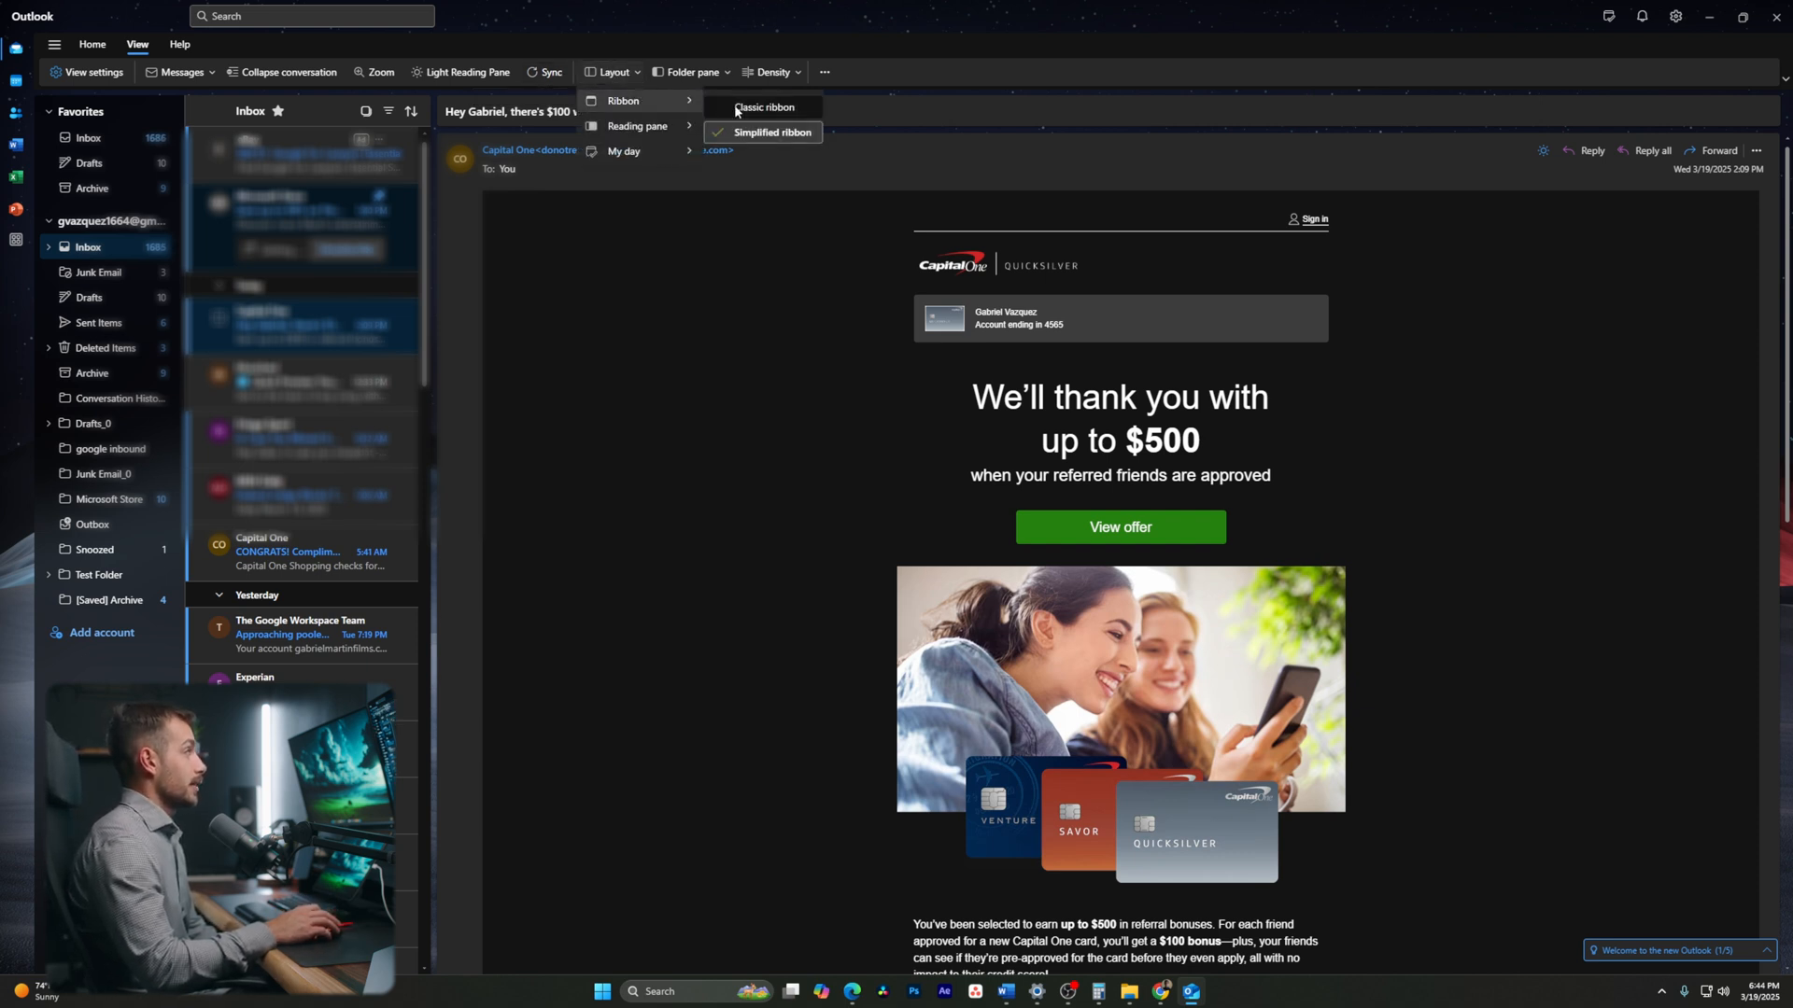
{"action": "left_click", "coordinate": [764, 107]}
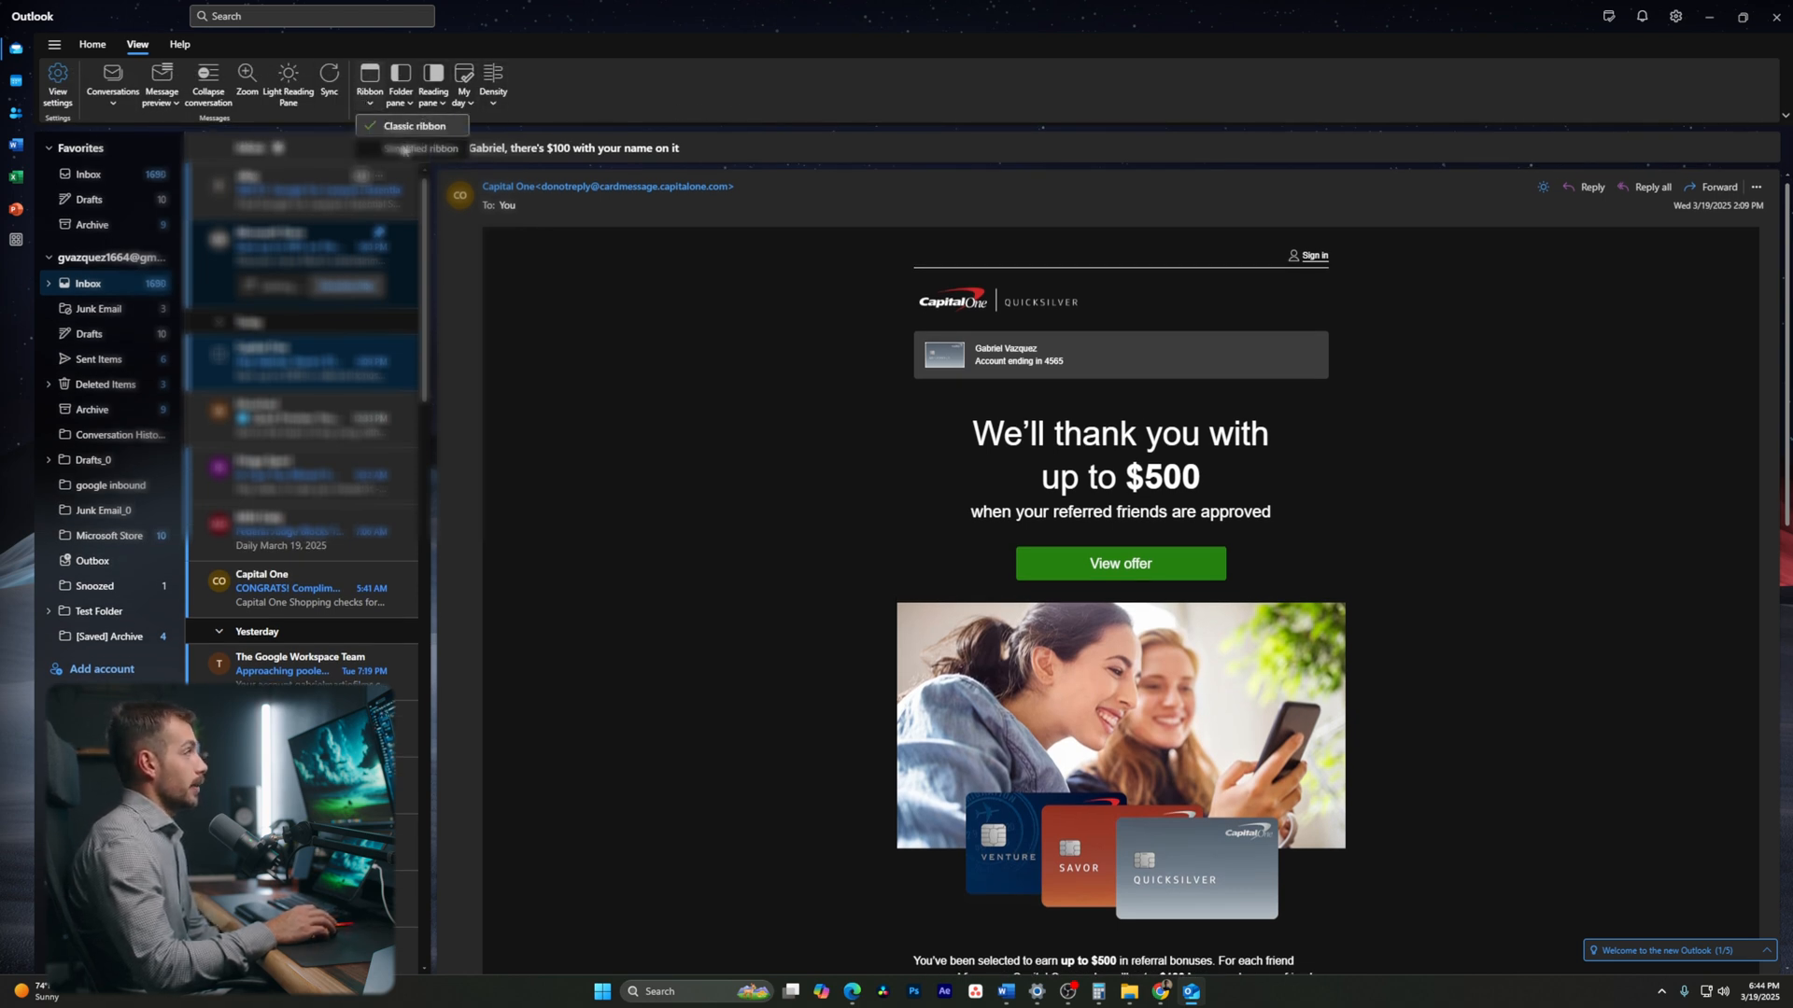
{"action": "left_click", "coordinate": [426, 148]}
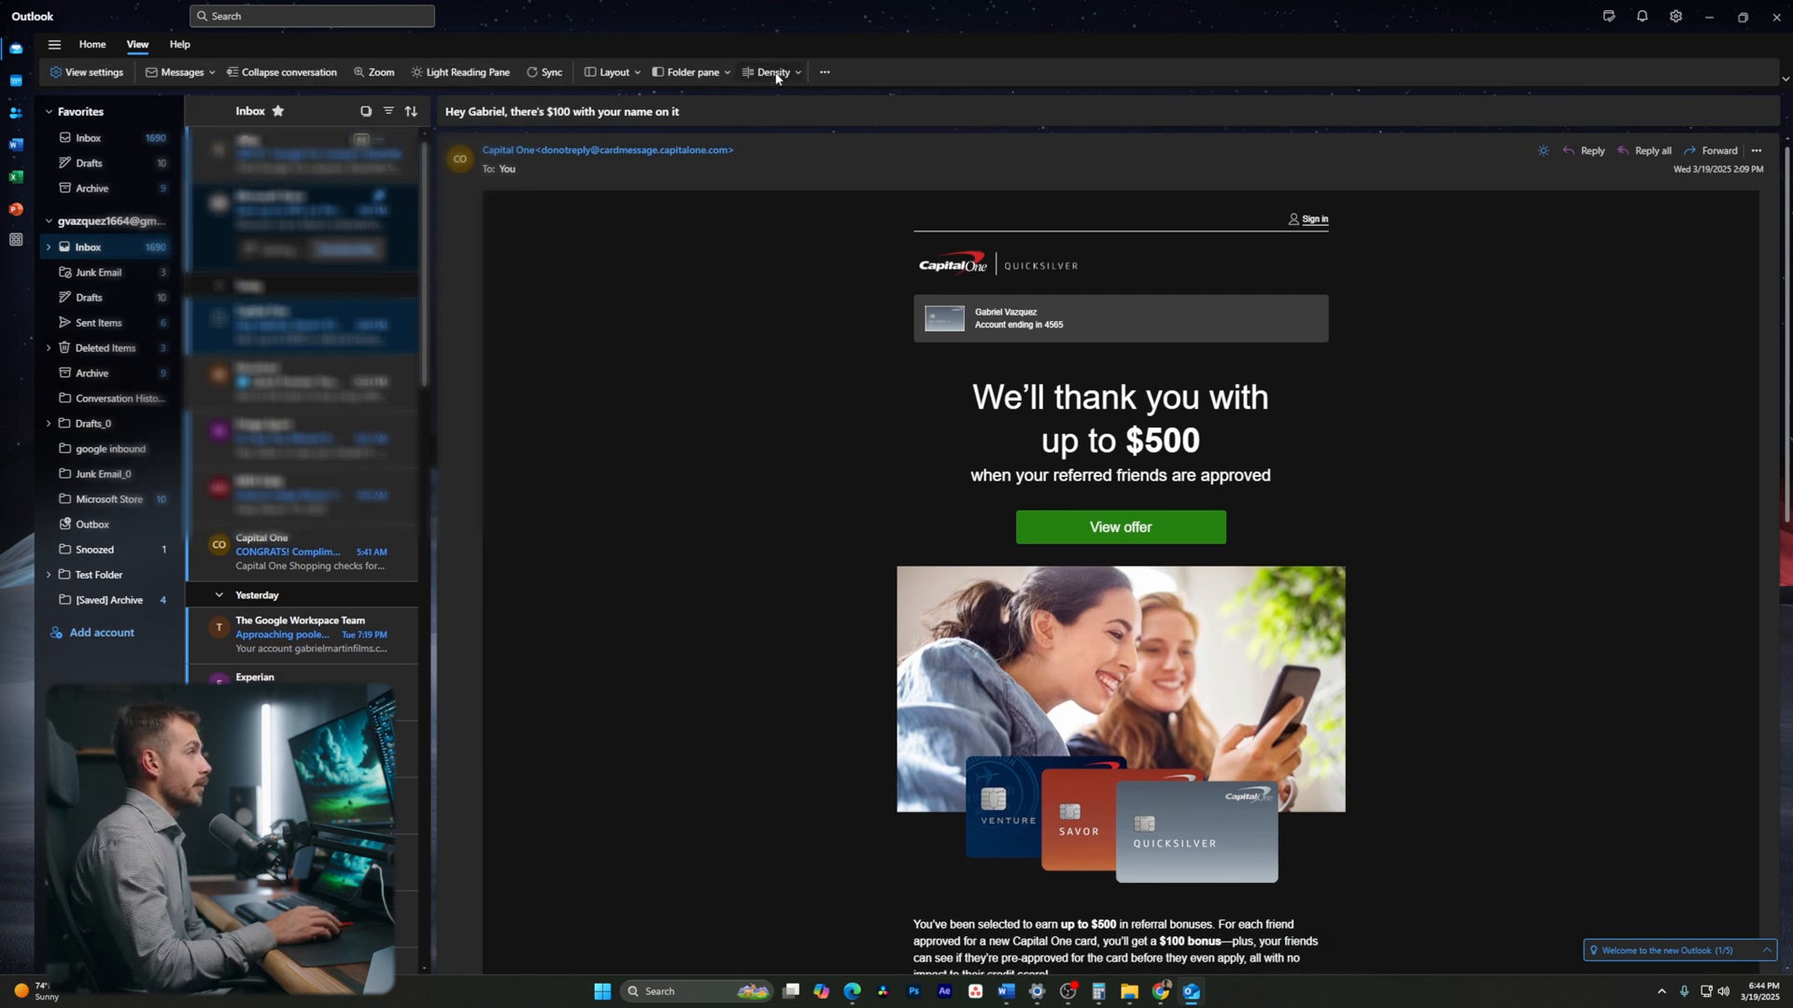
{"action": "left_click", "coordinate": [772, 71]}
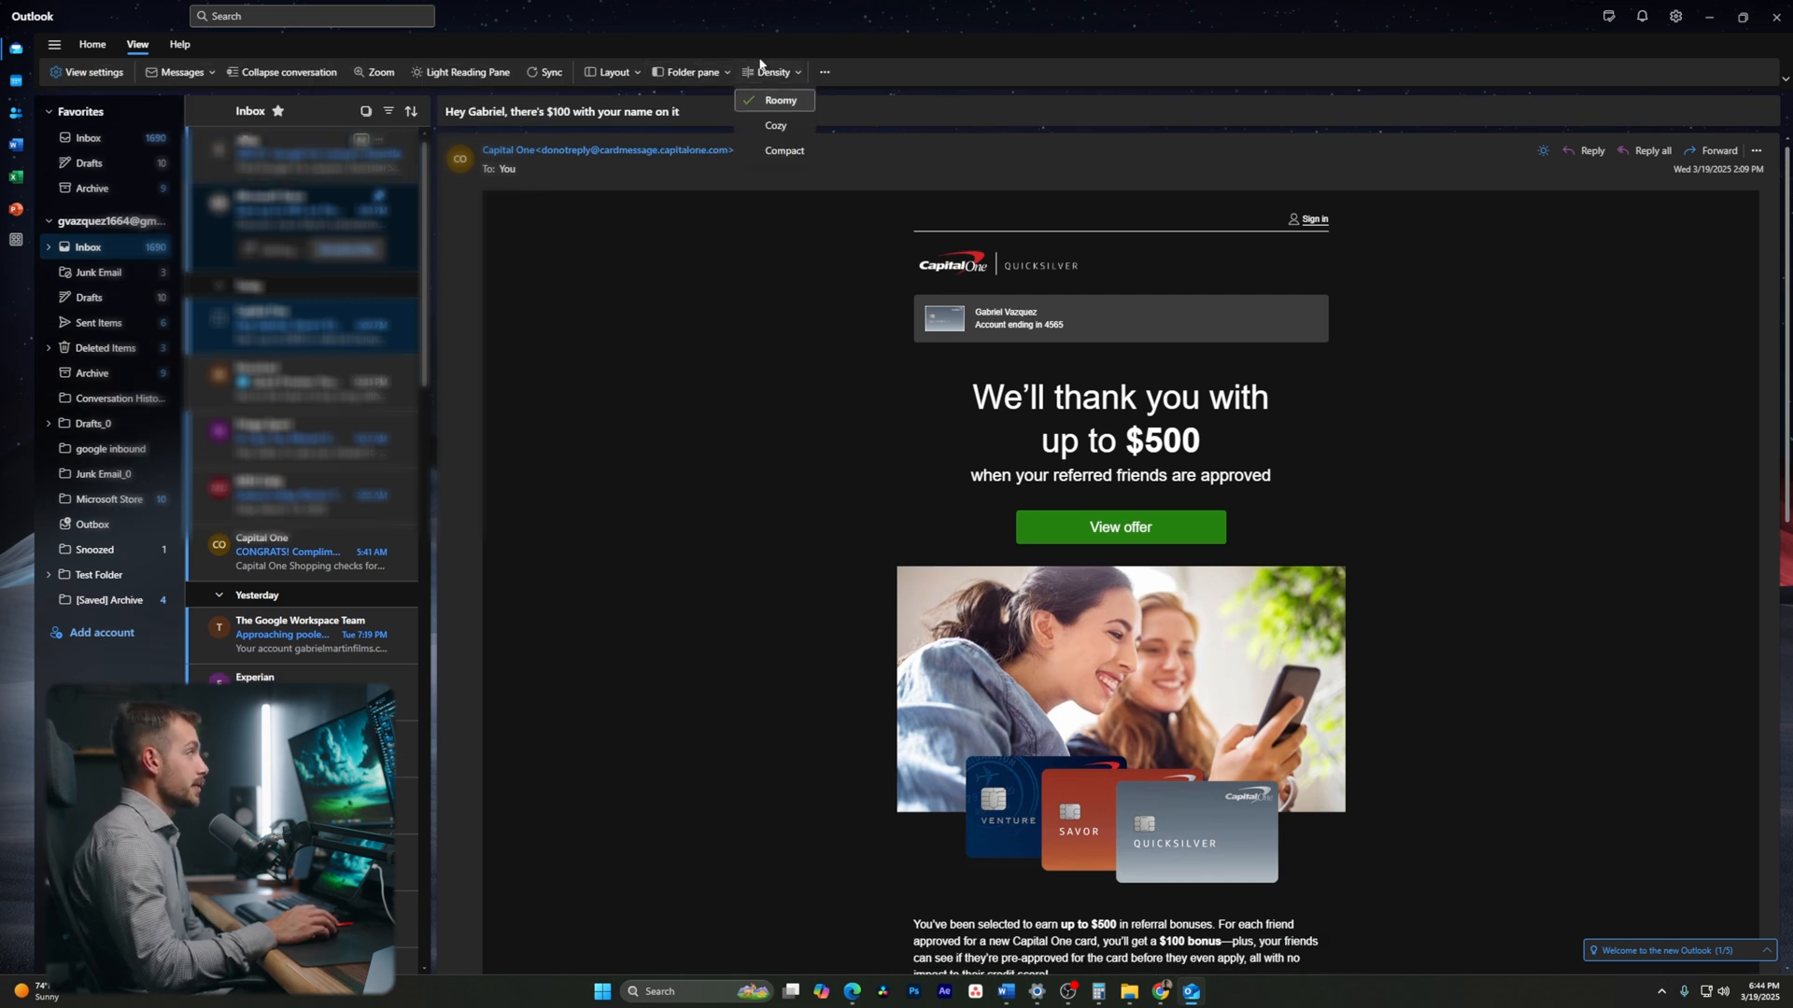
{"action": "left_click", "coordinate": [178, 44]}
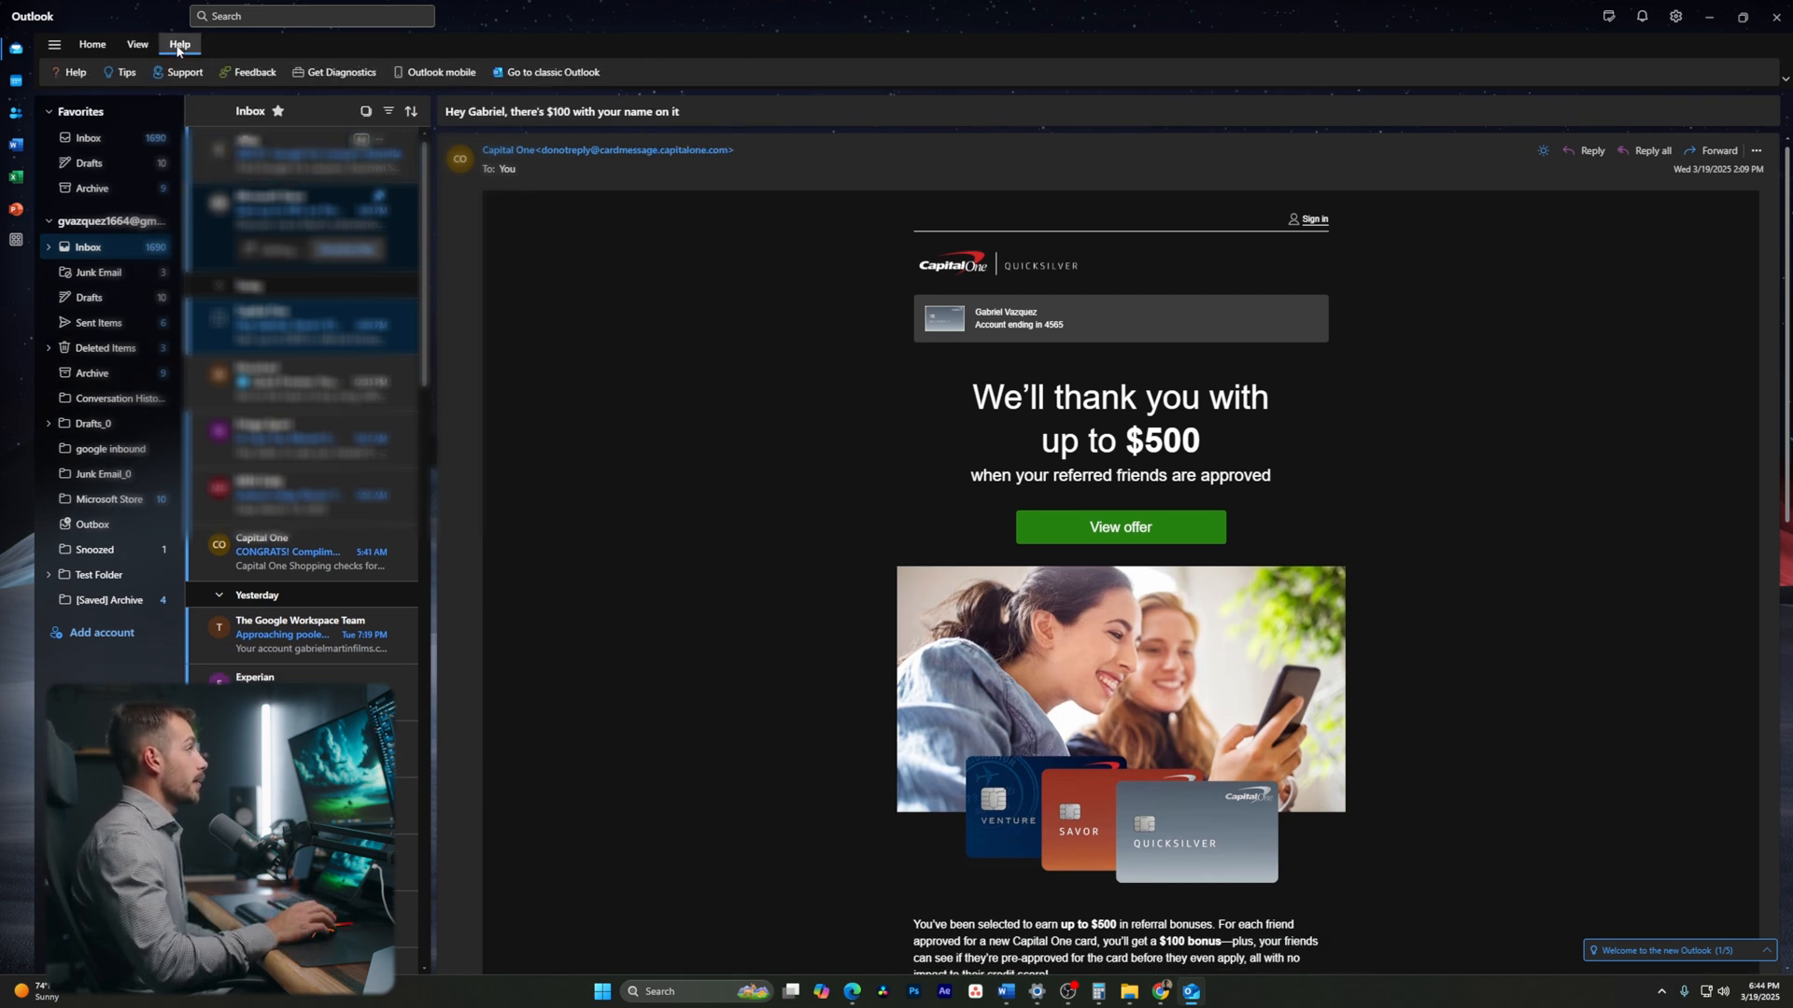
{"action": "mouse_move", "coordinate": [591, 93]}
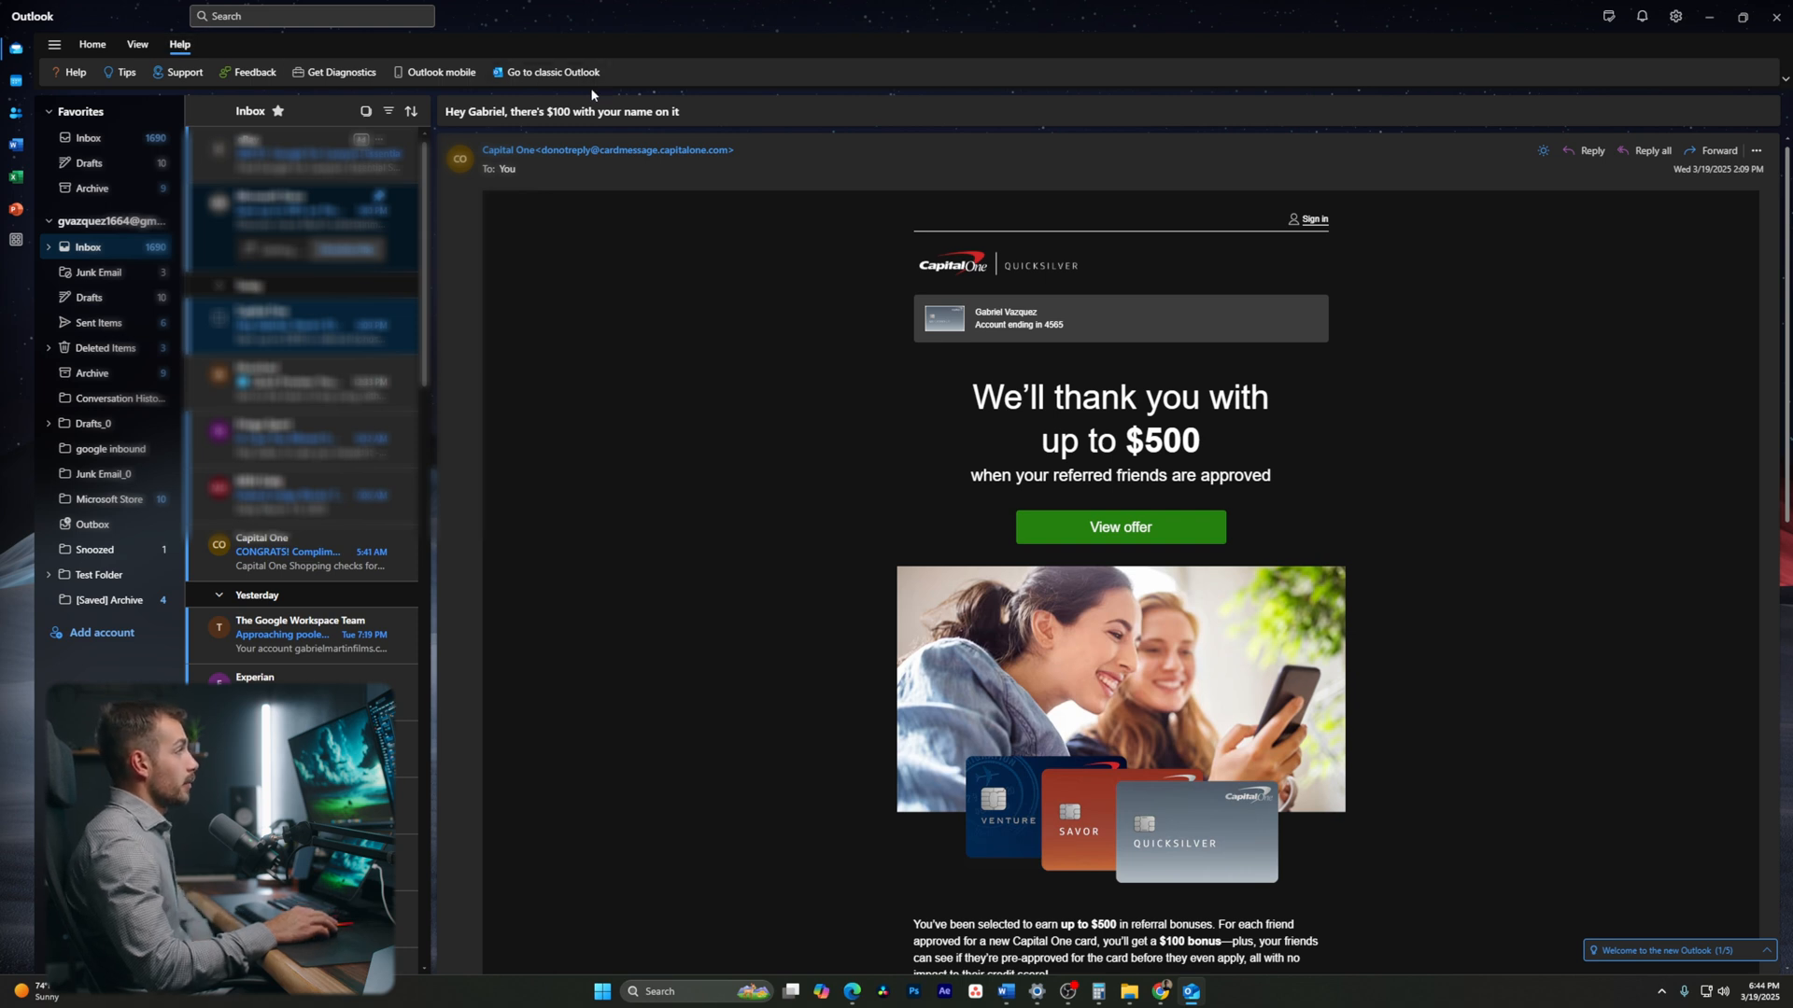
{"action": "mouse_move", "coordinate": [552, 72]}
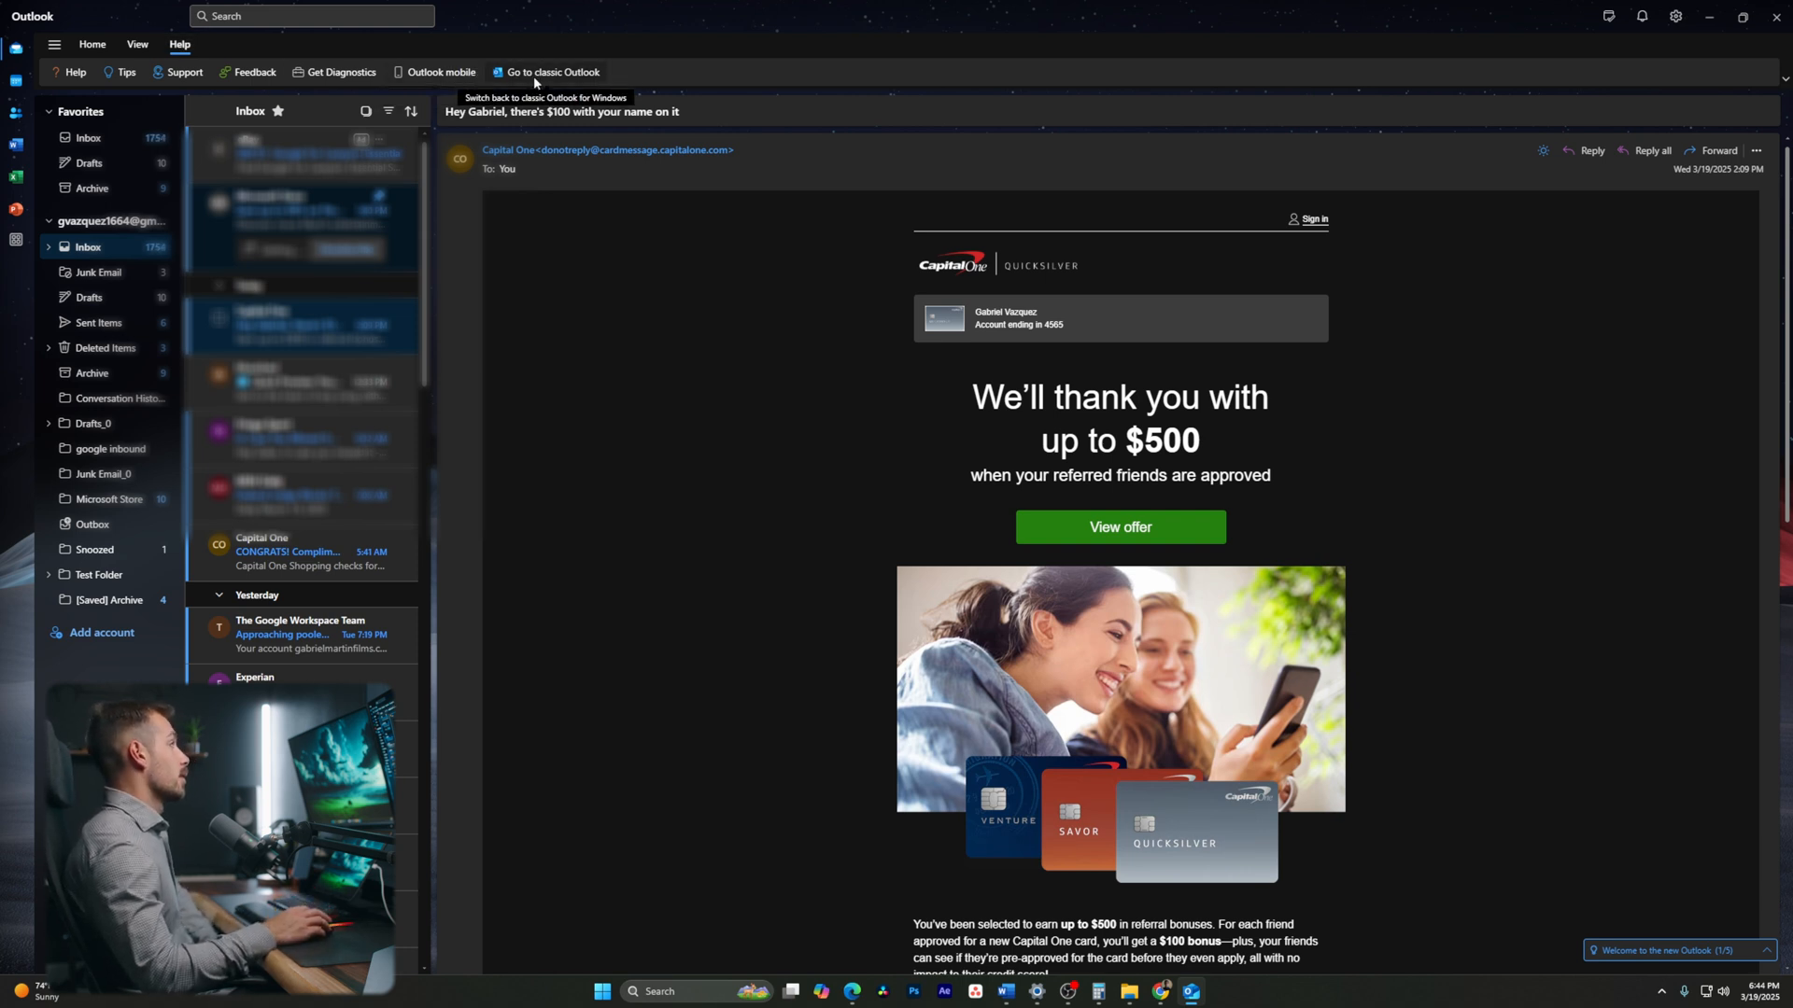
{"action": "mouse_move", "coordinate": [254, 72]}
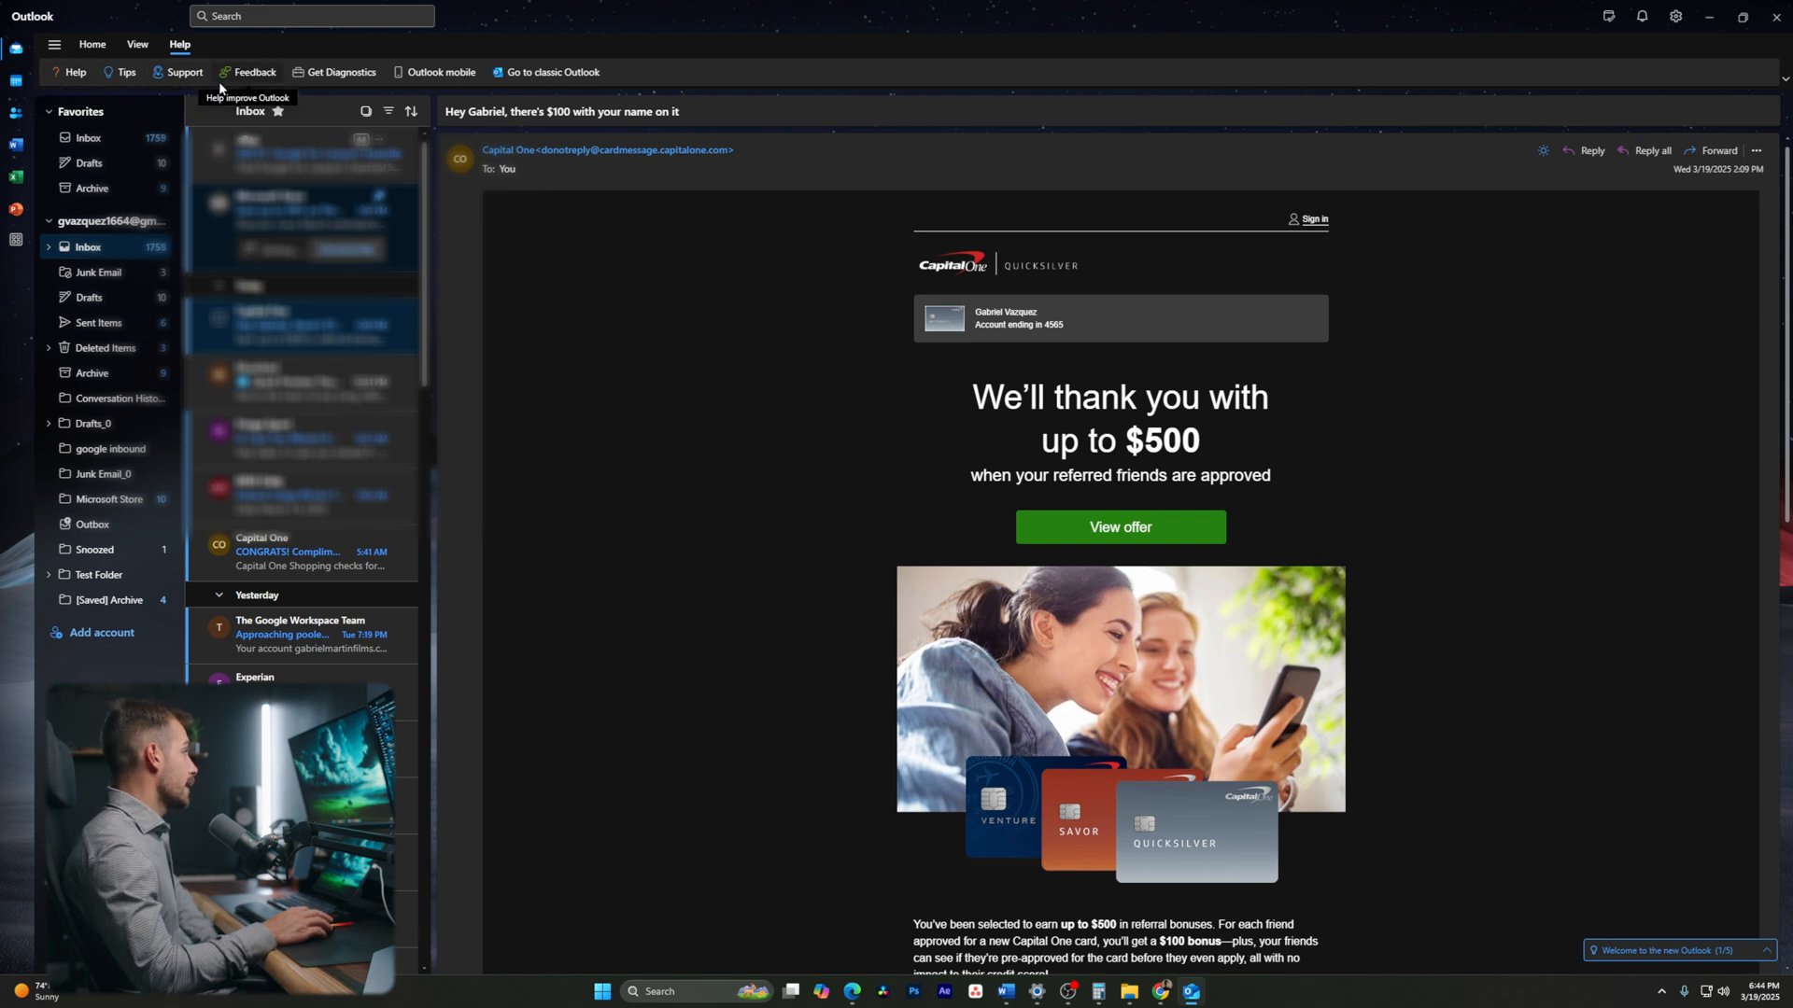
{"action": "mouse_move", "coordinate": [432, 82]}
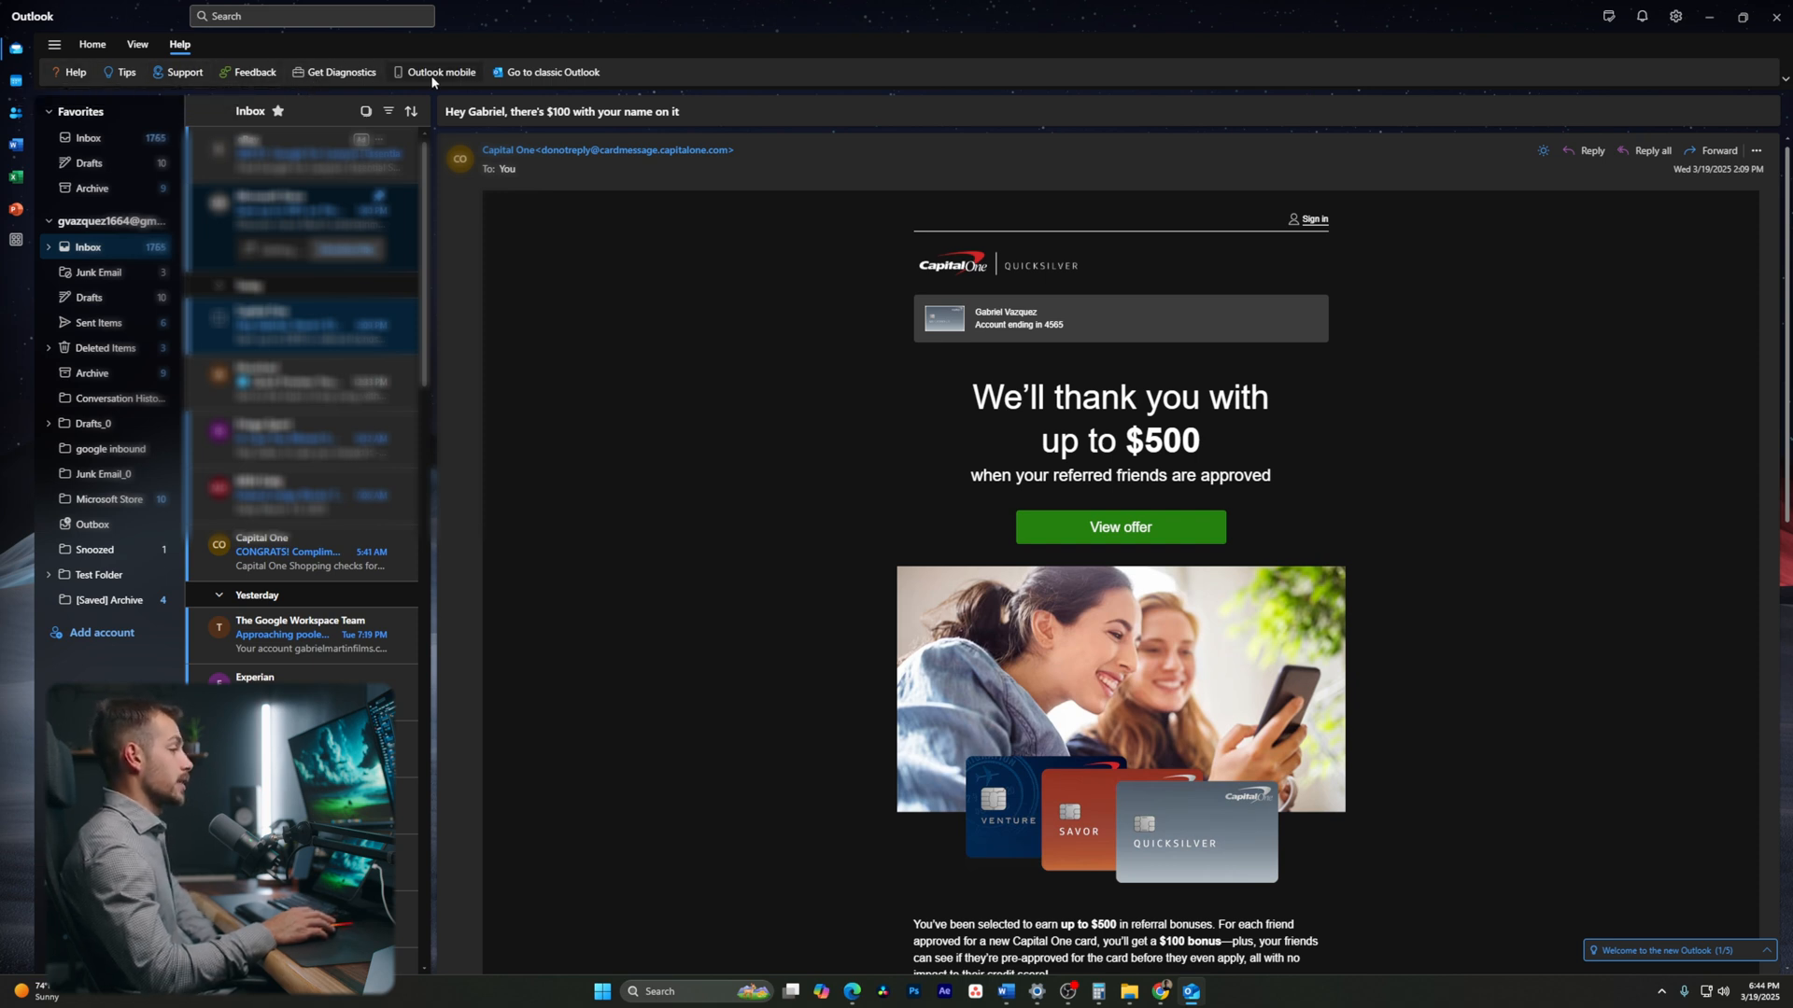
{"action": "mouse_move", "coordinate": [438, 72]}
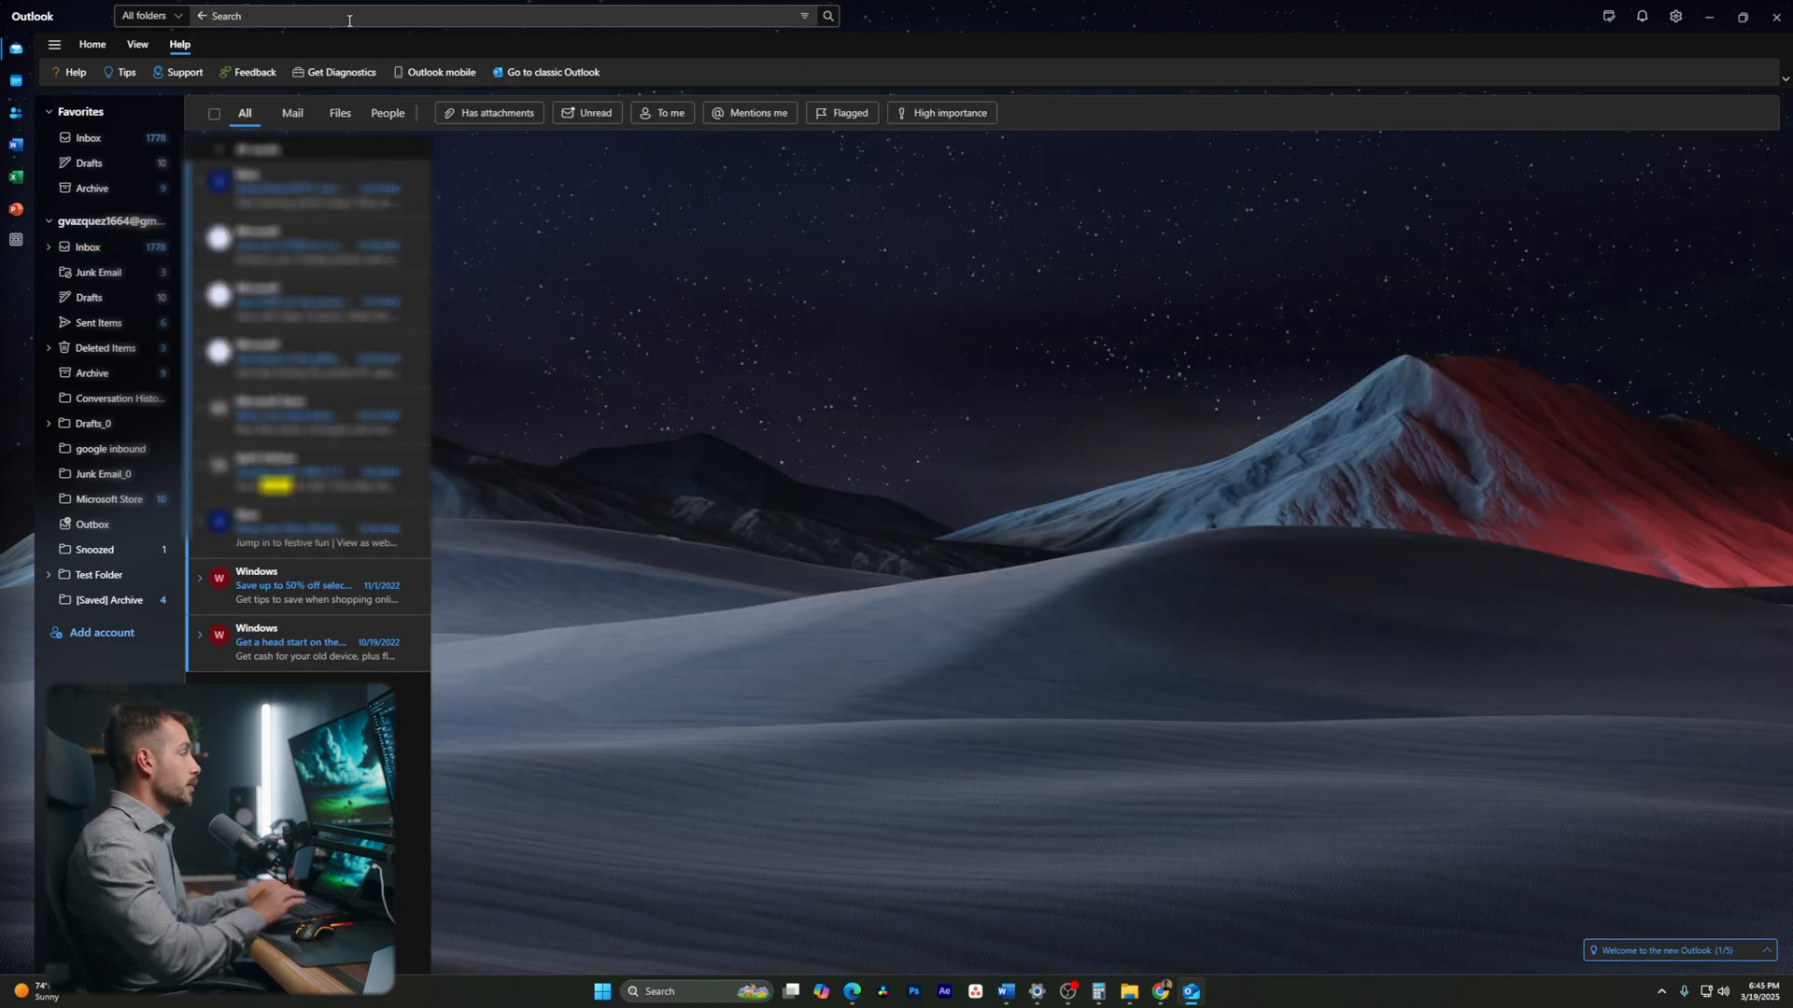
Step: Search for 'googl', clear the results, show My Day, and switch to Calendar
{"action": "type", "text": "google"}
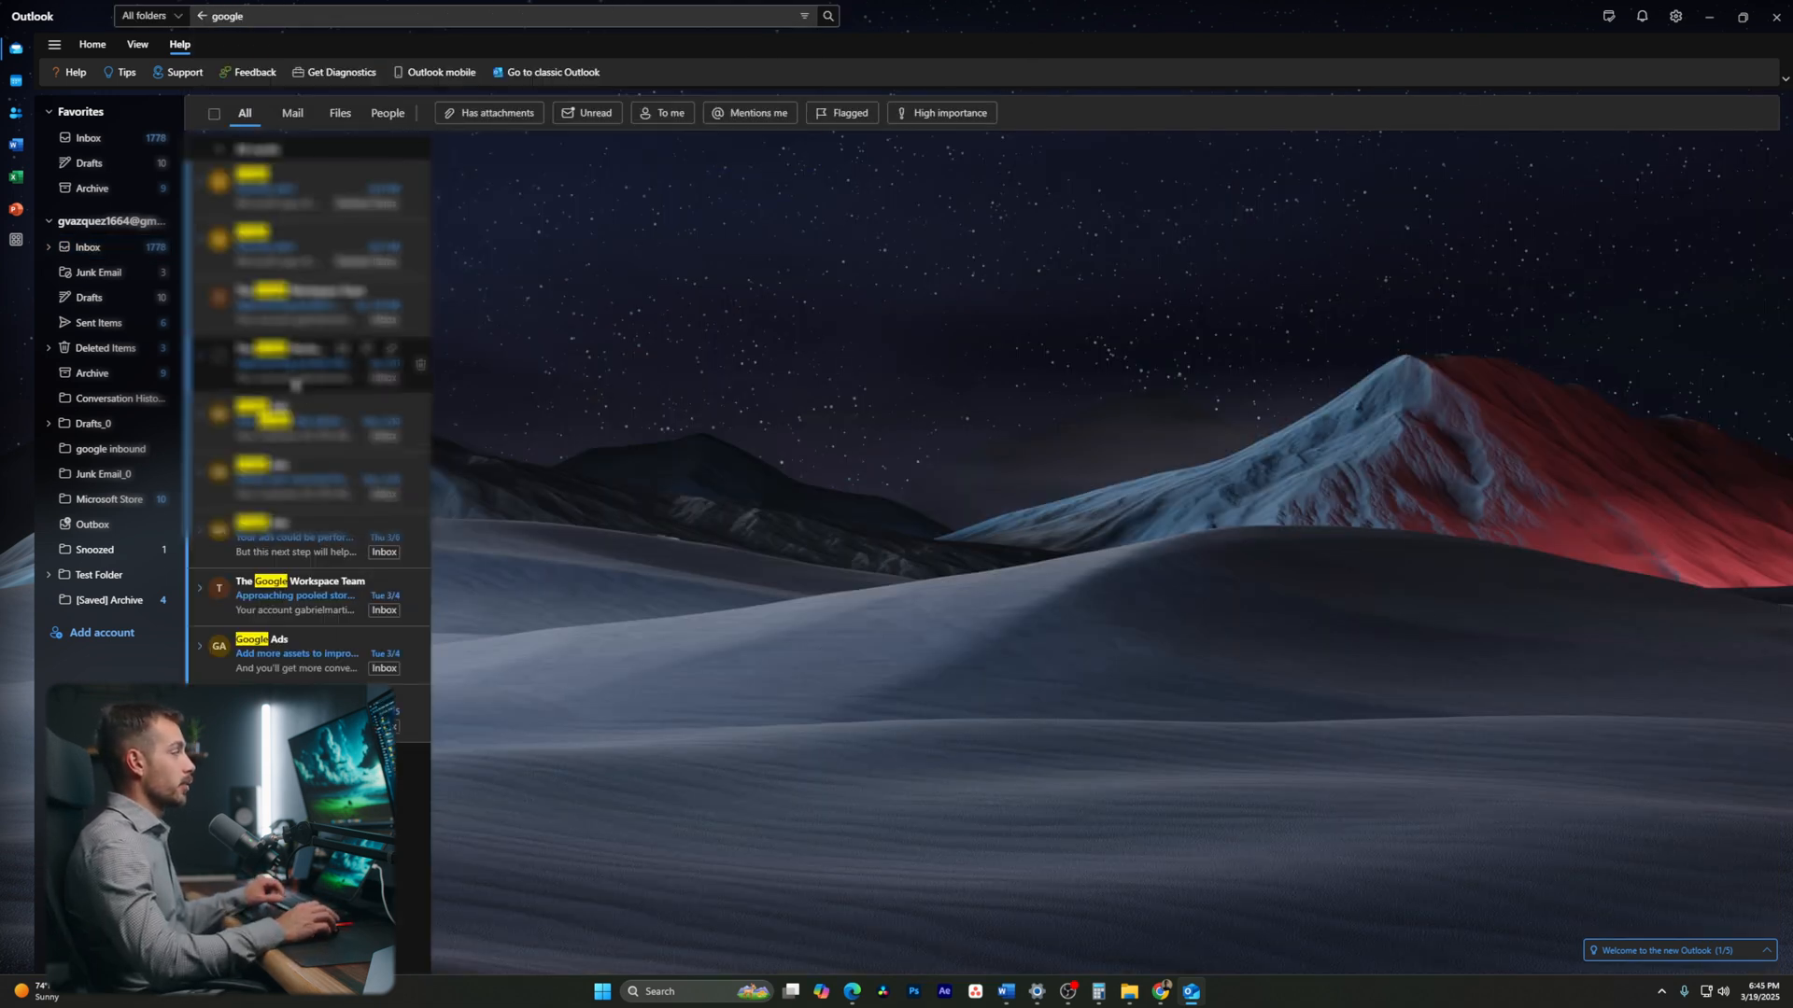
{"action": "left_click", "coordinate": [1610, 15]}
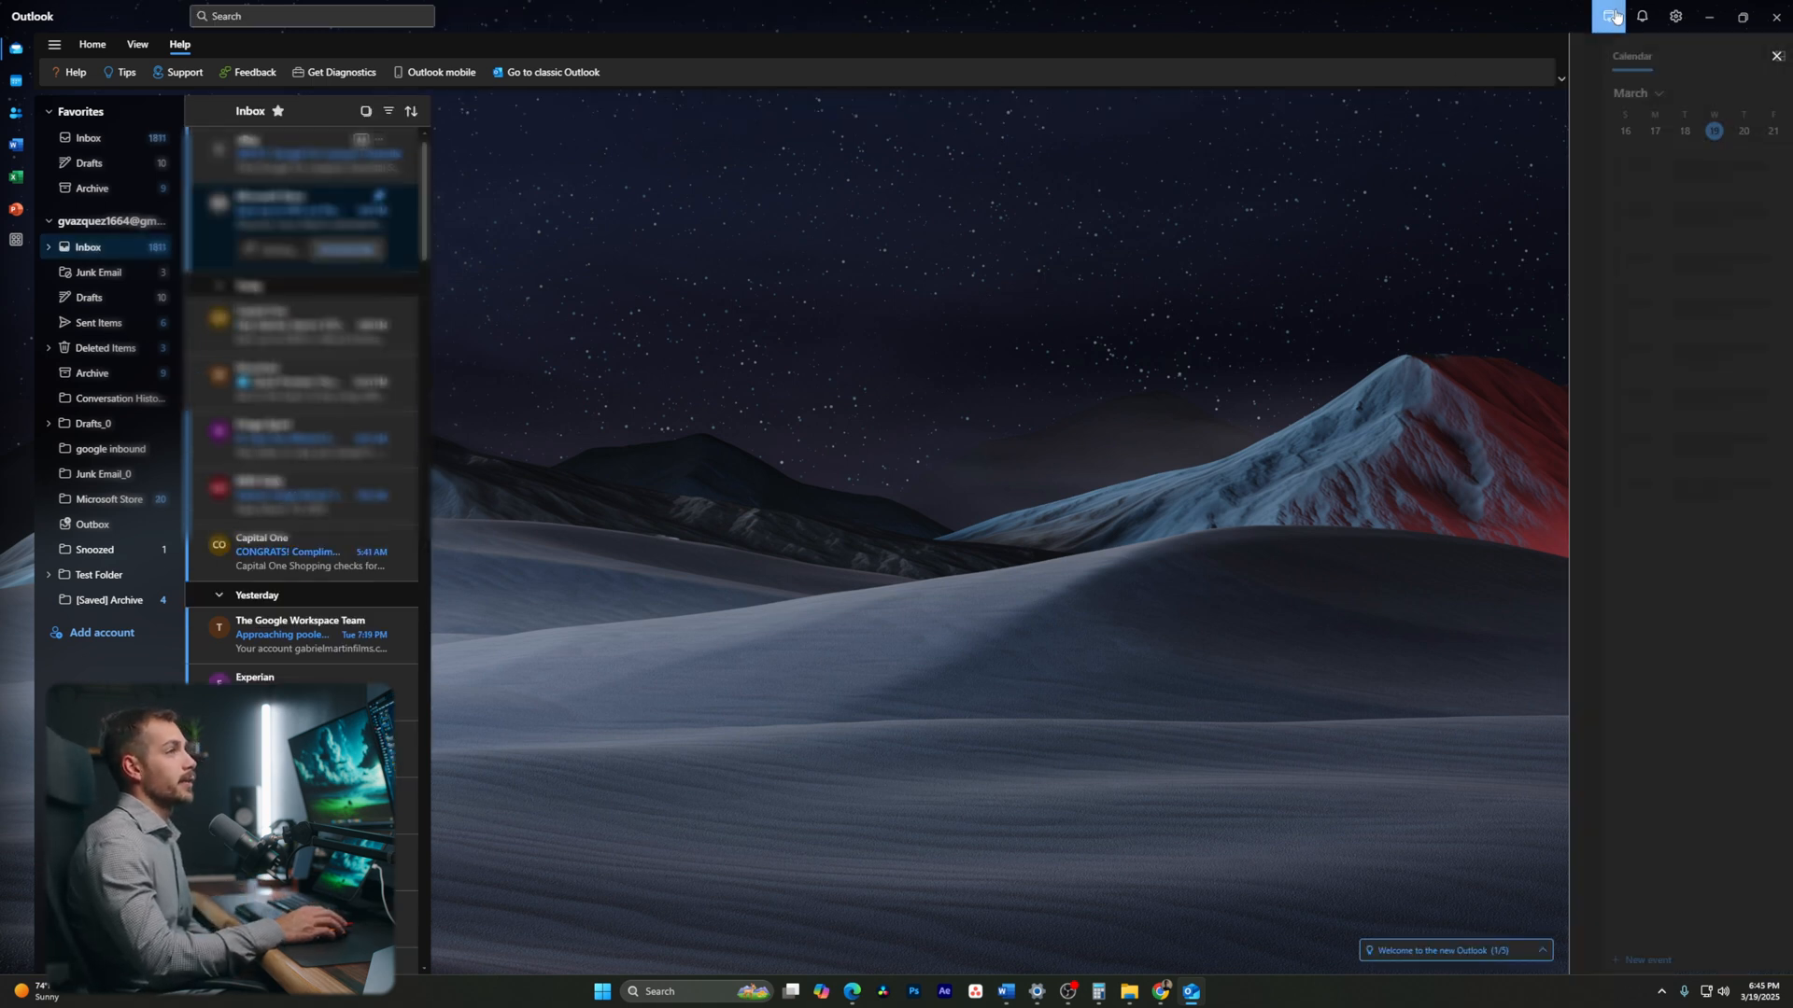
{"action": "left_click", "coordinate": [1608, 16]}
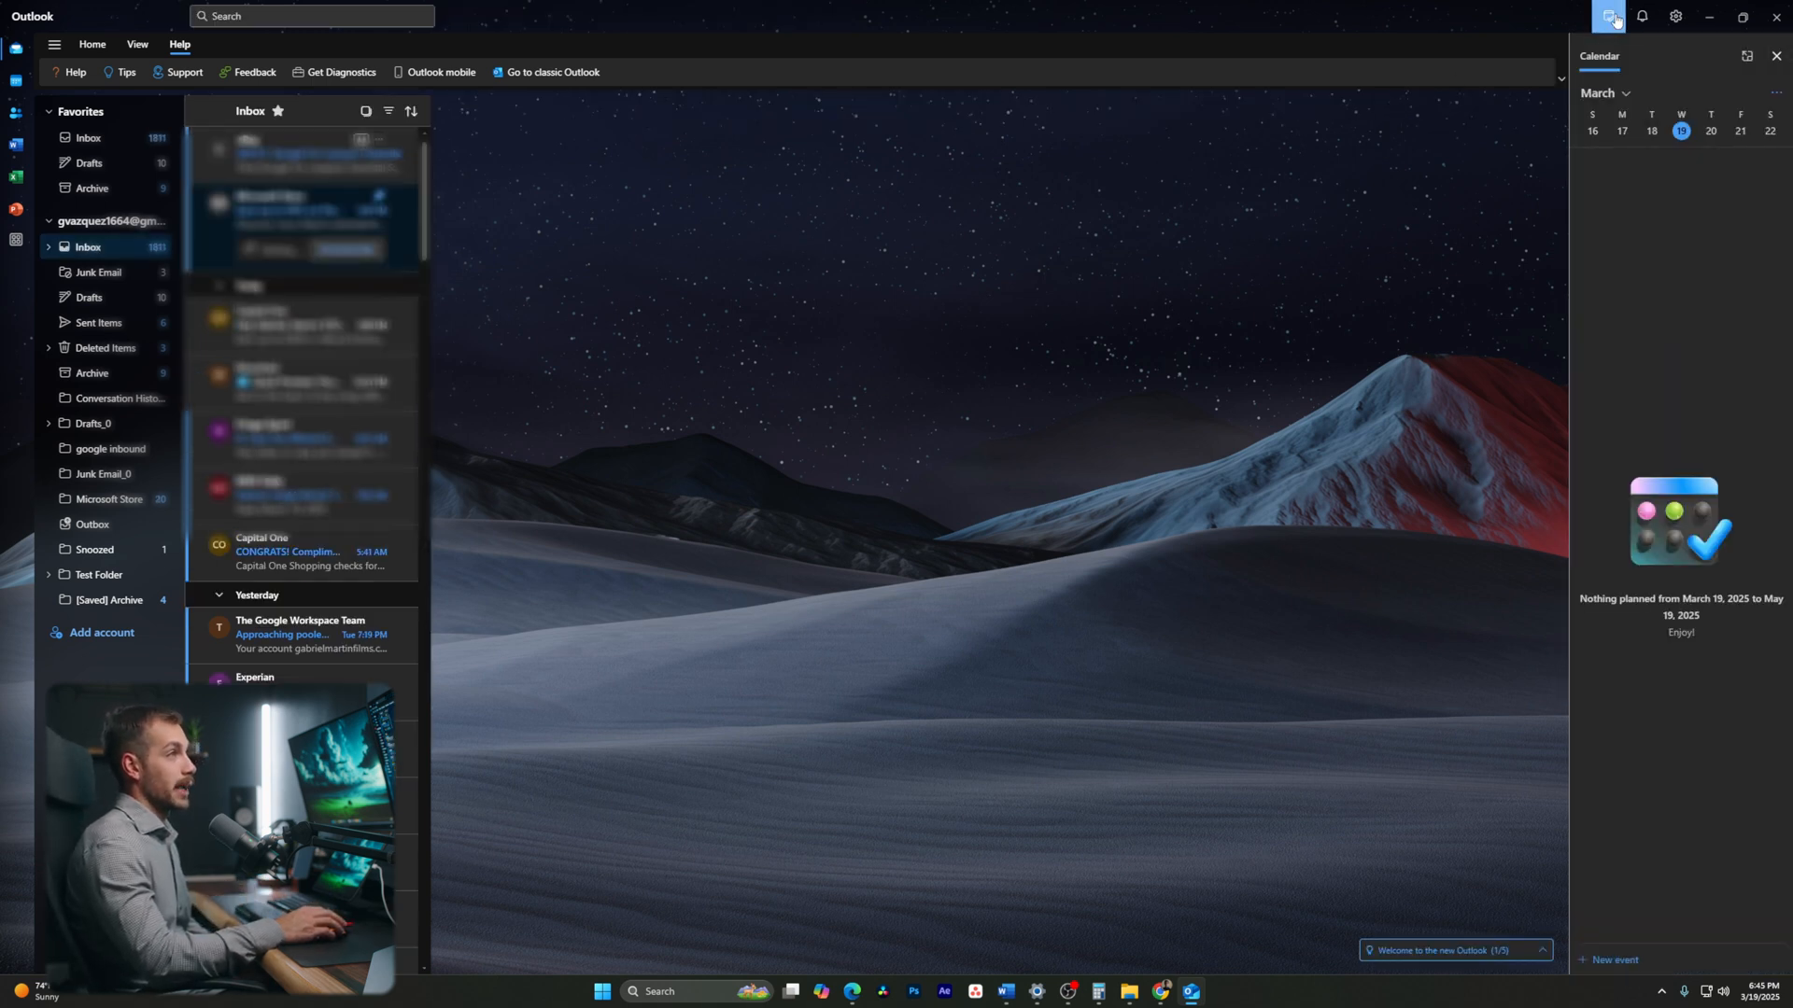
{"action": "left_click", "coordinate": [1643, 16]}
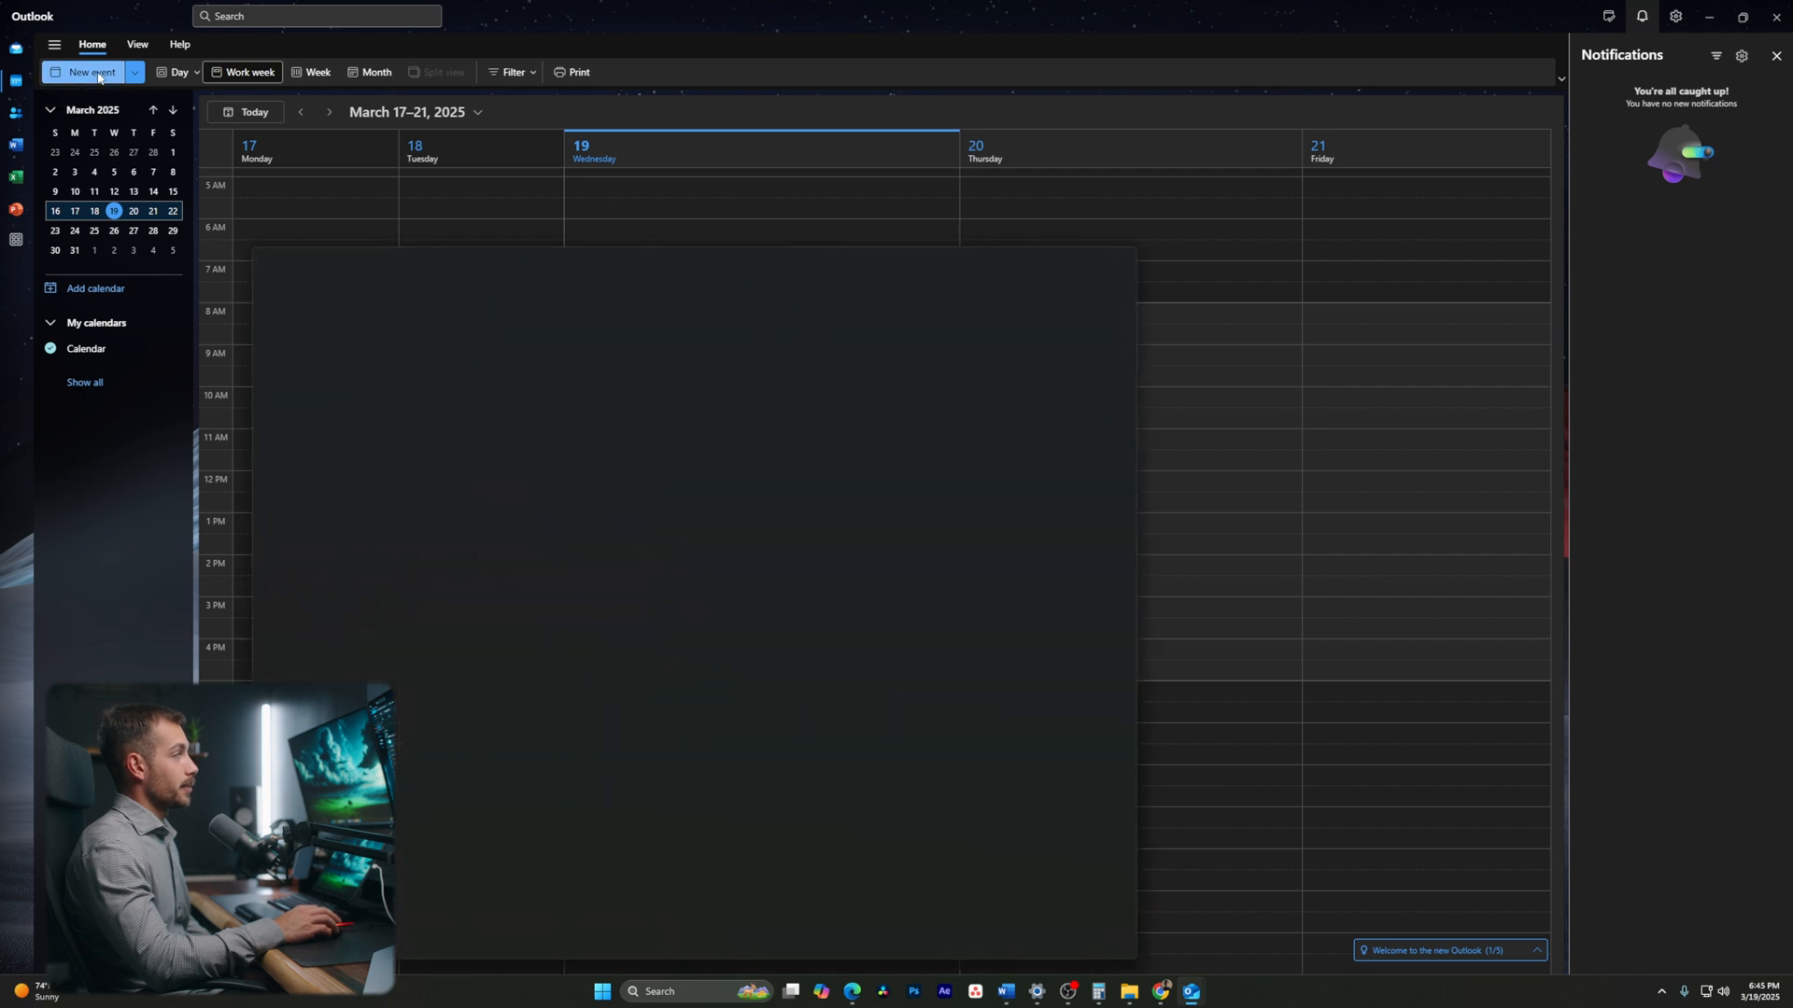
Step: Create a new event titled 'Indigo Software Meeting' and add the gabe@ address as attendee
{"action": "left_click", "coordinate": [91, 72]}
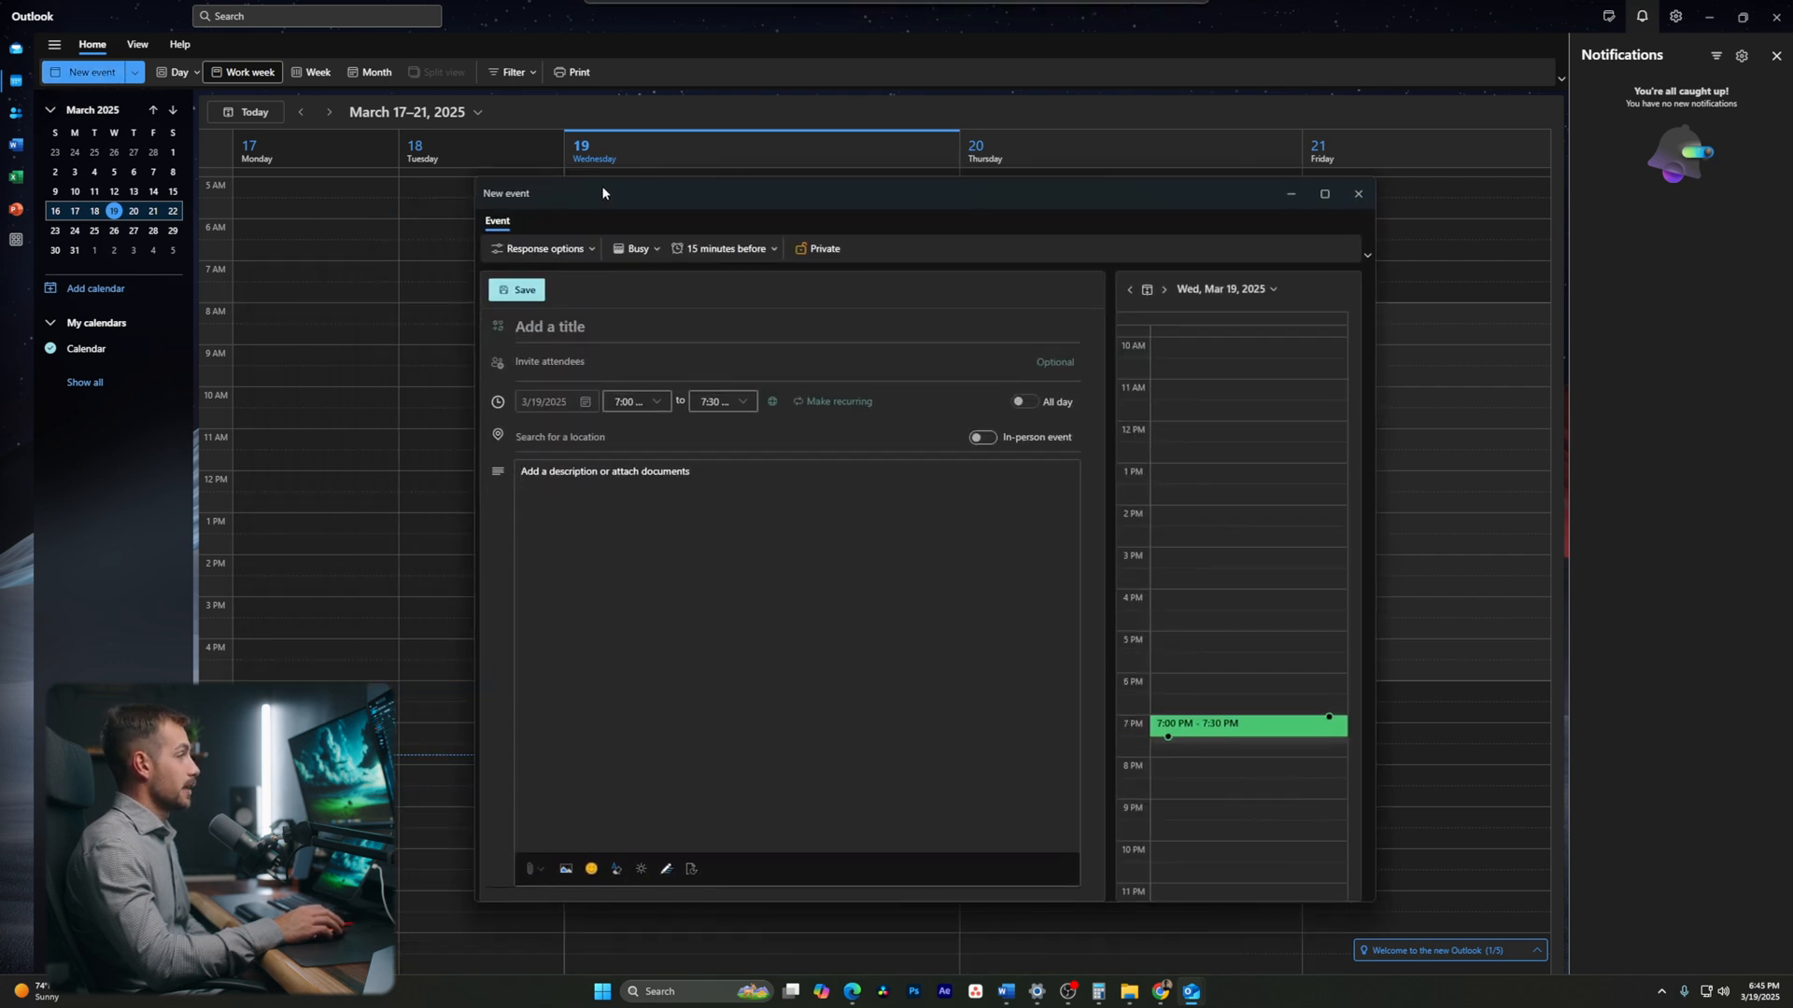
{"action": "left_click", "coordinate": [589, 326]}
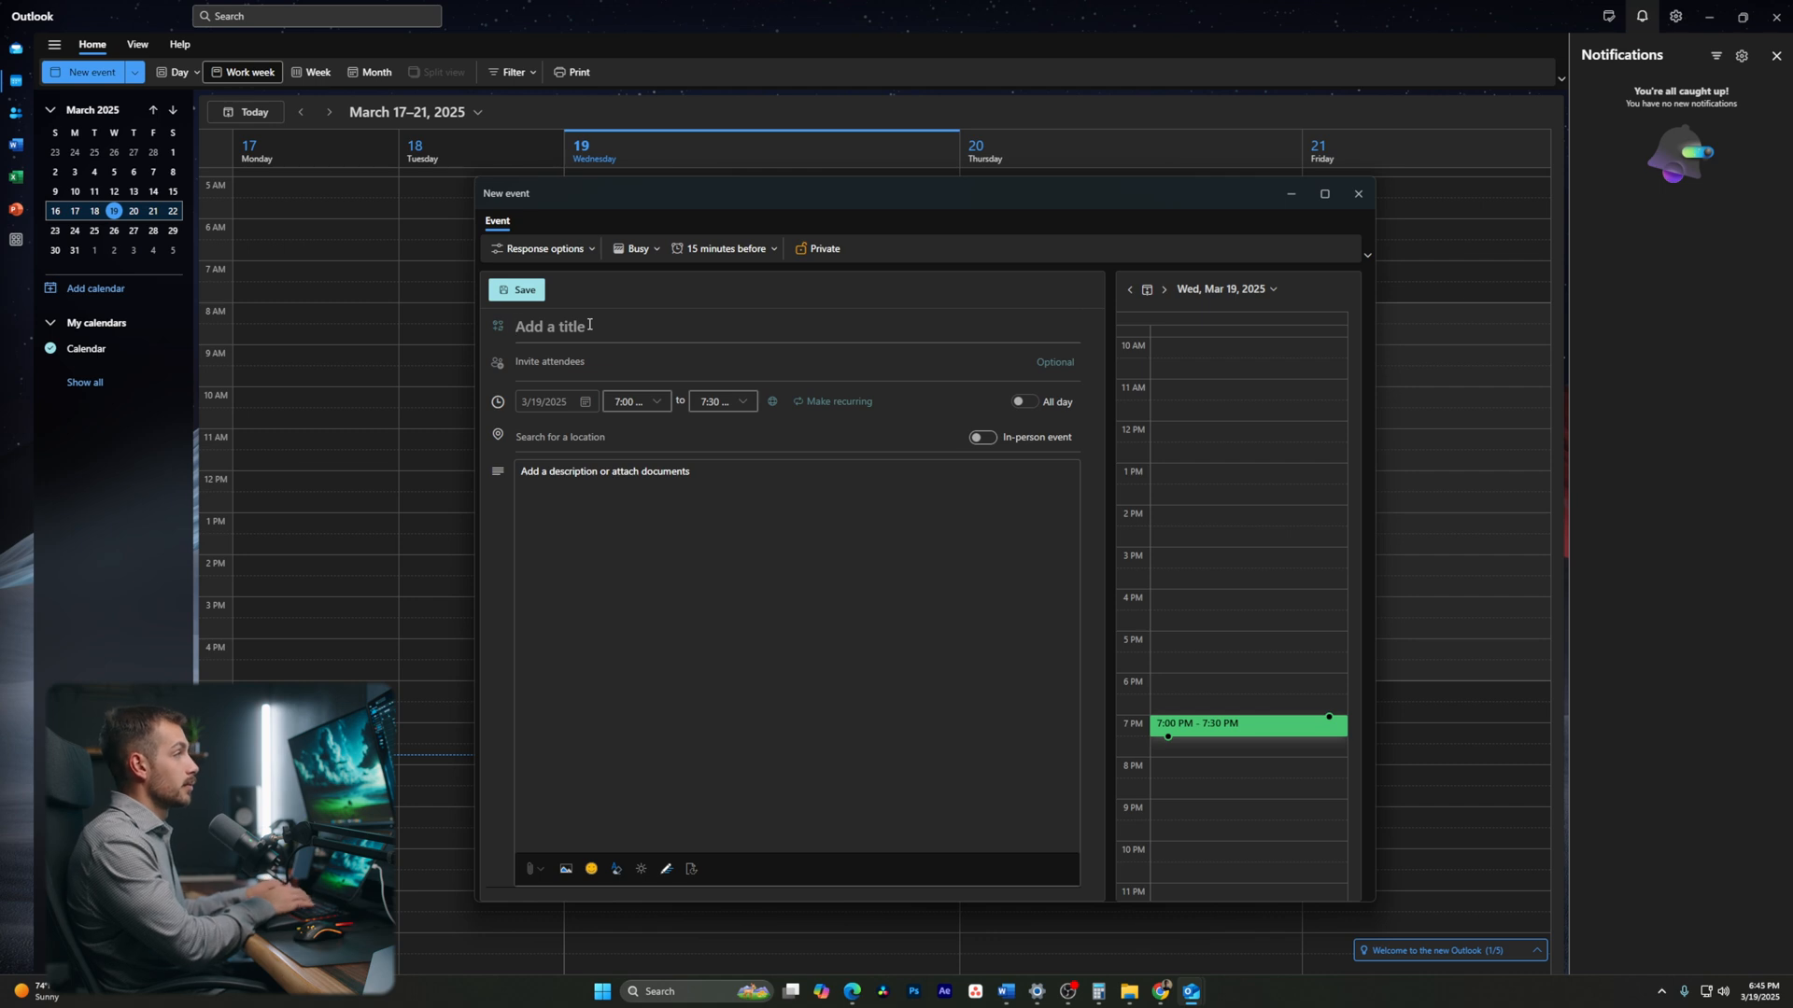
{"action": "type", "text": "Indigo Software"}
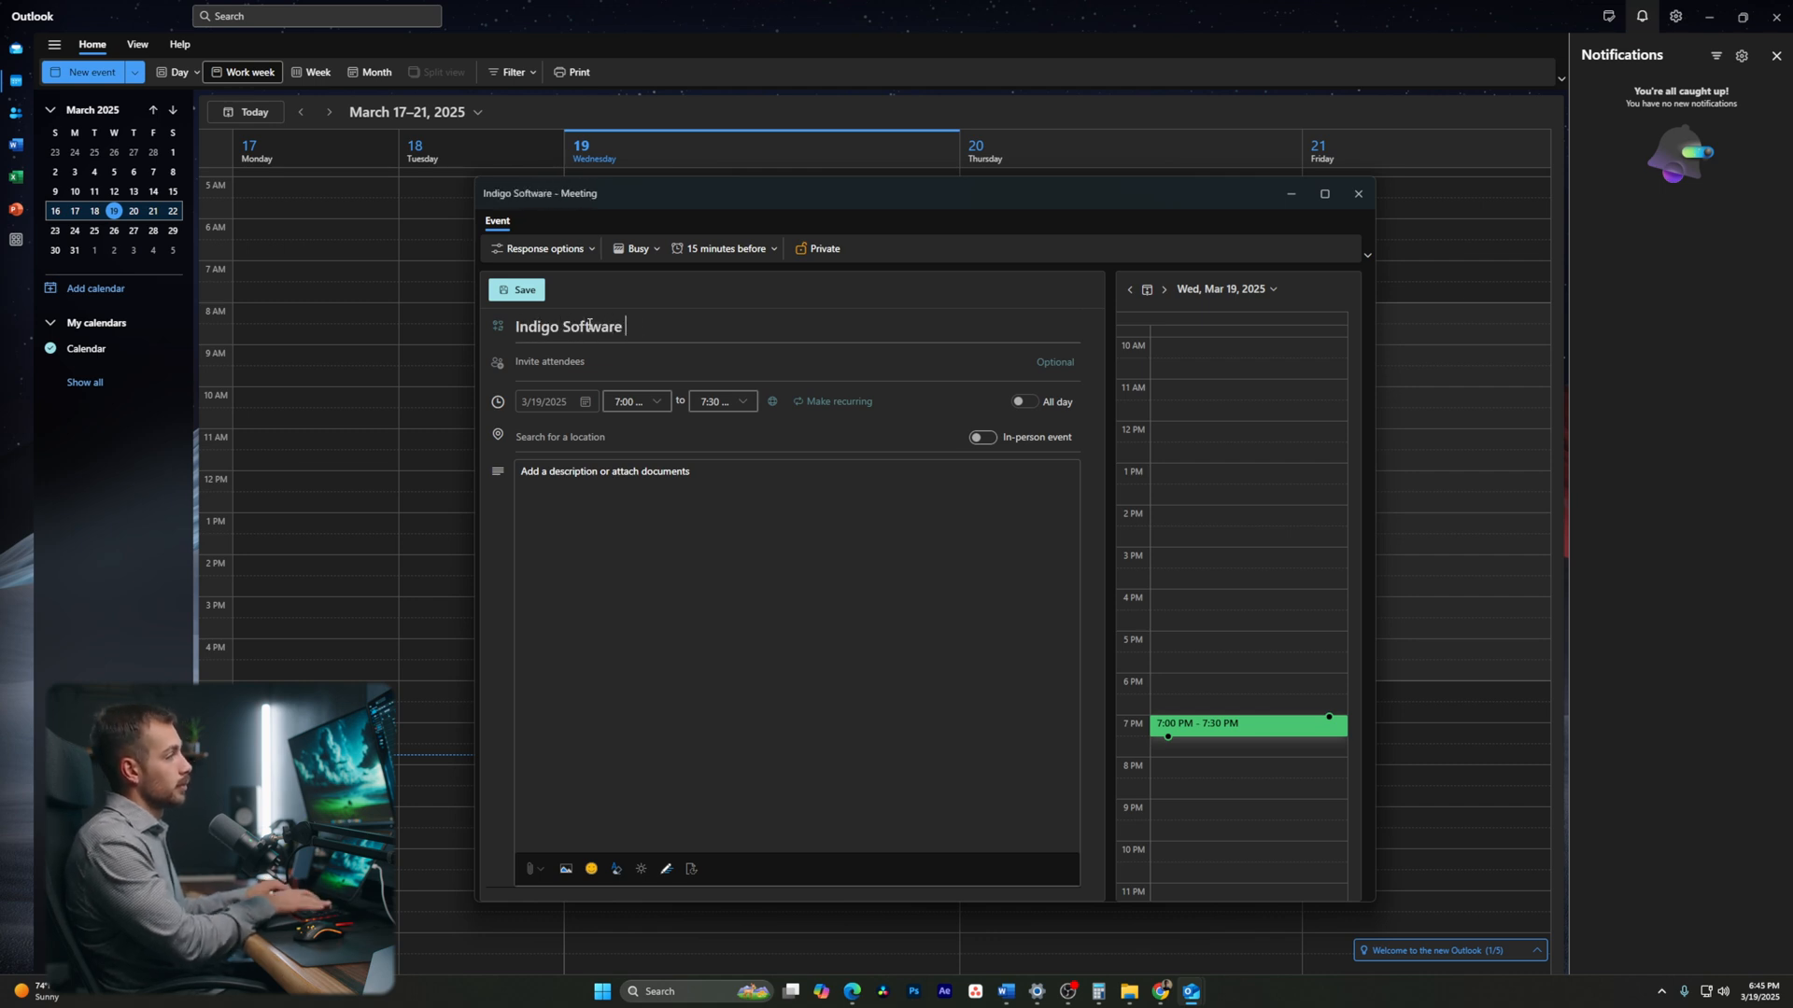
{"action": "type", "text": "Meeting"}
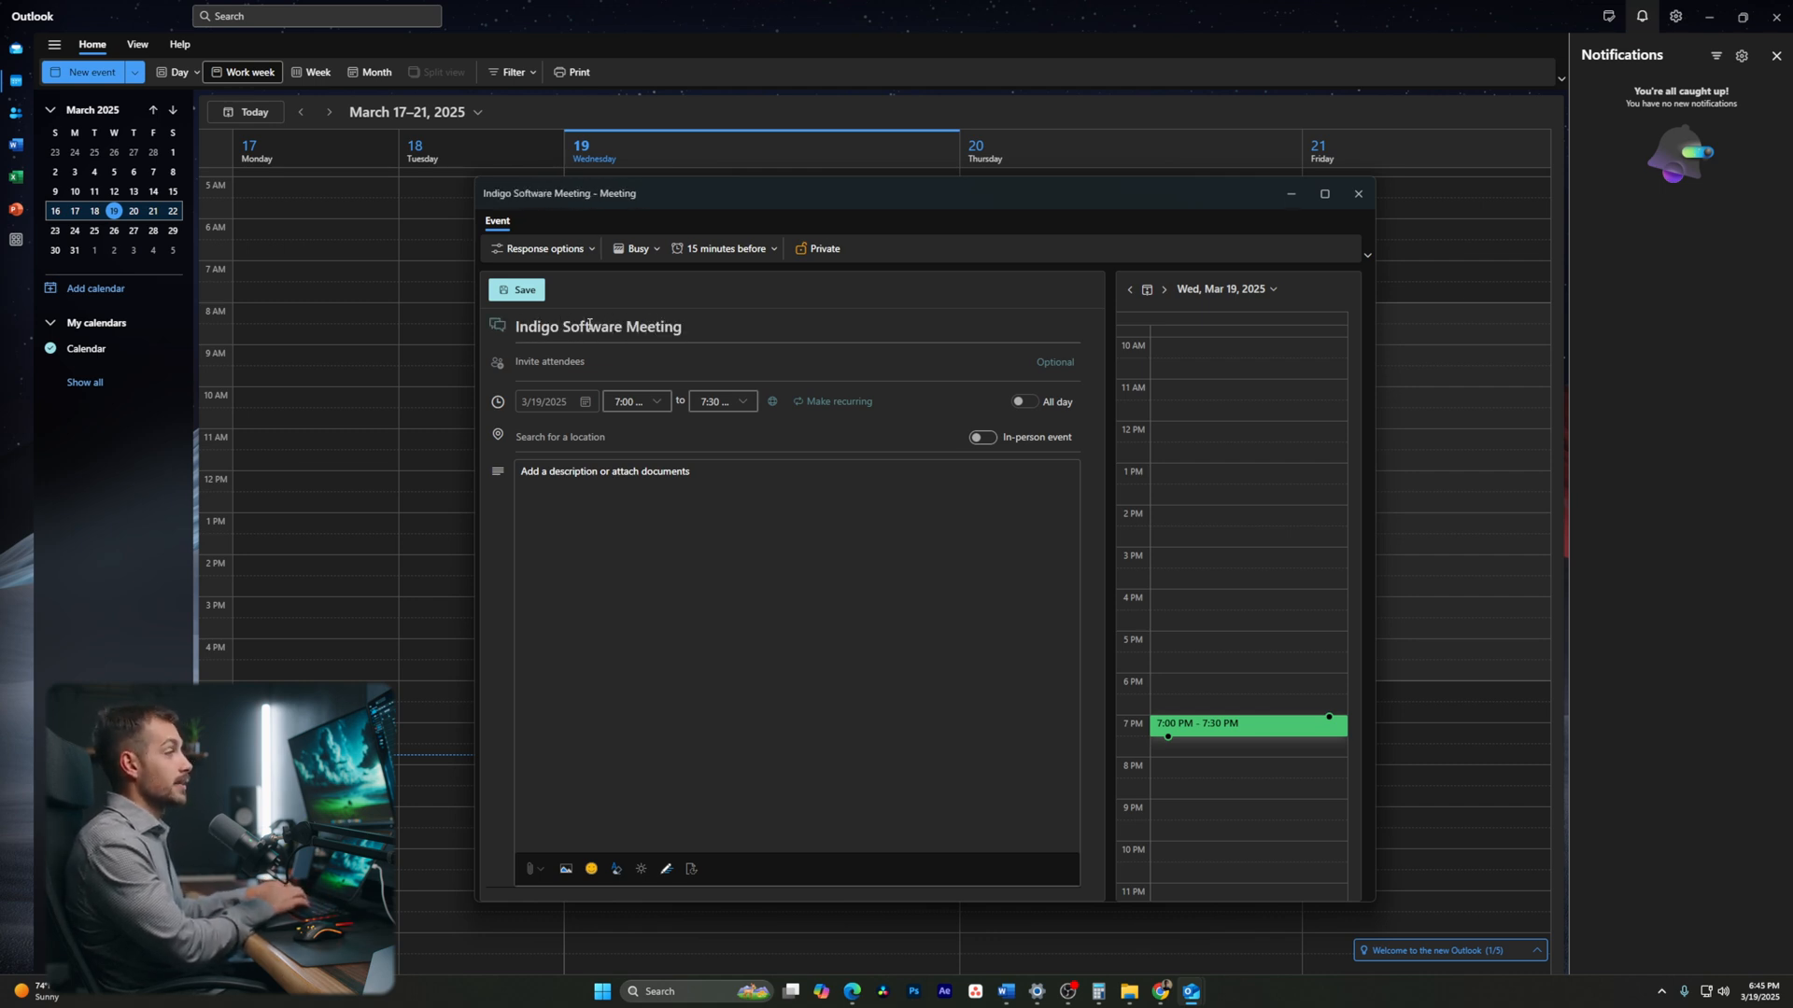
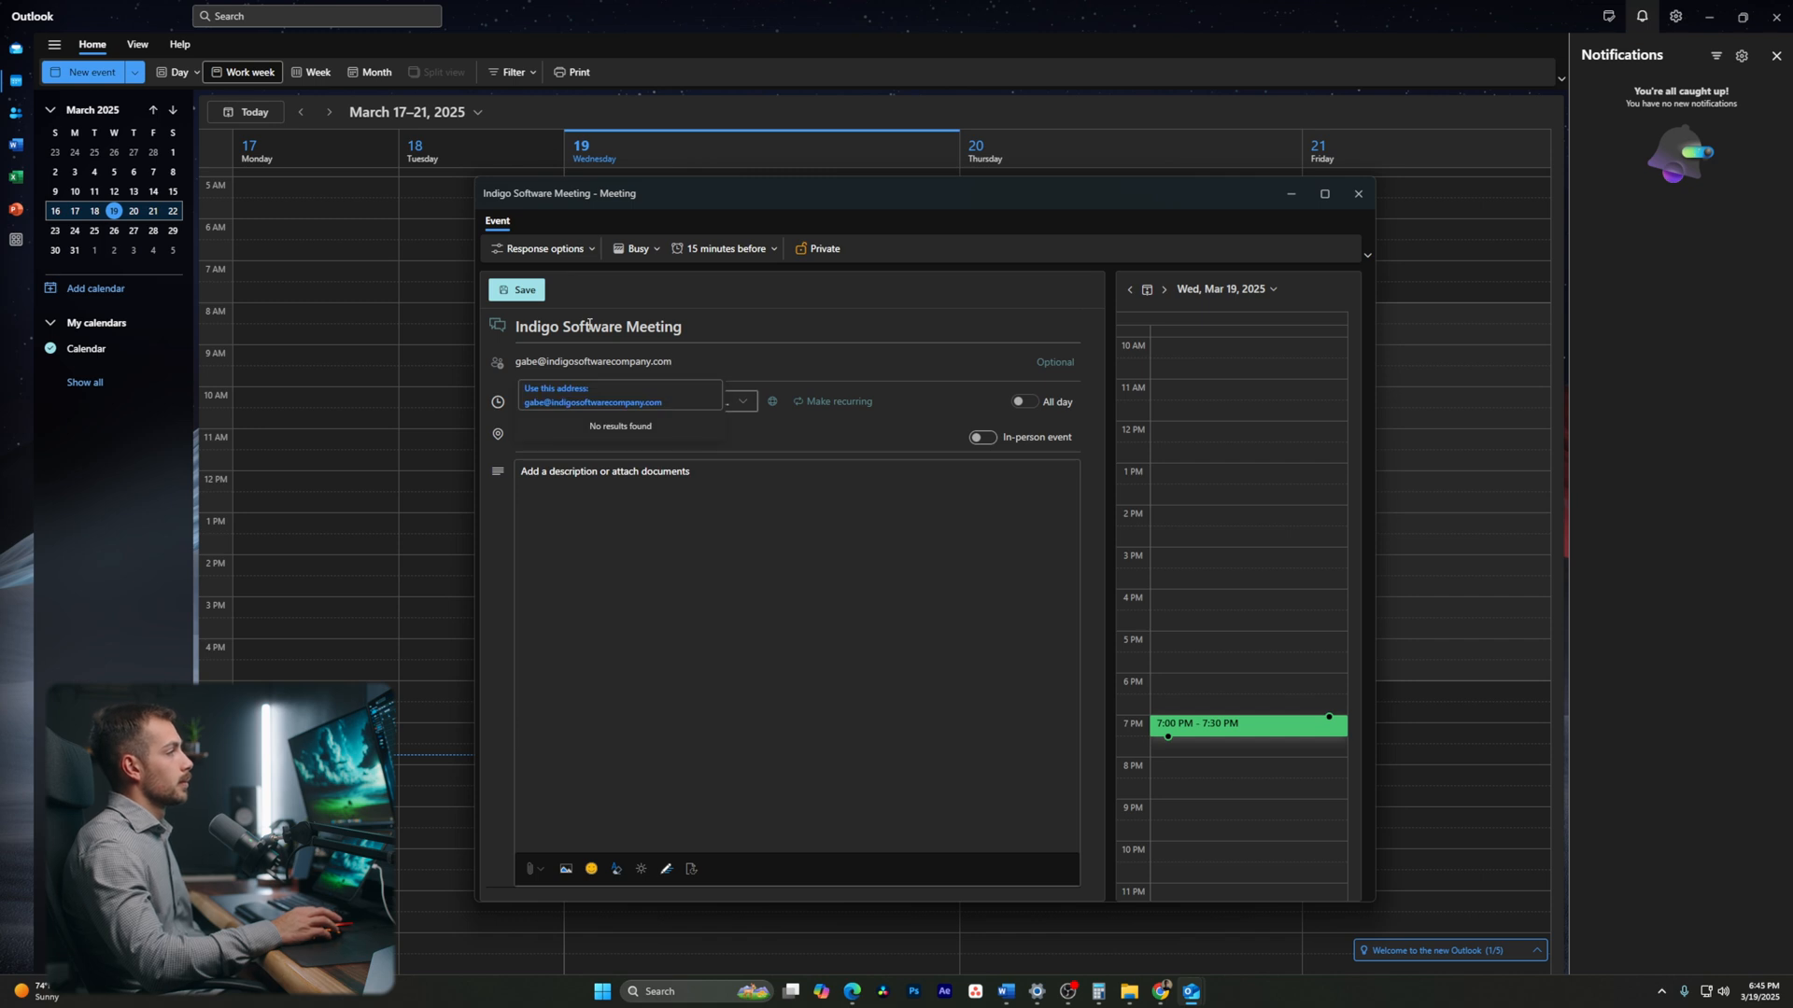
{"action": "left_click", "coordinate": [592, 396]}
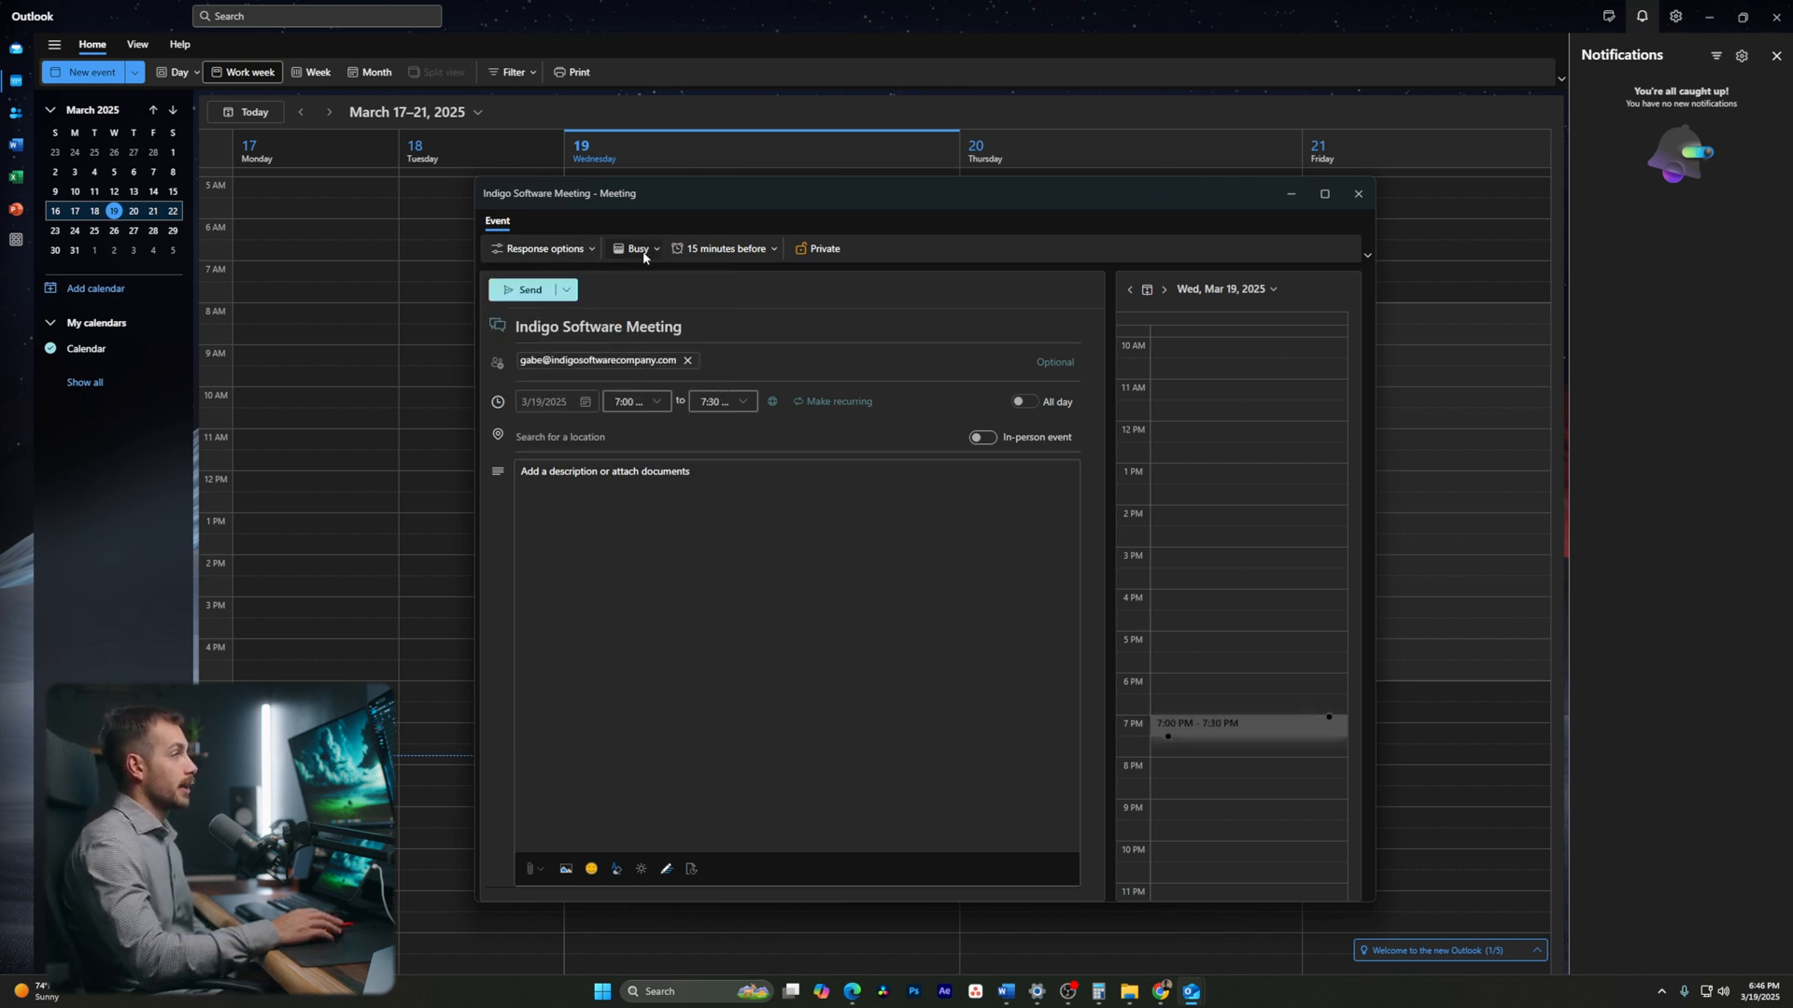
Step: Set a 30-minute reminder, a 9:00 AM start, and a weekly Thursday recurrence
{"action": "left_click", "coordinate": [723, 249]}
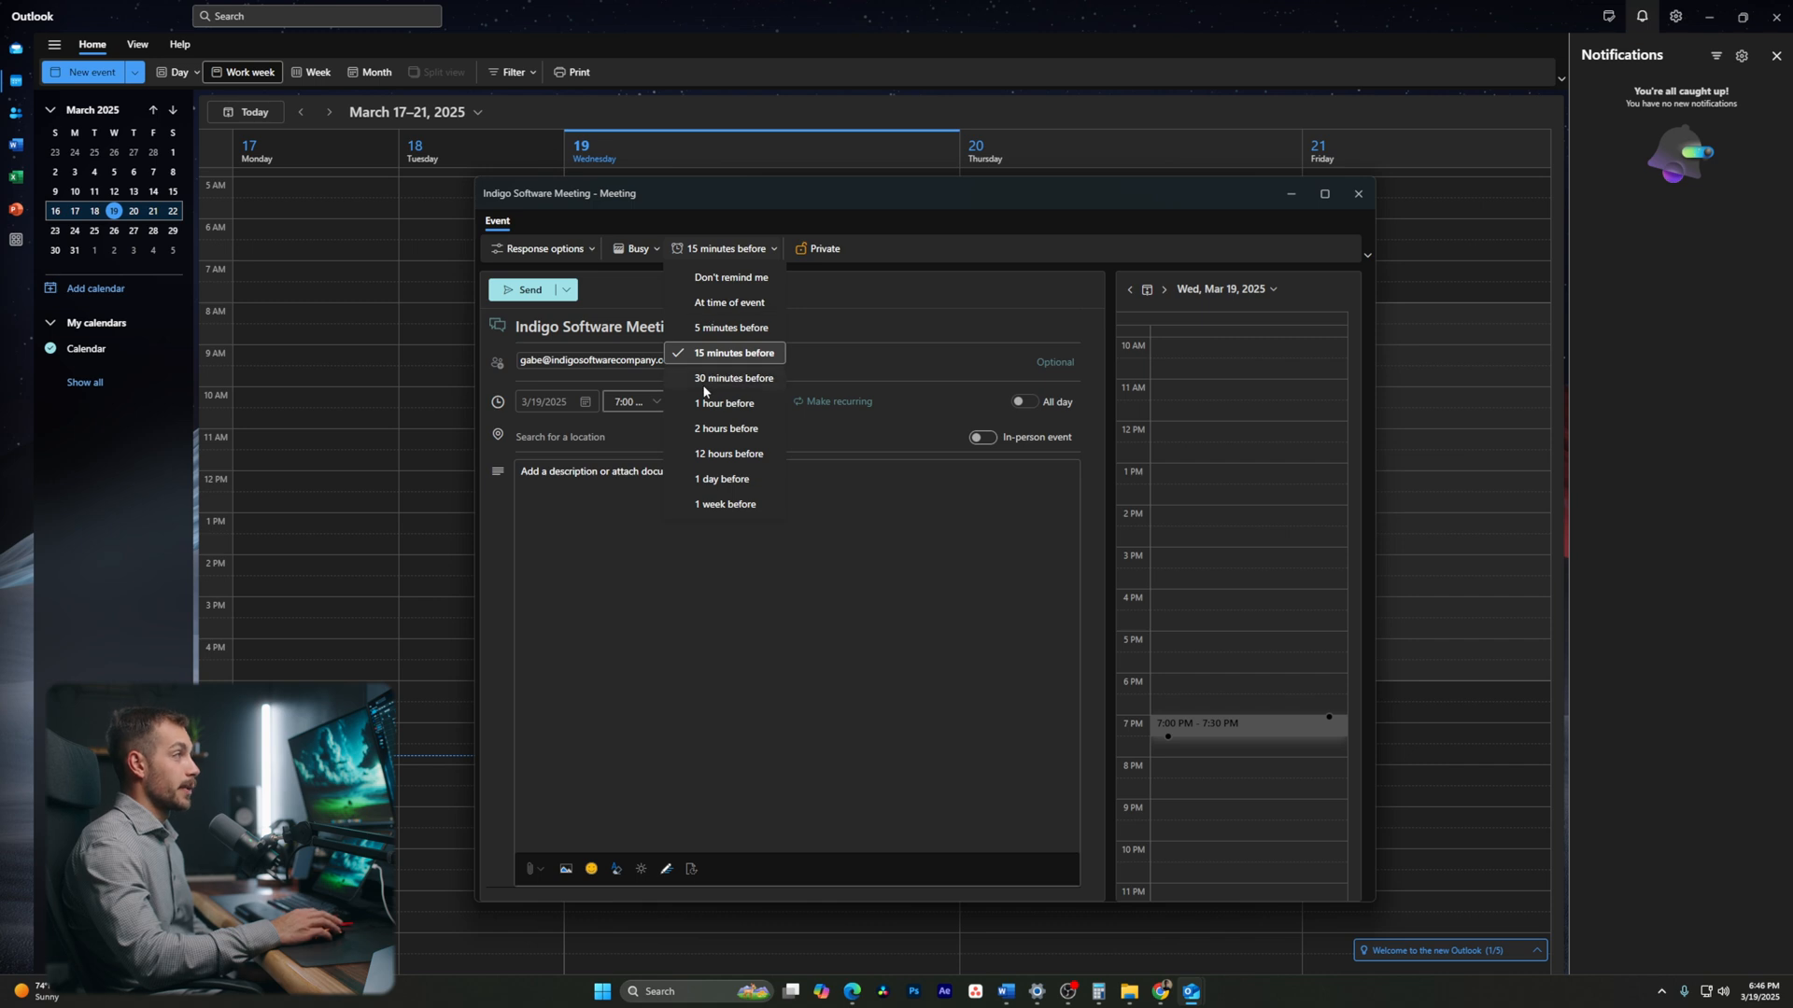
{"action": "left_click", "coordinate": [733, 378]}
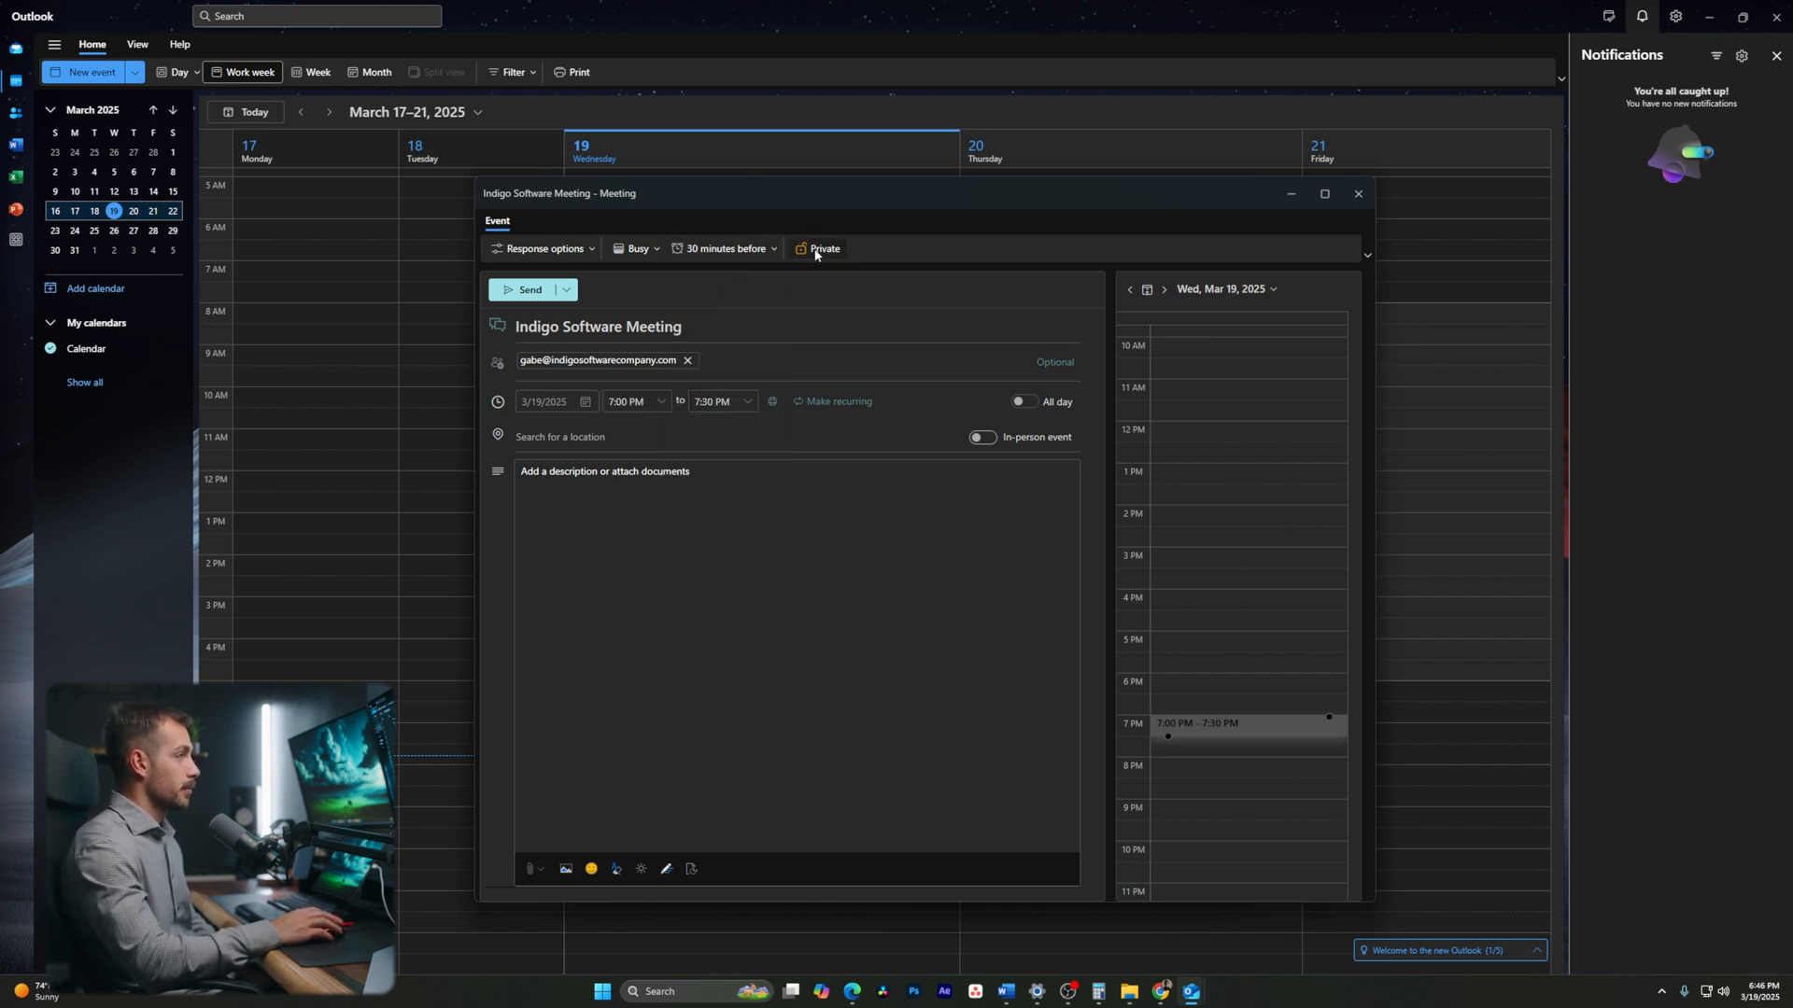
{"action": "left_click", "coordinate": [556, 401]}
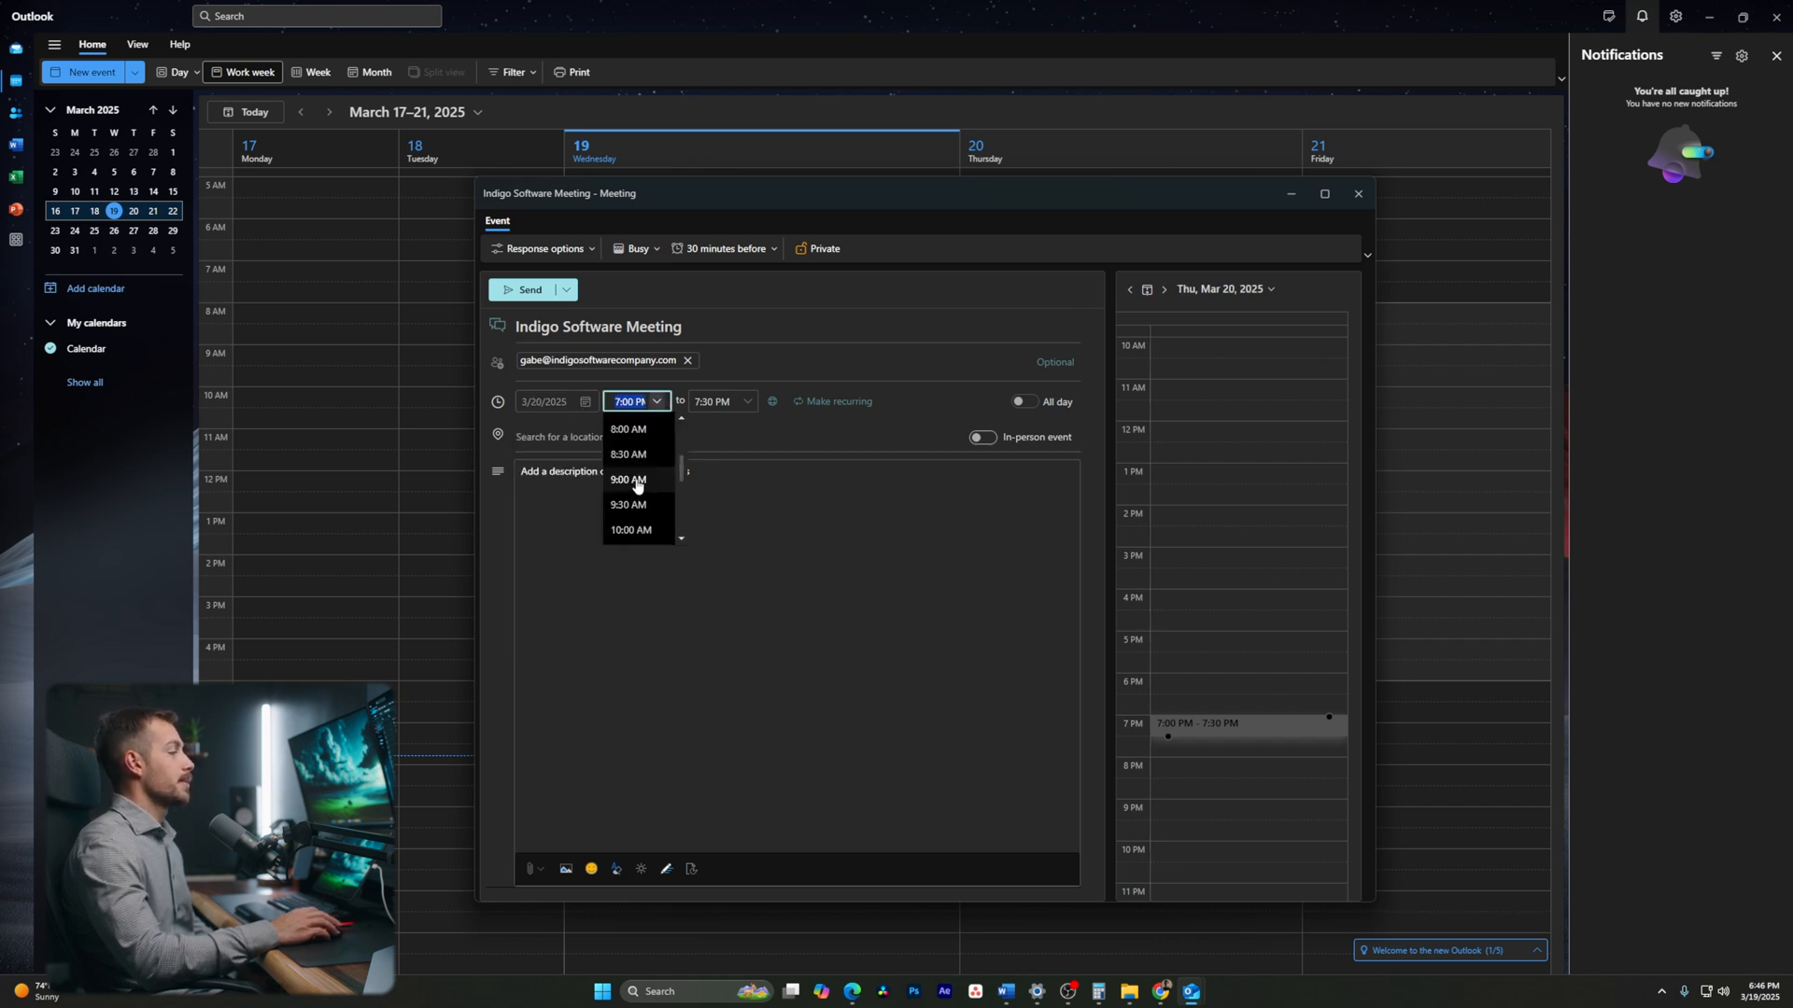
{"action": "left_click", "coordinate": [627, 479]}
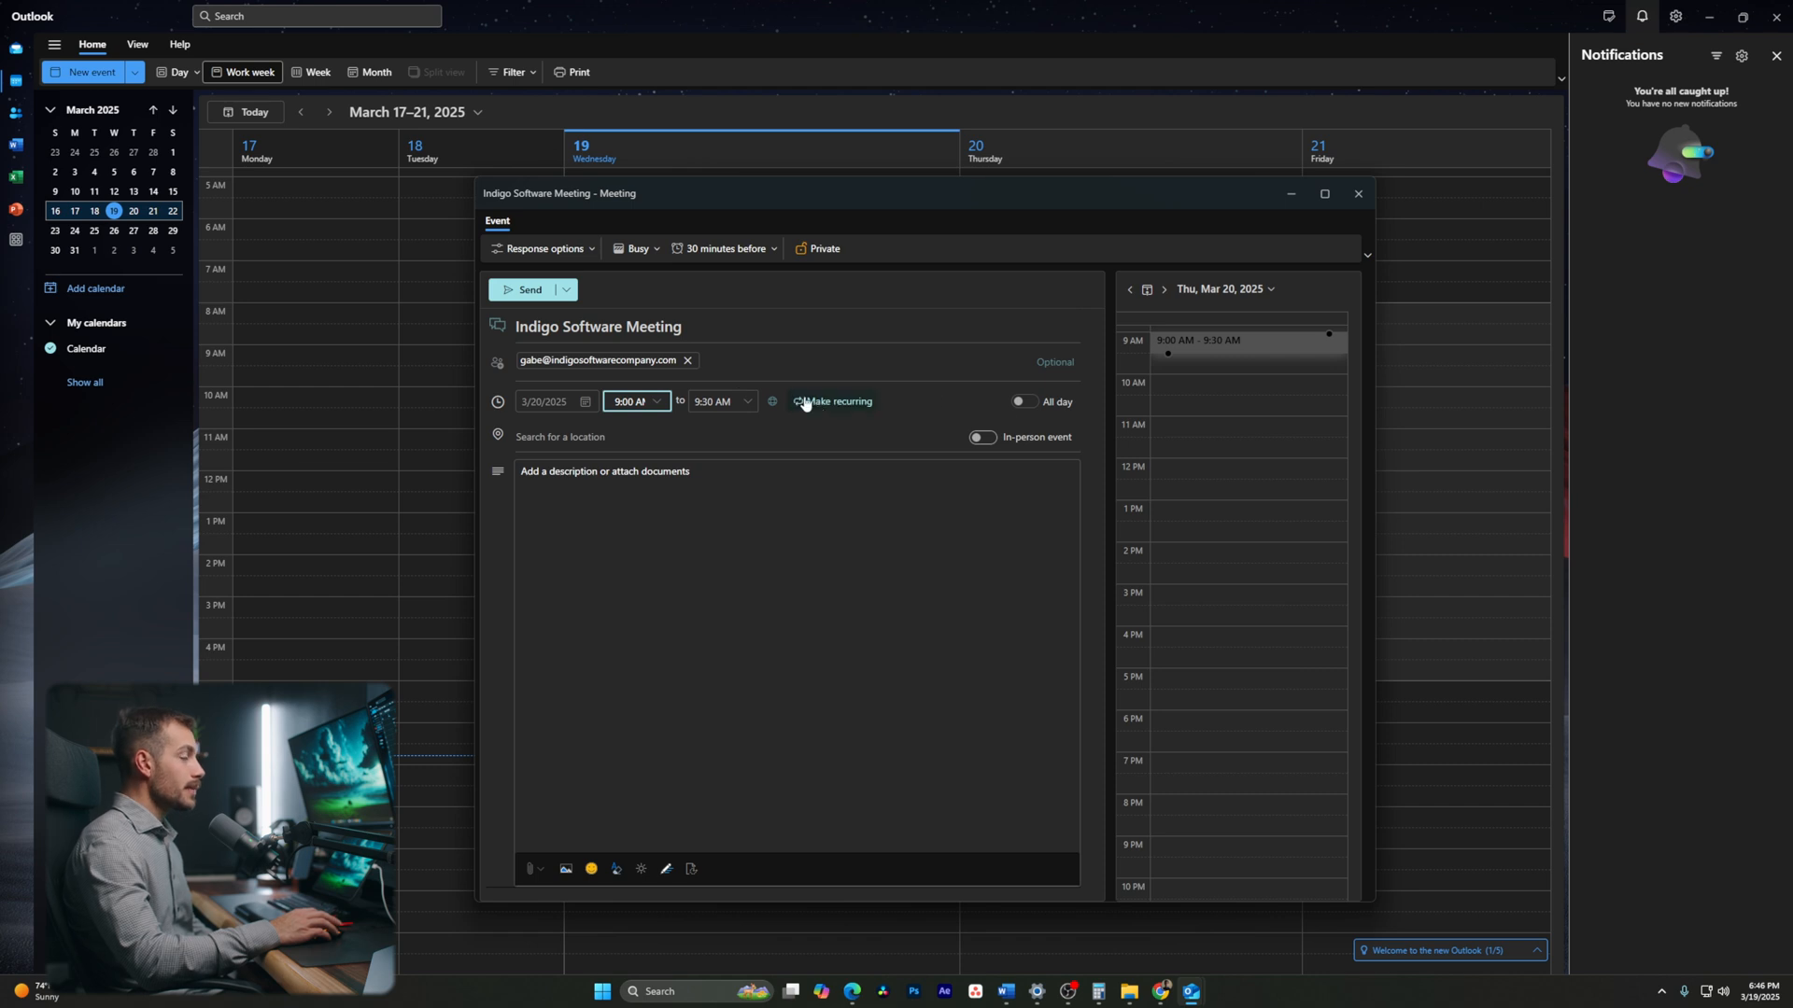
{"action": "left_click", "coordinate": [836, 401]}
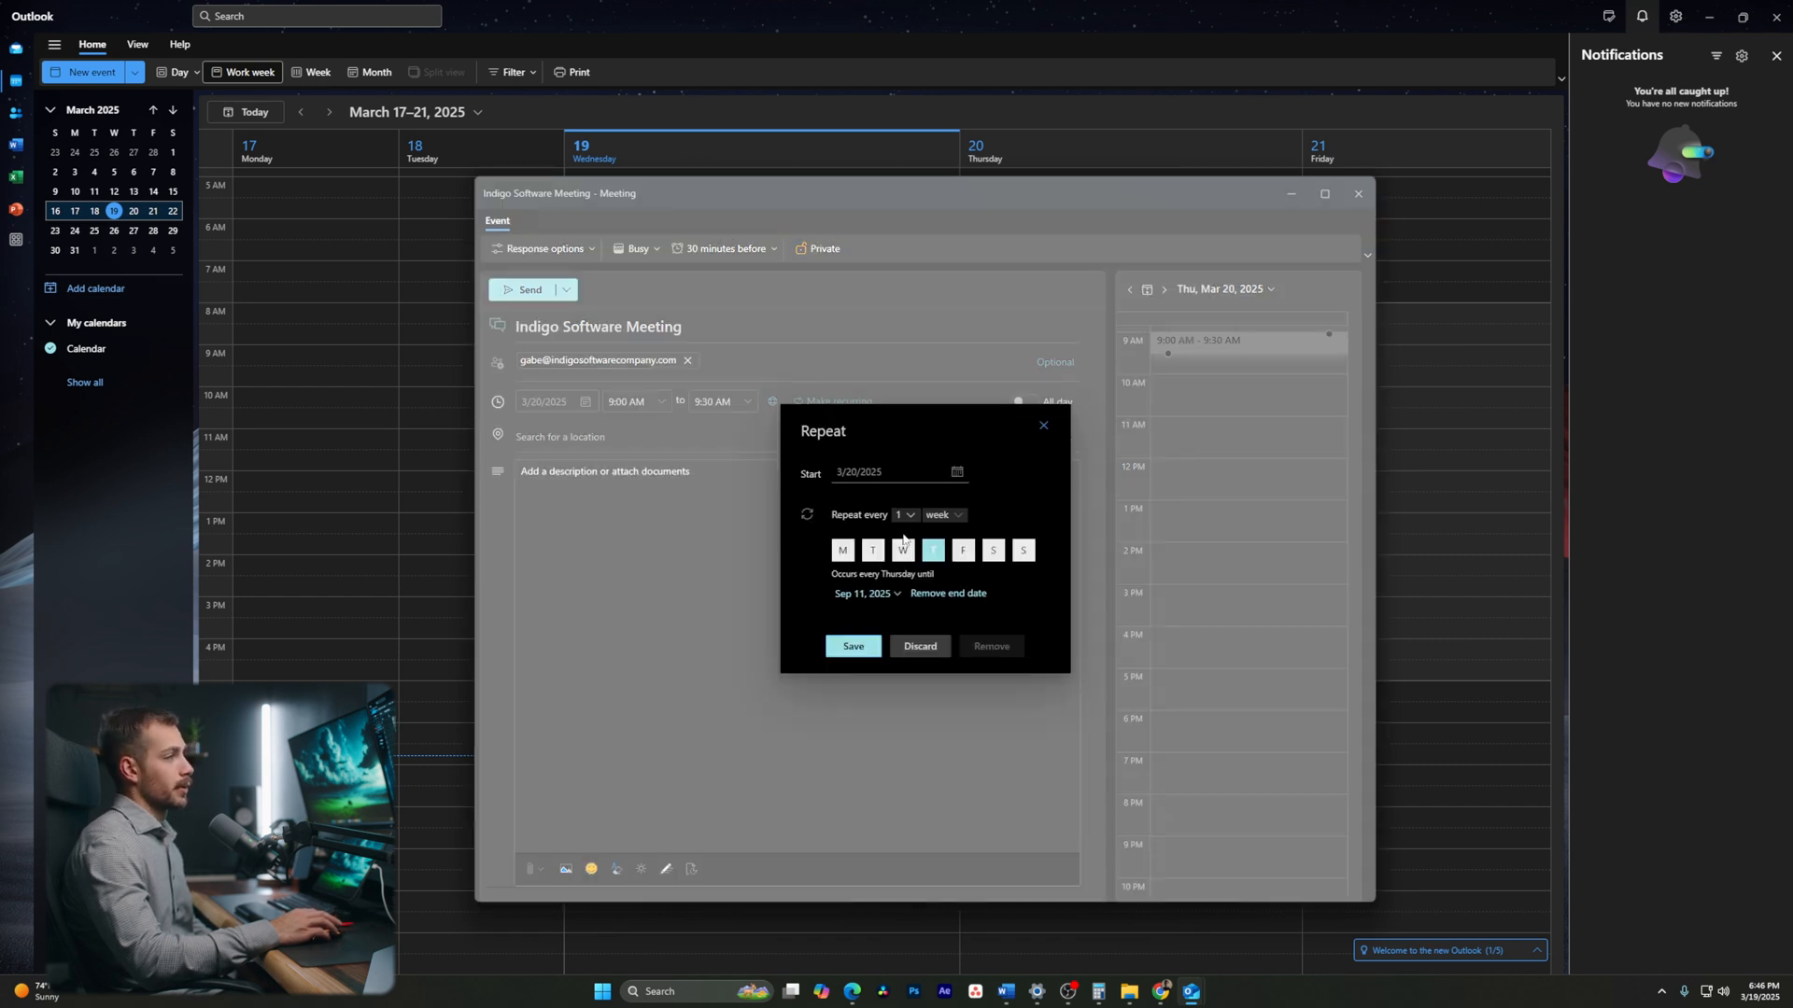
{"action": "left_click", "coordinate": [851, 646]}
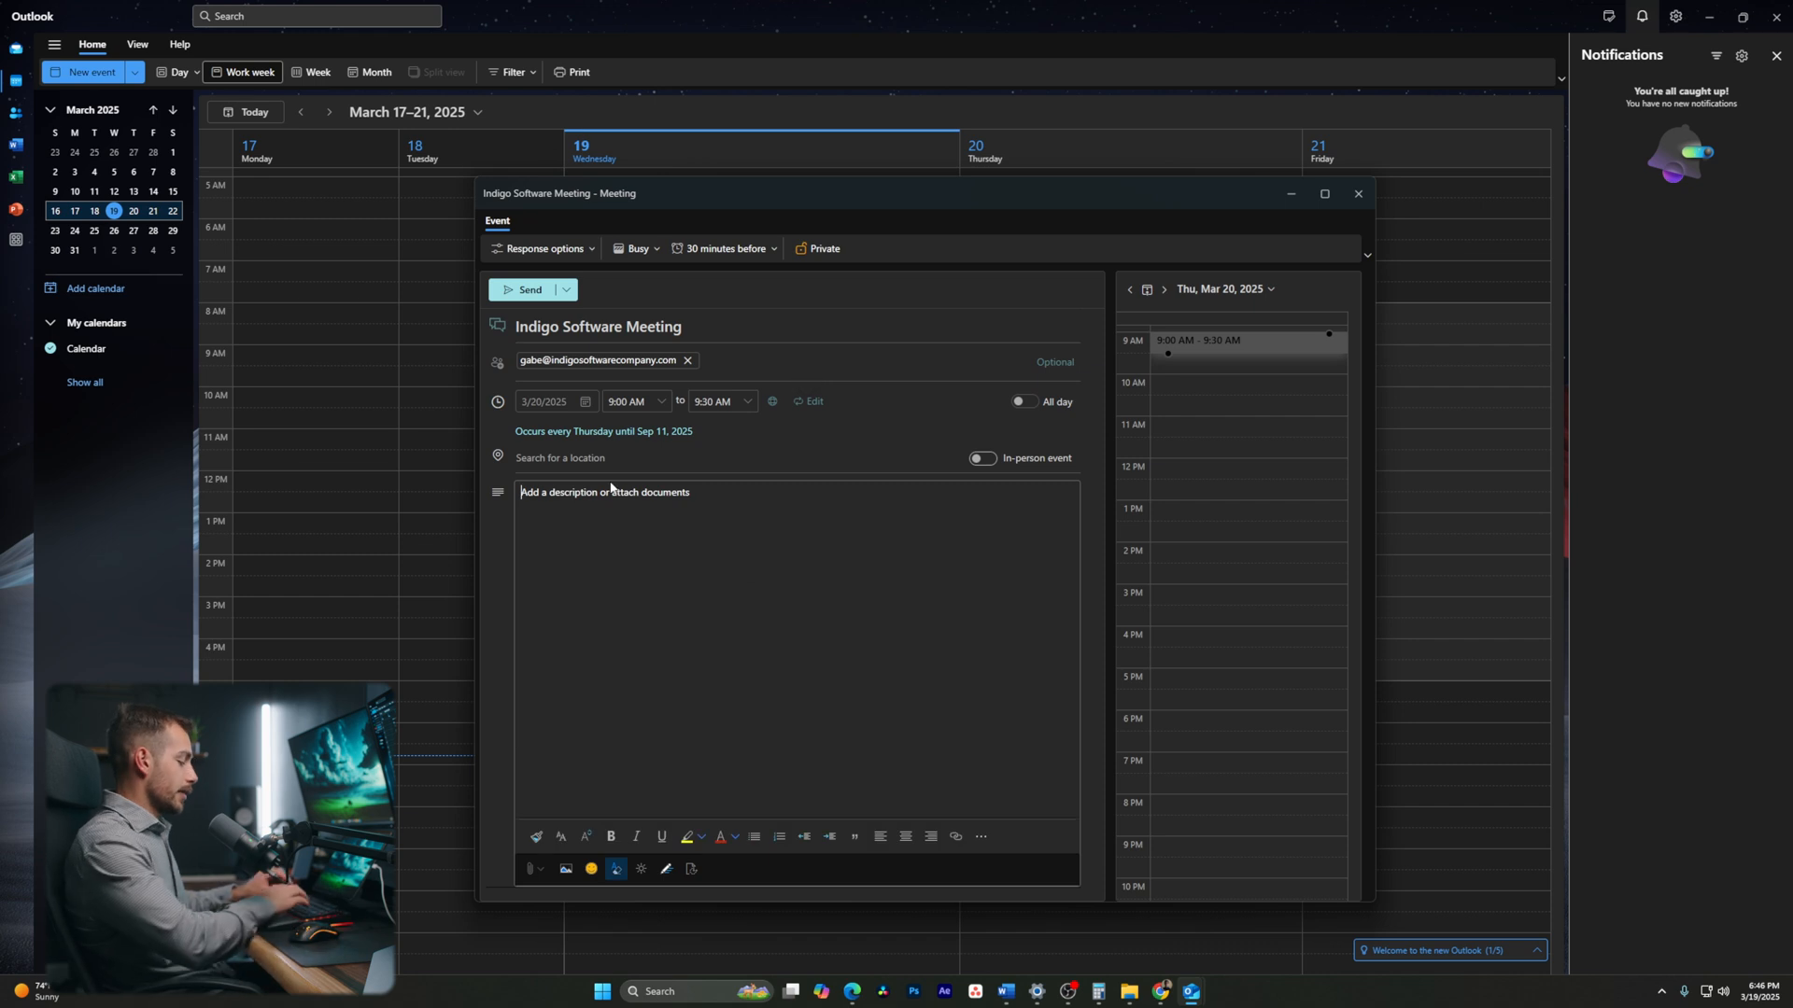
Step: Add the description 'Indigo software meeting' and send the invitation
{"action": "type", "text": "In"}
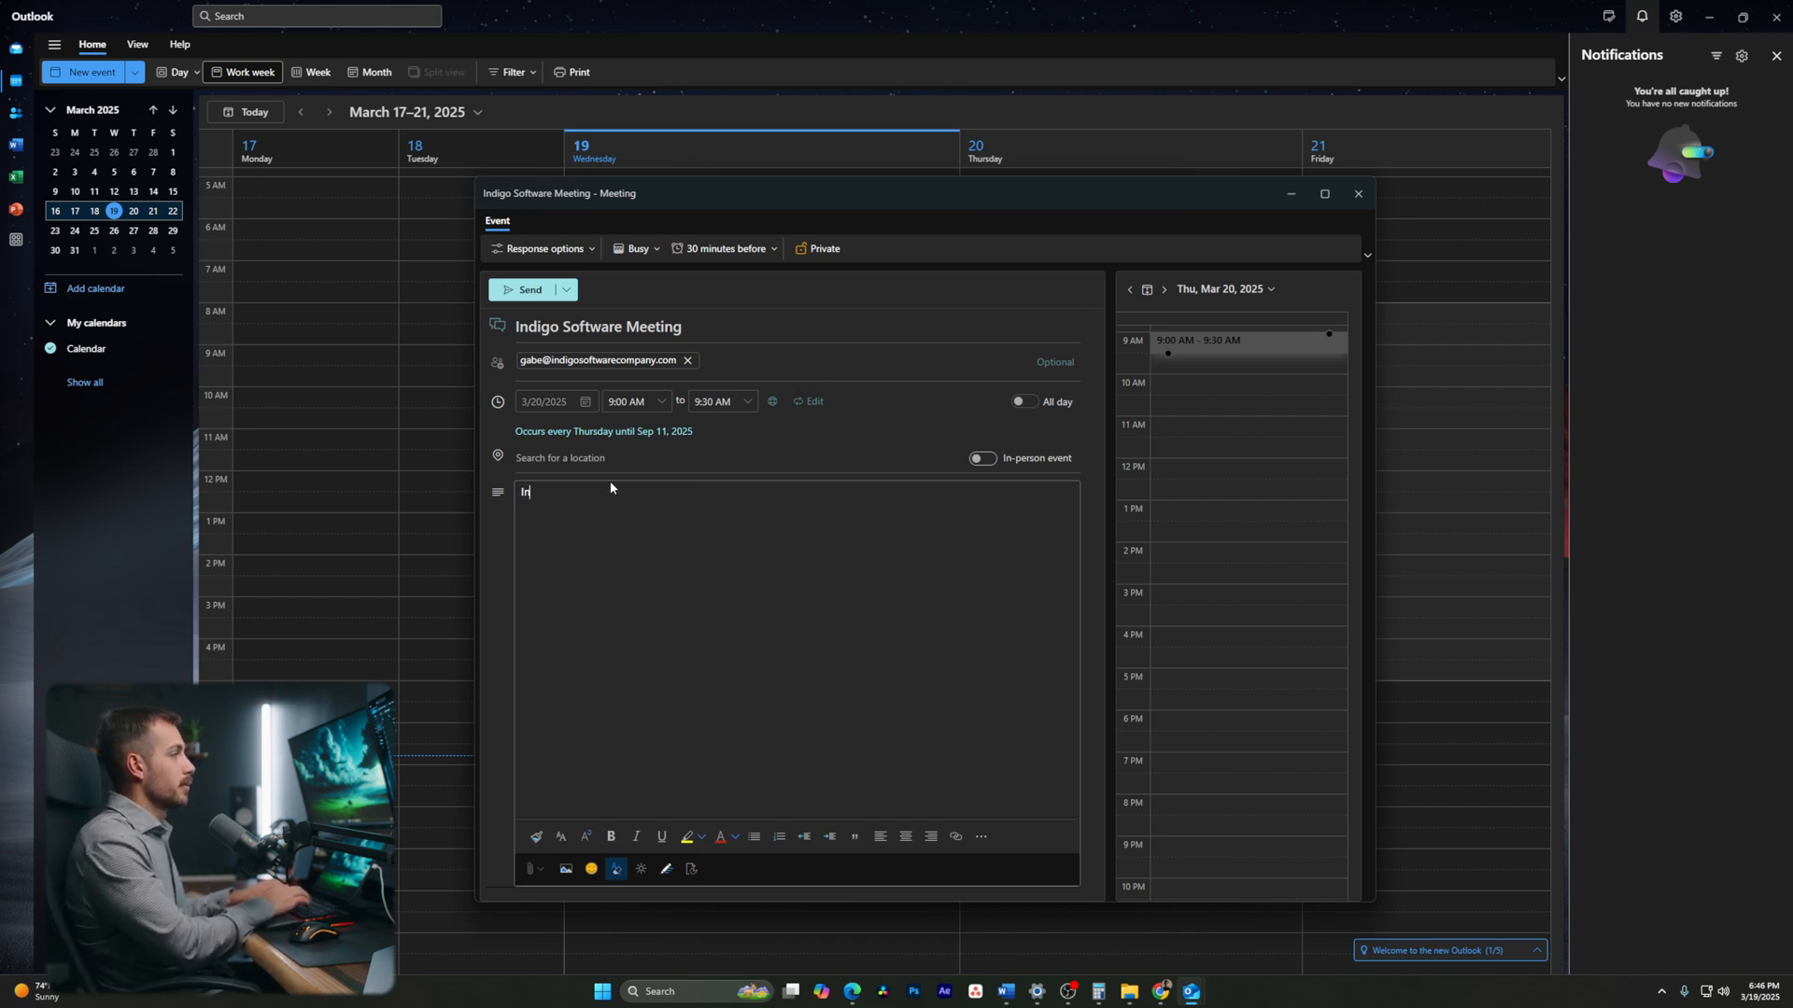
{"action": "type", "text": "Indigo software"}
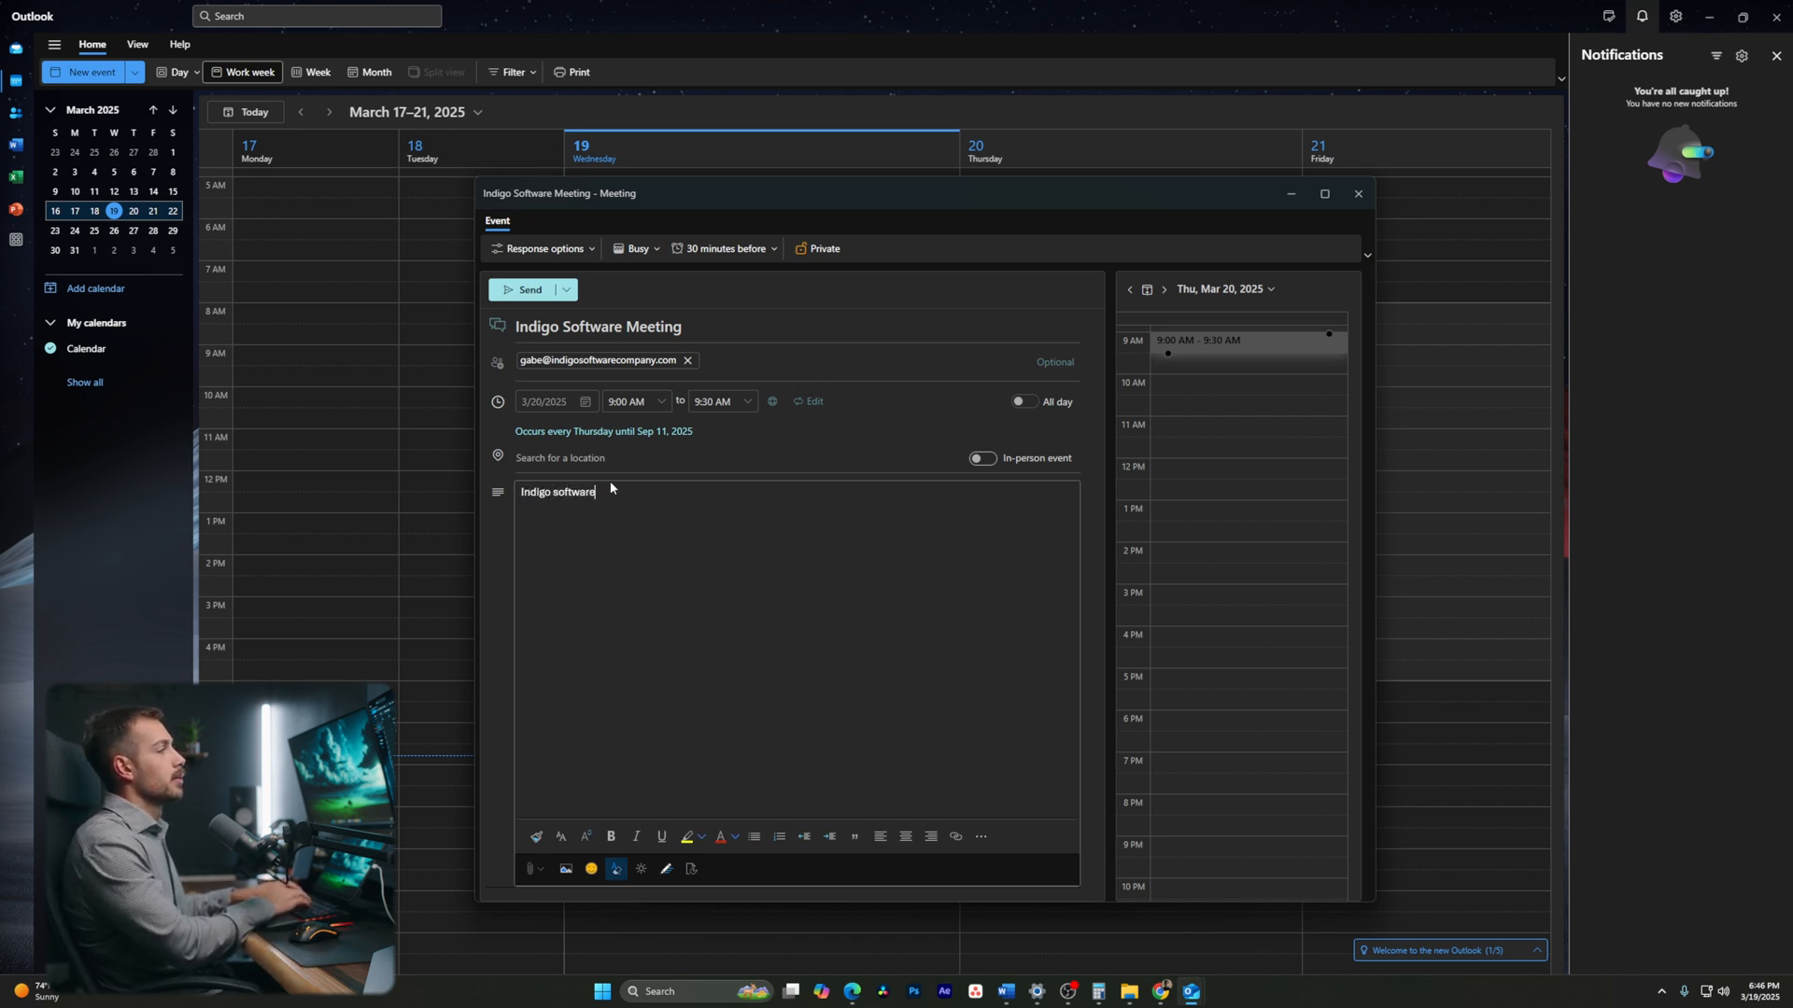
{"action": "type", "text": "meeting"}
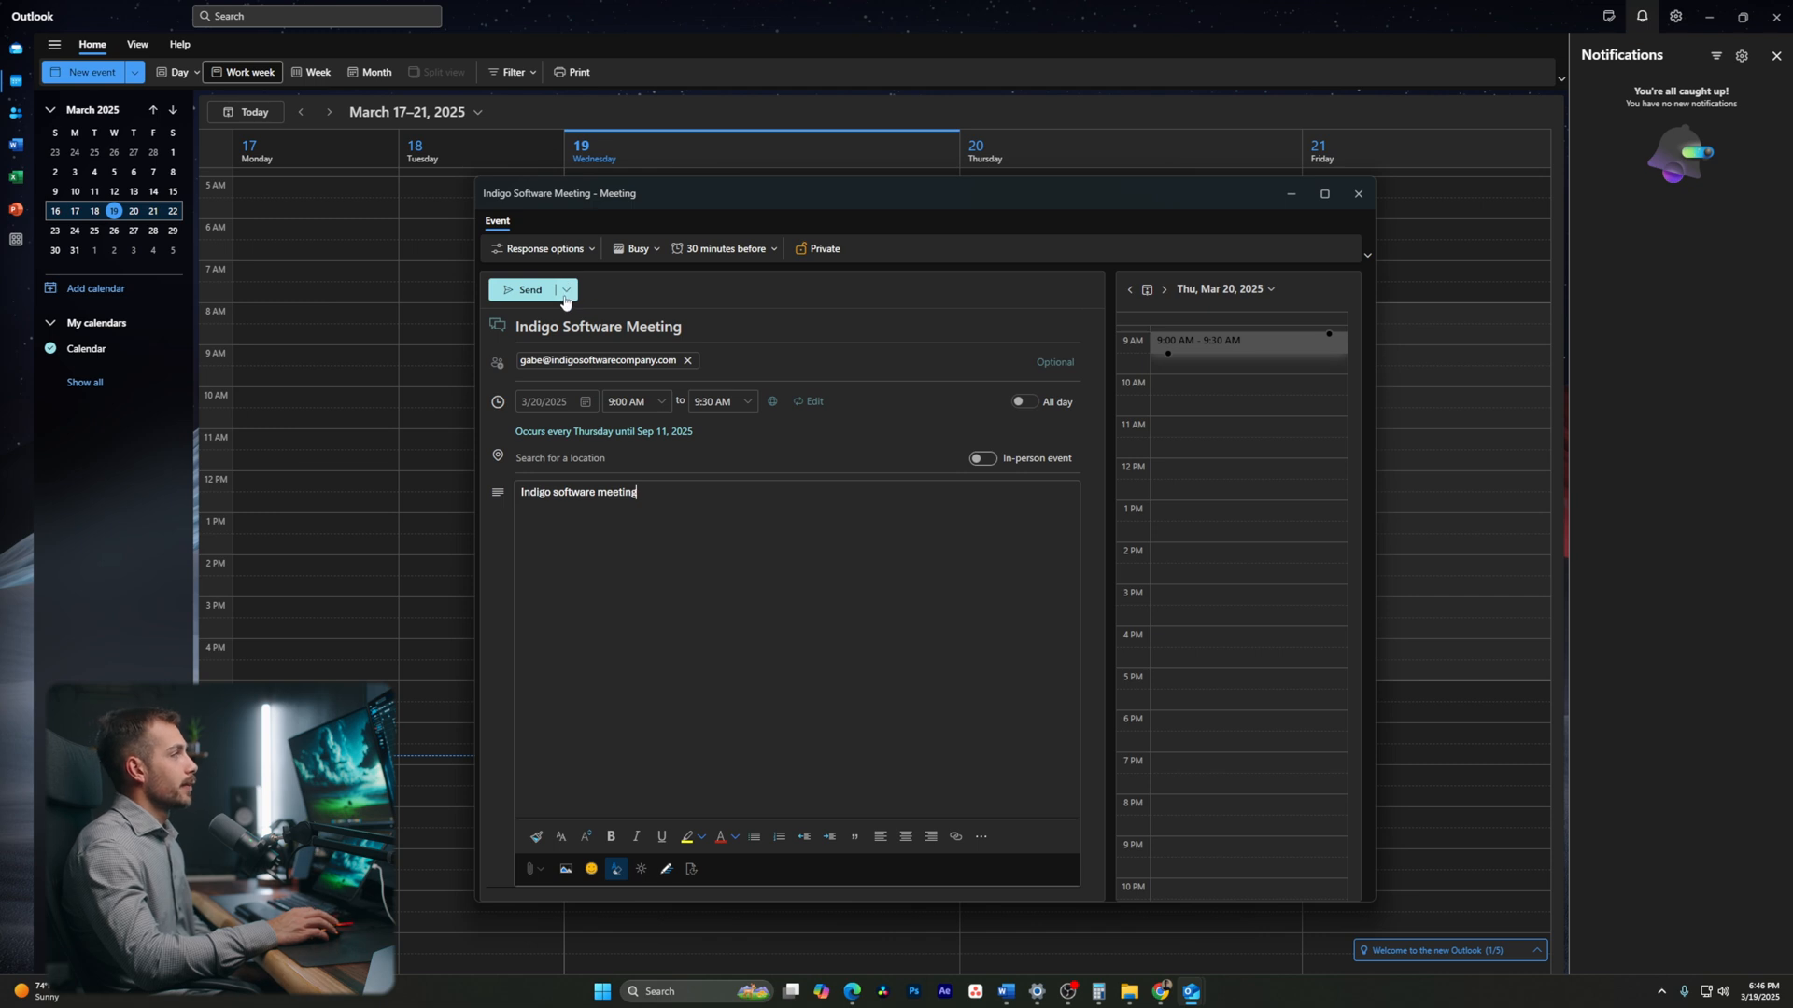
{"action": "left_click", "coordinate": [528, 289]}
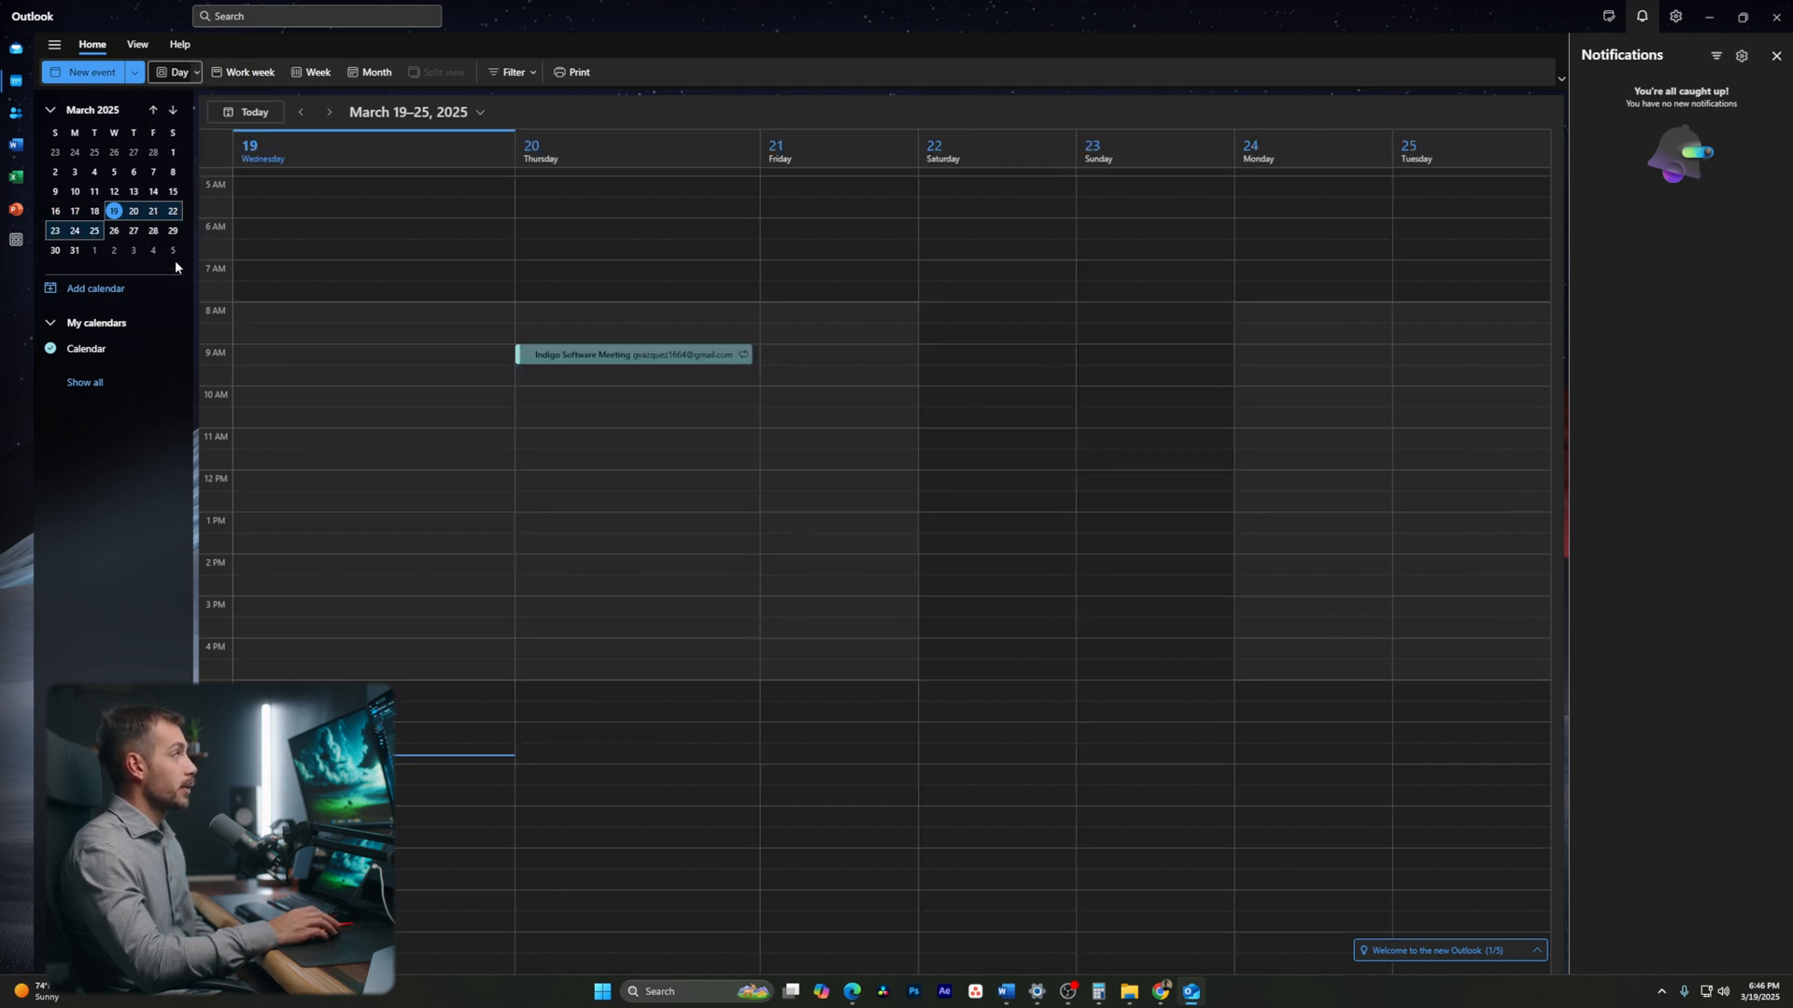
{"action": "mouse_move", "coordinate": [341, 72]}
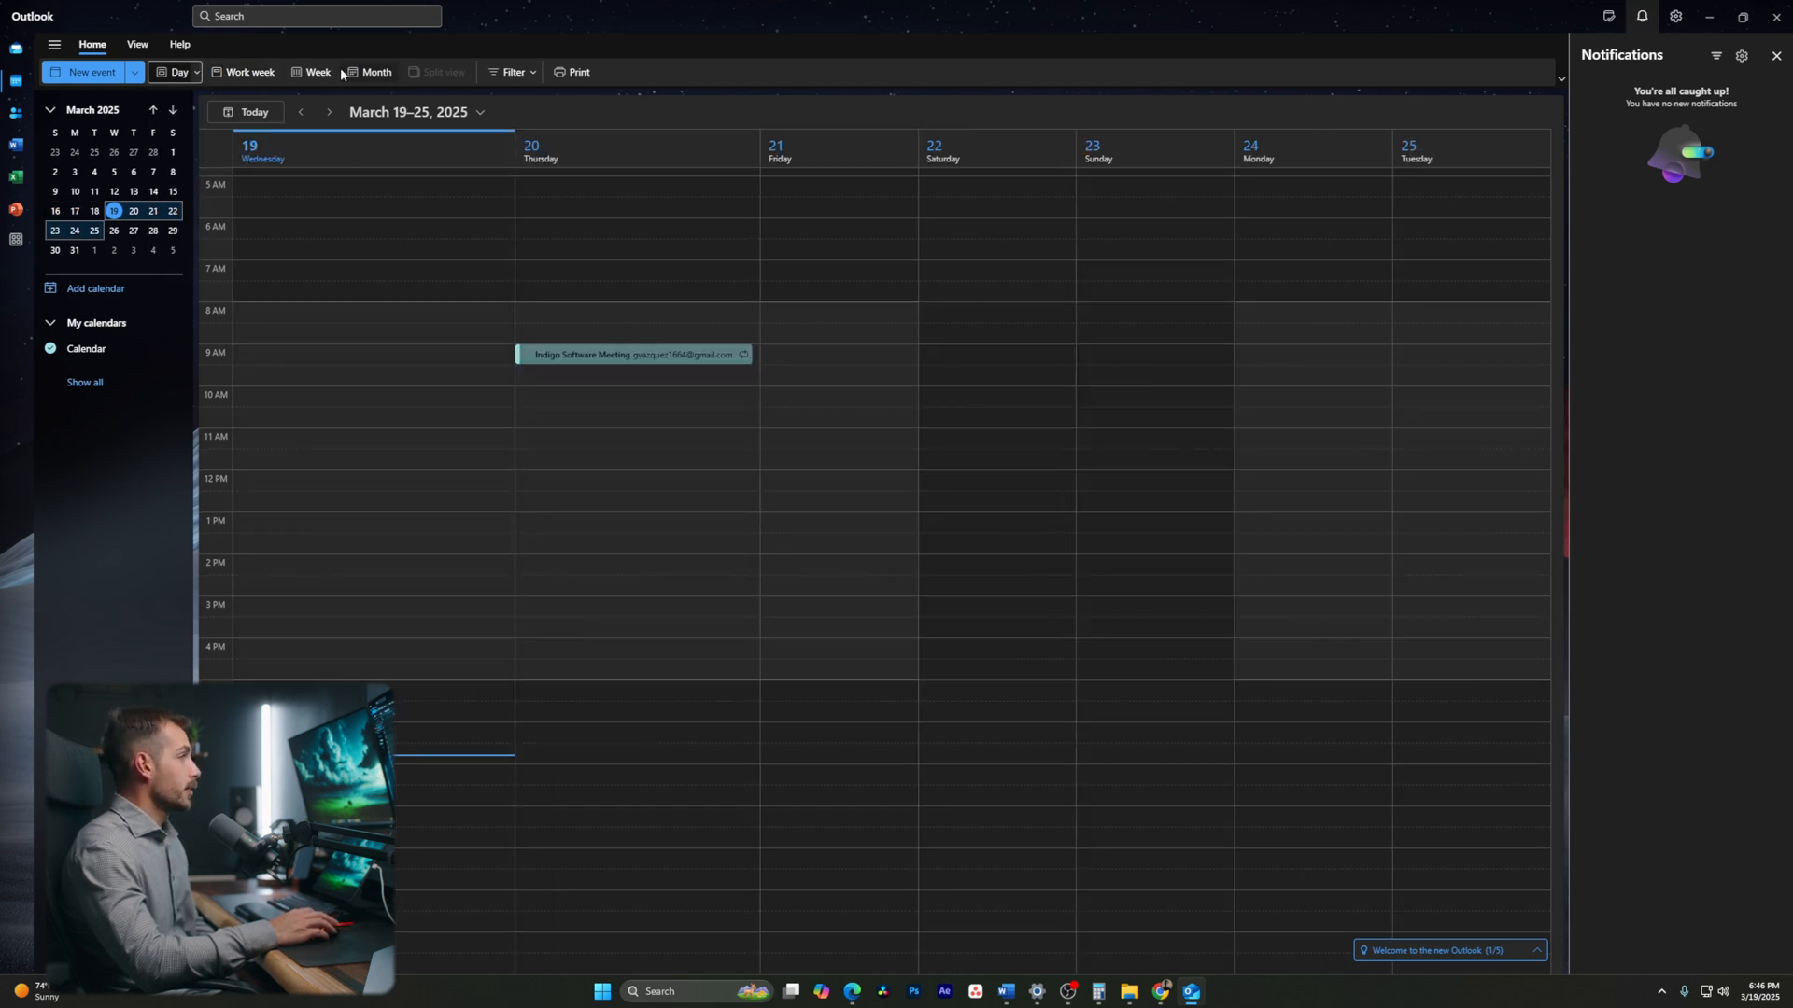
Step: Switch the calendar to Week view and open the calendar filter options
{"action": "left_click", "coordinate": [310, 72]}
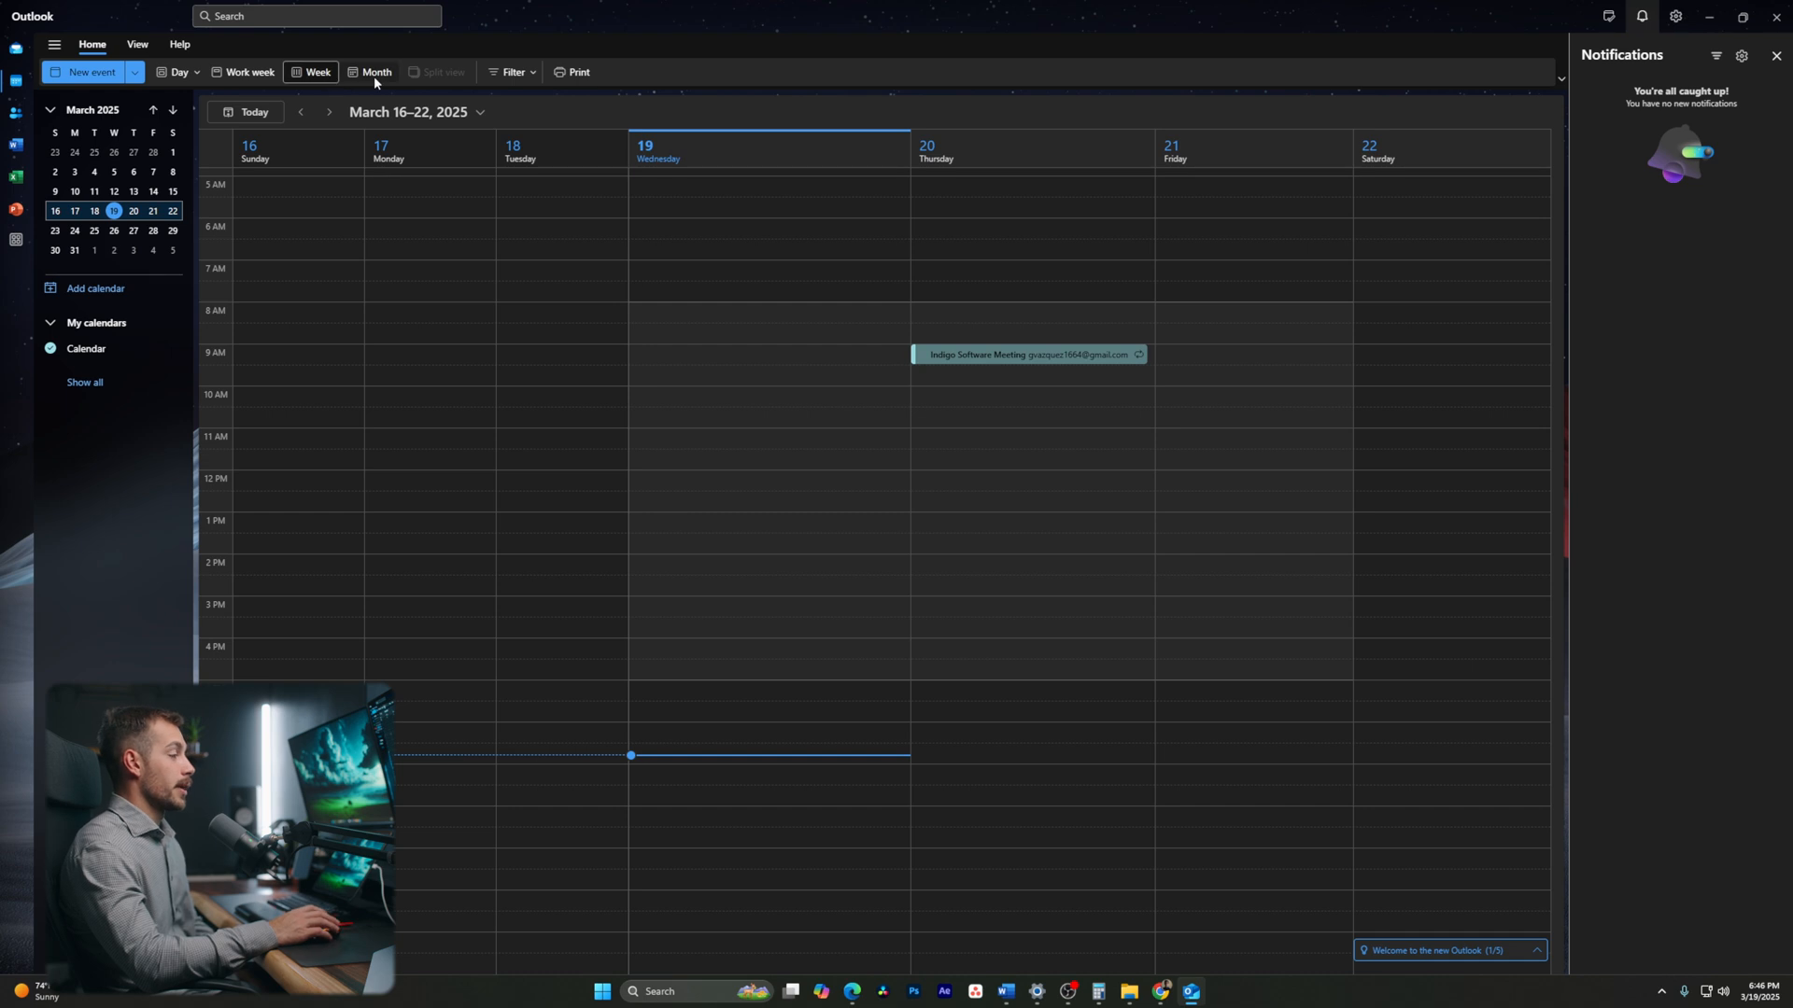
{"action": "left_click", "coordinate": [511, 72]}
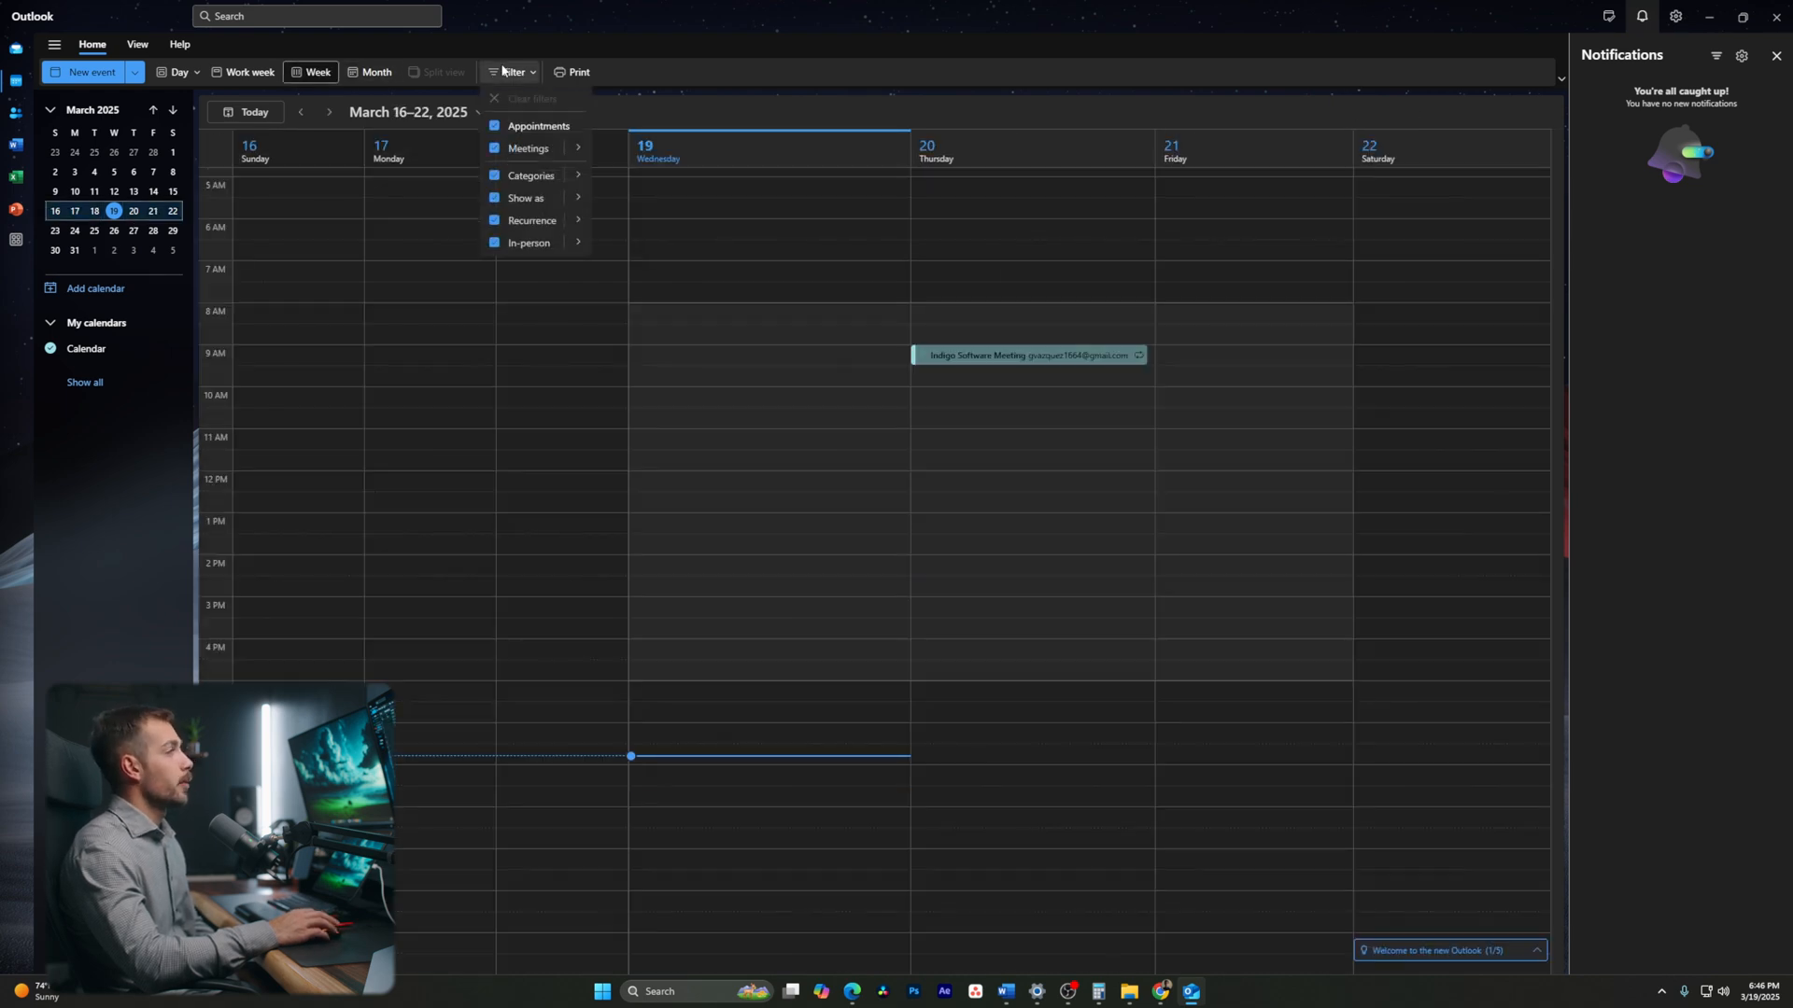
{"action": "mouse_move", "coordinate": [530, 174]}
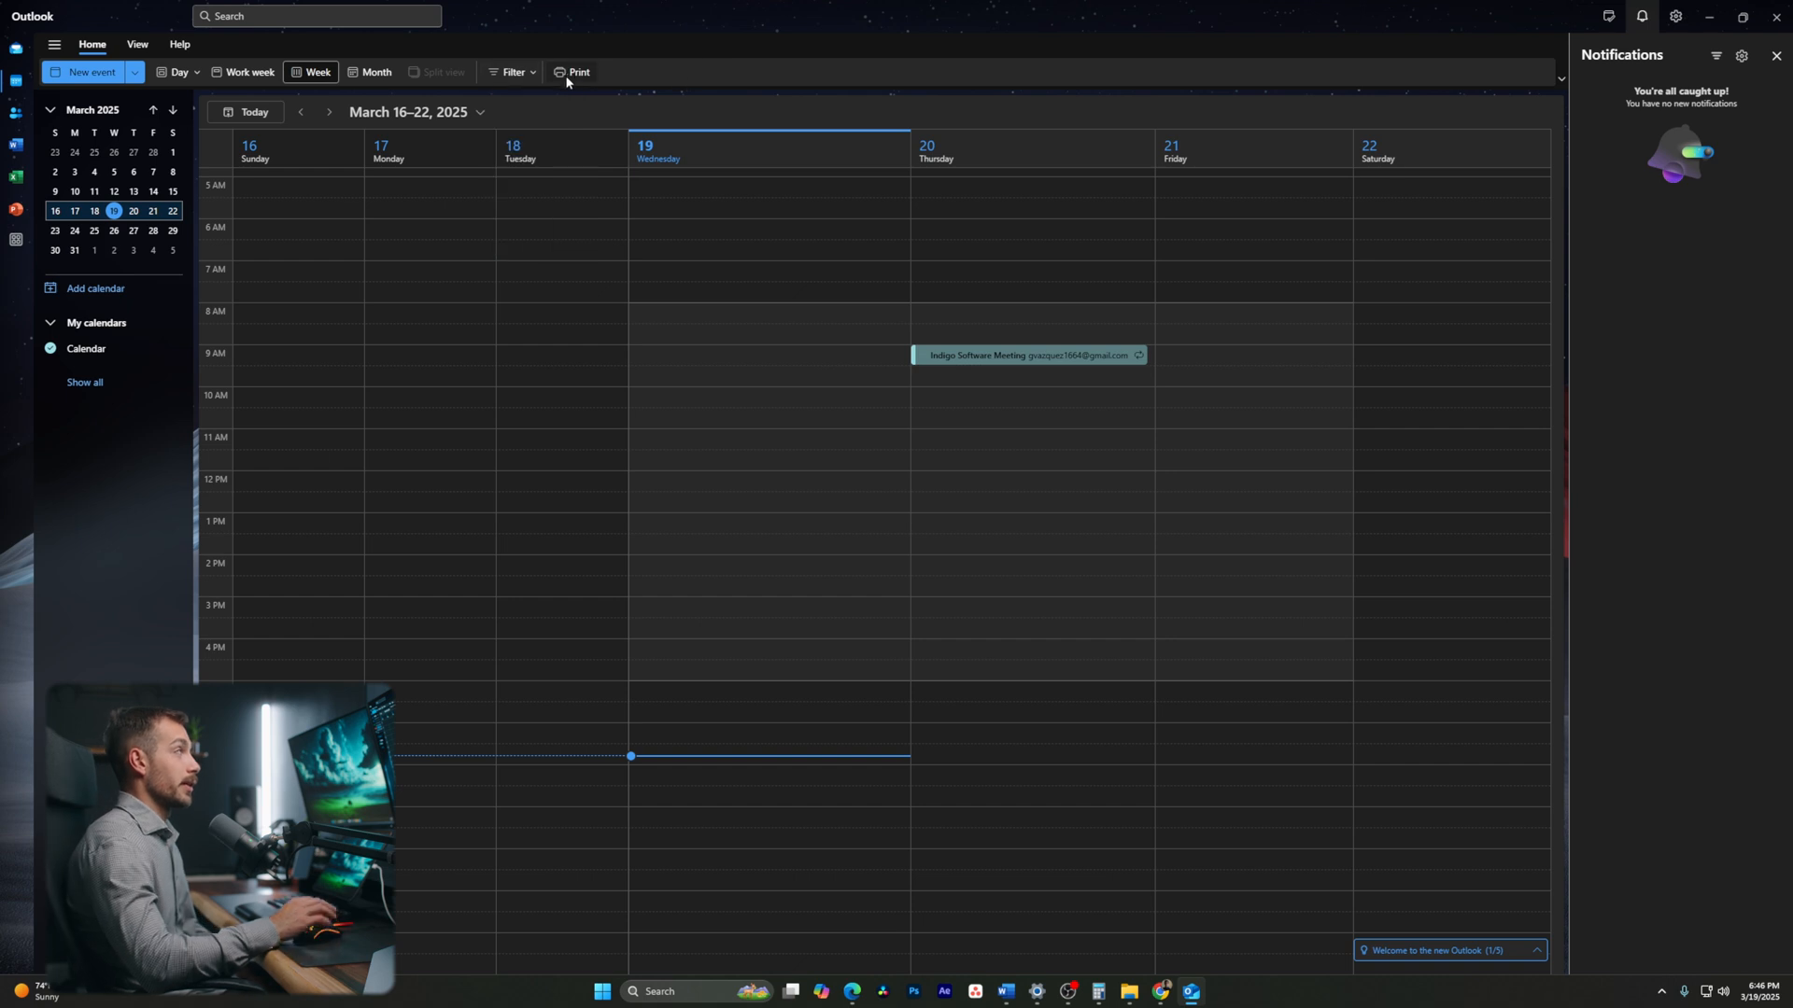
{"action": "mouse_move", "coordinate": [109, 353]}
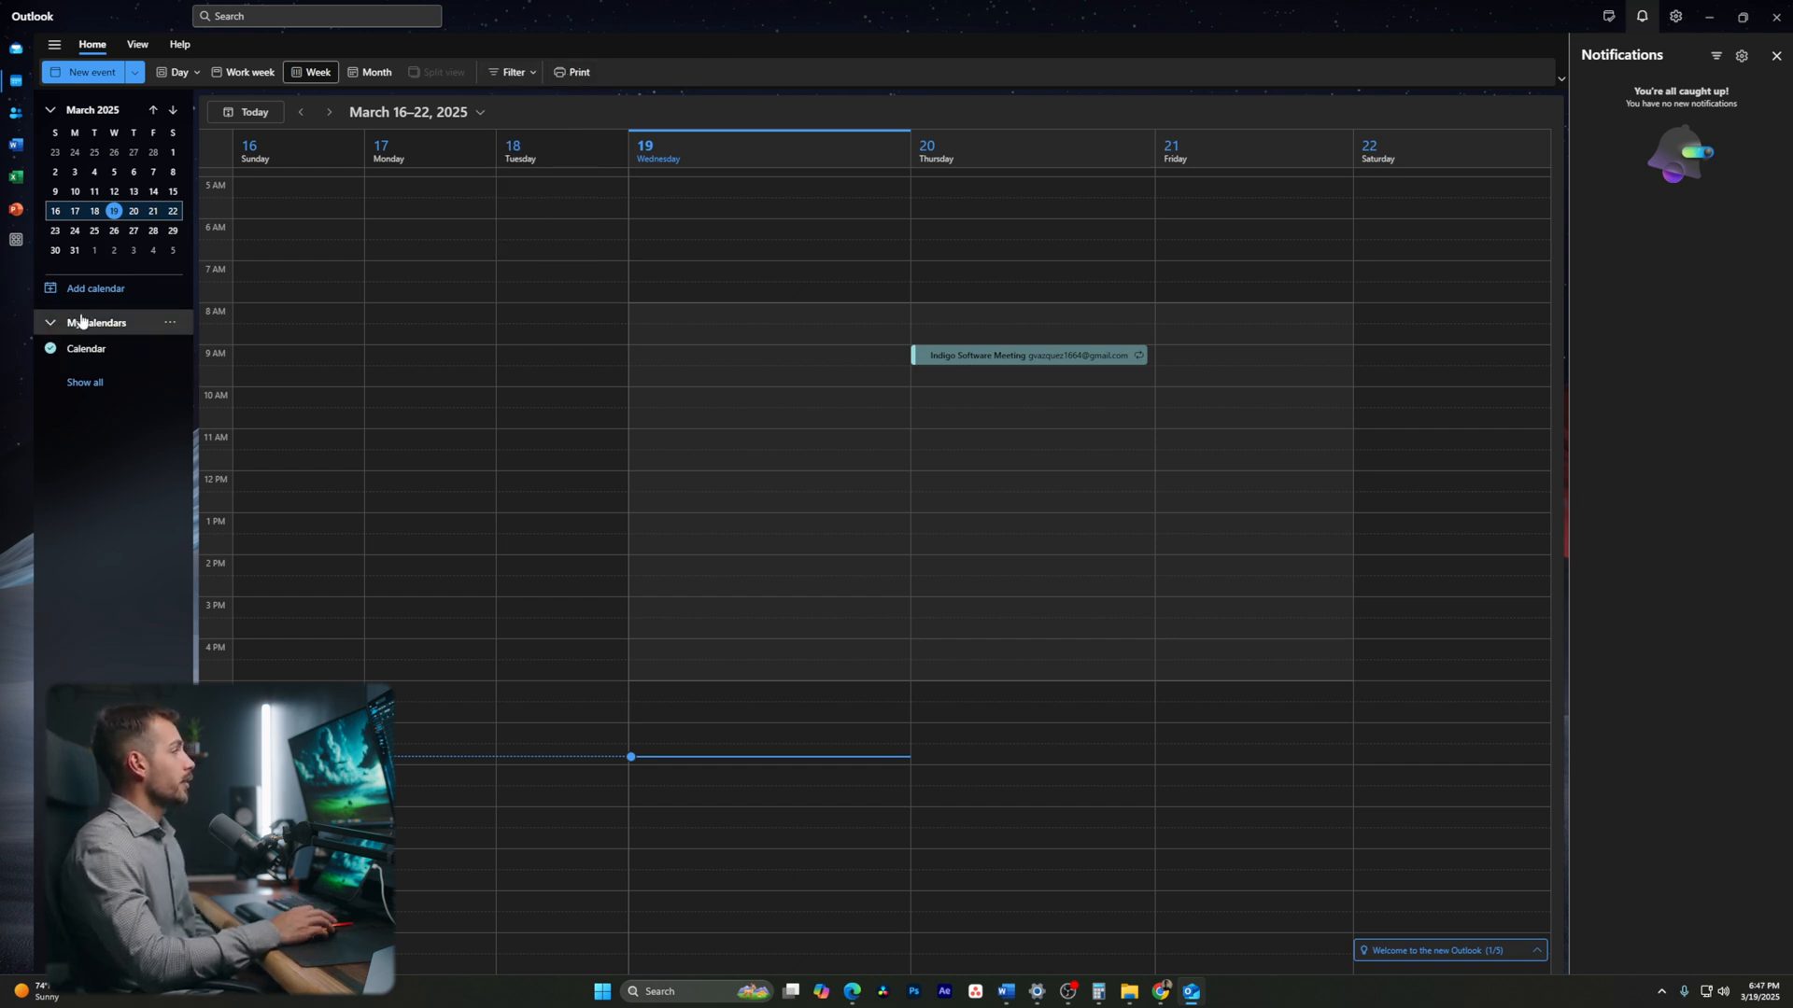
{"action": "mouse_move", "coordinate": [16, 113]}
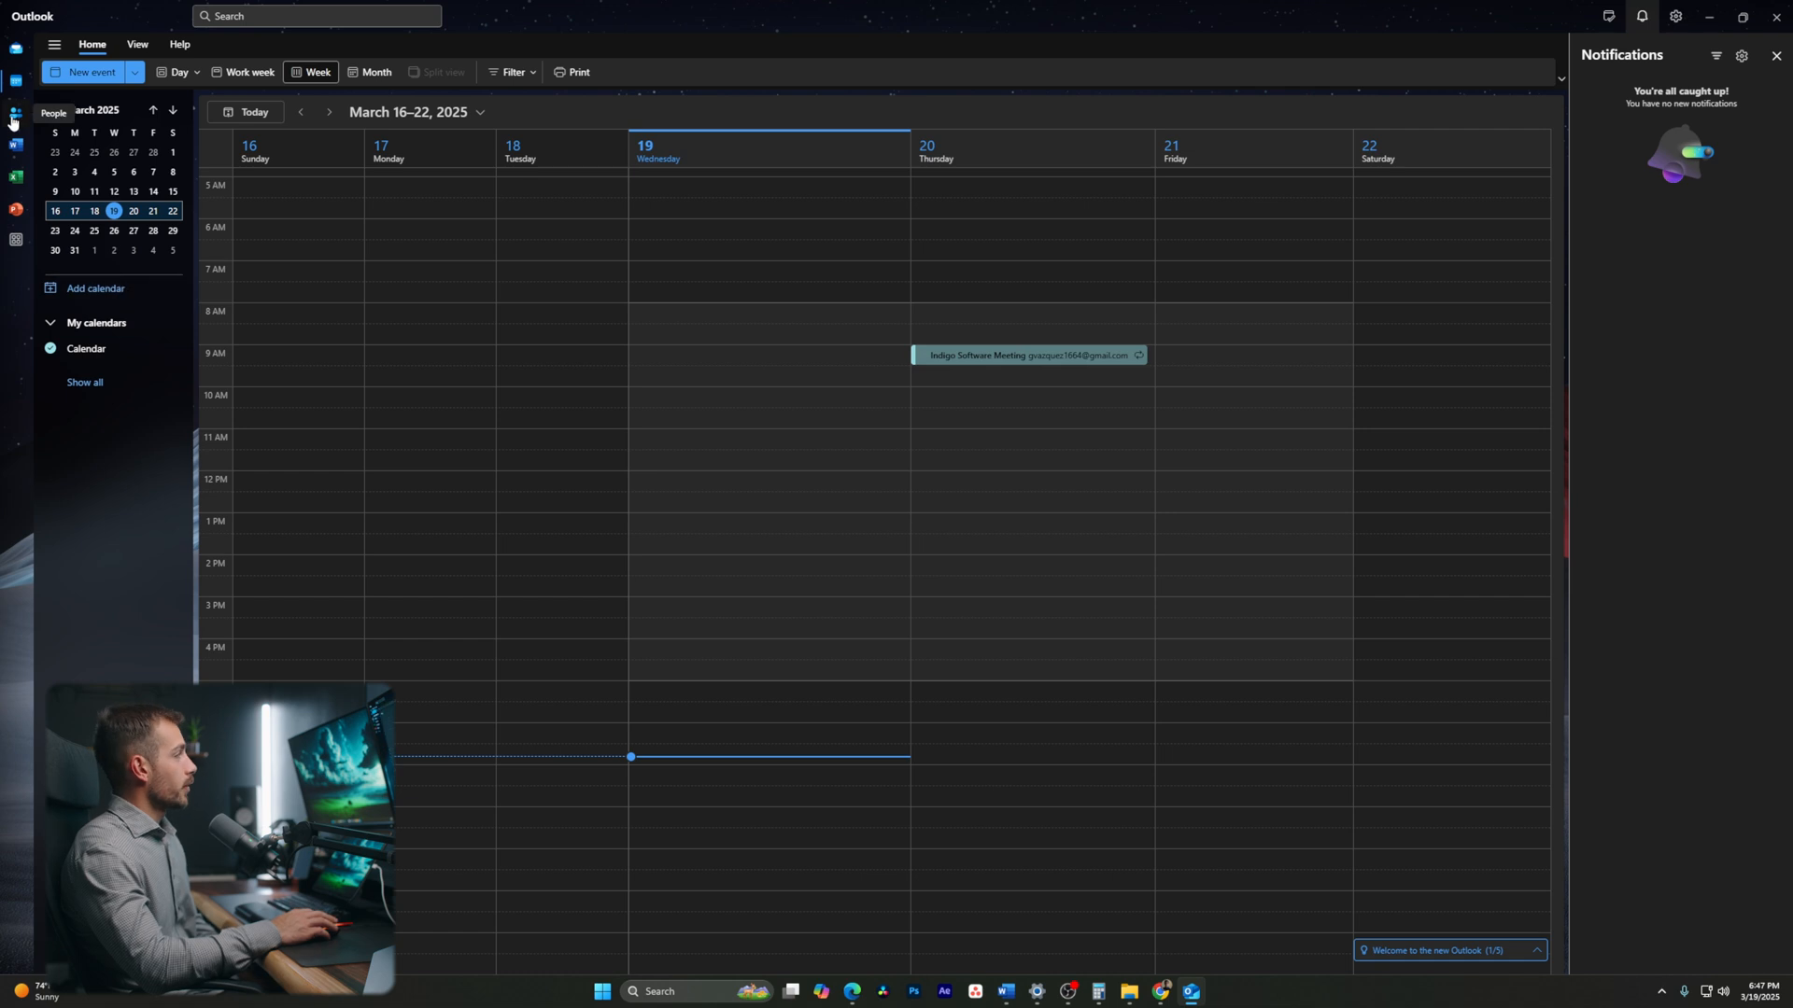
{"action": "left_click", "coordinate": [16, 112]}
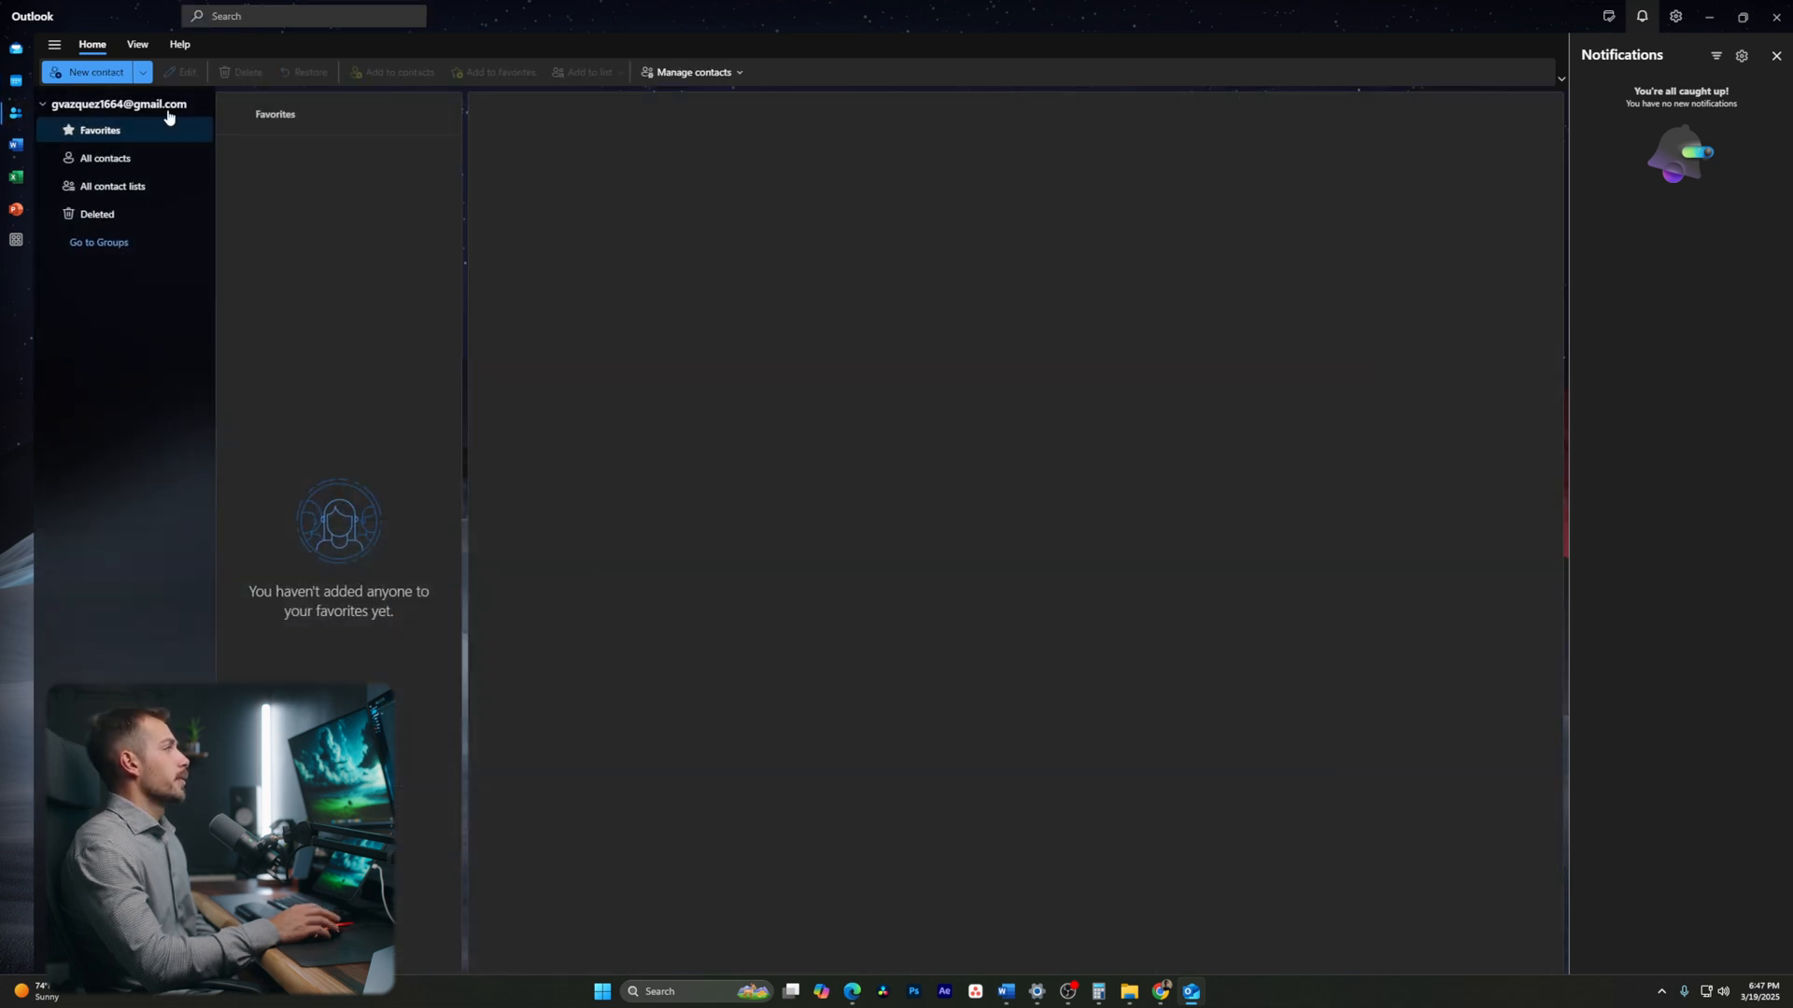
{"action": "left_click", "coordinate": [106, 158]}
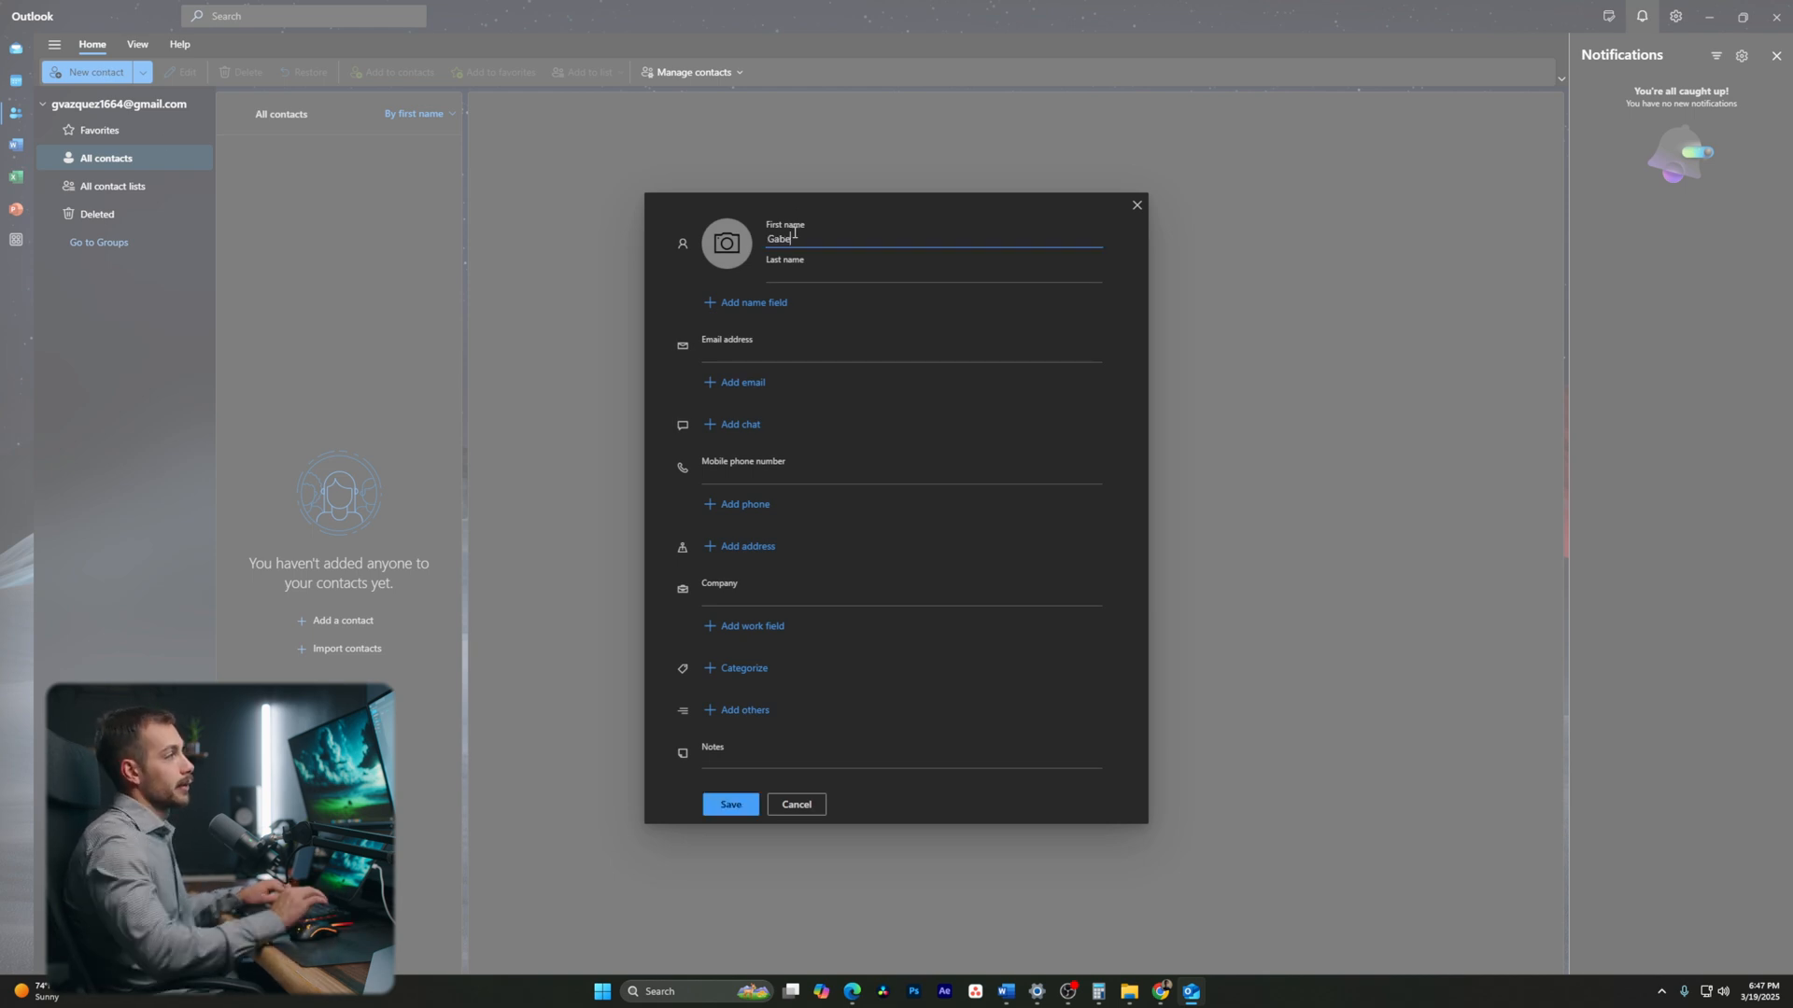
{"action": "left_click", "coordinate": [902, 356]}
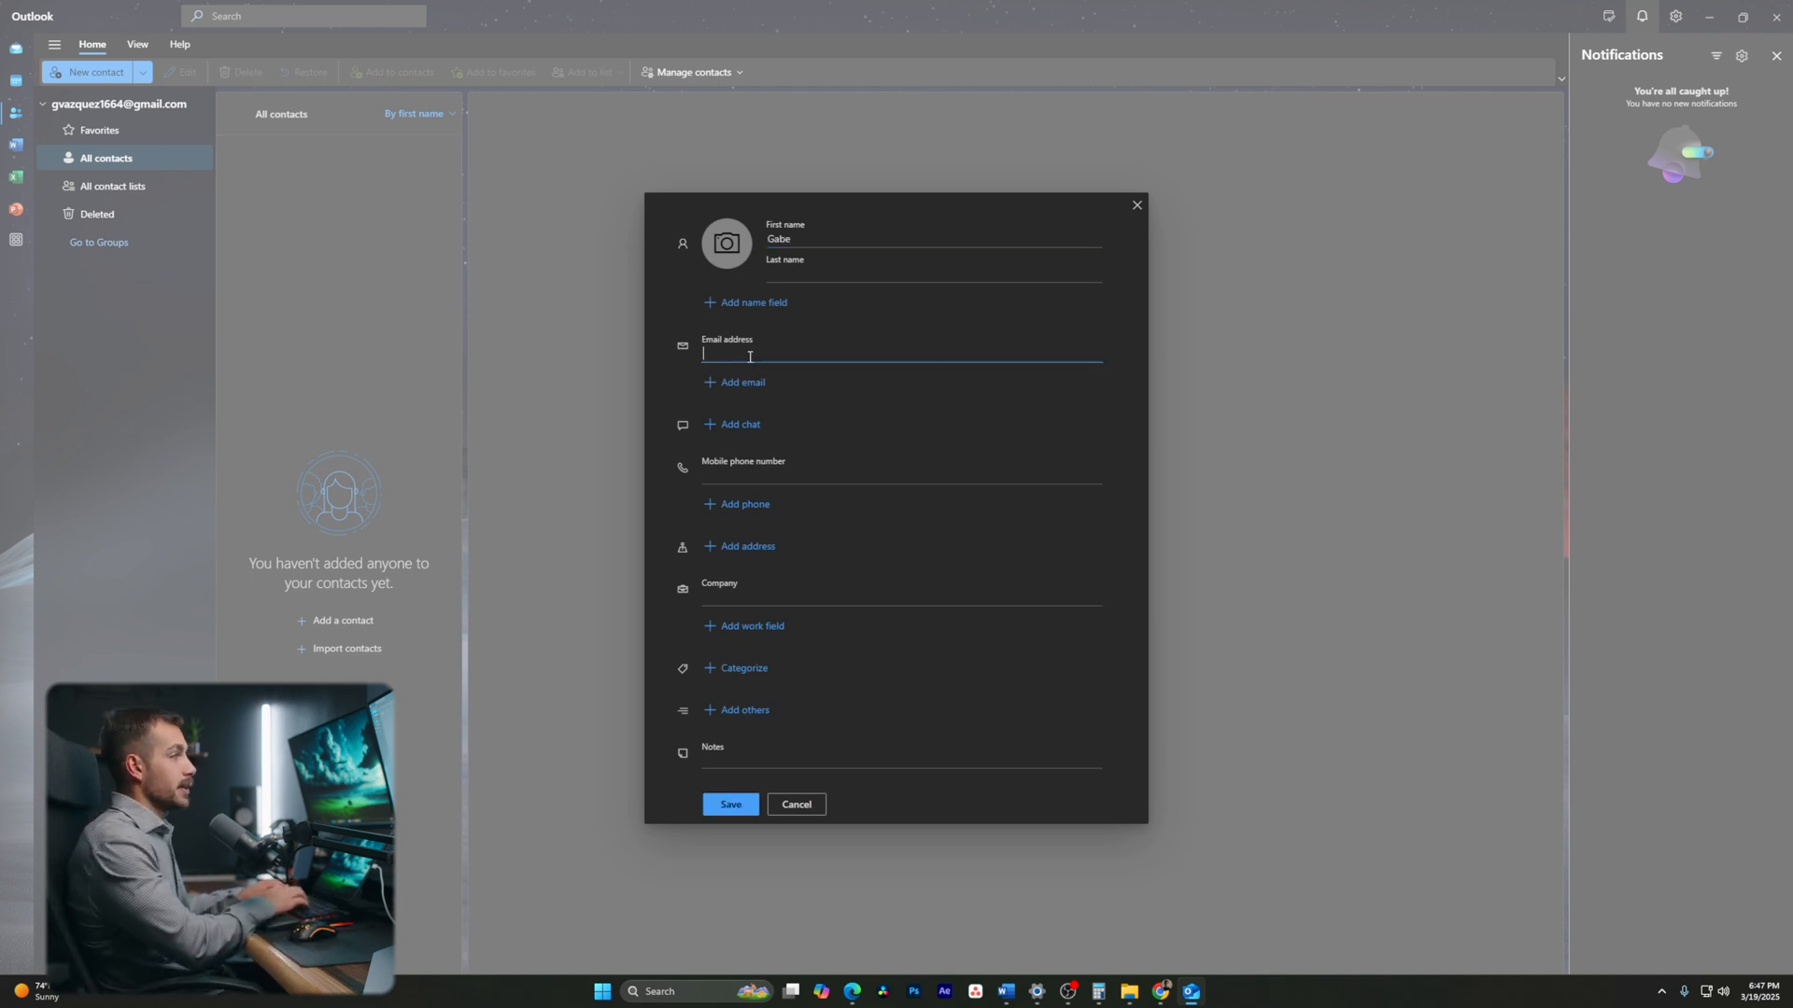
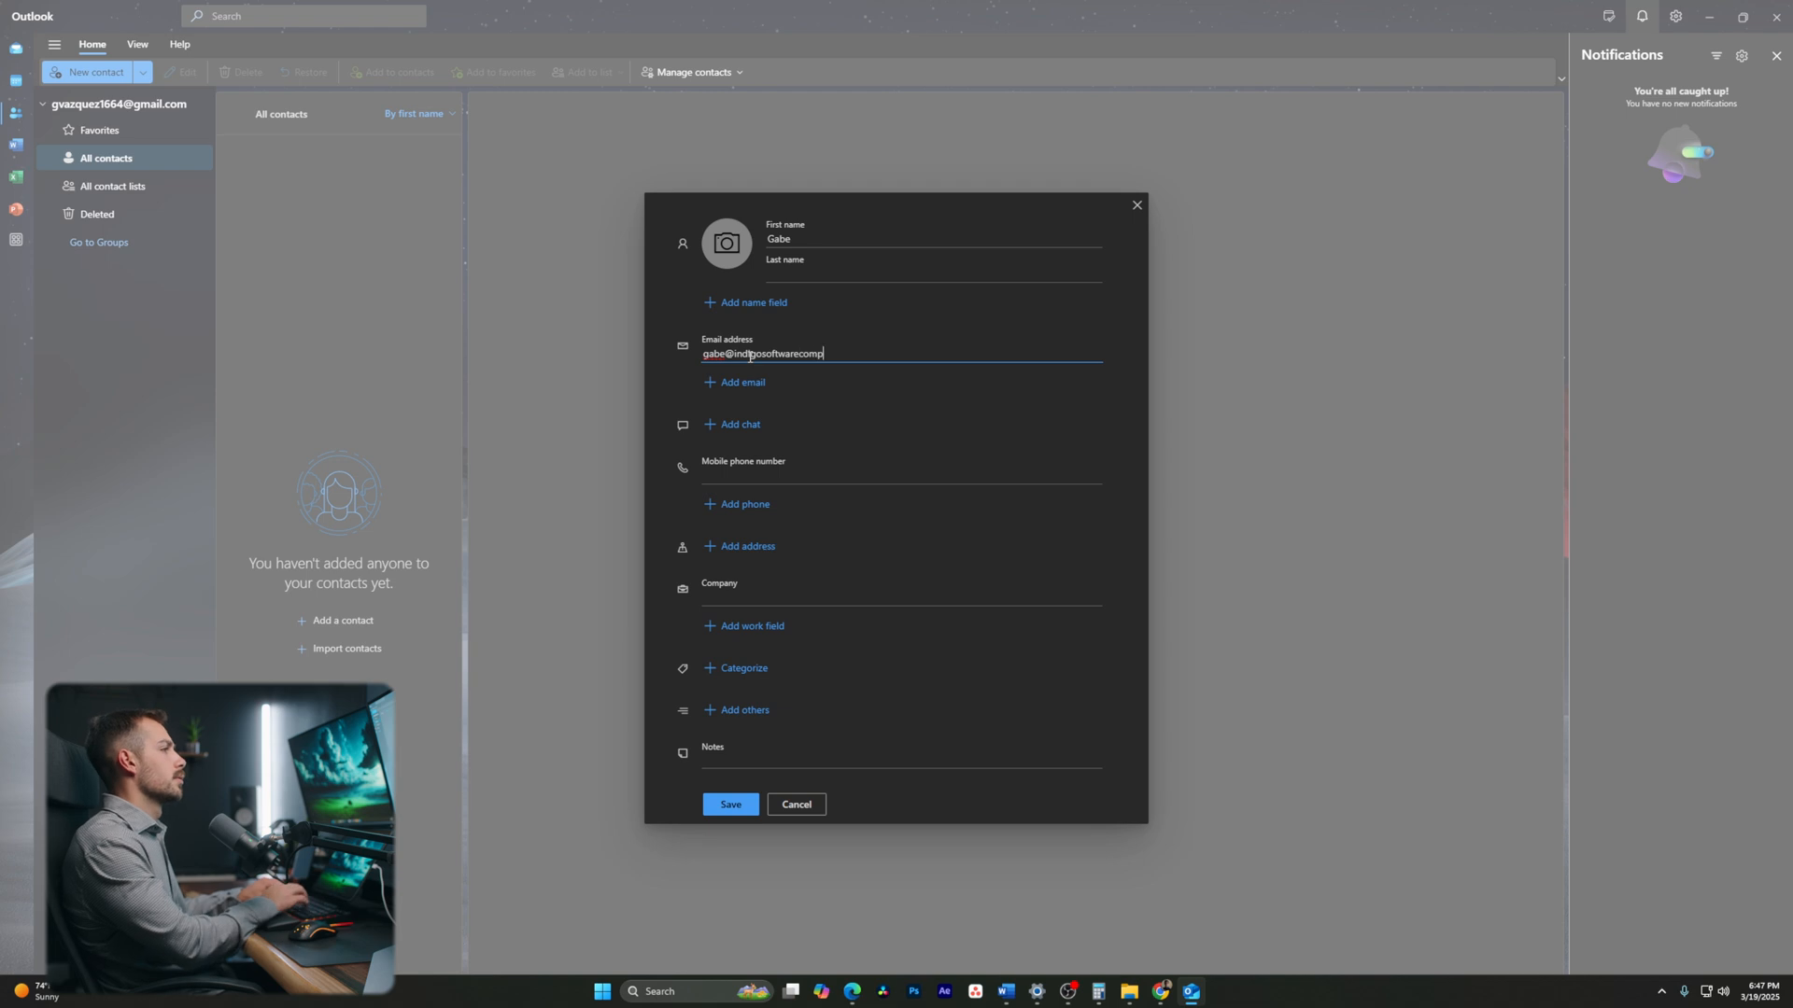
{"action": "left_click", "coordinate": [740, 381]}
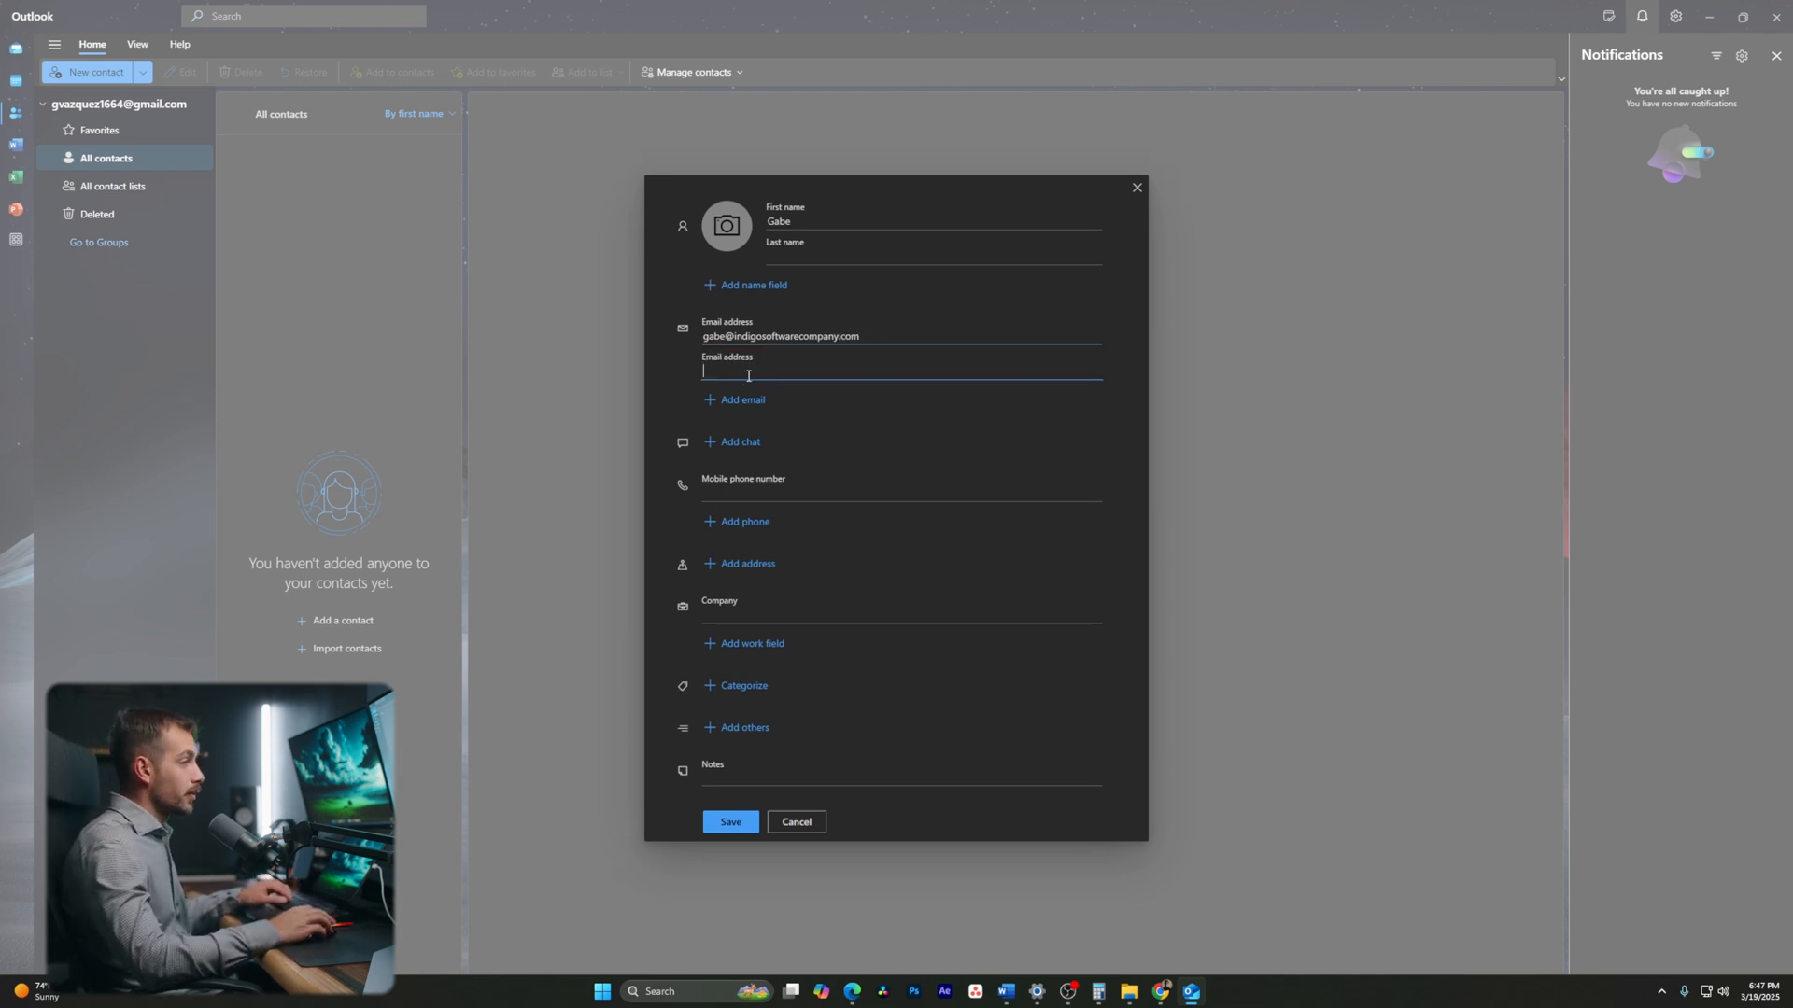
Step: Set the company to Indigo Software Company and save the contact
{"action": "left_click", "coordinate": [901, 492]}
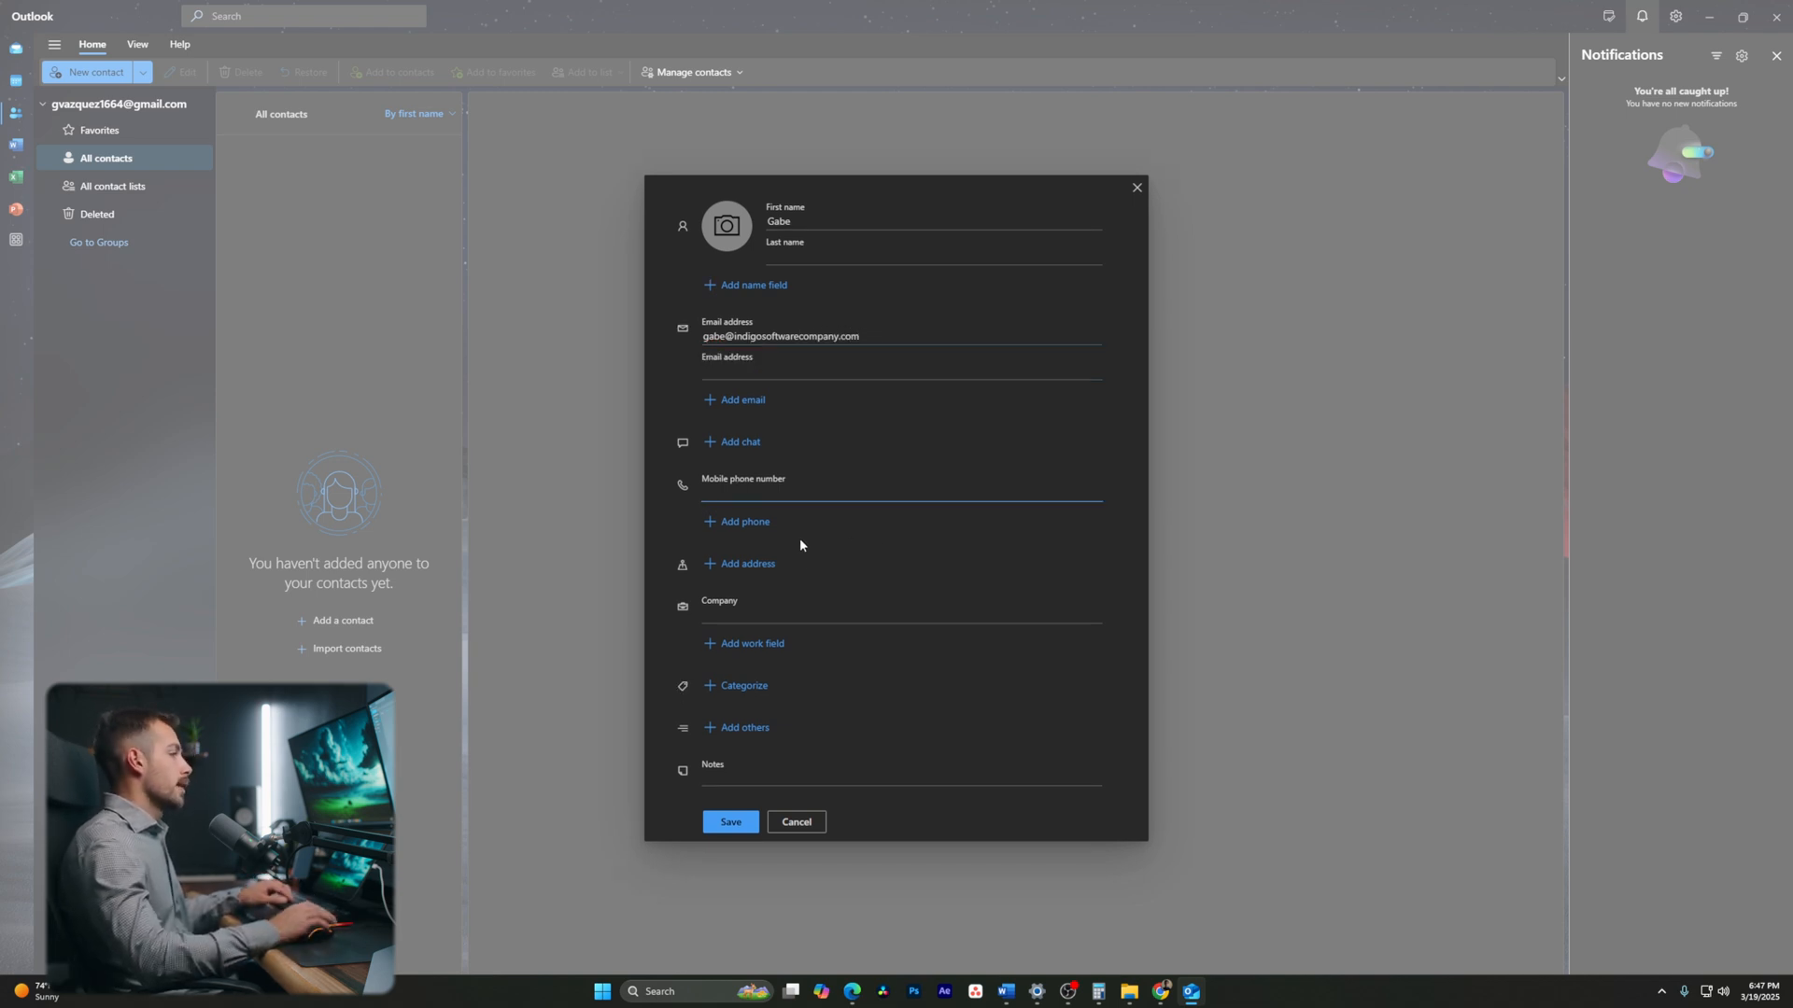
{"action": "type", "text": "Indigo"}
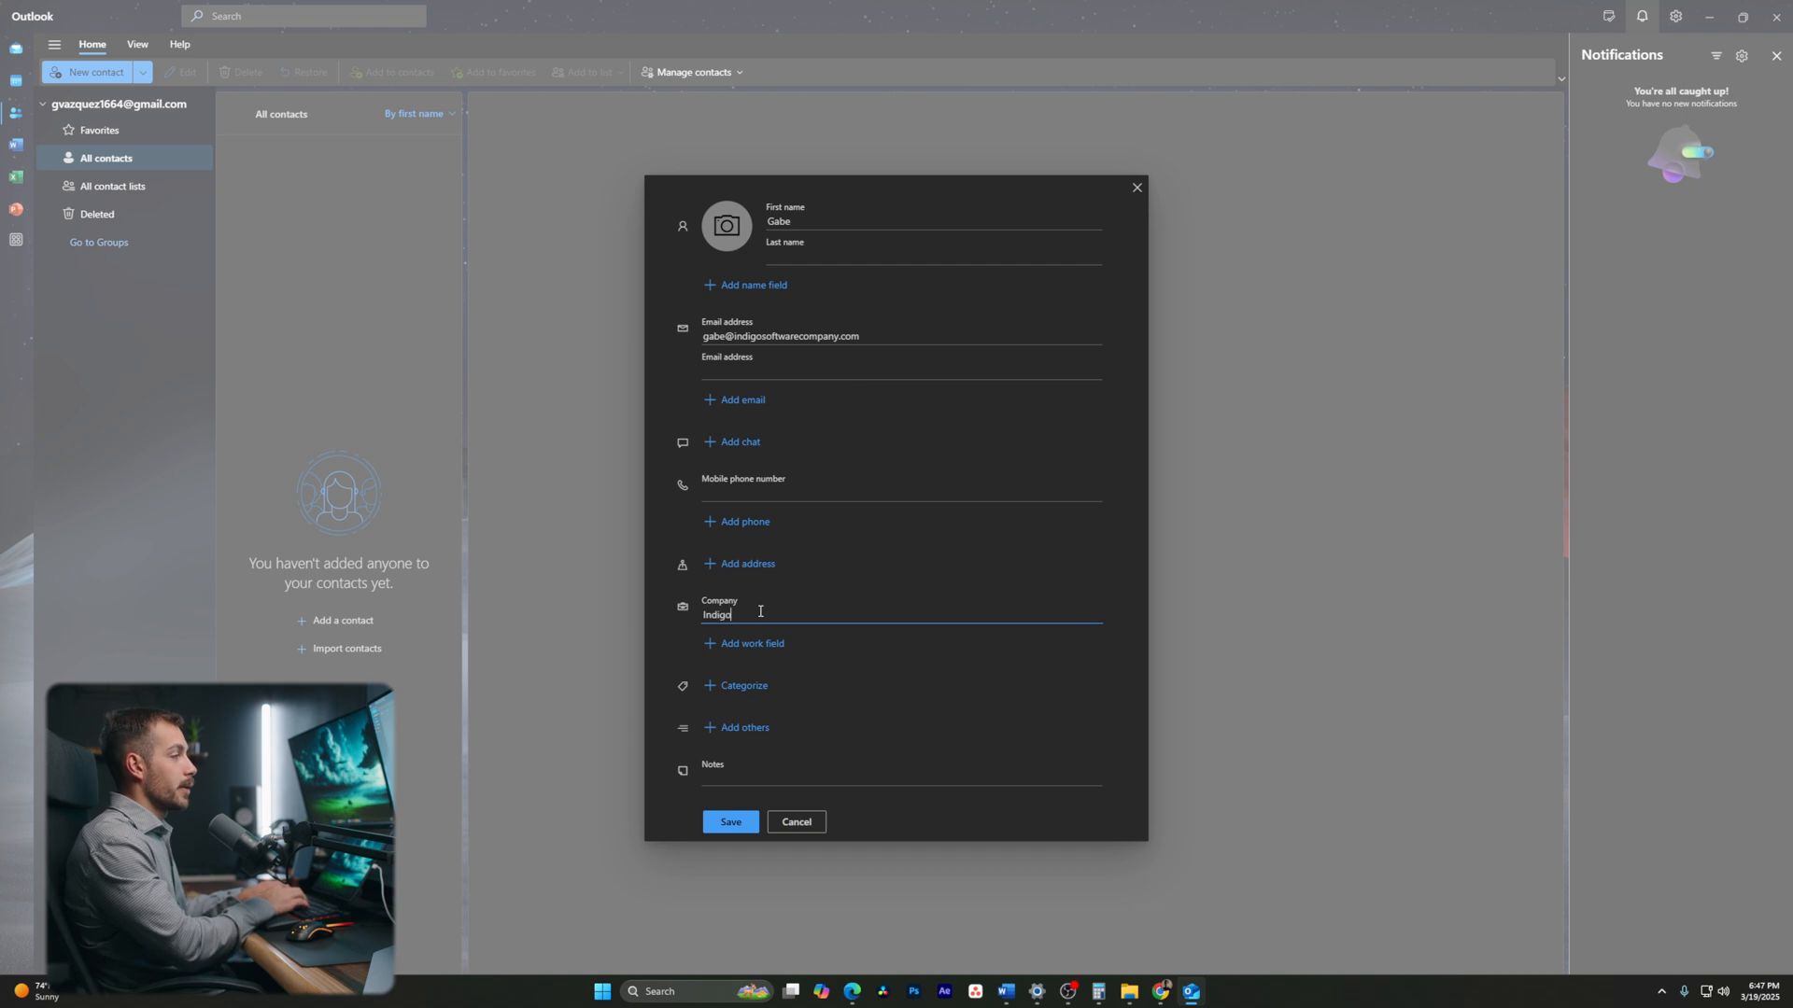
{"action": "type", "text": "Software Company"}
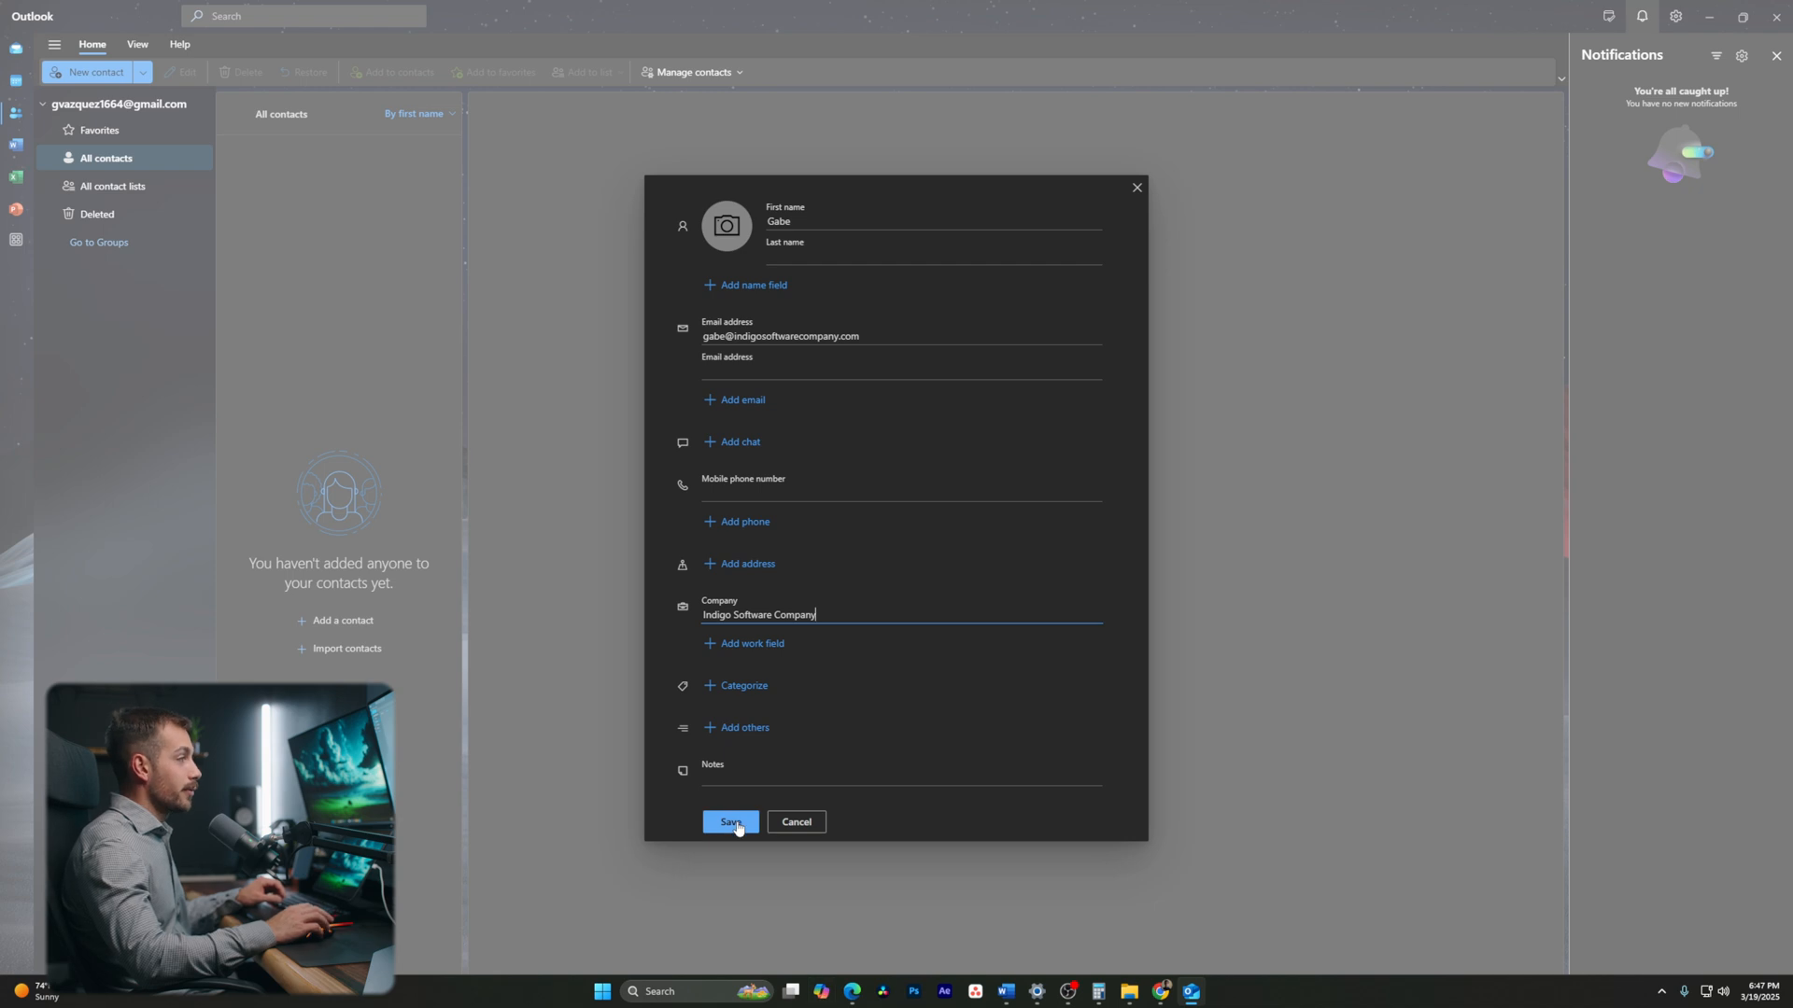
{"action": "left_click", "coordinate": [730, 821]}
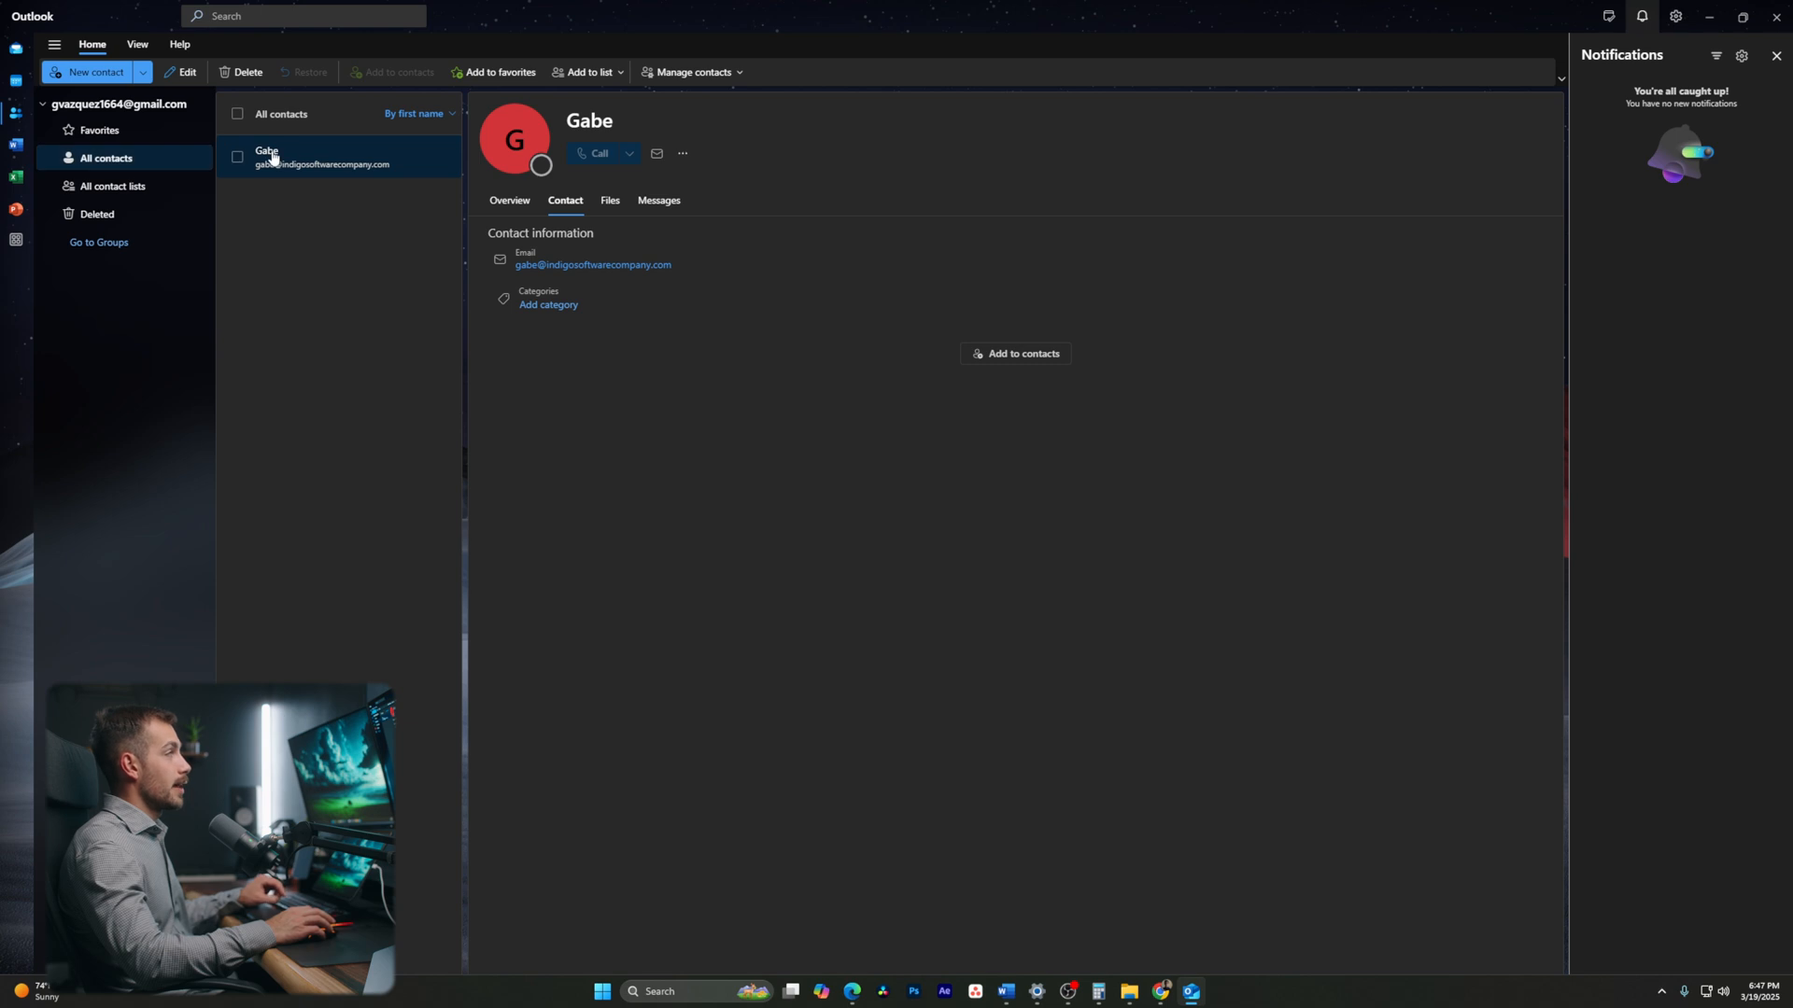
{"action": "mouse_move", "coordinate": [656, 153]}
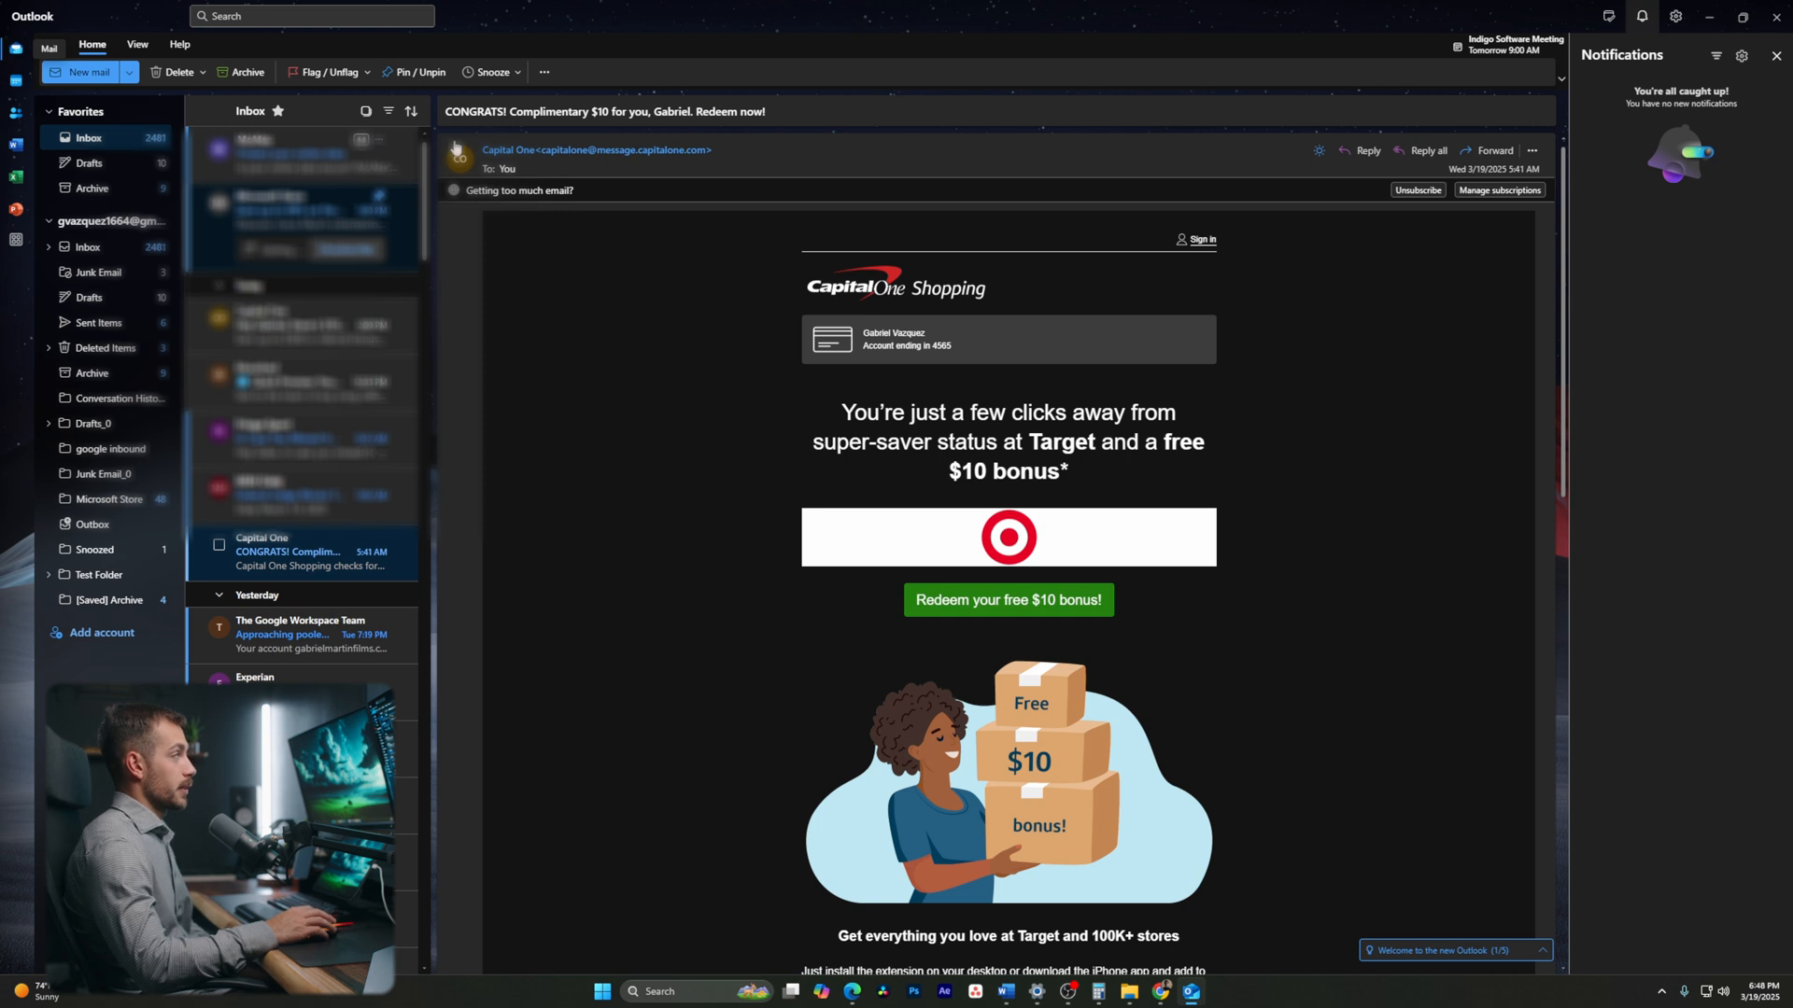
Step: Open the Excel Email Send Demo message and save its Book1.xlsx attachment via Save as
{"action": "left_click", "coordinate": [388, 112]}
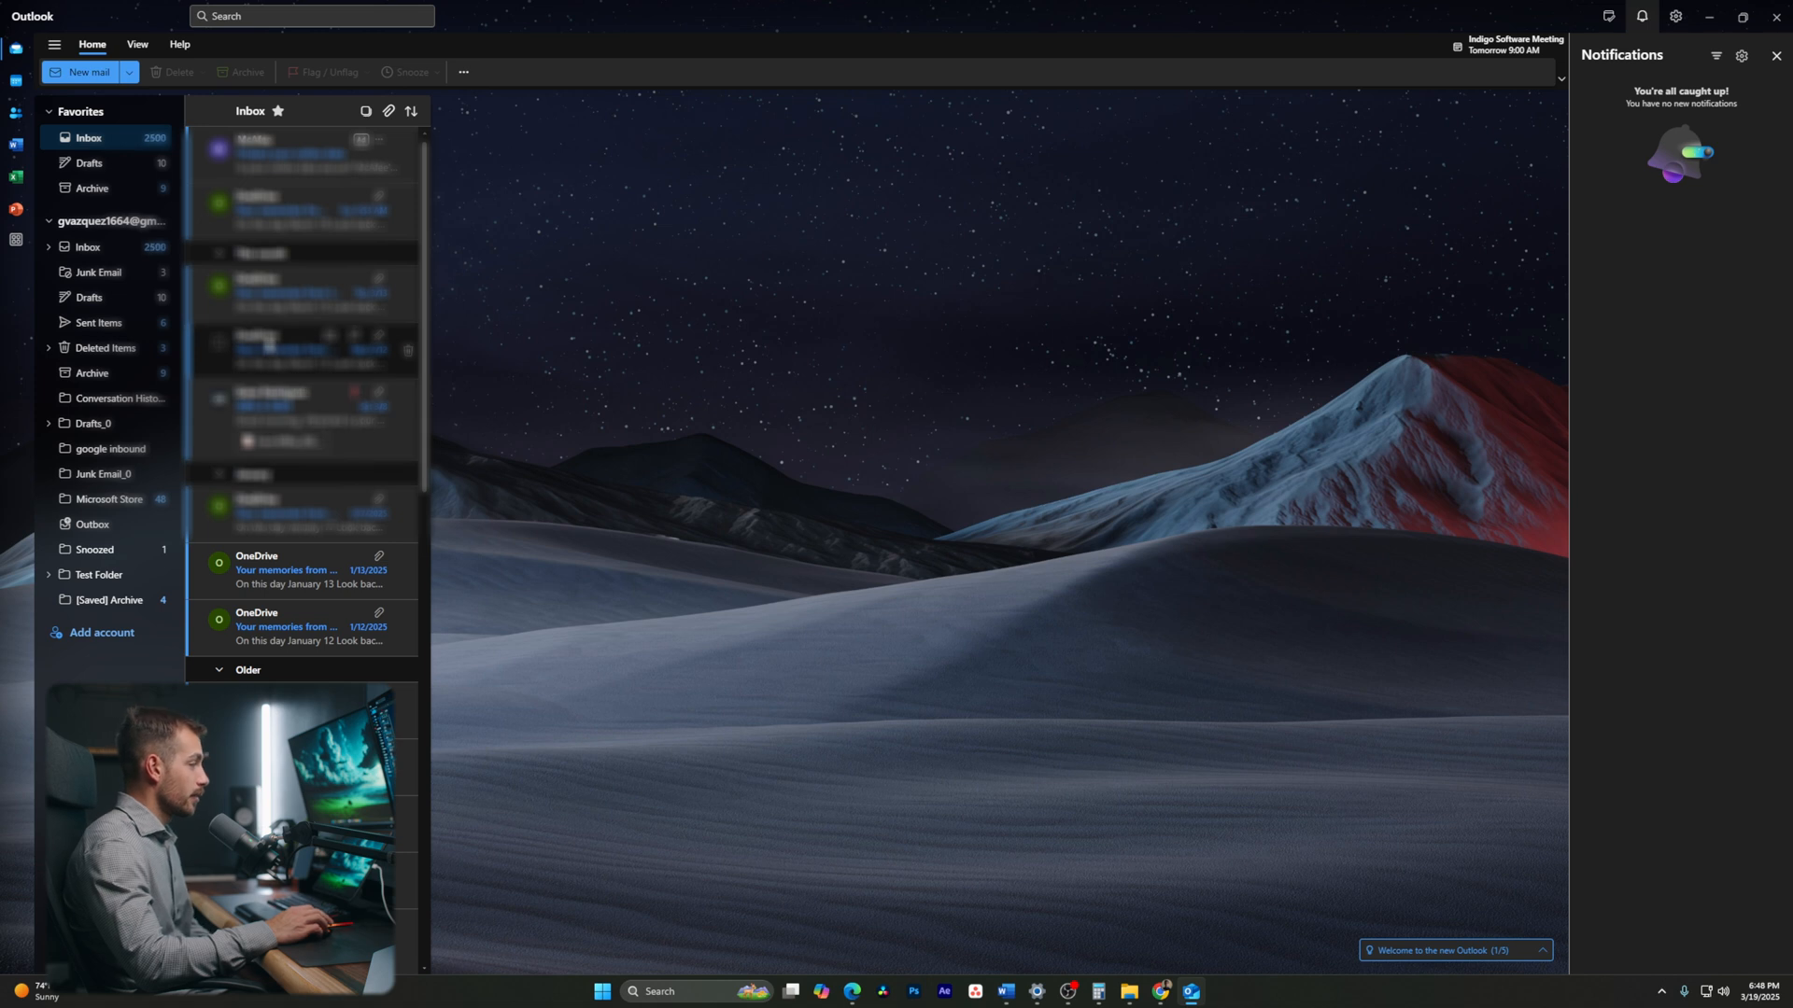
{"action": "left_click", "coordinate": [285, 342]}
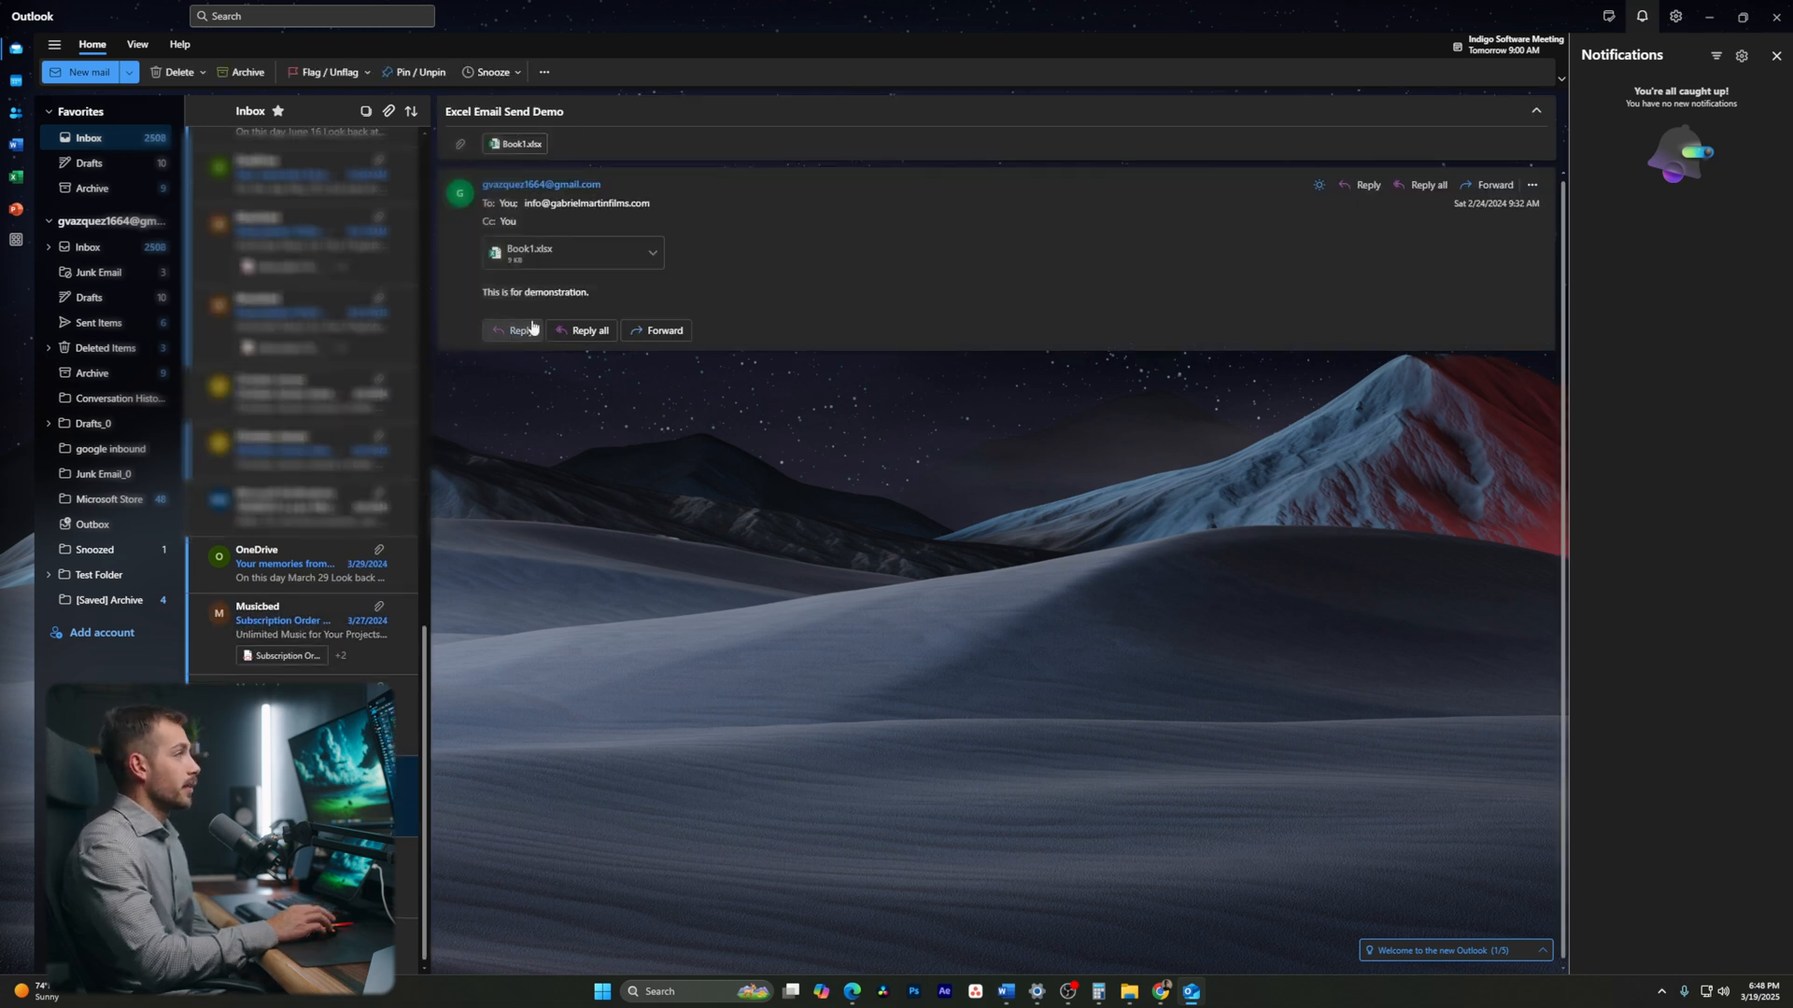
{"action": "left_click", "coordinate": [652, 251]}
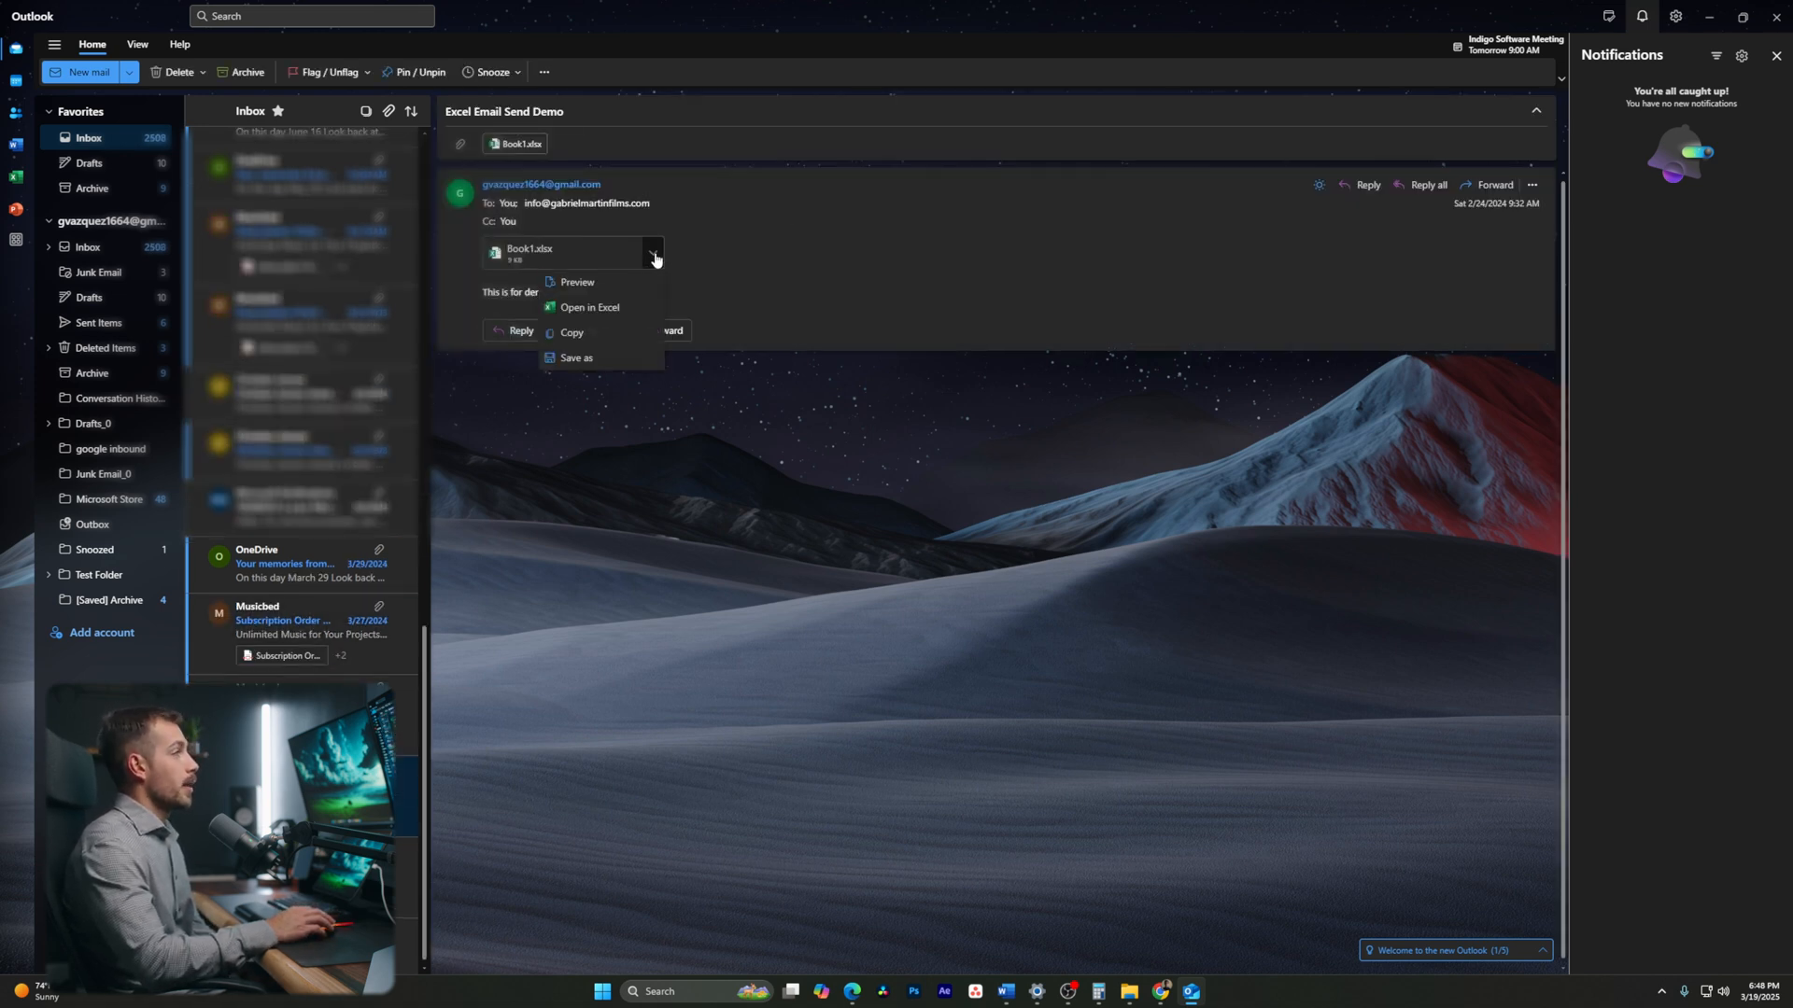
{"action": "mouse_move", "coordinate": [643, 268]}
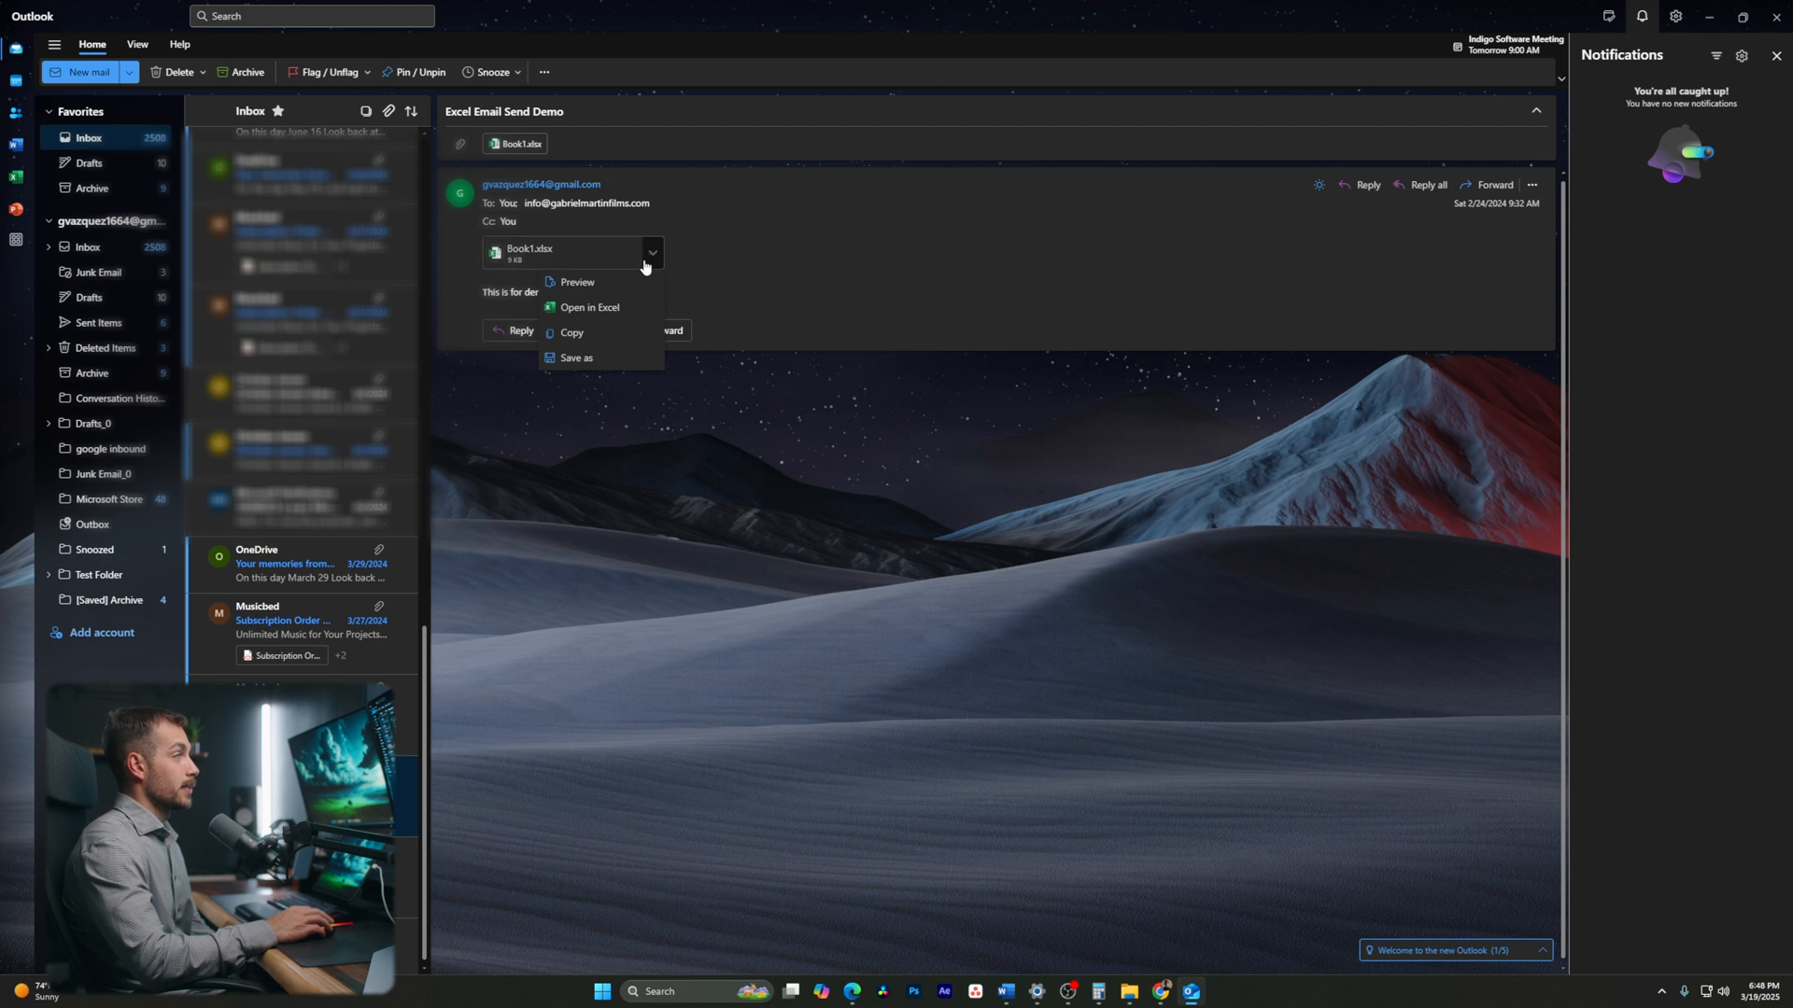
{"action": "mouse_move", "coordinate": [574, 253]}
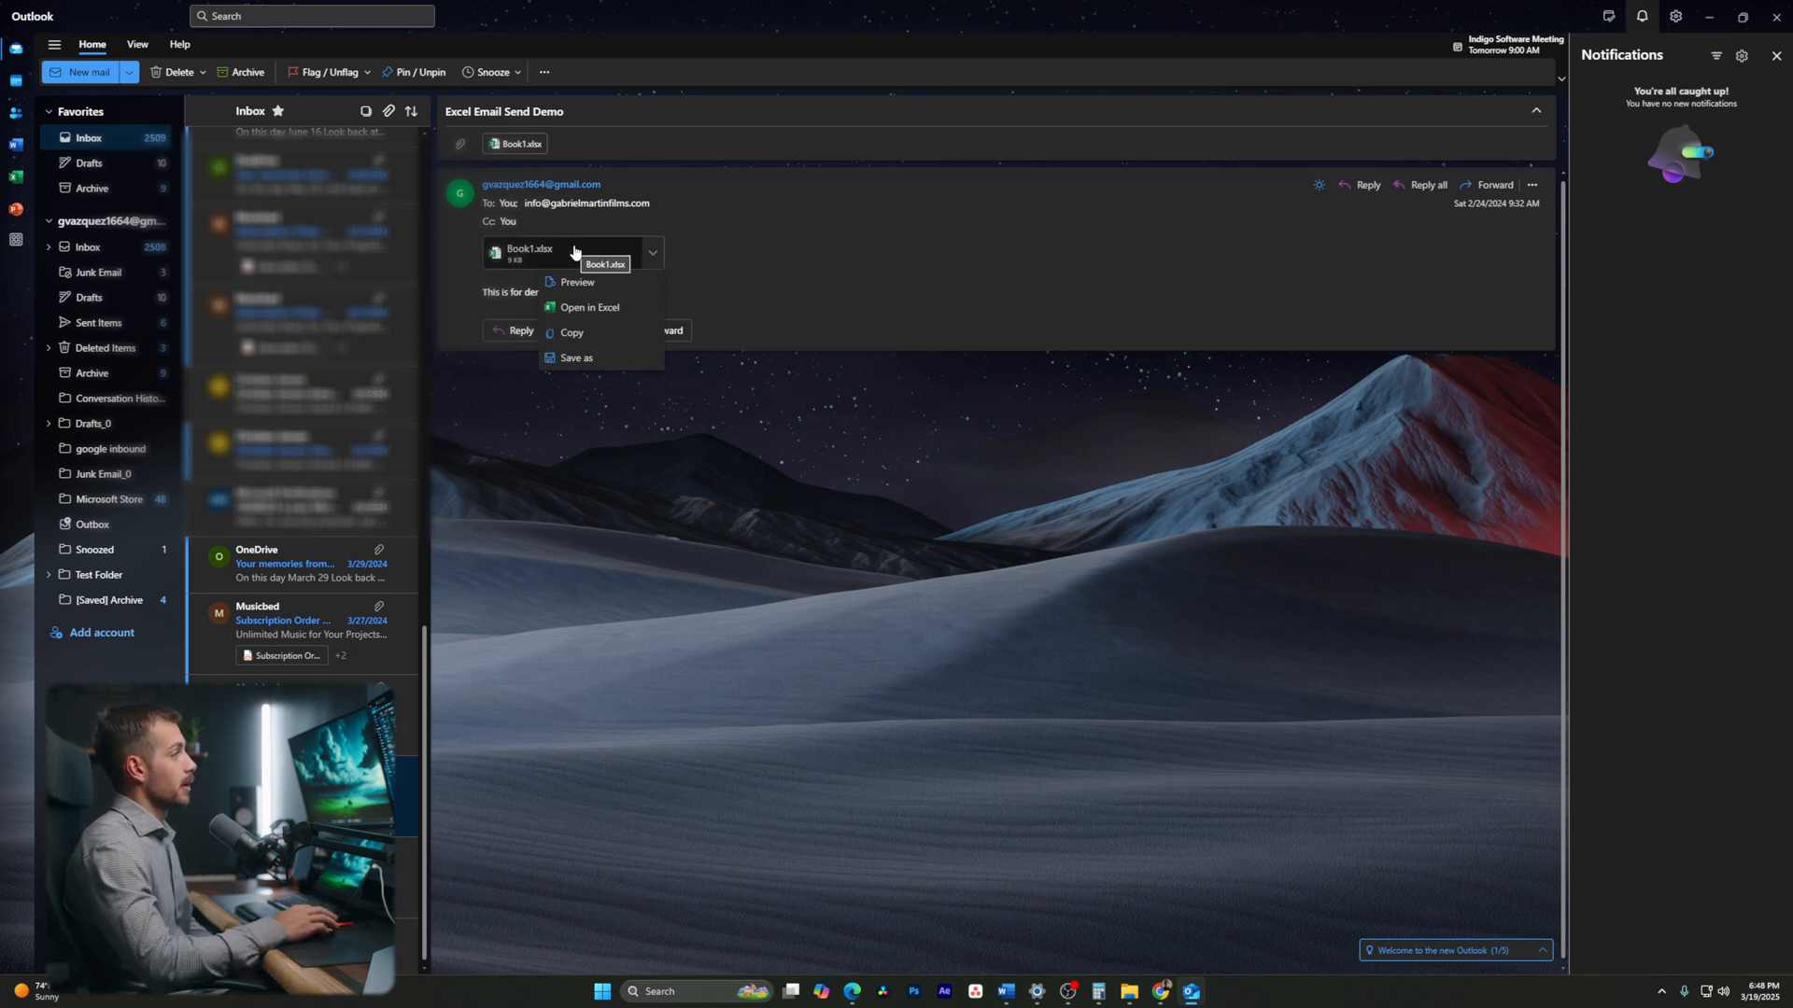
{"action": "mouse_move", "coordinate": [610, 307]}
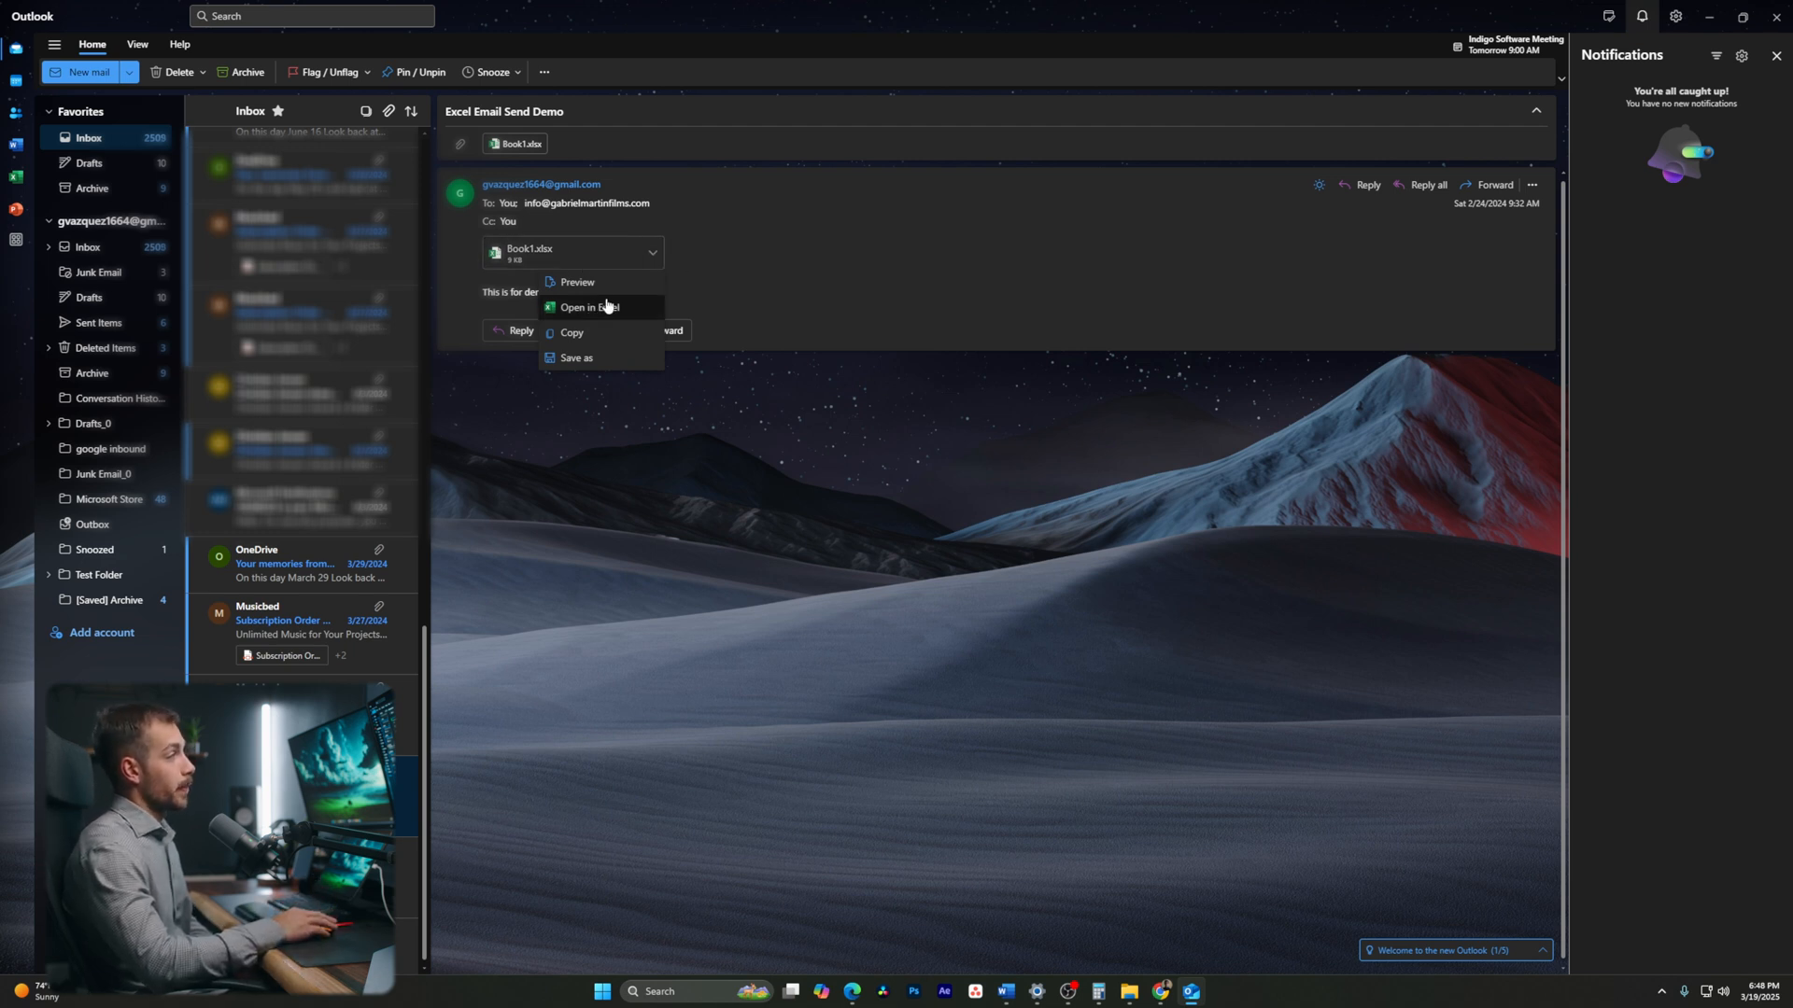
{"action": "left_click", "coordinate": [590, 308]}
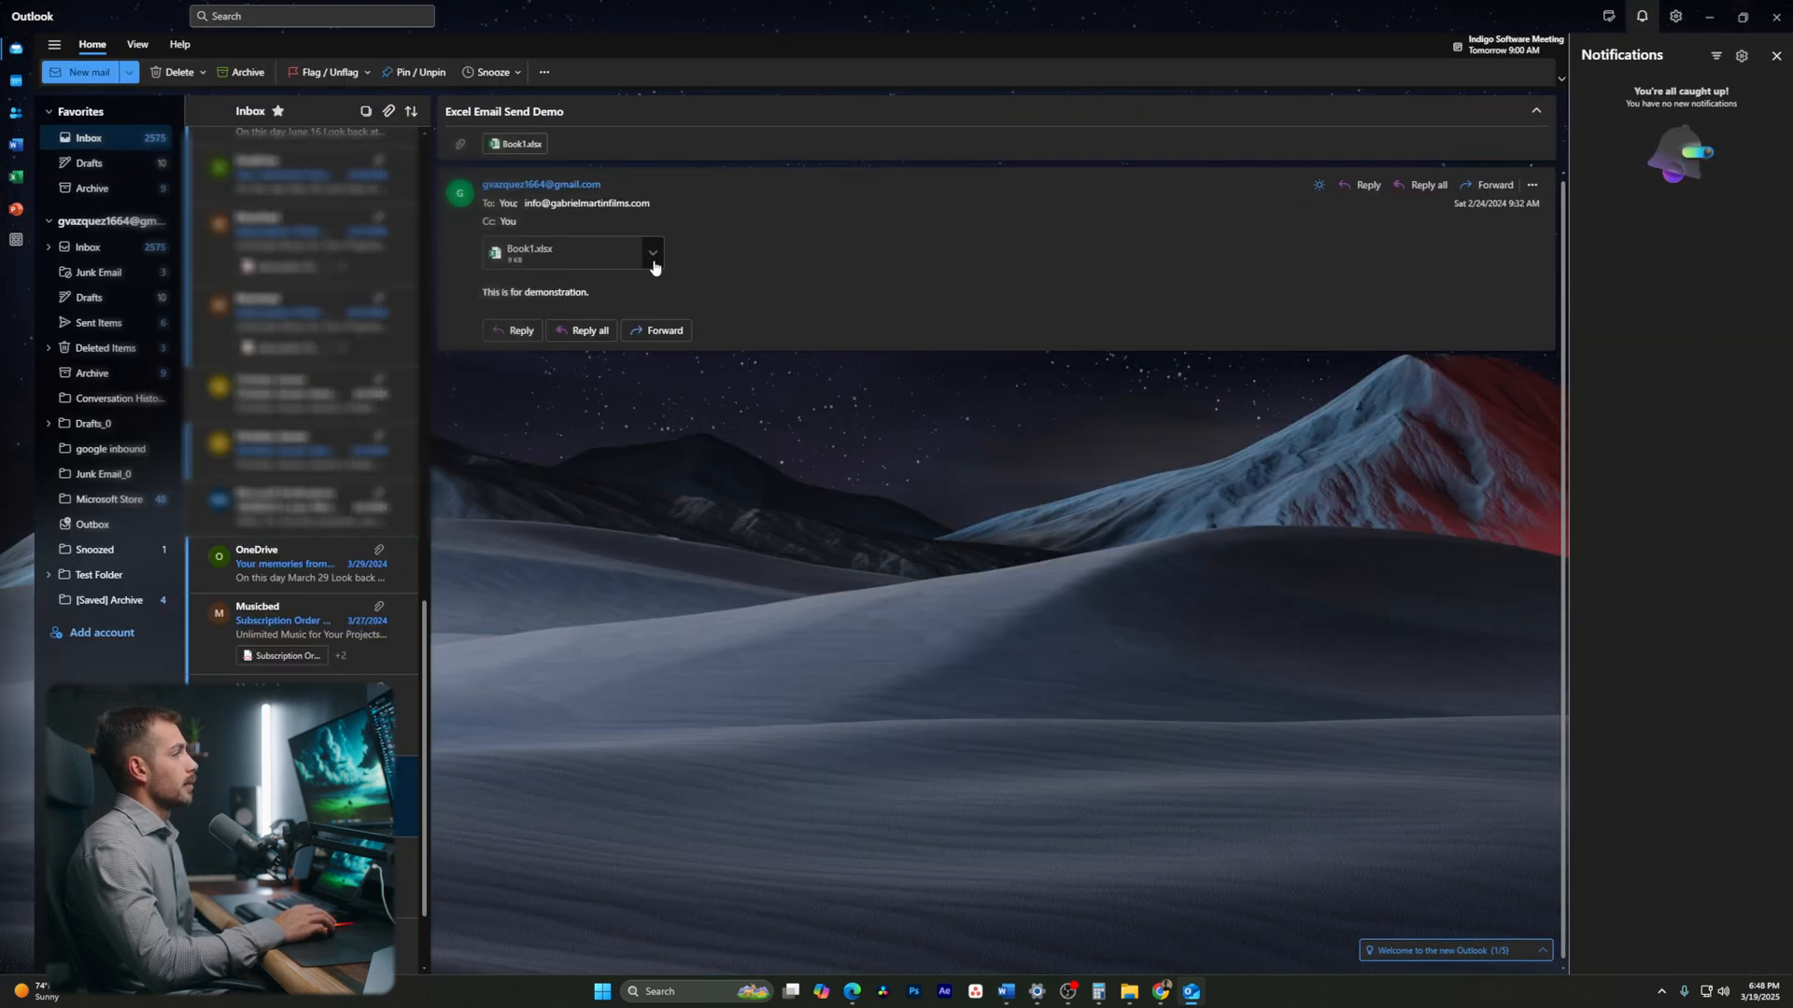
{"action": "left_click", "coordinate": [651, 253]}
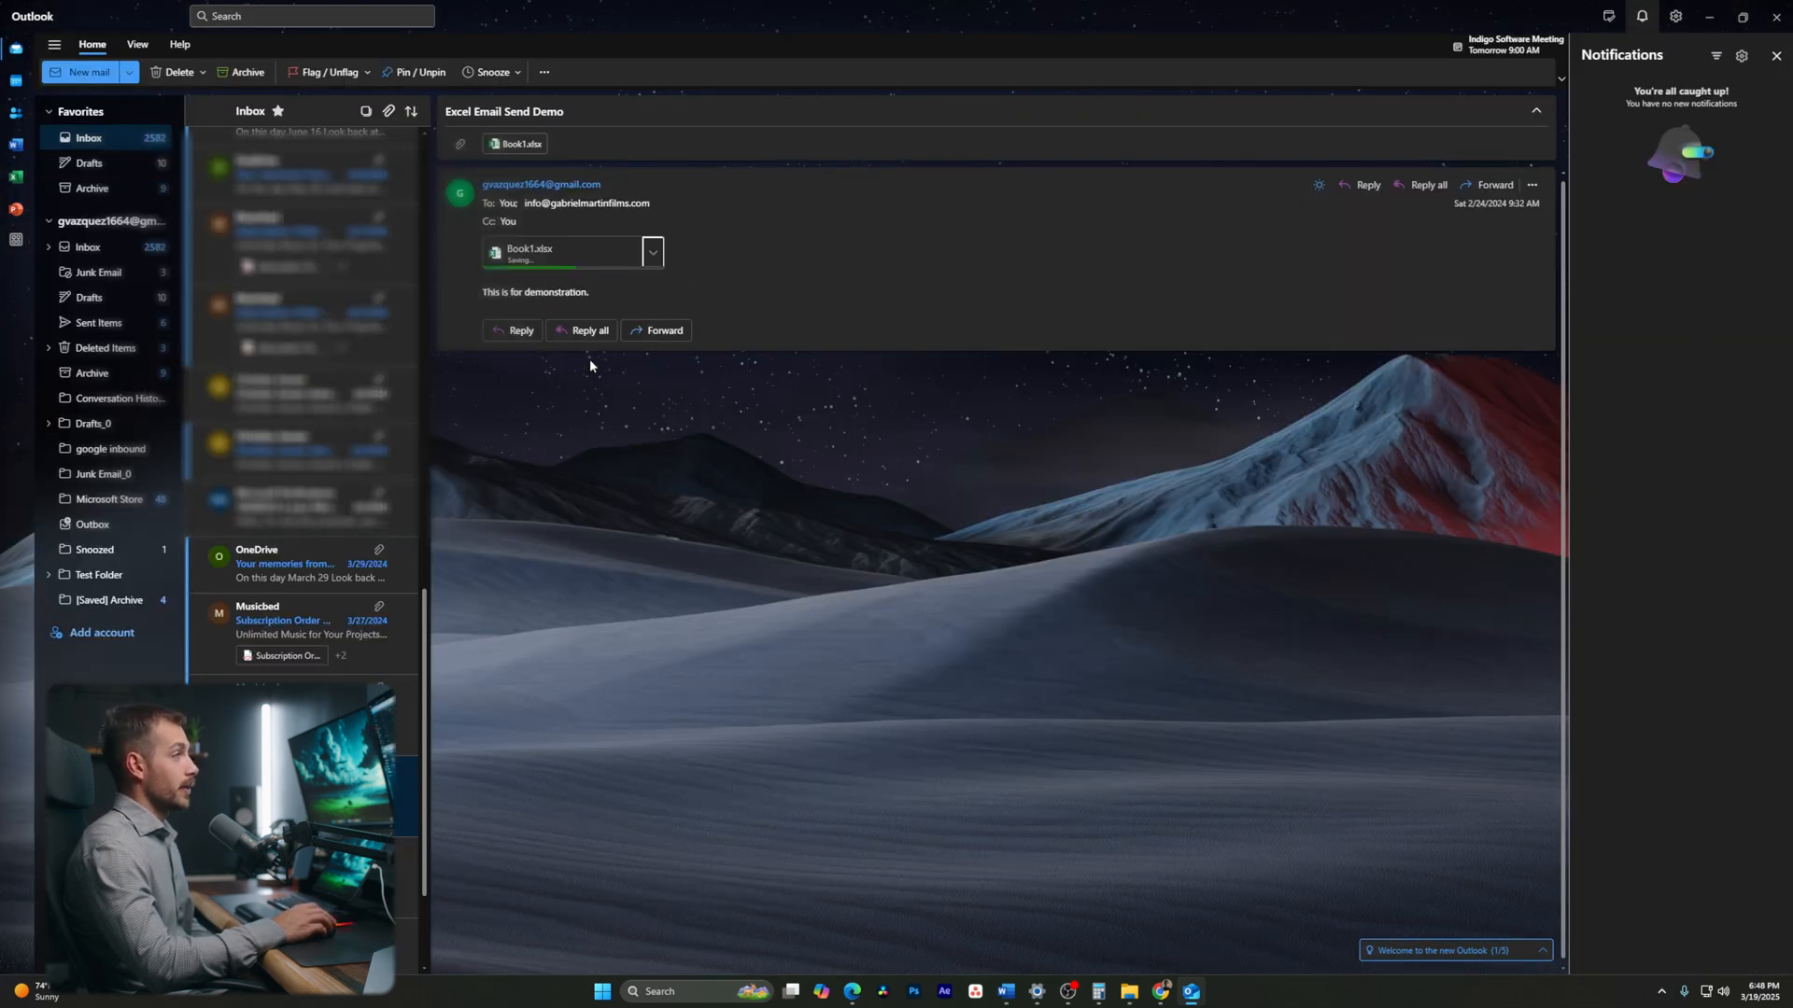
{"action": "left_click", "coordinate": [652, 253]}
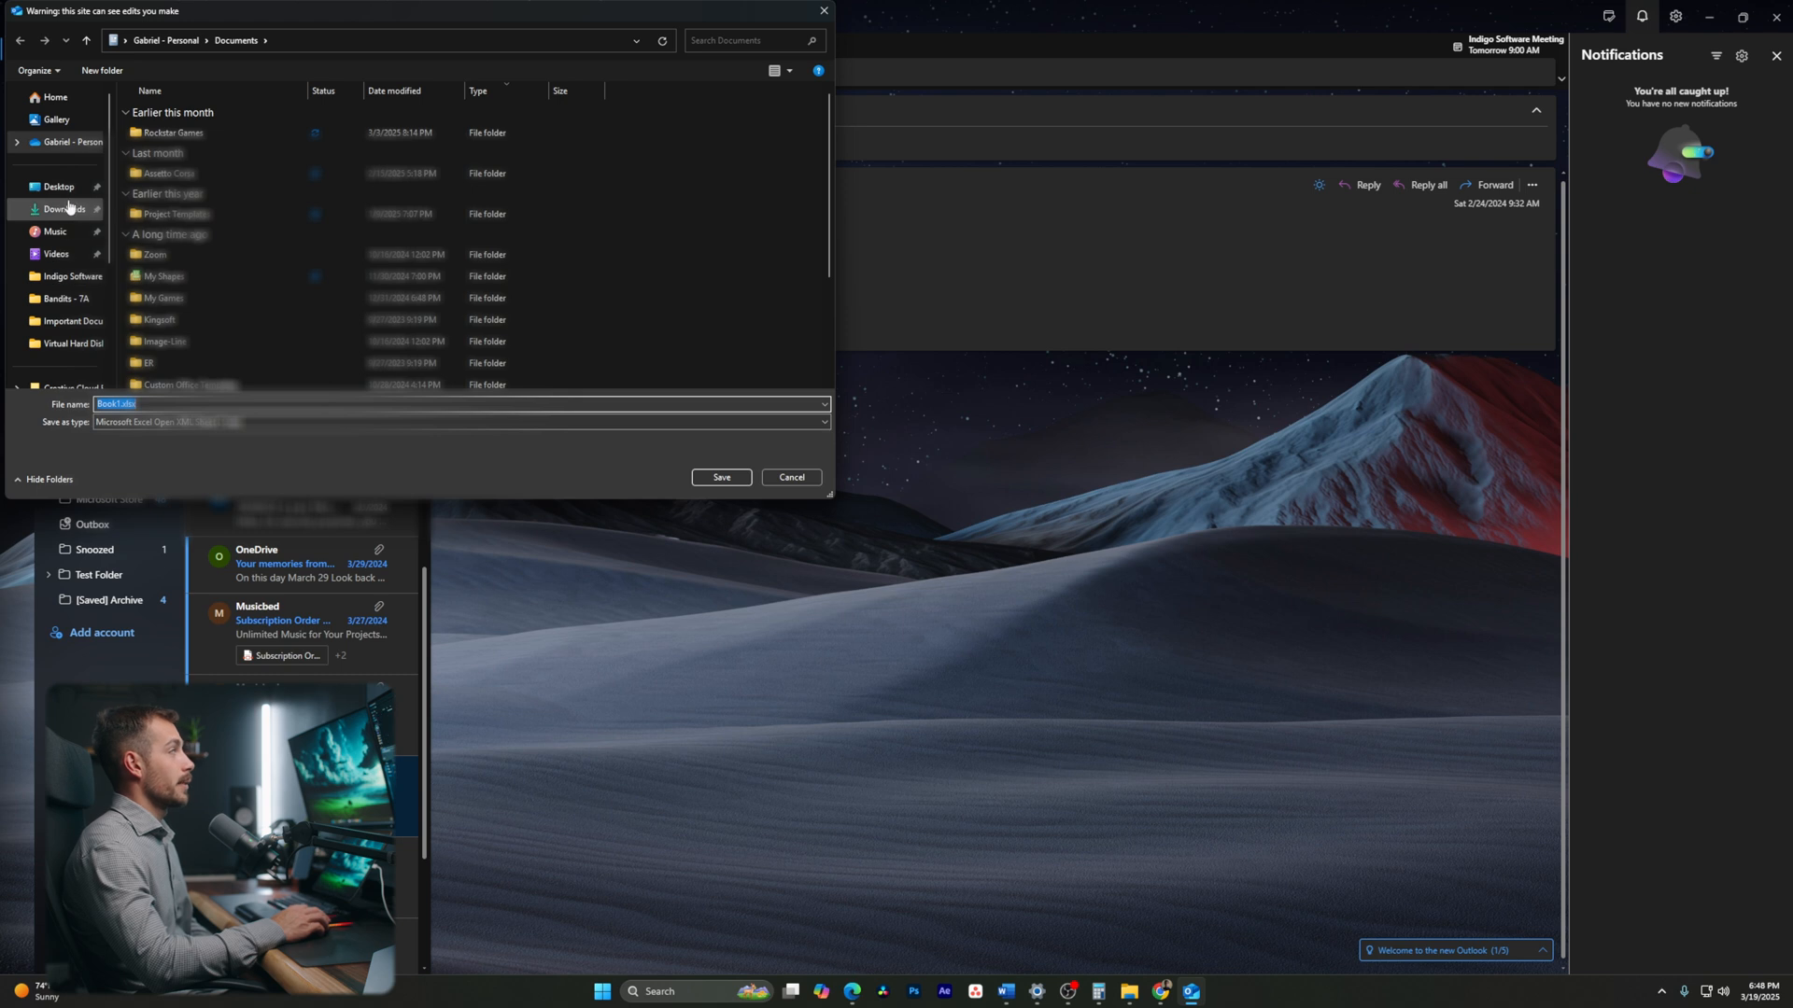
{"action": "left_click", "coordinate": [720, 477]}
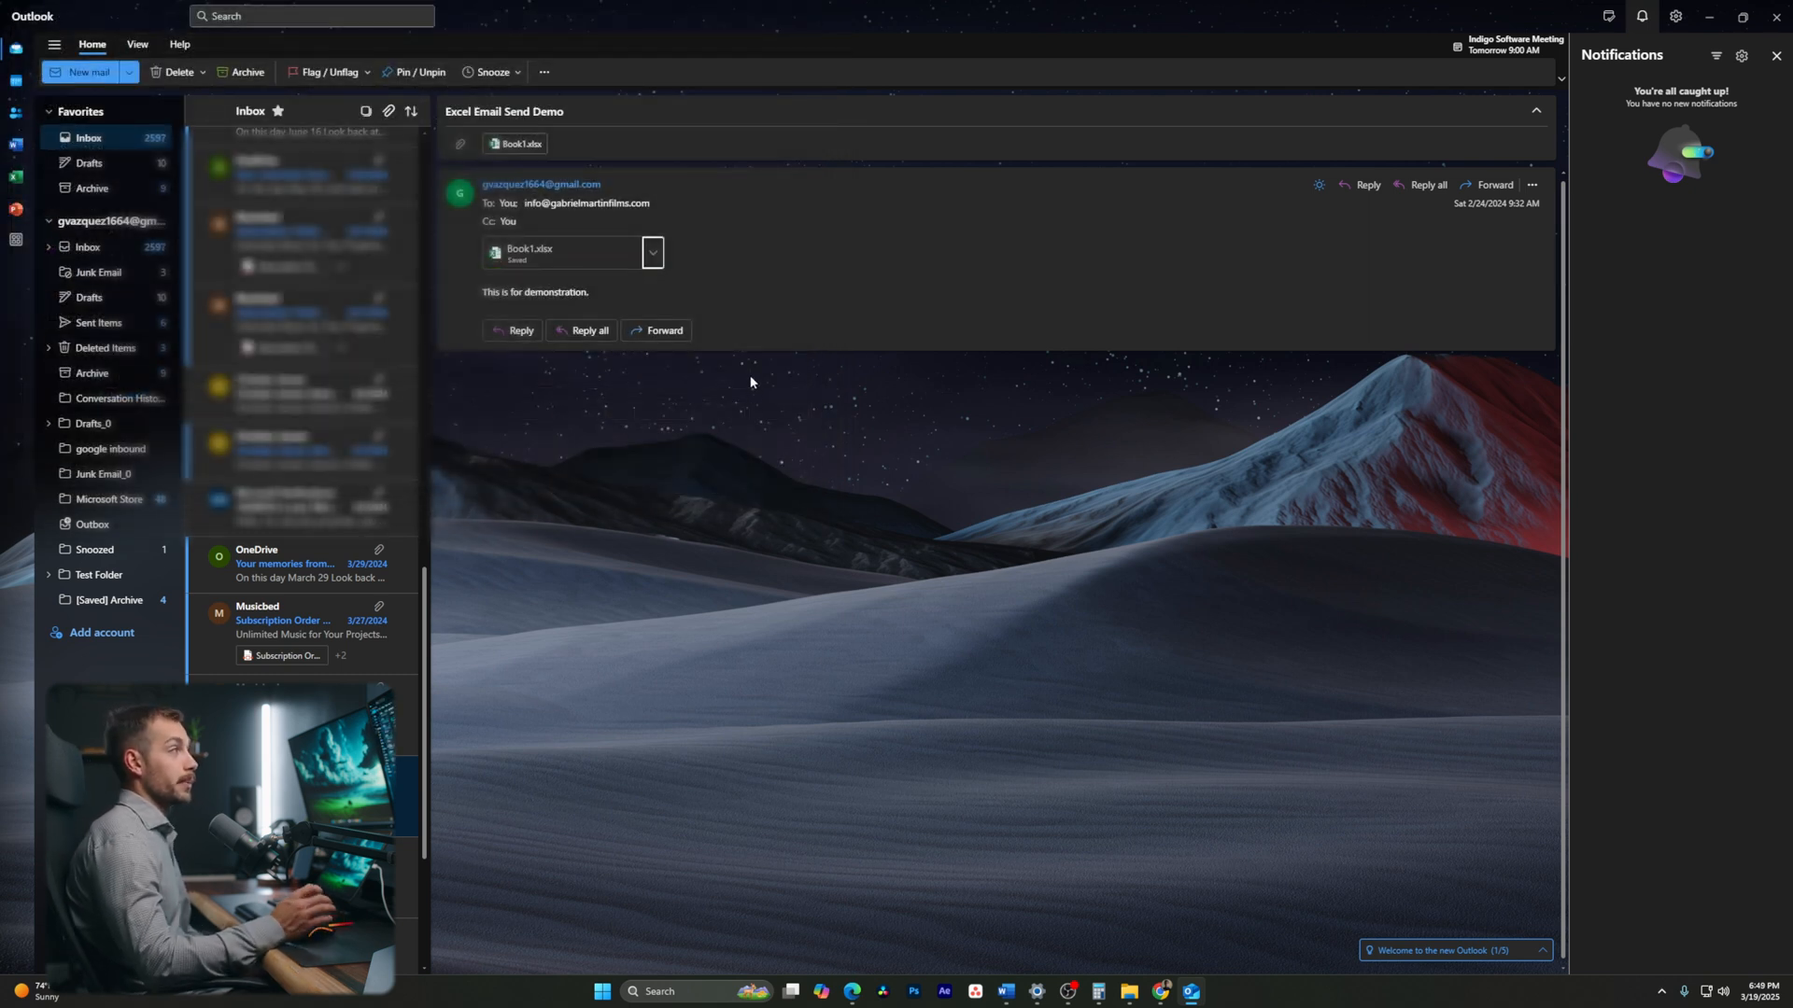
{"action": "scroll", "scroll_direction": "down", "scroll_amount": 3}
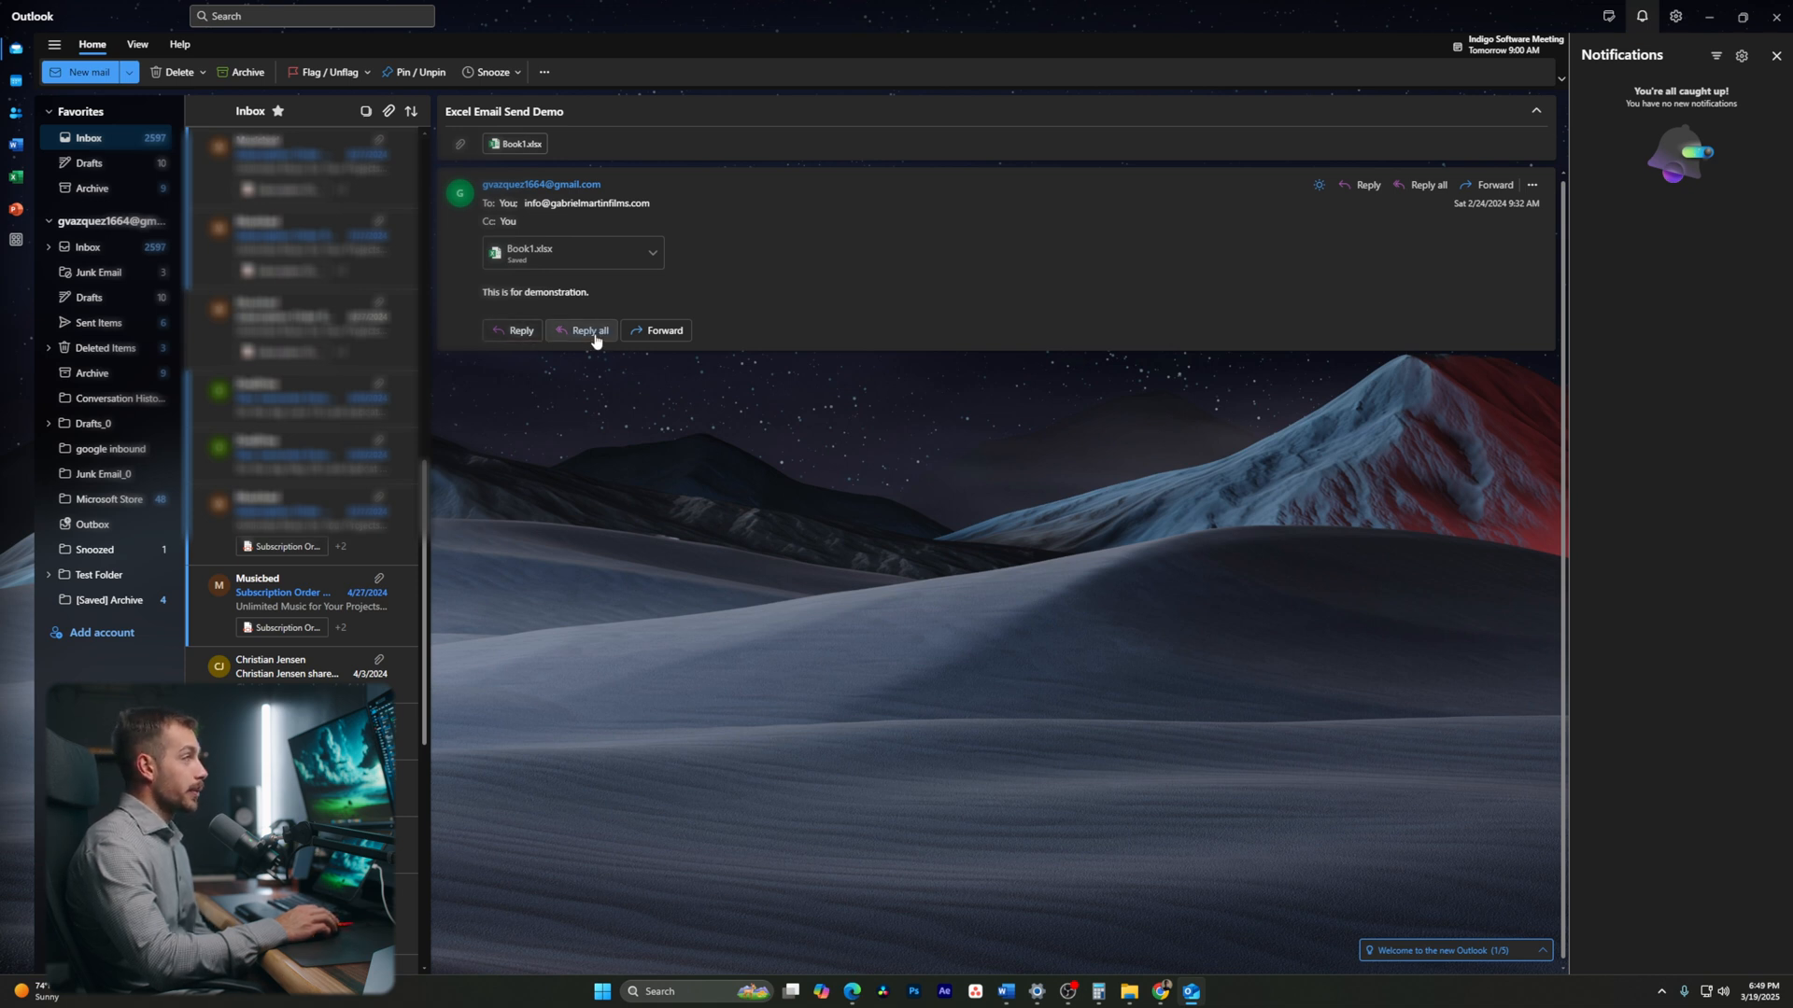
{"action": "mouse_move", "coordinate": [943, 315]}
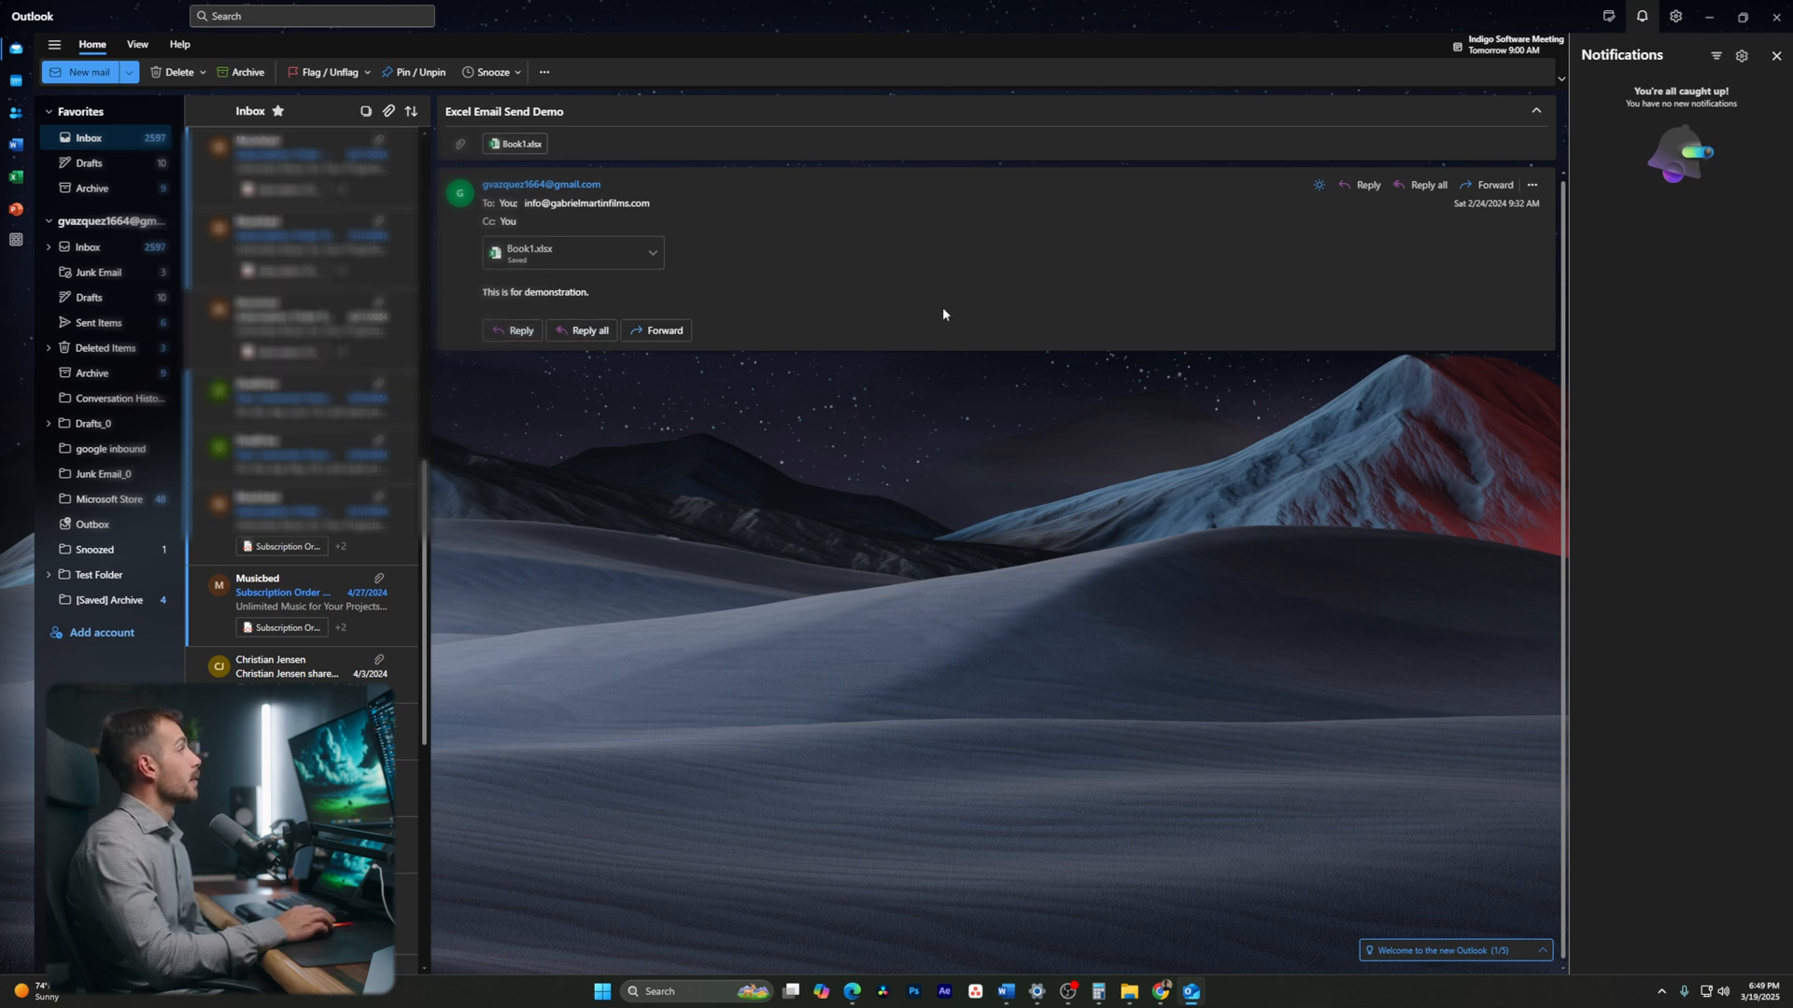
{"action": "mouse_move", "coordinate": [83, 72]}
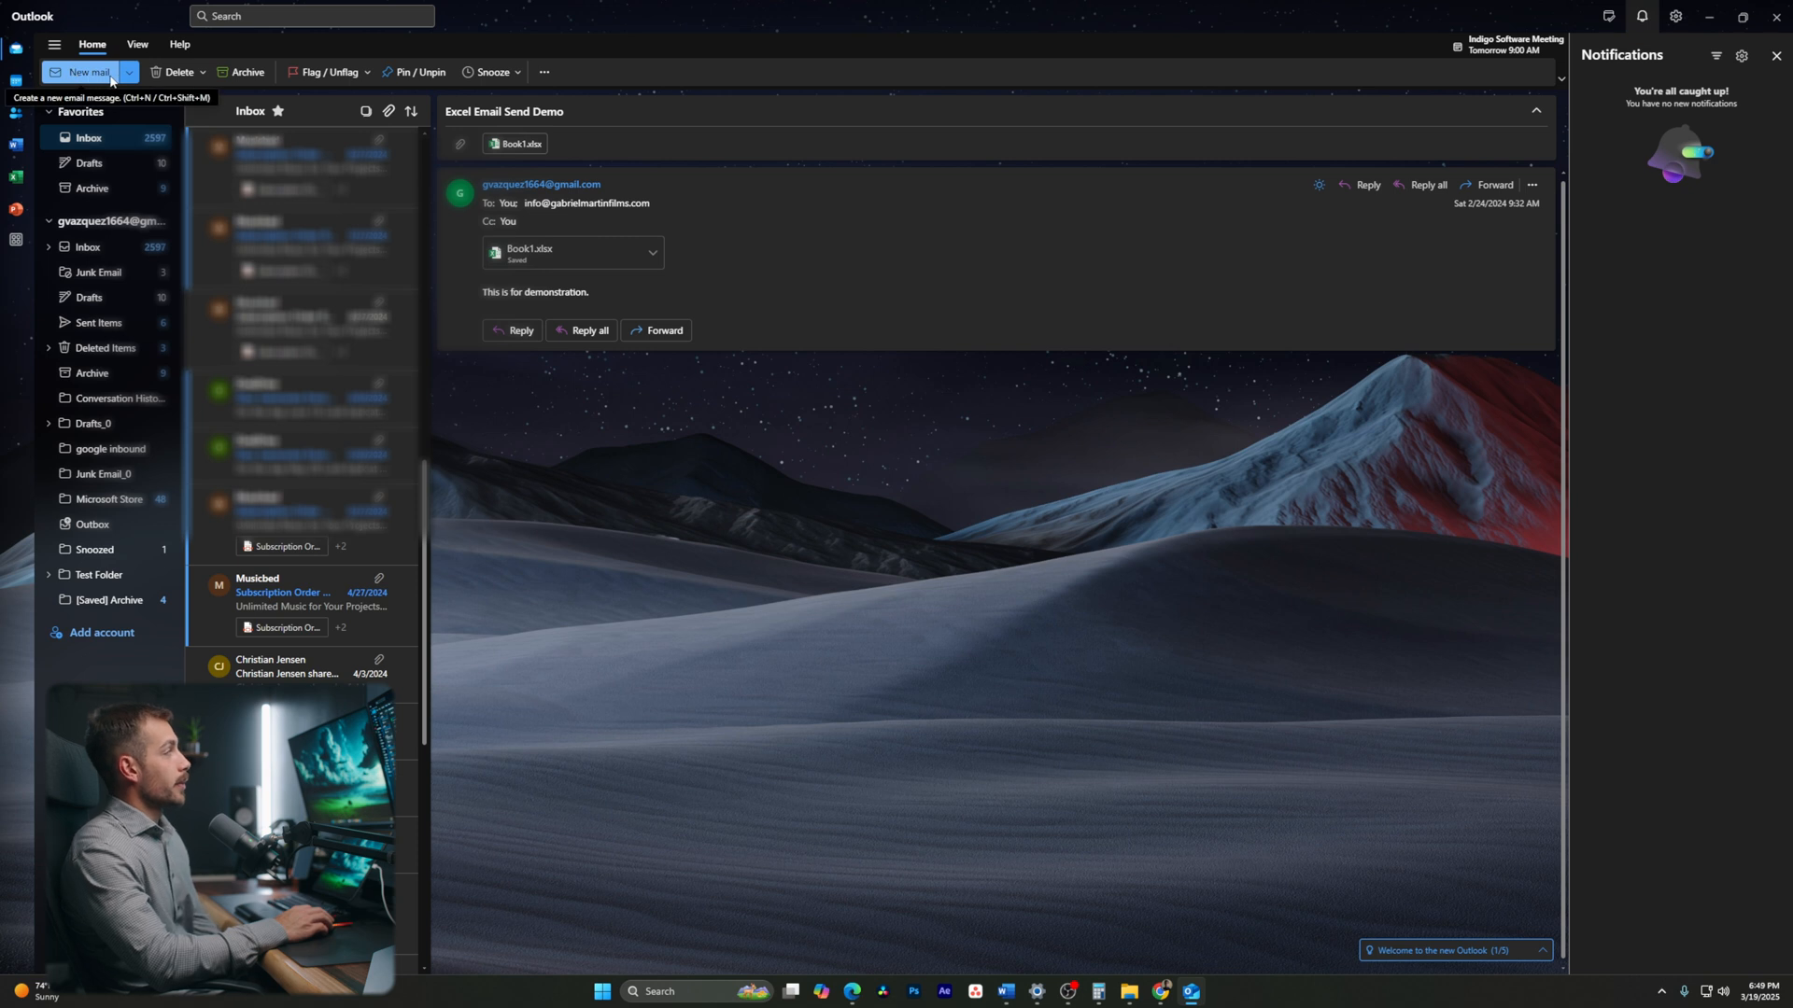